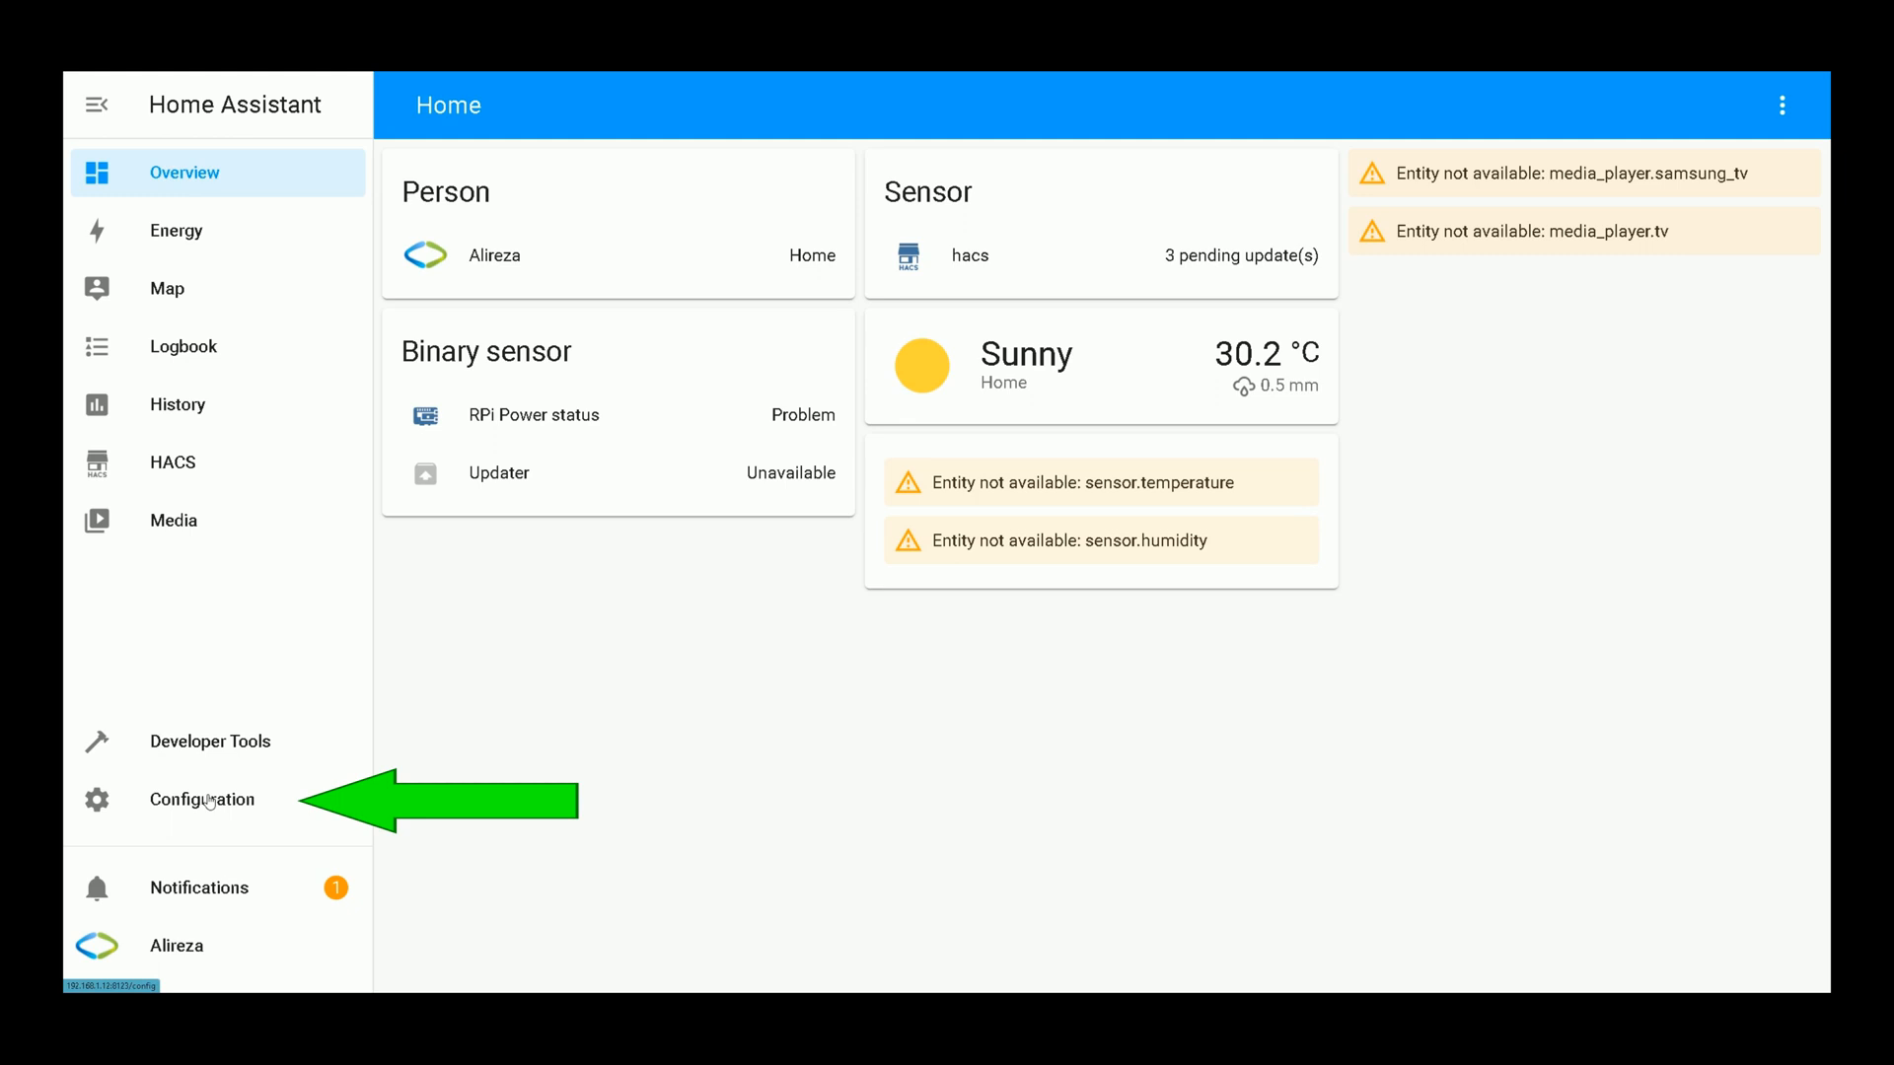
Step: Reach the Add-on Store via Configuration and show its three-dot options menu
left_click(202, 799)
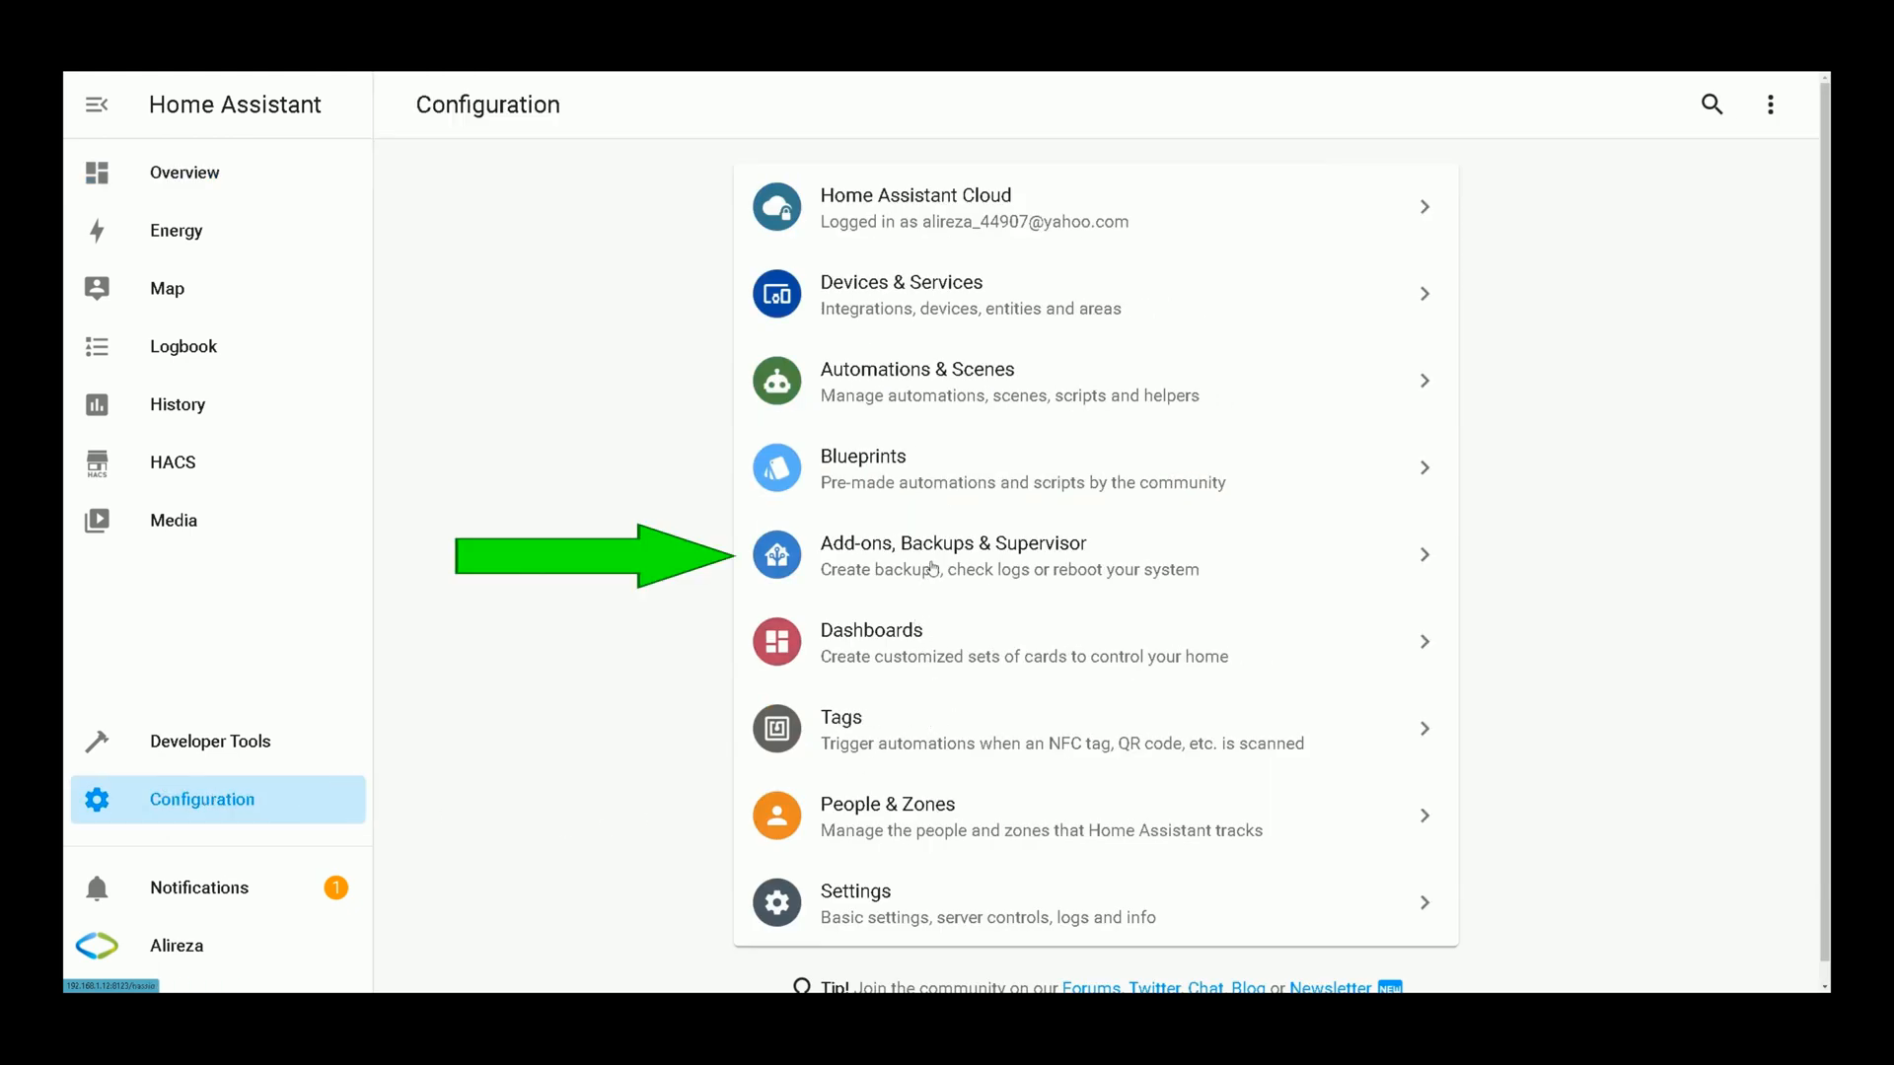
left_click(953, 555)
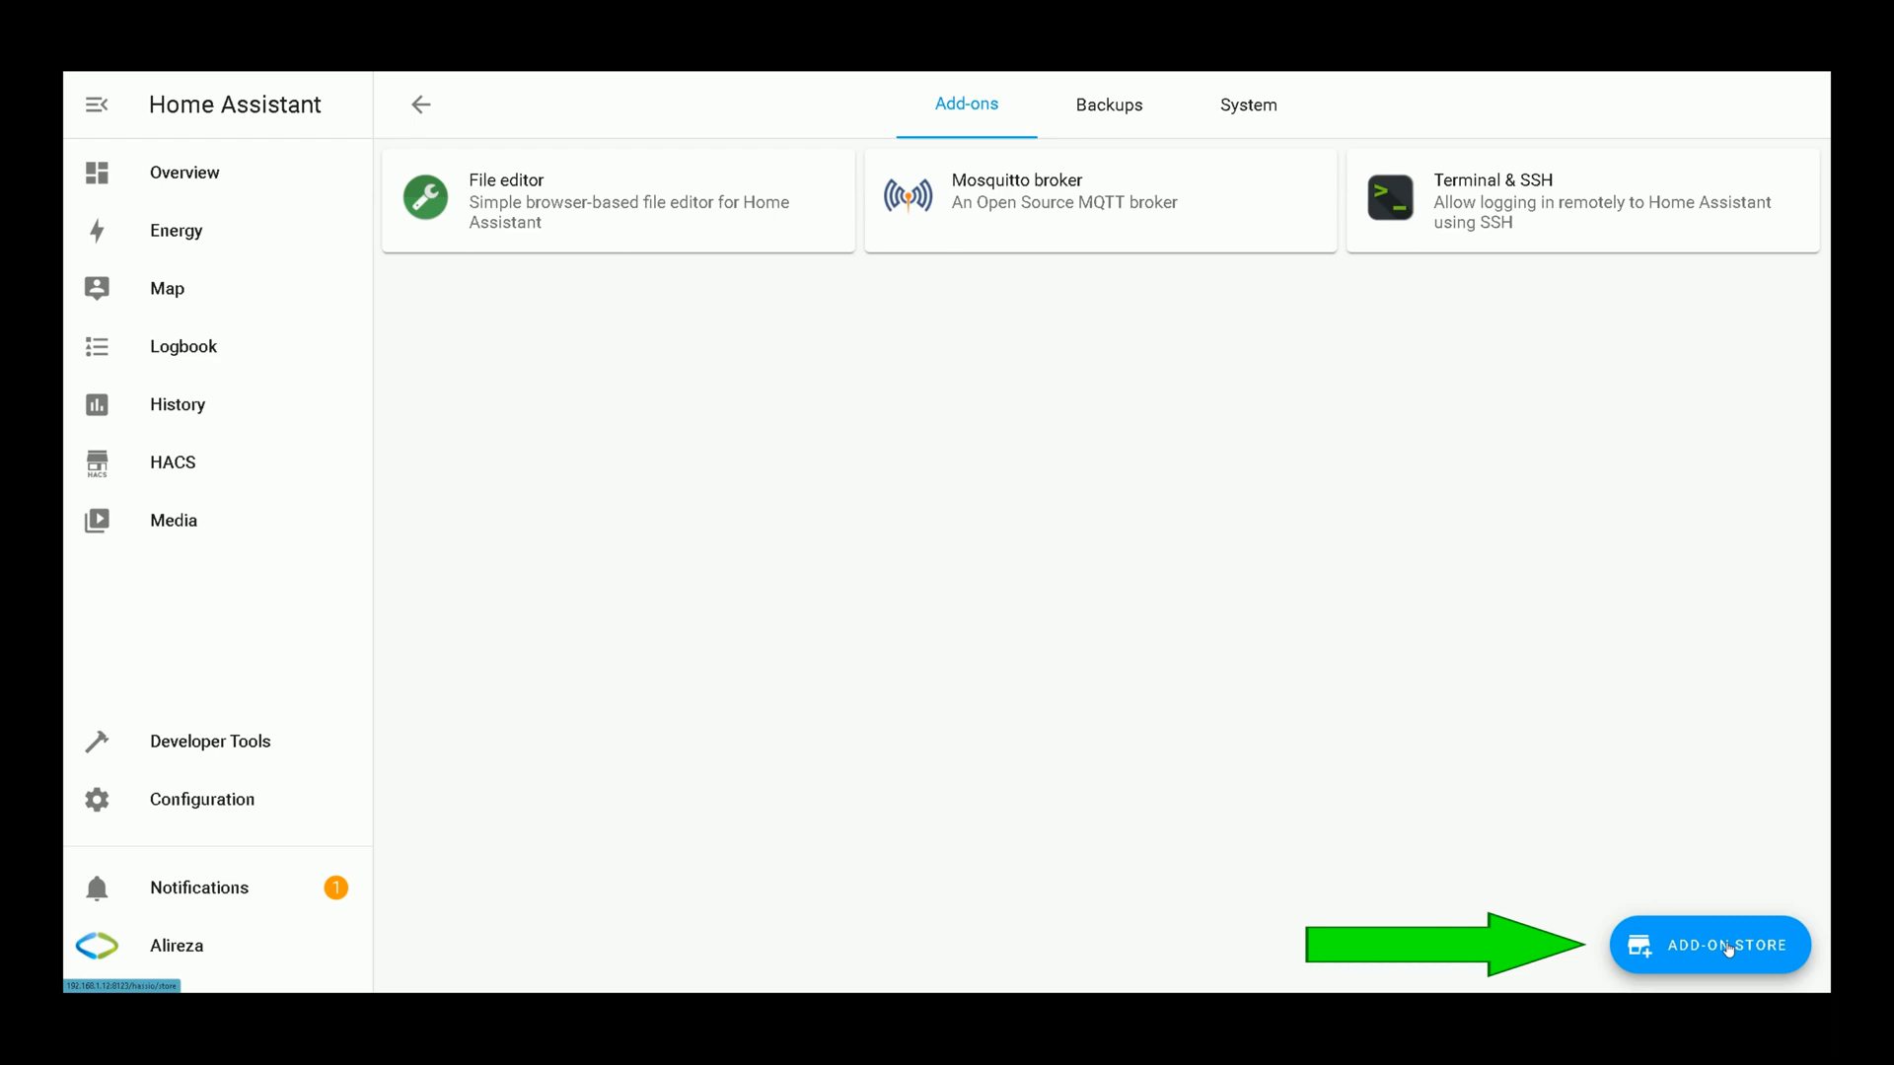
left_click(1711, 943)
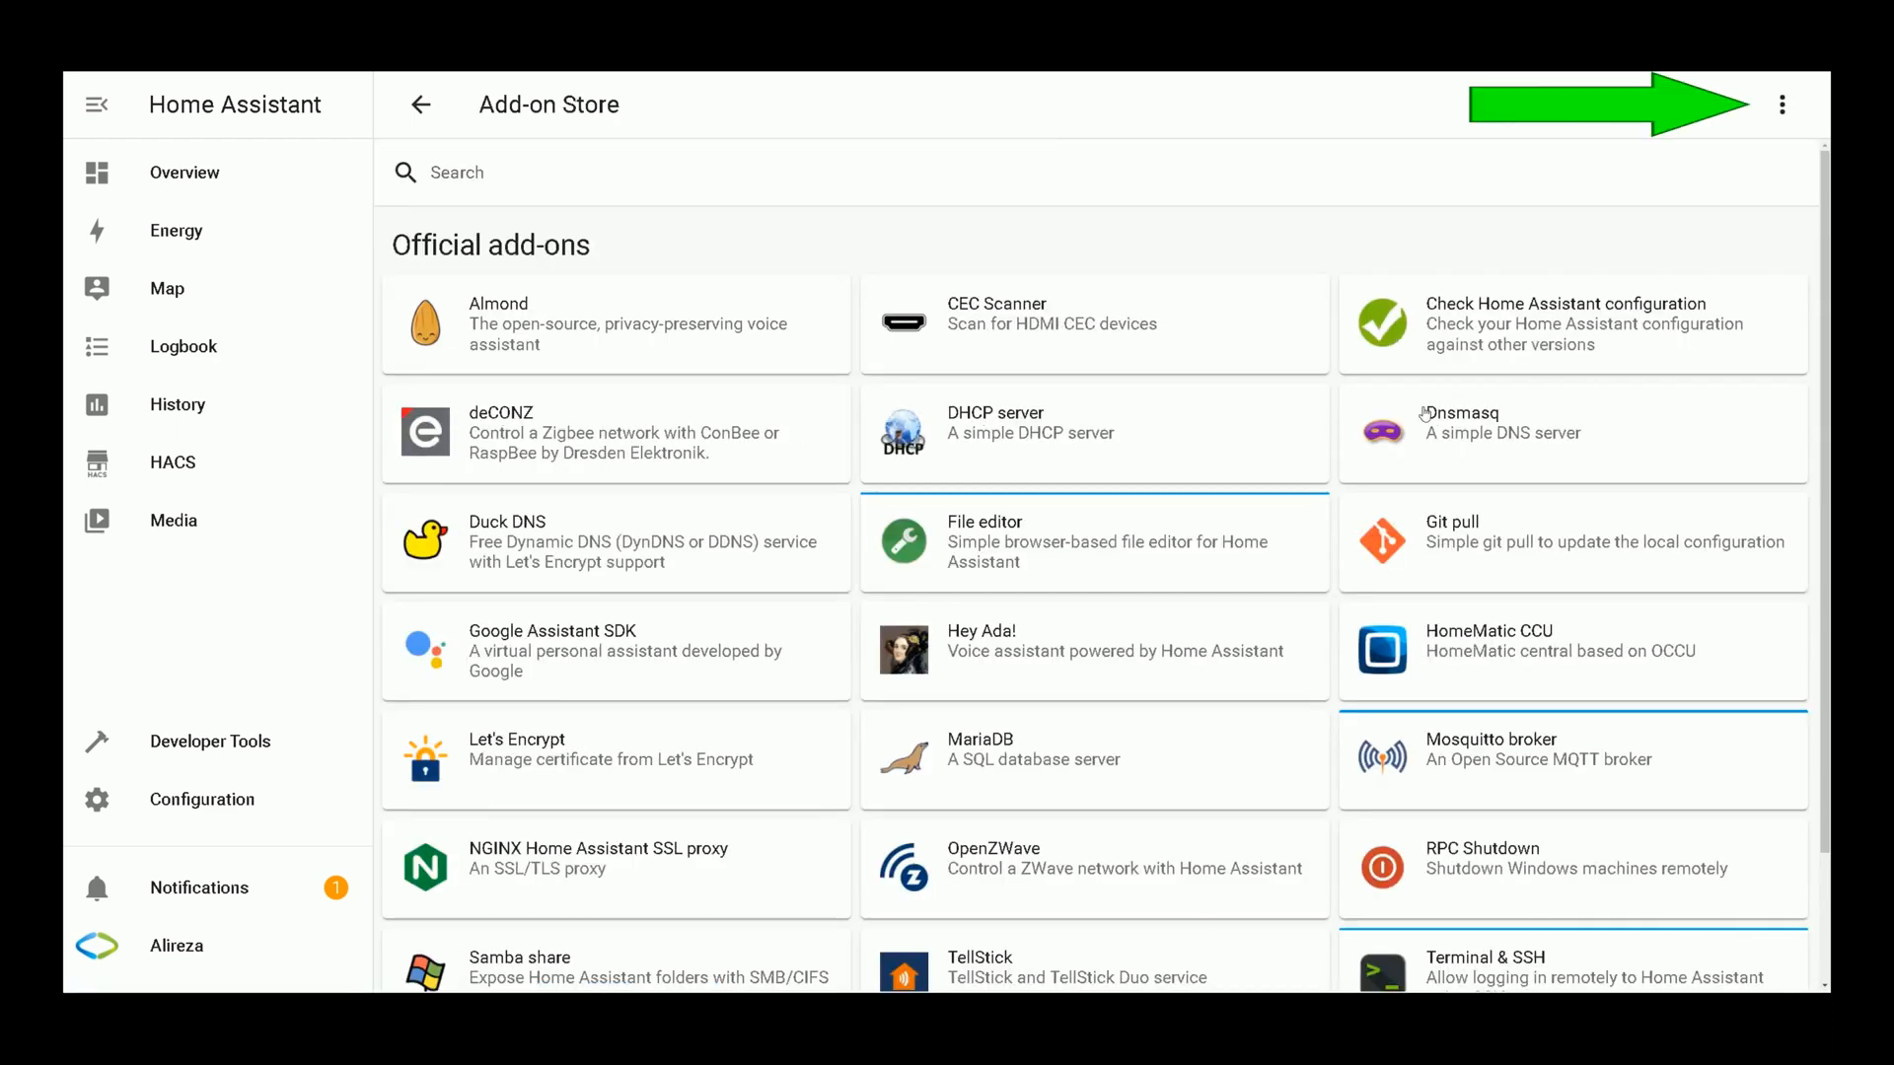
mouse_move(1780, 104)
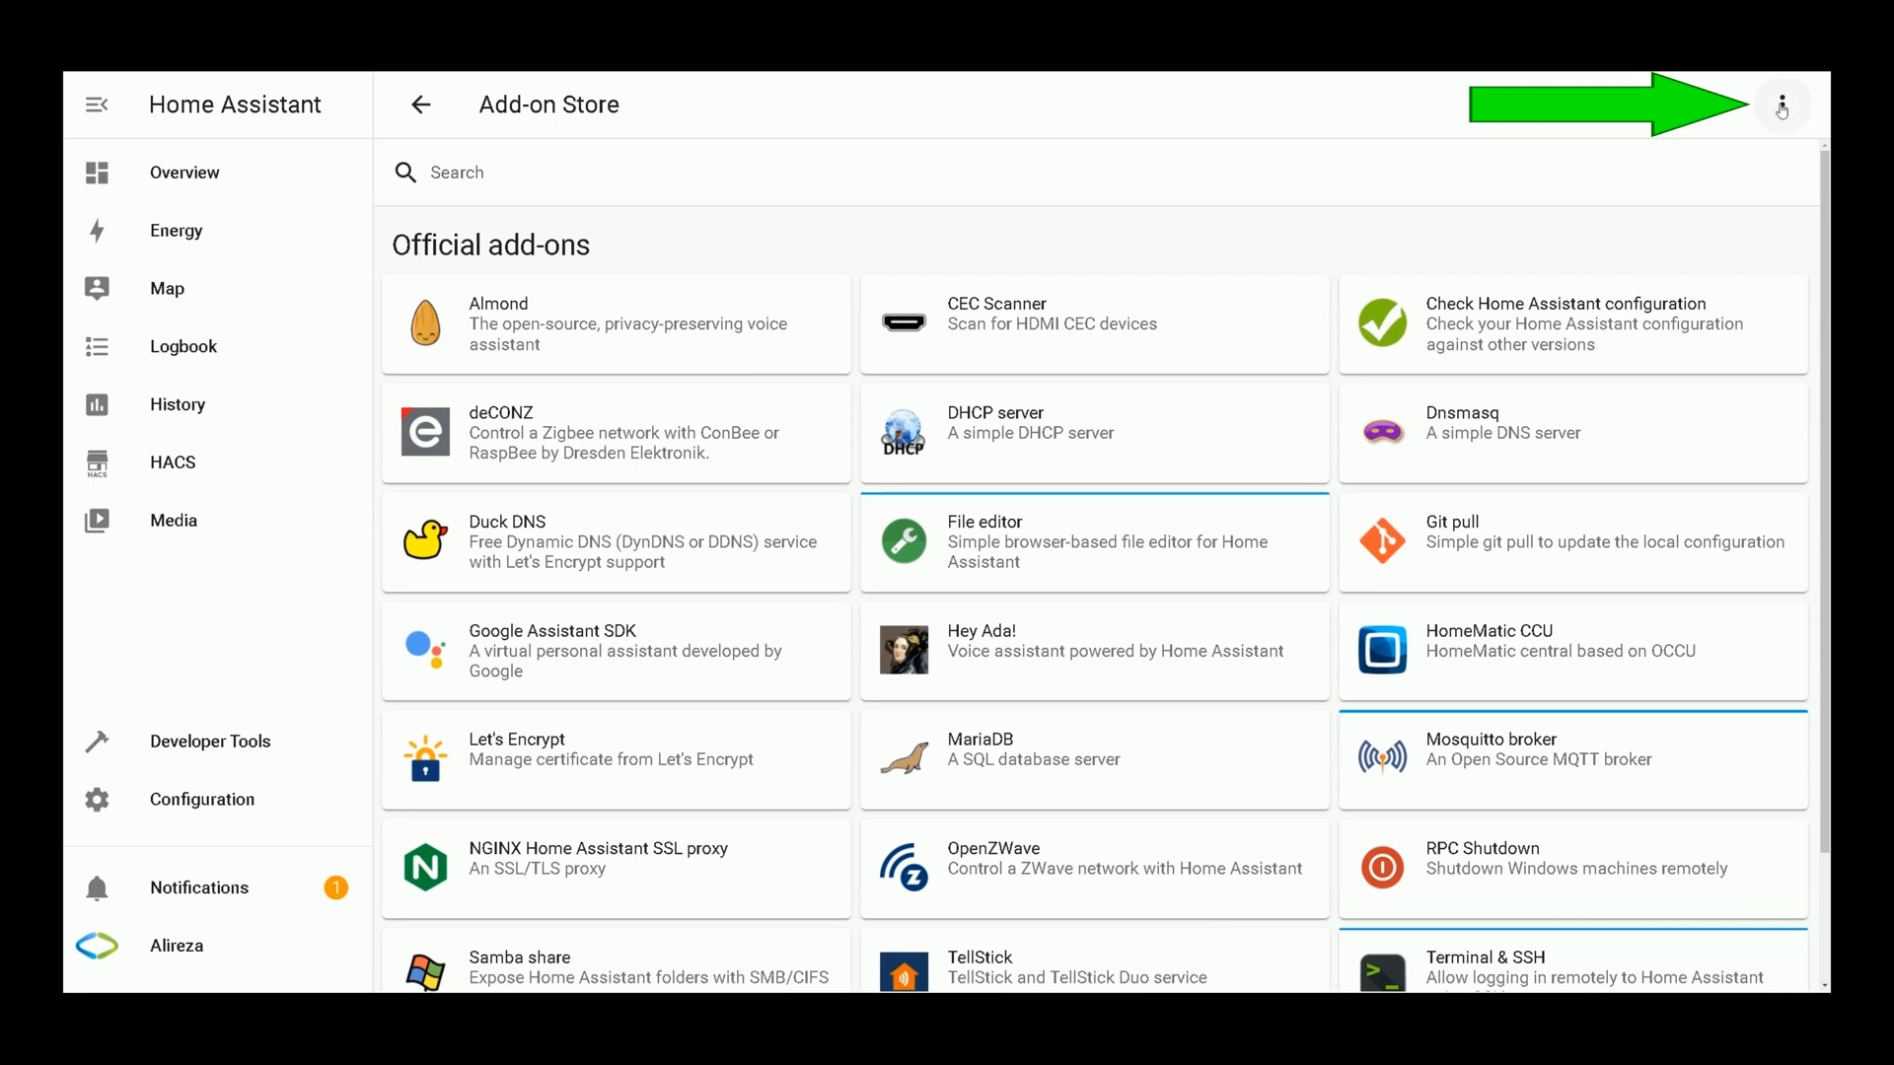
mouse_move(1780, 104)
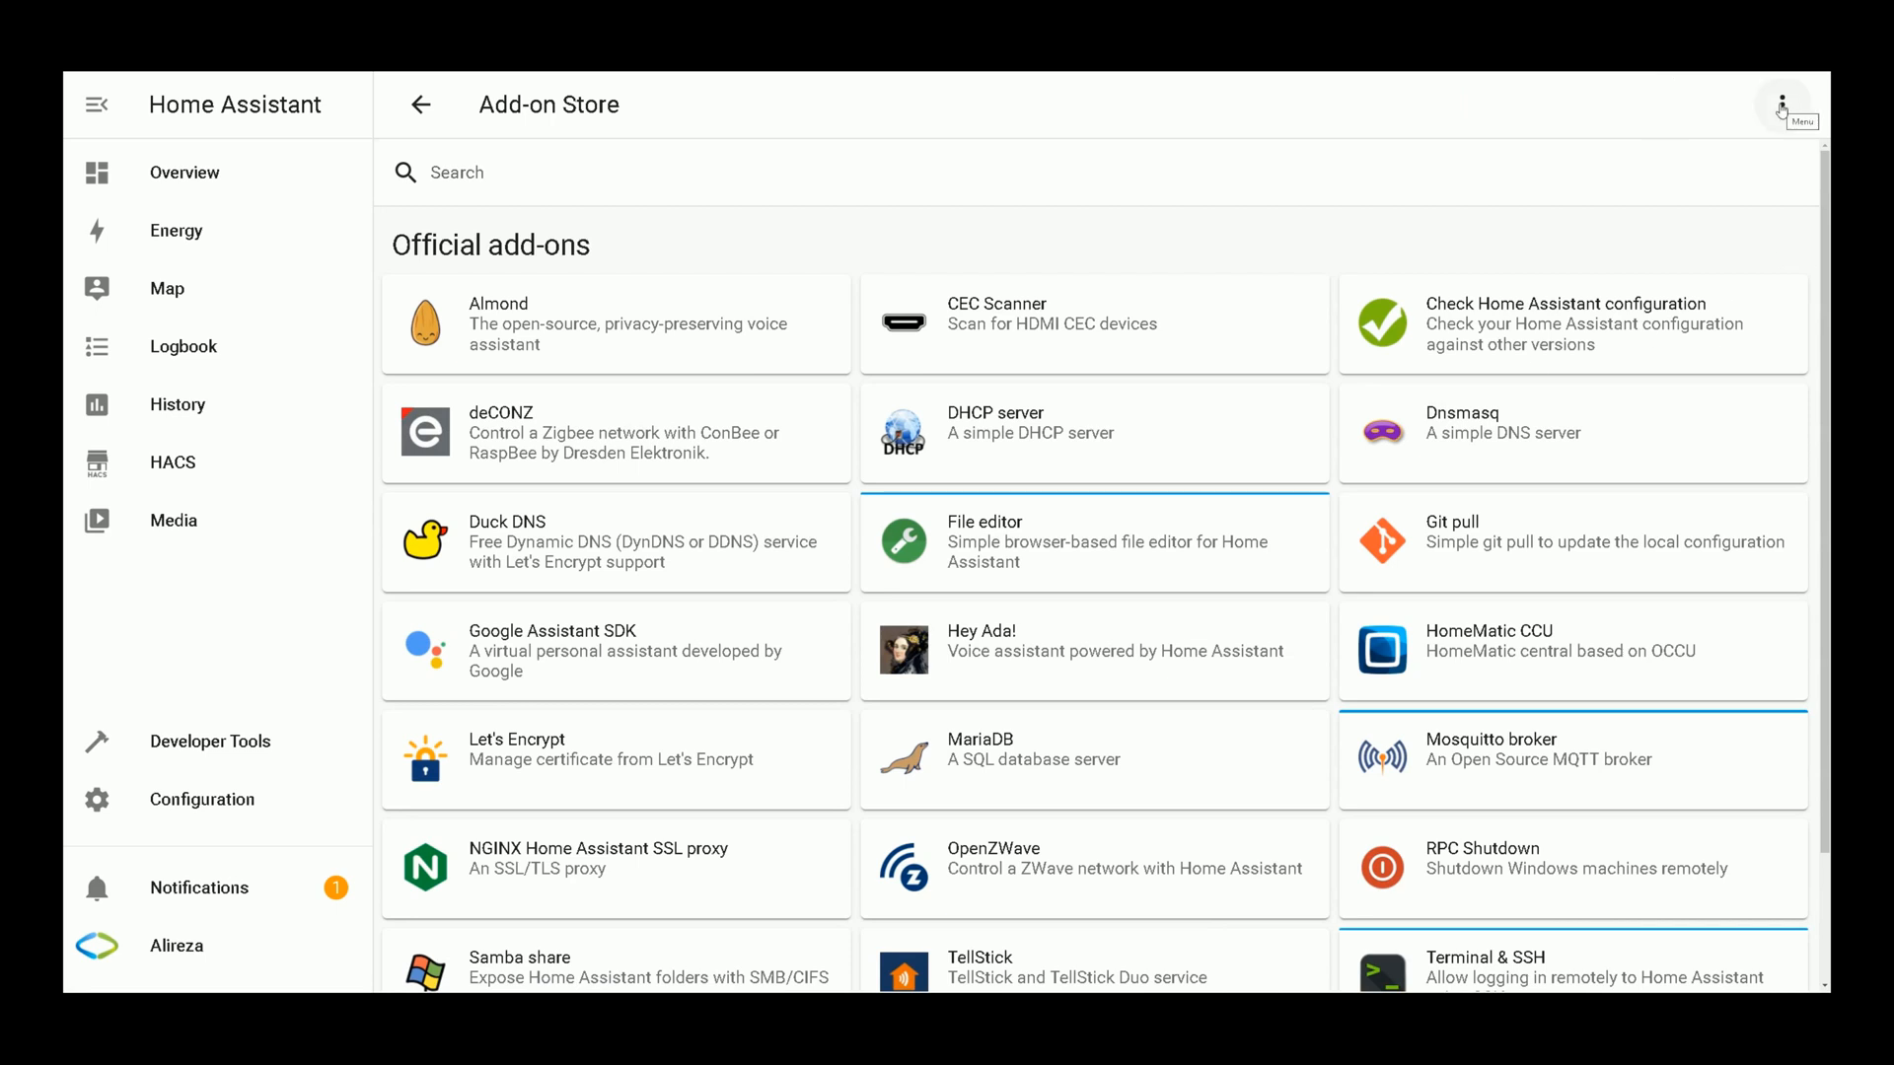
left_click(1780, 105)
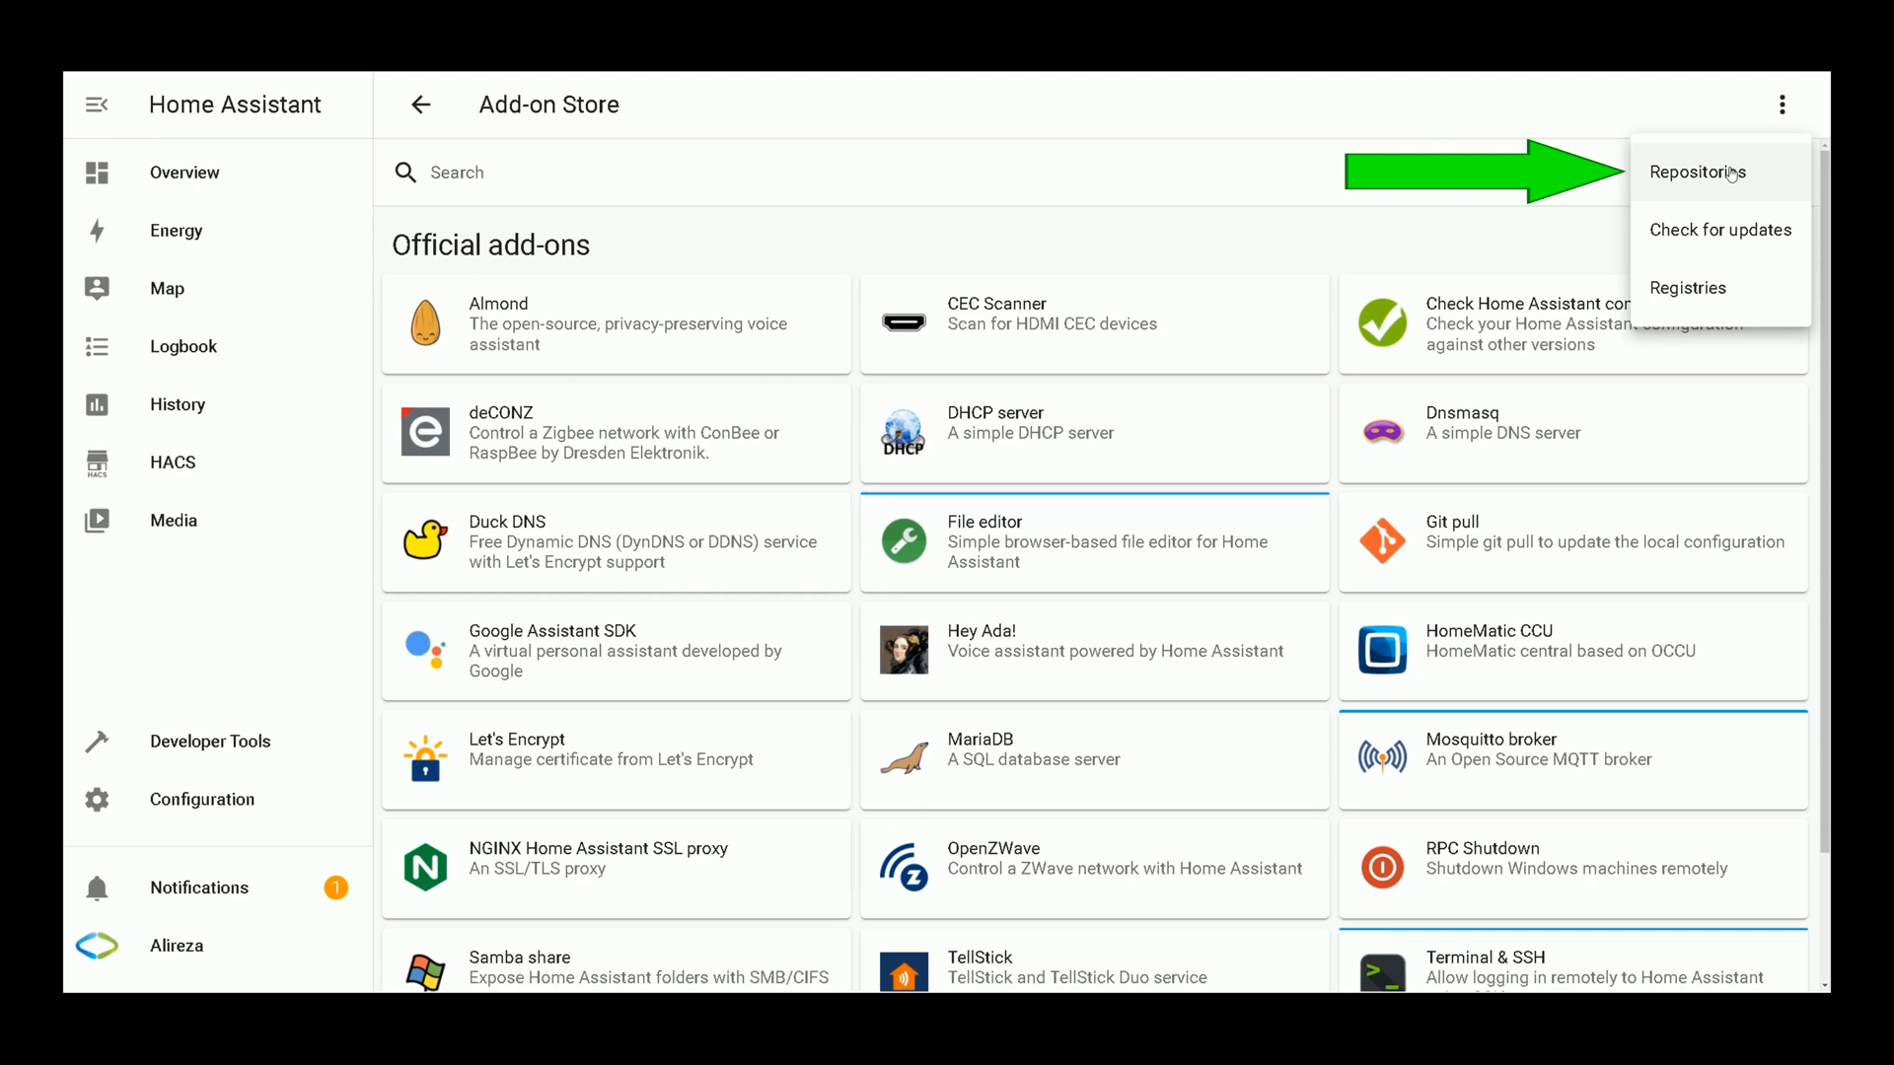
Step: Choose Repositories to bring up the Manage add-on repositories dialog
left_click(1699, 172)
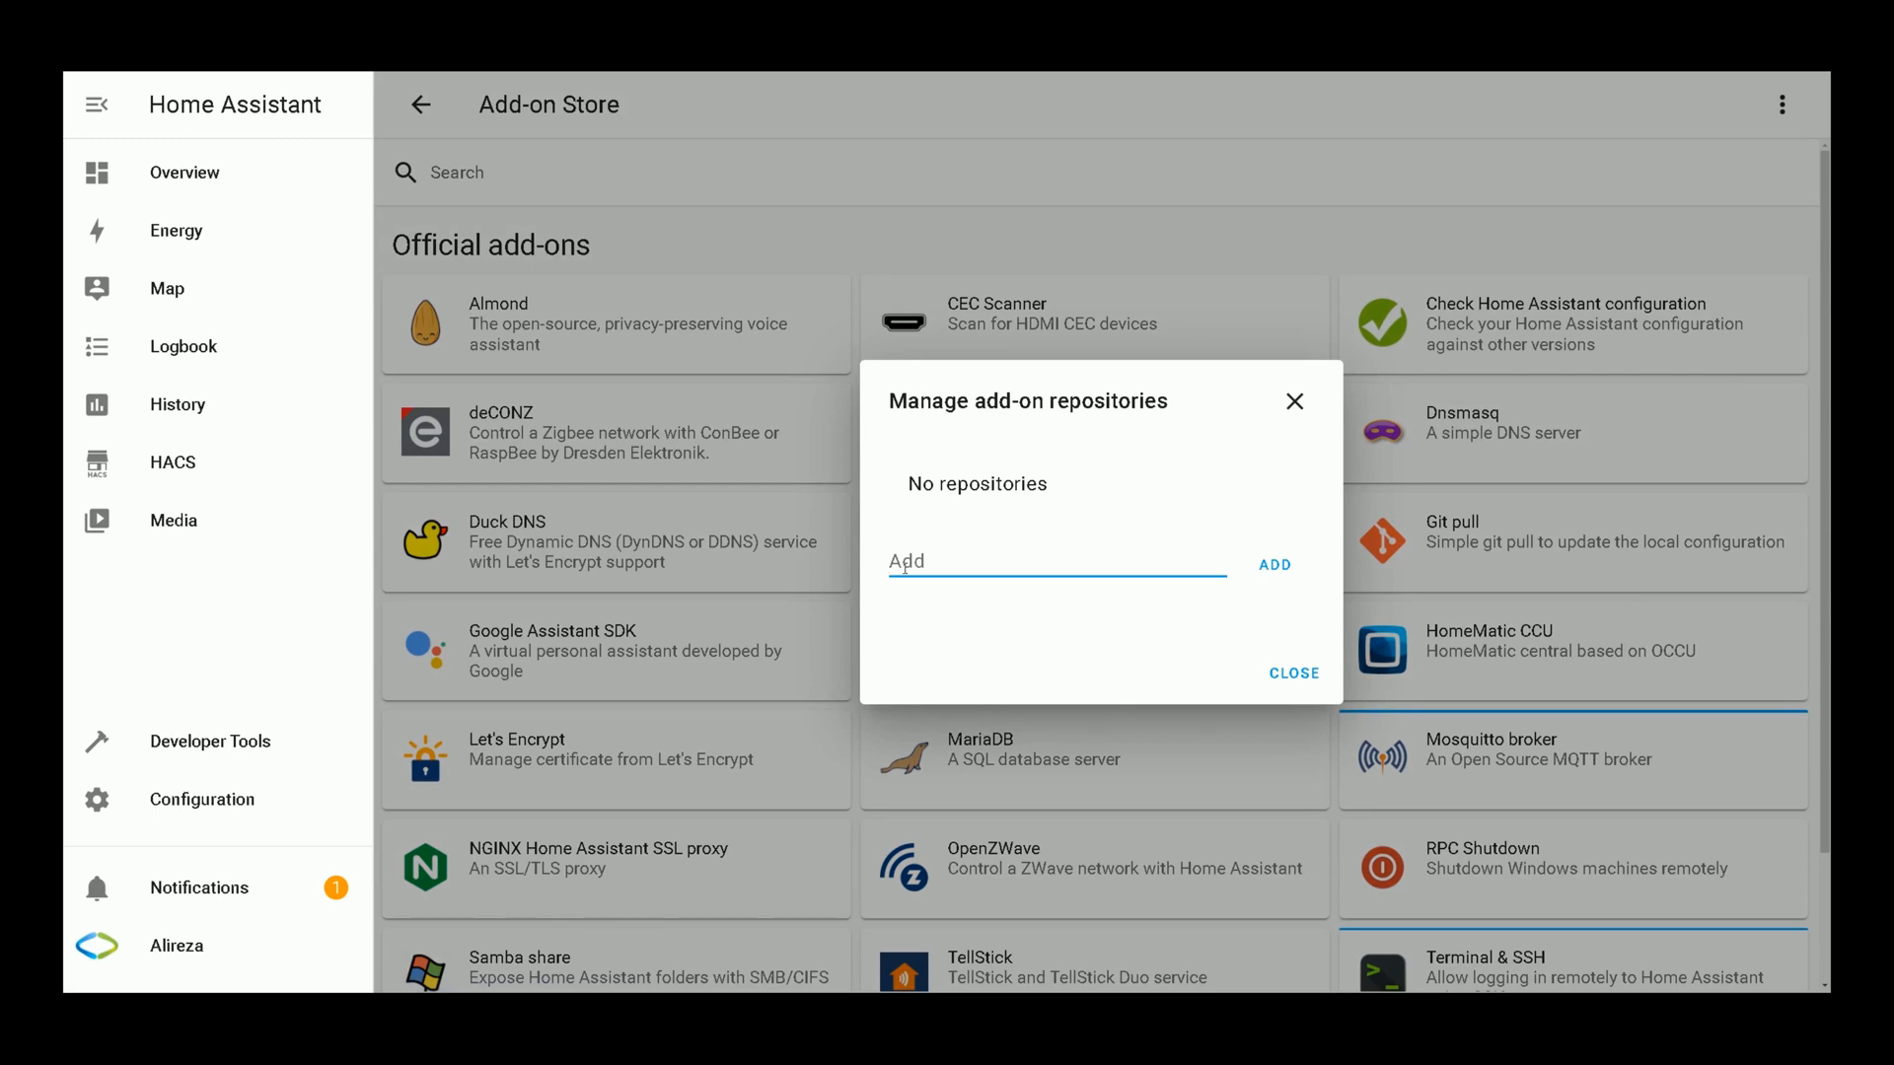
mouse_move(1273, 567)
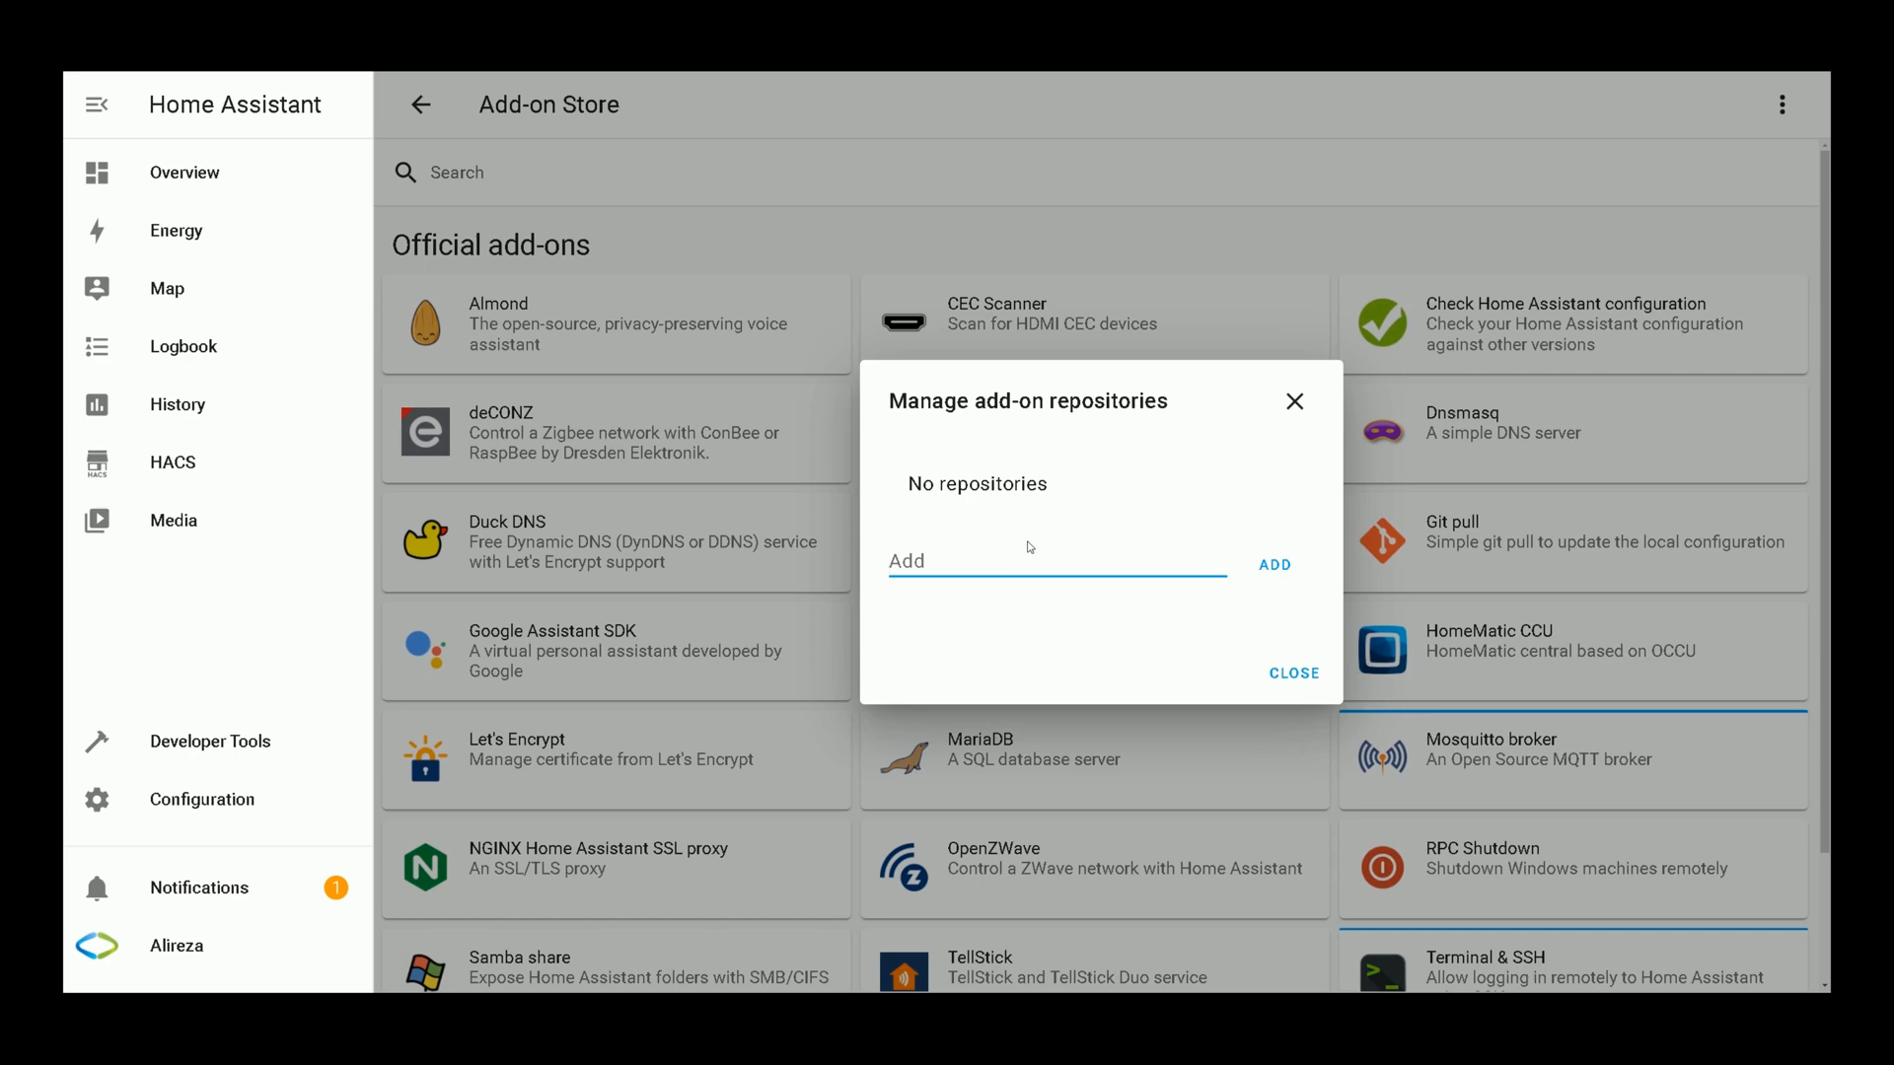
mouse_move(1028, 546)
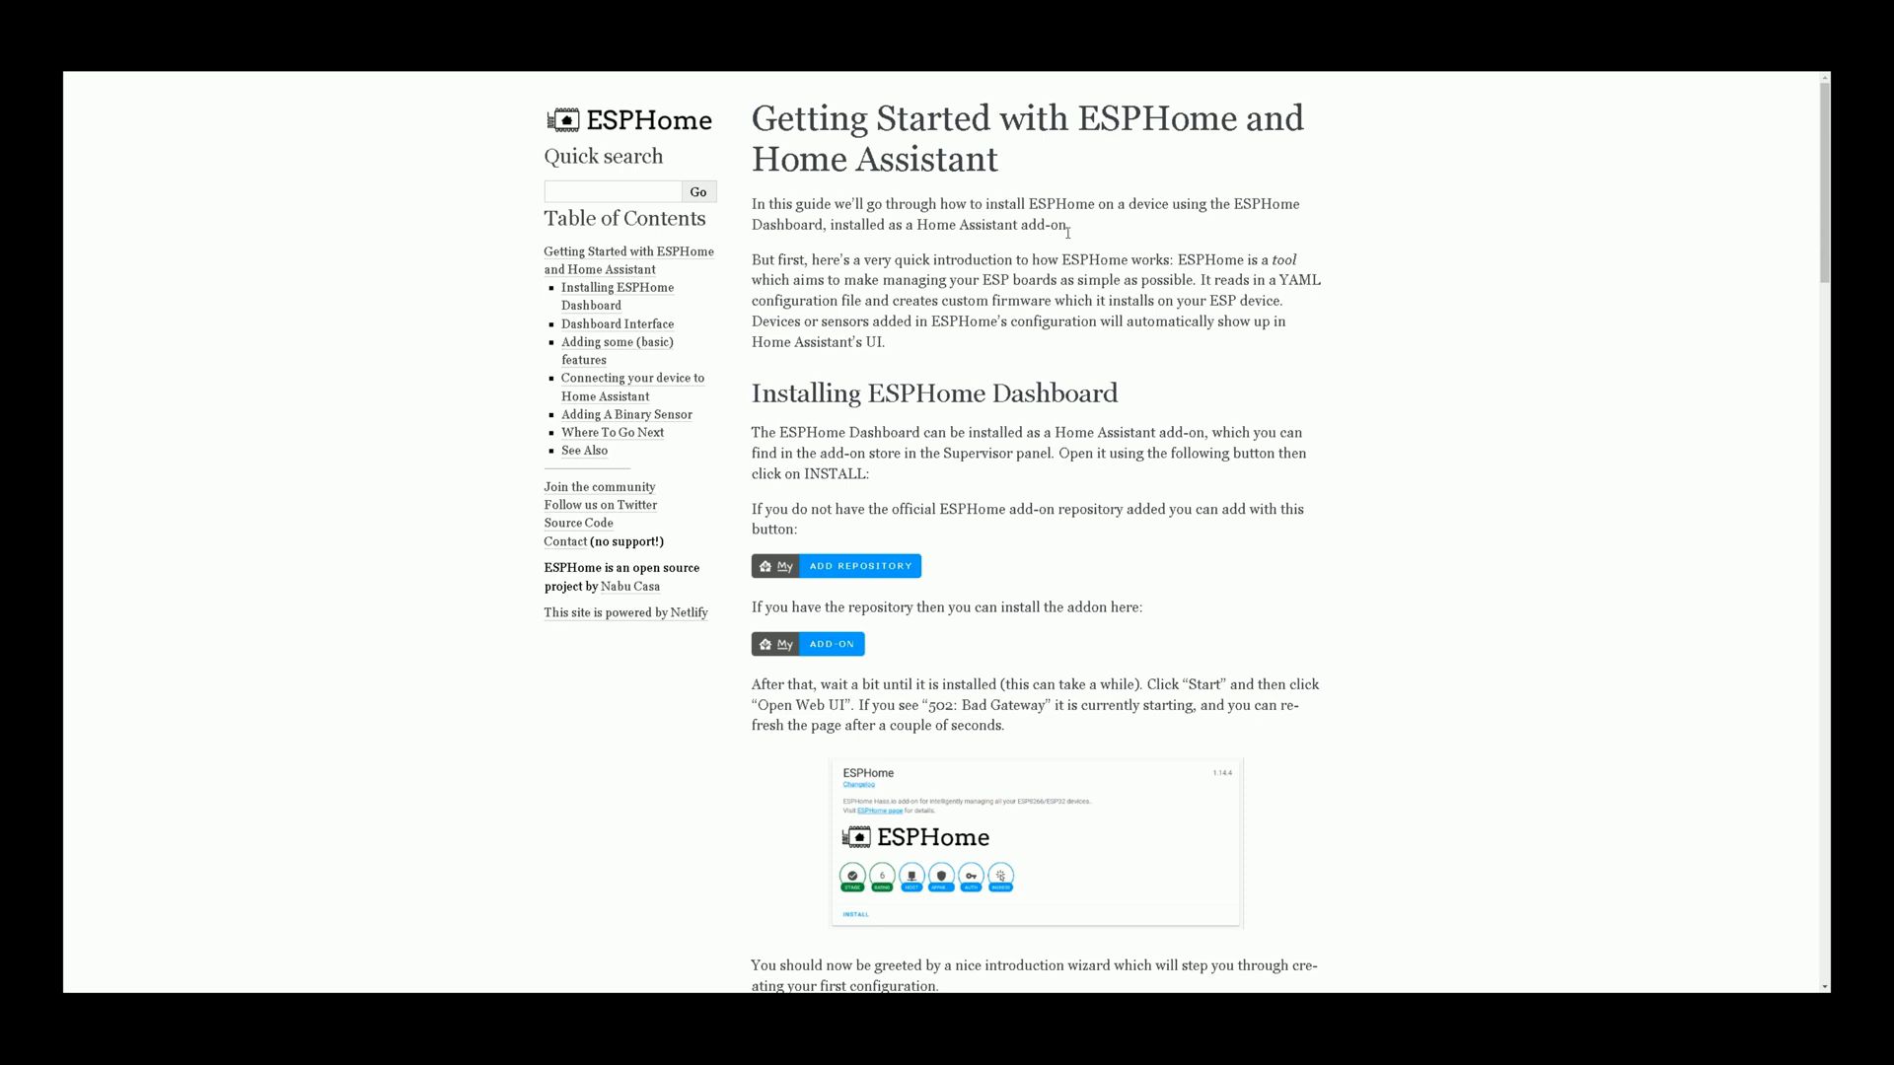
mouse_move(868, 574)
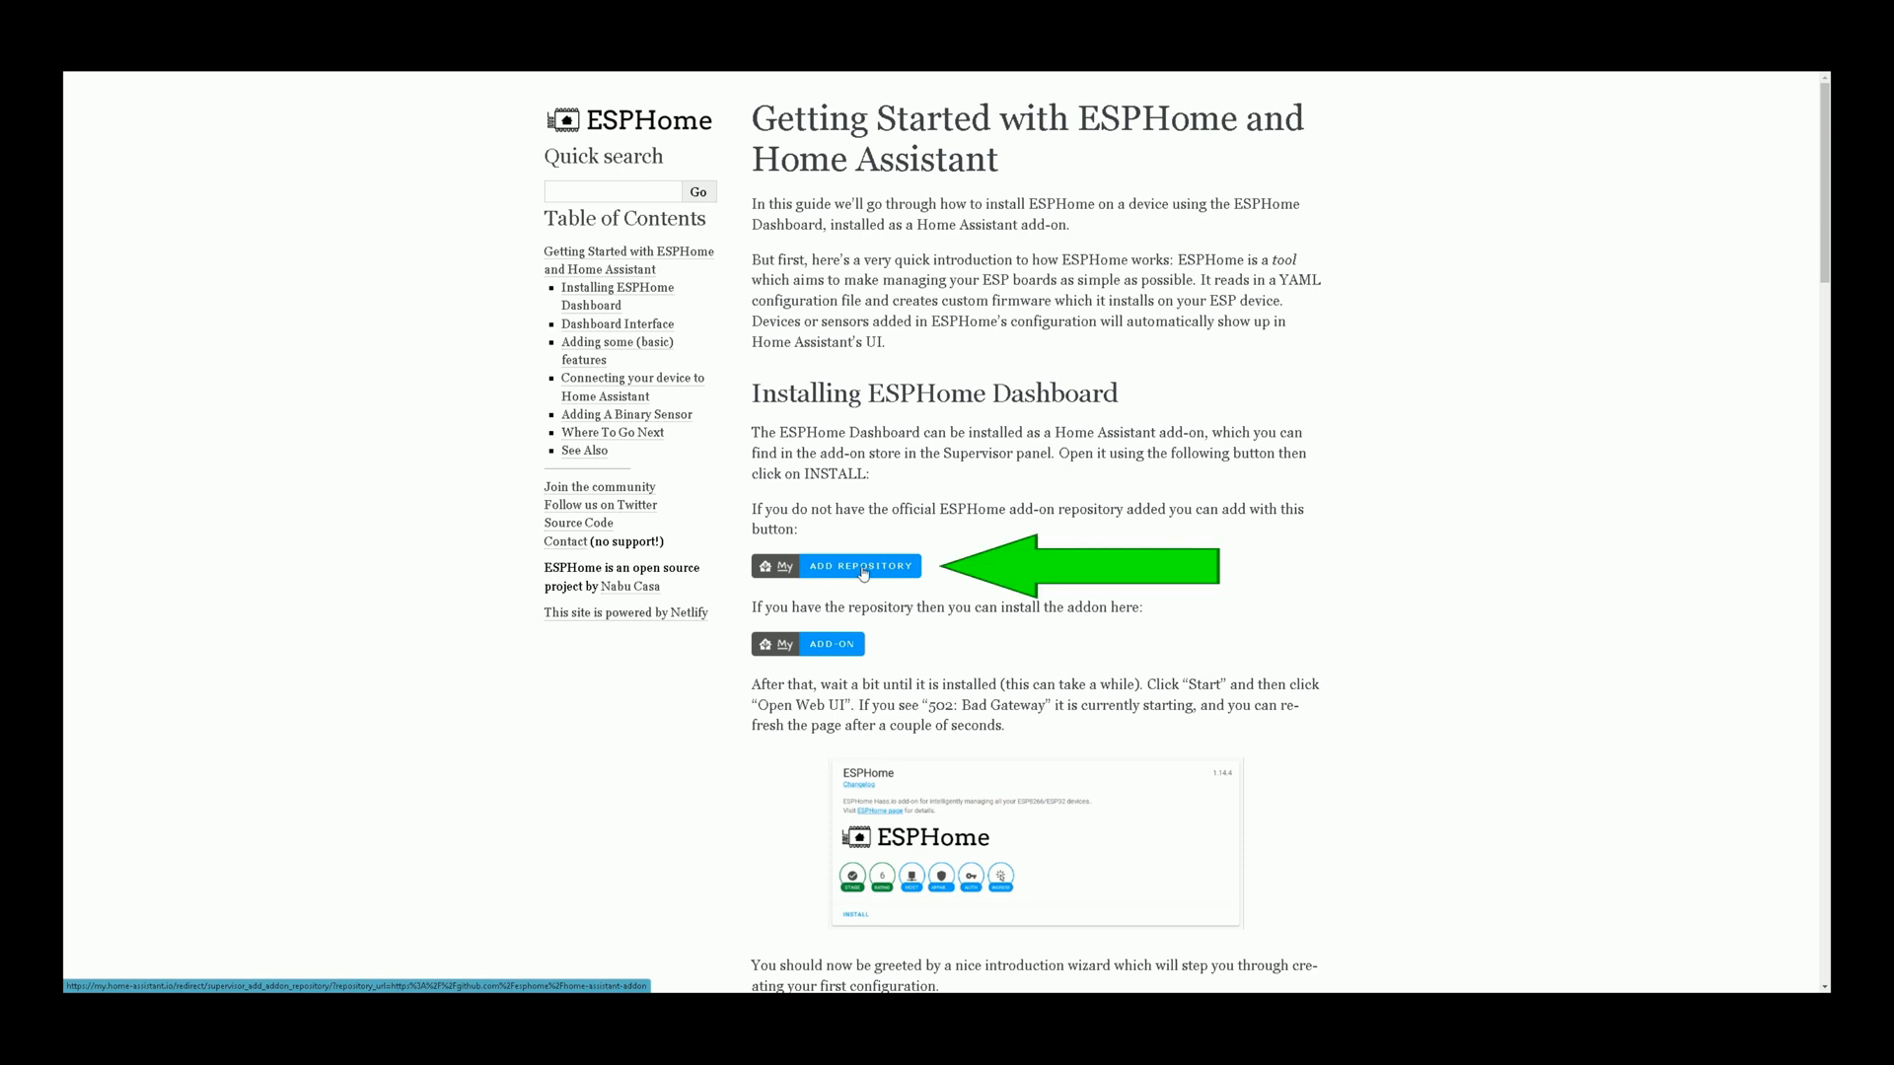
Step: Follow the ADD REPOSITORY badge under Installing ESPHome Dashboard
left_click(859, 566)
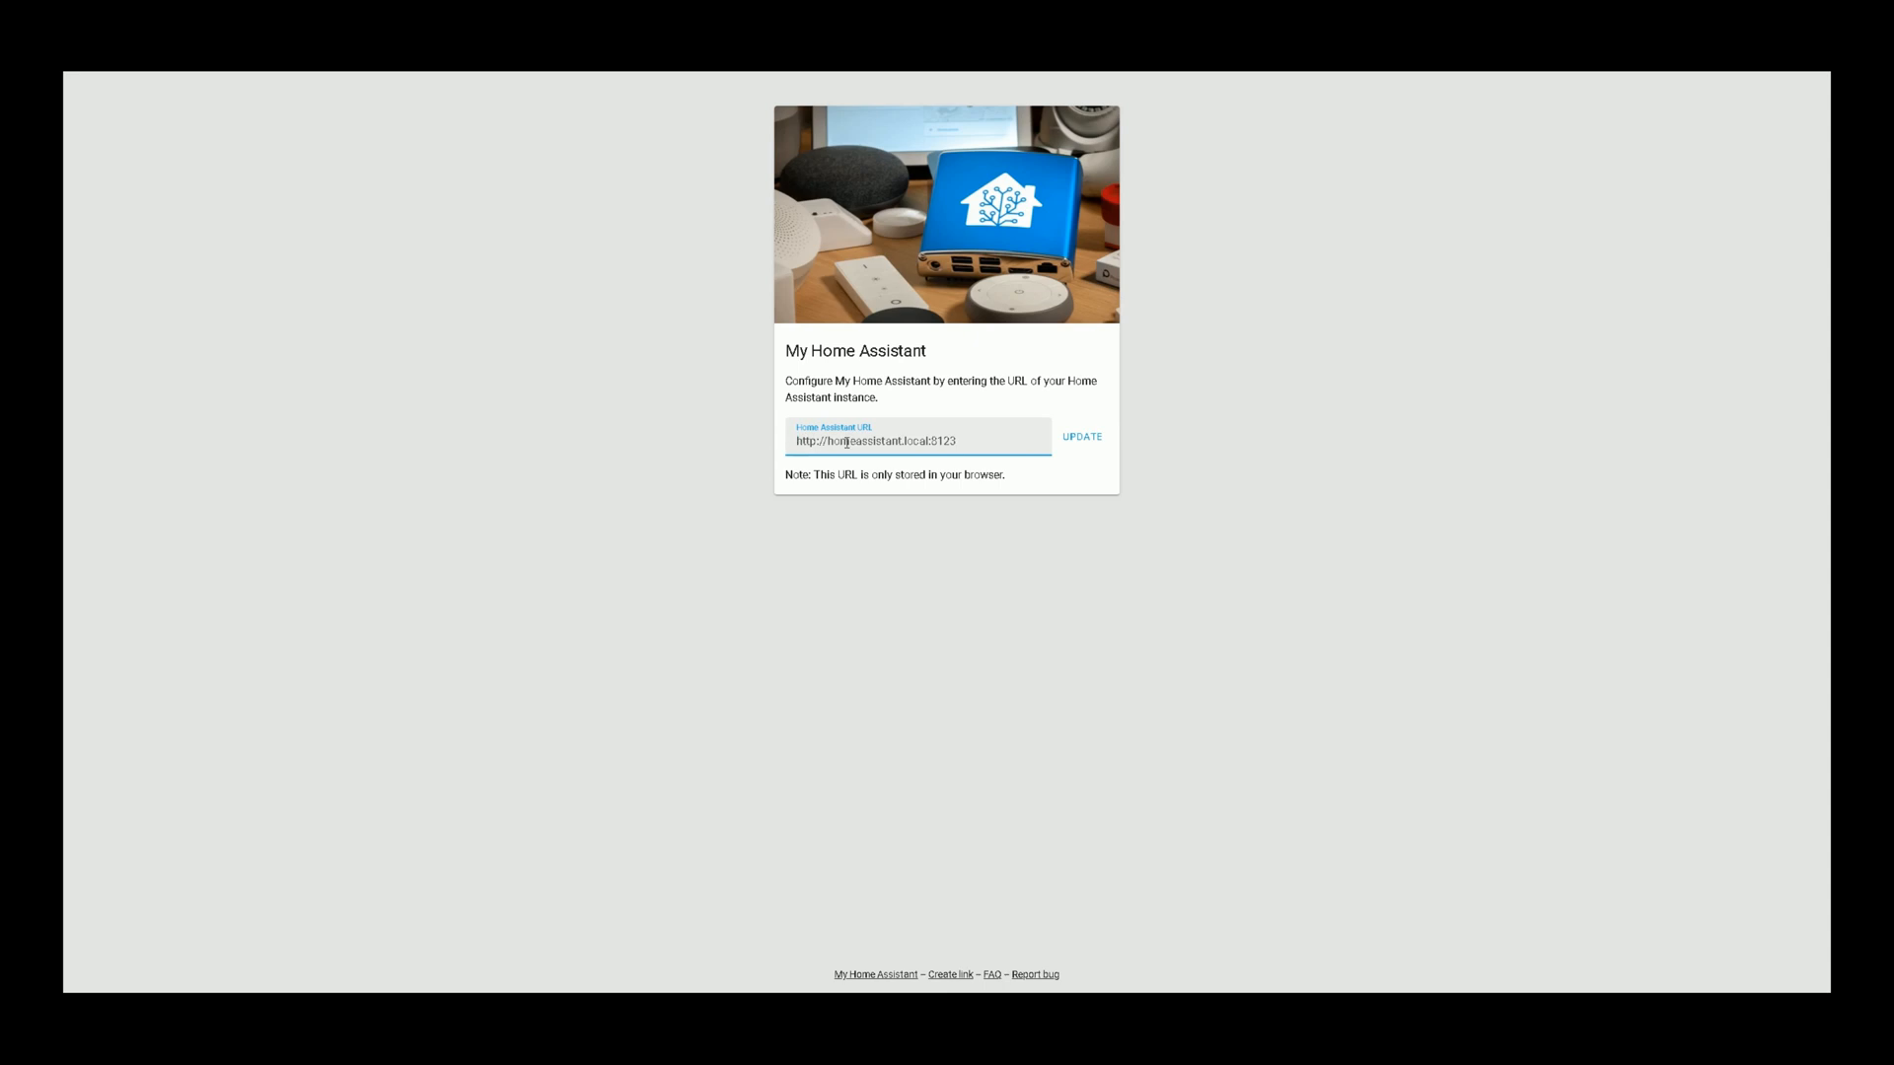
type("http:/")
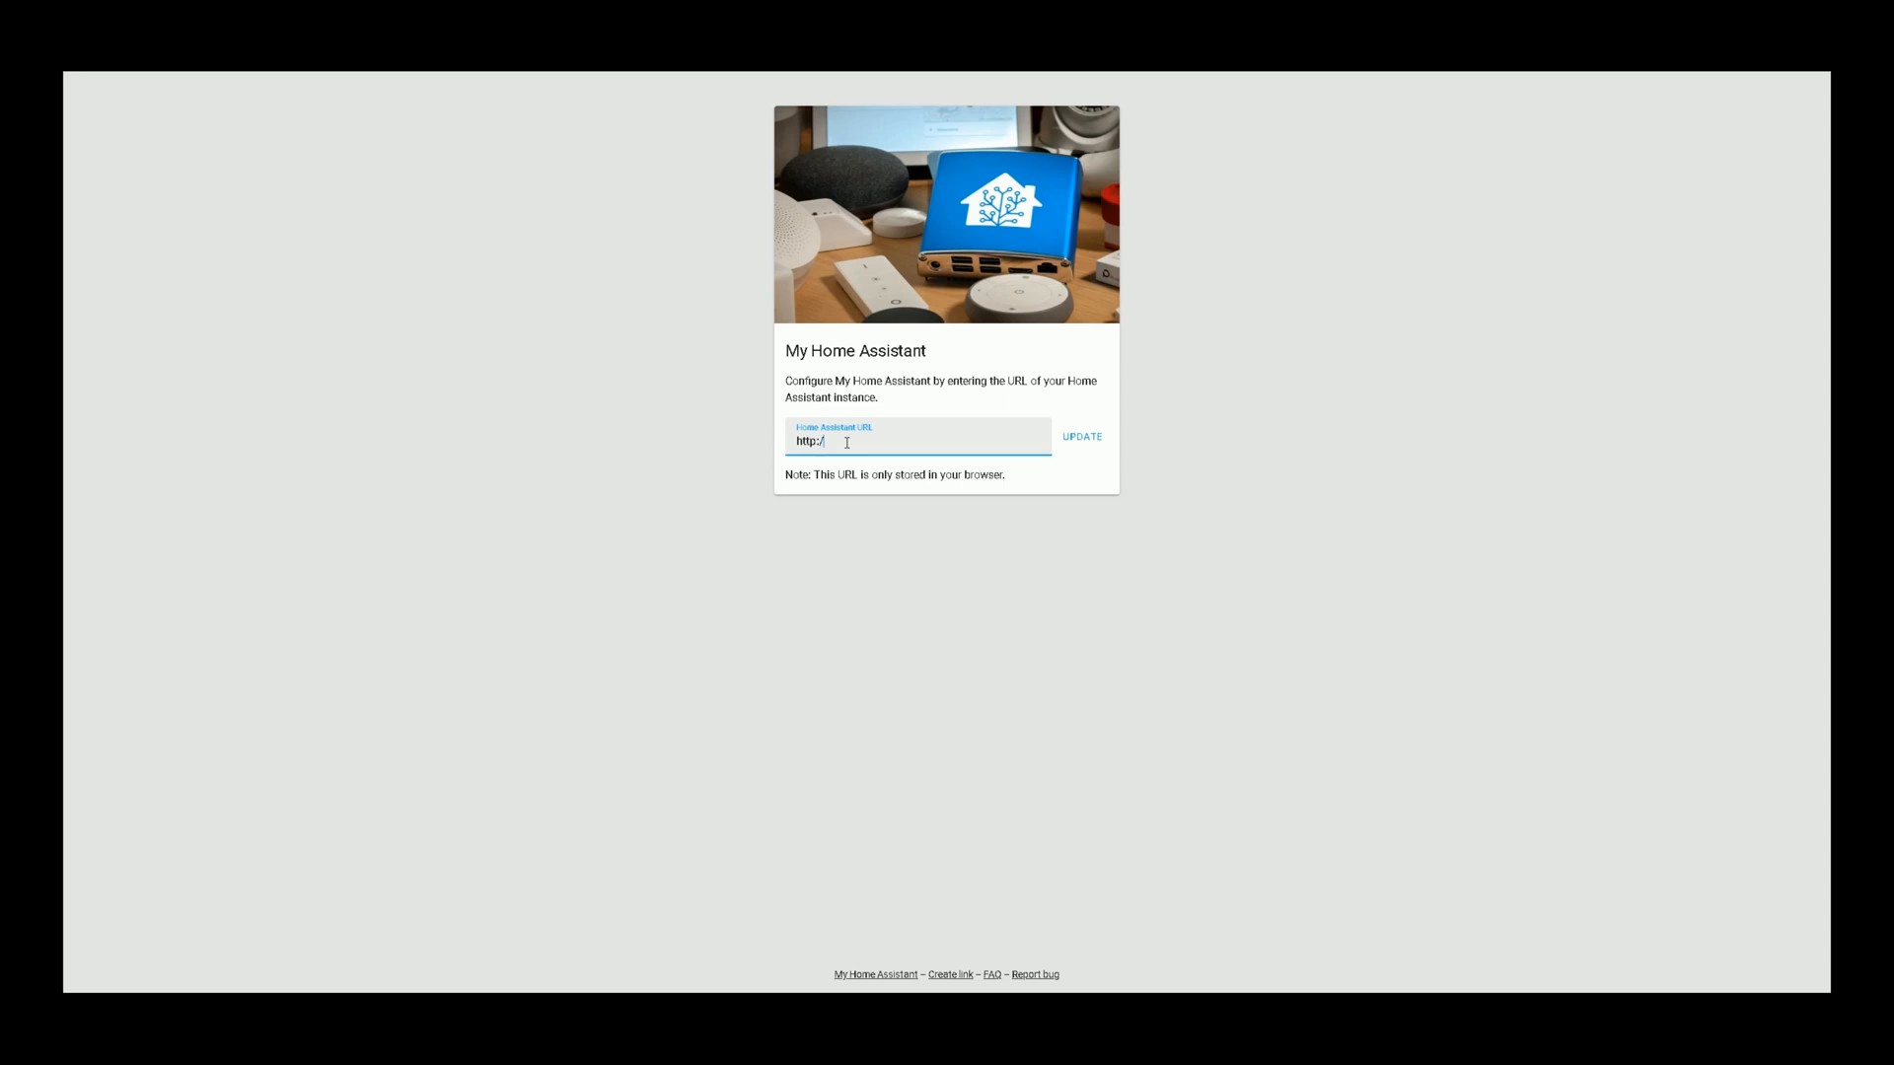
type("192.168")
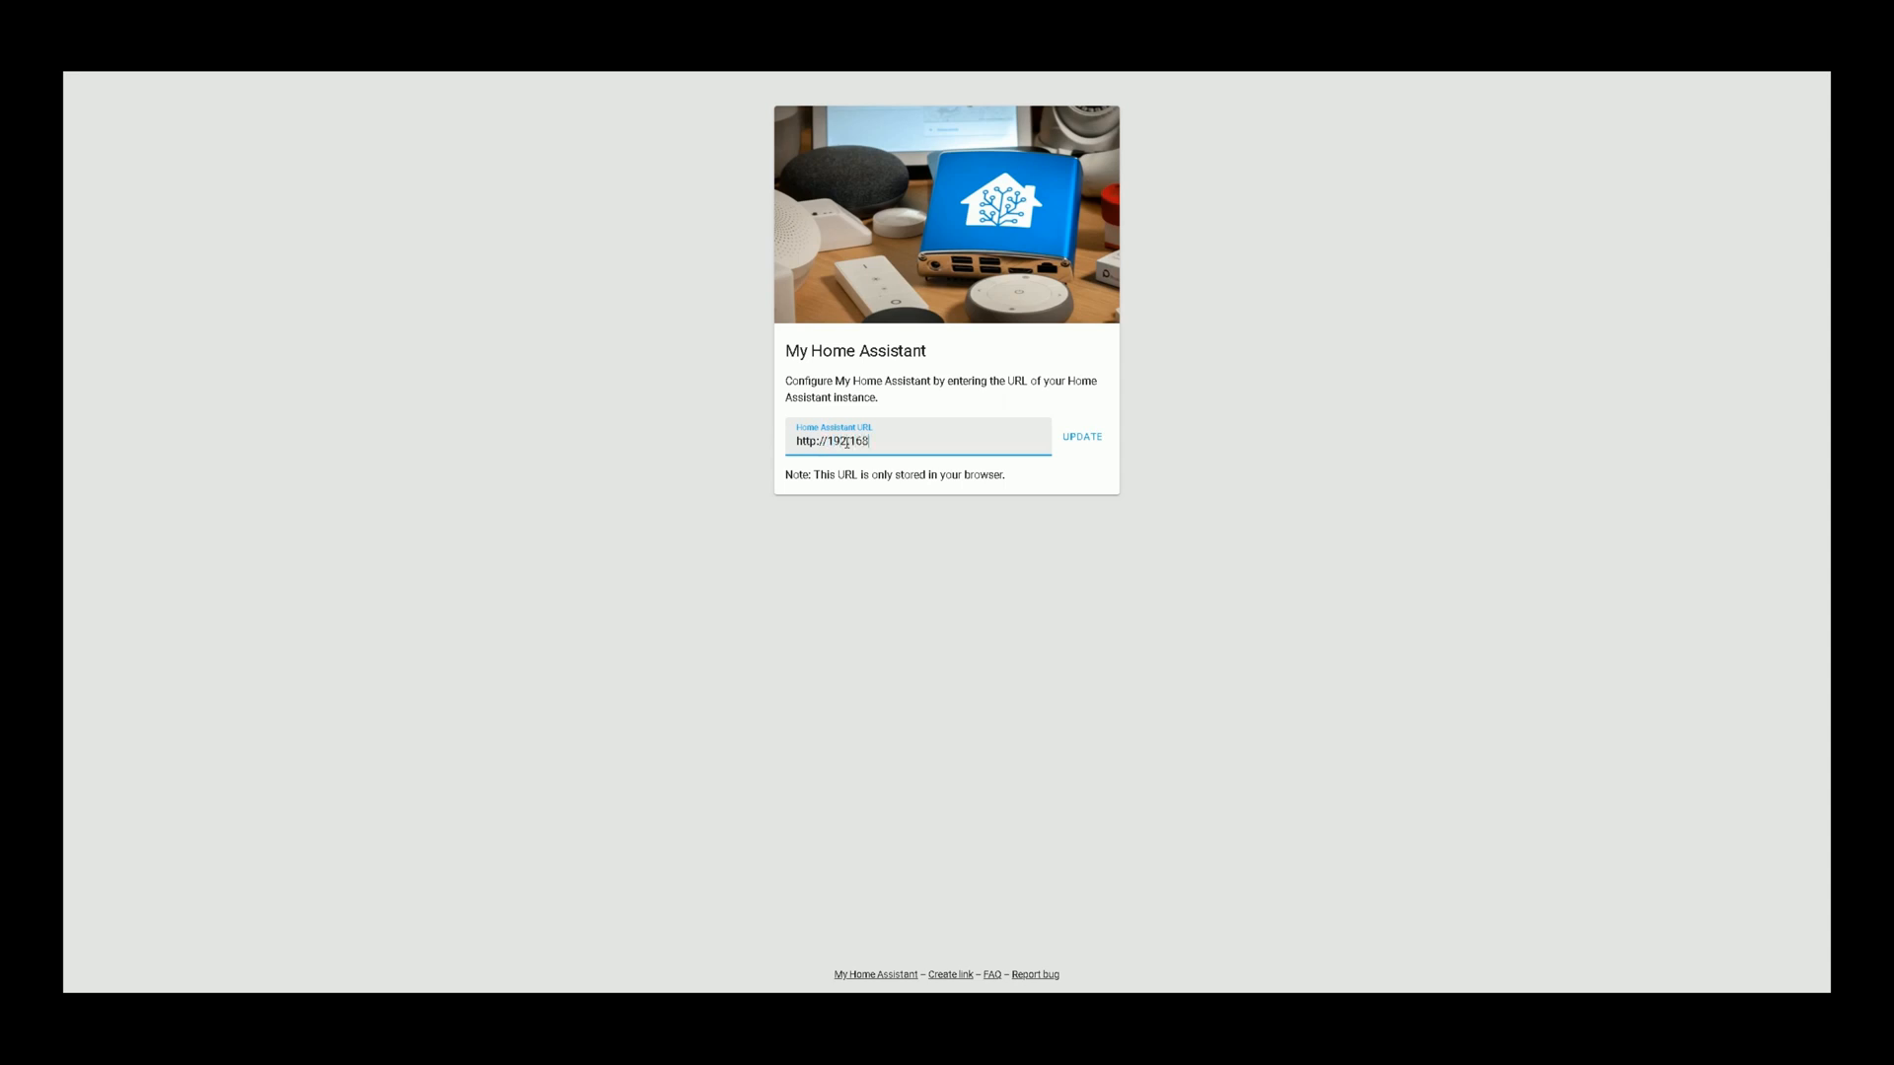
type(".1.12")
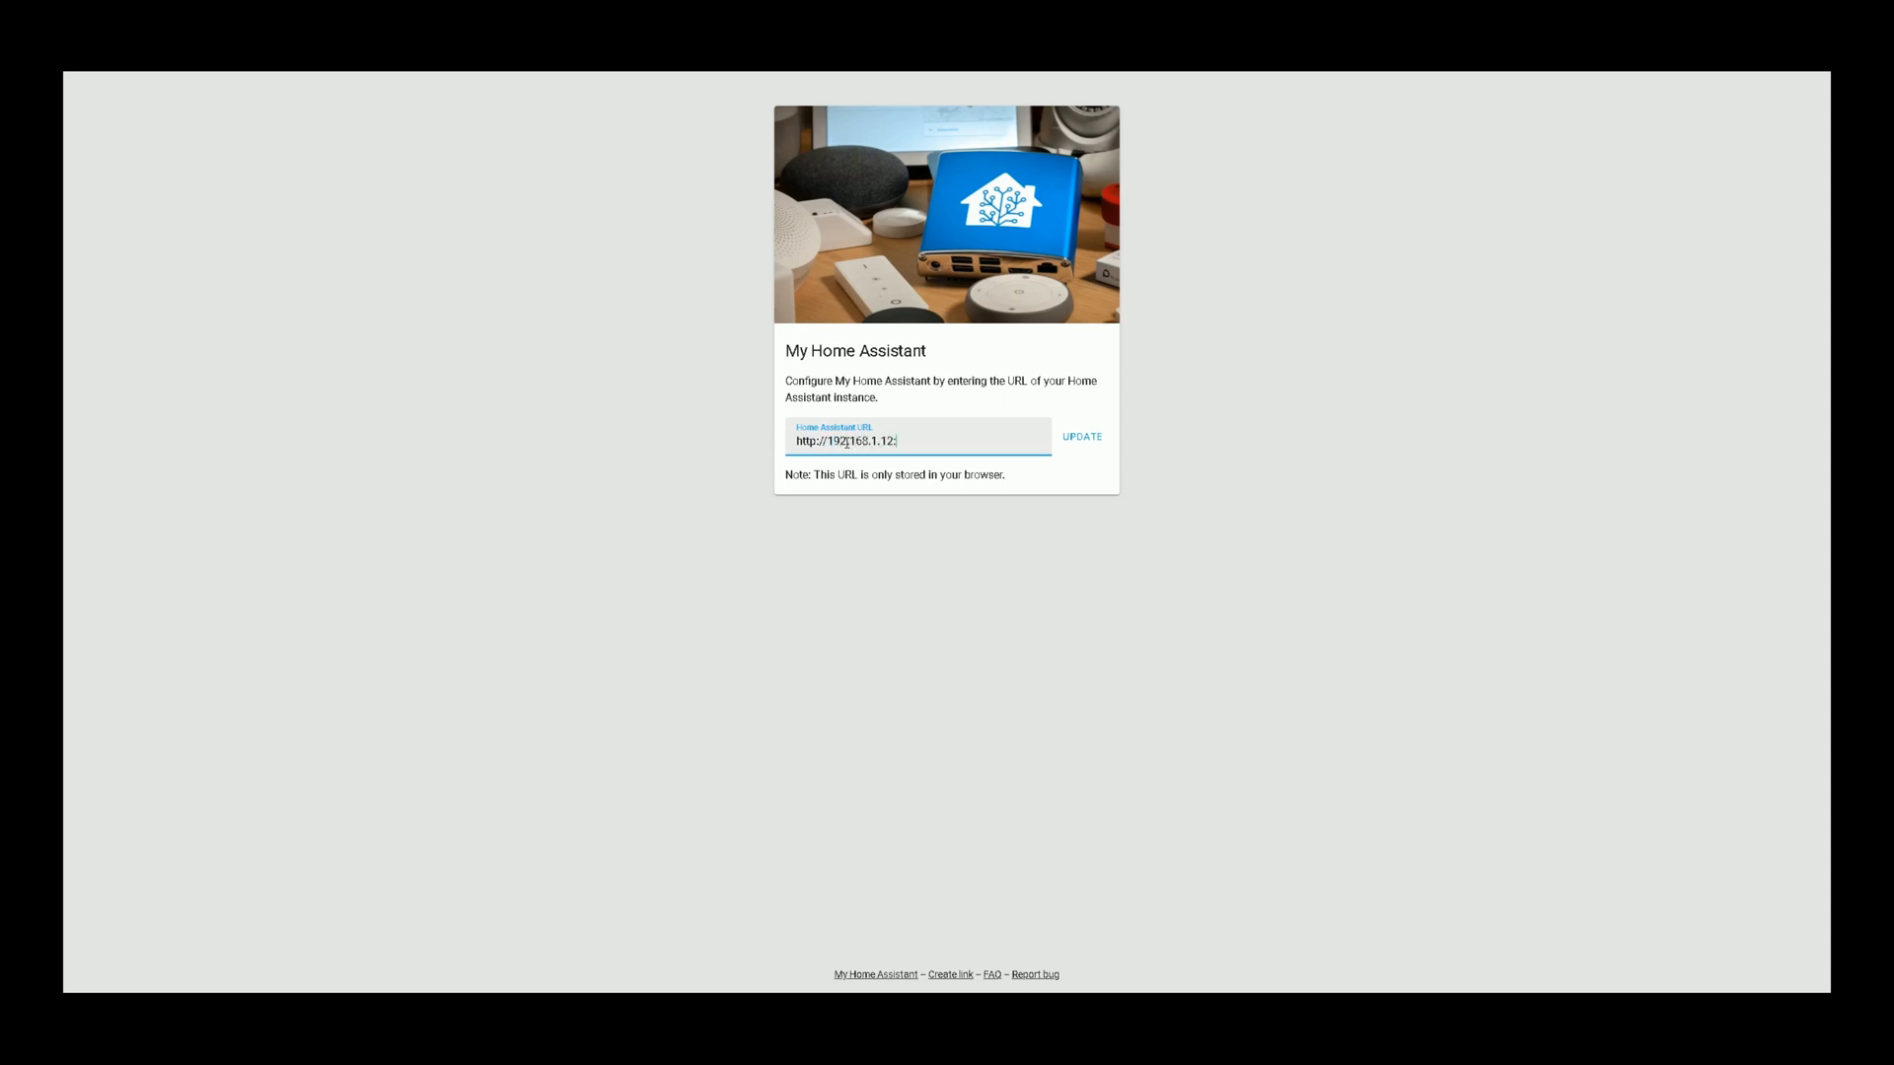
type(":8123")
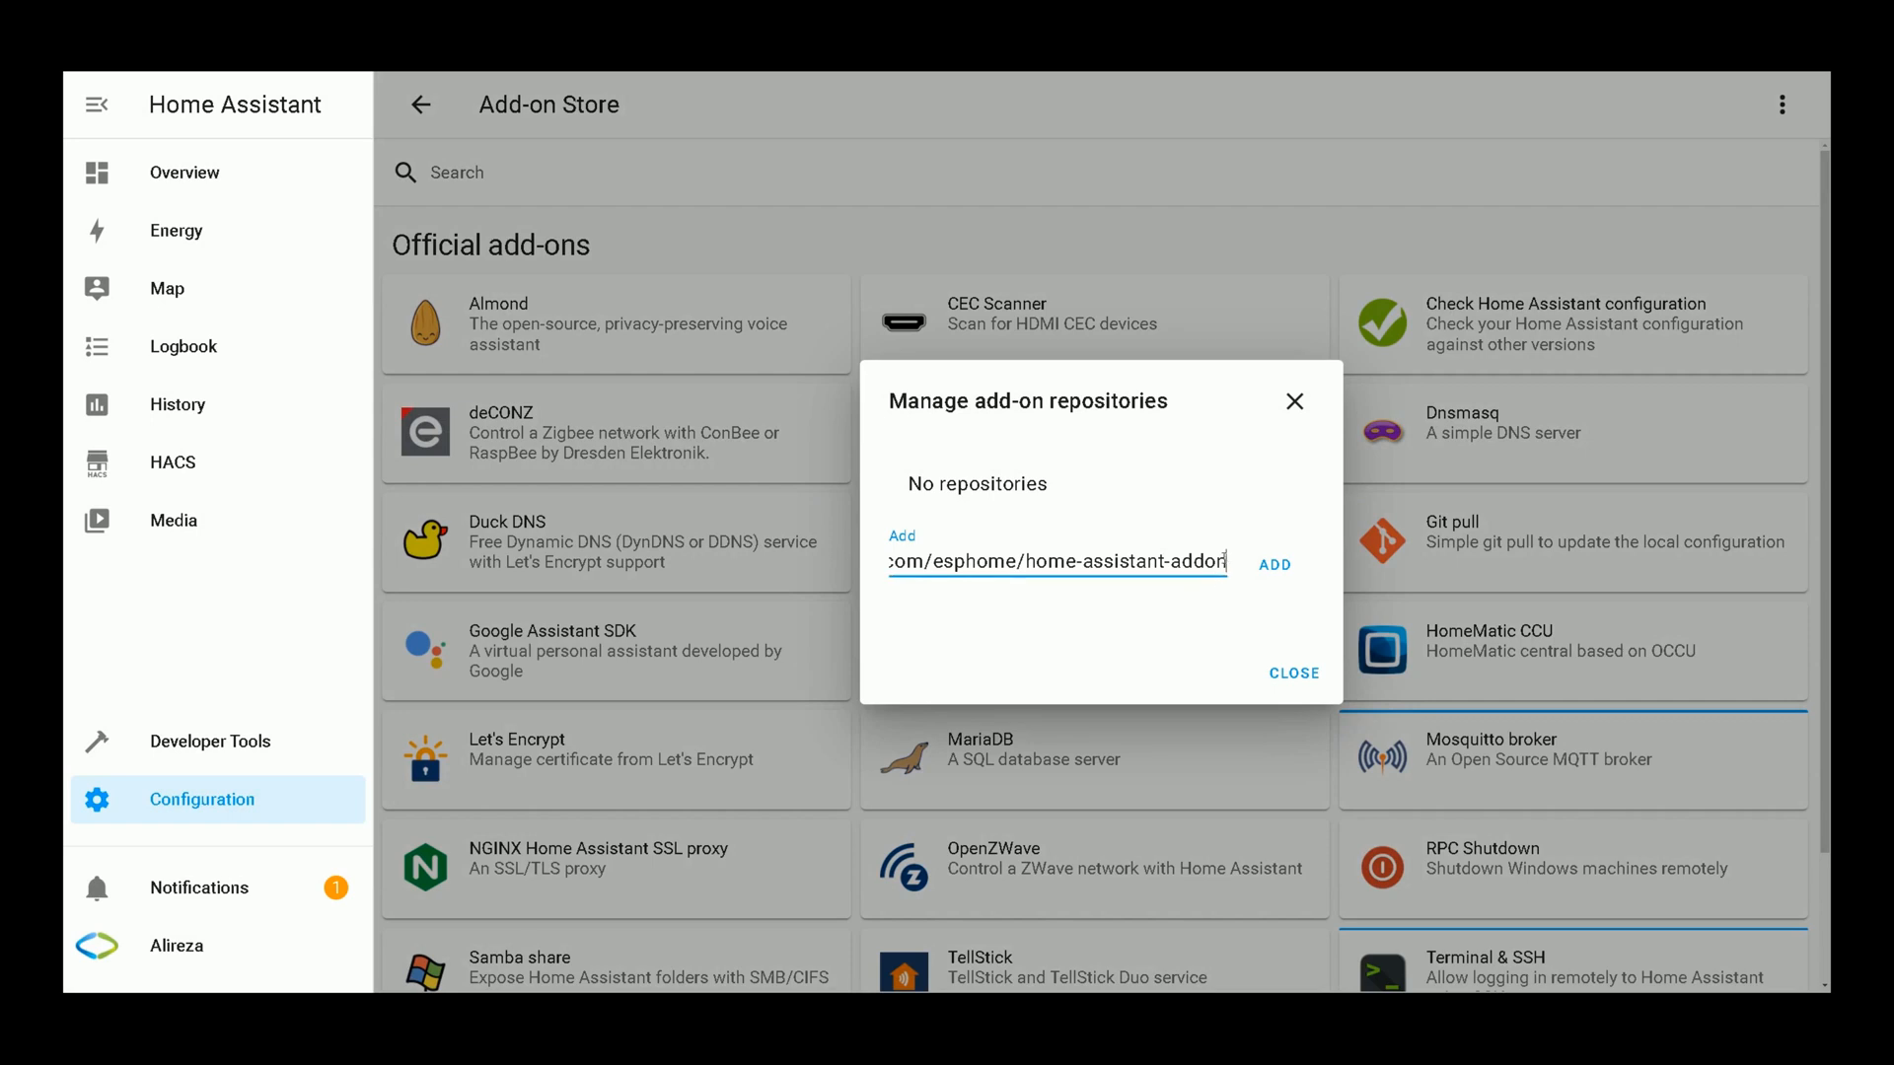
Step: Add the ESPHome GitHub repository URL and close the repository manager
left_click(1058, 562)
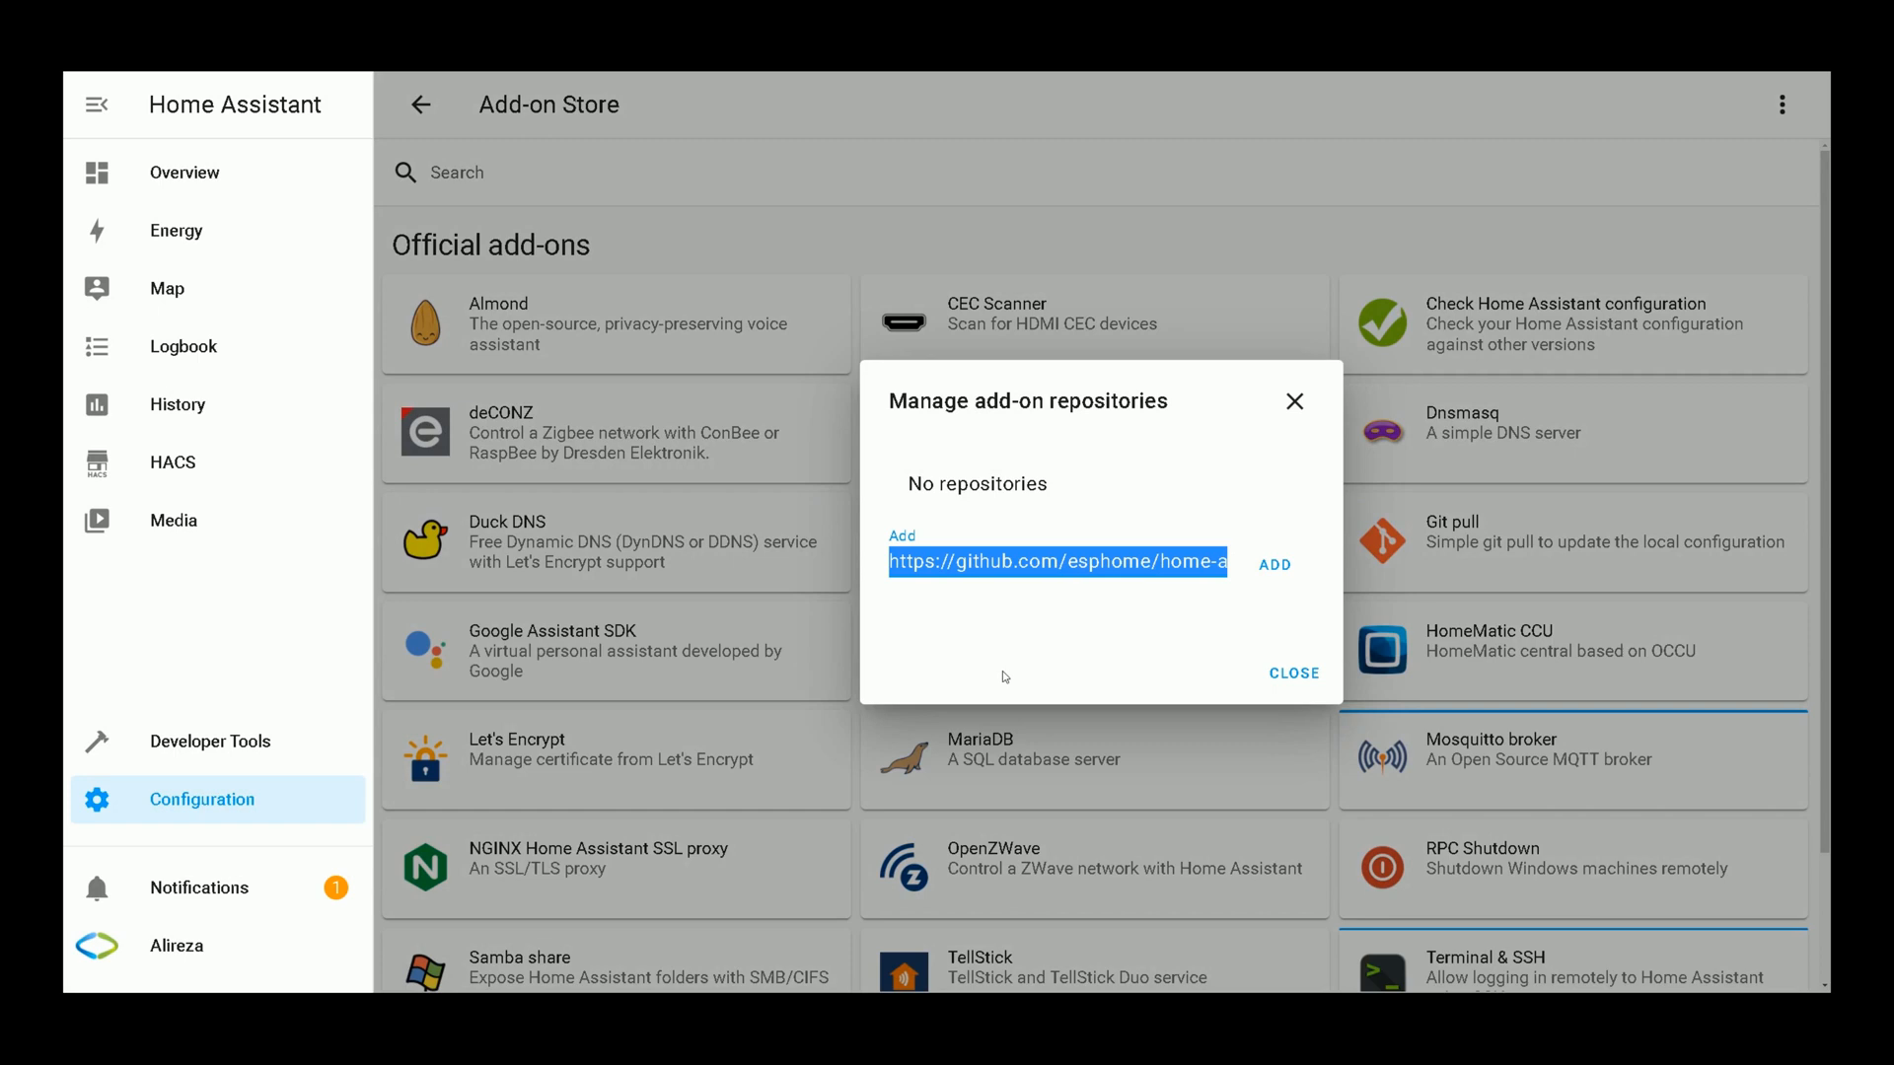
mouse_move(1277, 564)
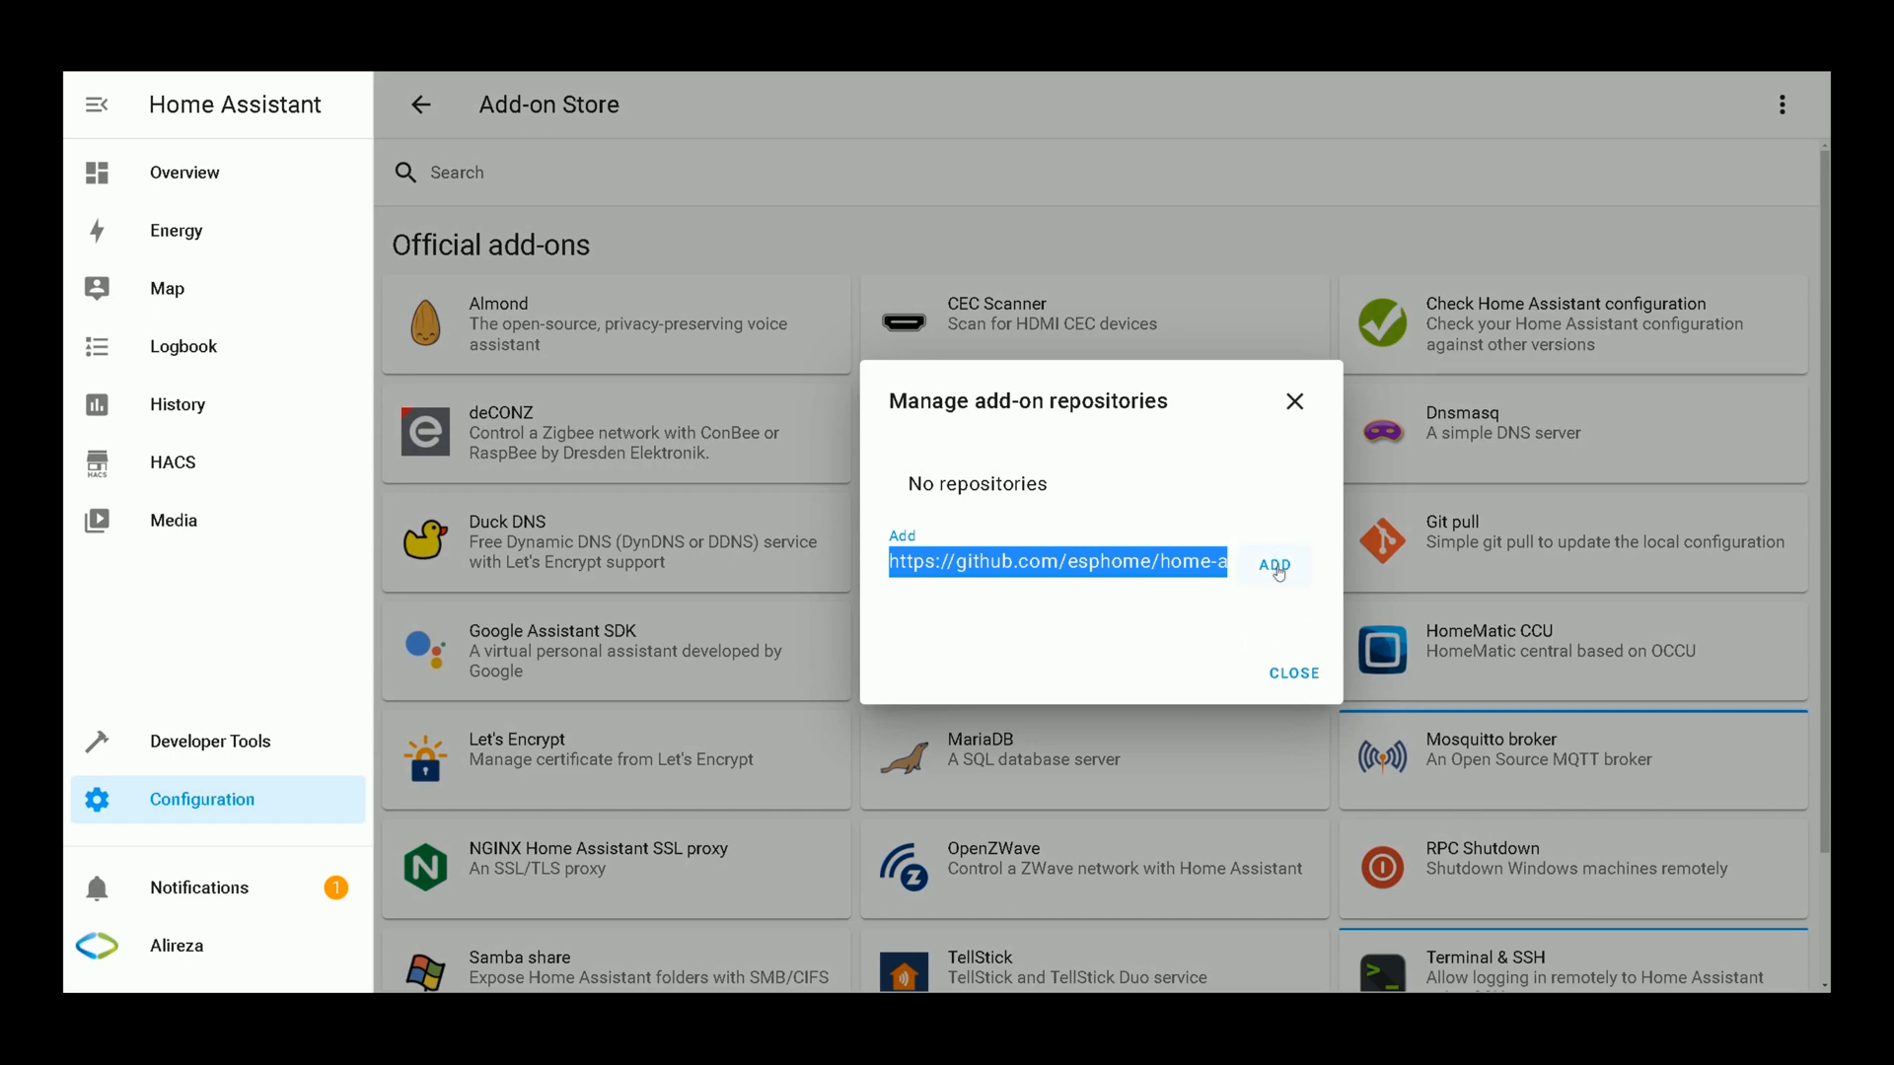
left_click(1273, 566)
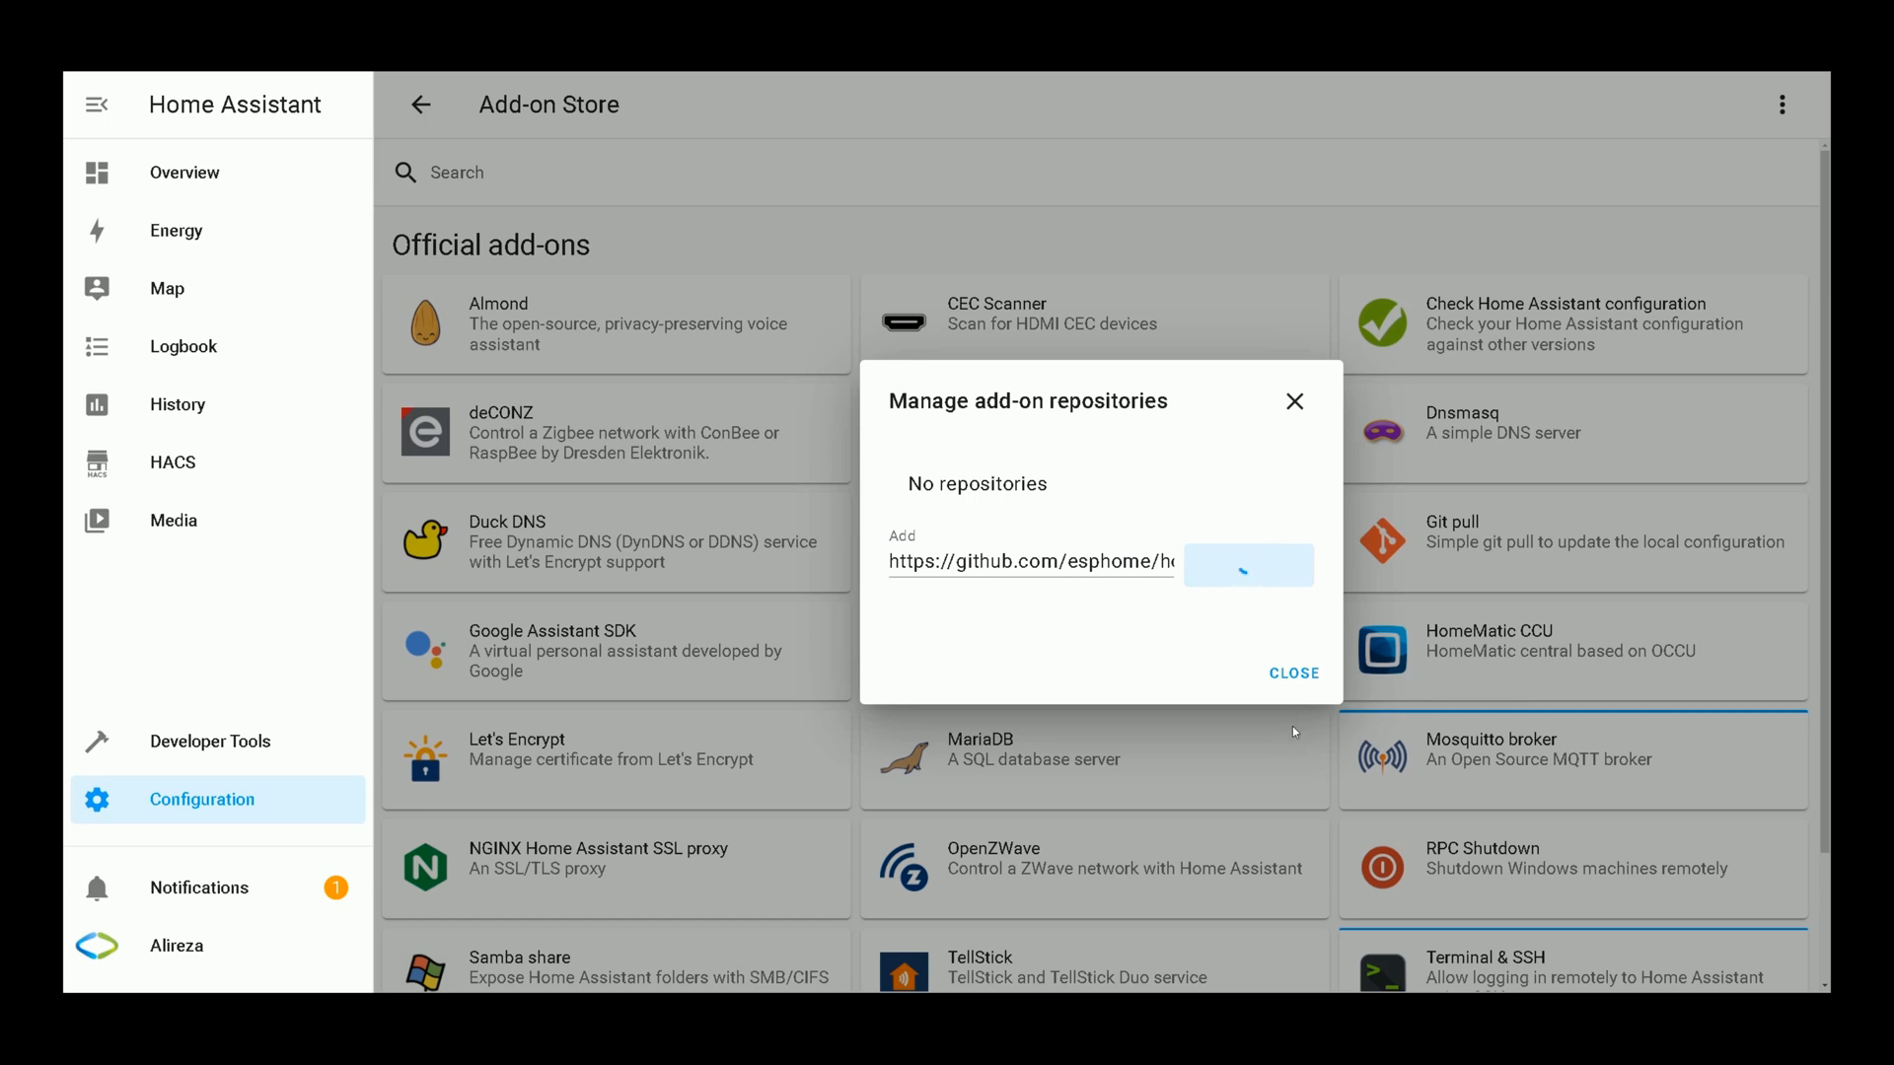
left_click(1247, 567)
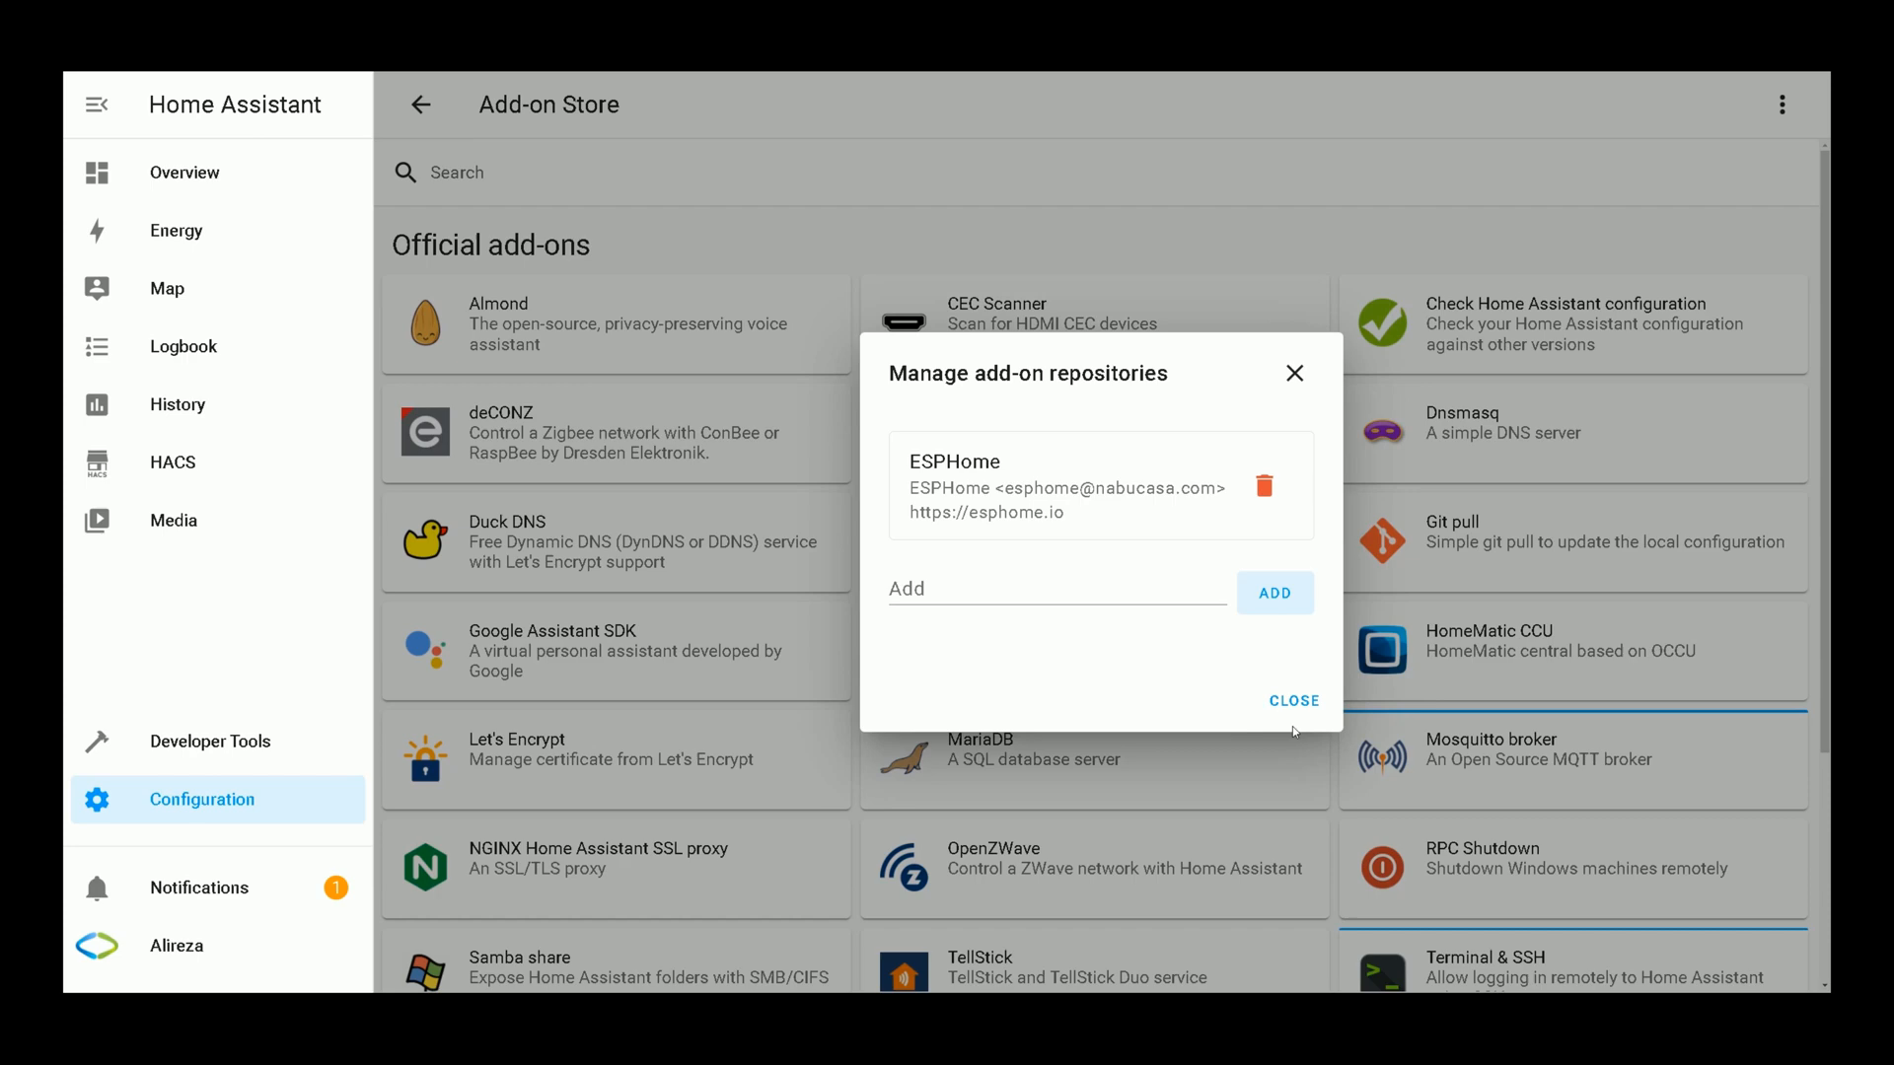
left_click(1292, 700)
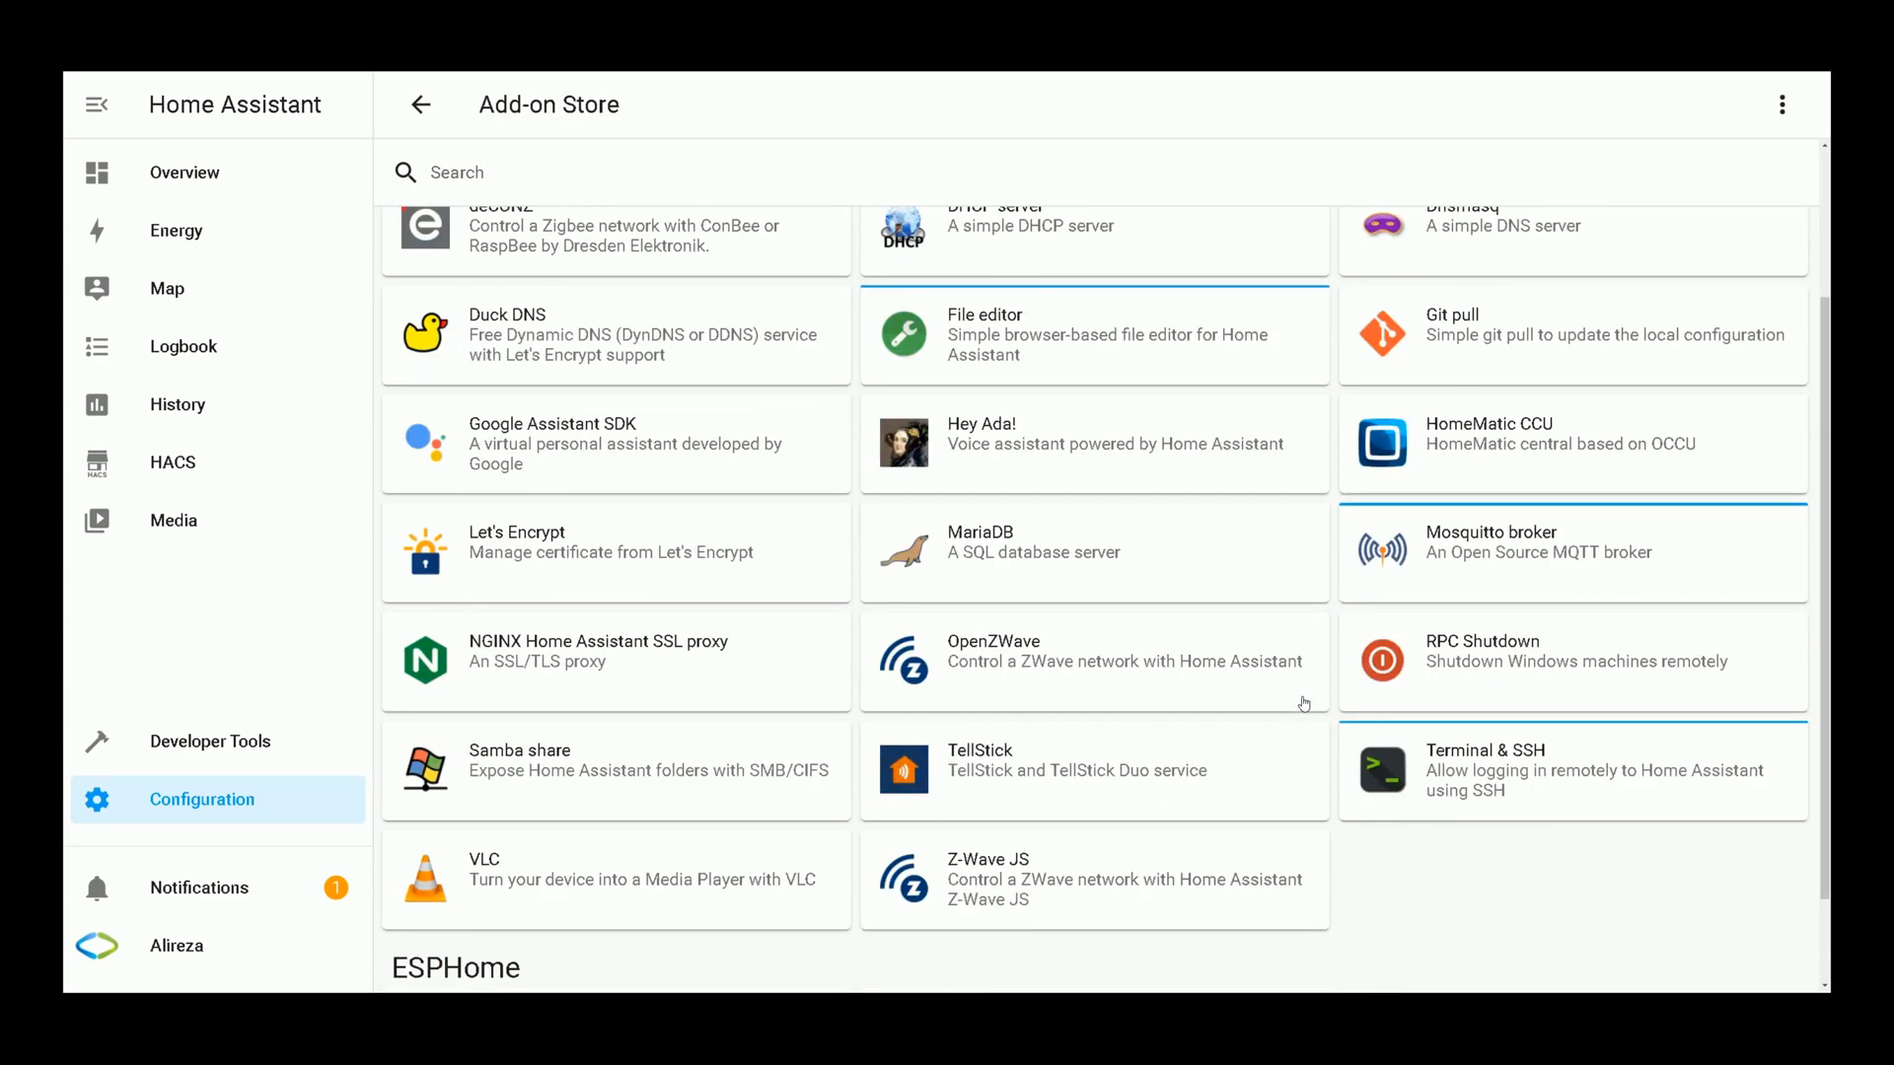
Step: Open the ESPHome card in the store's ESPHome section
scroll("down", 3)
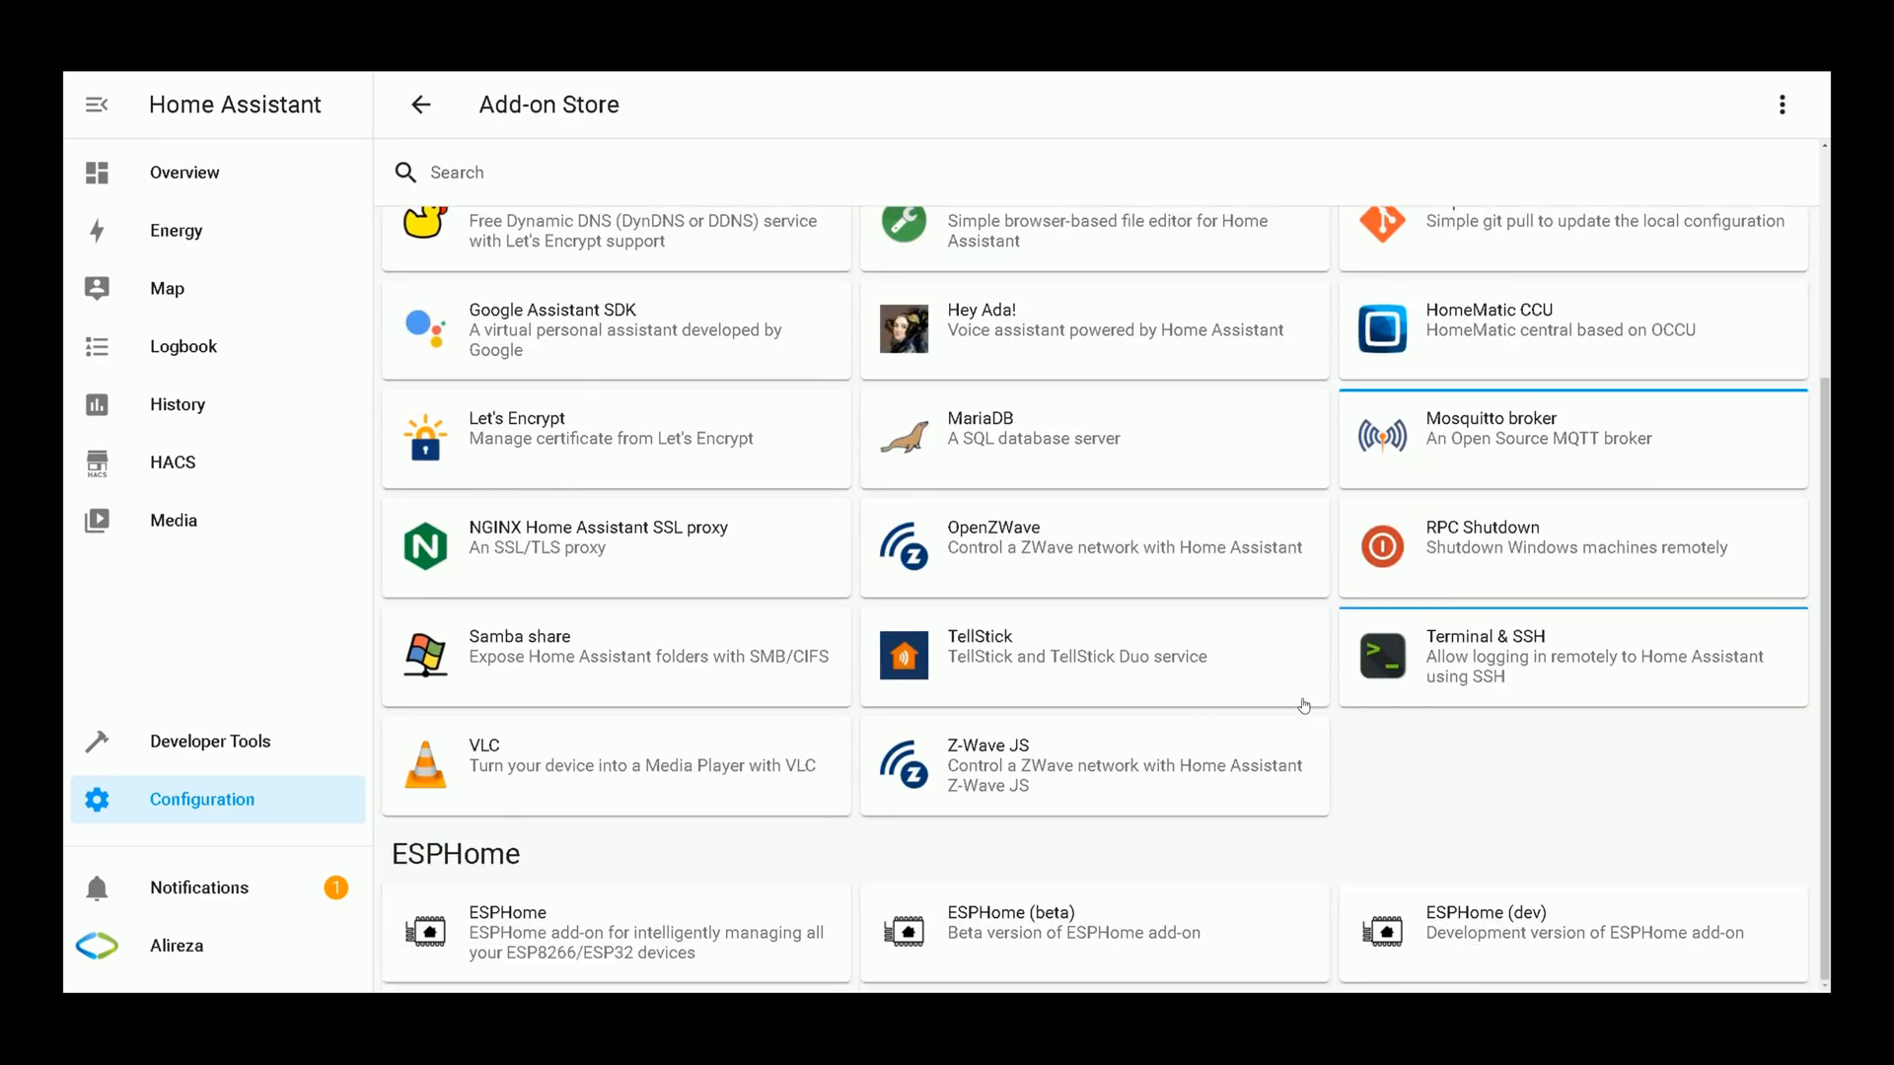
mouse_move(495, 930)
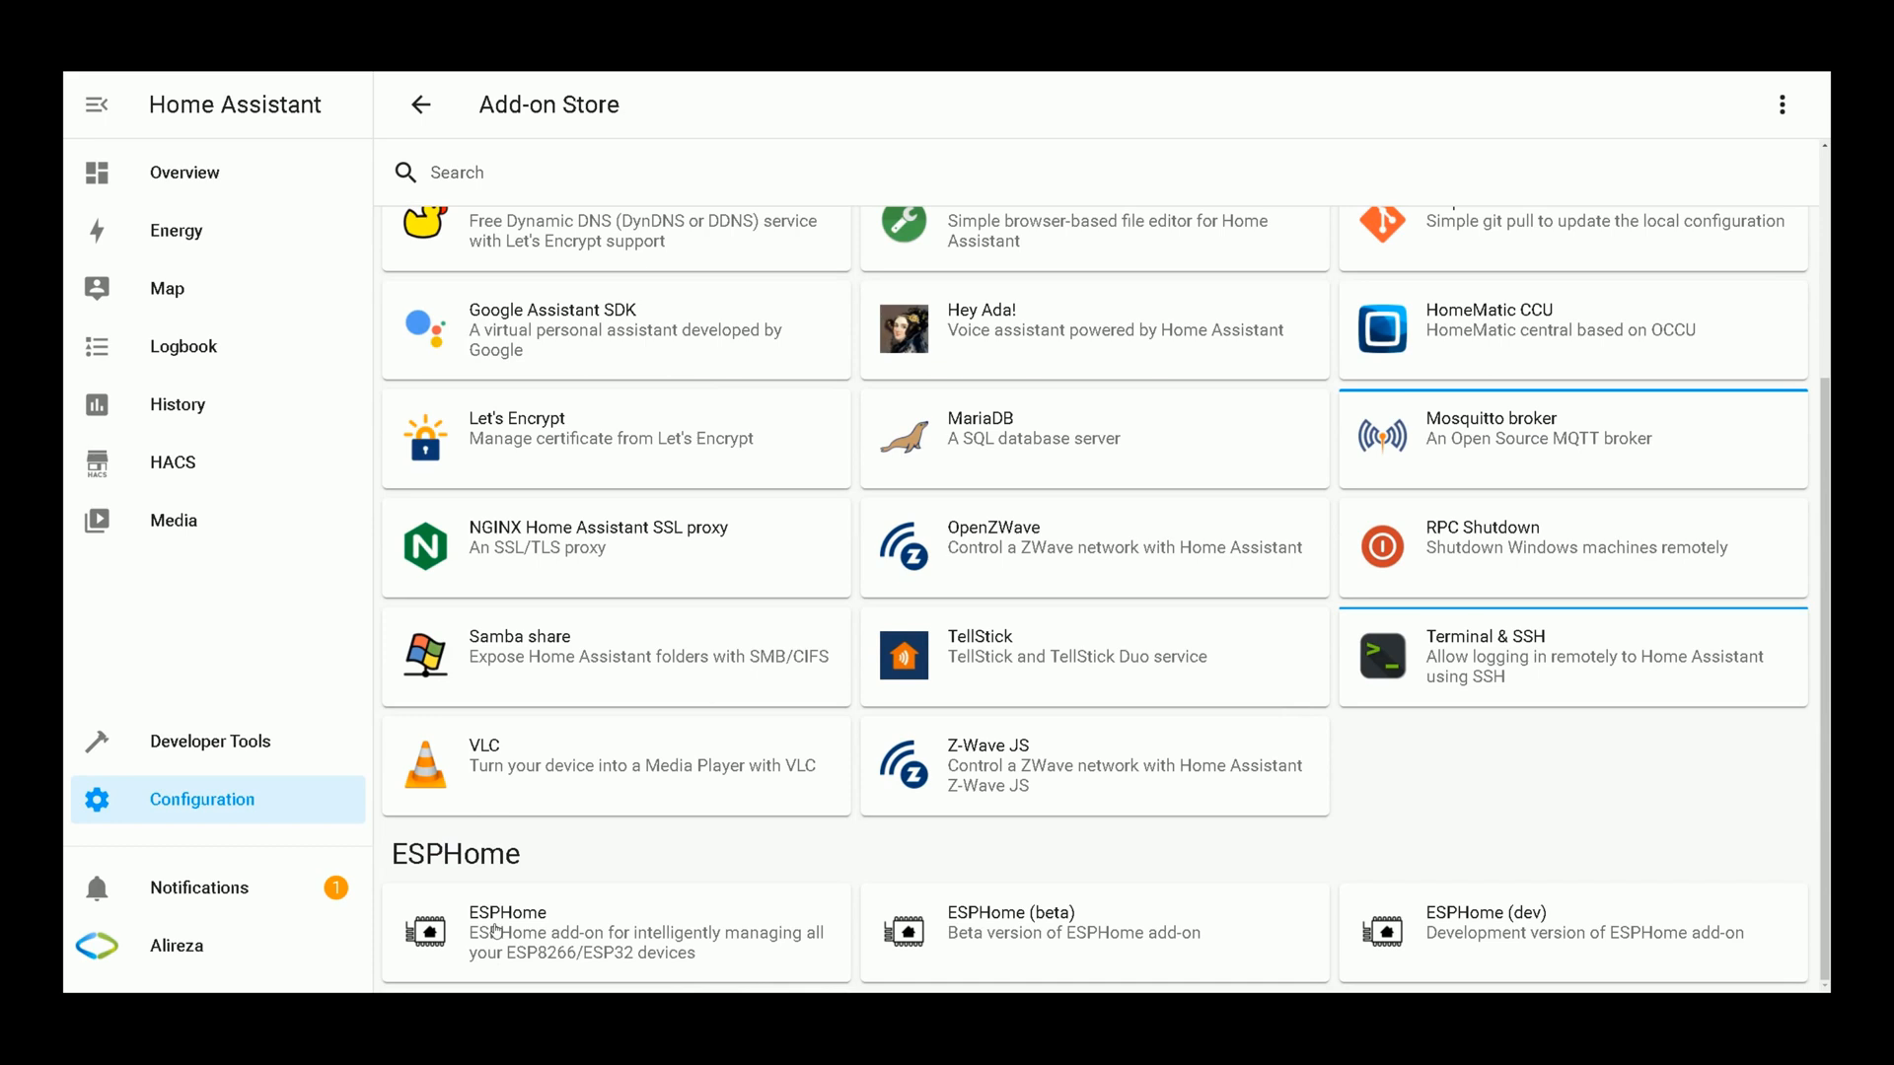
mouse_move(682, 525)
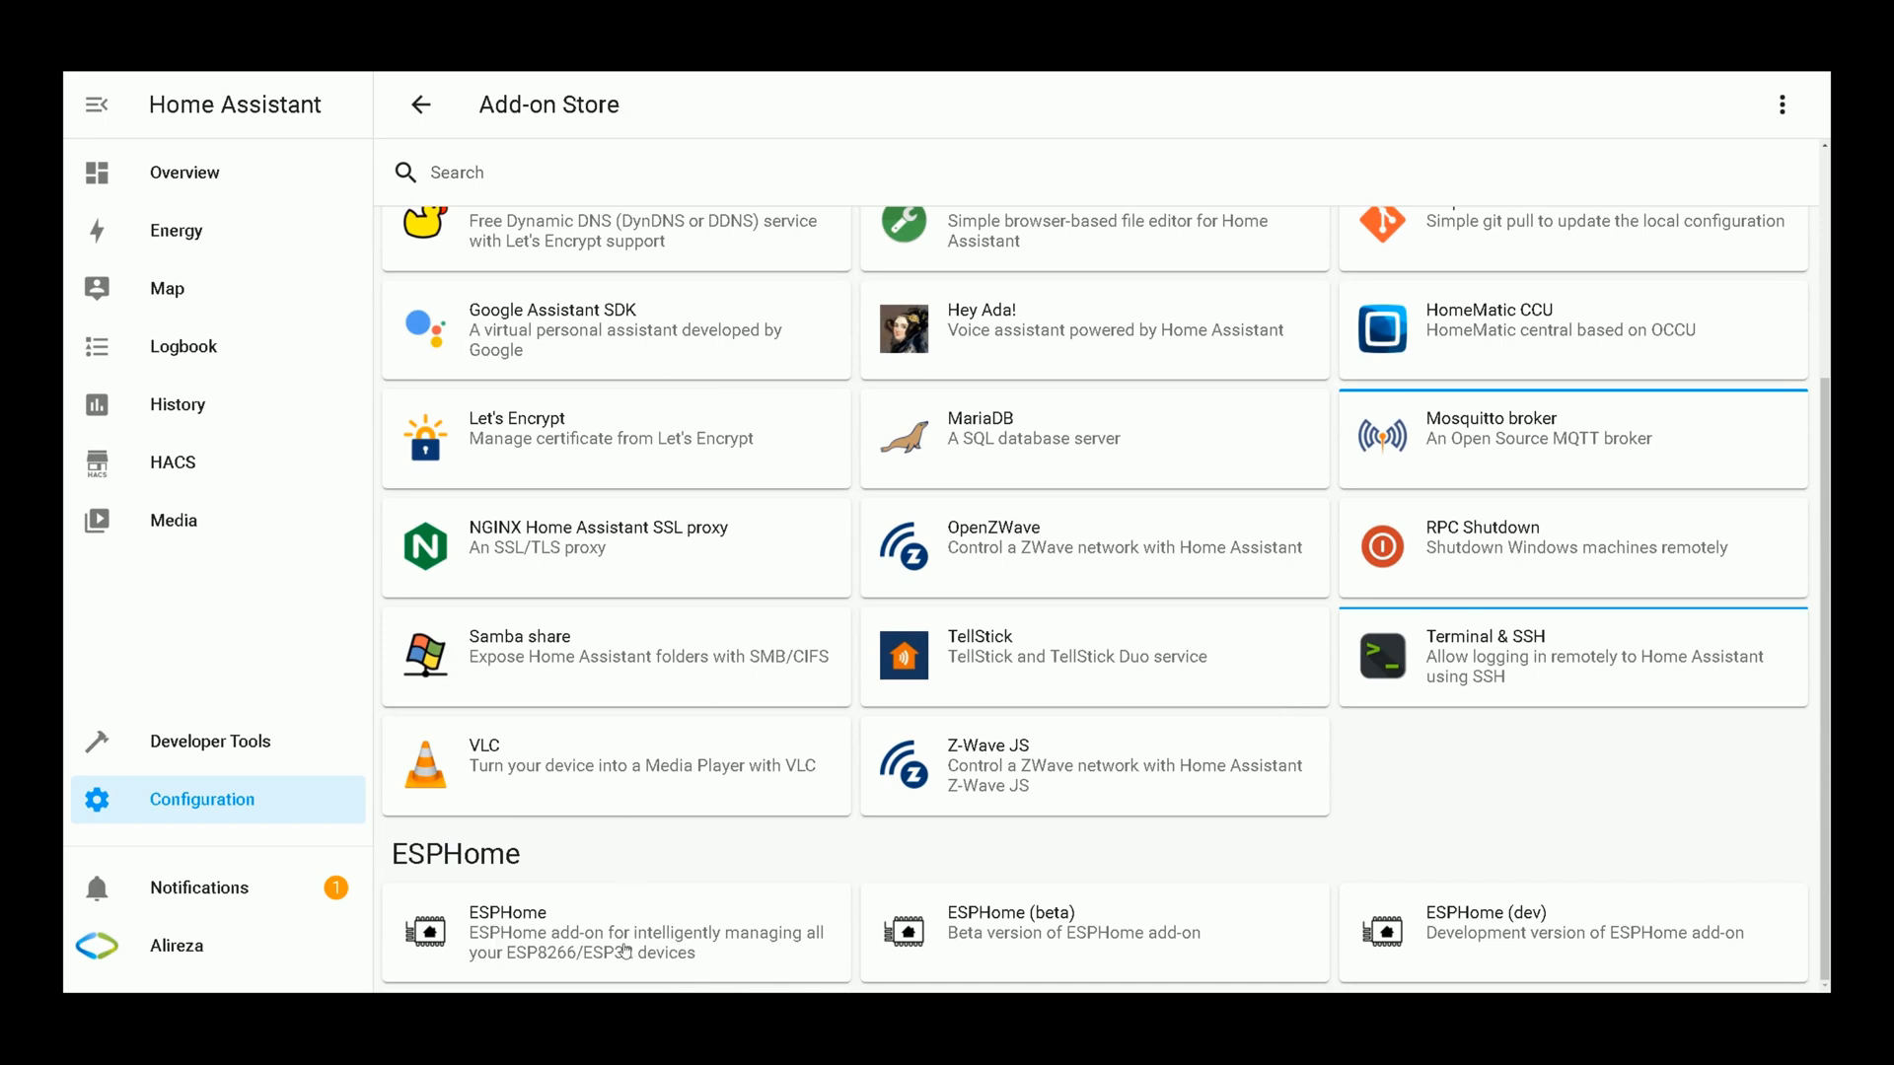
left_click(614, 932)
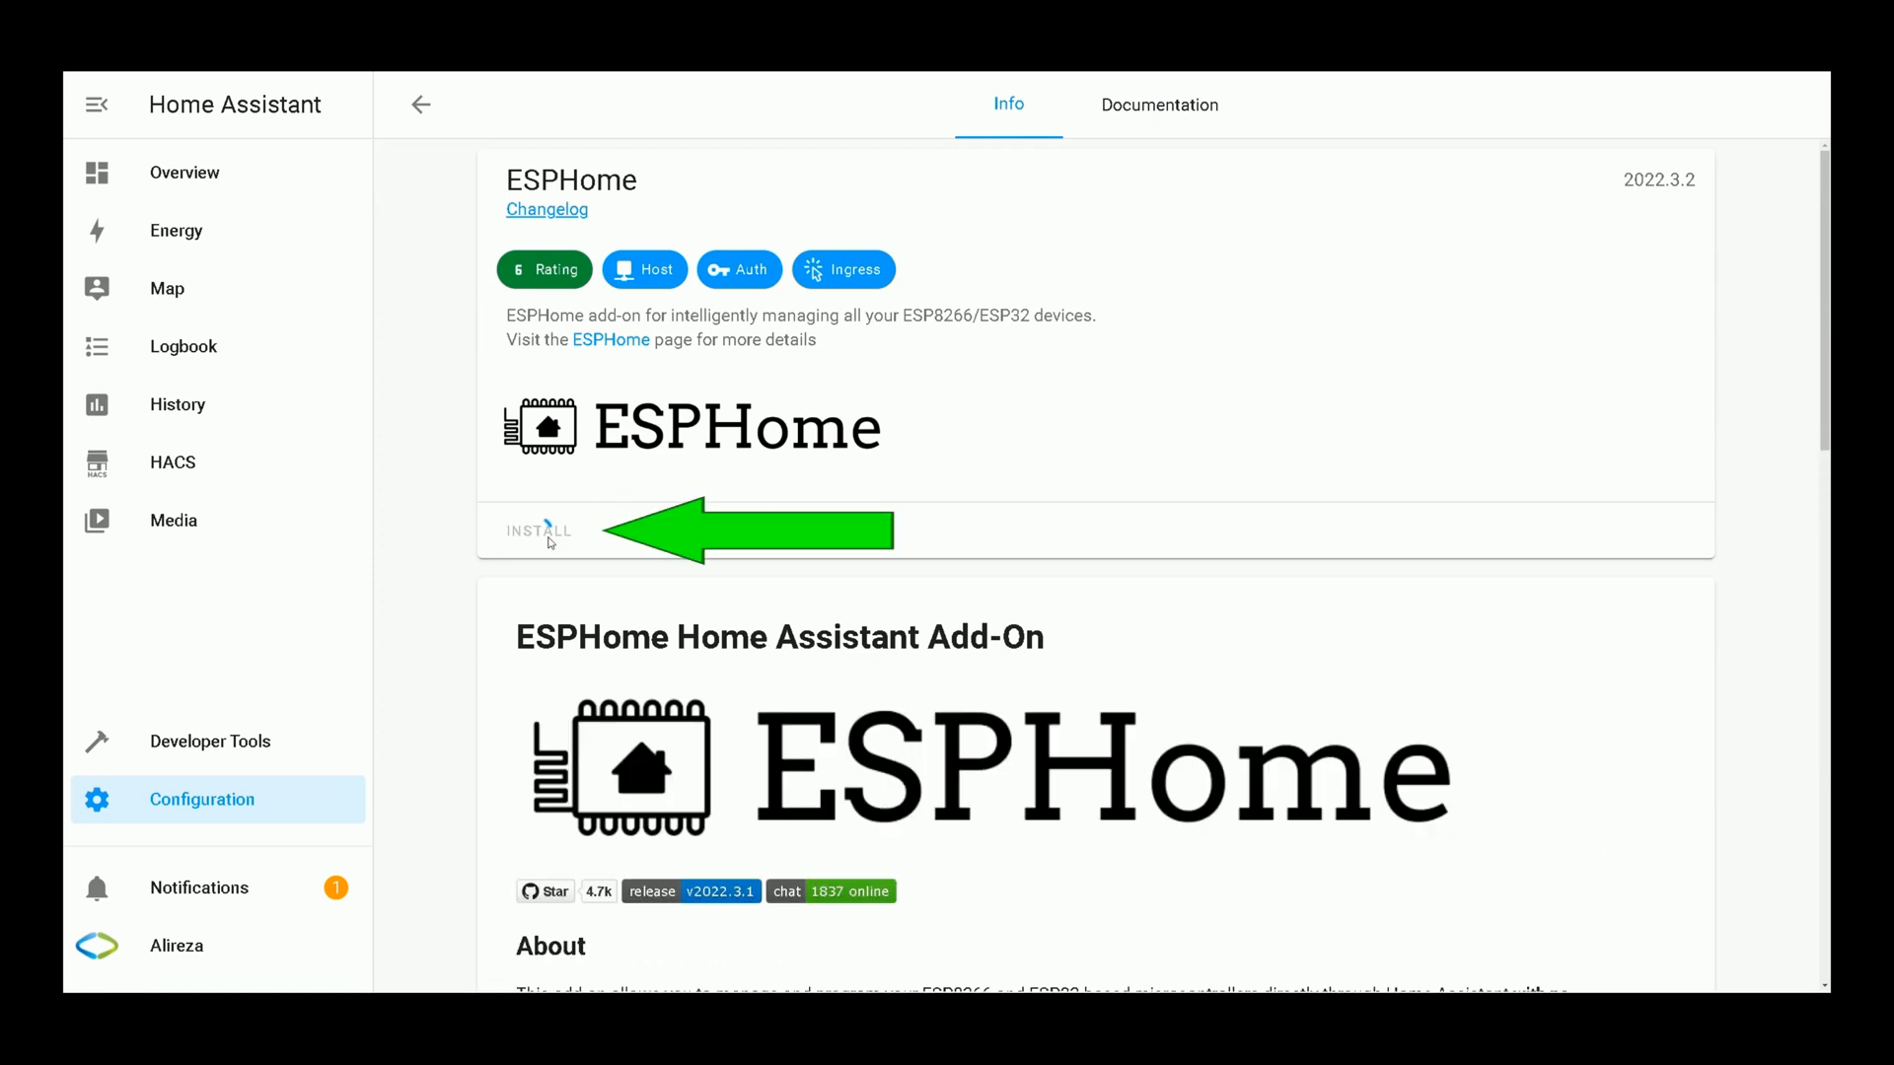
Step: Install and start the ESPHome add-on, then launch its web UI
left_click(537, 531)
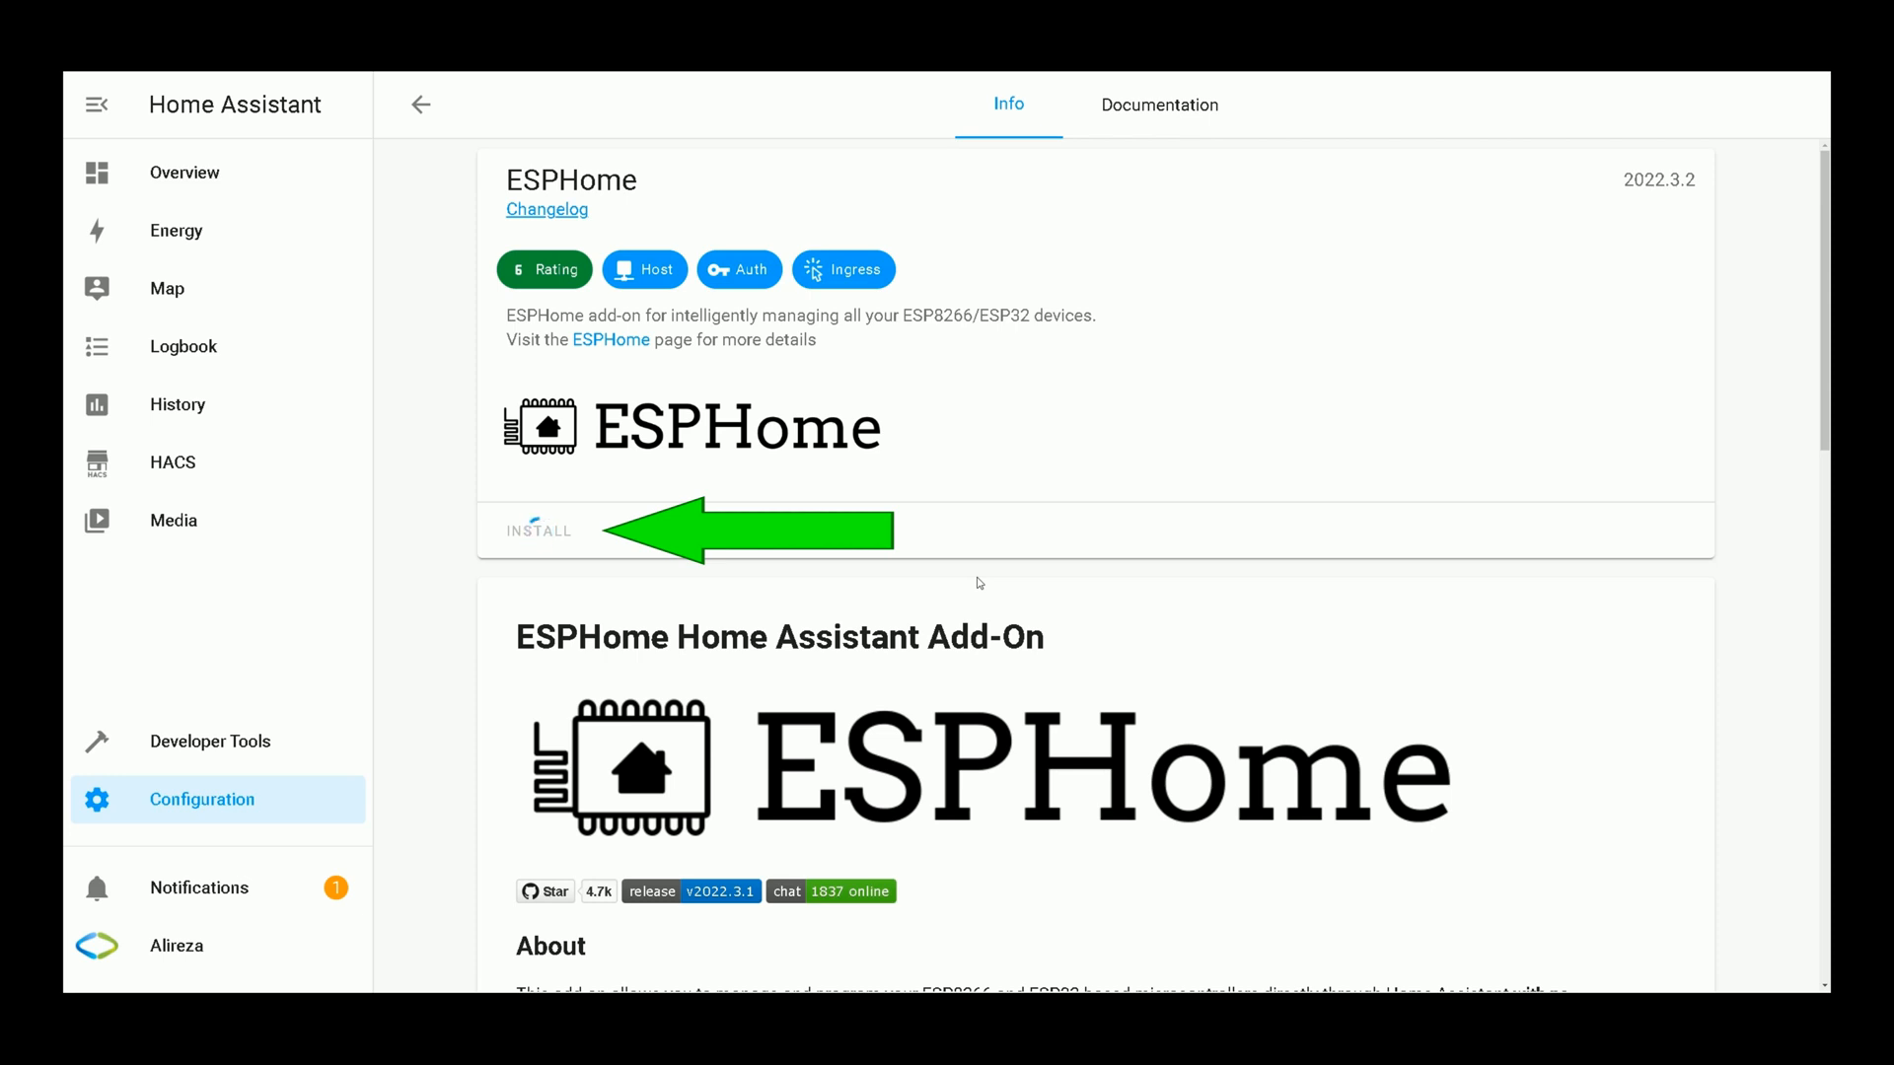
left_click(538, 529)
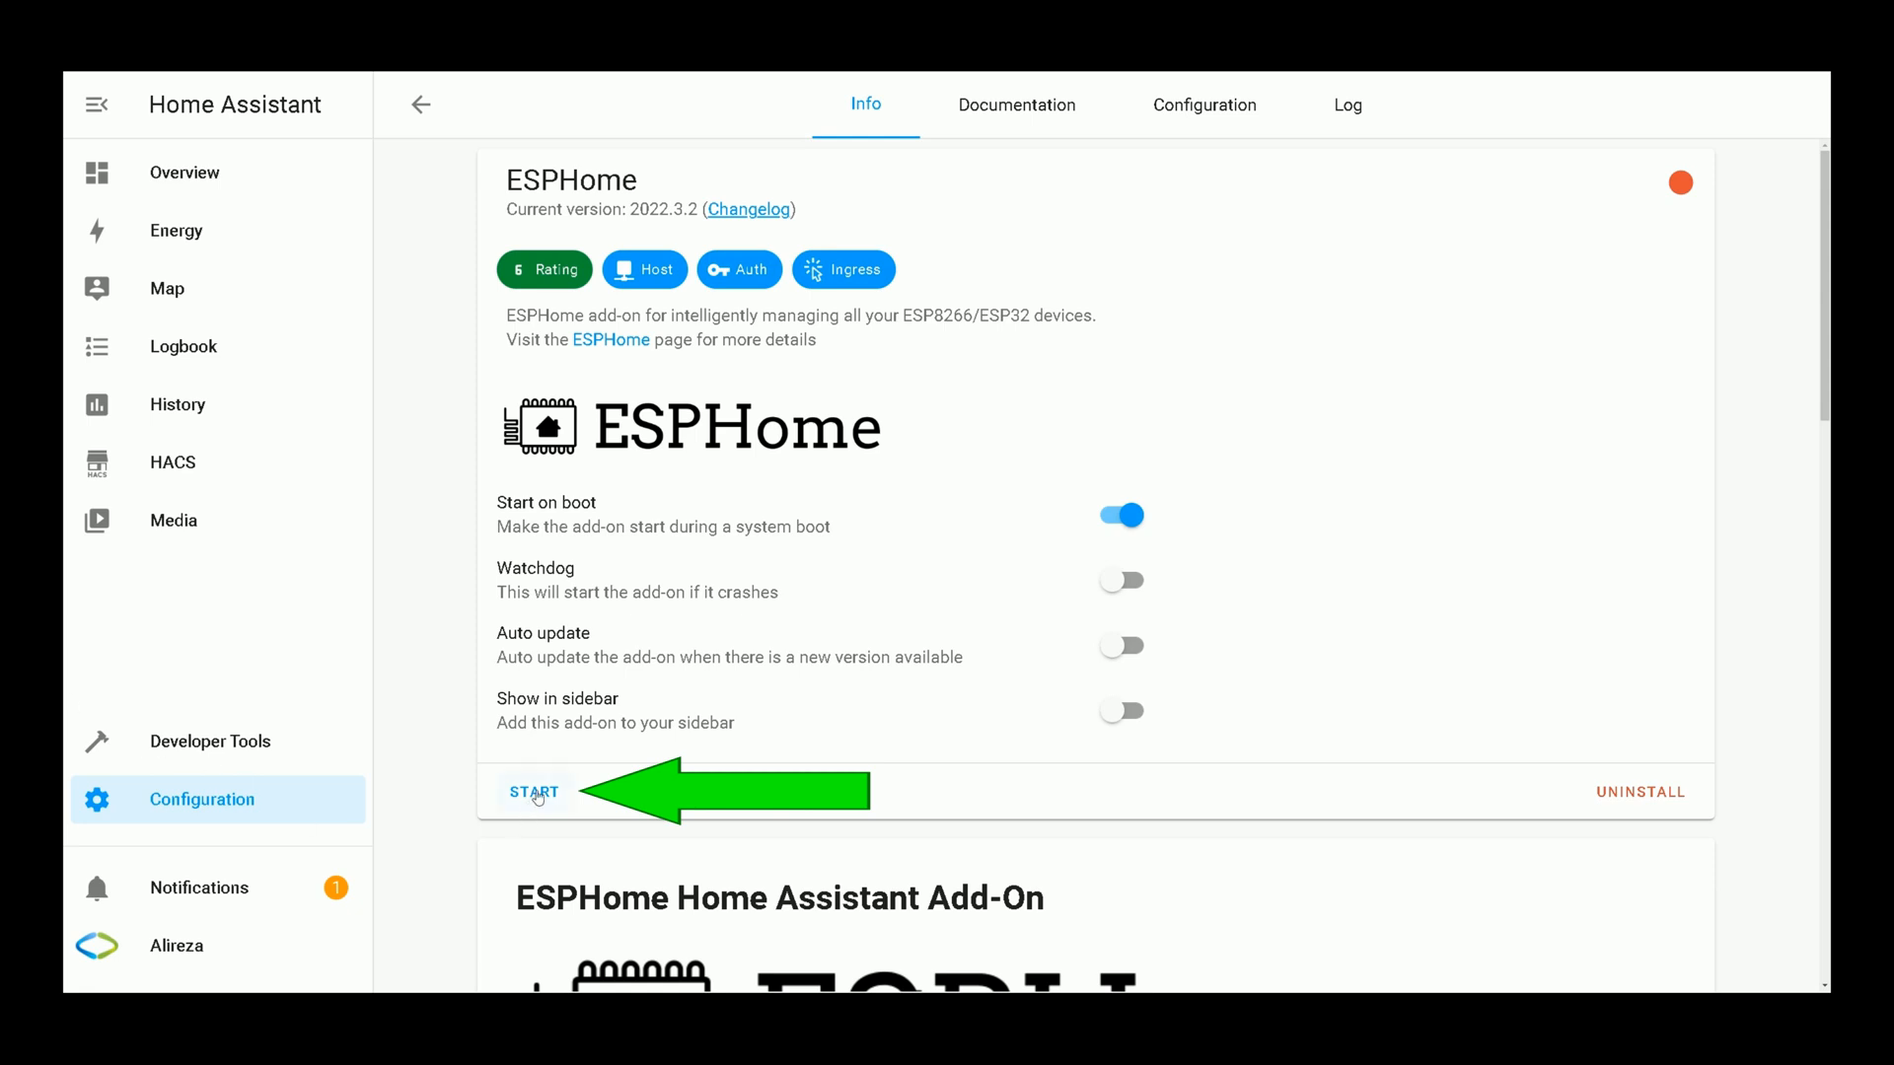
left_click(535, 793)
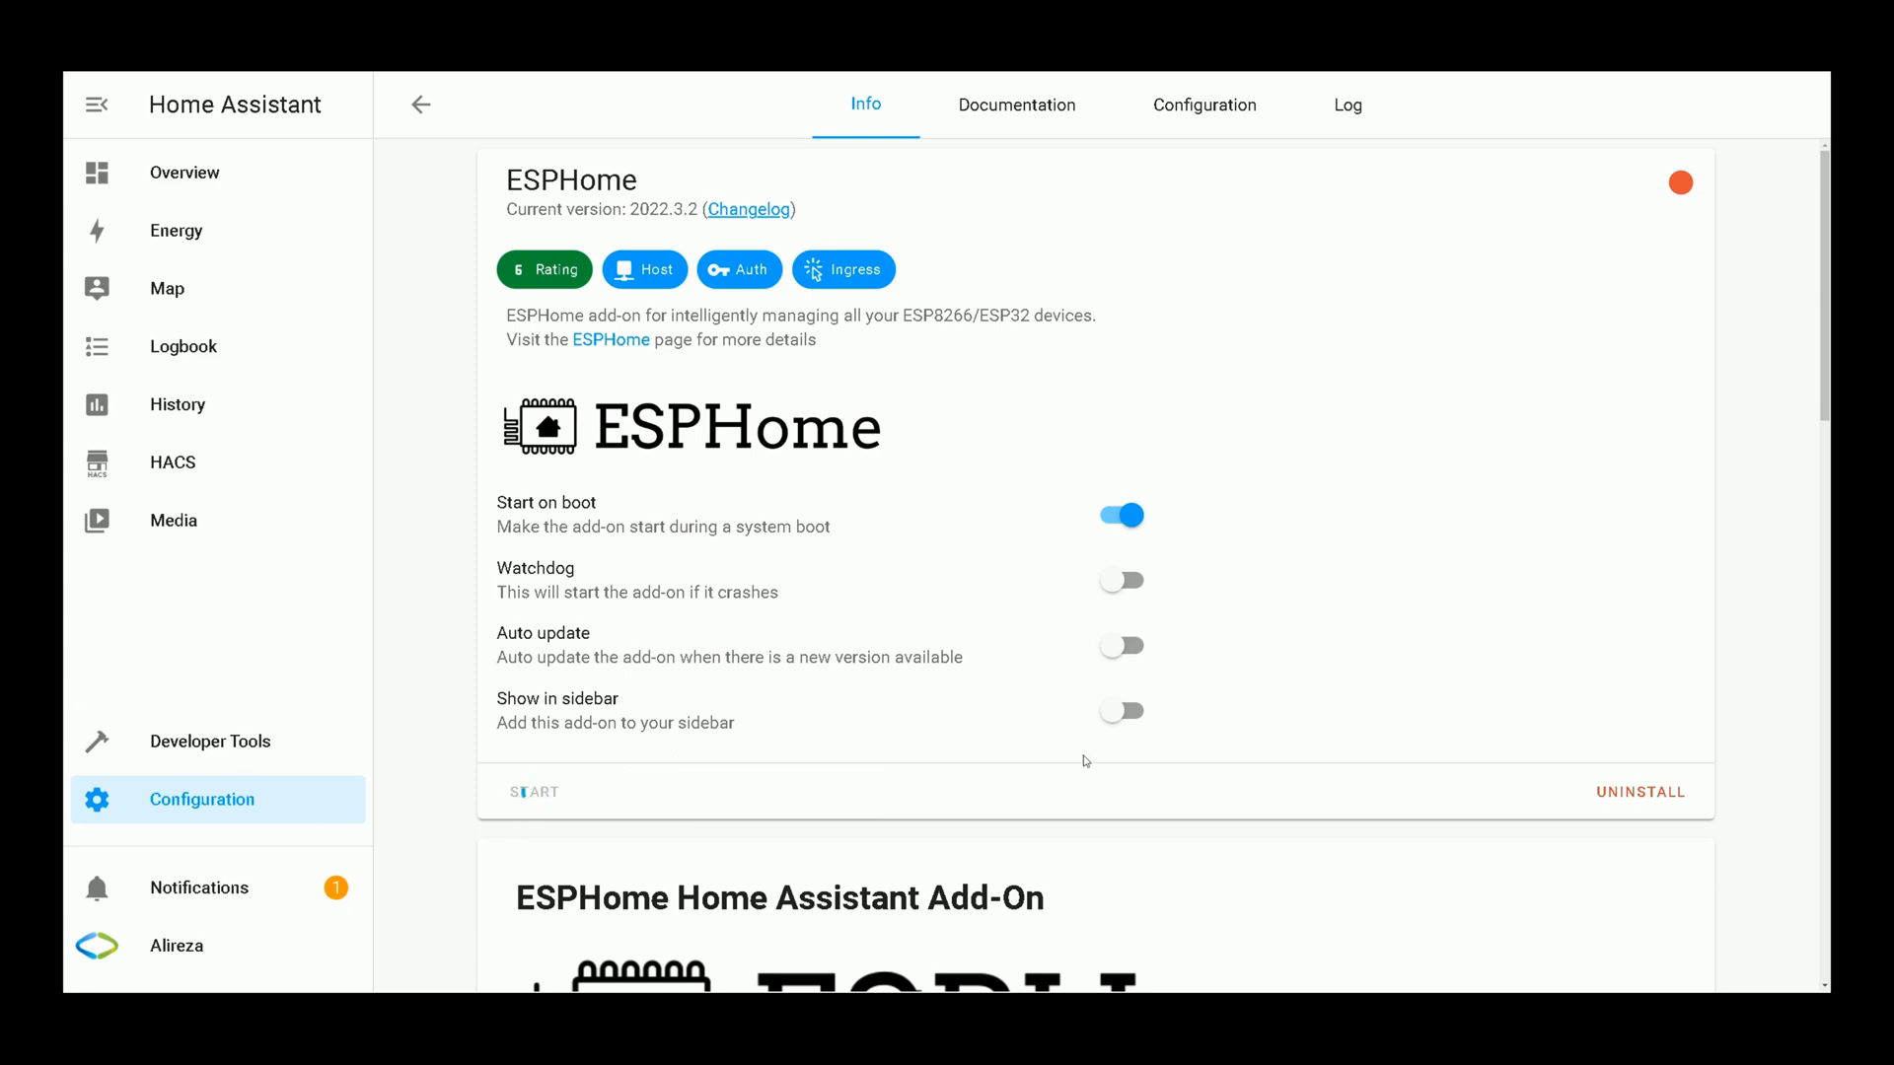
left_click(532, 791)
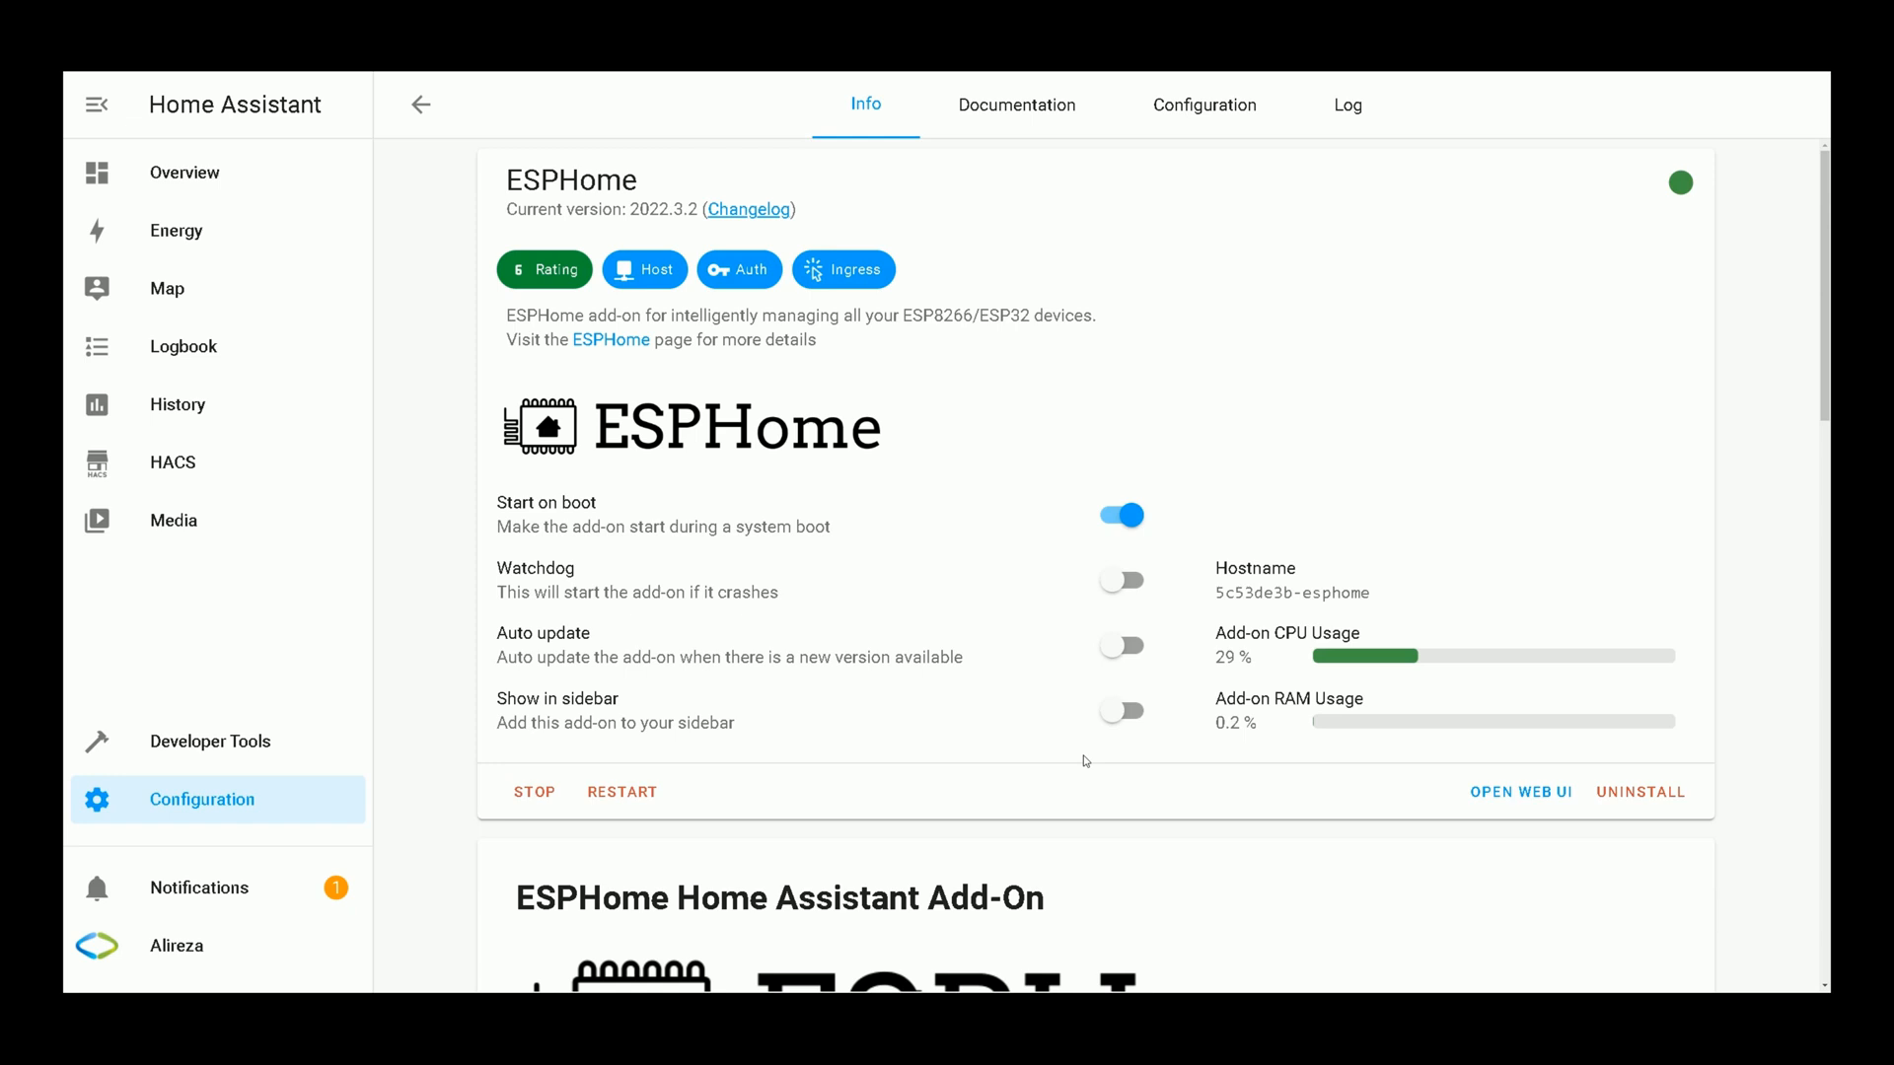
mouse_move(1122, 755)
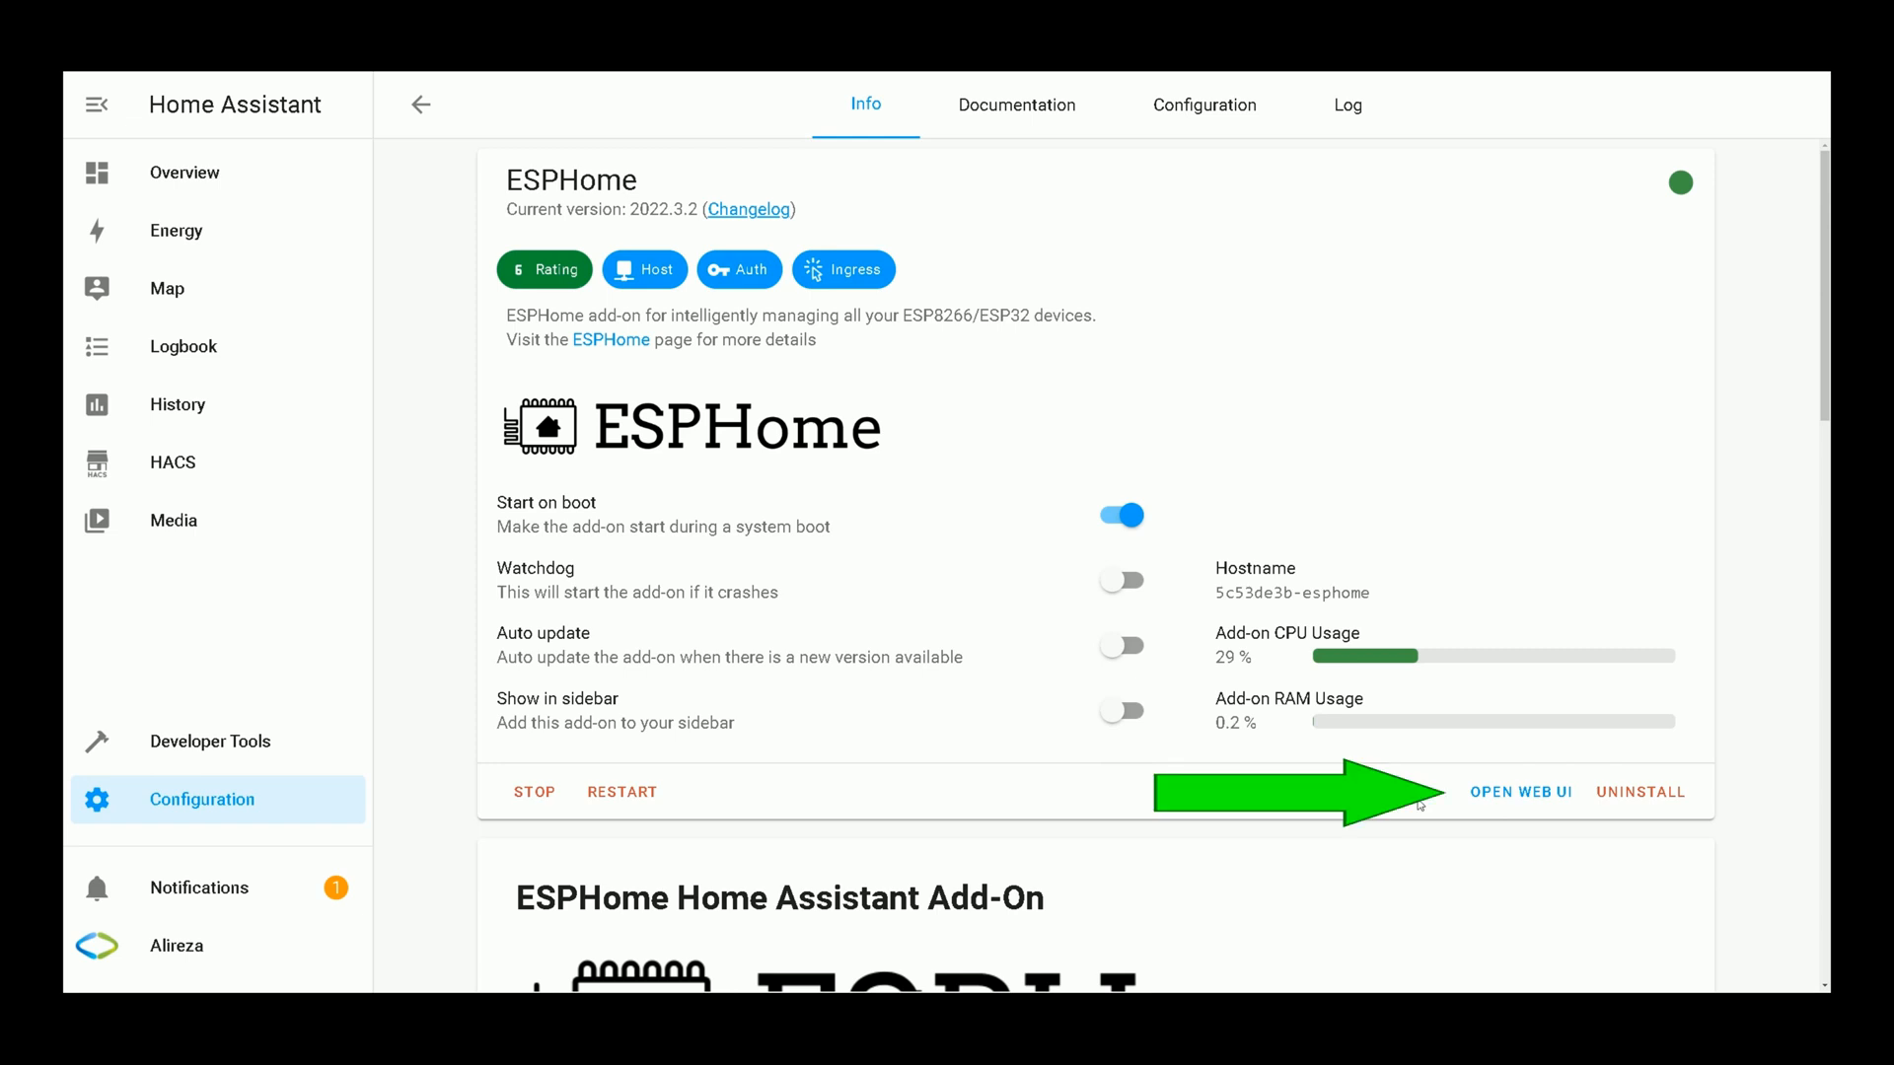
mouse_move(1521, 794)
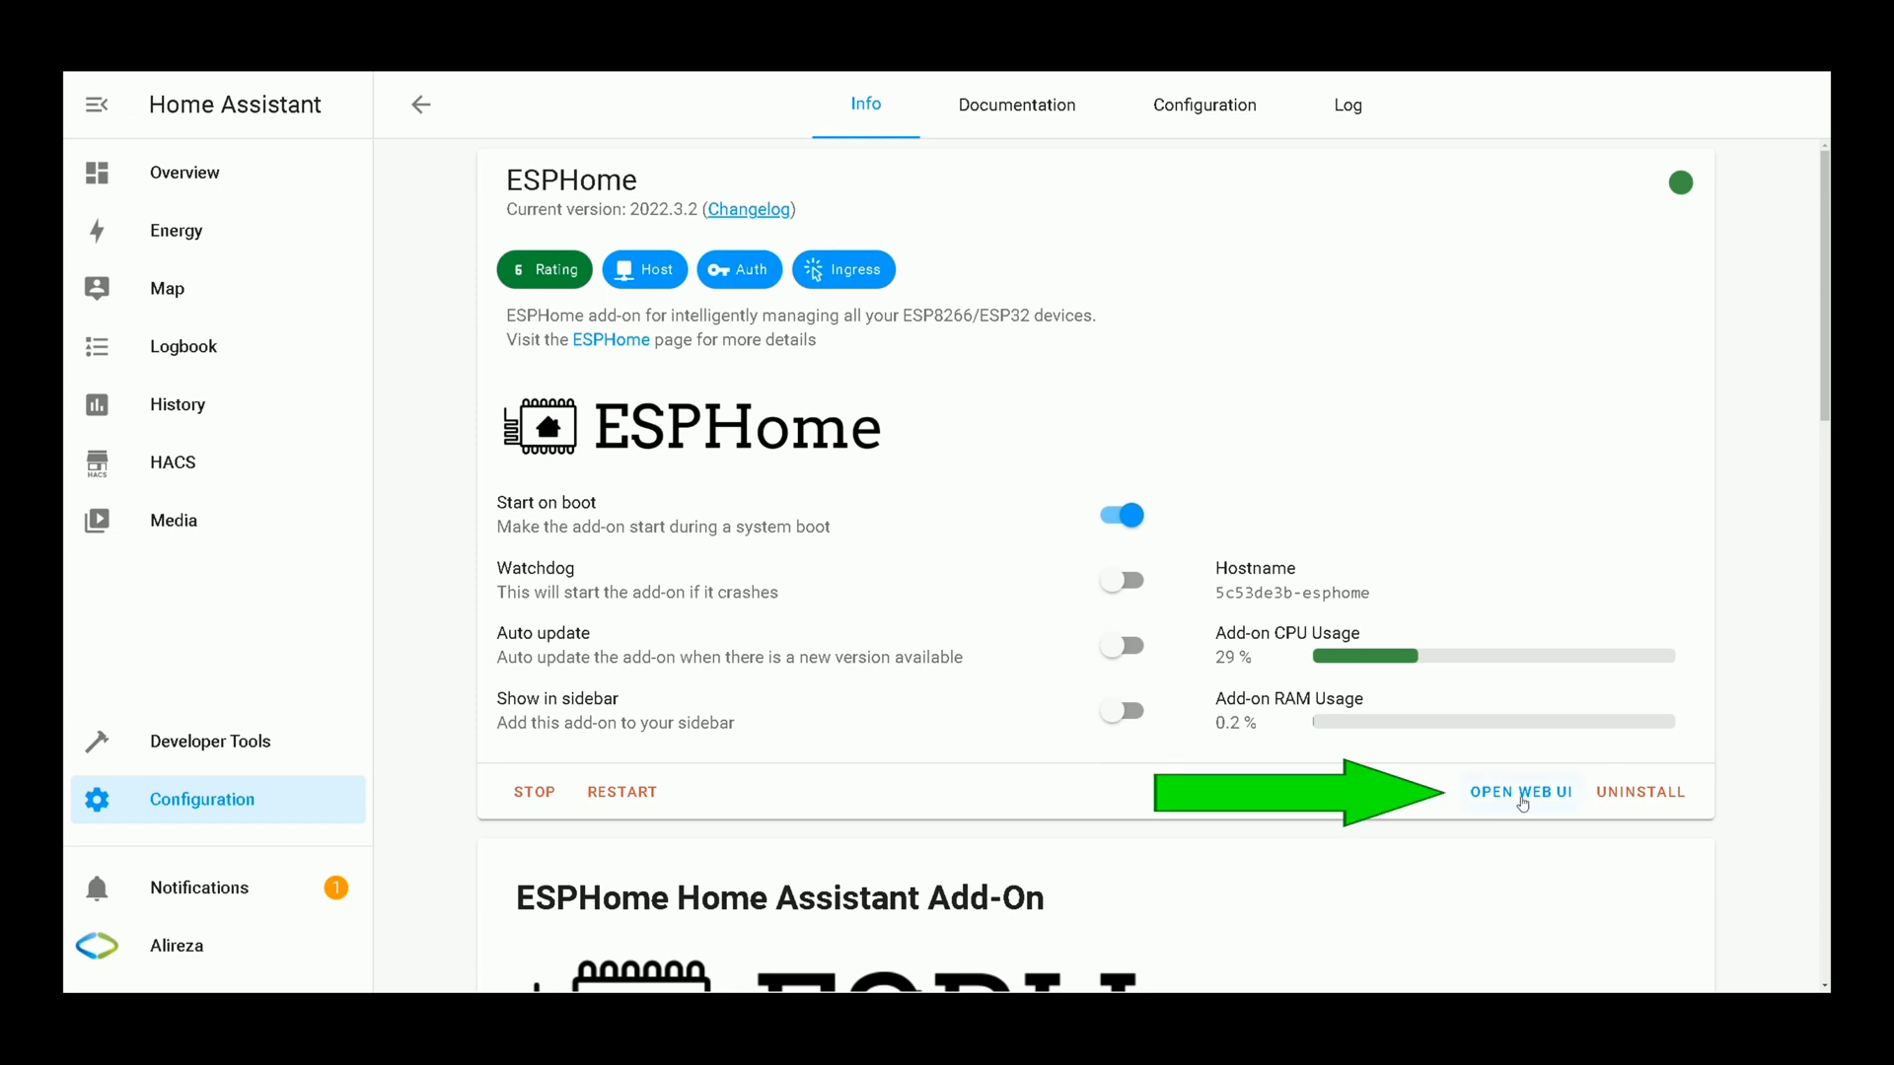
left_click(1519, 793)
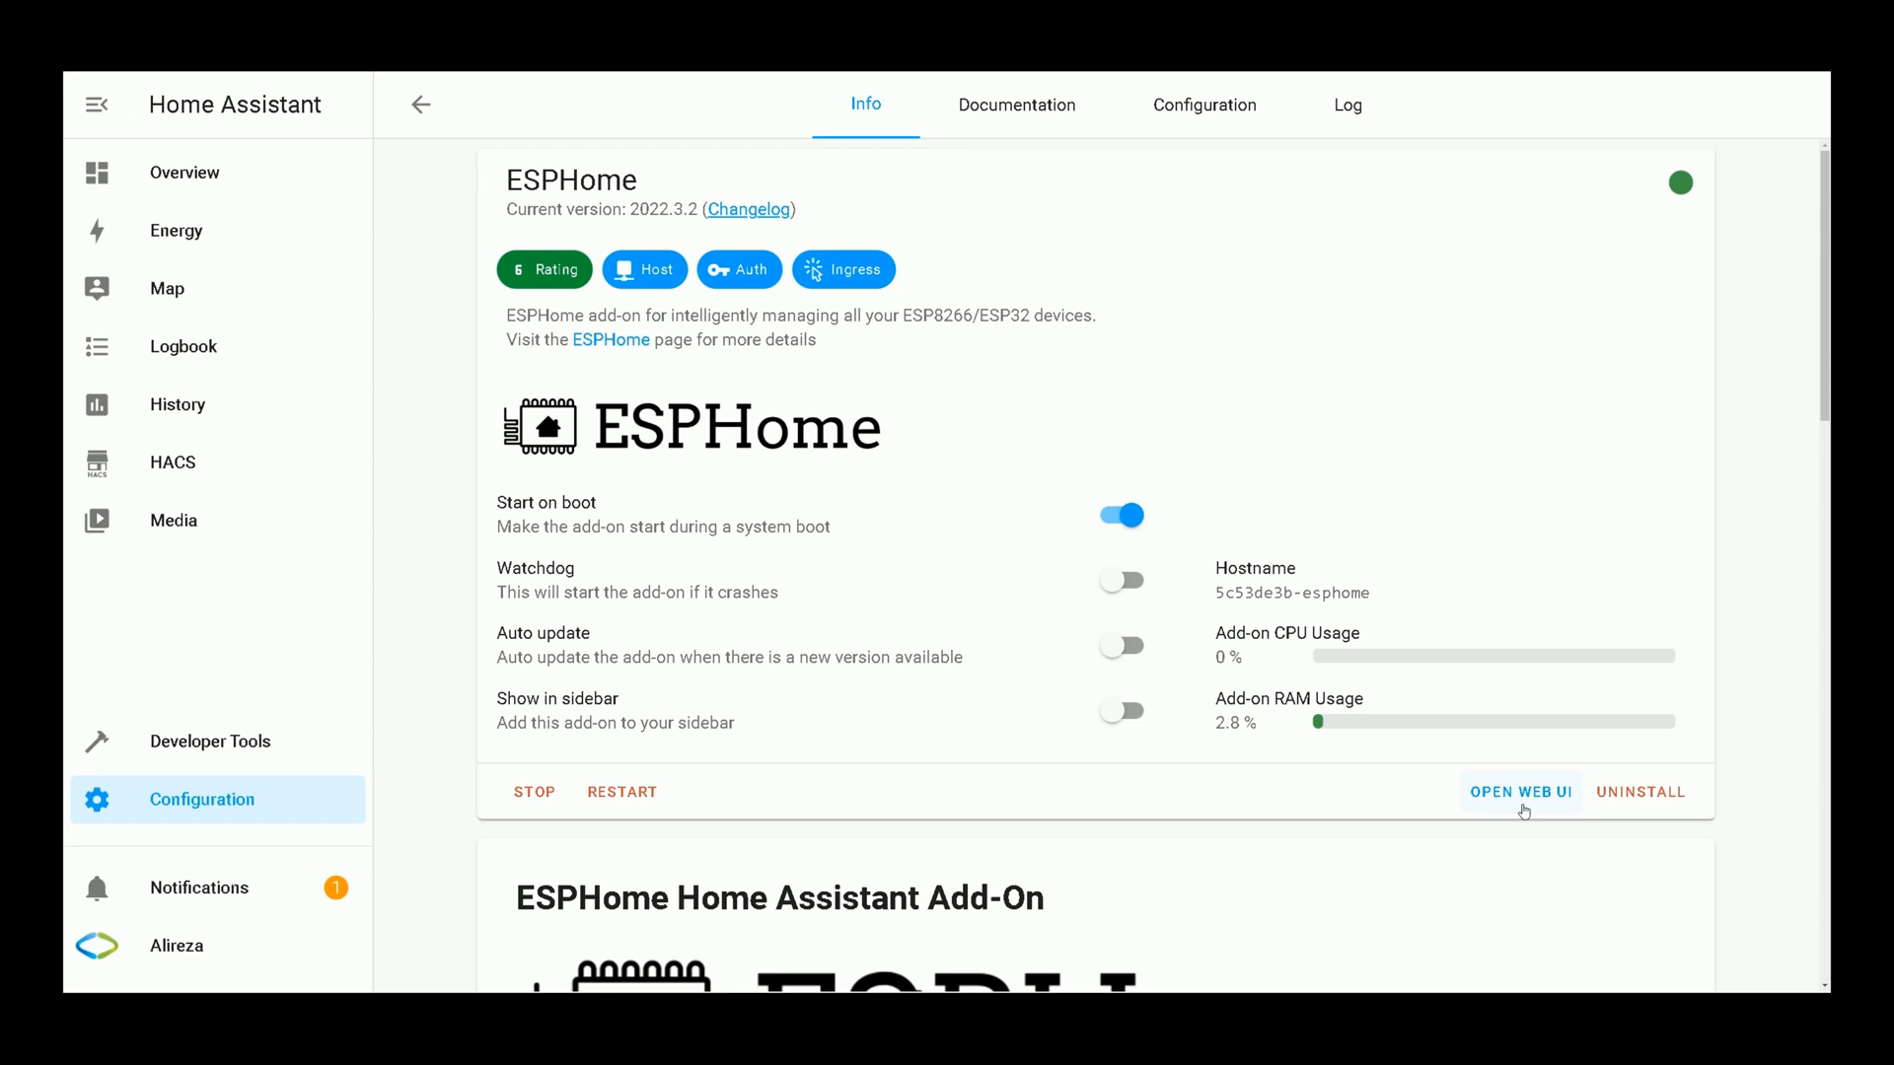
left_click(1520, 791)
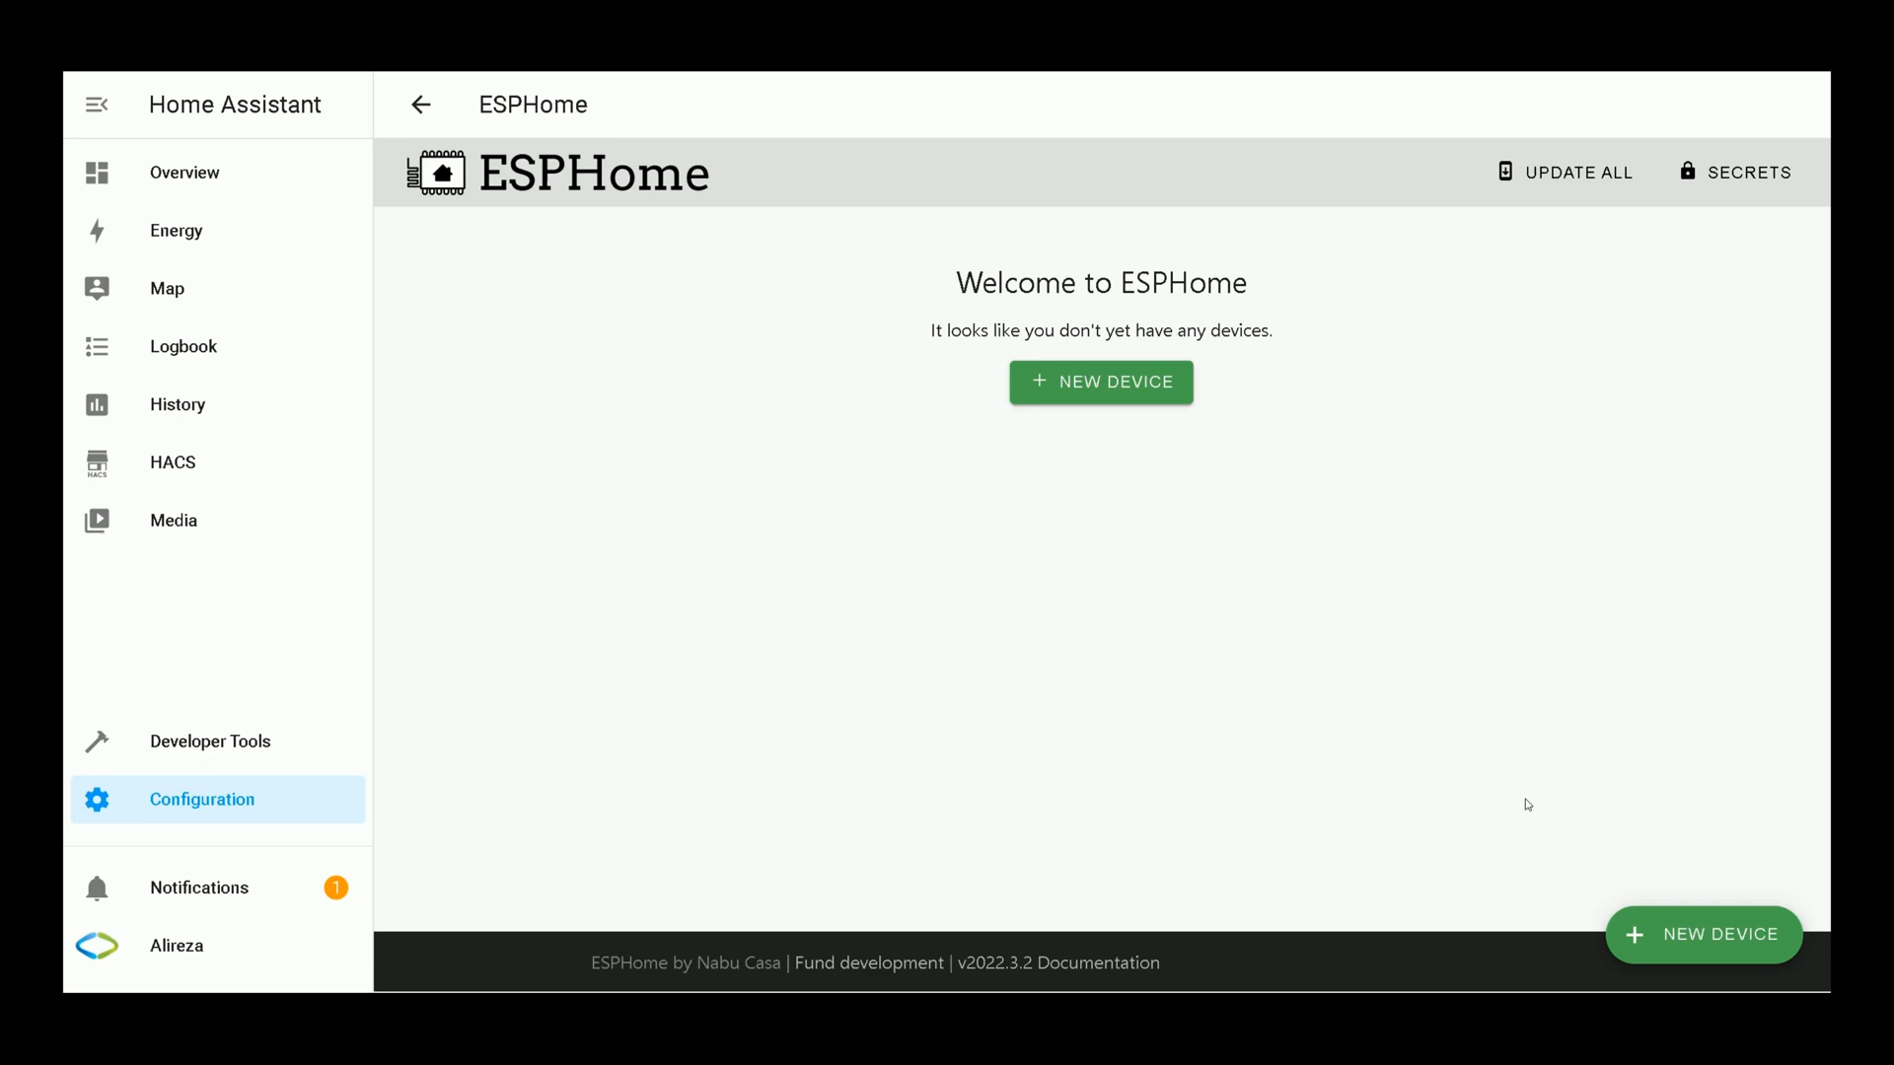
mouse_move(1020, 359)
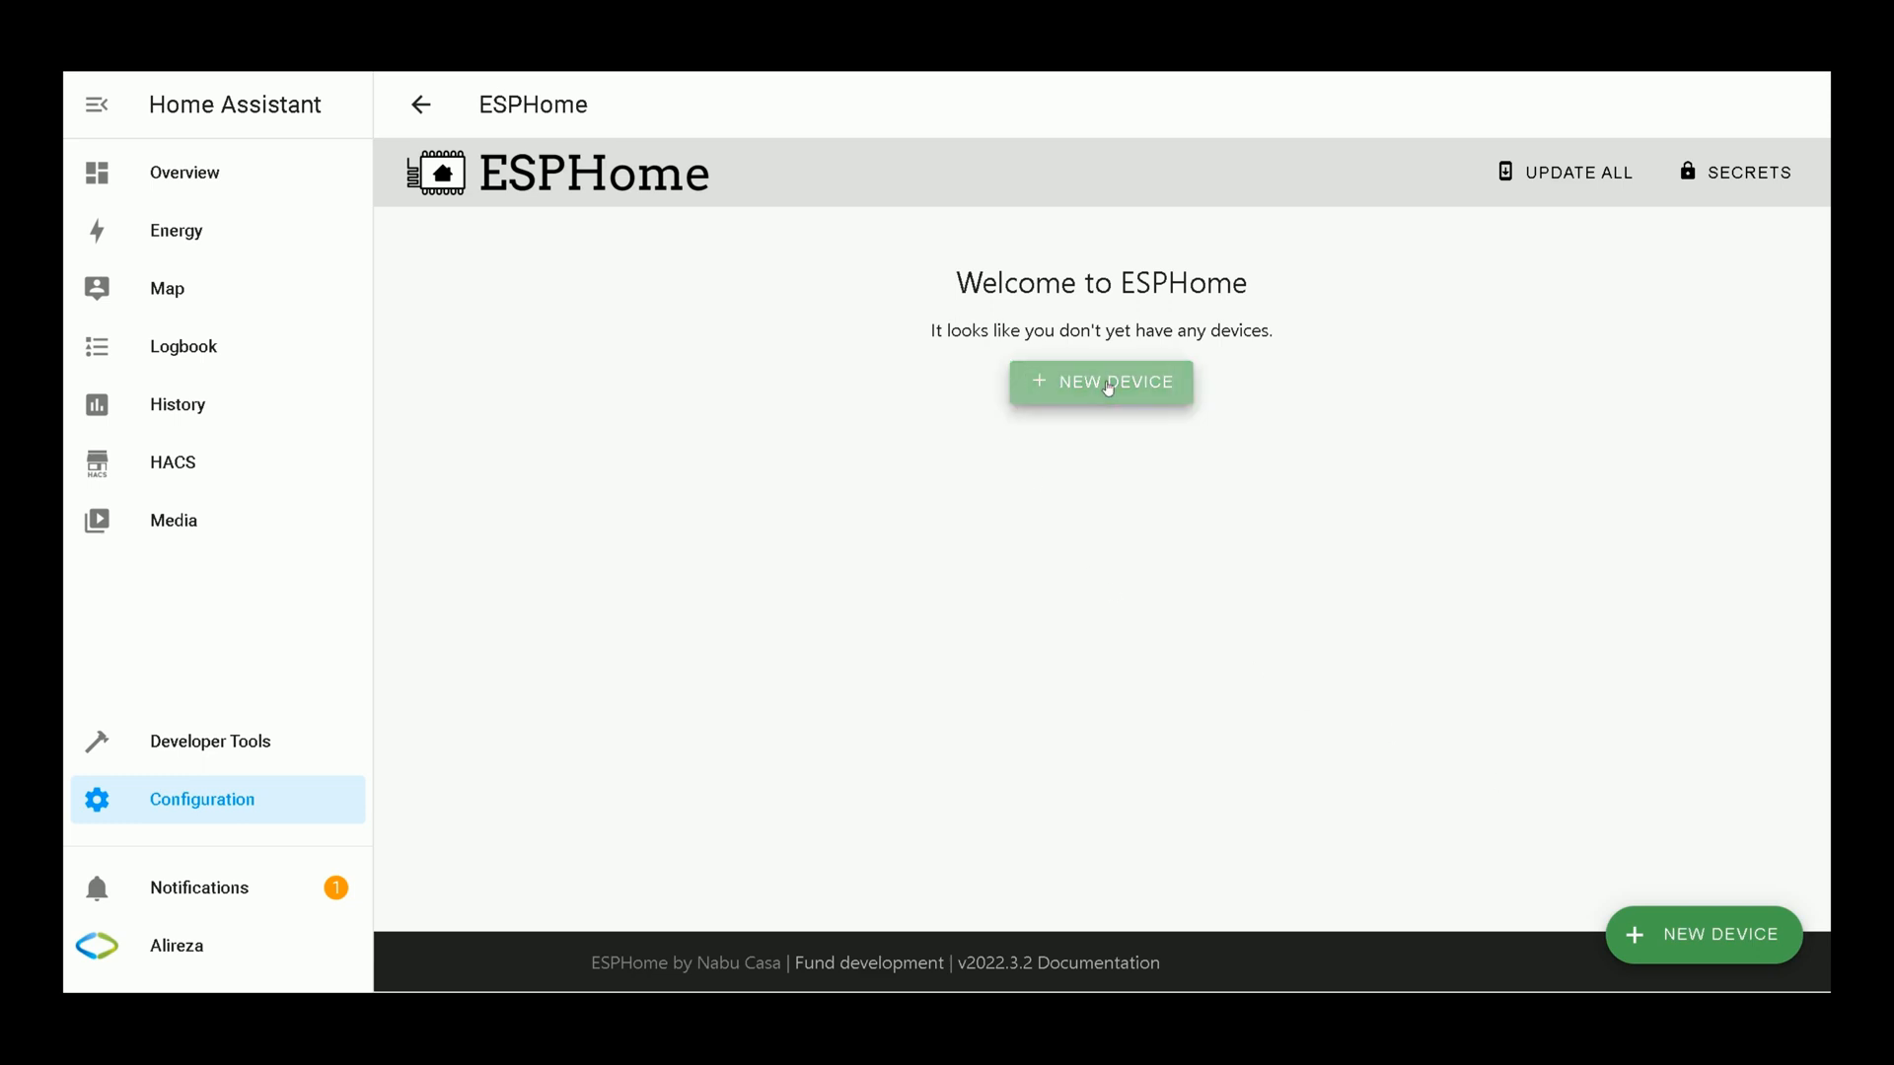
Step: Begin a NEW DEVICE and continue past the new device notice
left_click(1101, 380)
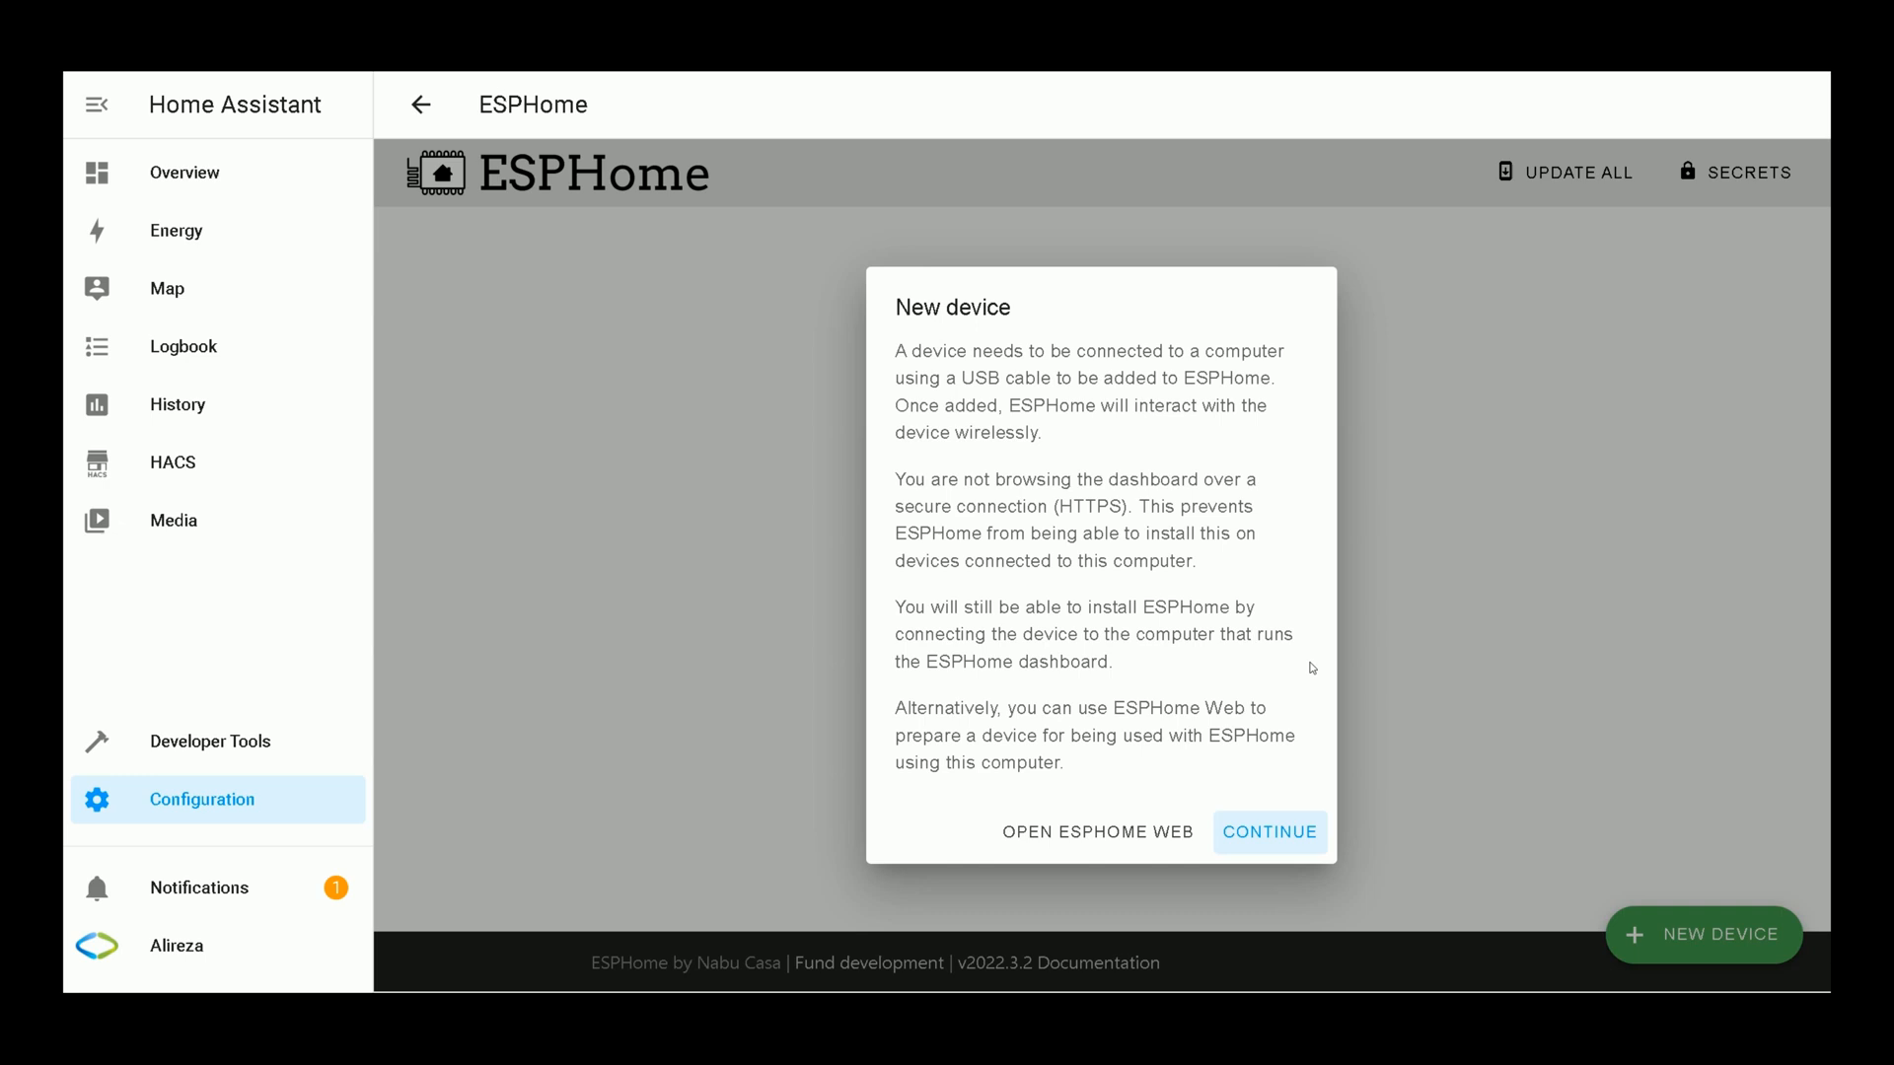
mouse_move(1296, 852)
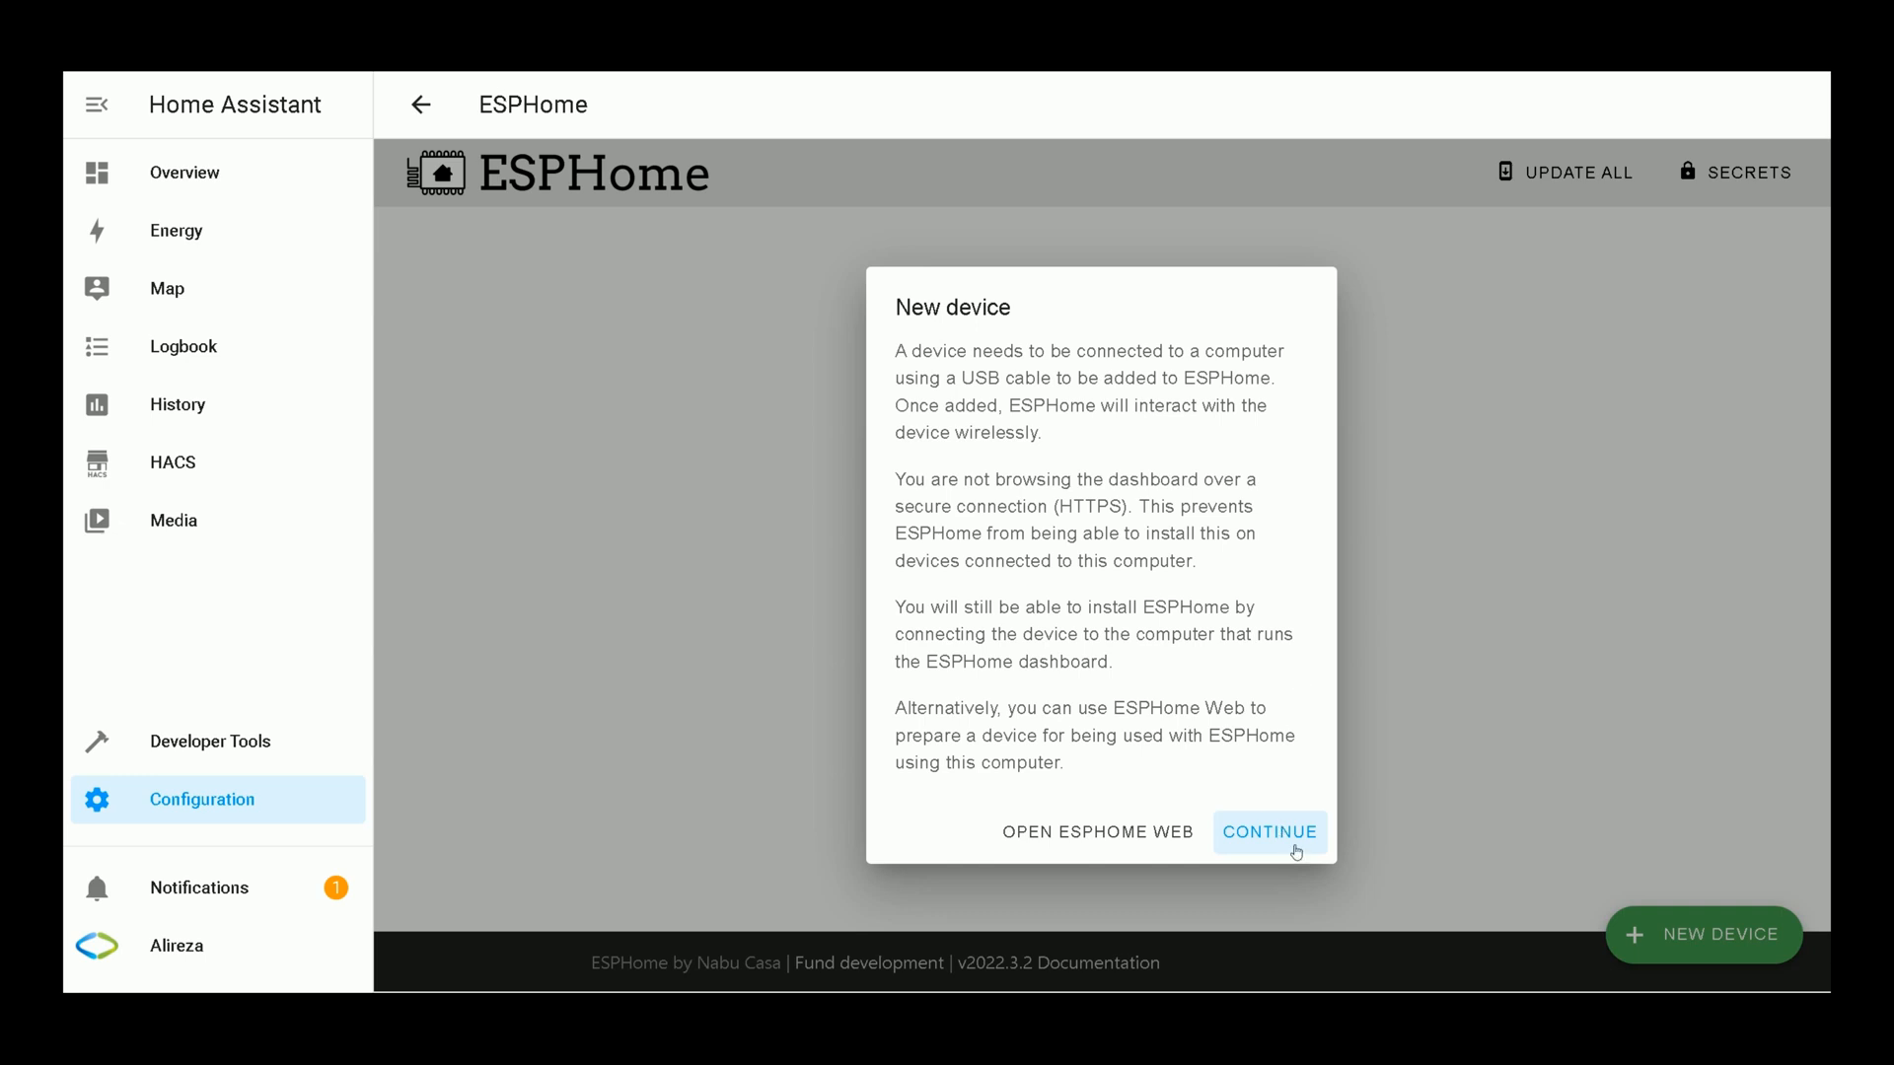
left_click(1268, 830)
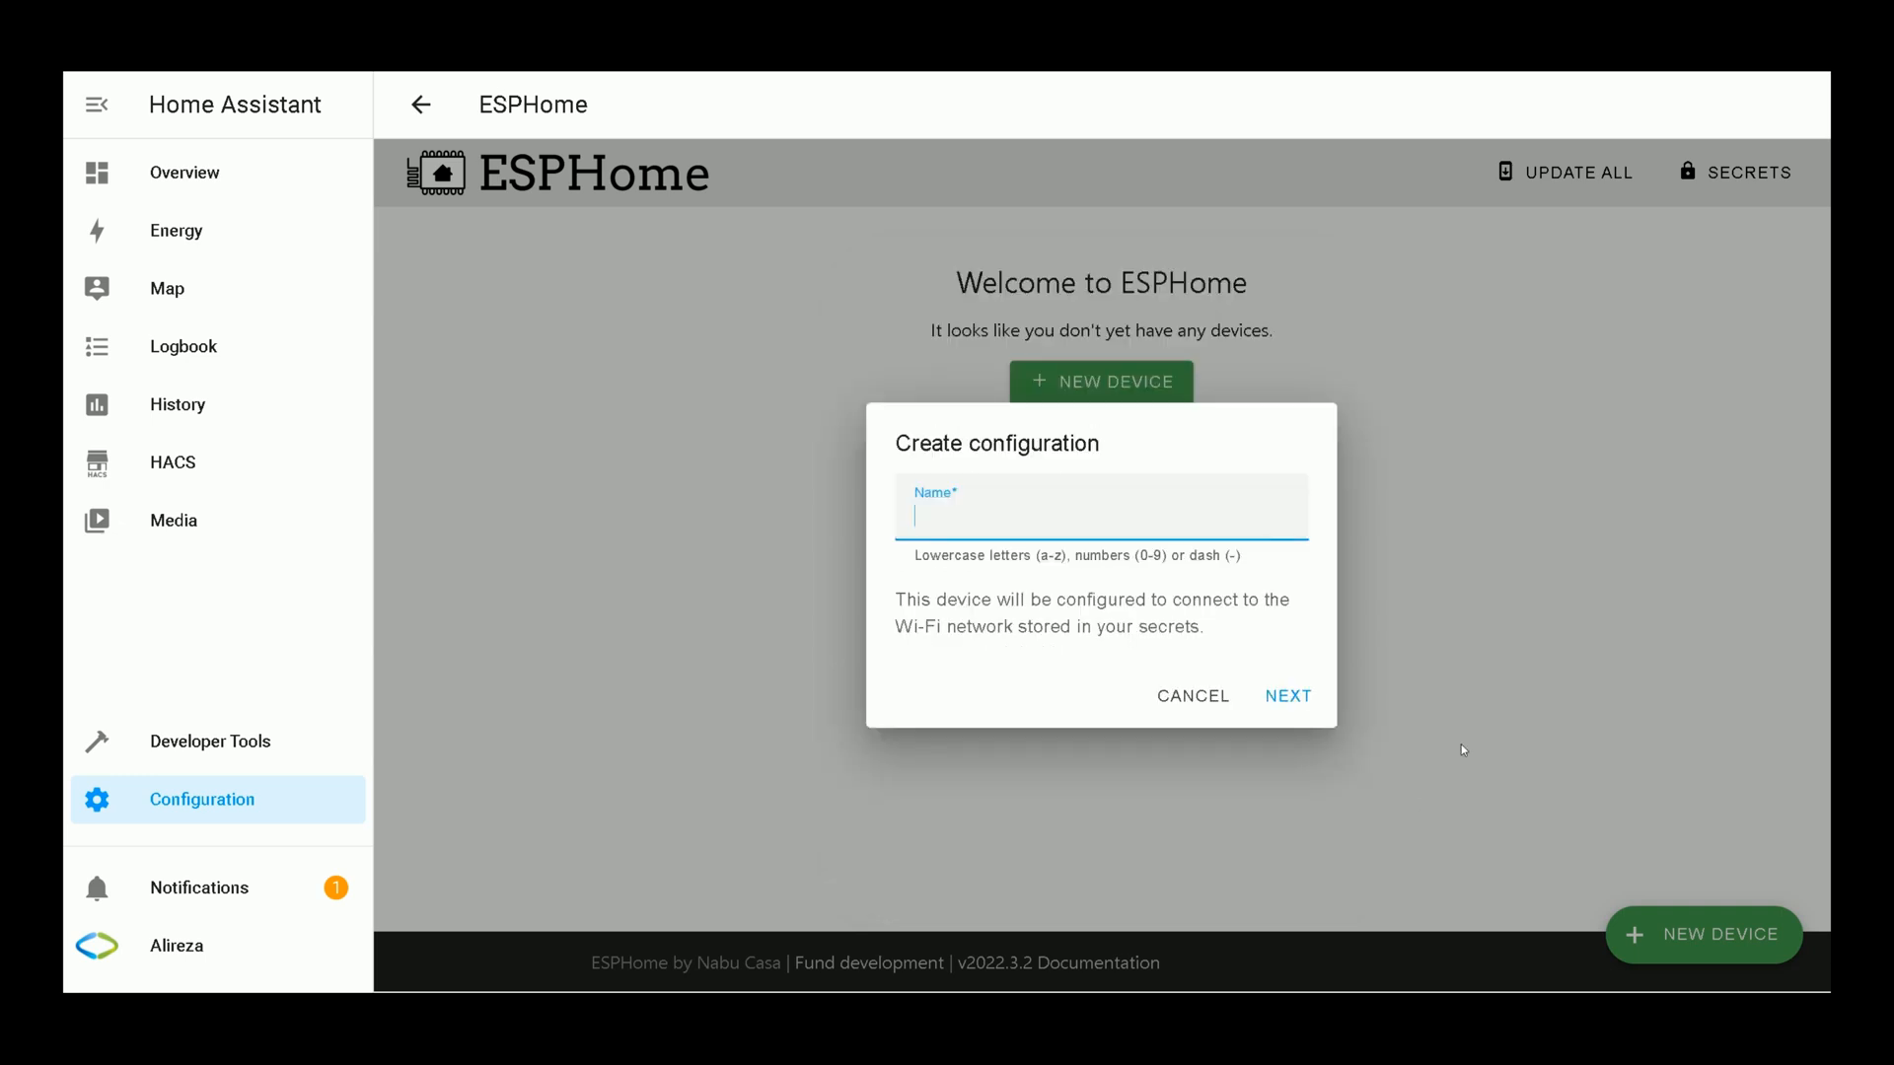
Step: Name the device esp32, pick the specific board NodeMCU-32S and create the configuration
type("esp")
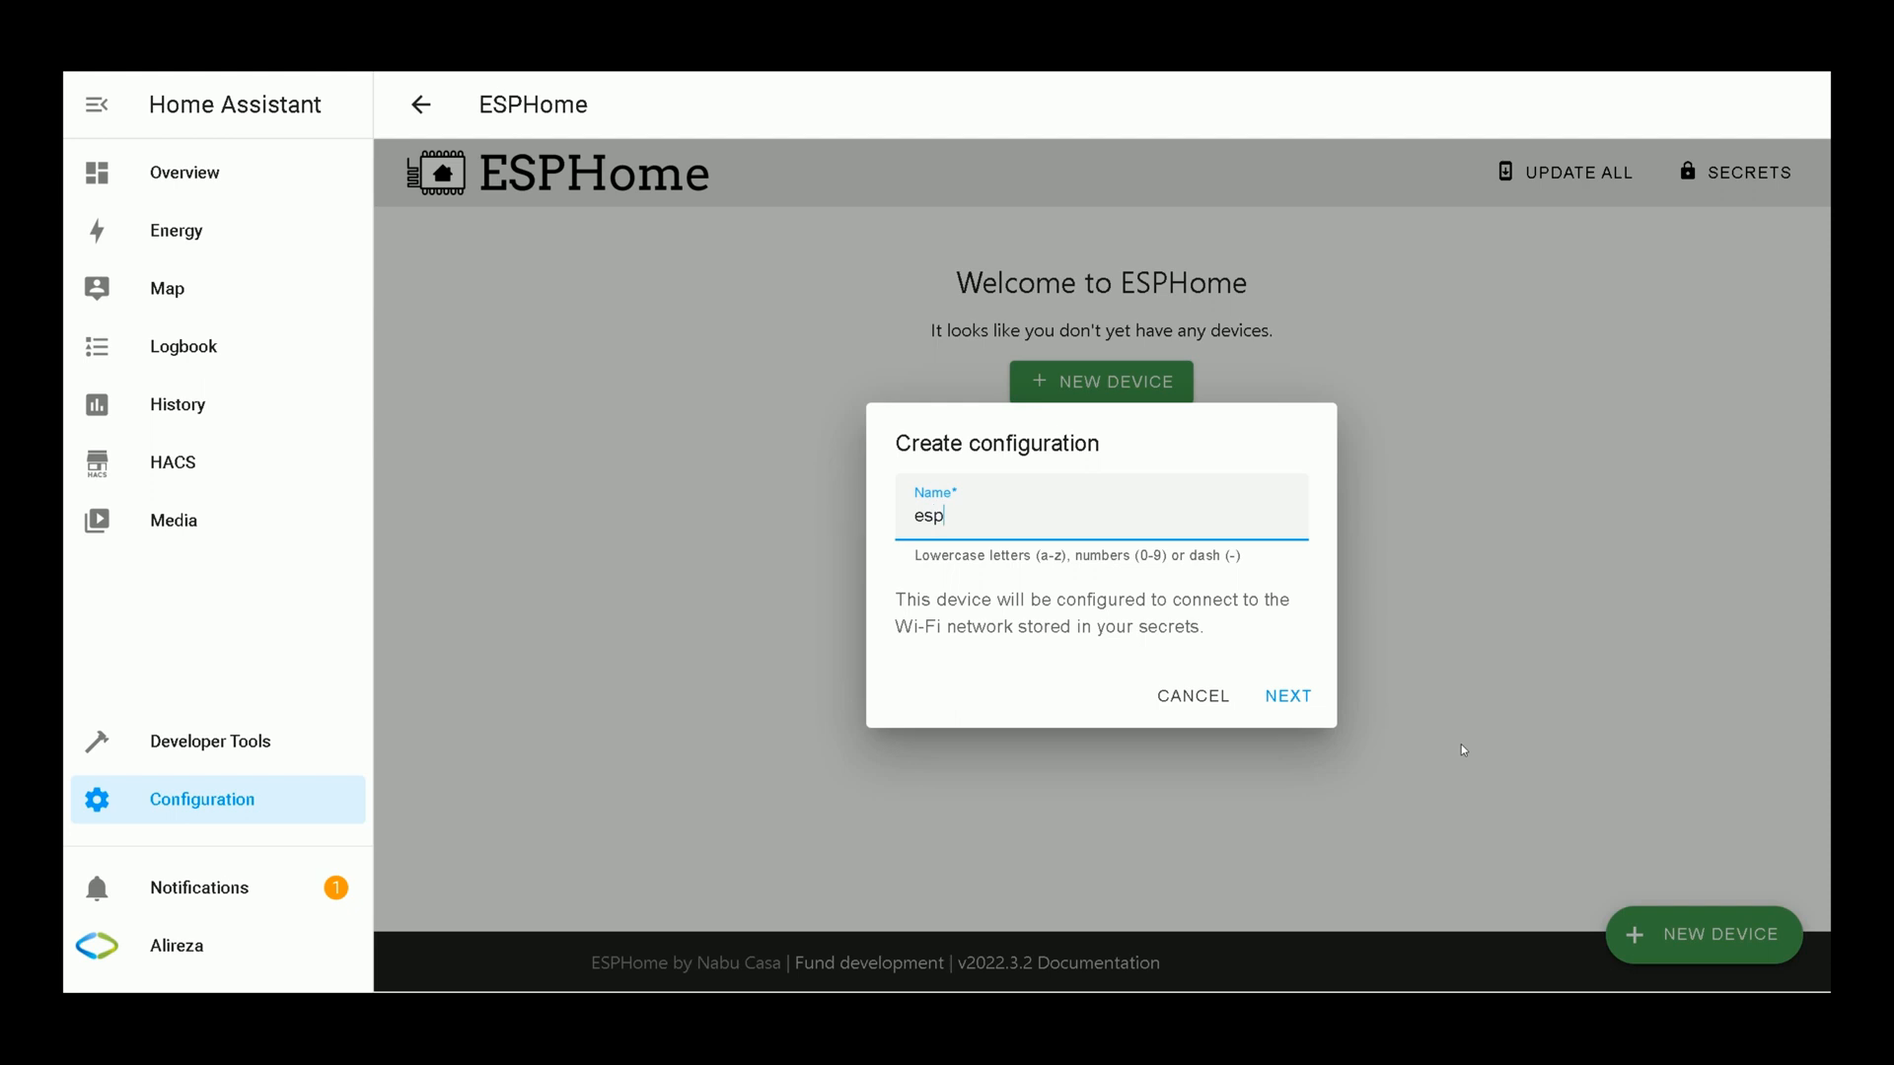
type("32")
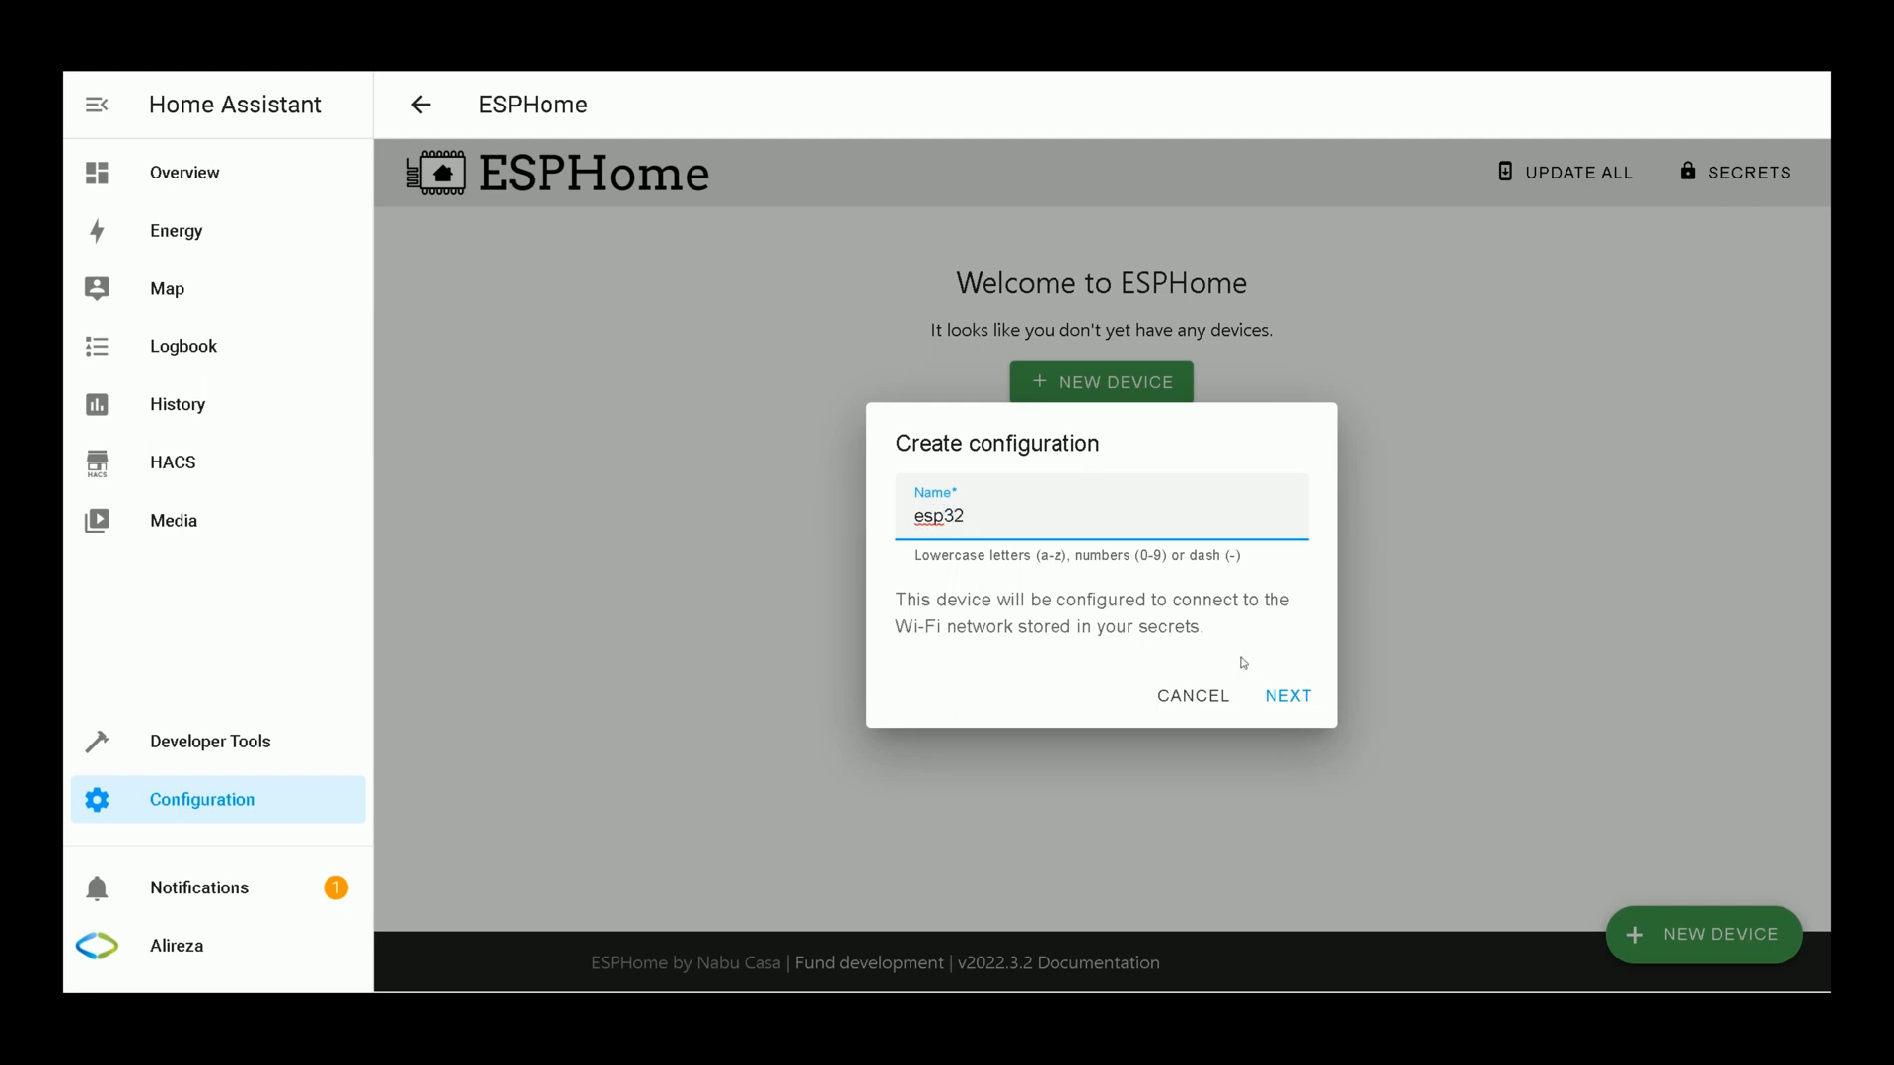
mouse_move(1103, 568)
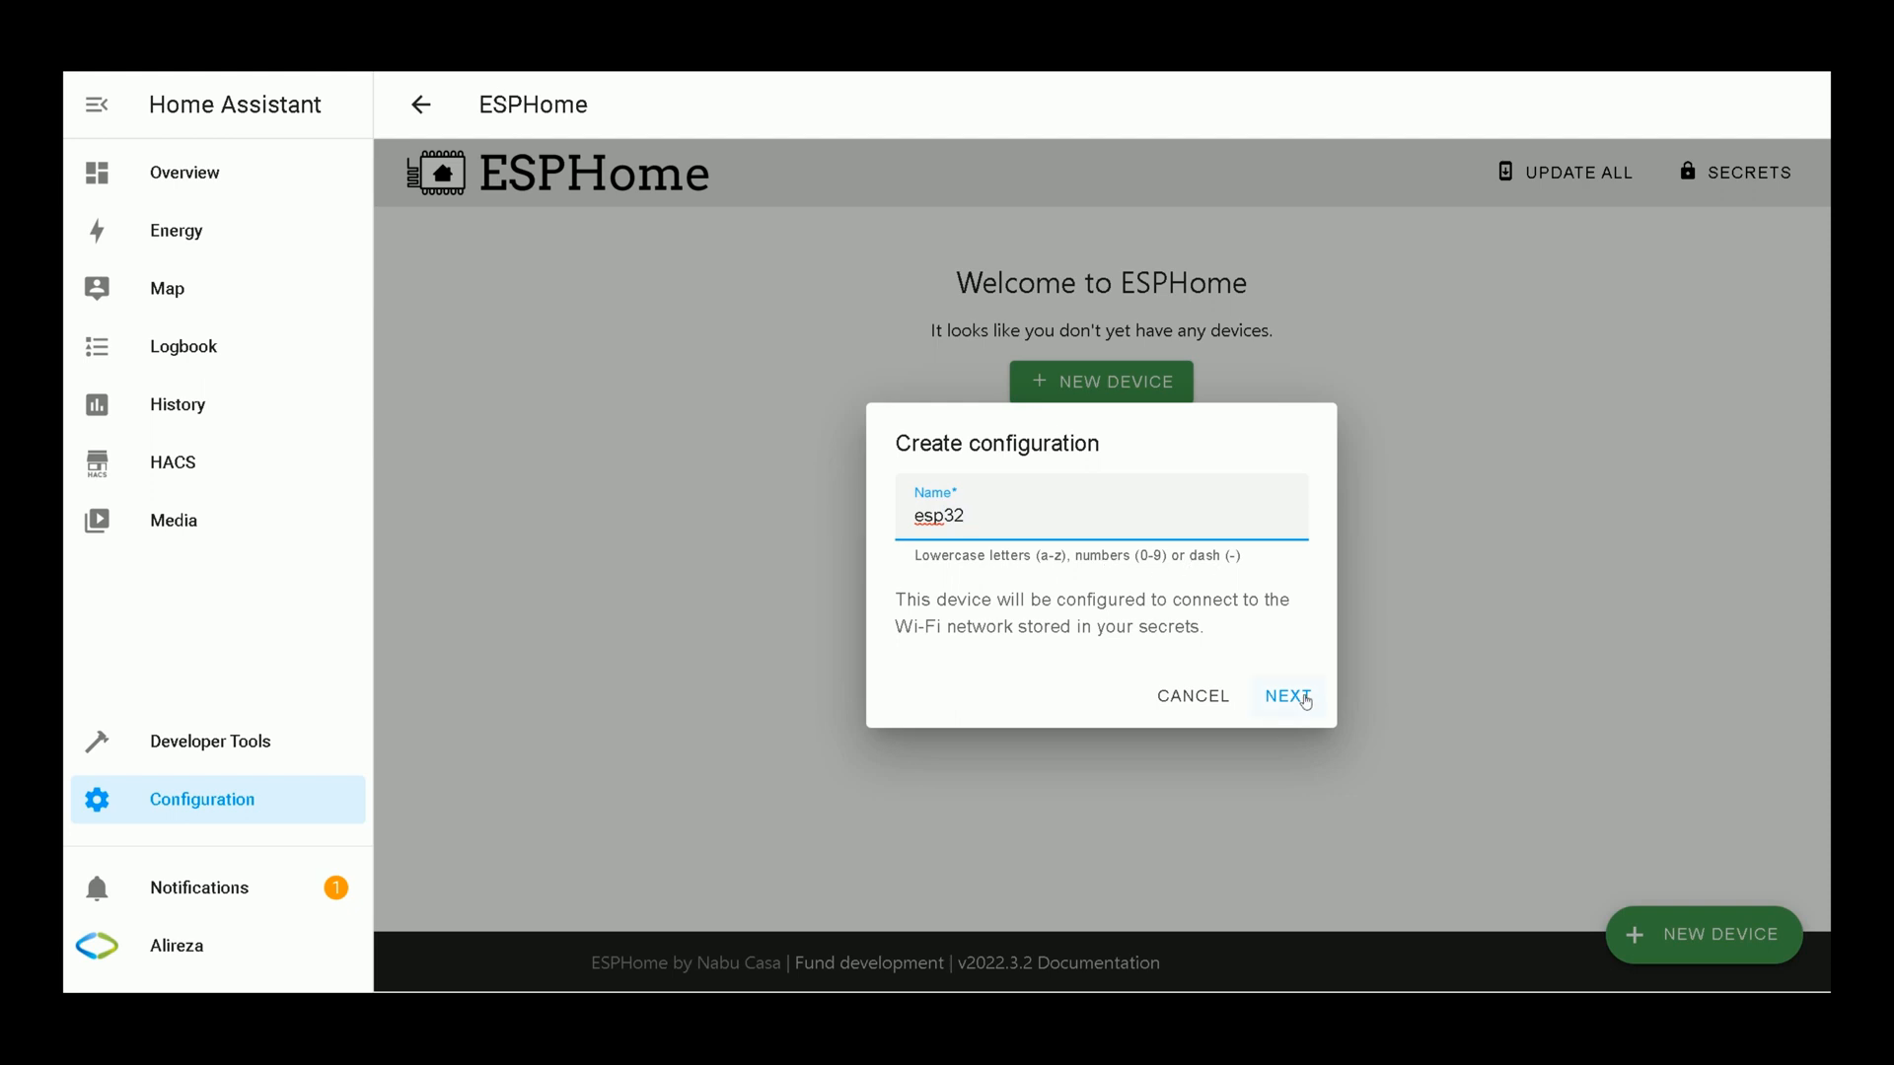
left_click(1285, 696)
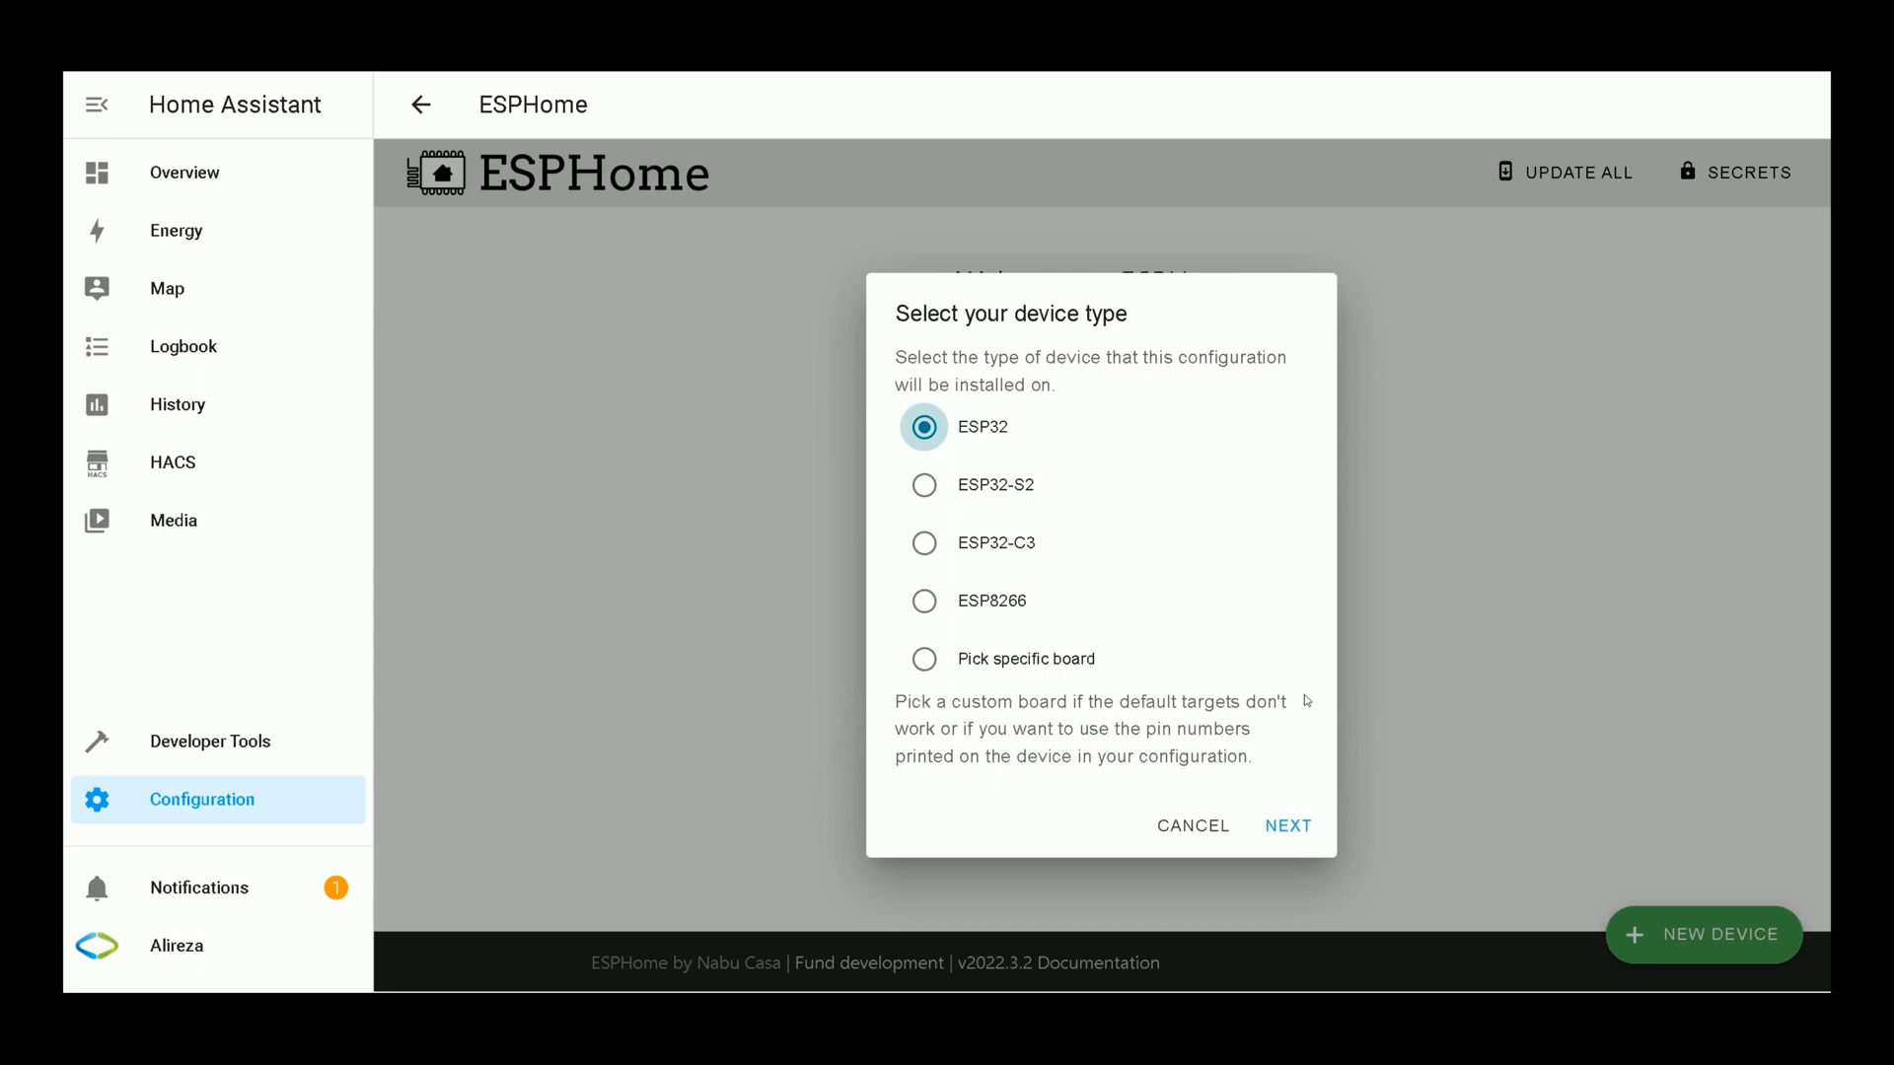
mouse_move(1117, 675)
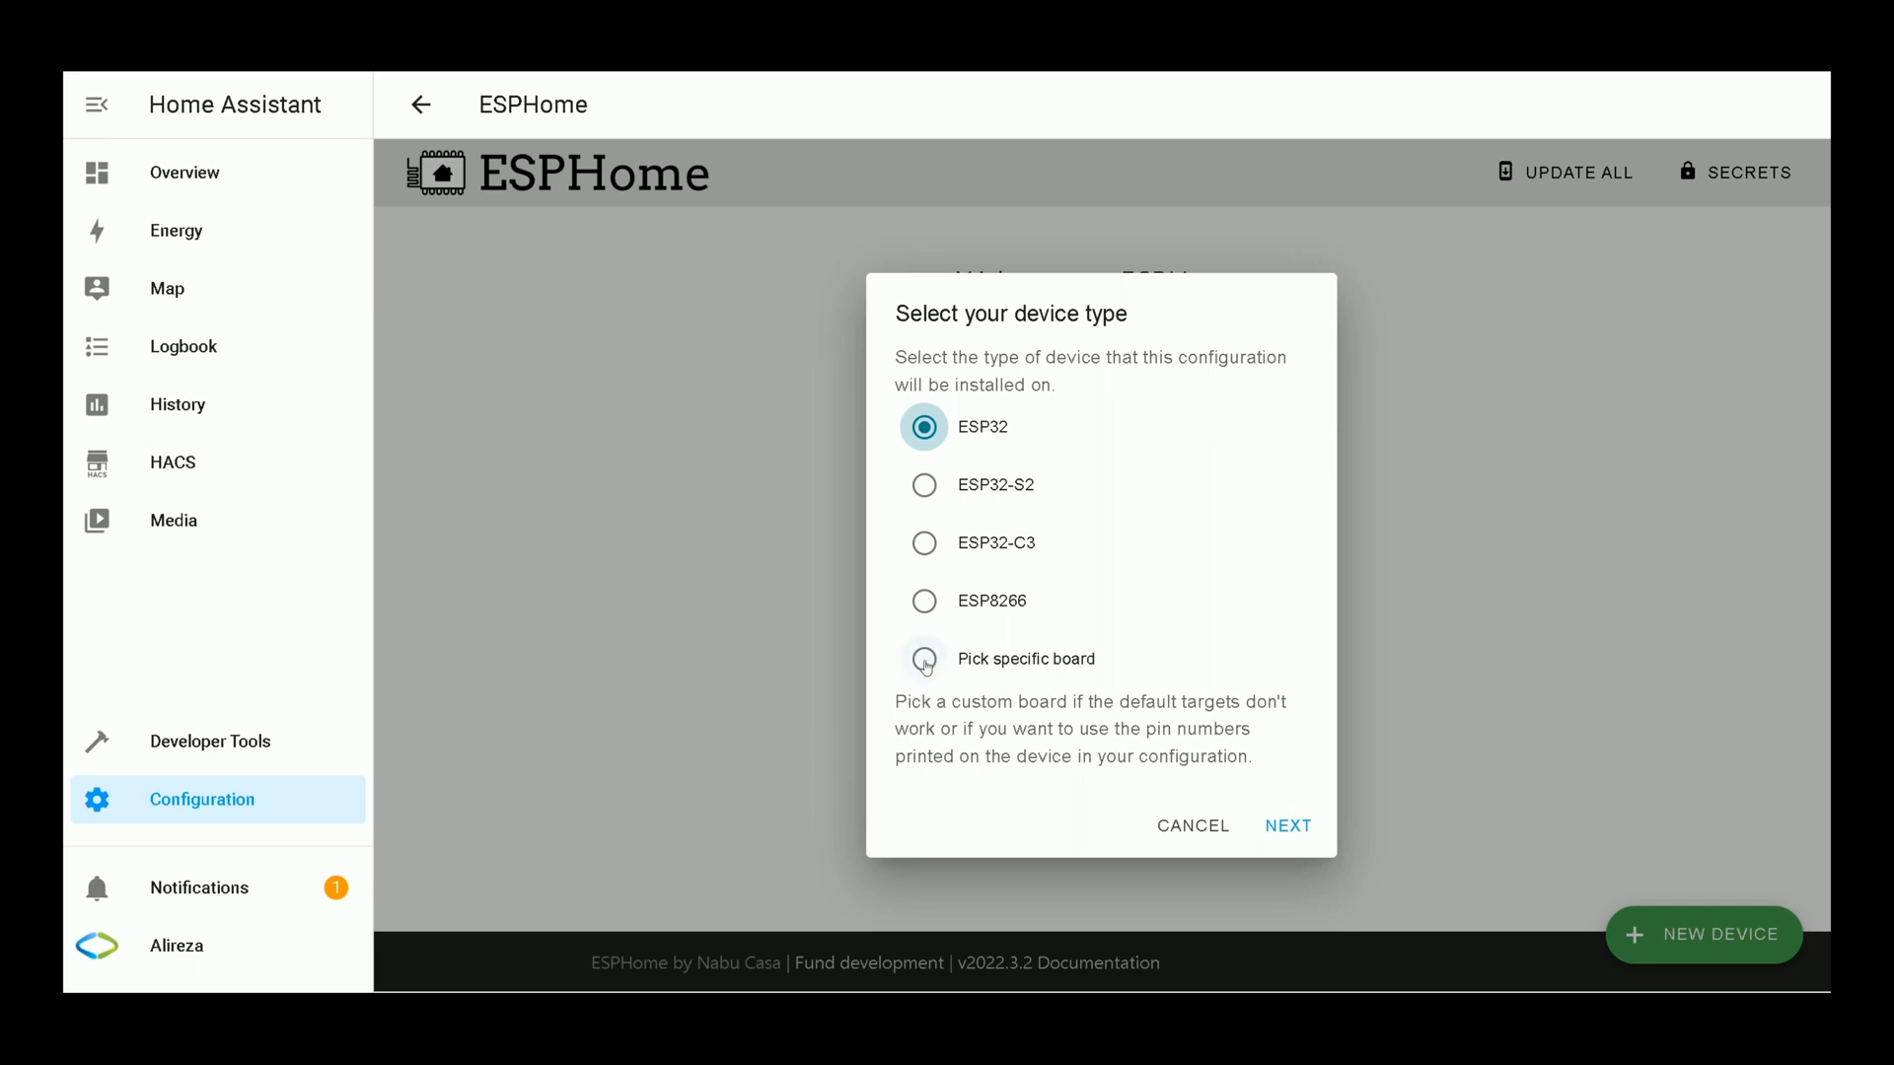
left_click(924, 659)
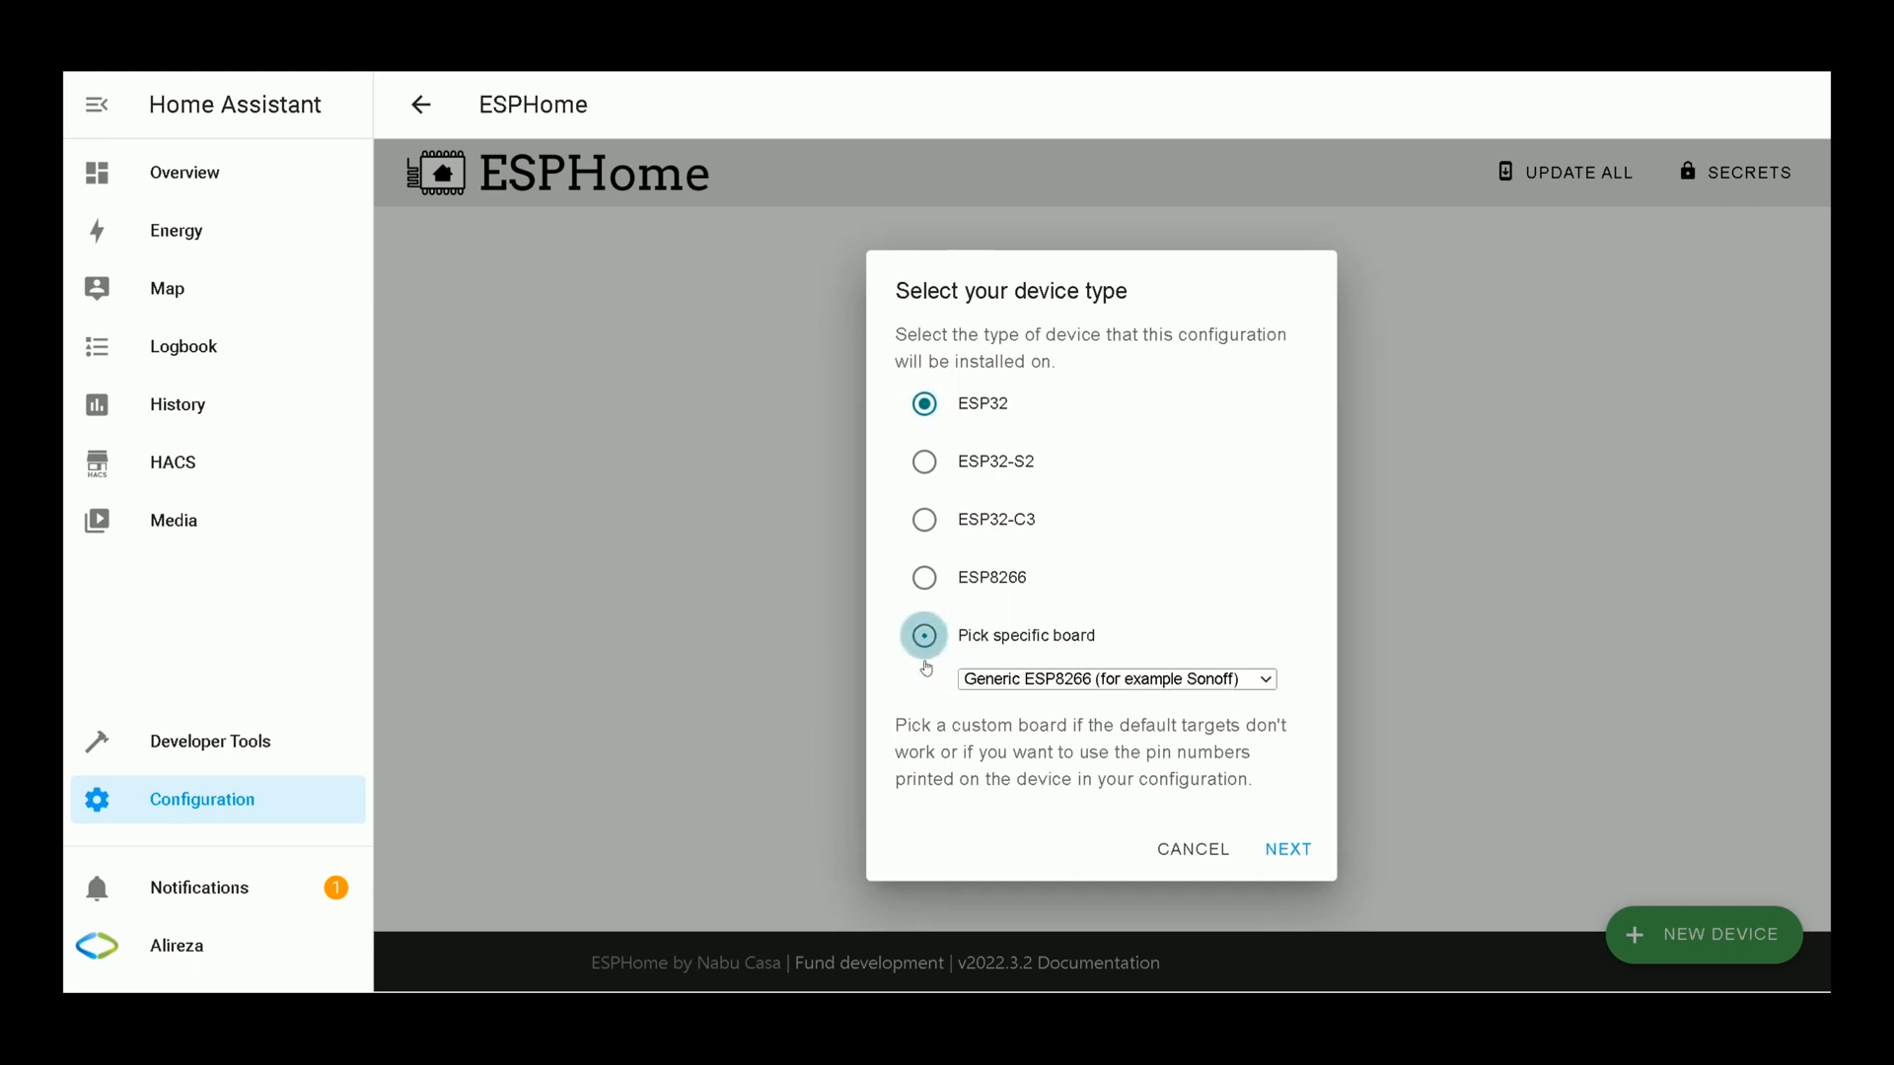
left_click(1113, 679)
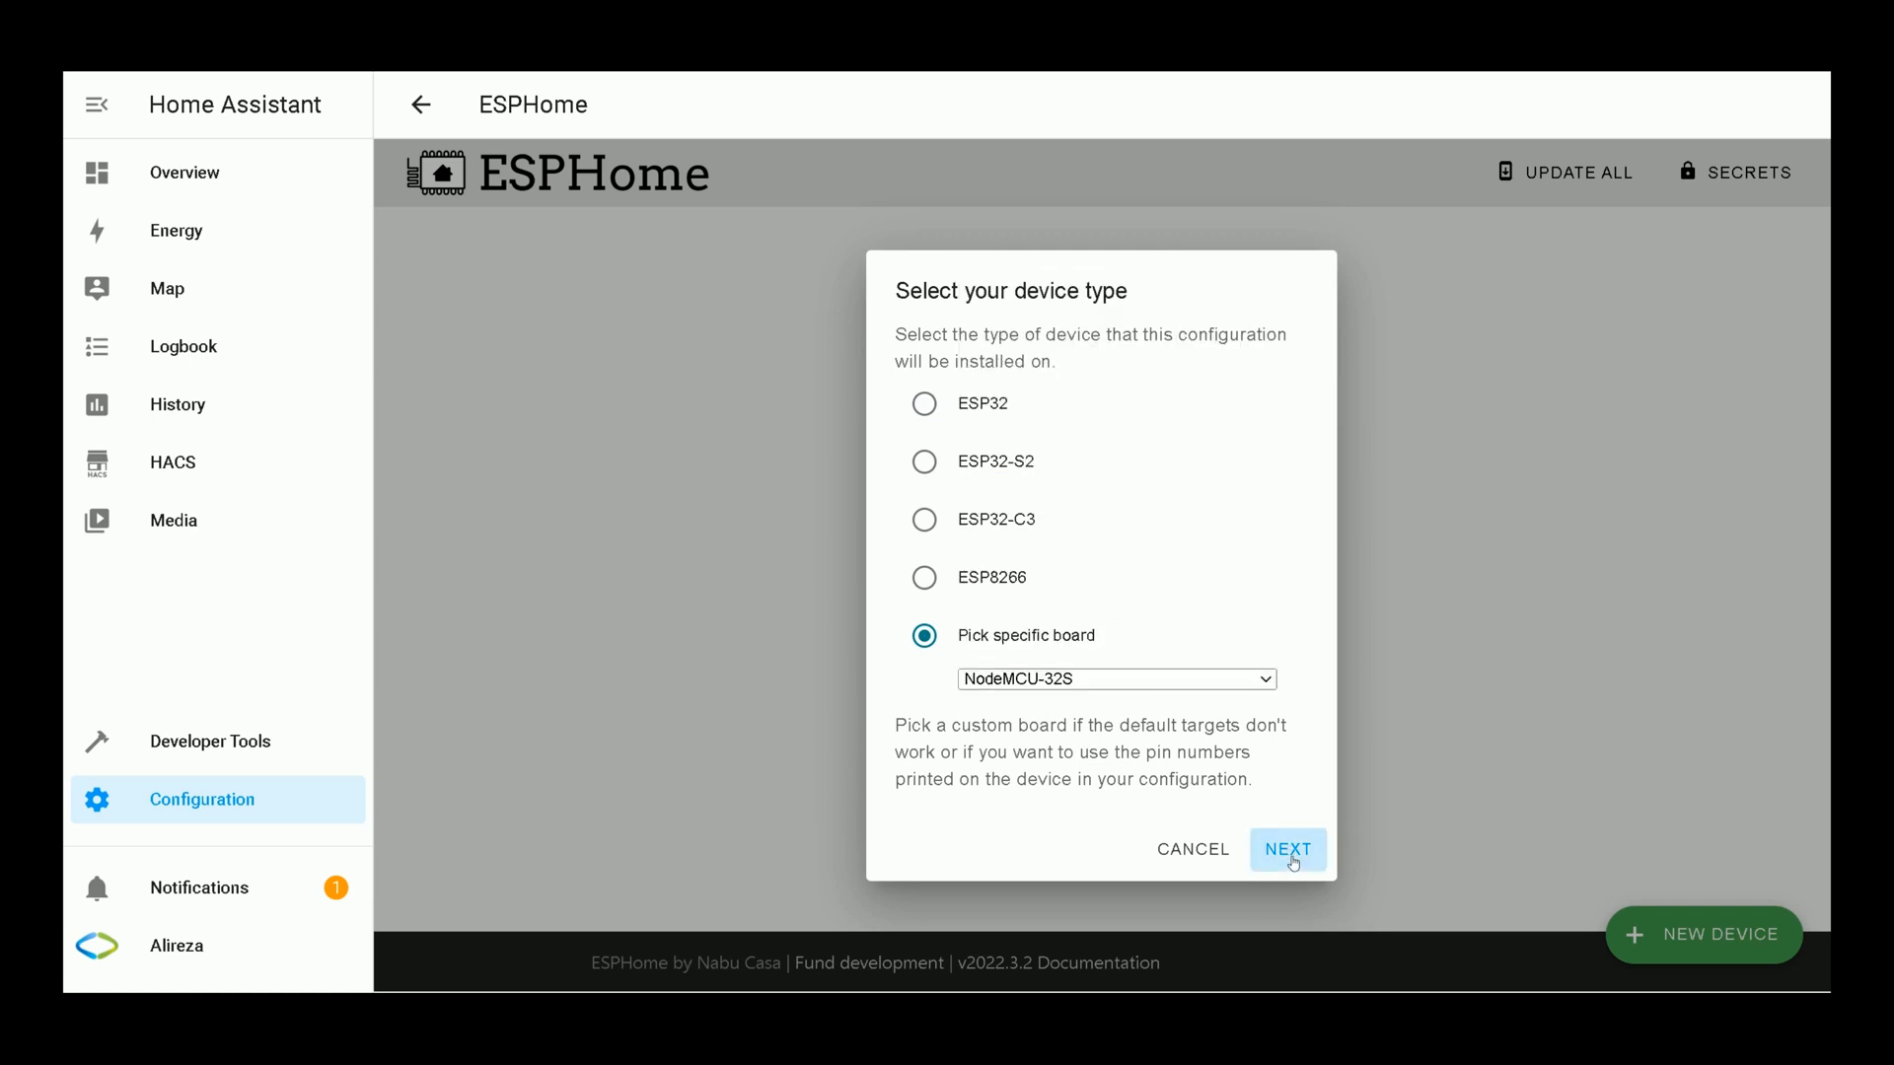
left_click(1287, 848)
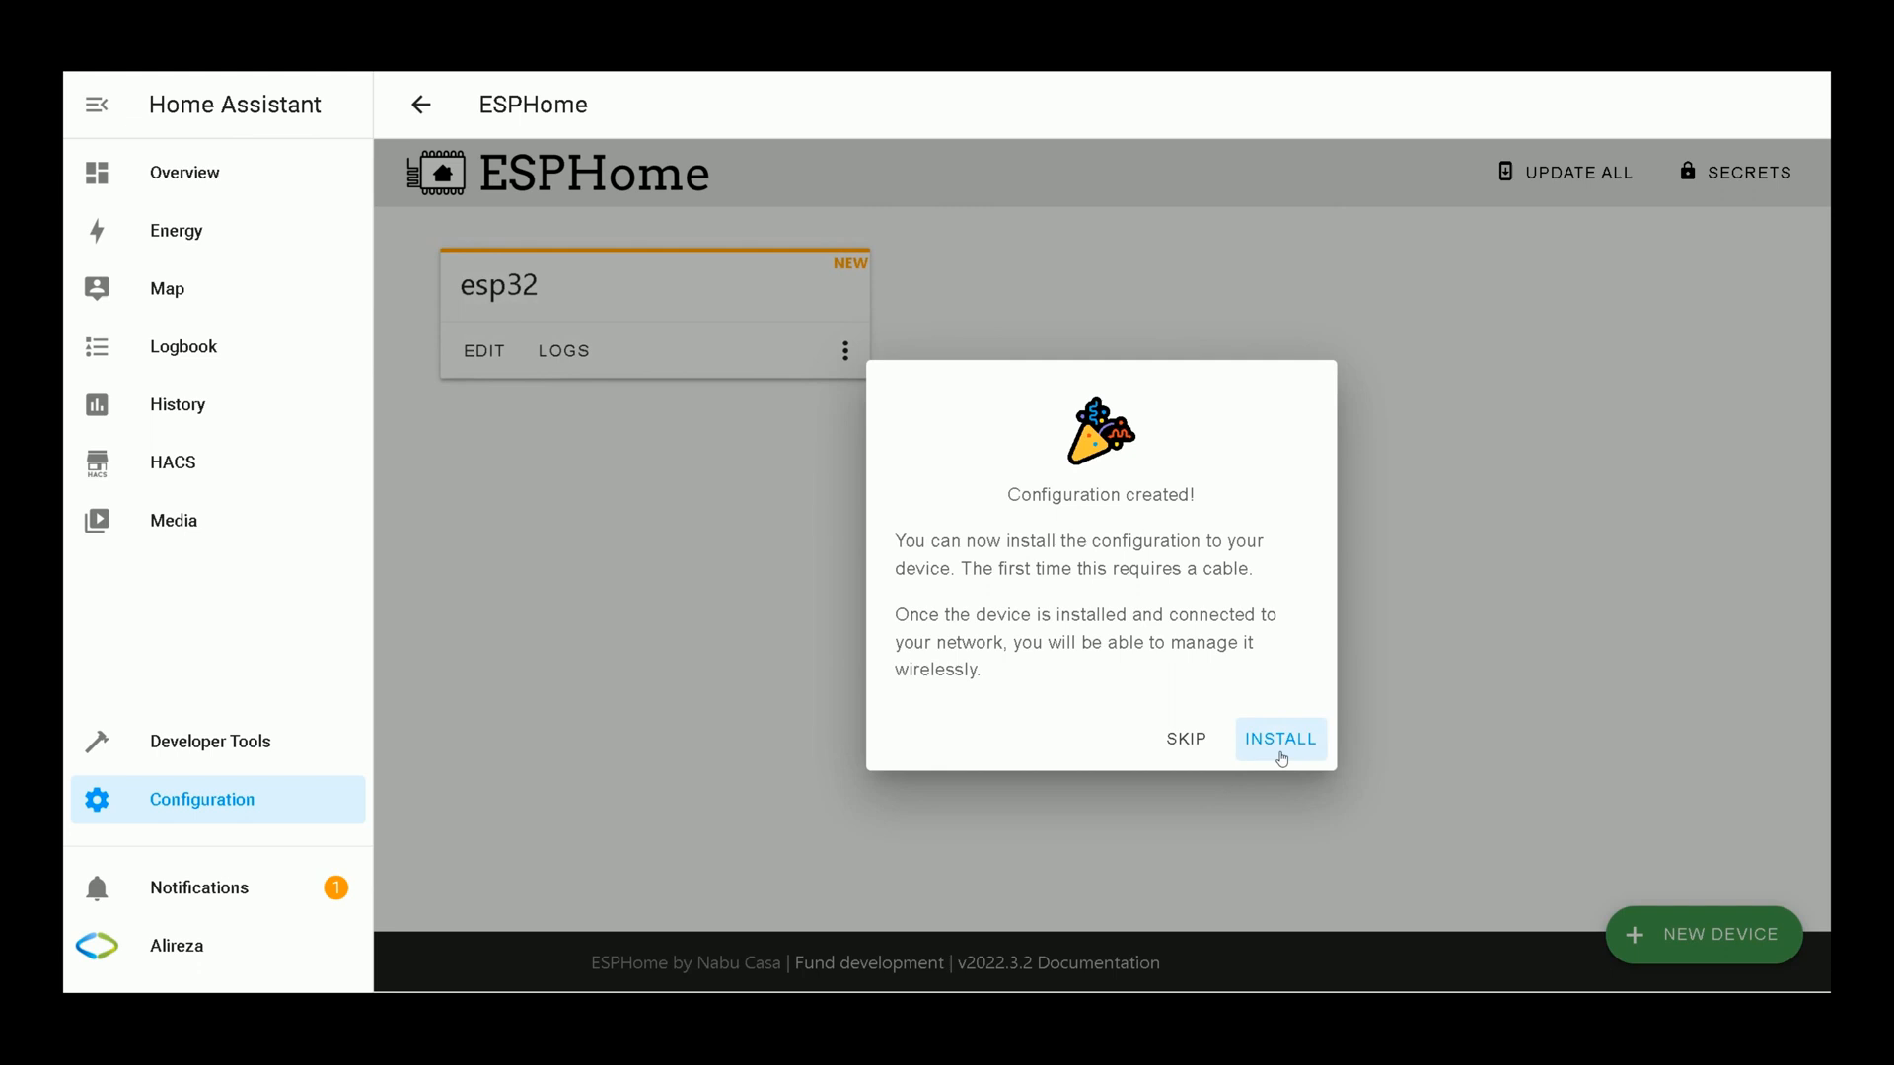
Step: Install via the dashboard server's USB through the CP2102 USB to UART Bridge port
left_click(1279, 738)
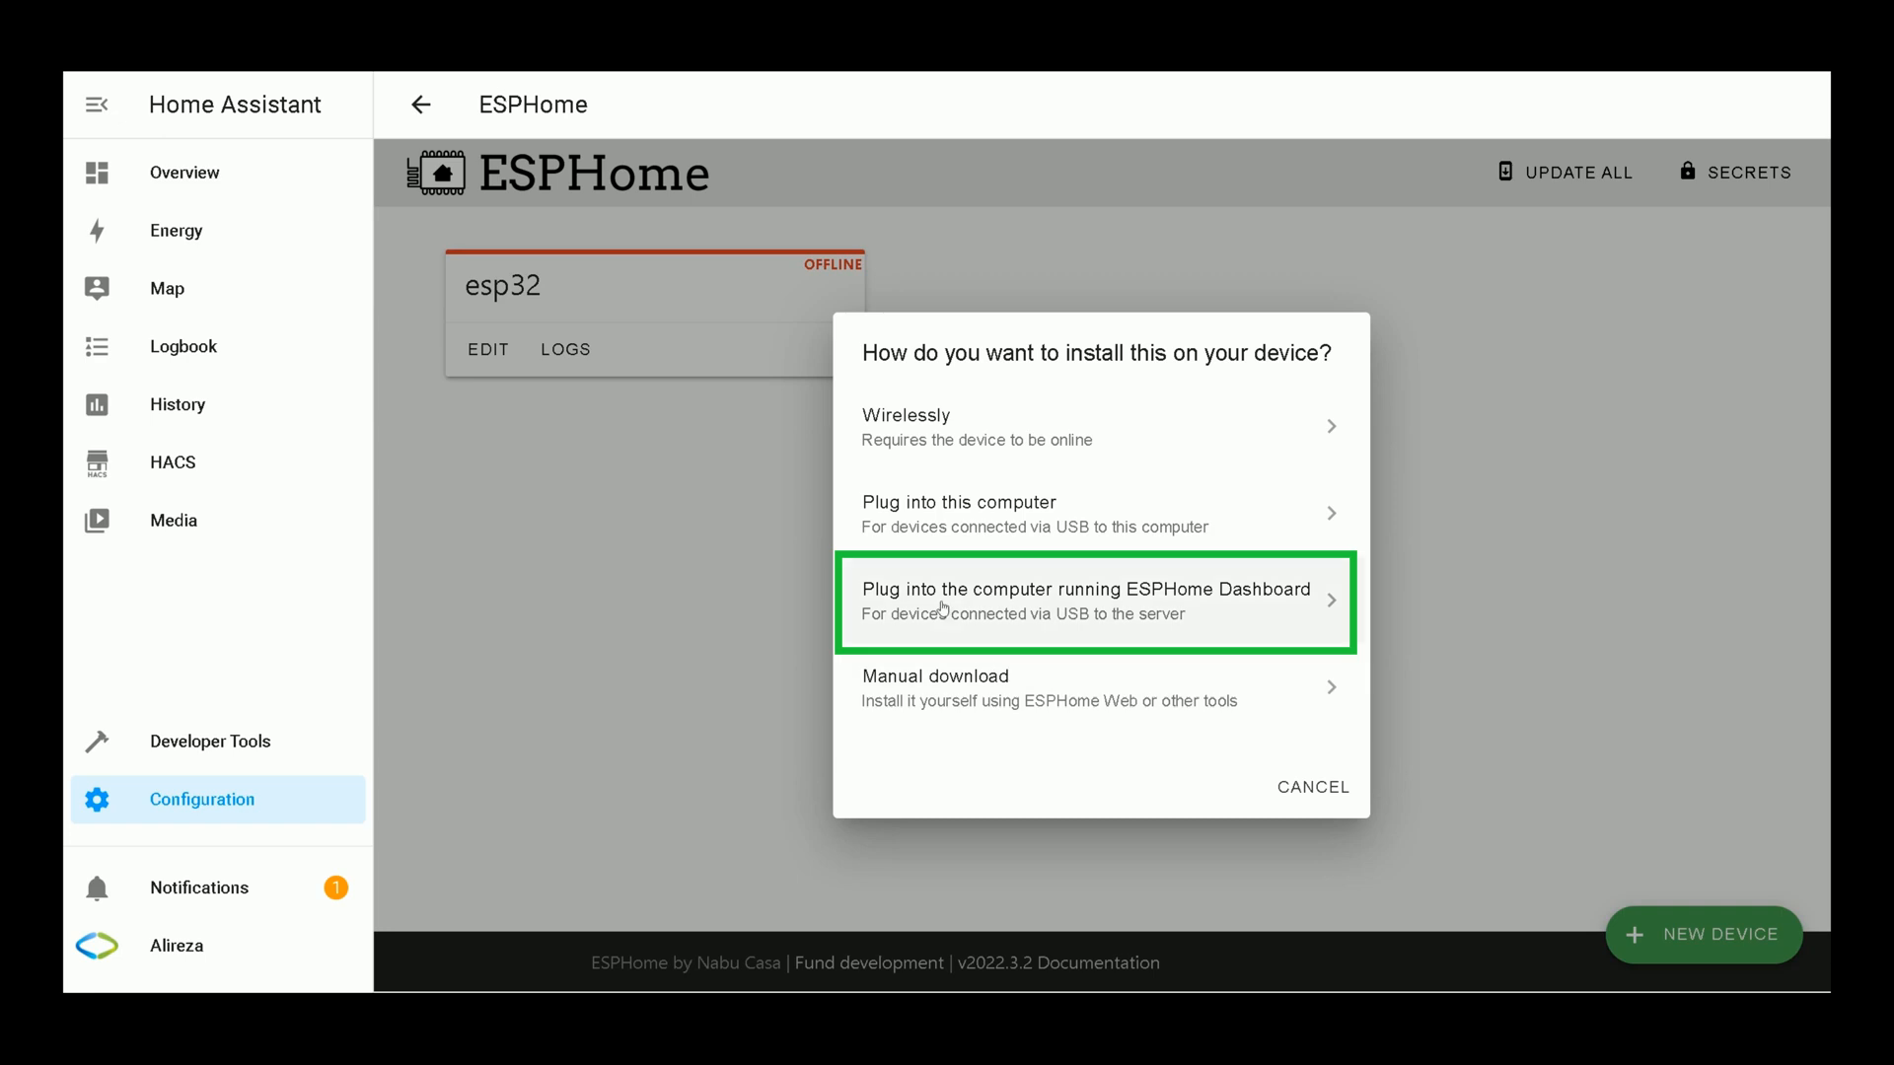
mouse_move(1046, 596)
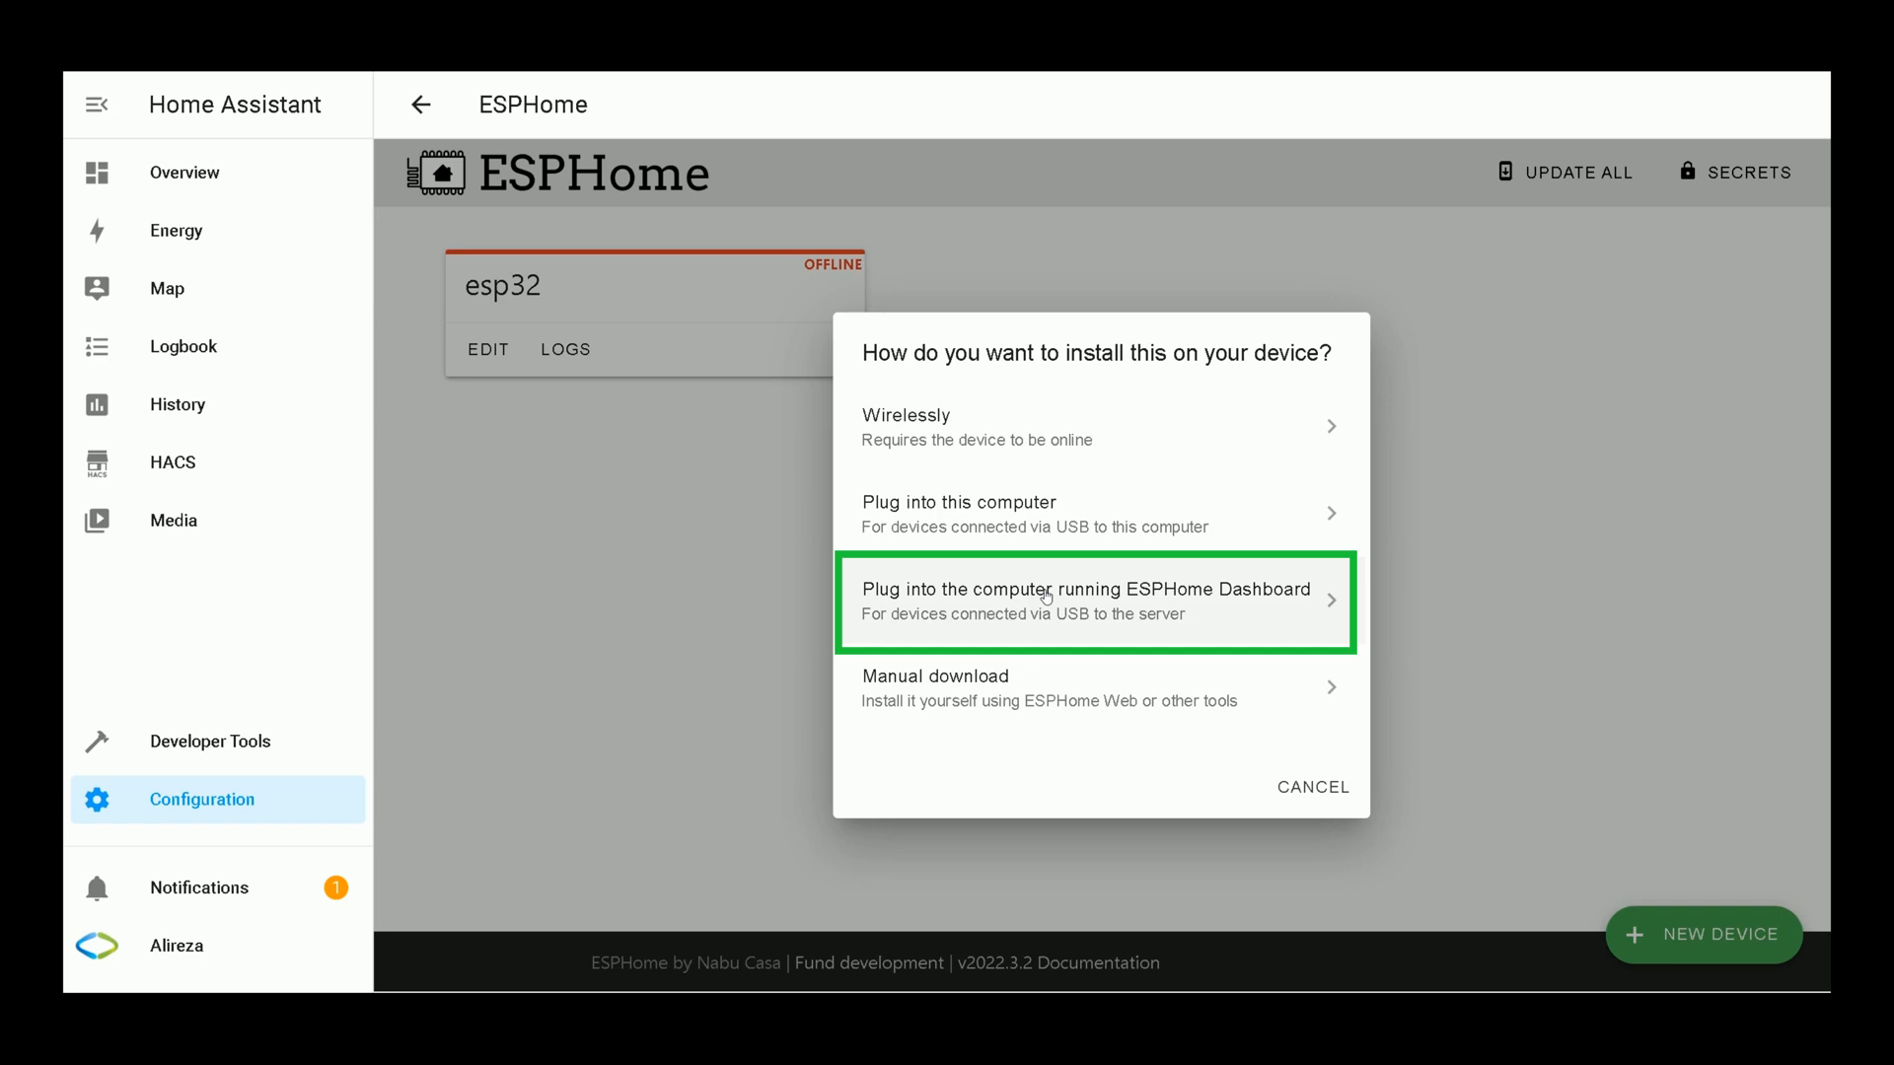
left_click(1046, 601)
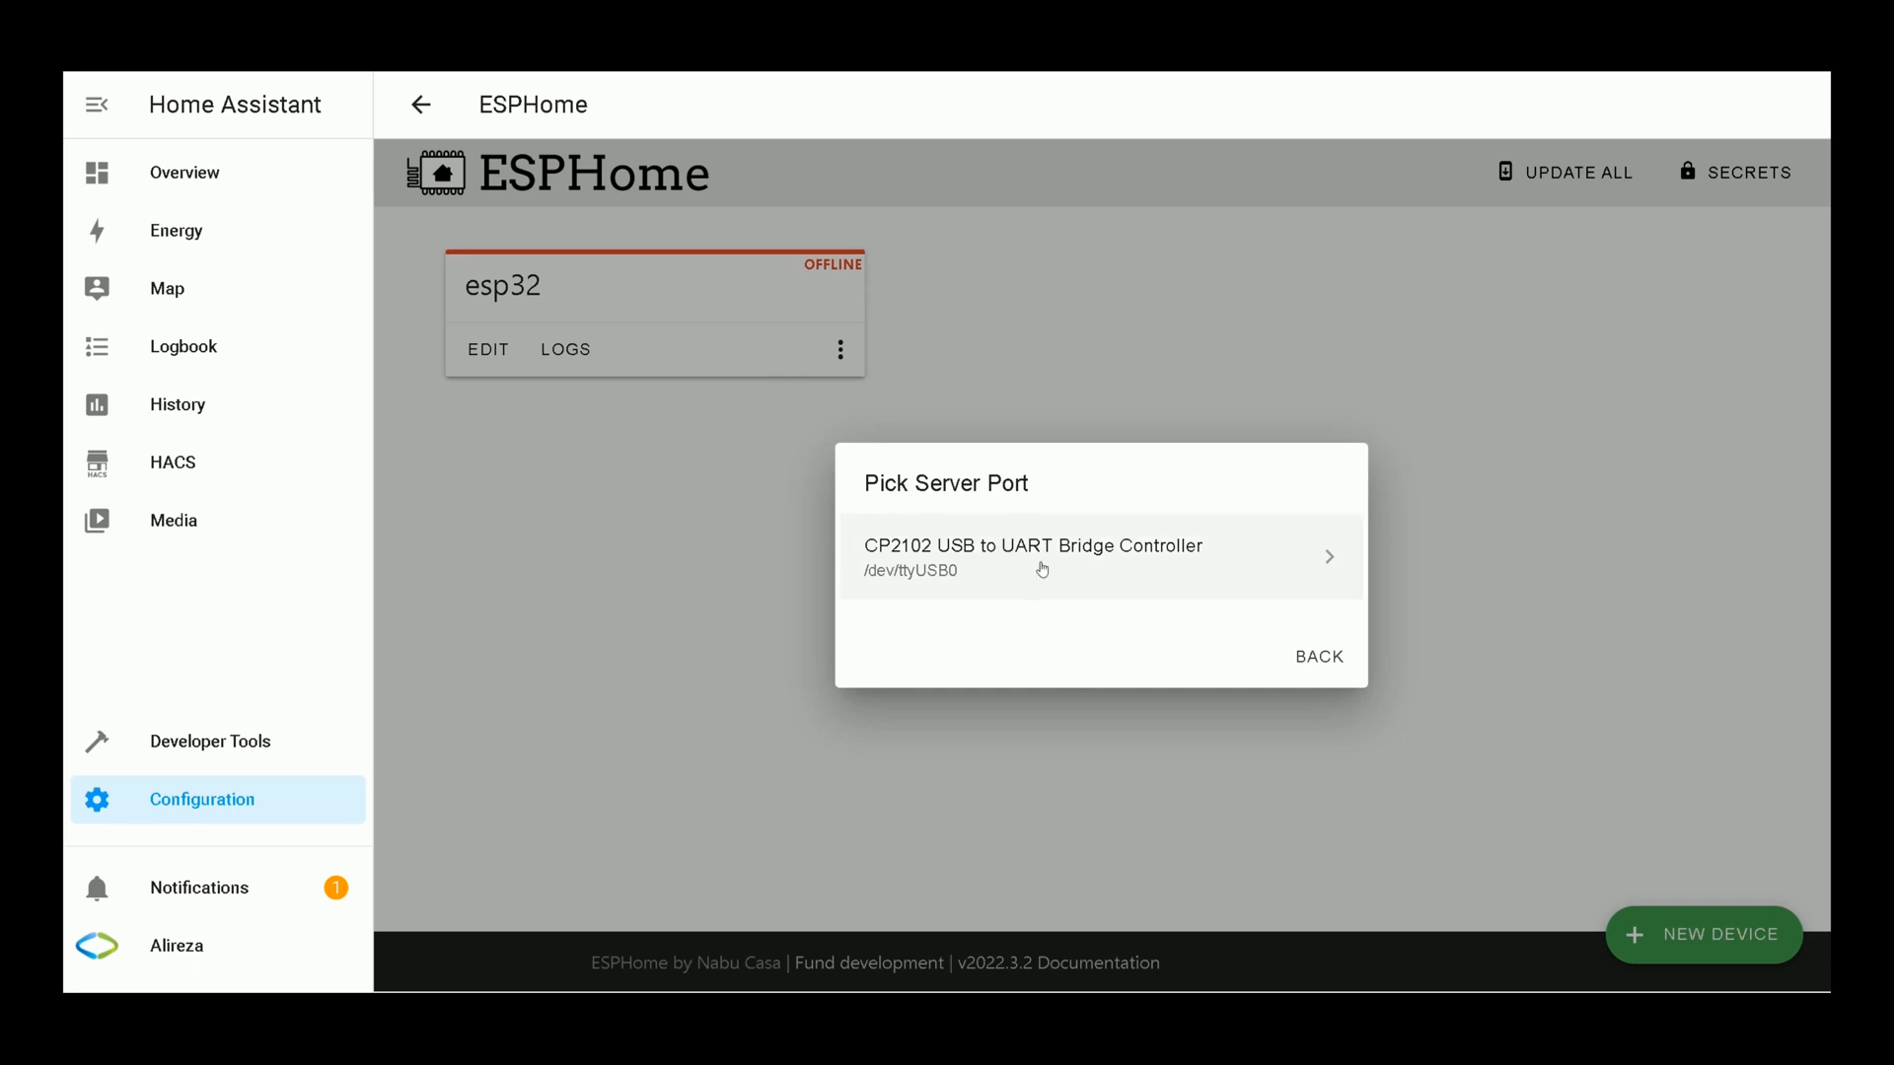
left_click(1032, 556)
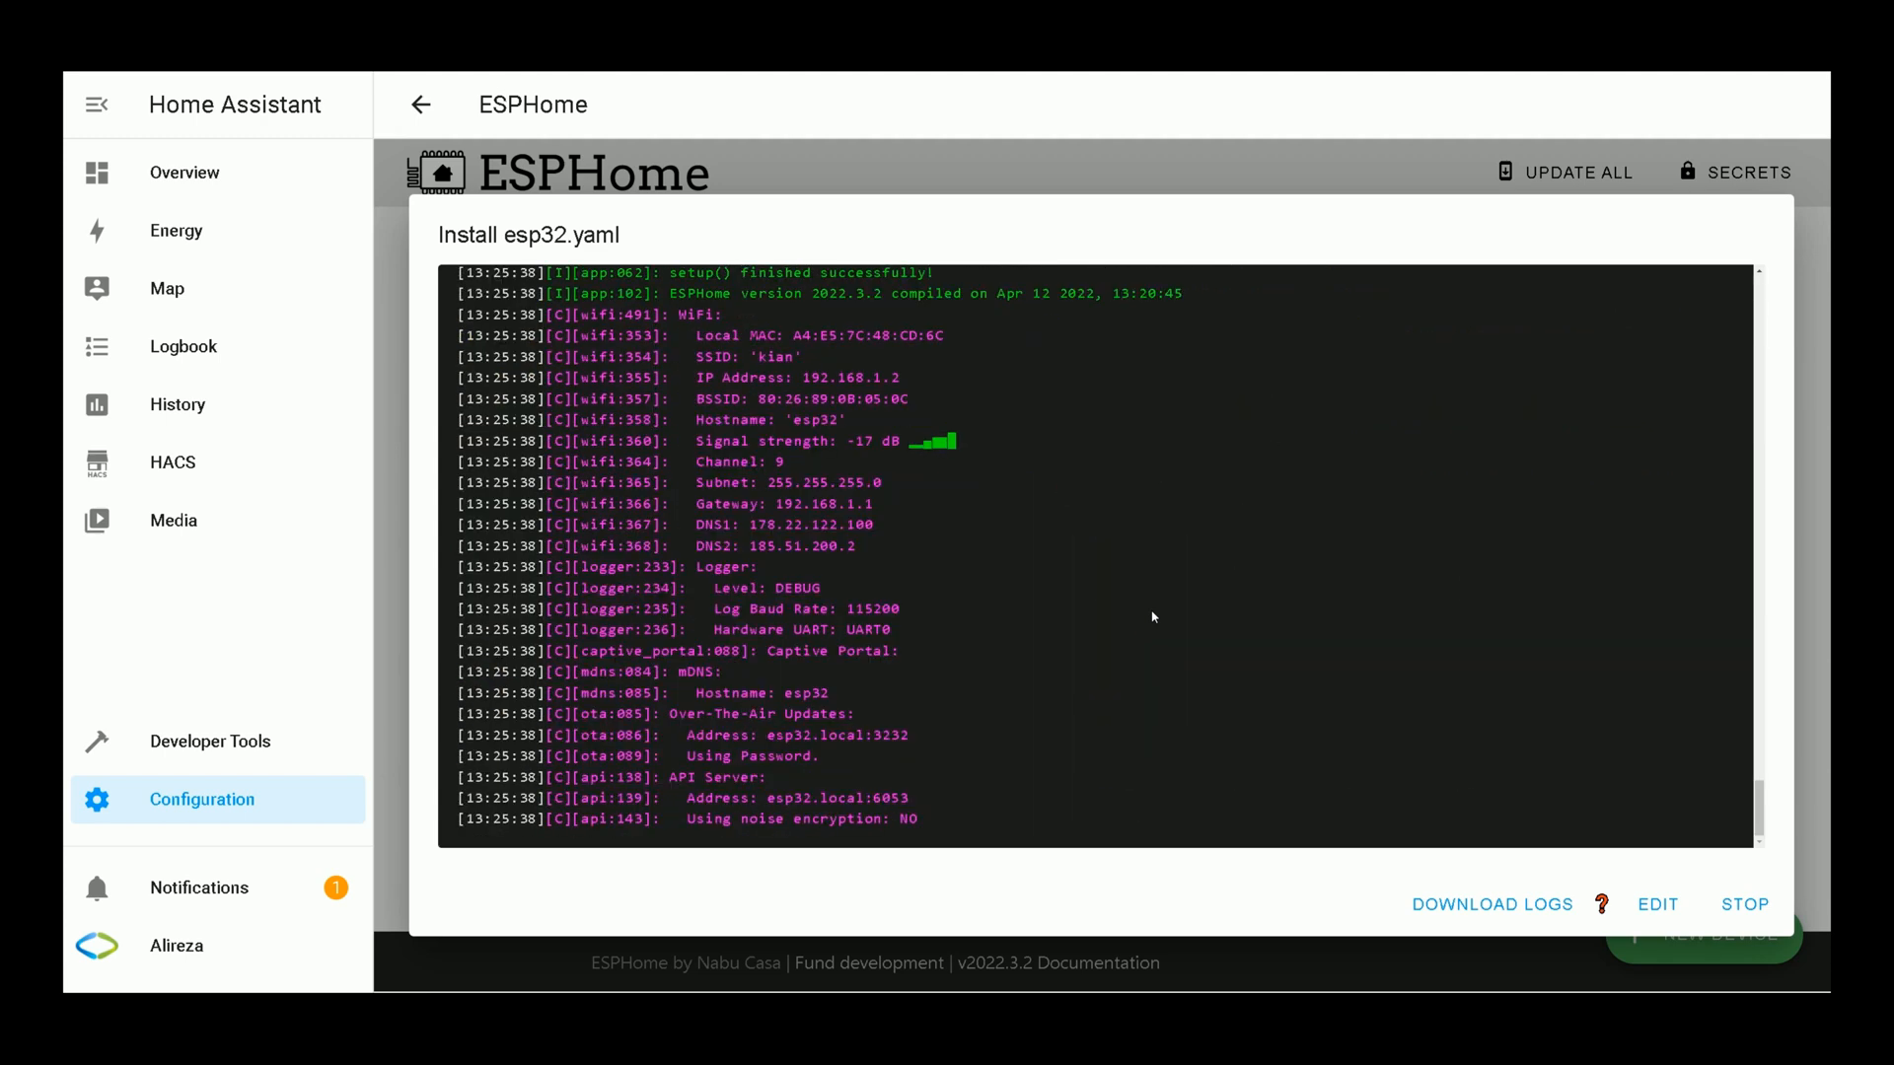
mouse_move(1772, 855)
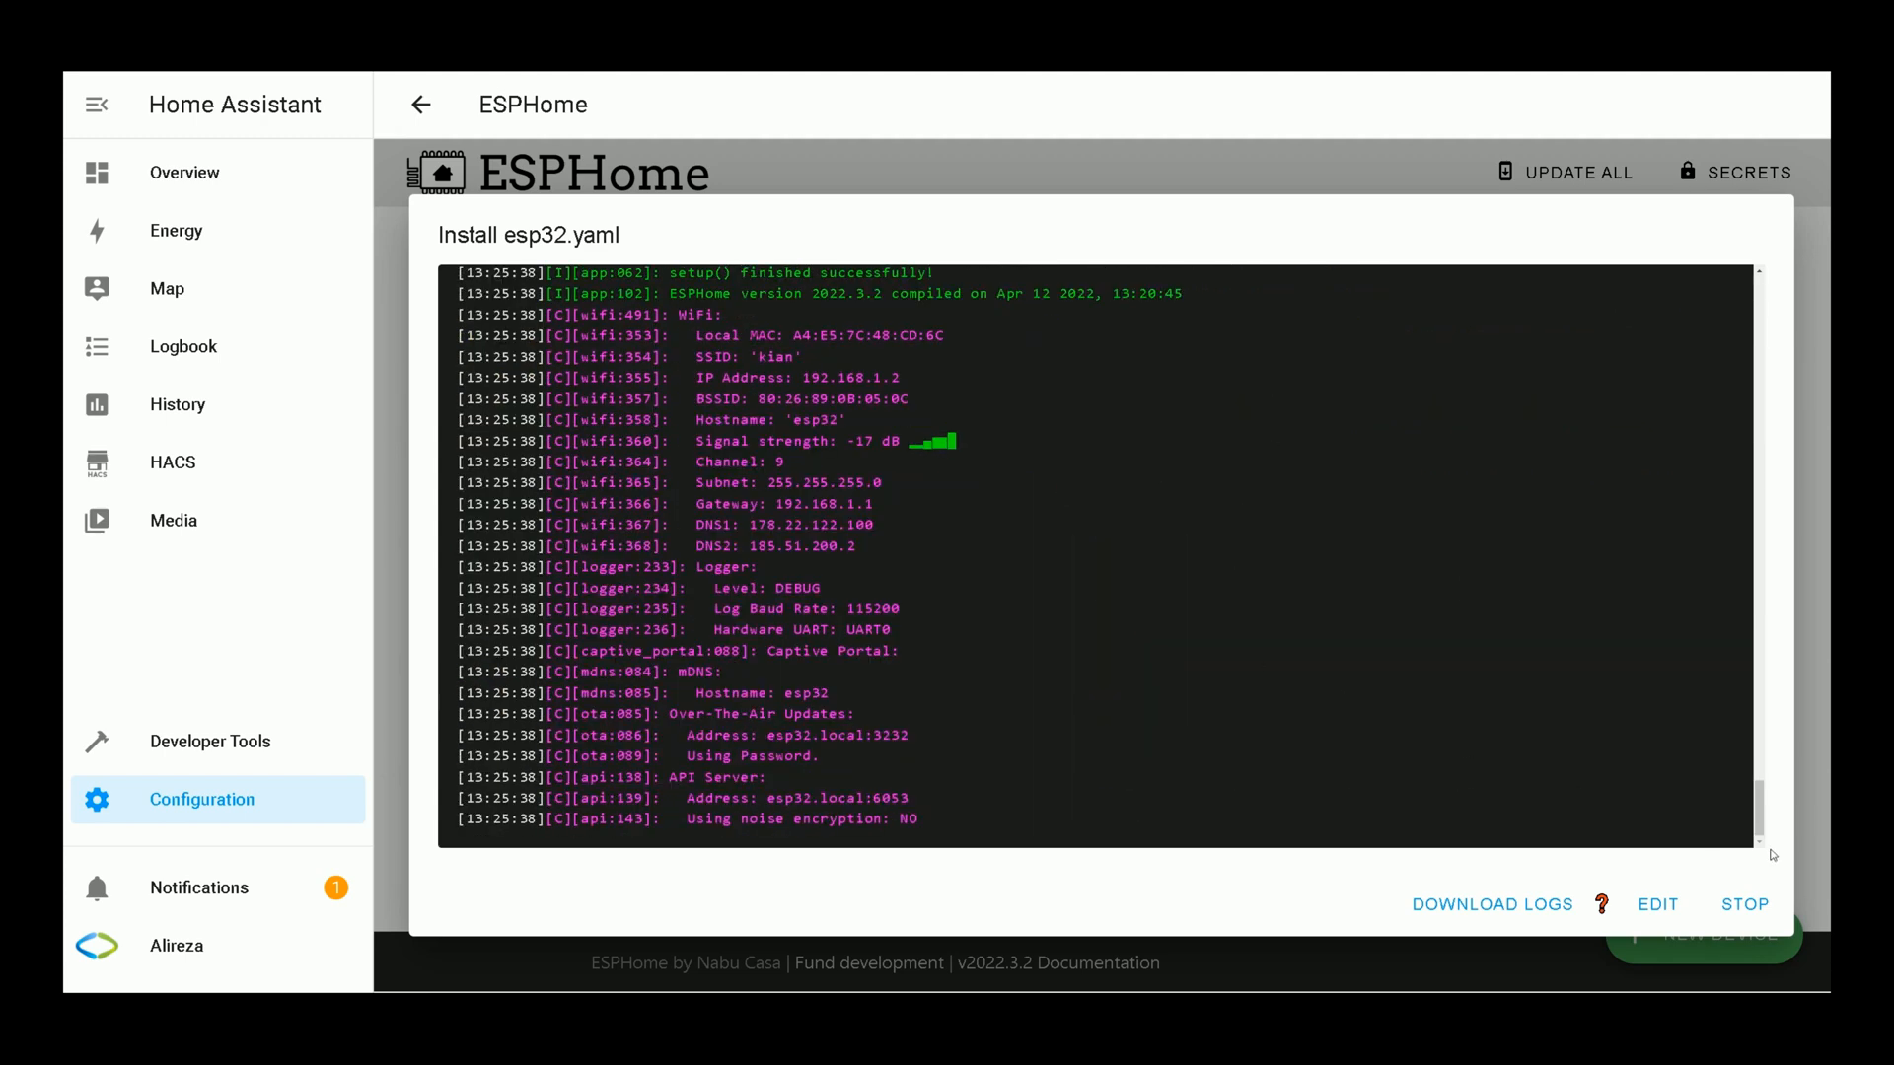
Step: Close the install log and reopen the ESPHome web UI from the add-ons page, showing esp32 online
left_click(1744, 906)
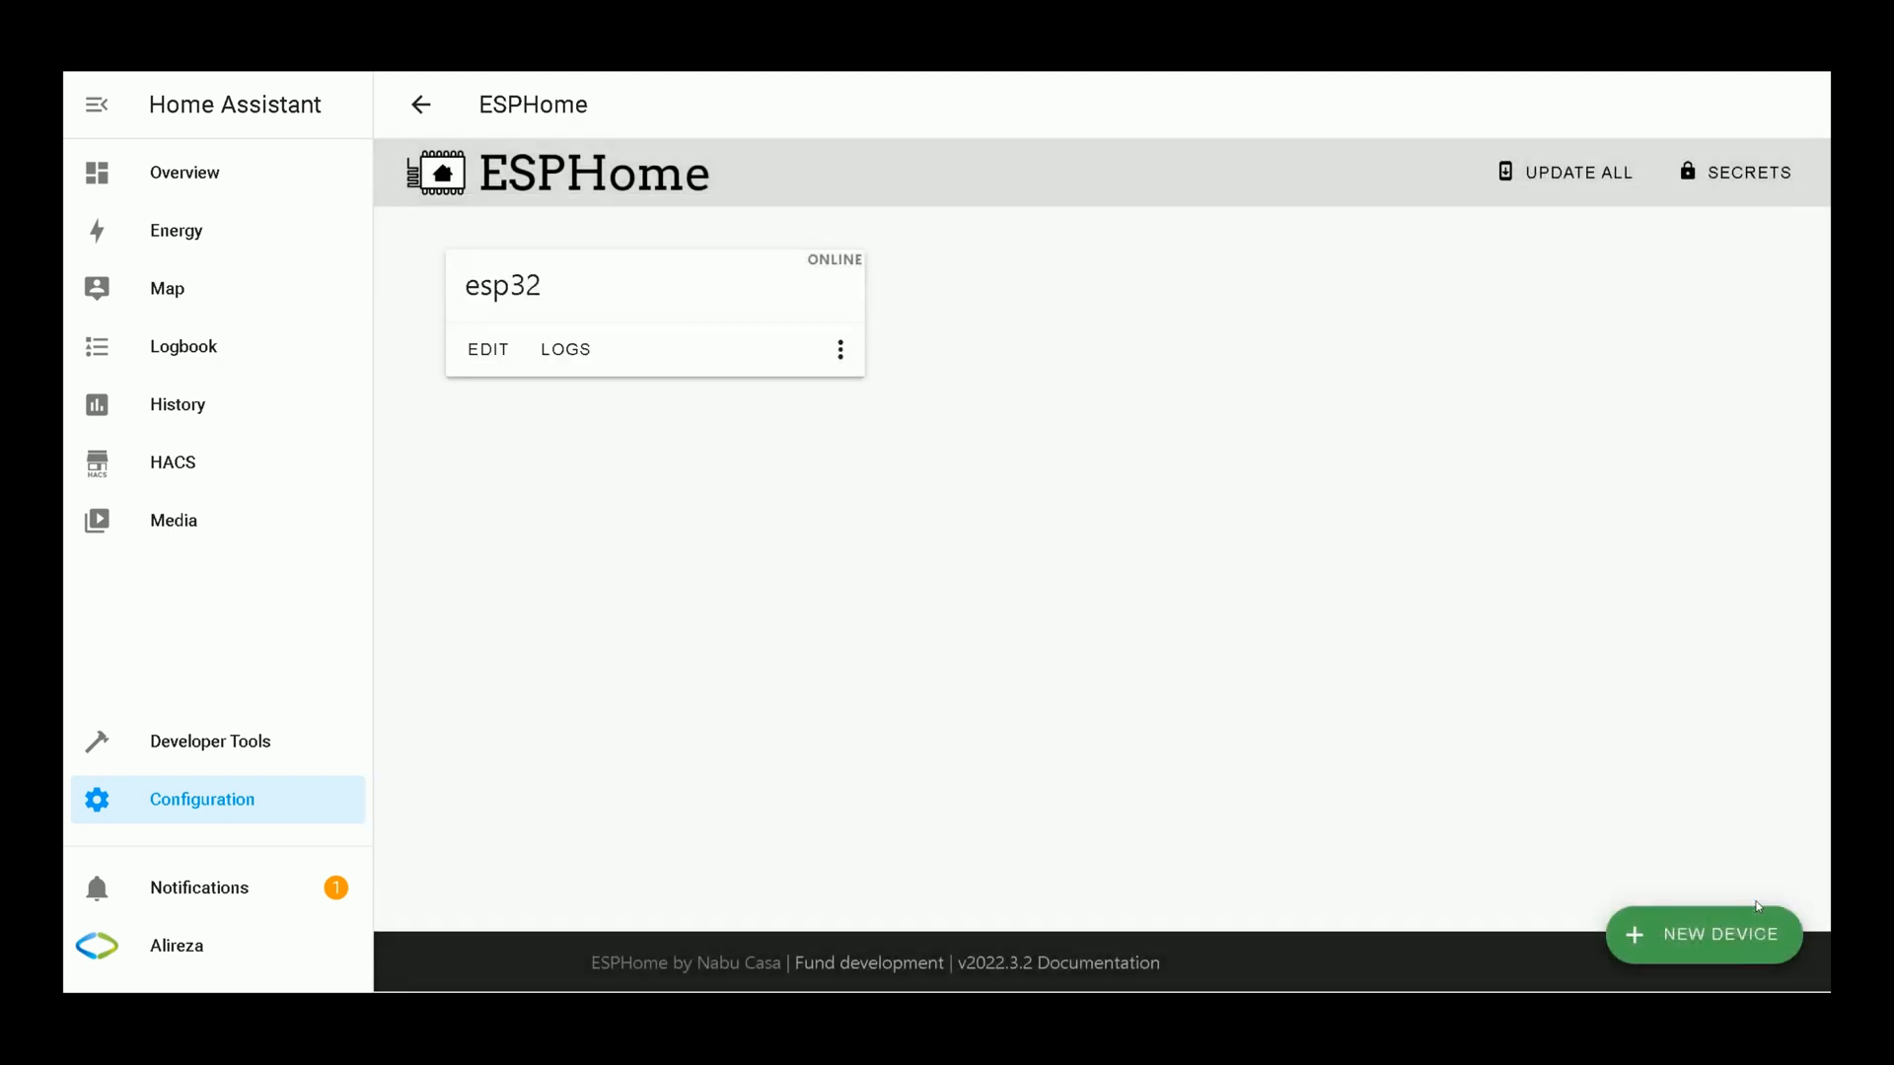
mouse_move(758, 440)
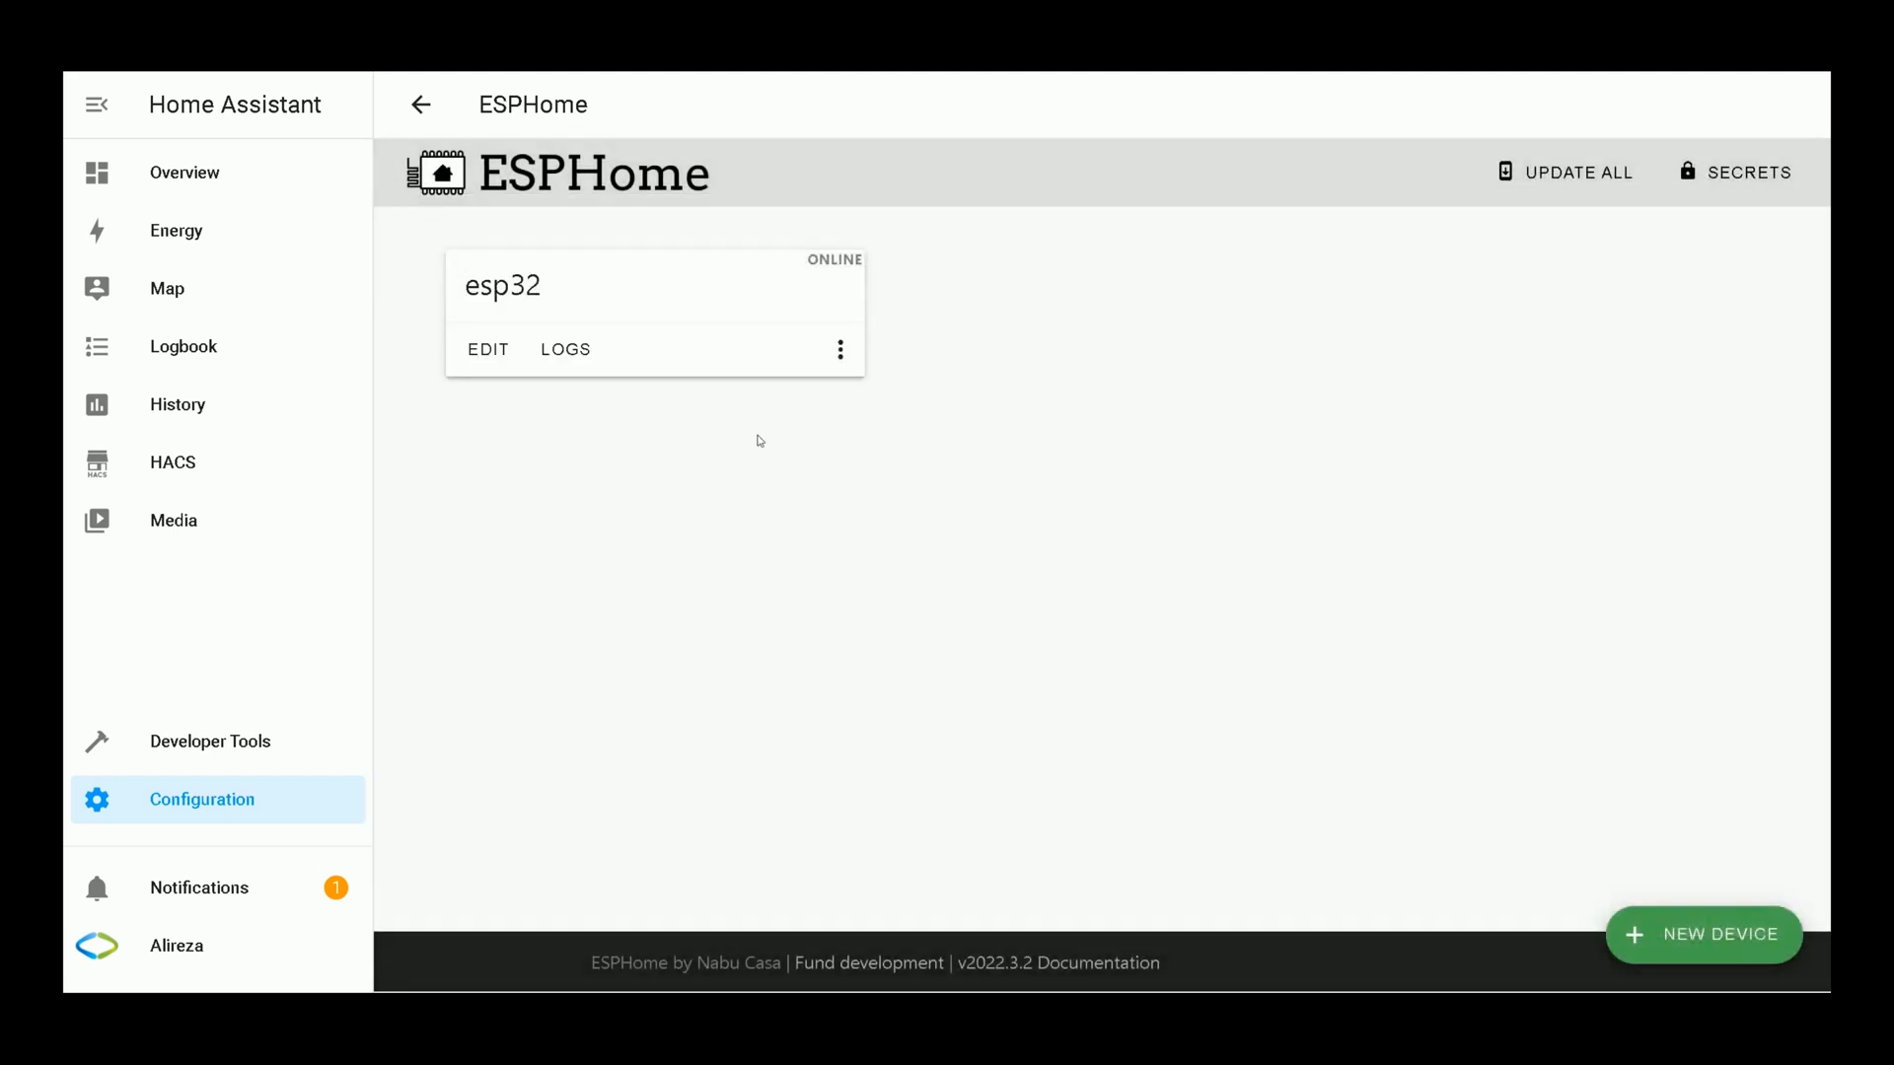
mouse_move(993, 456)
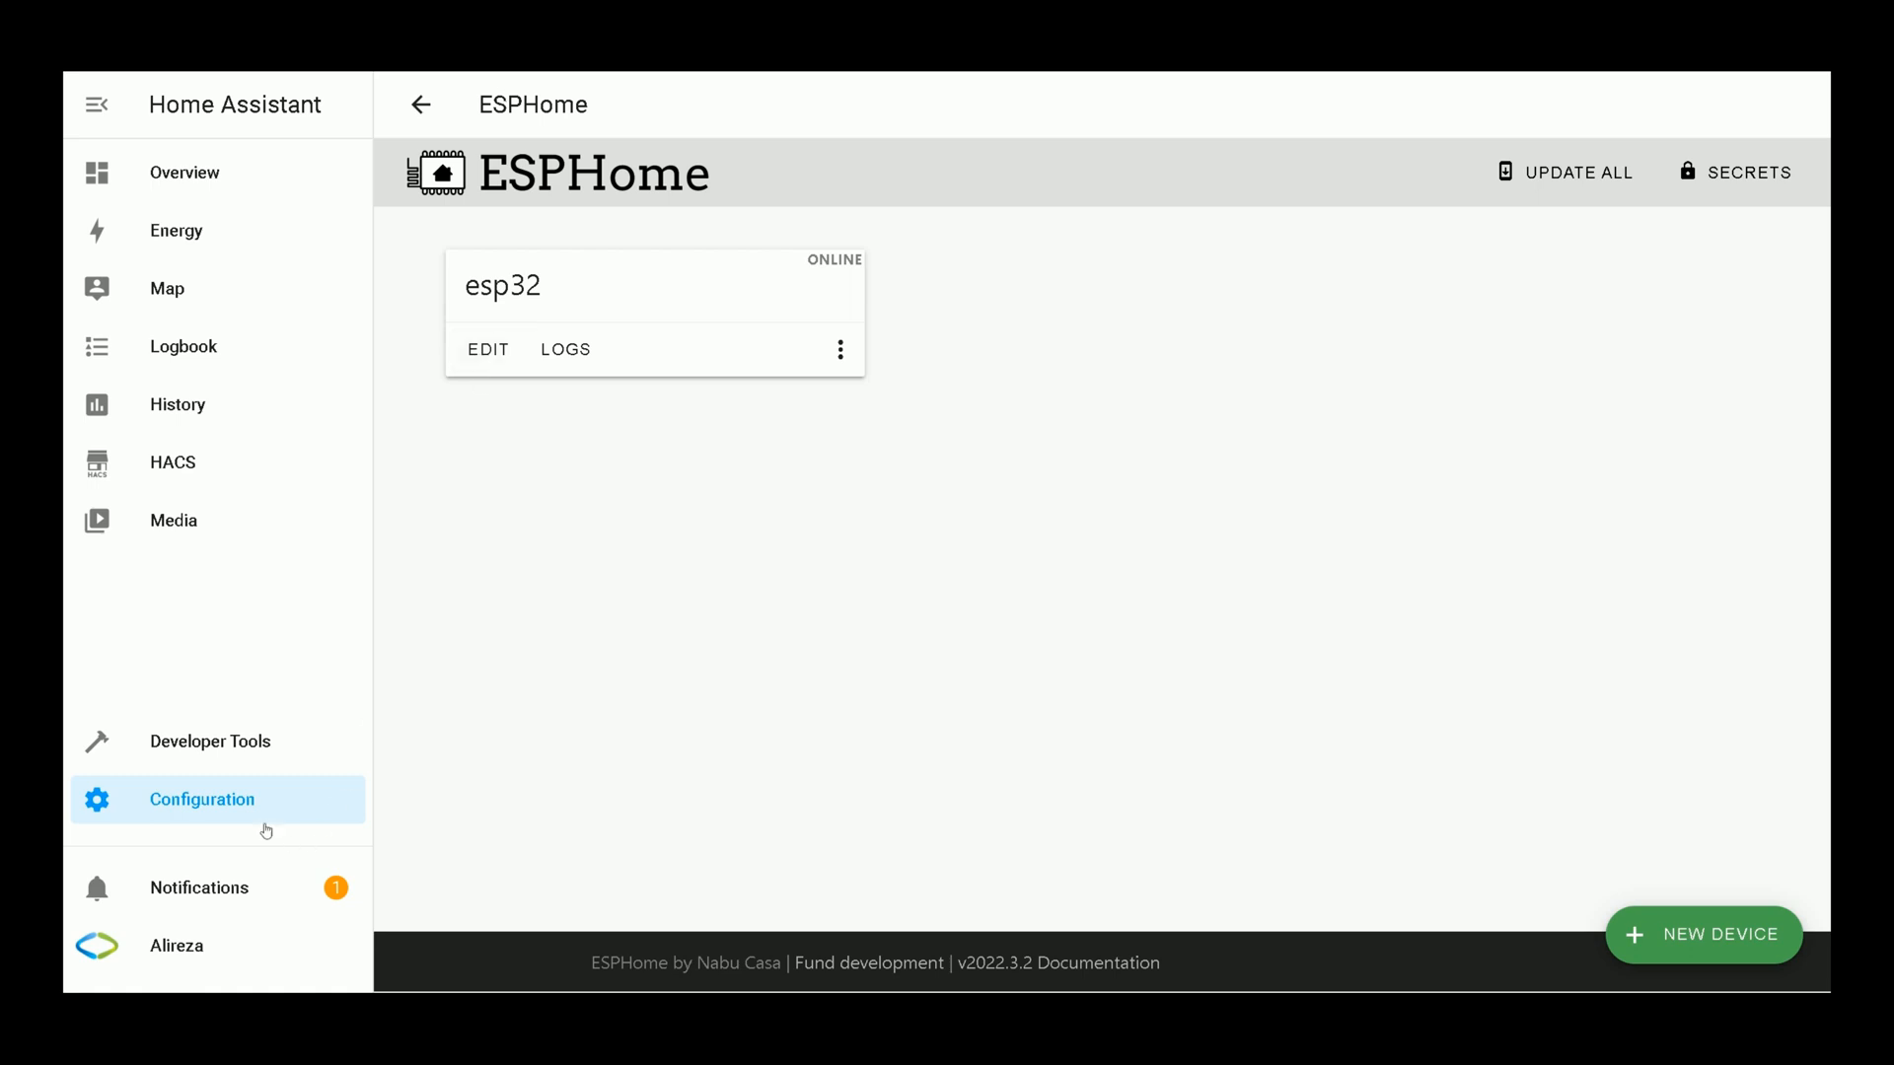
left_click(201, 799)
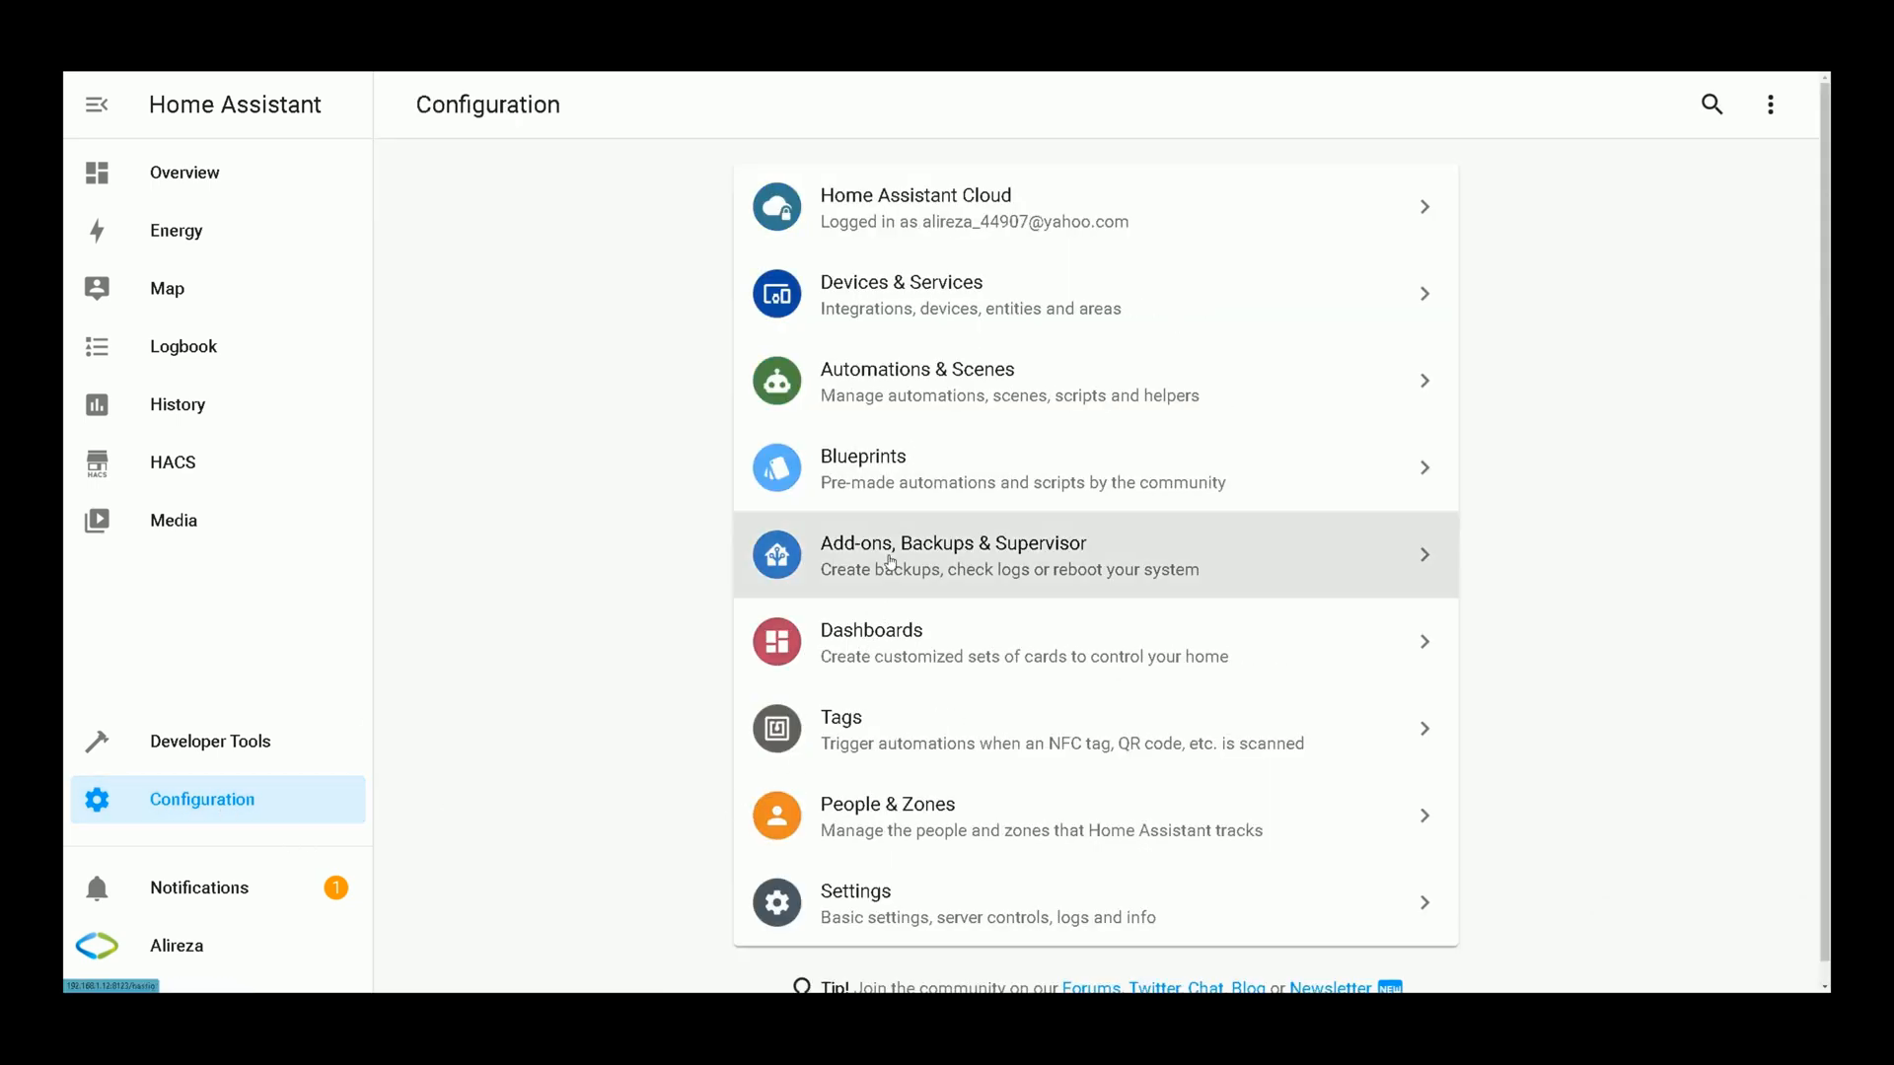
left_click(953, 555)
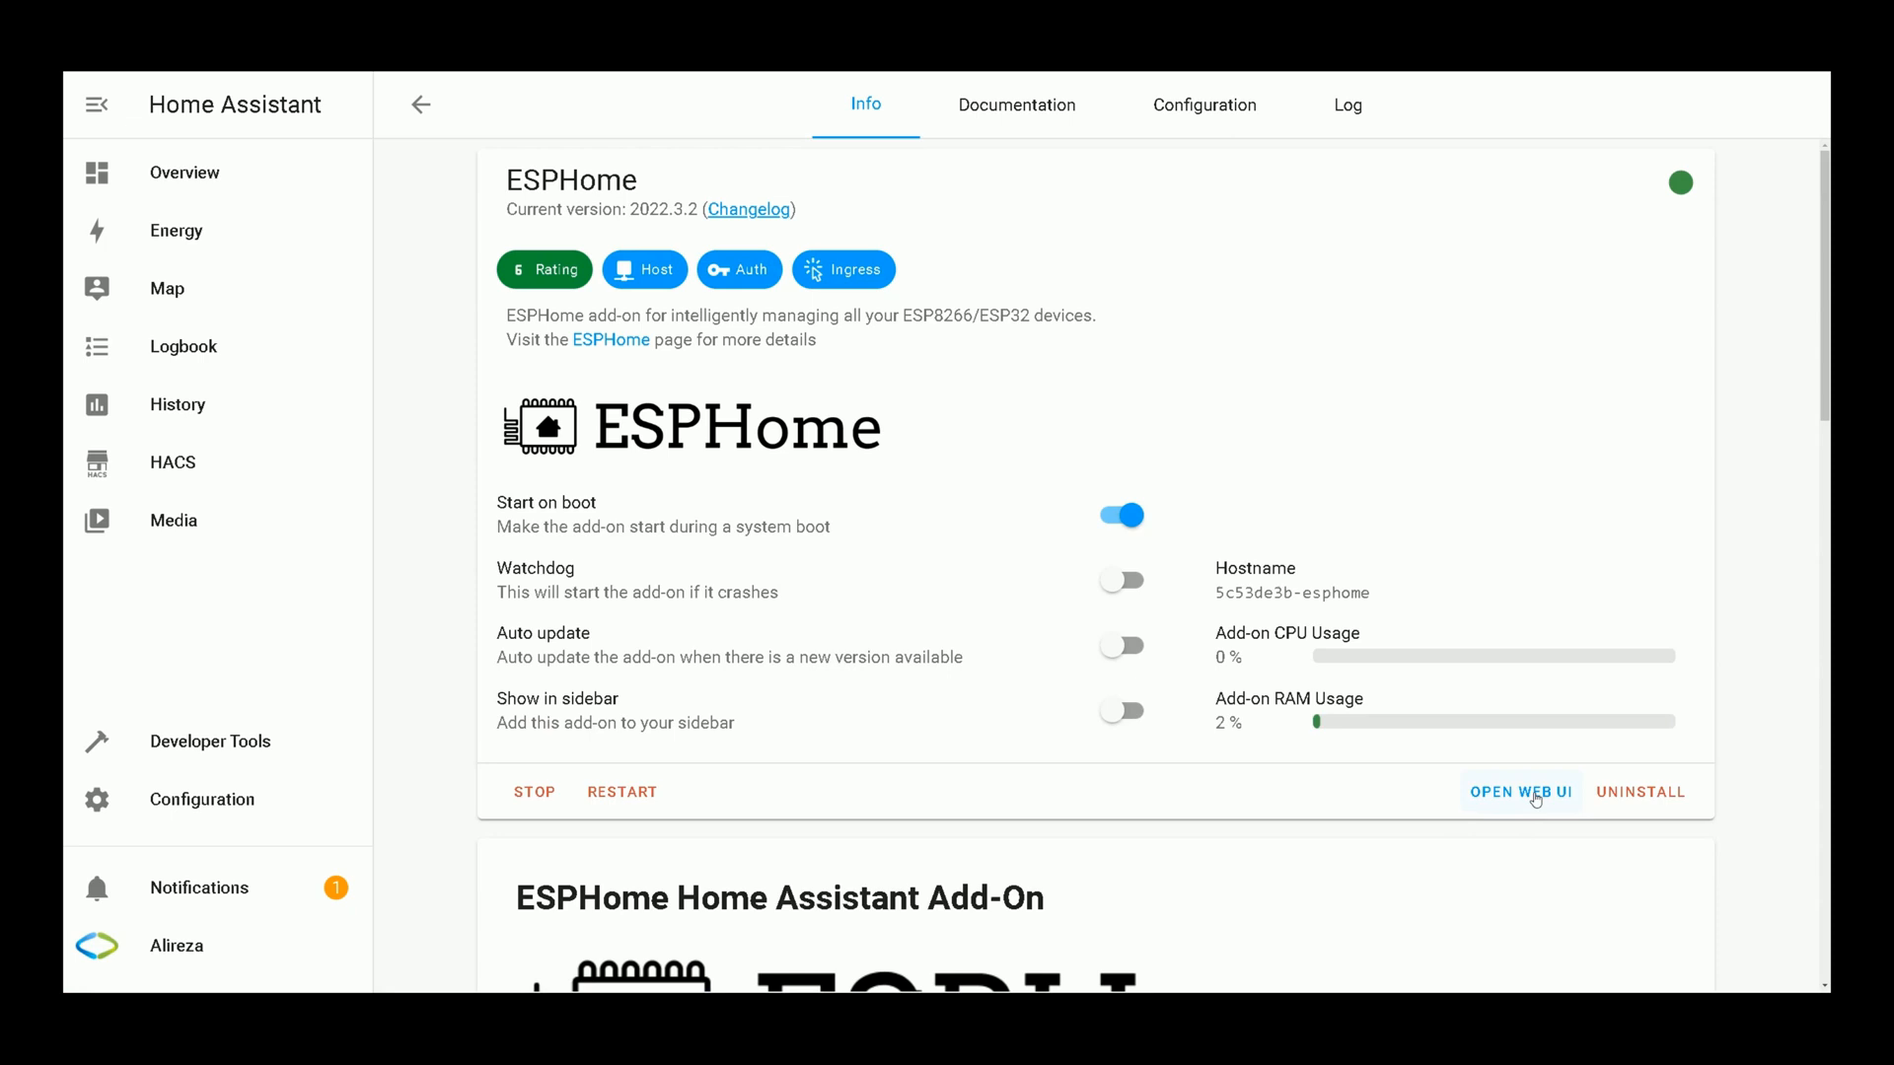
left_click(1522, 791)
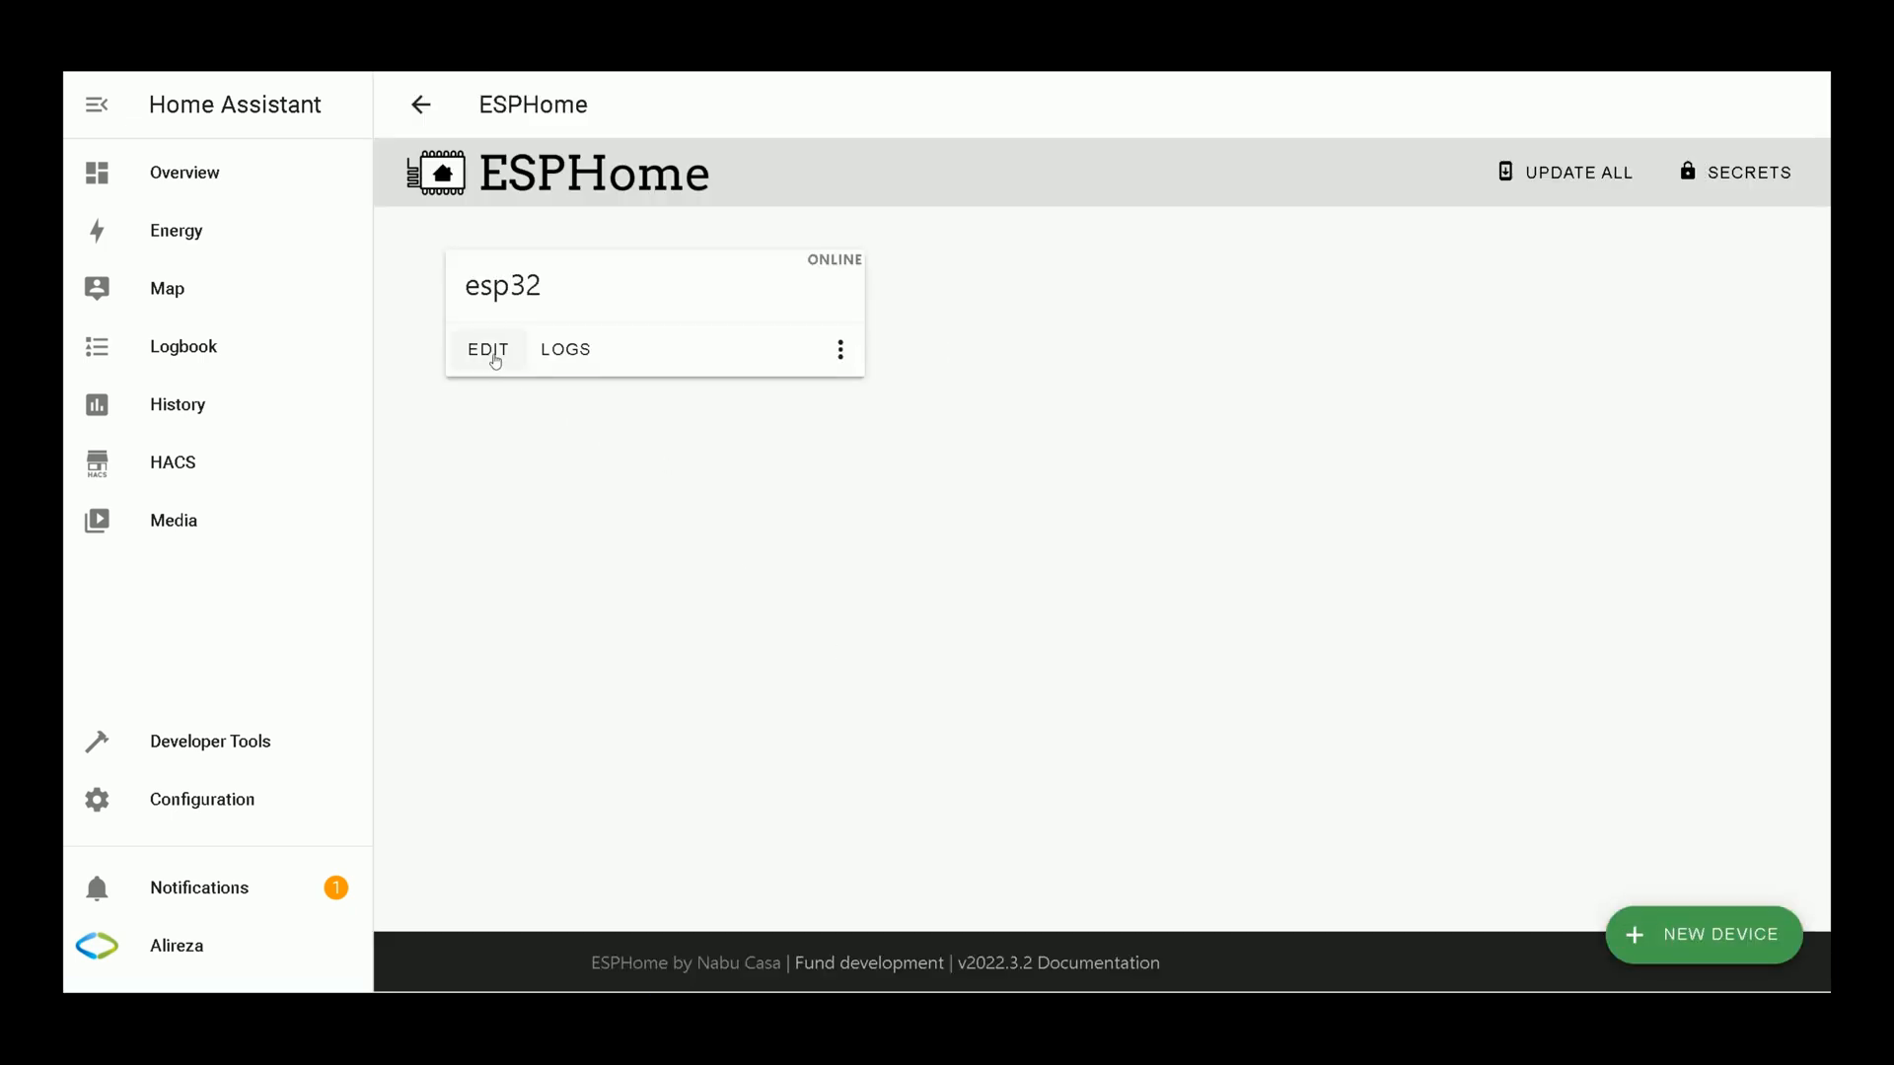
Step: Edit esp32.yaml, replacing the '!secret wifi_ssid' reference with the literal network name 'kian'
left_click(487, 349)
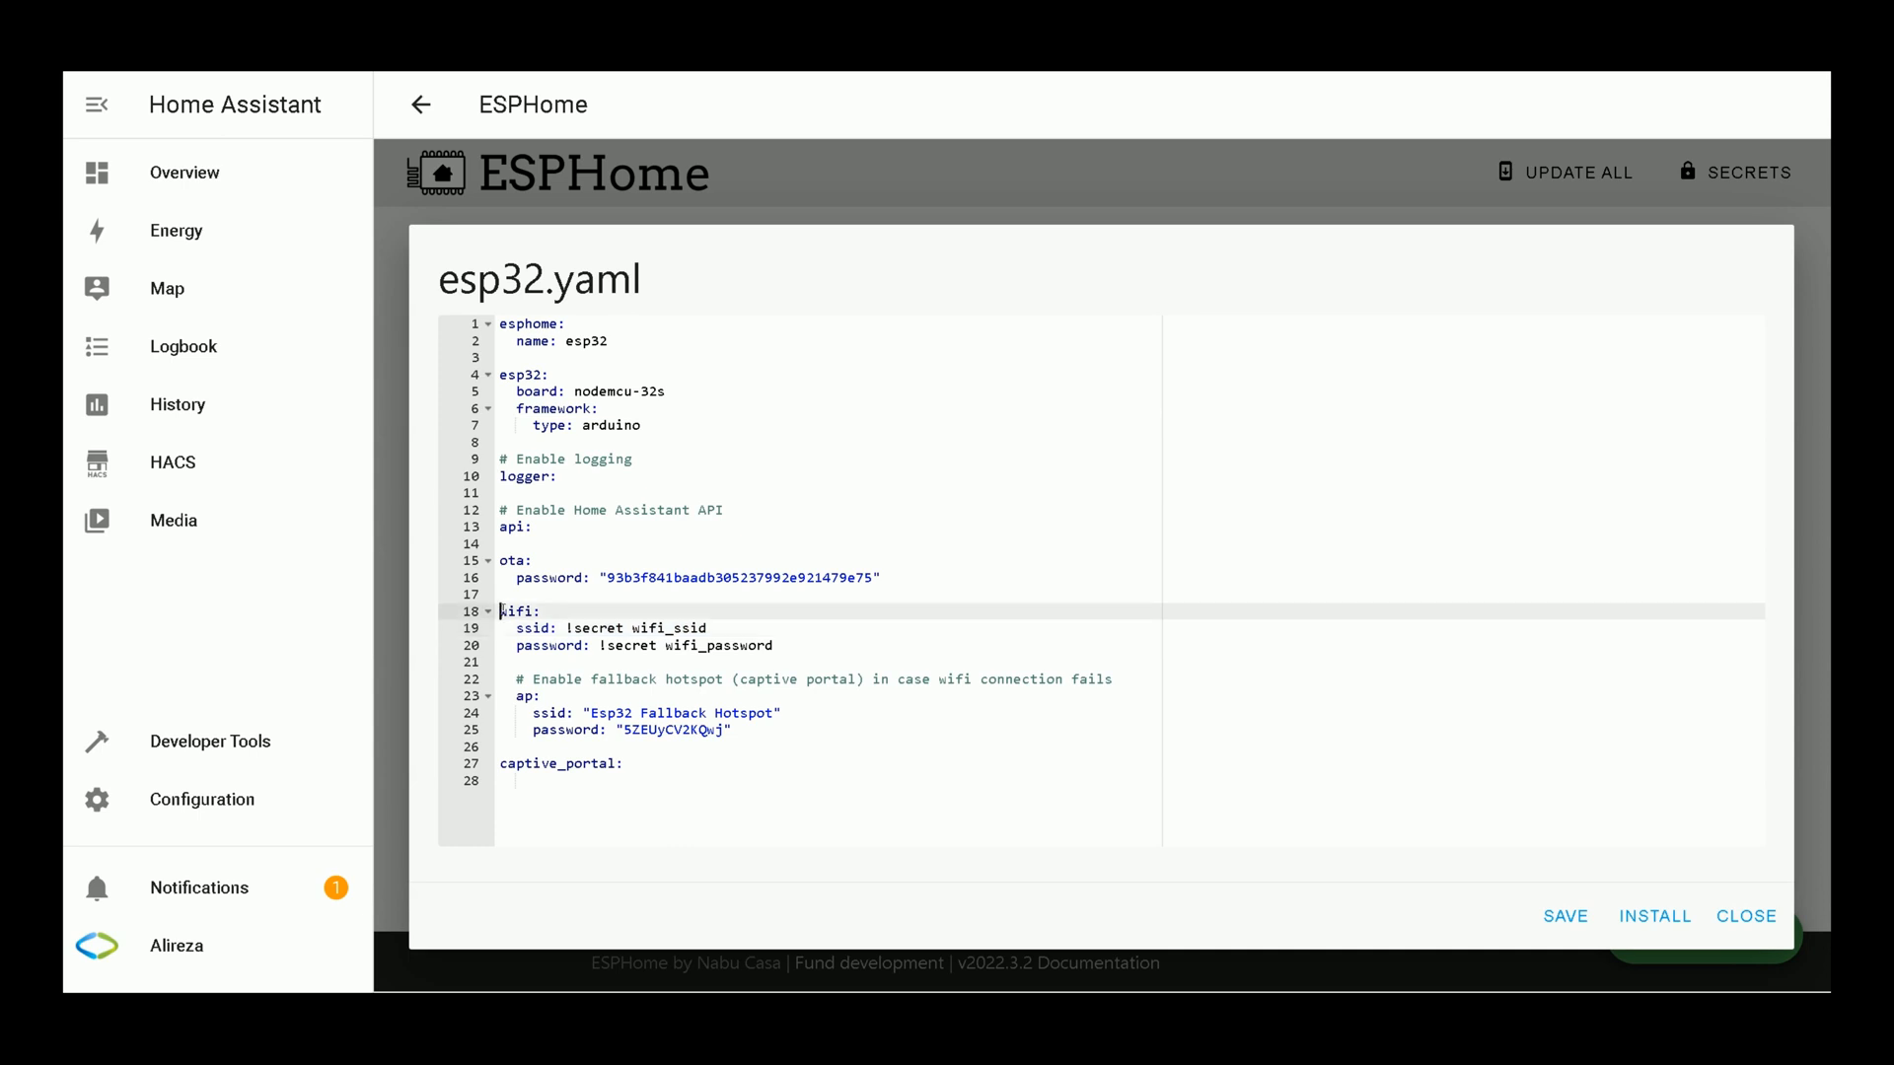
left_click_drag(501, 628, 772, 645)
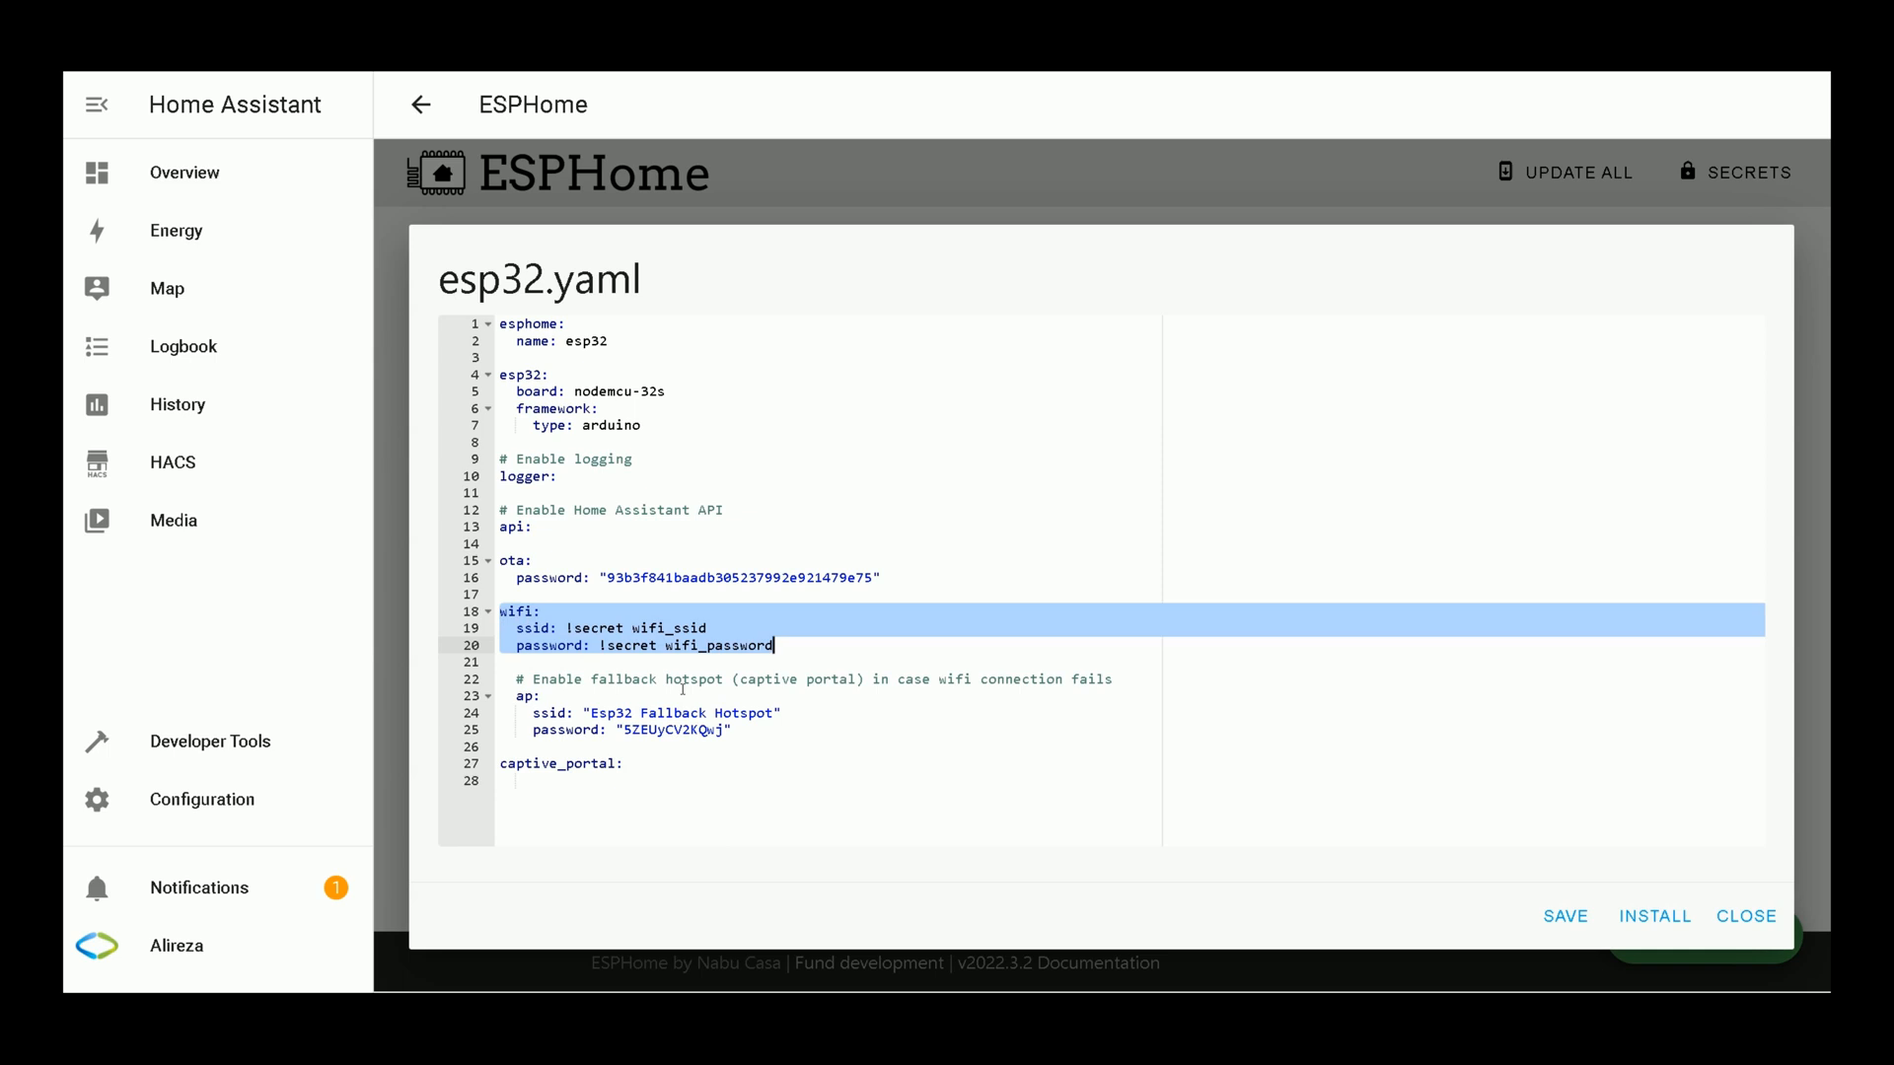
left_click(568, 627)
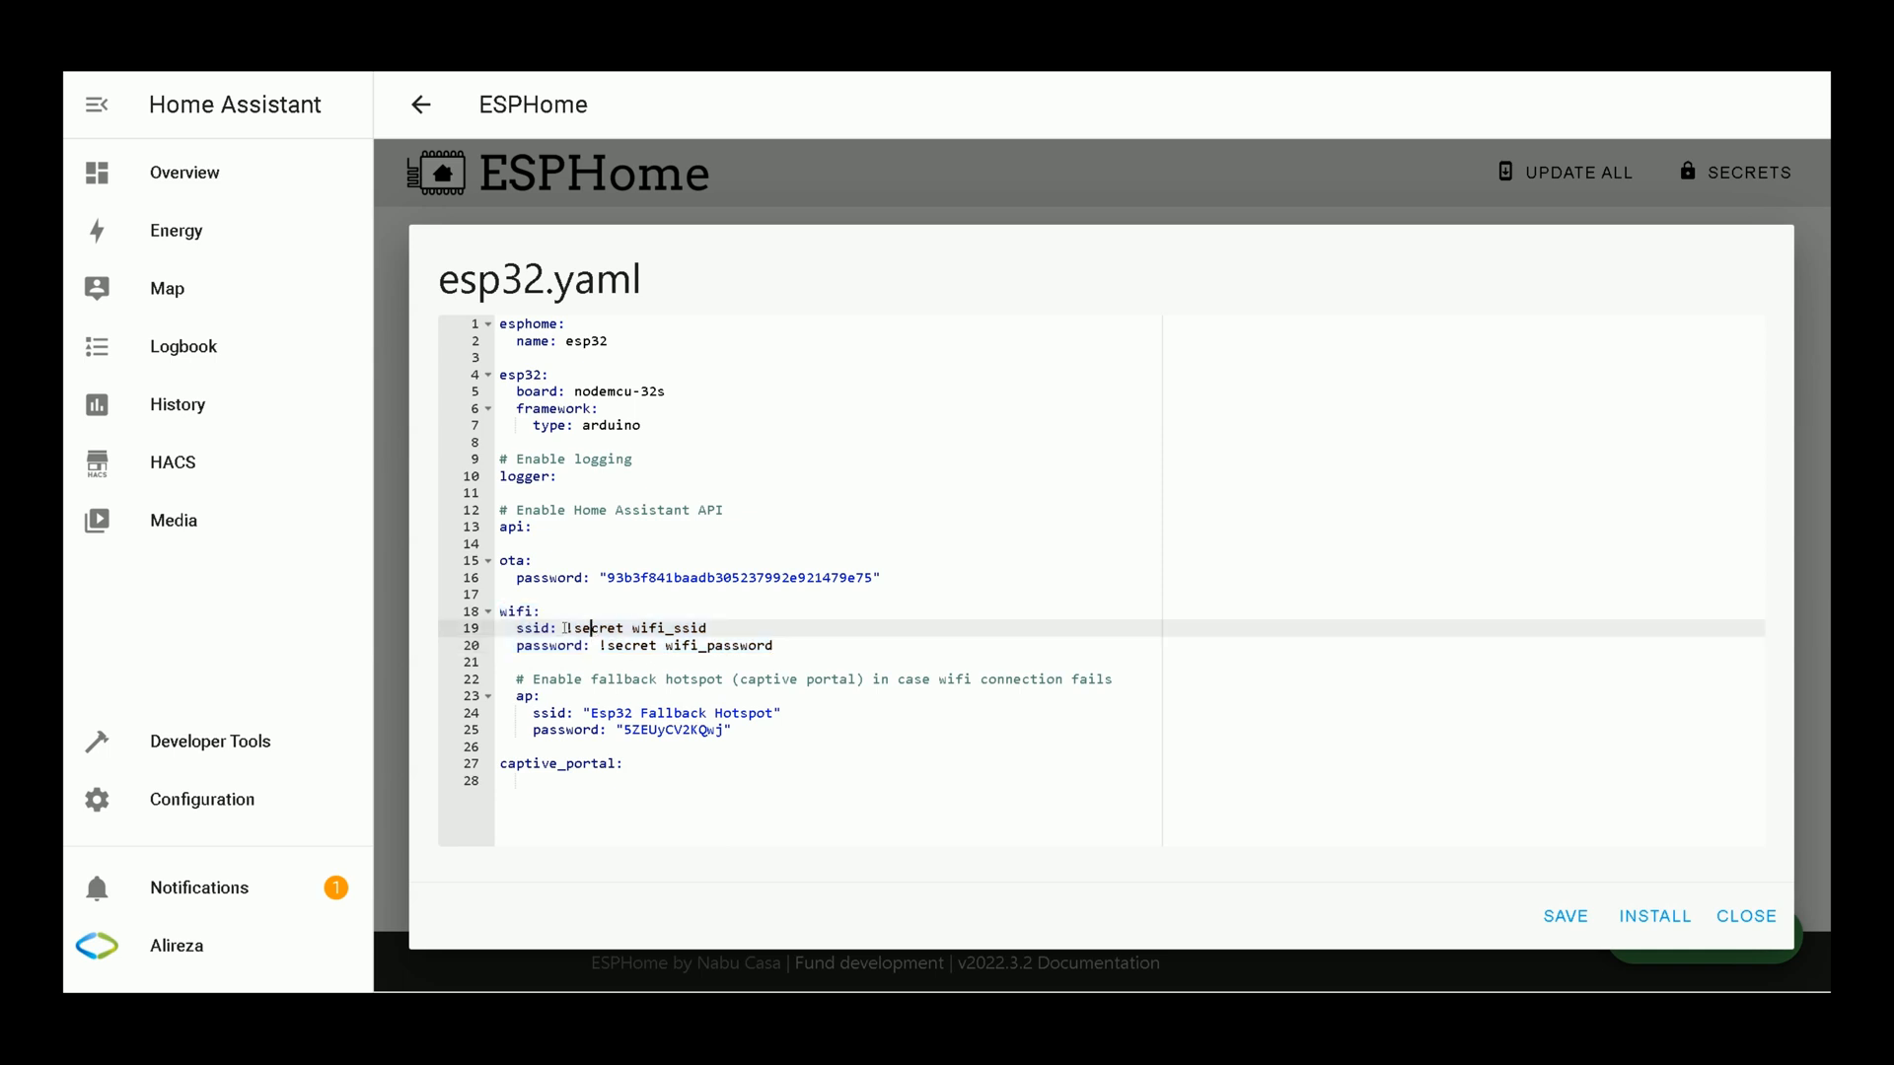
double_click(633, 628)
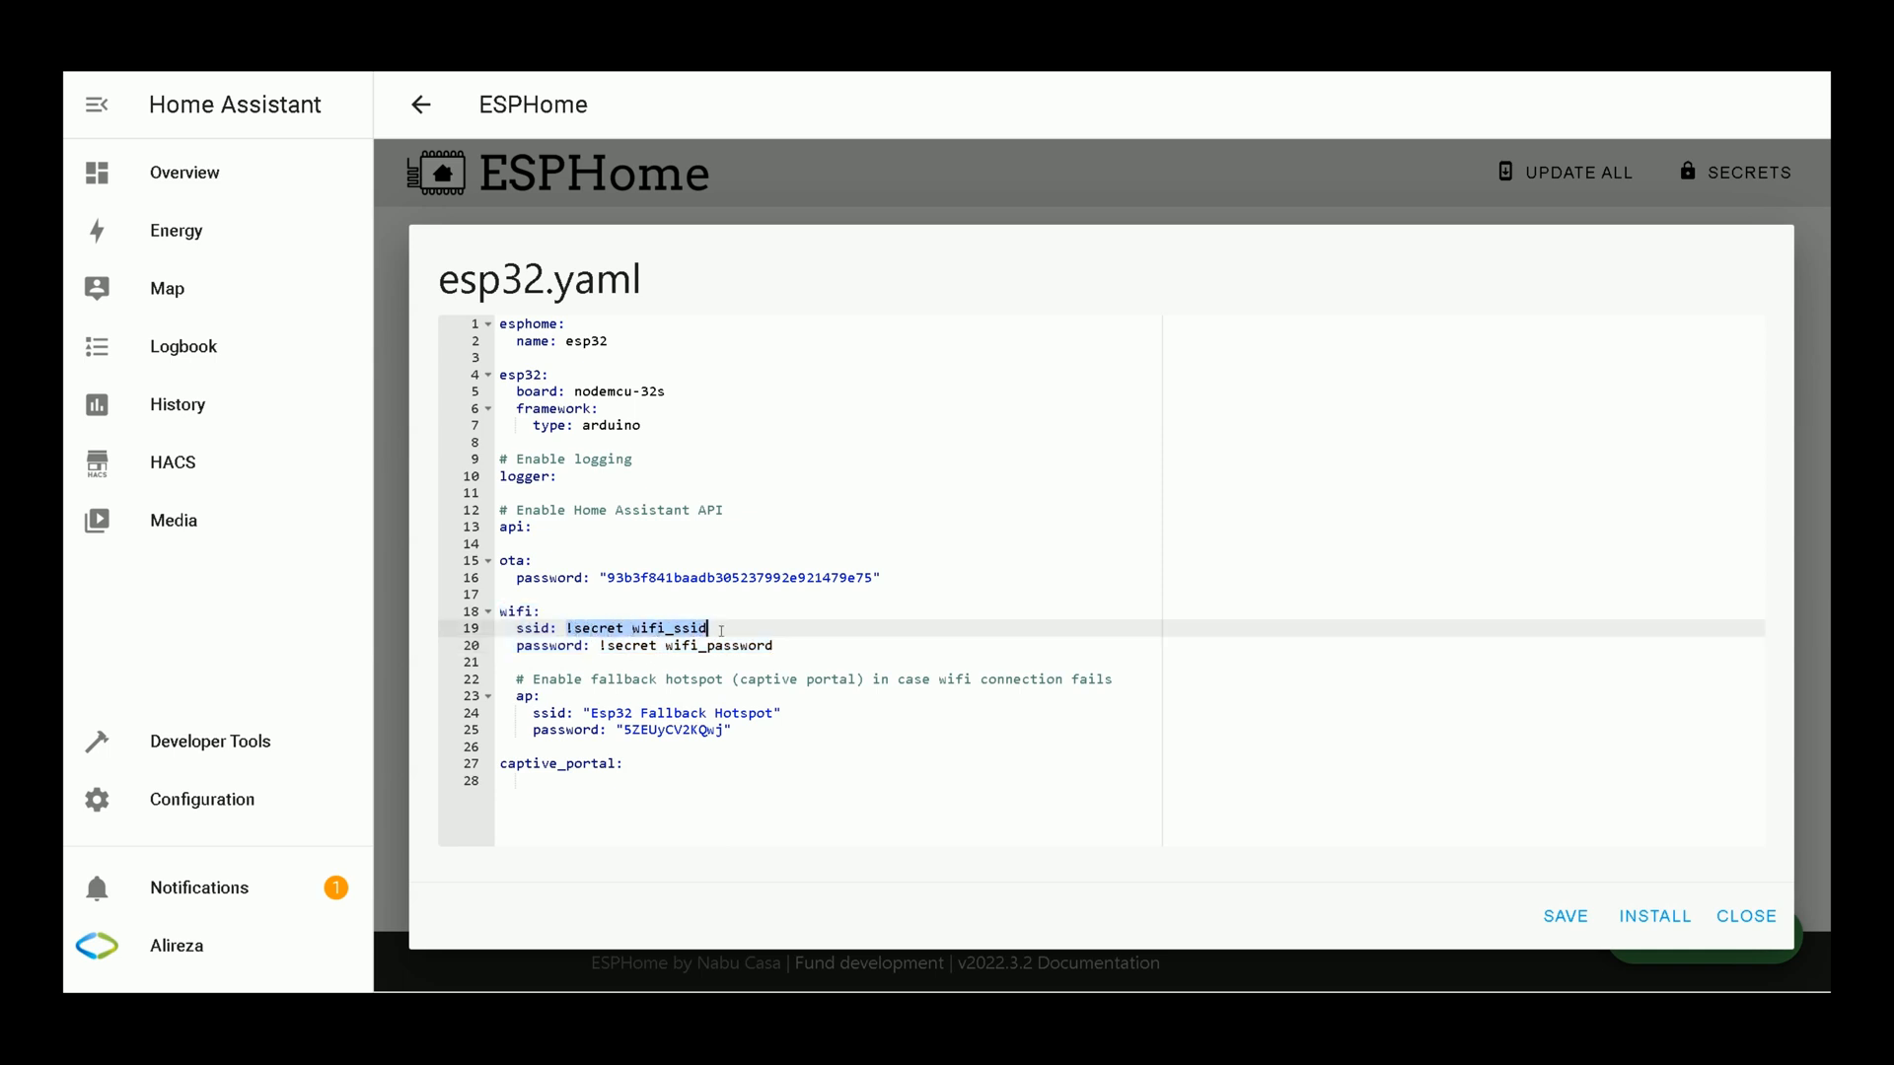
type("k")
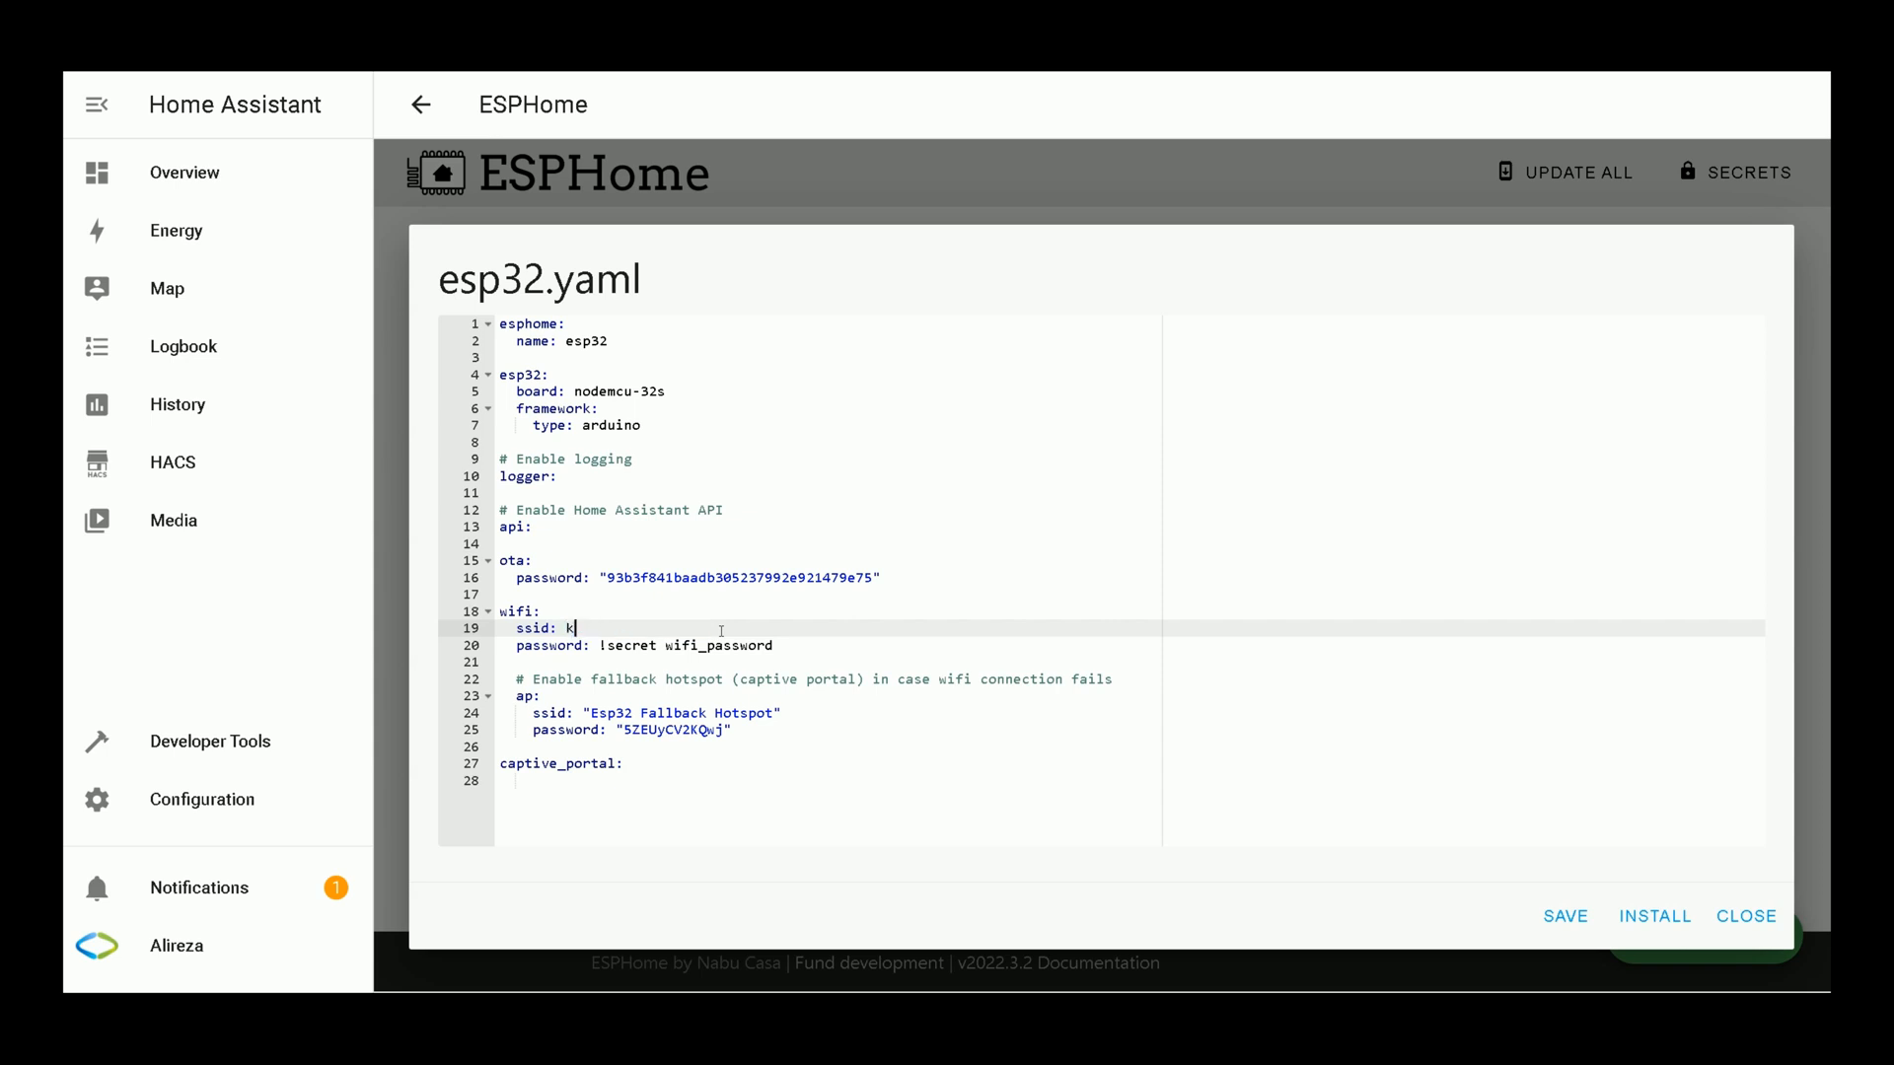
type("ian")
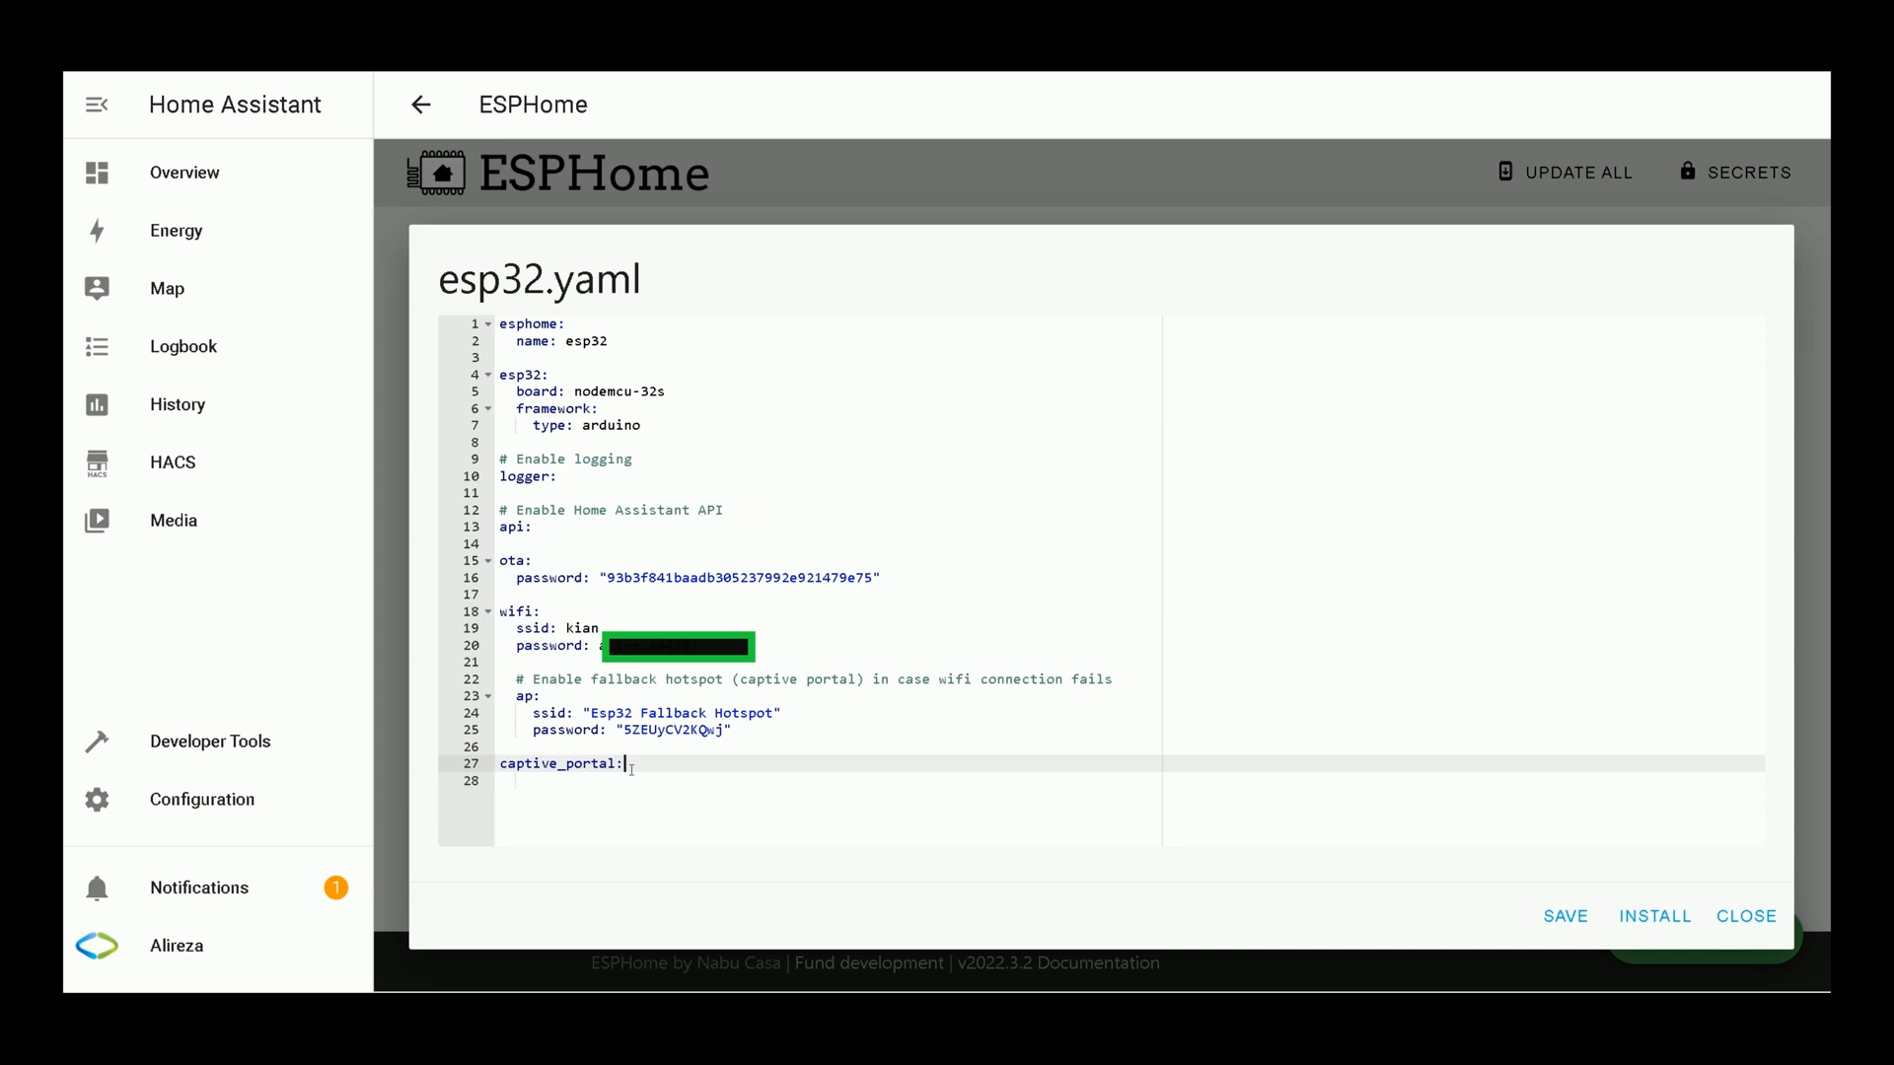
Step: Add an 'esp32_ble_tracker:' line on a new line below captive_portal
key("enter")
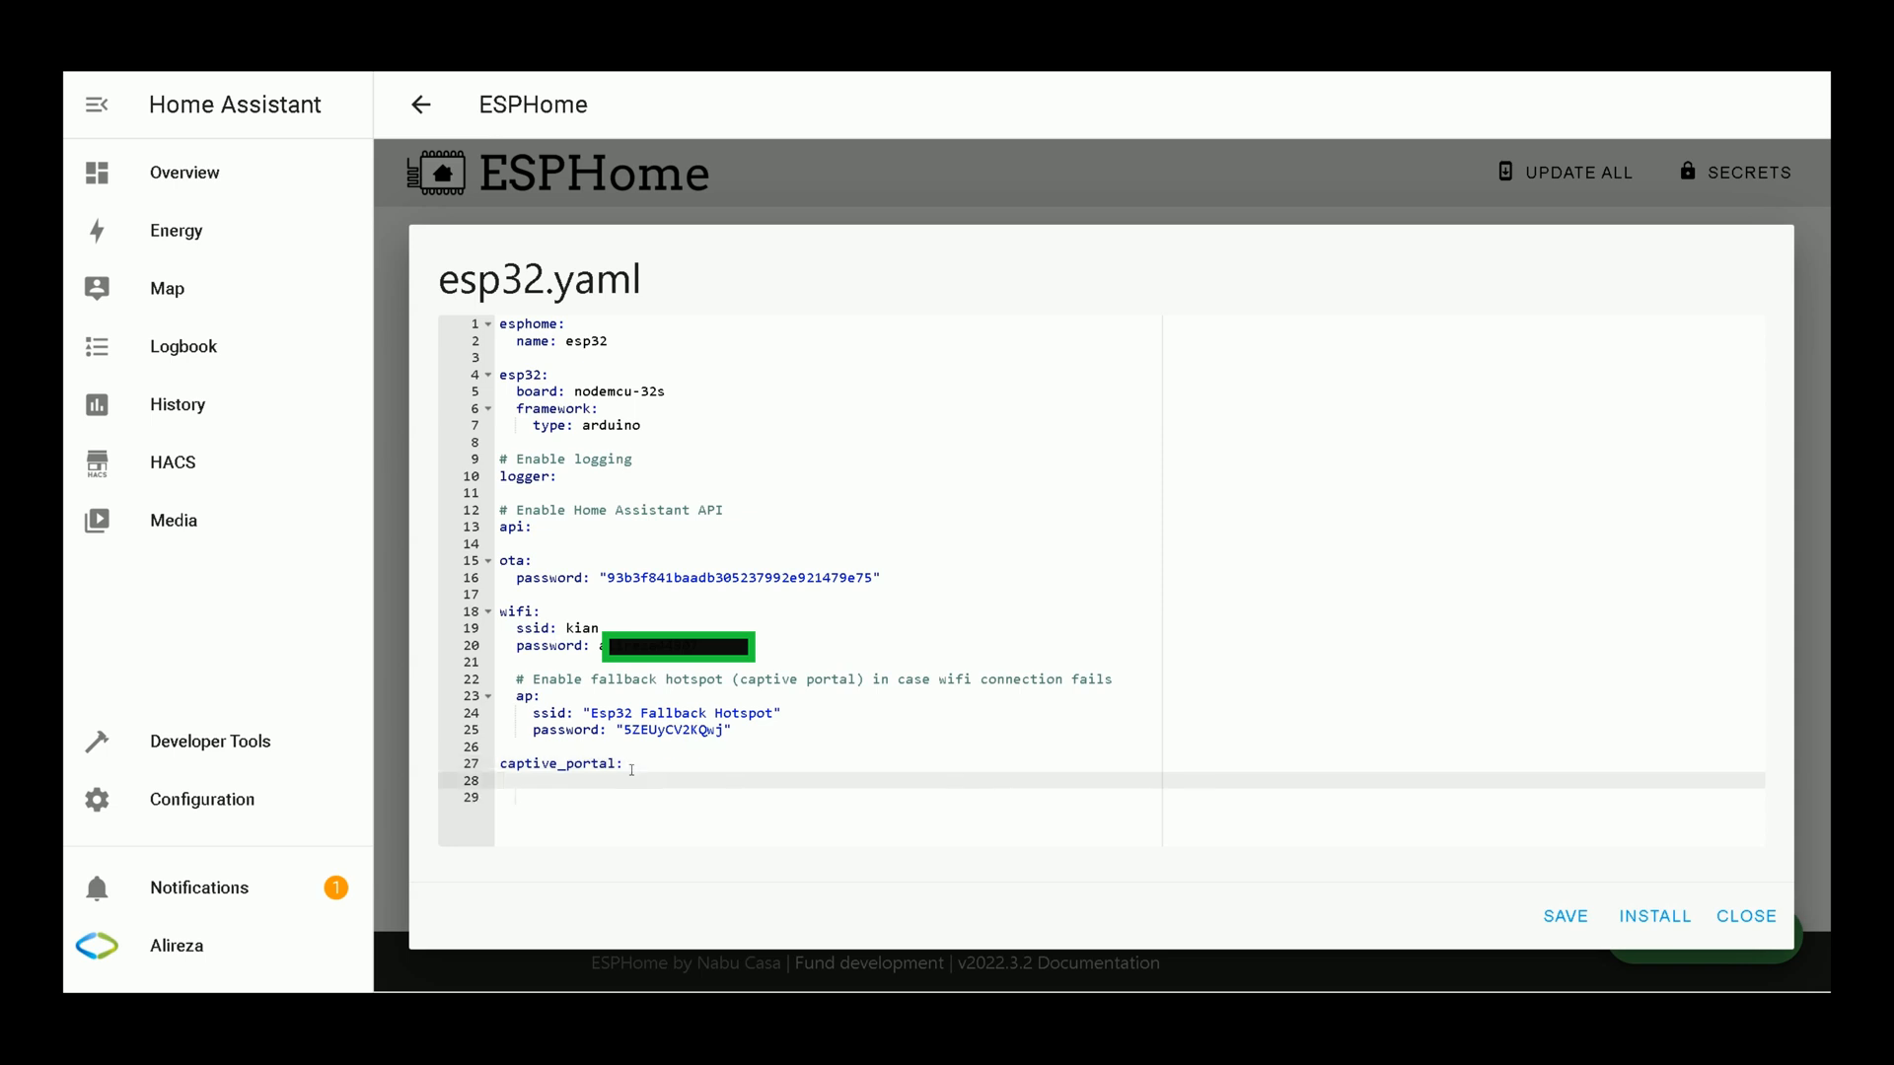
type("esp")
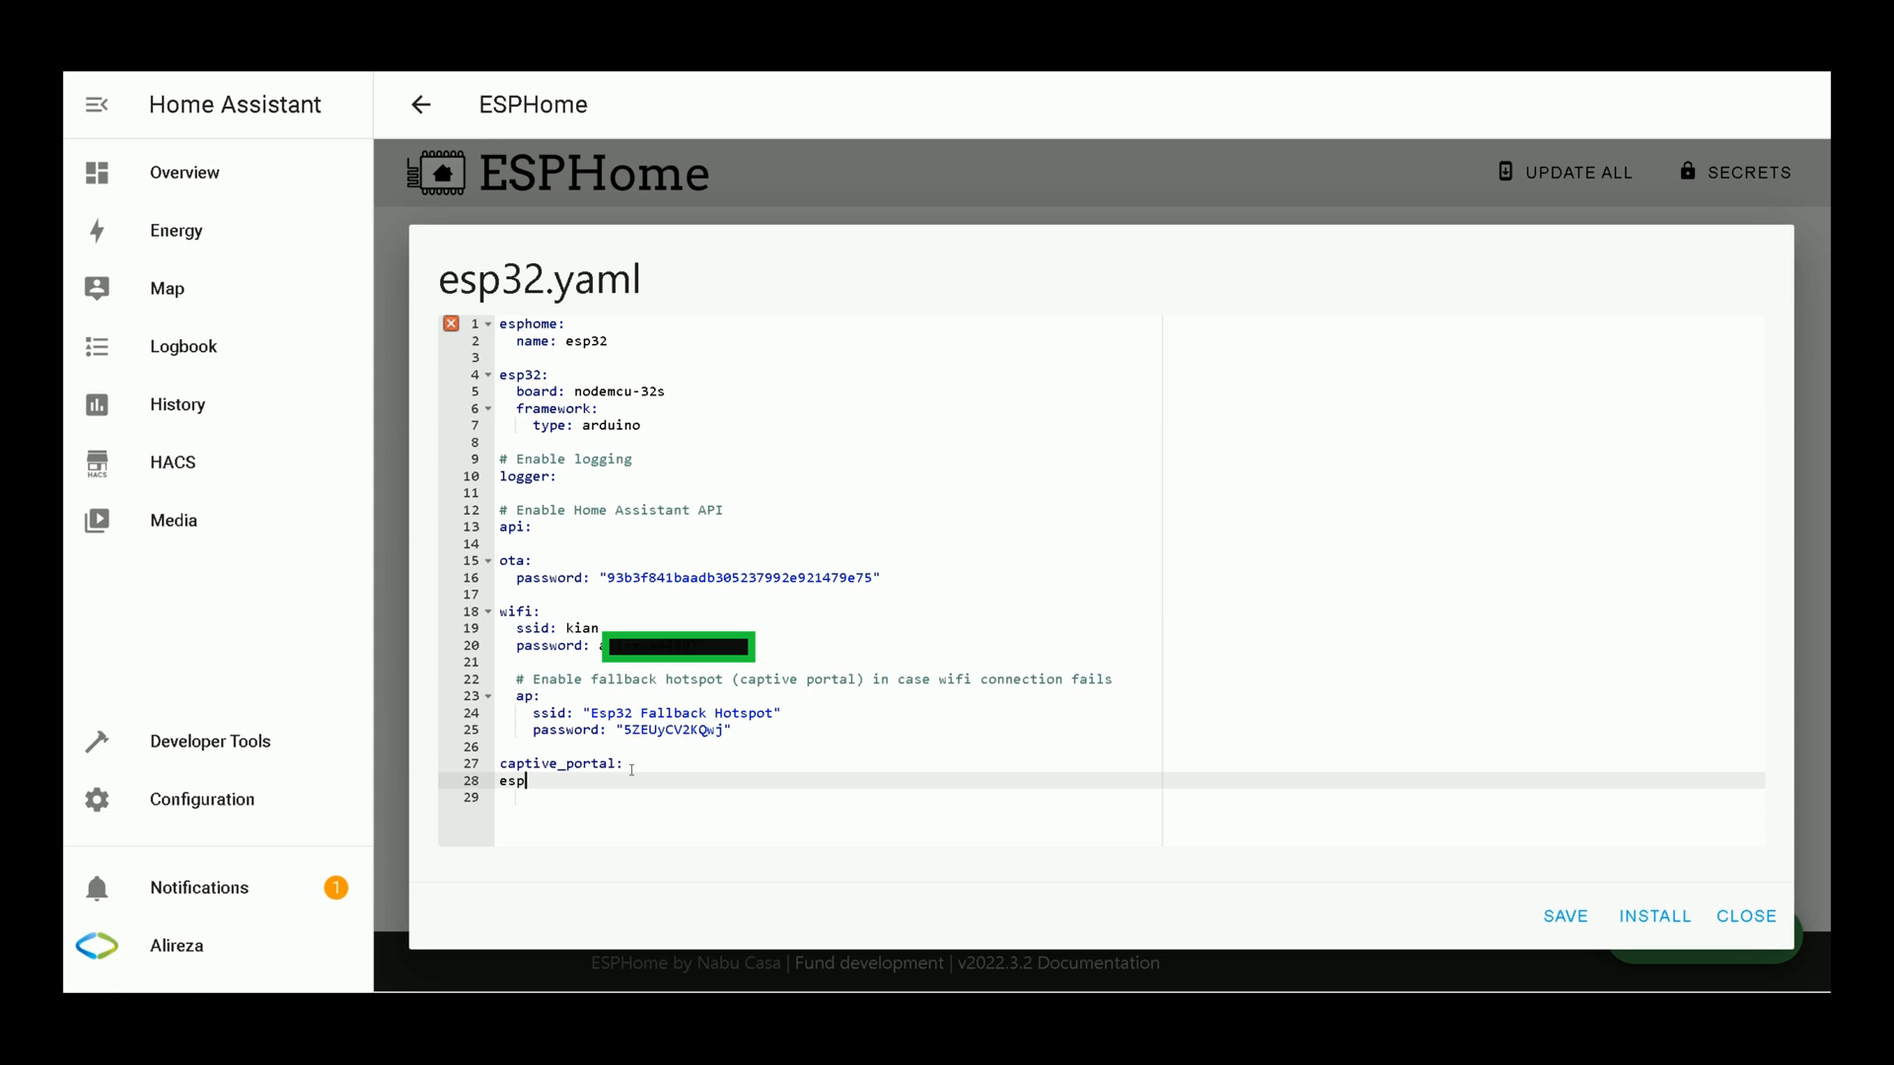
type("32_ble_")
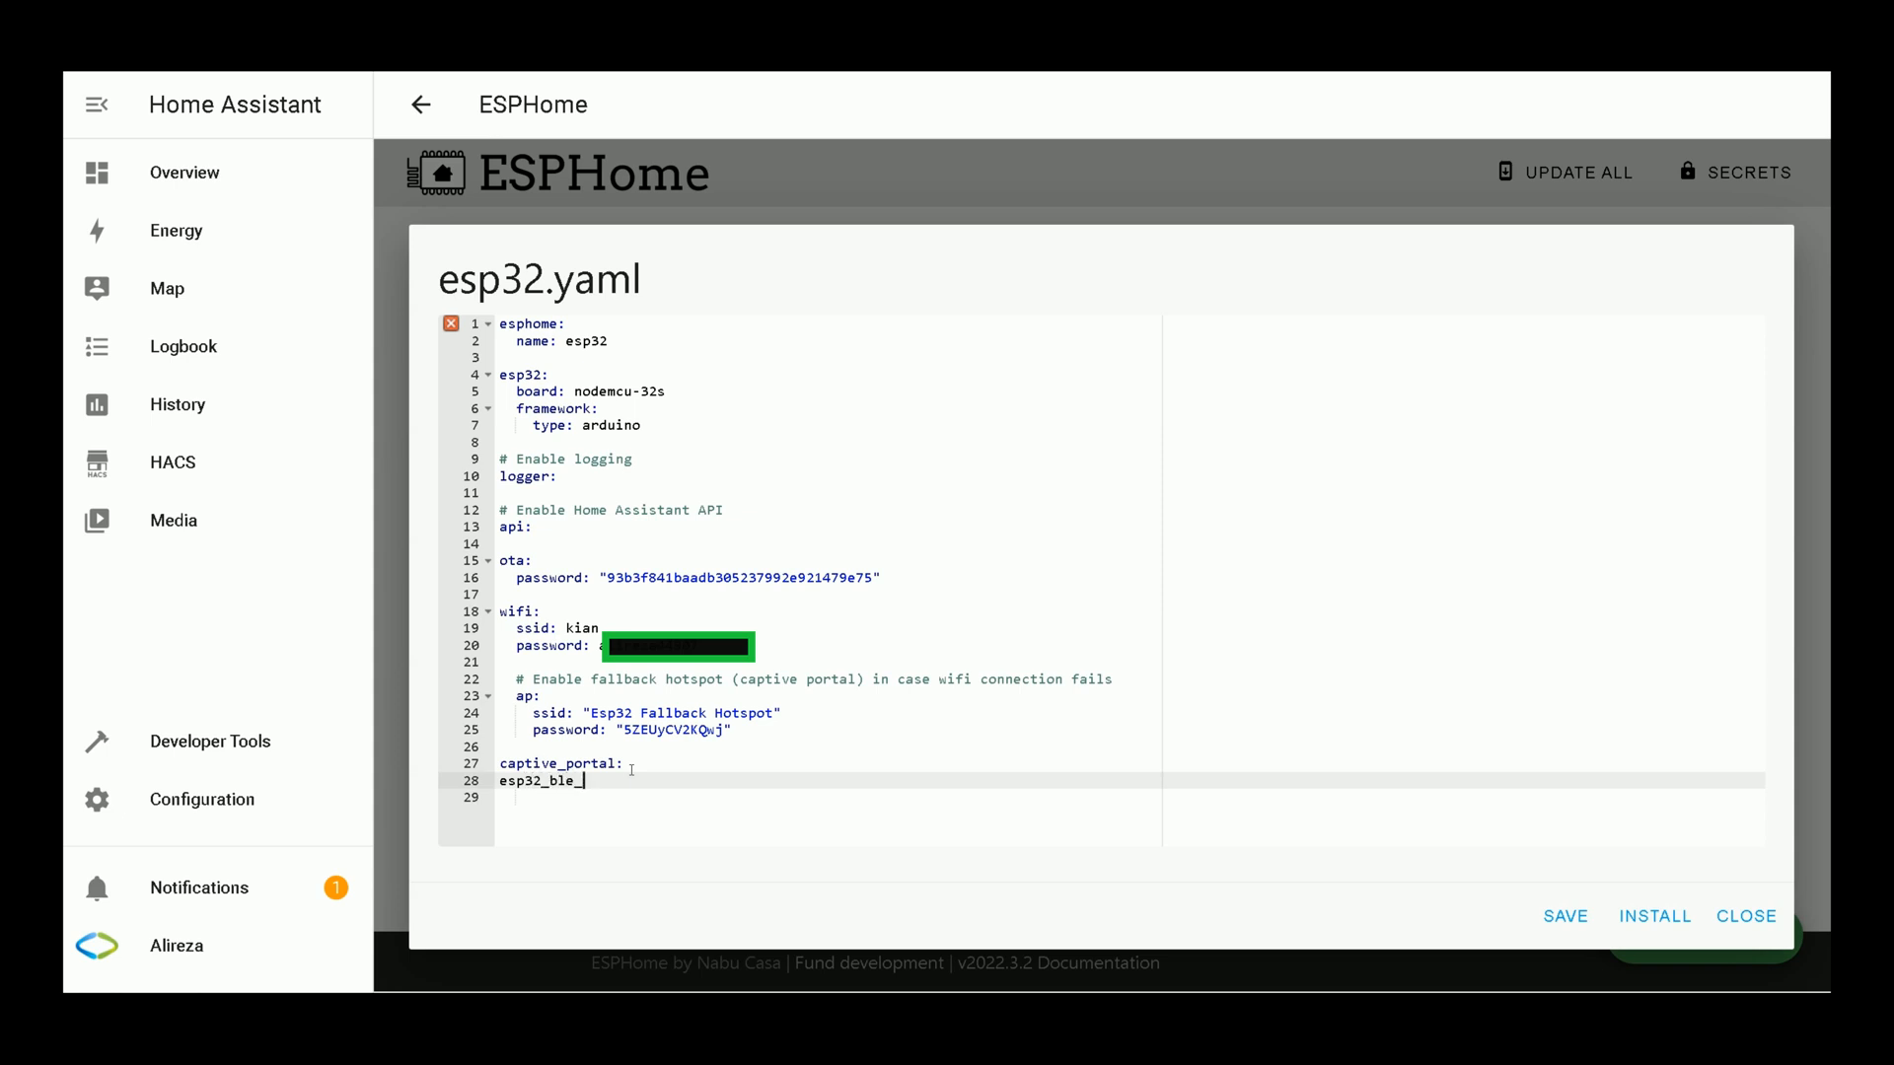
type("tracker")
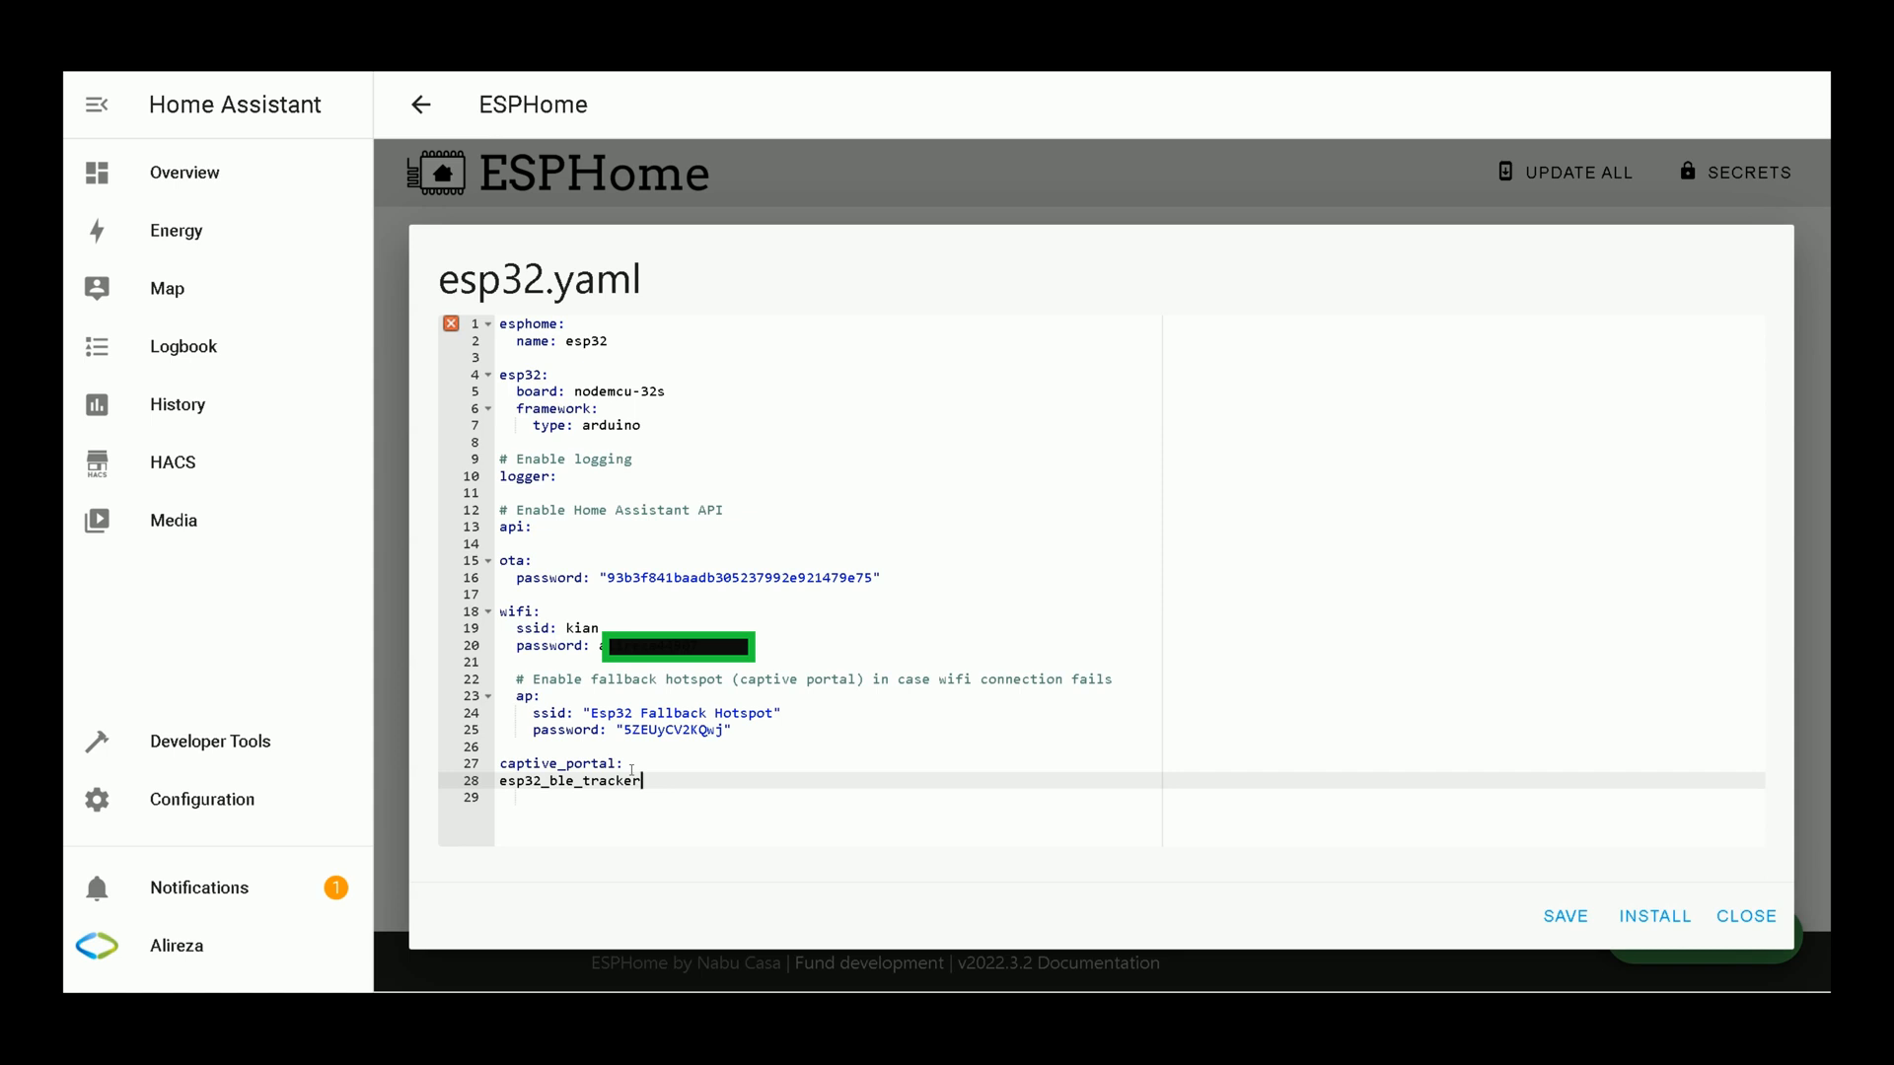
type(":")
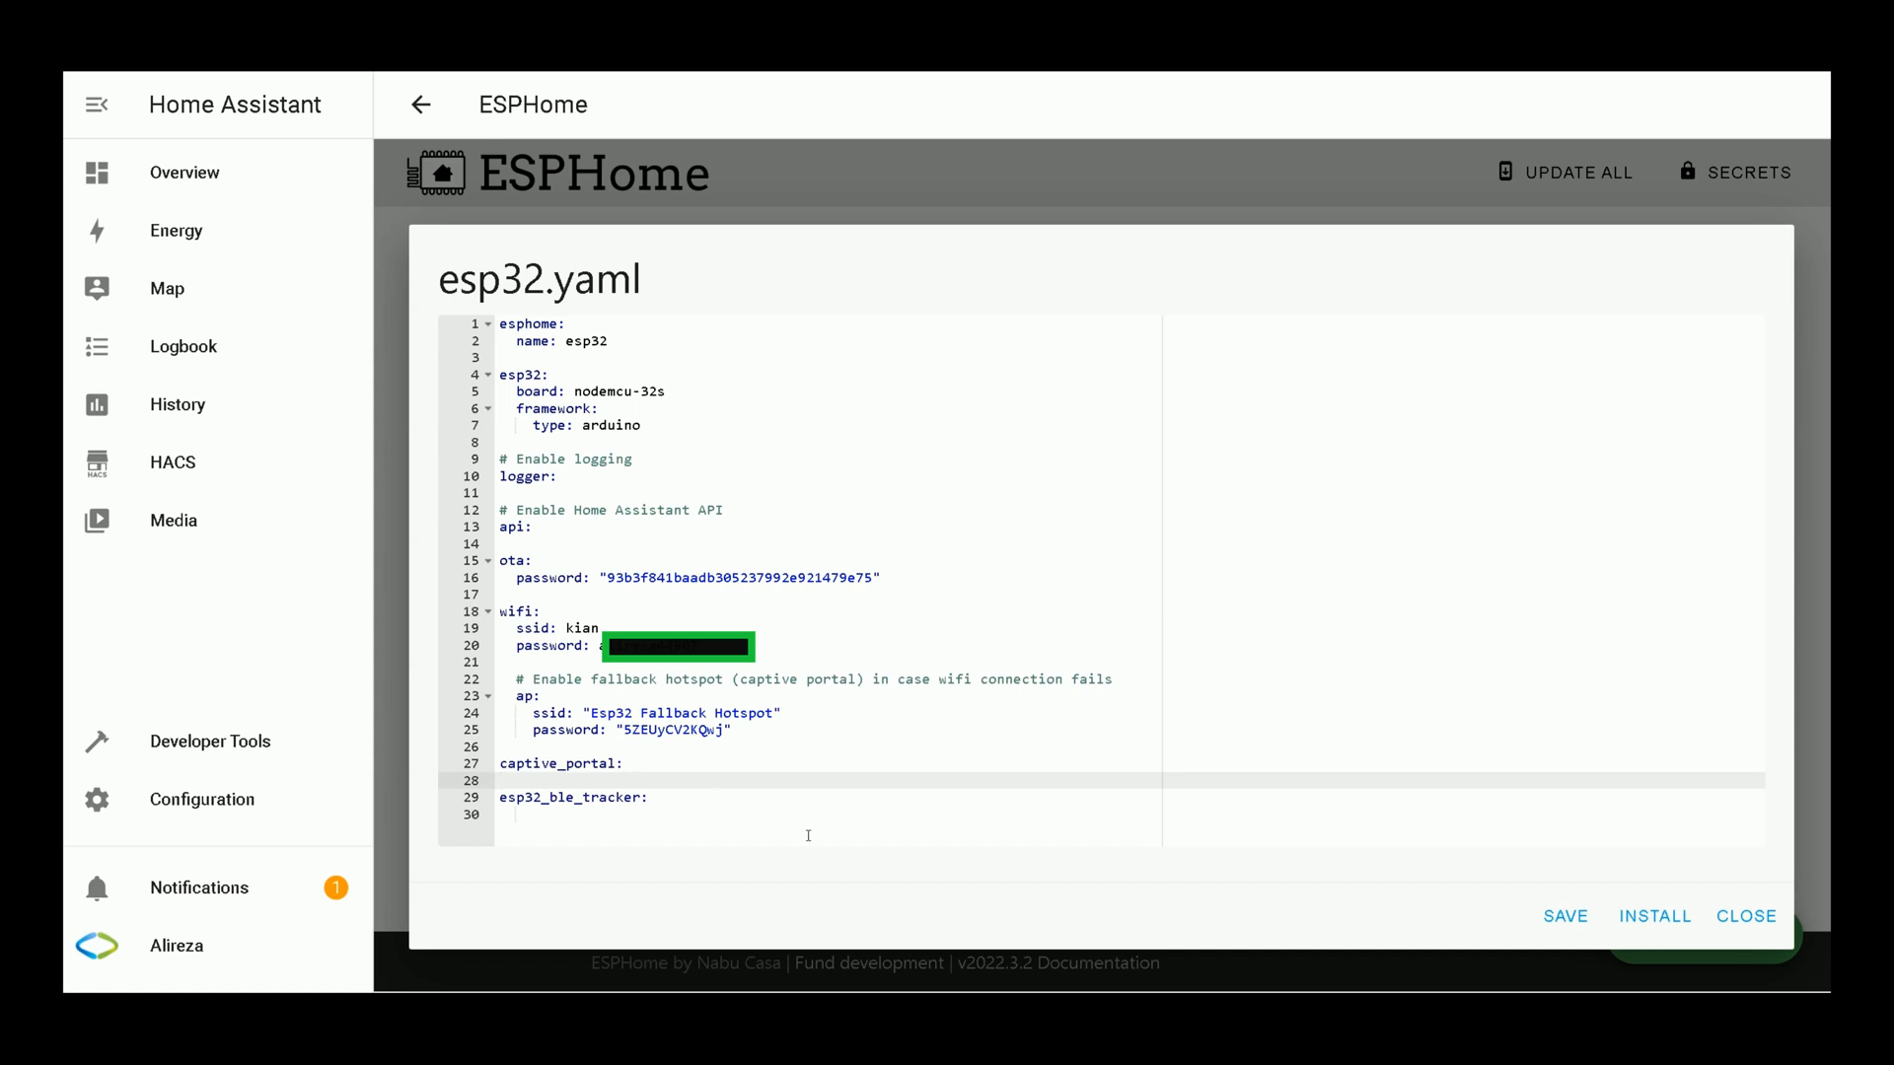
mouse_move(1691, 959)
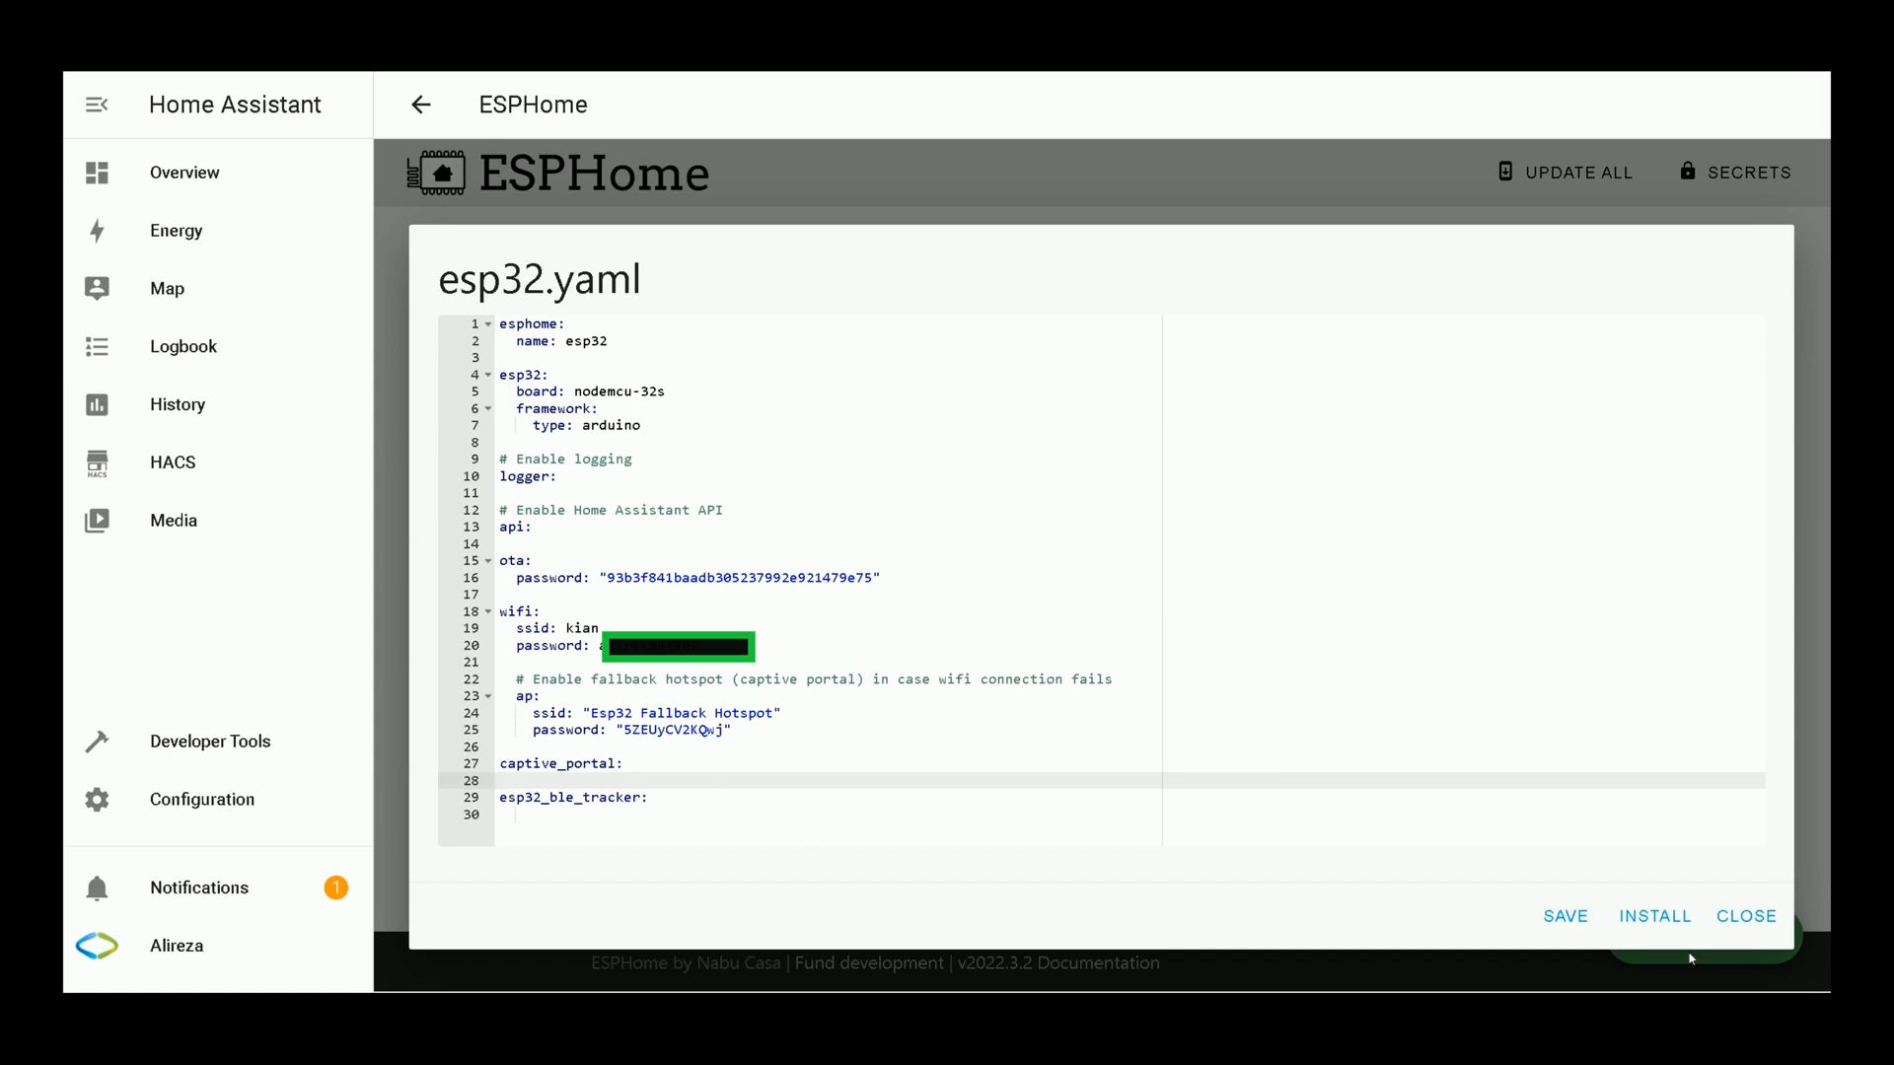
Step: Install the edited config via USB on the machine running the ESPHome Dashboard
left_click(1653, 915)
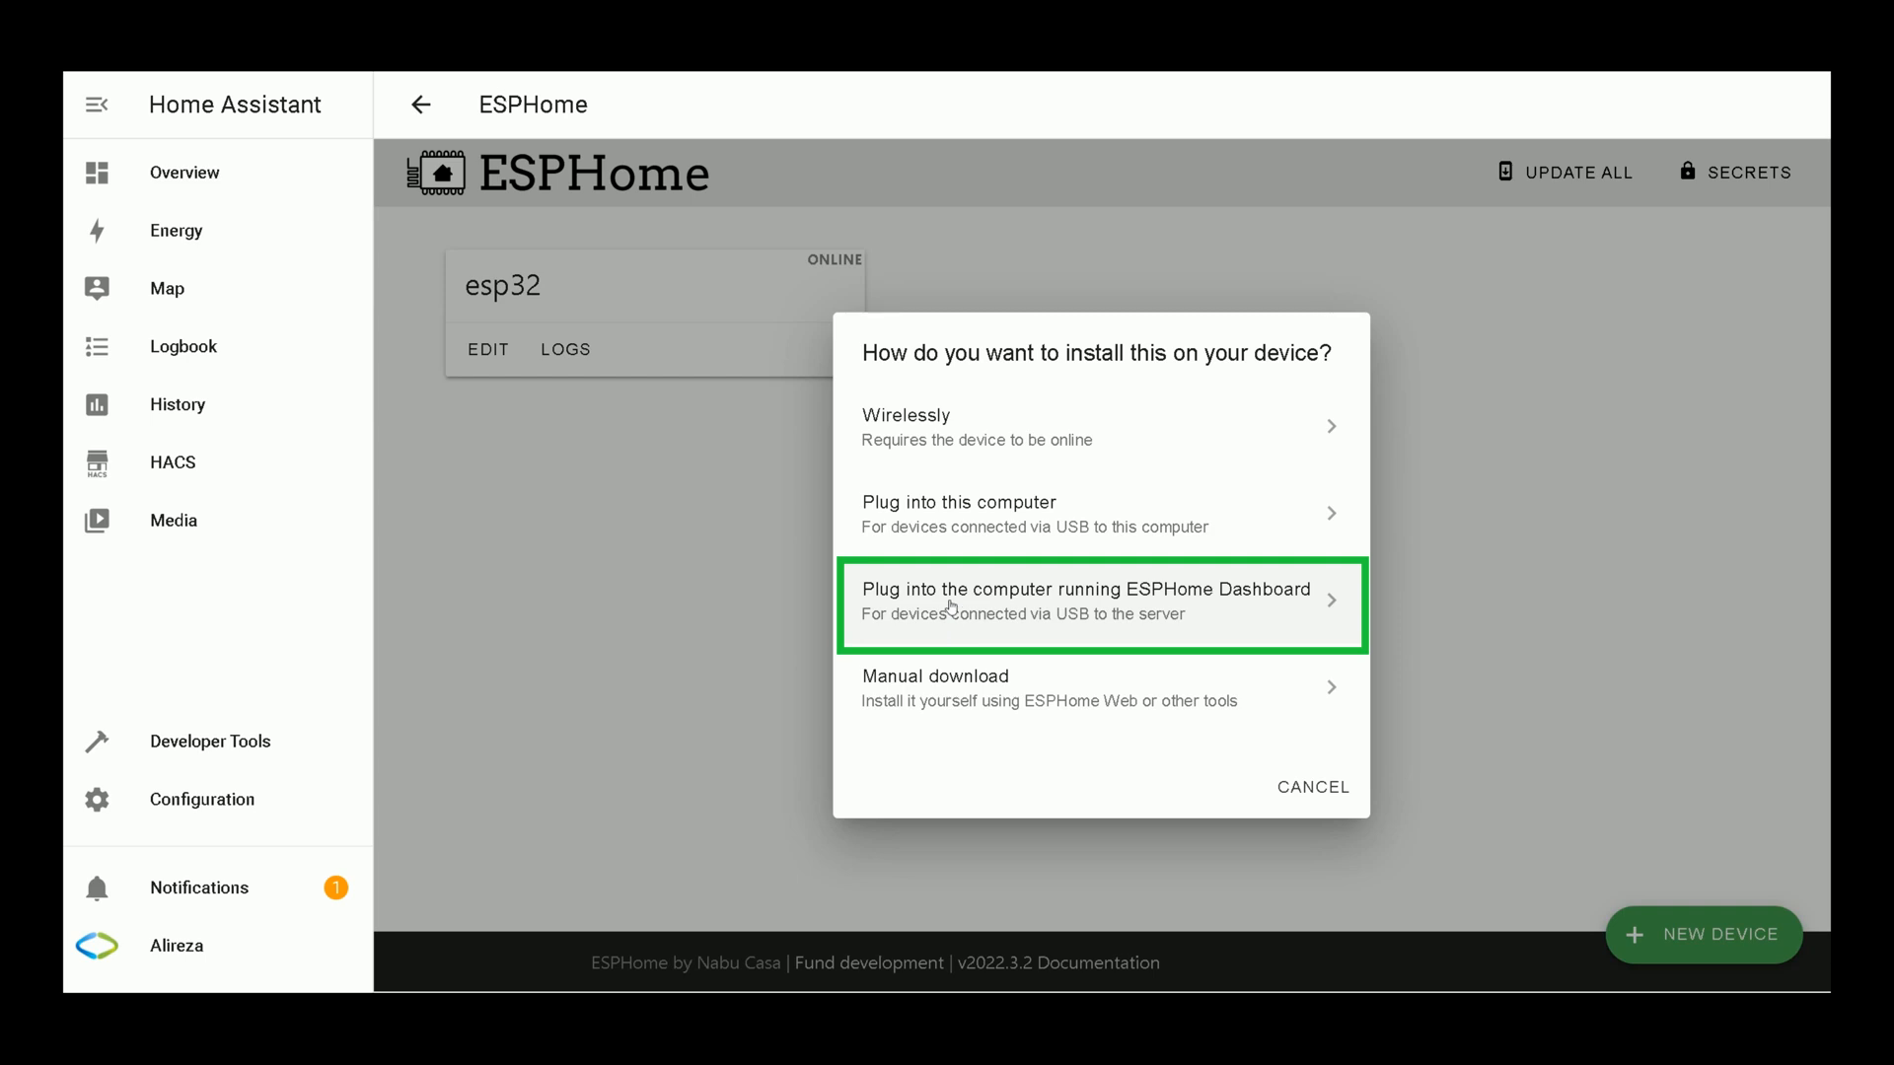
left_click(1088, 602)
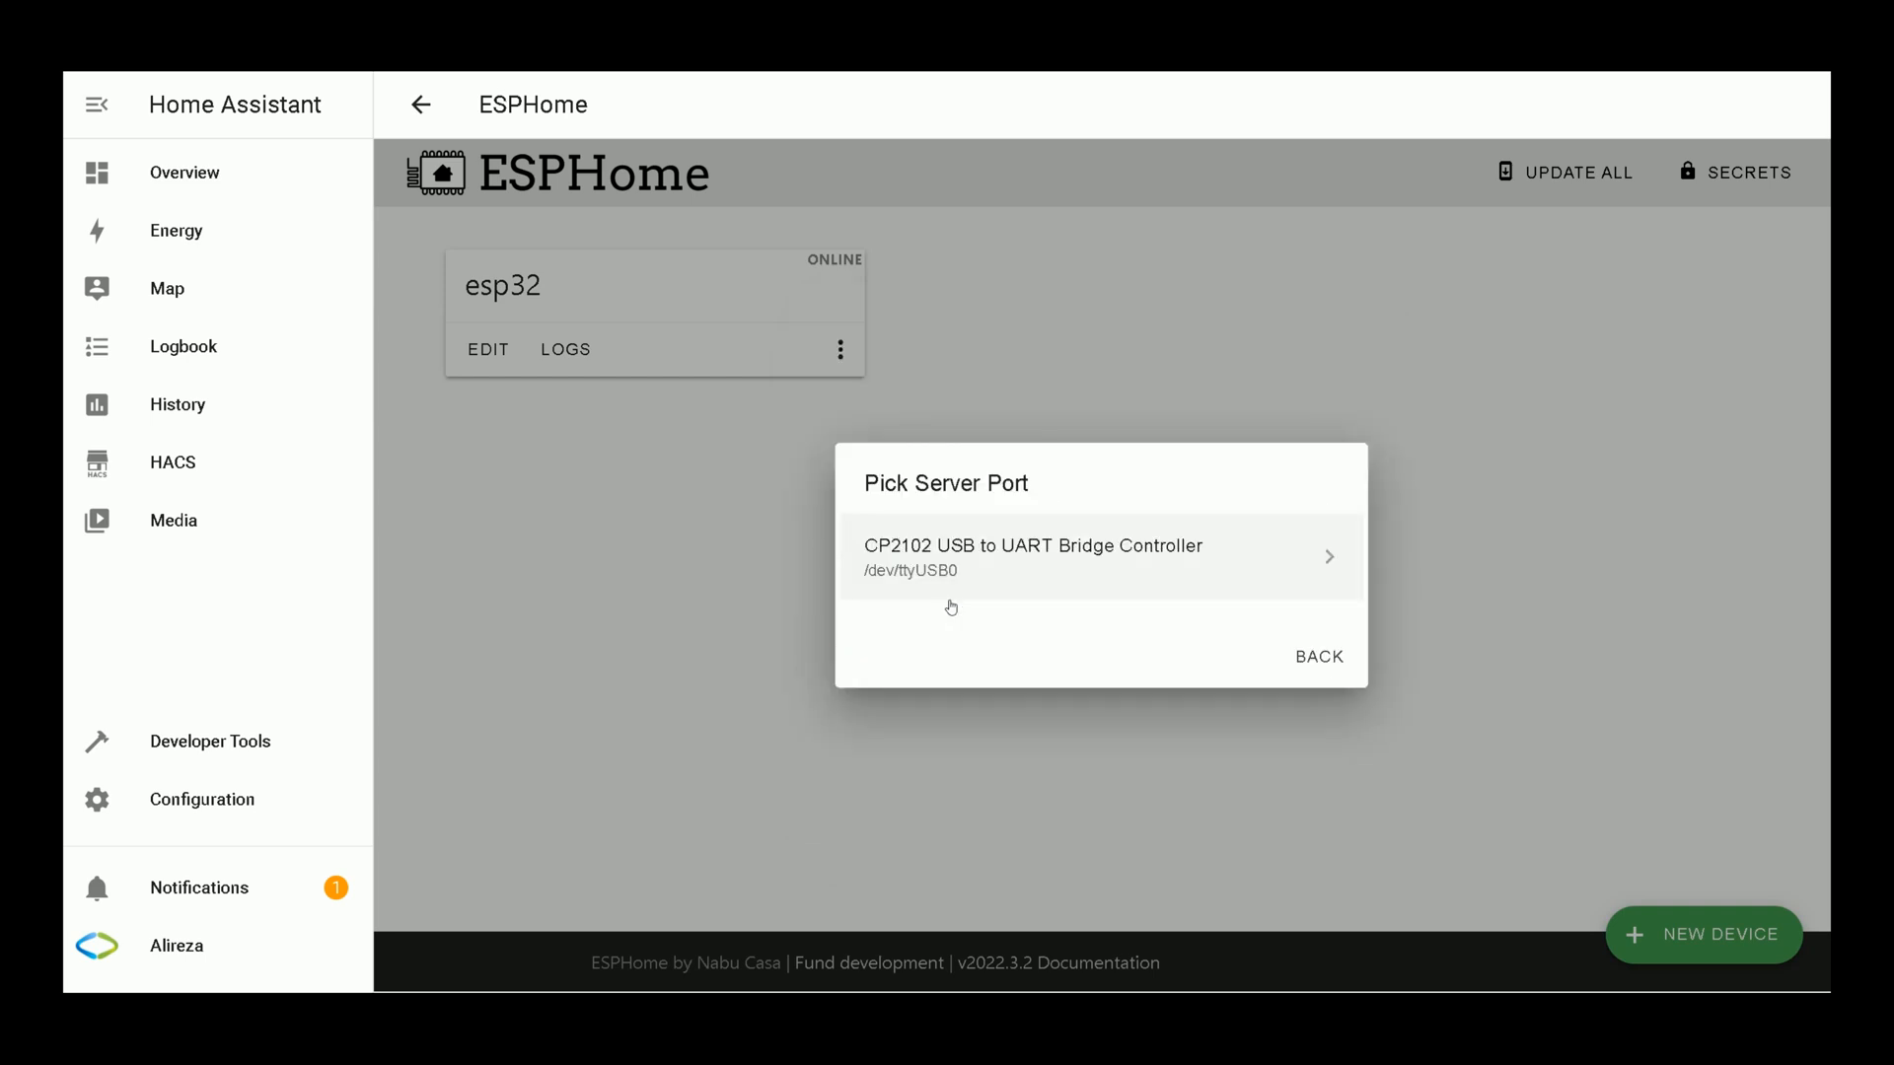
mouse_move(1075, 559)
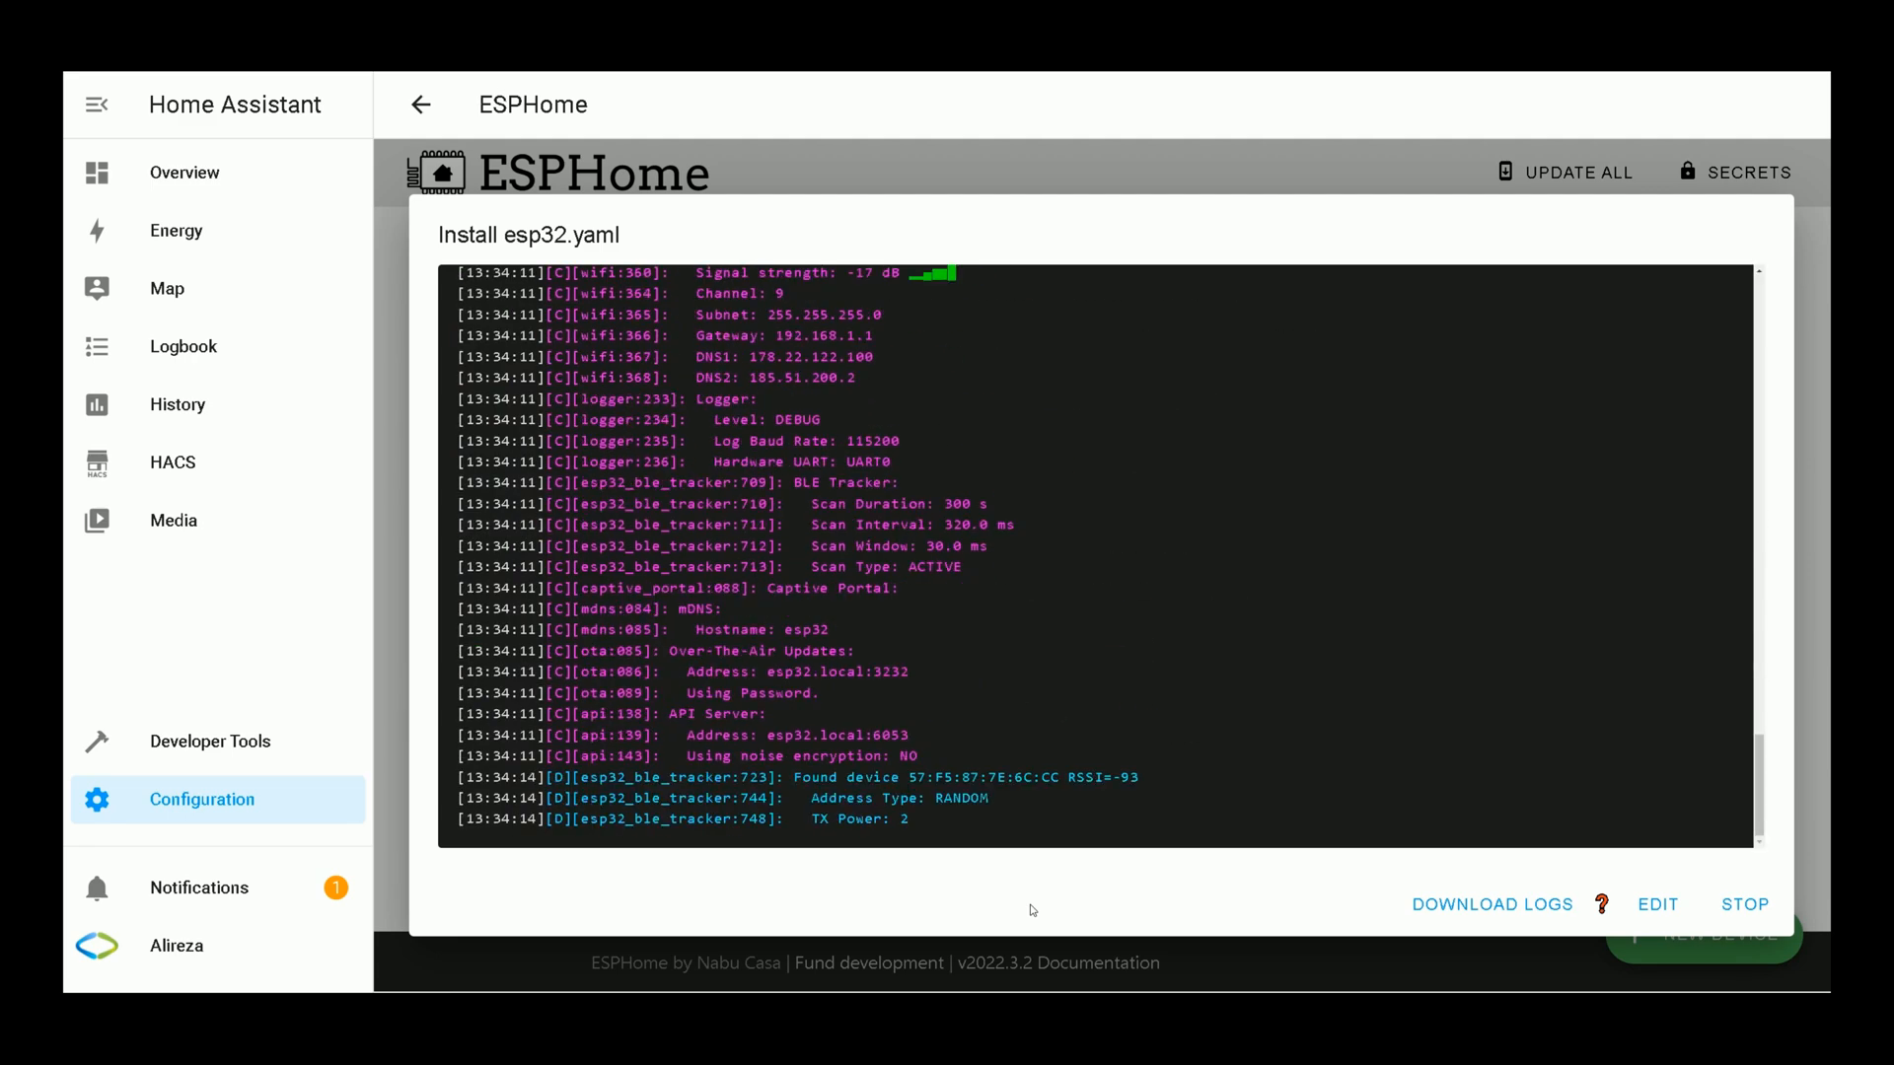
mouse_move(1795, 909)
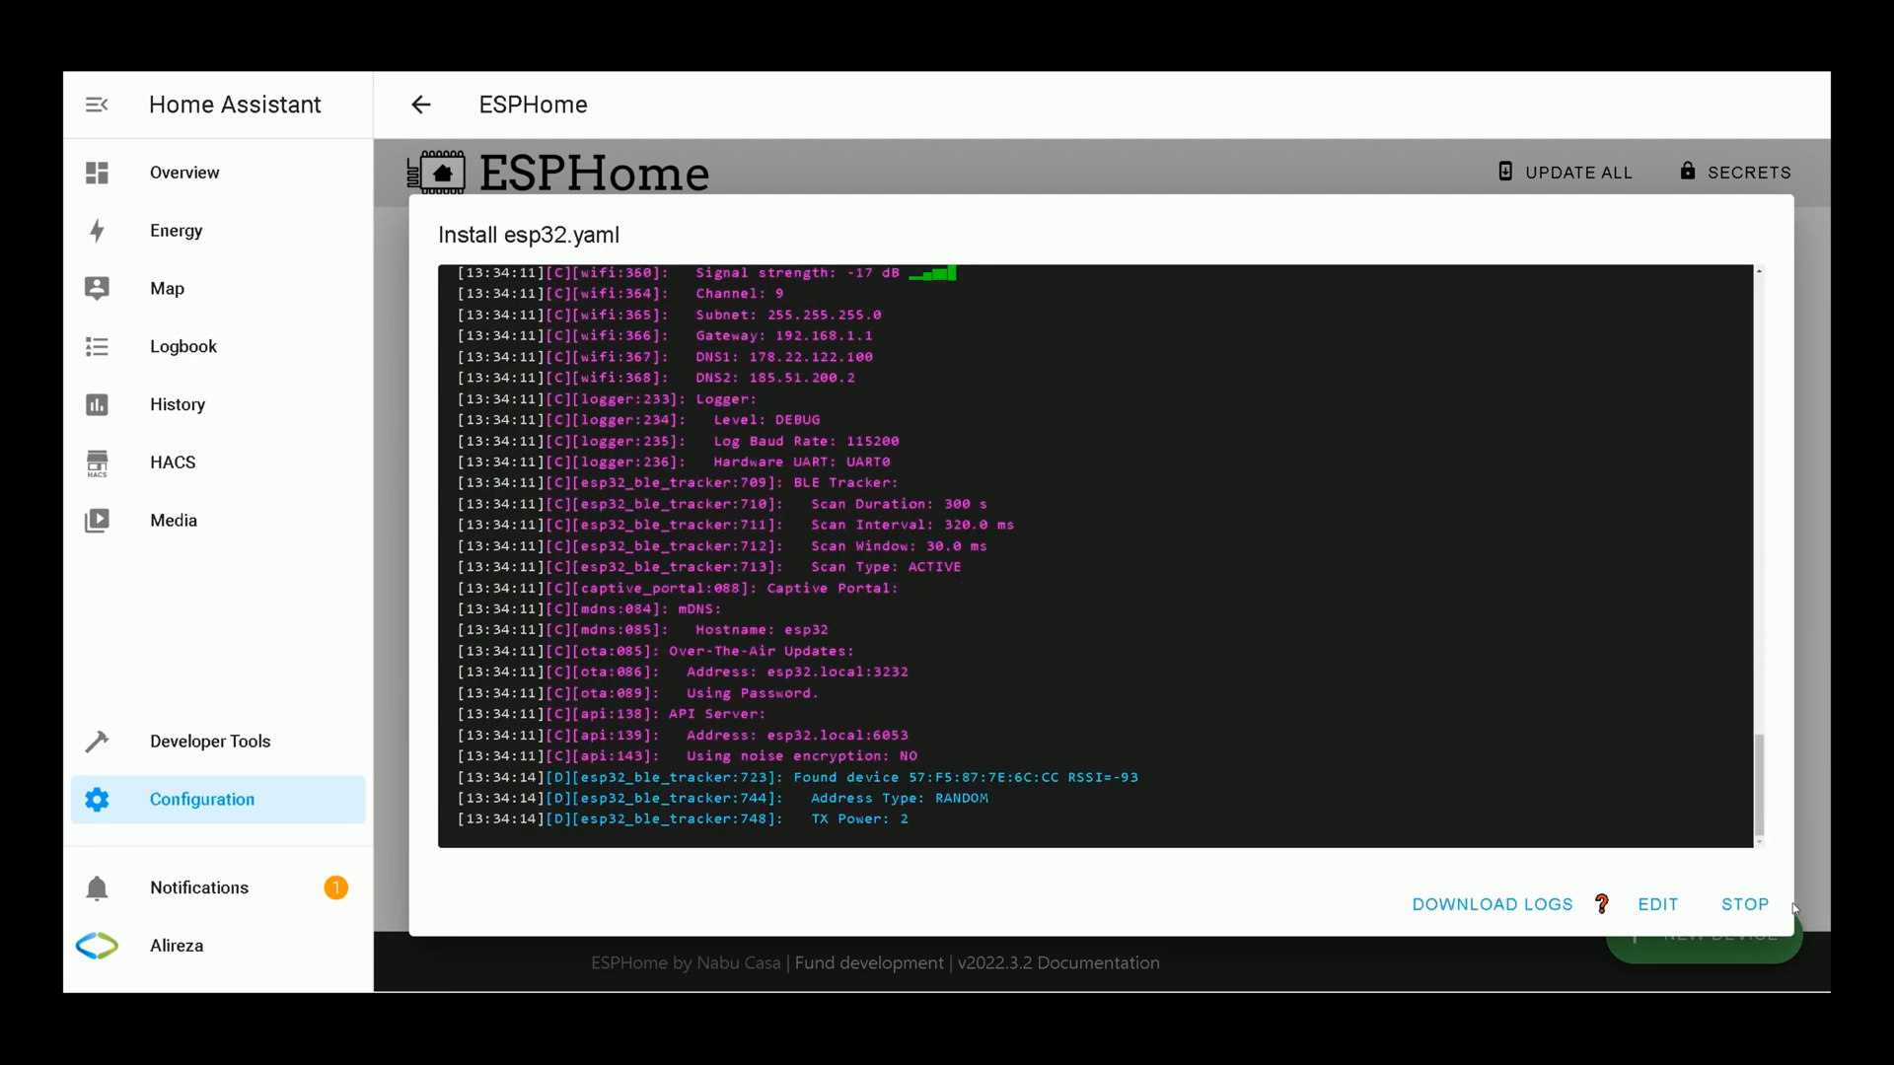
Step: Stop the install log and wait for the esp32 card to come back online
left_click(1744, 906)
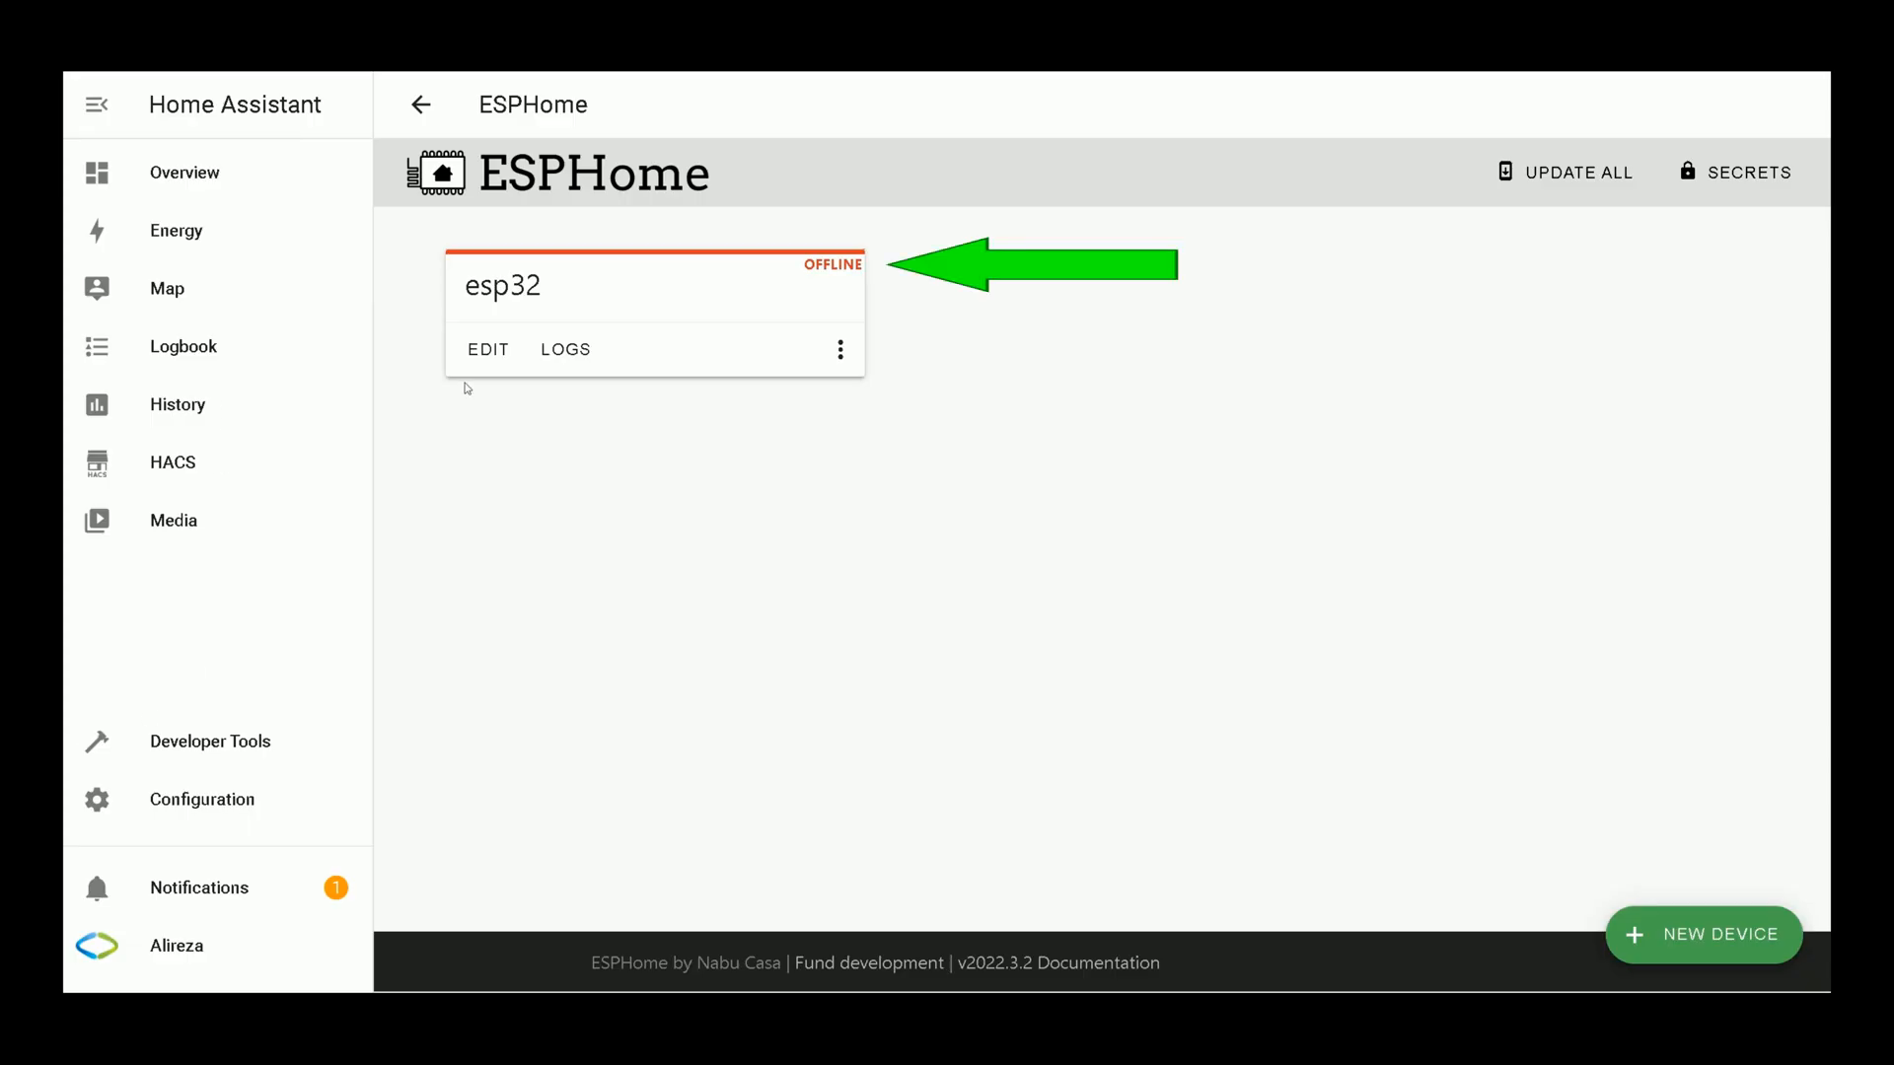
mouse_move(862, 278)
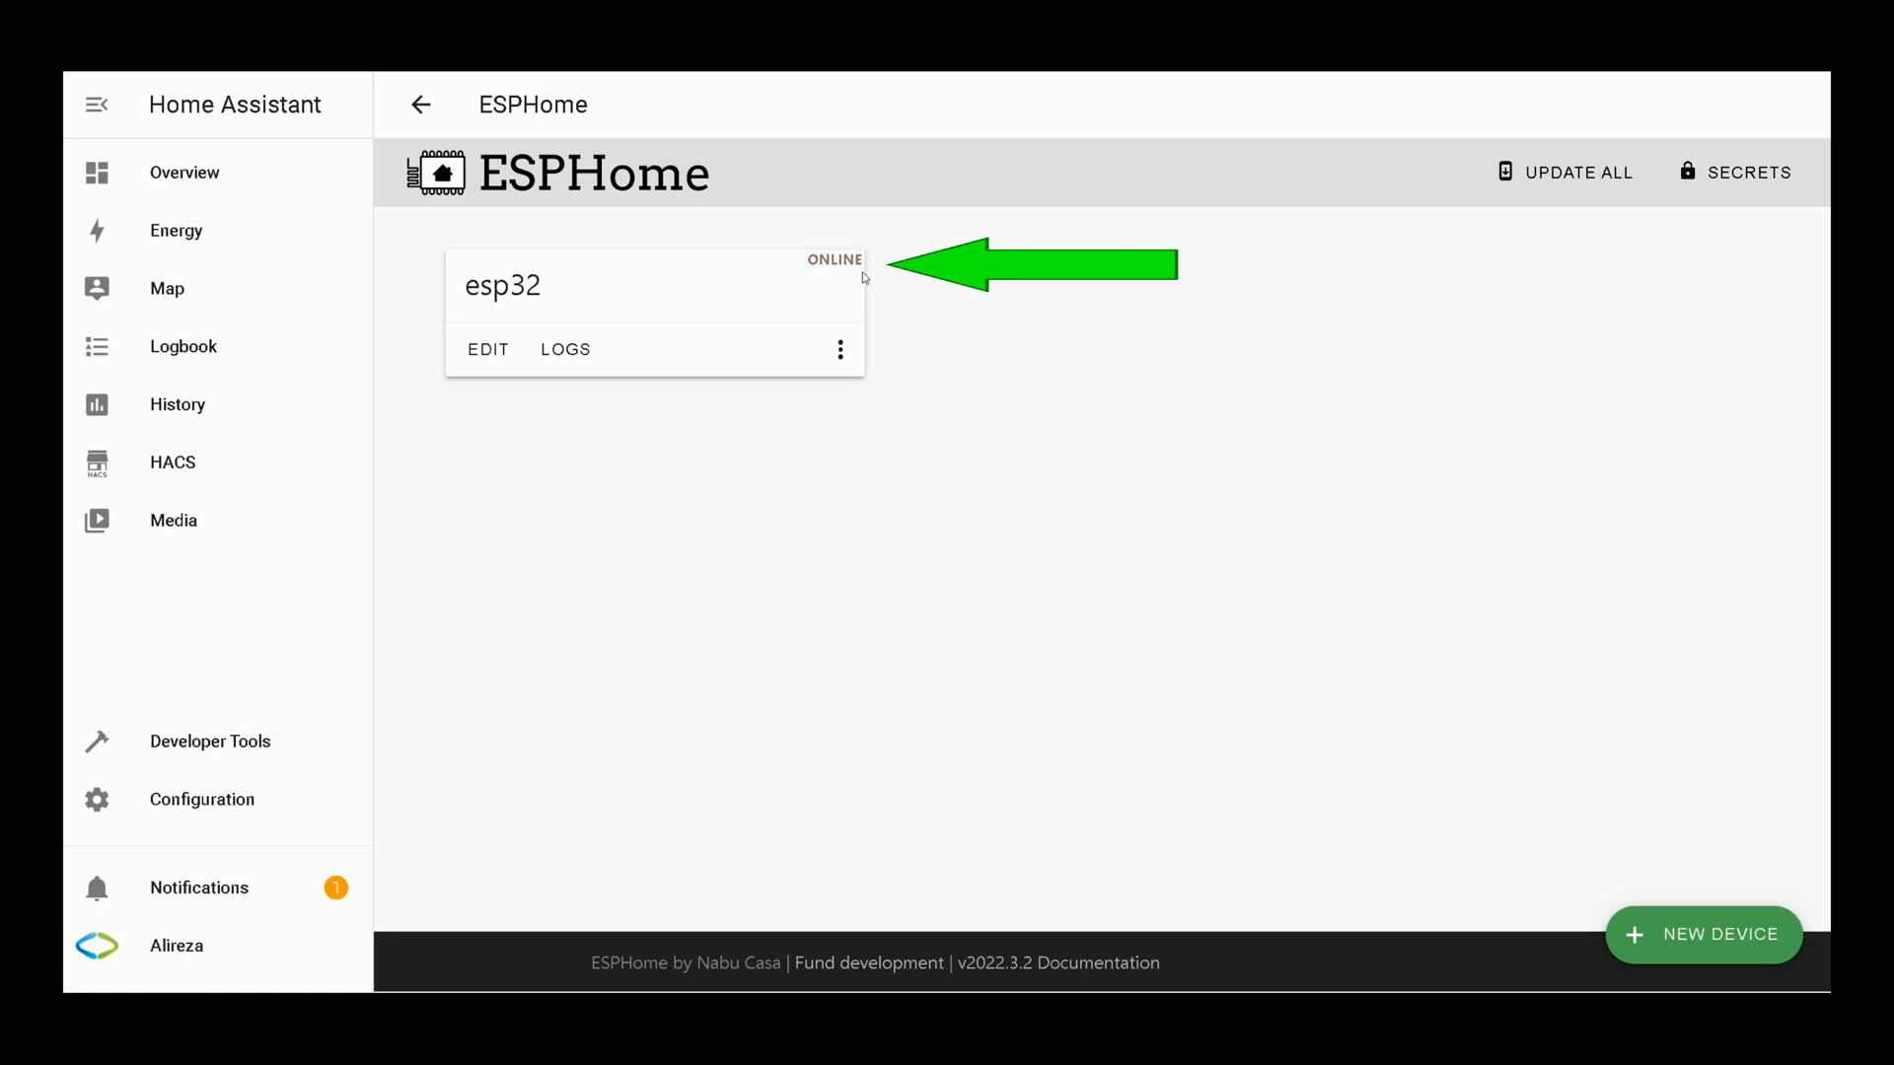
mouse_move(837, 278)
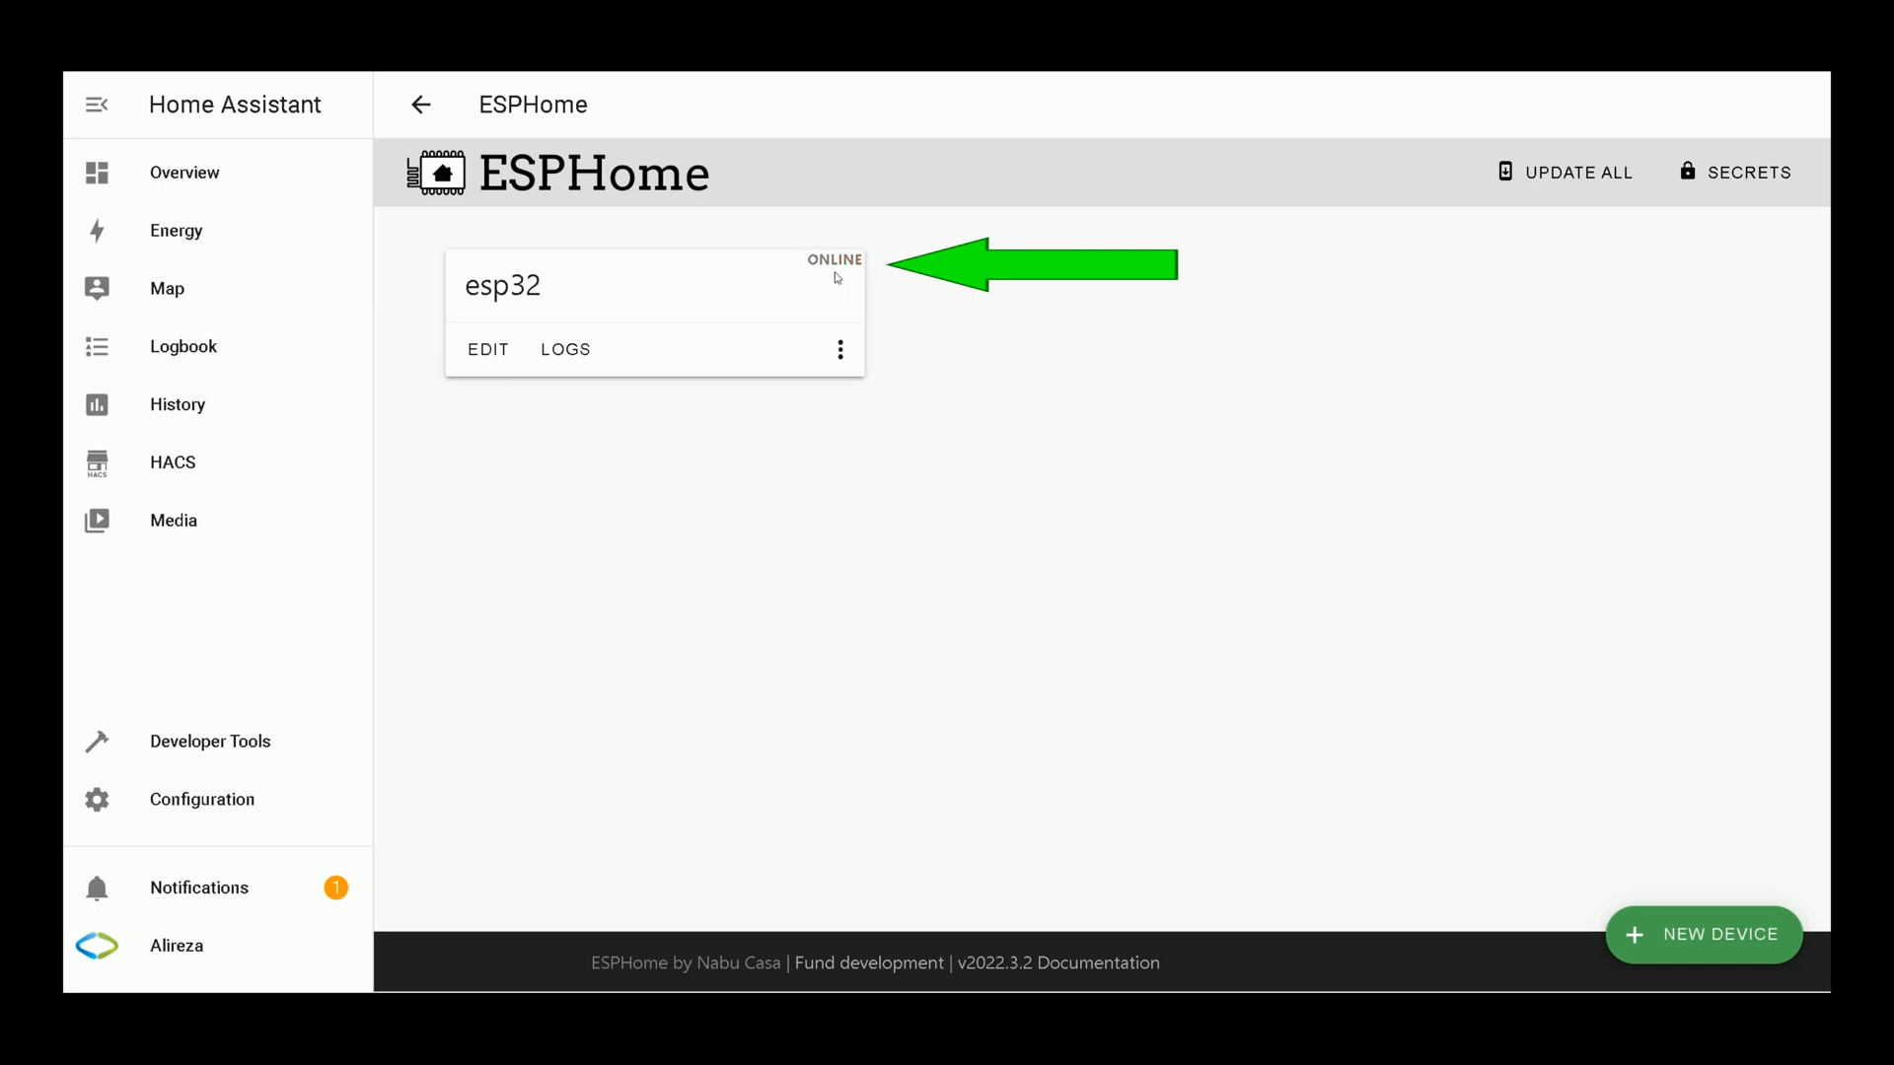
mouse_move(848, 276)
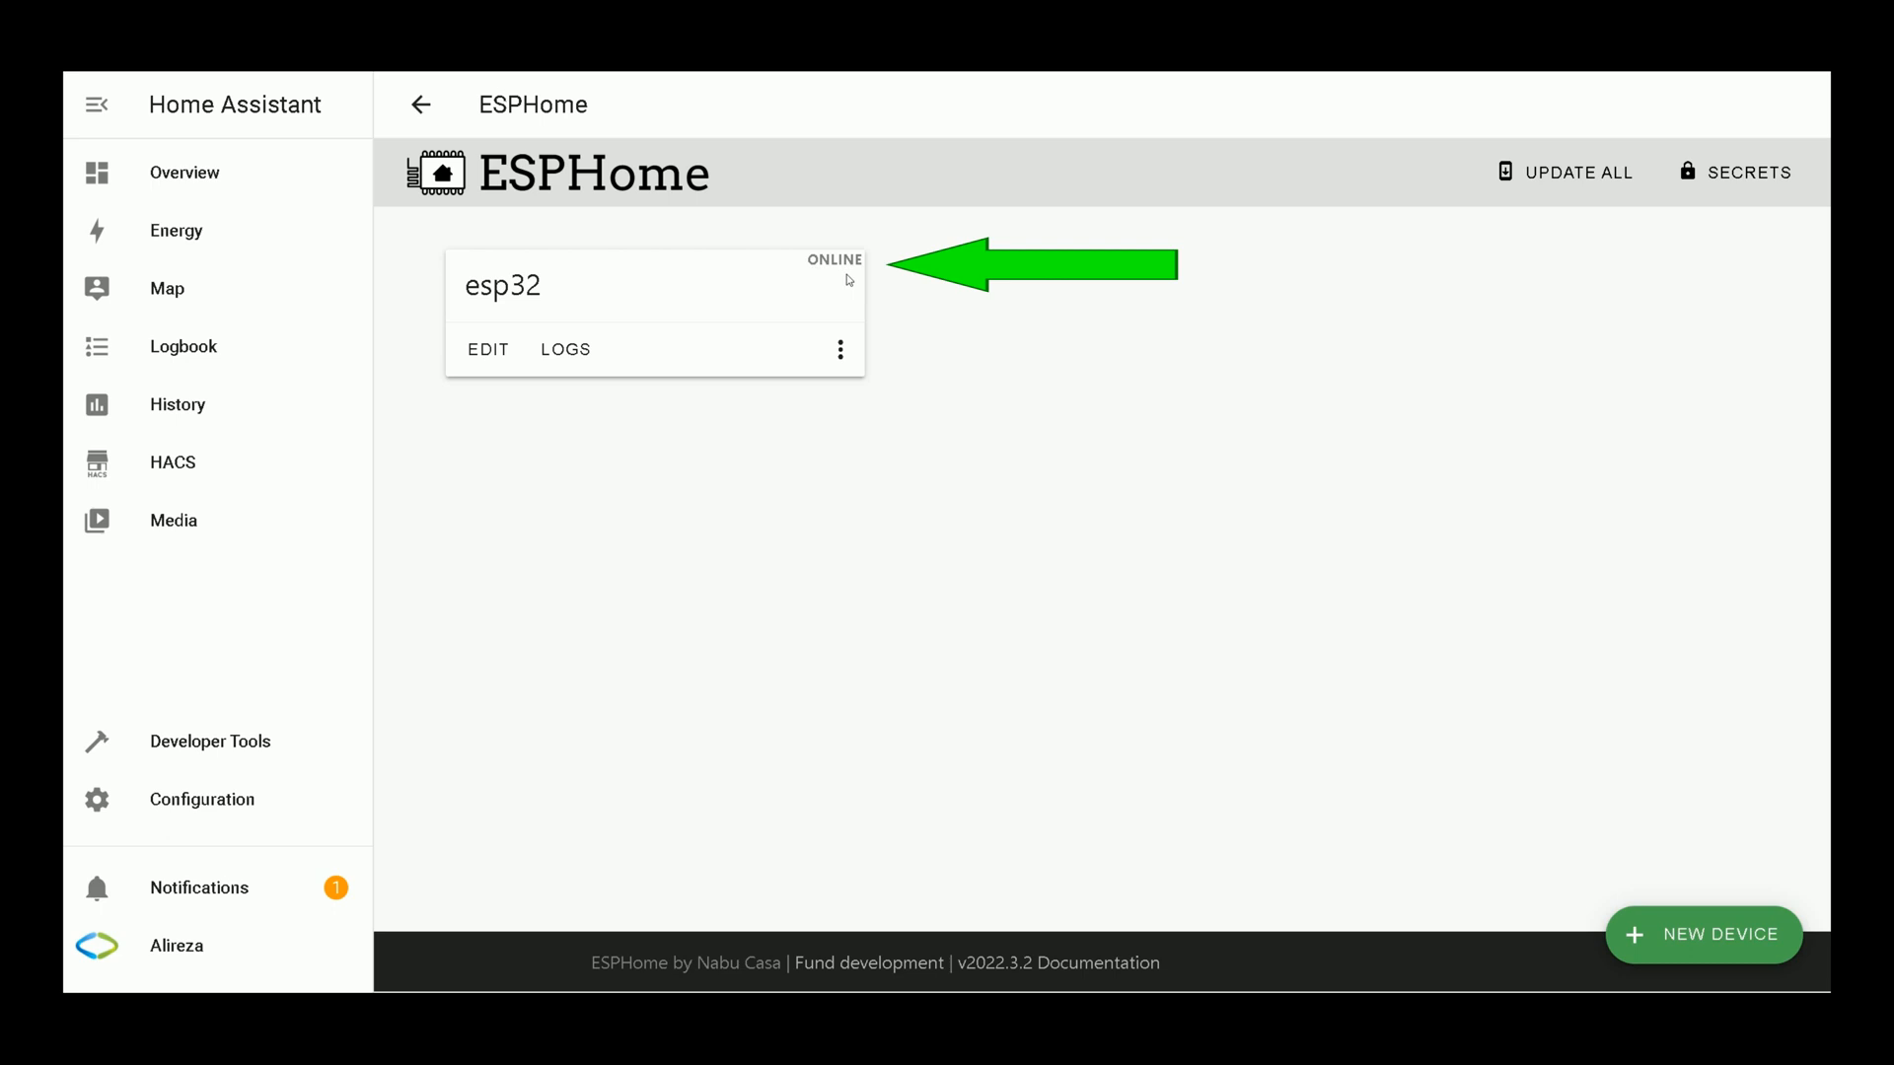
left_click(201, 799)
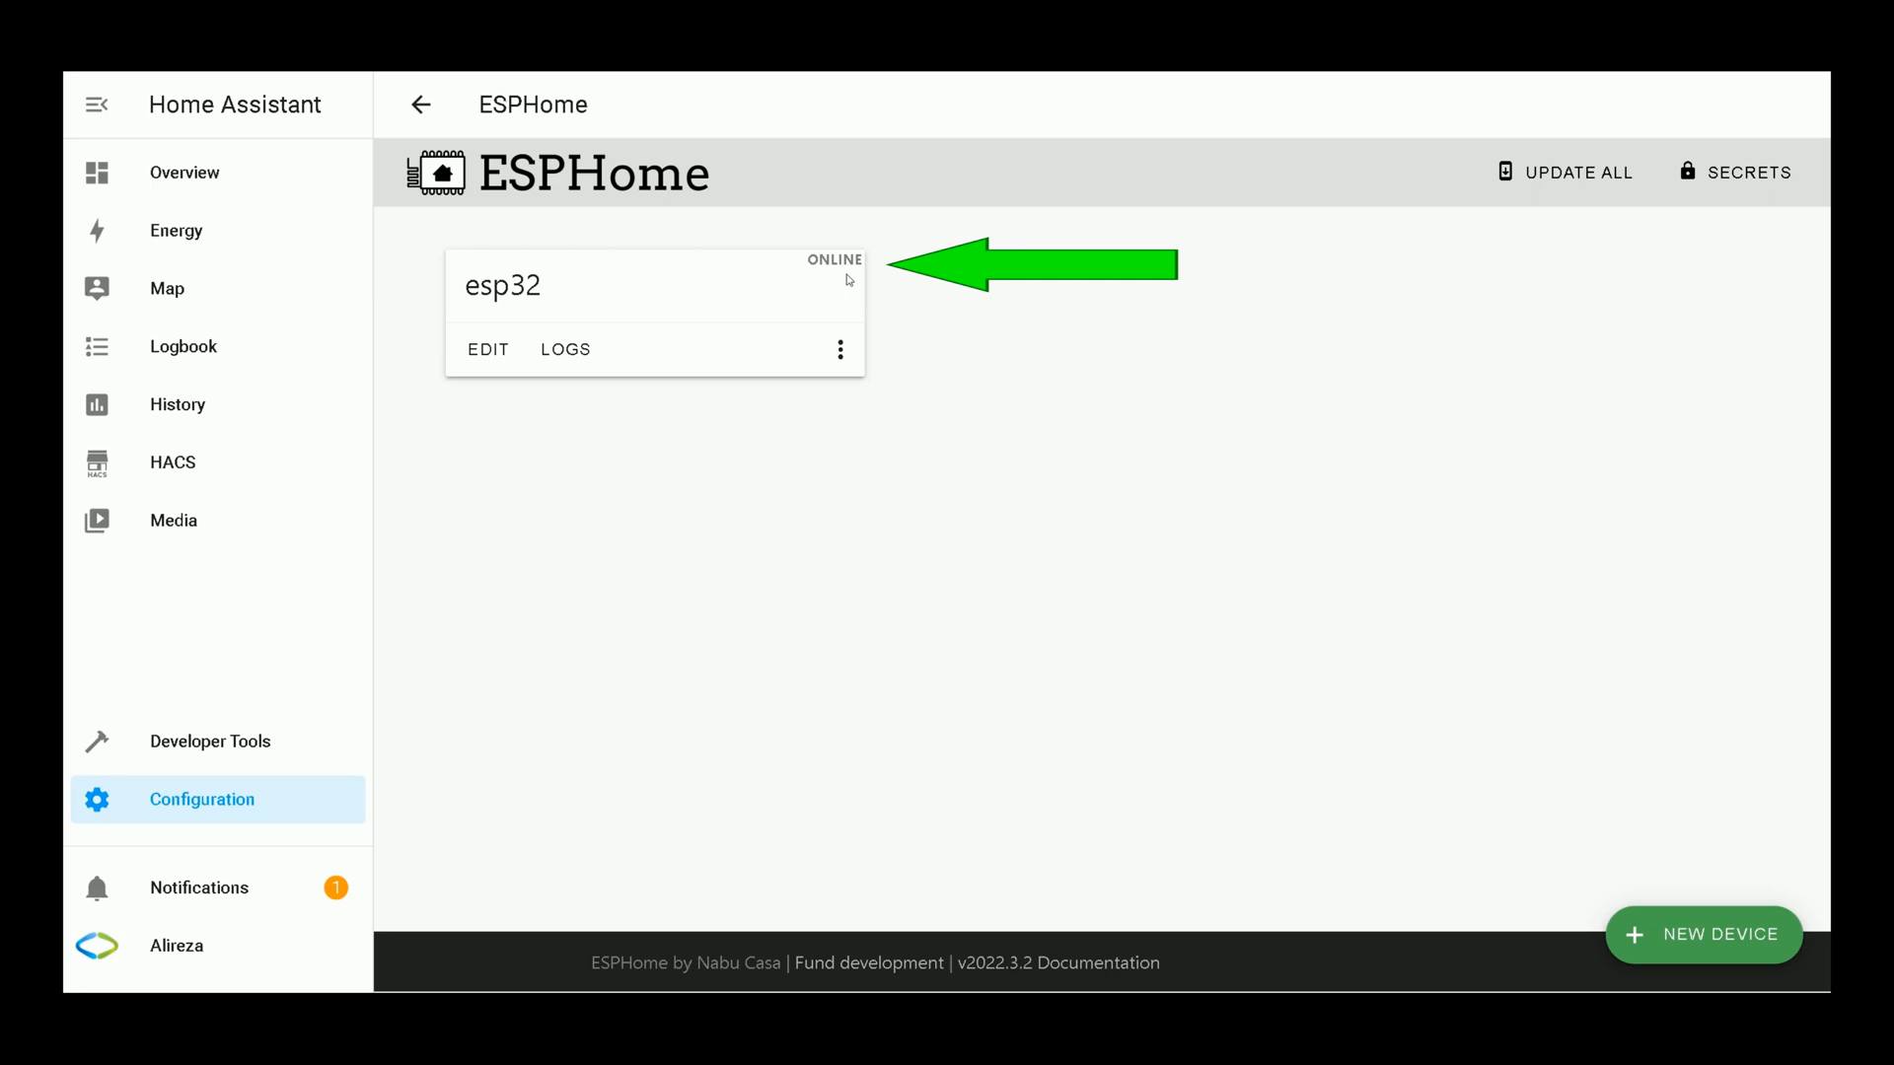
mouse_move(567, 350)
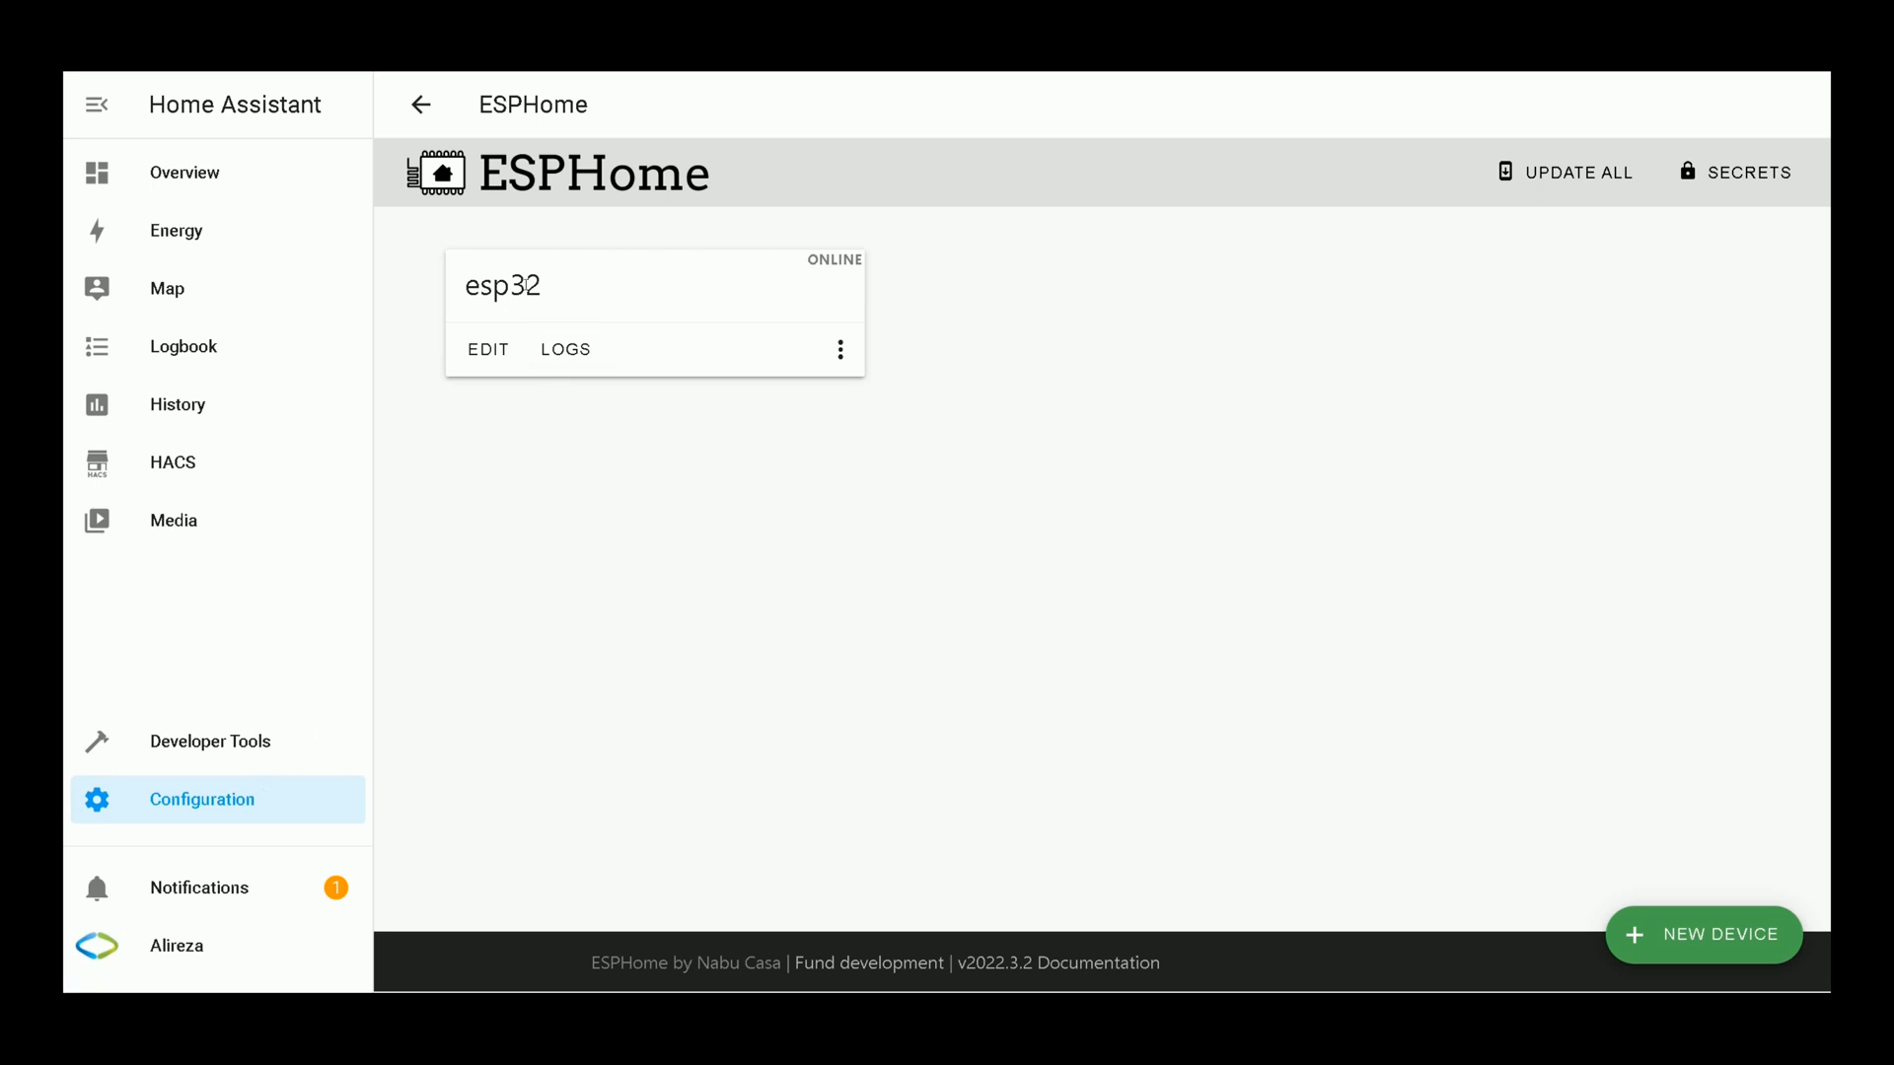
mouse_move(567, 349)
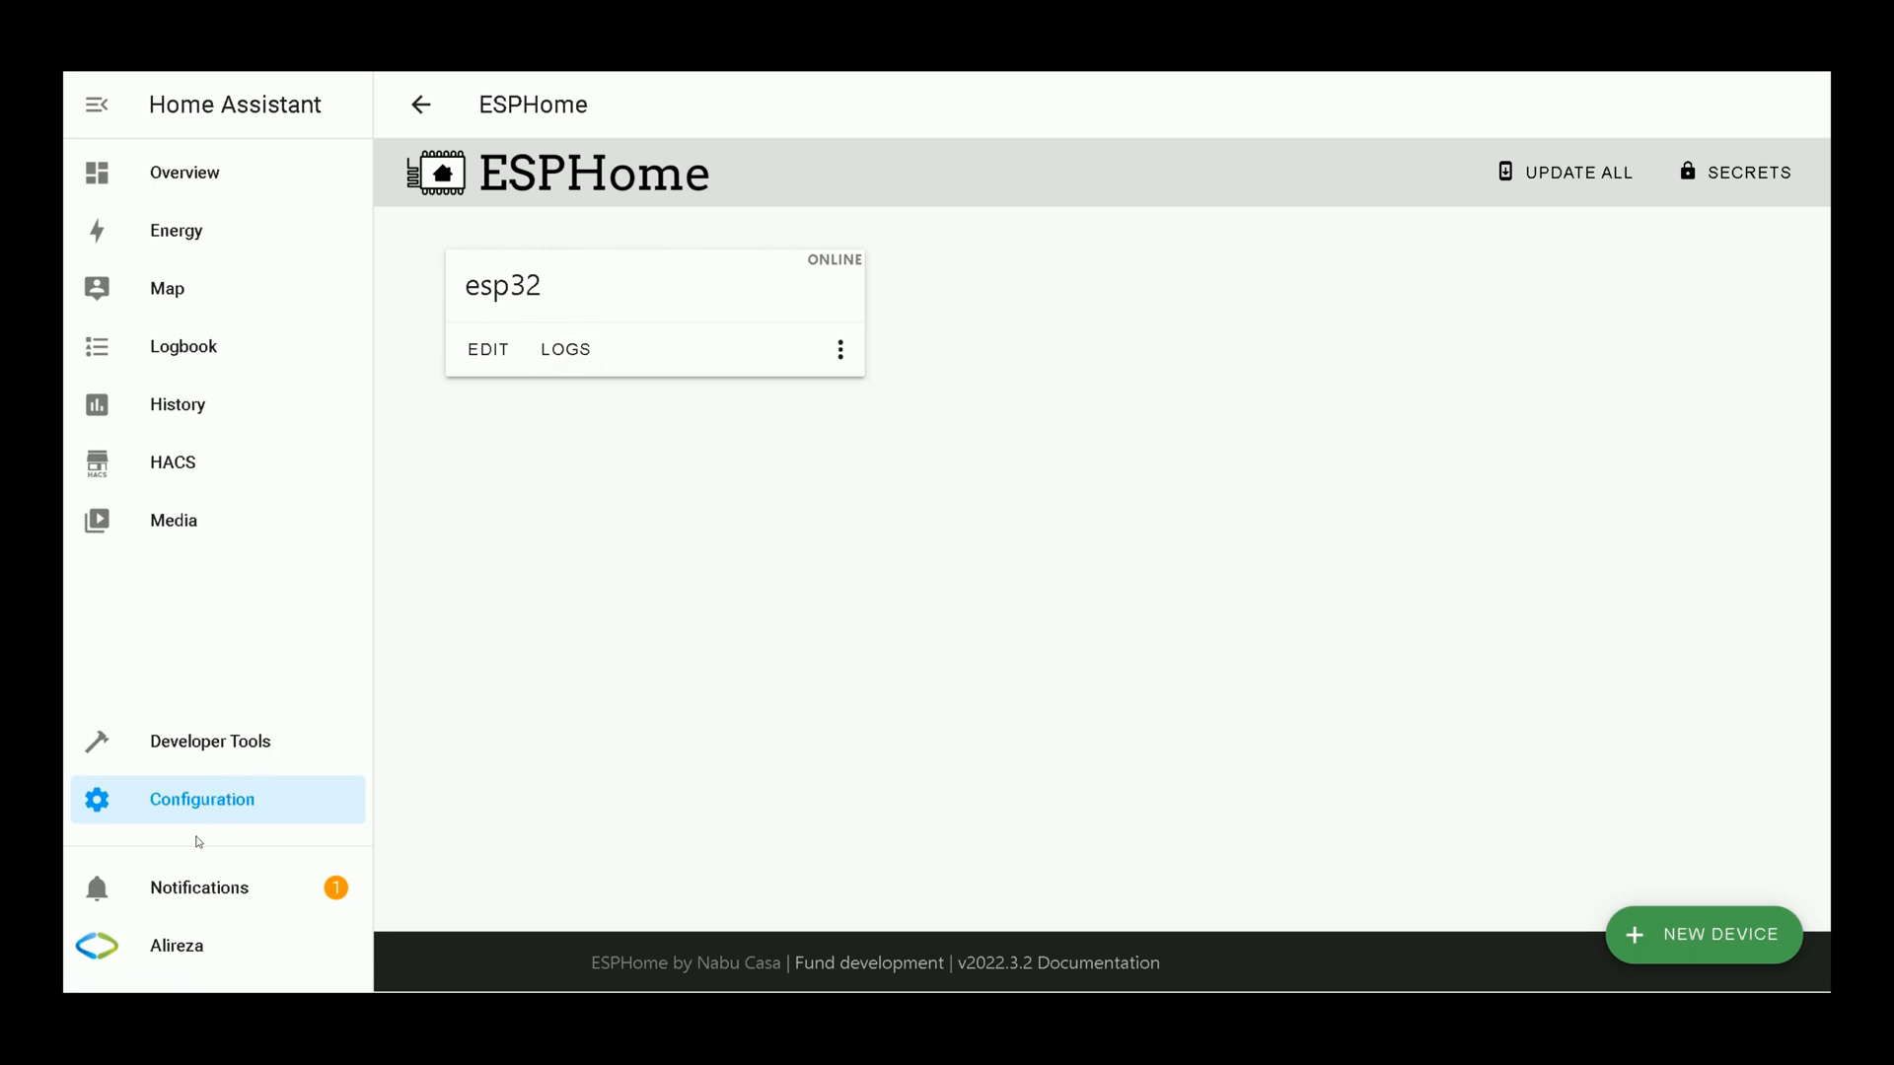
left_click(201, 799)
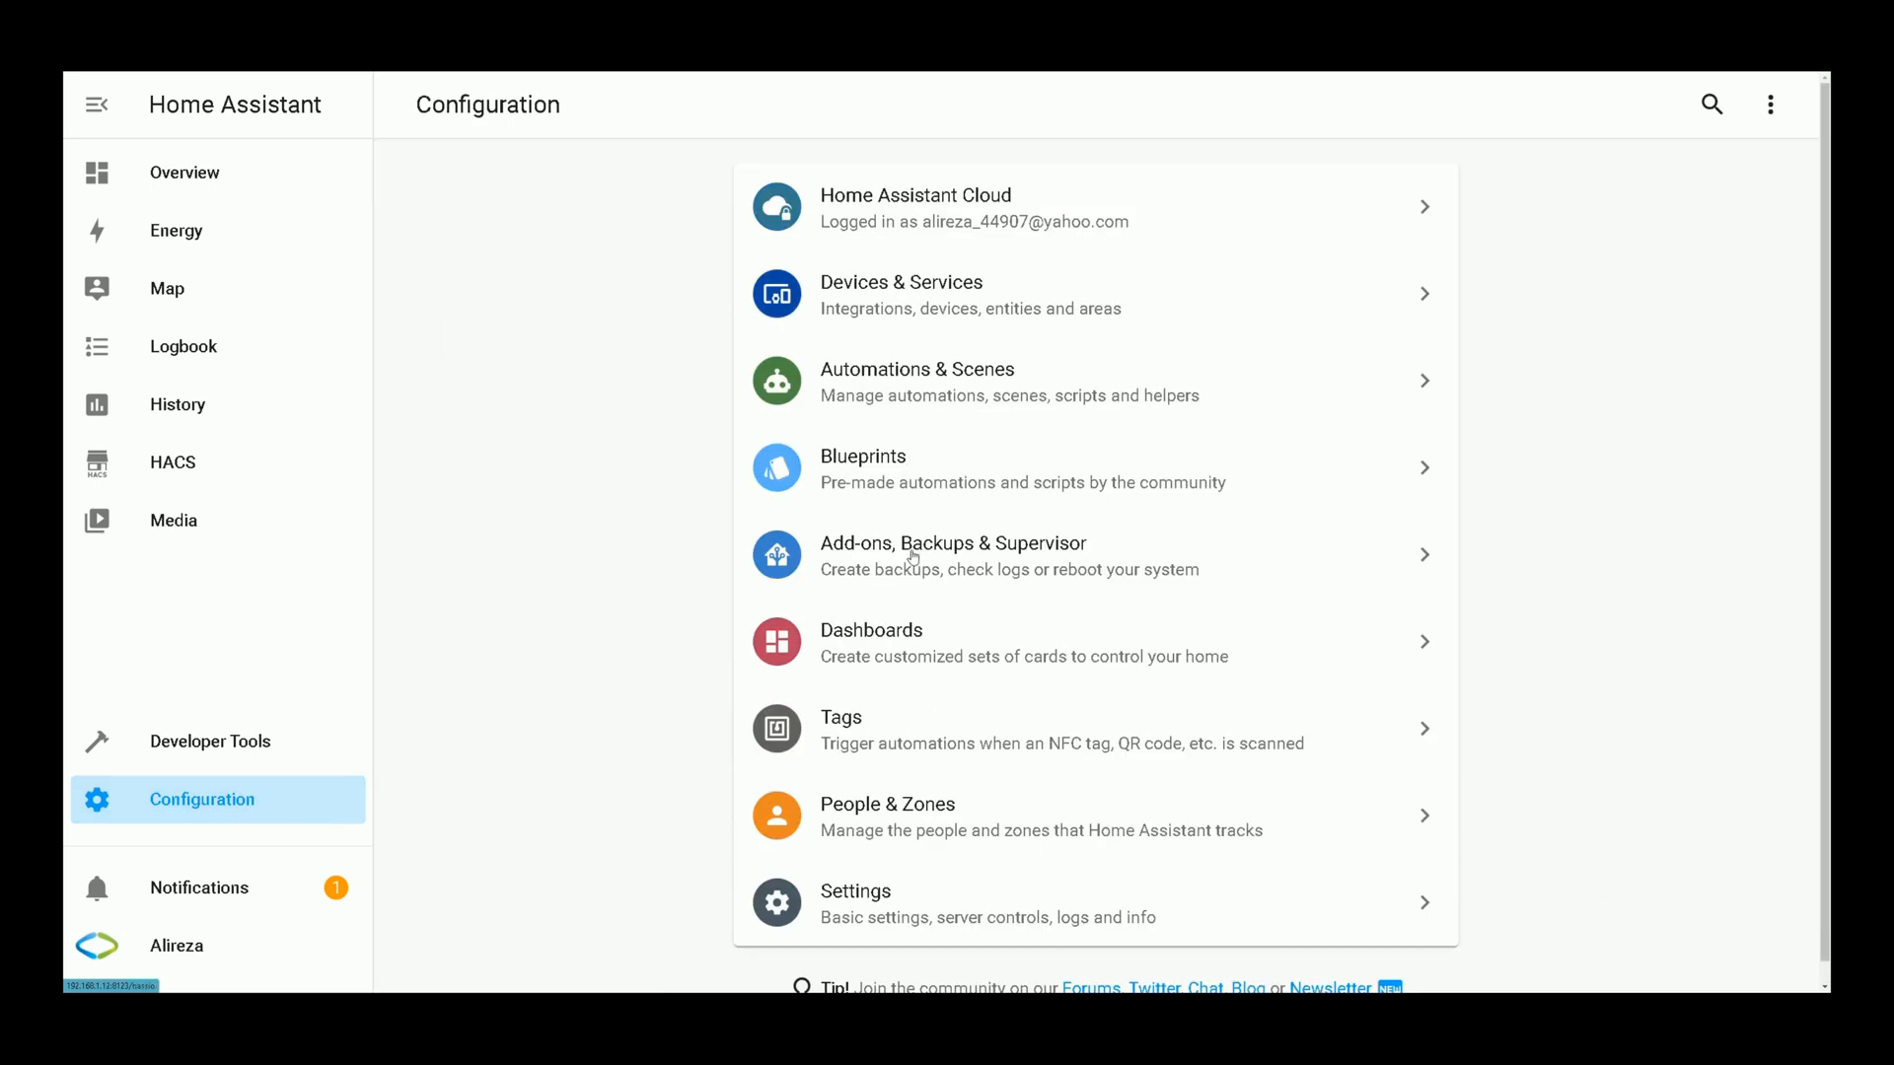
left_click(953, 557)
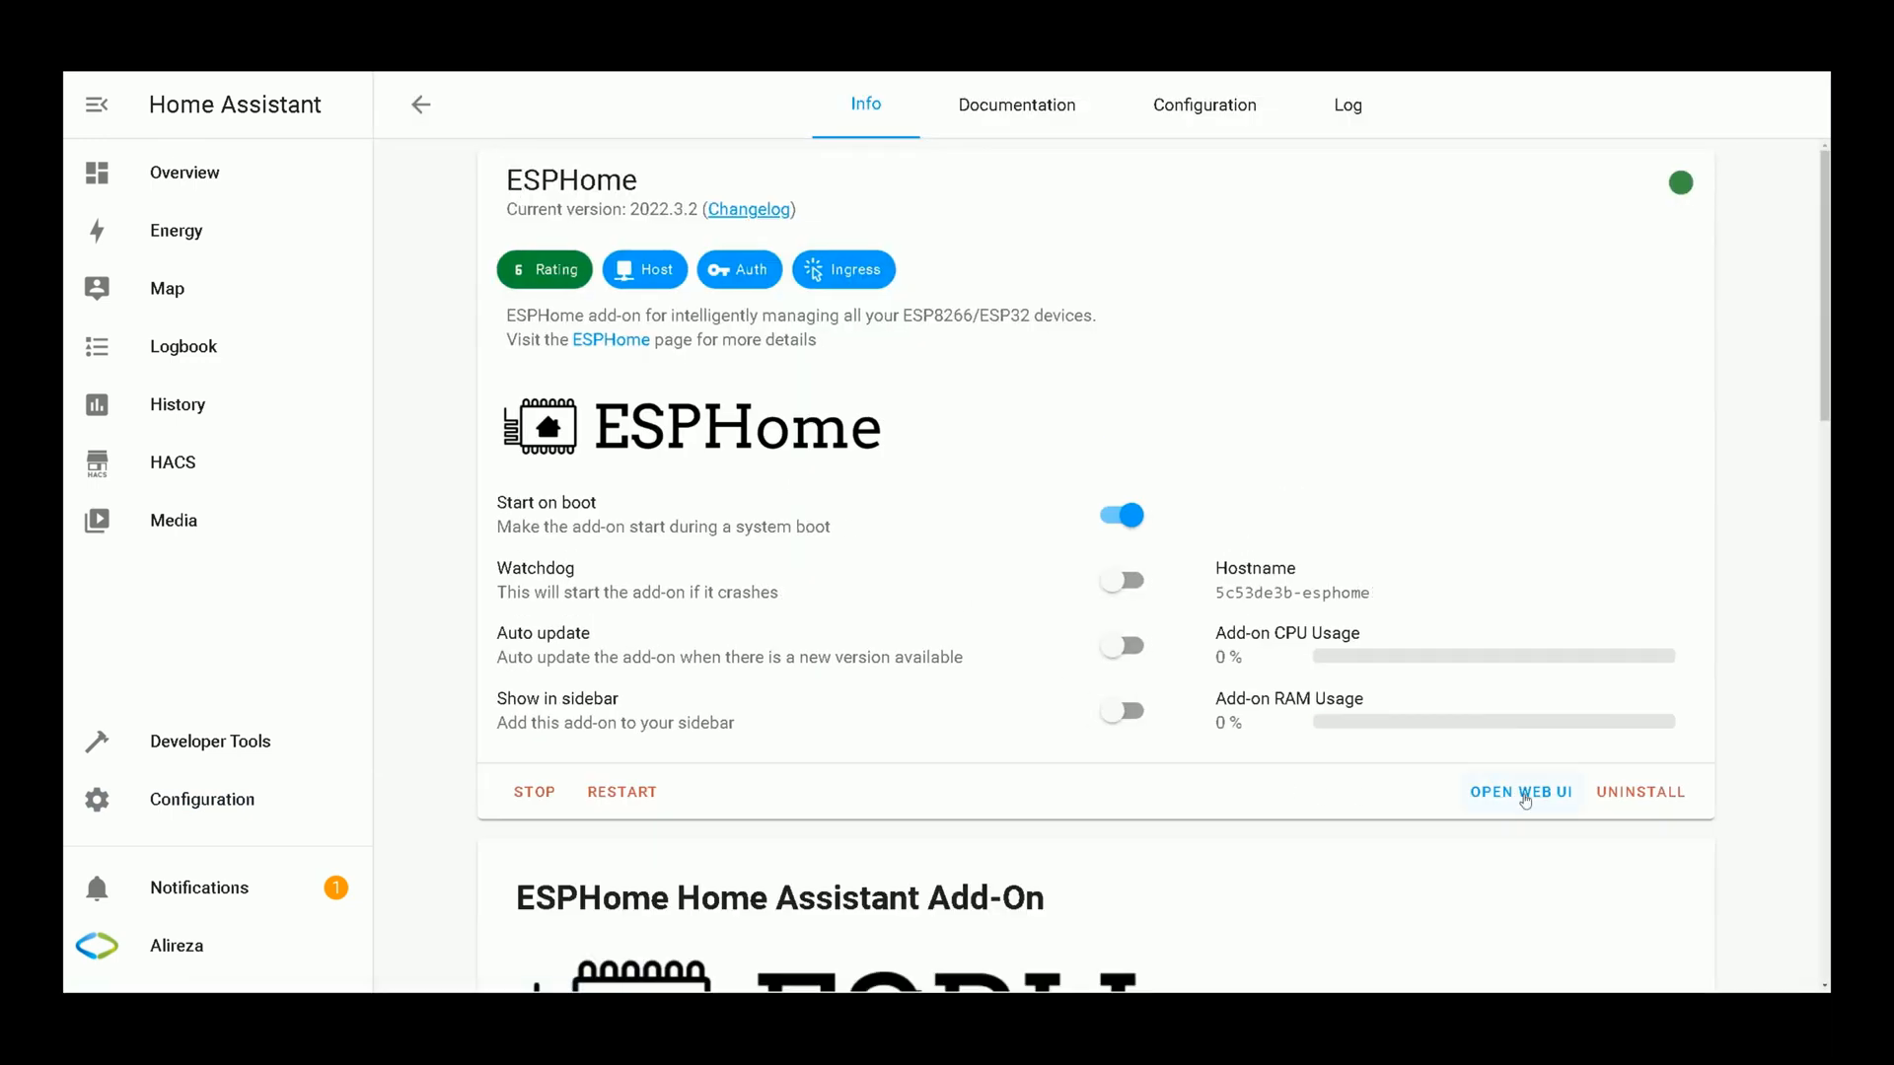
left_click(1519, 791)
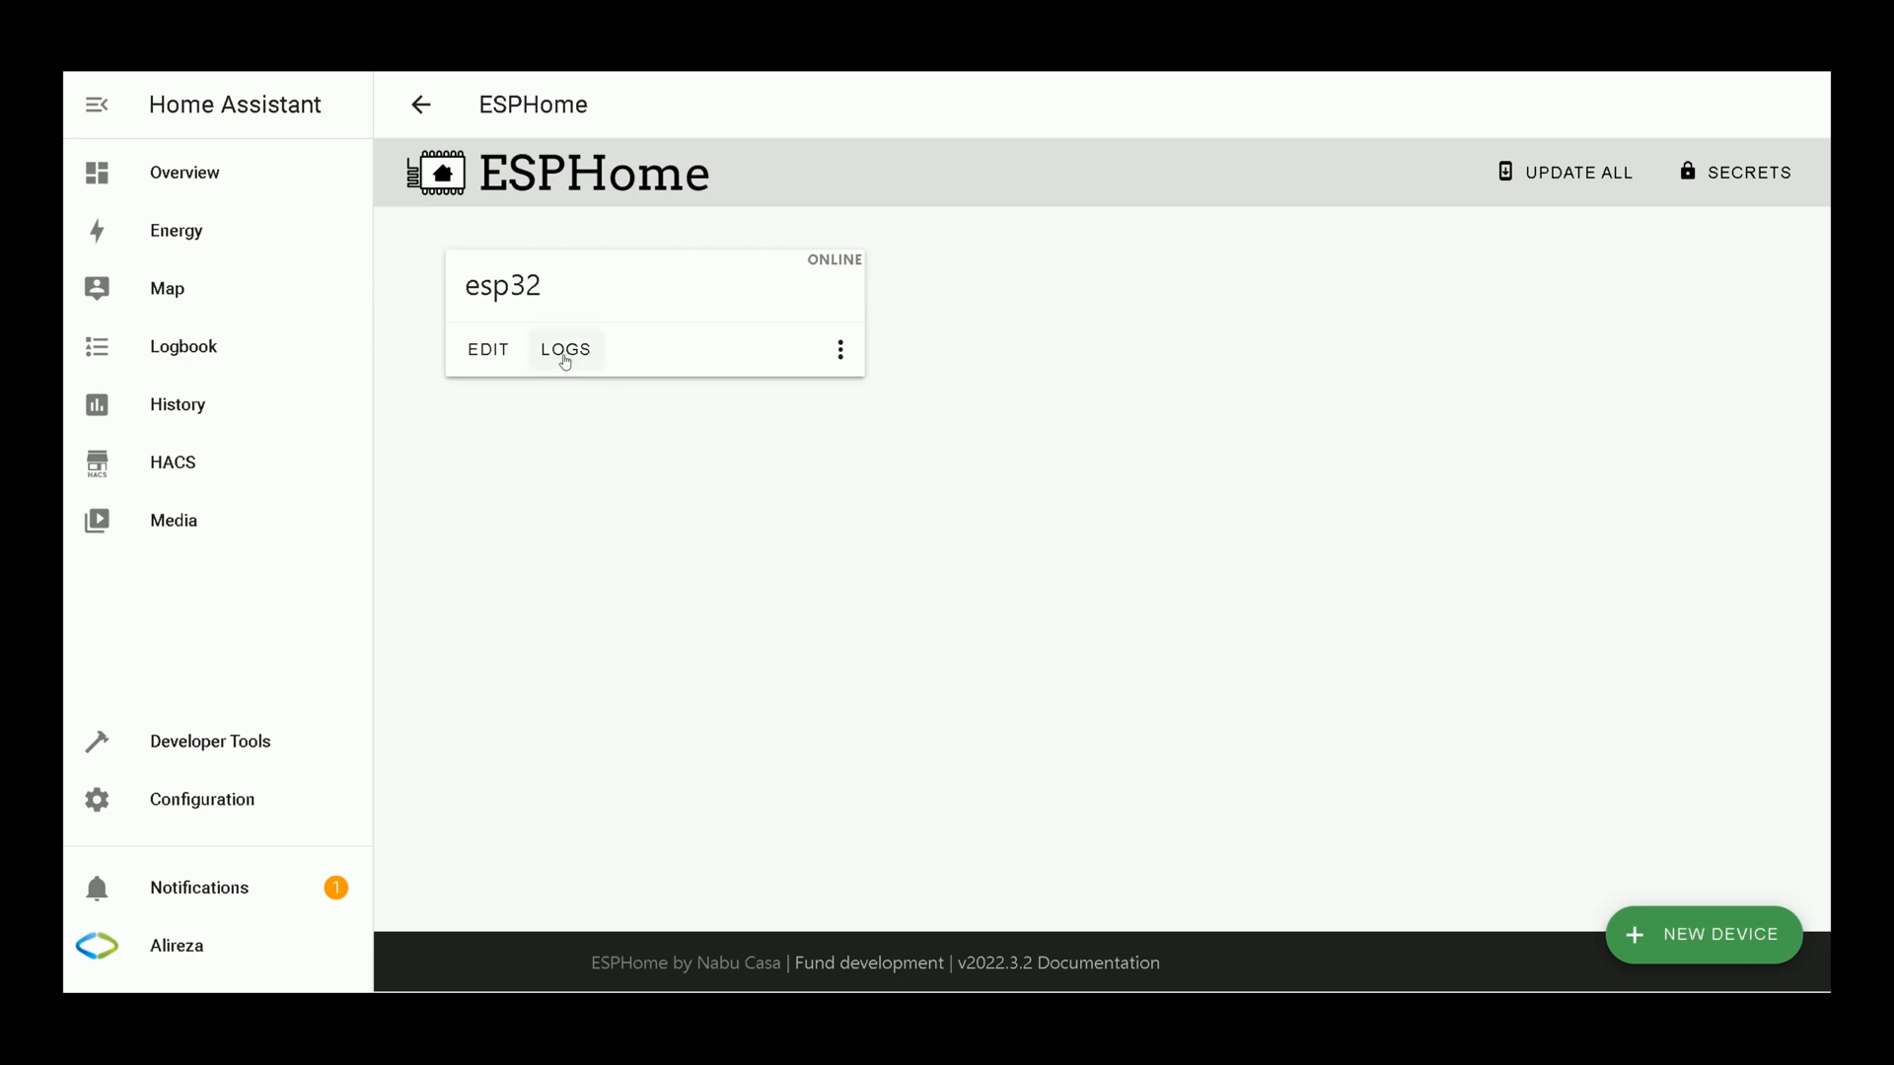
Step: View the esp32 live log and select the found iTAG address FF:FF:13:A3:BD:80
left_click(565, 349)
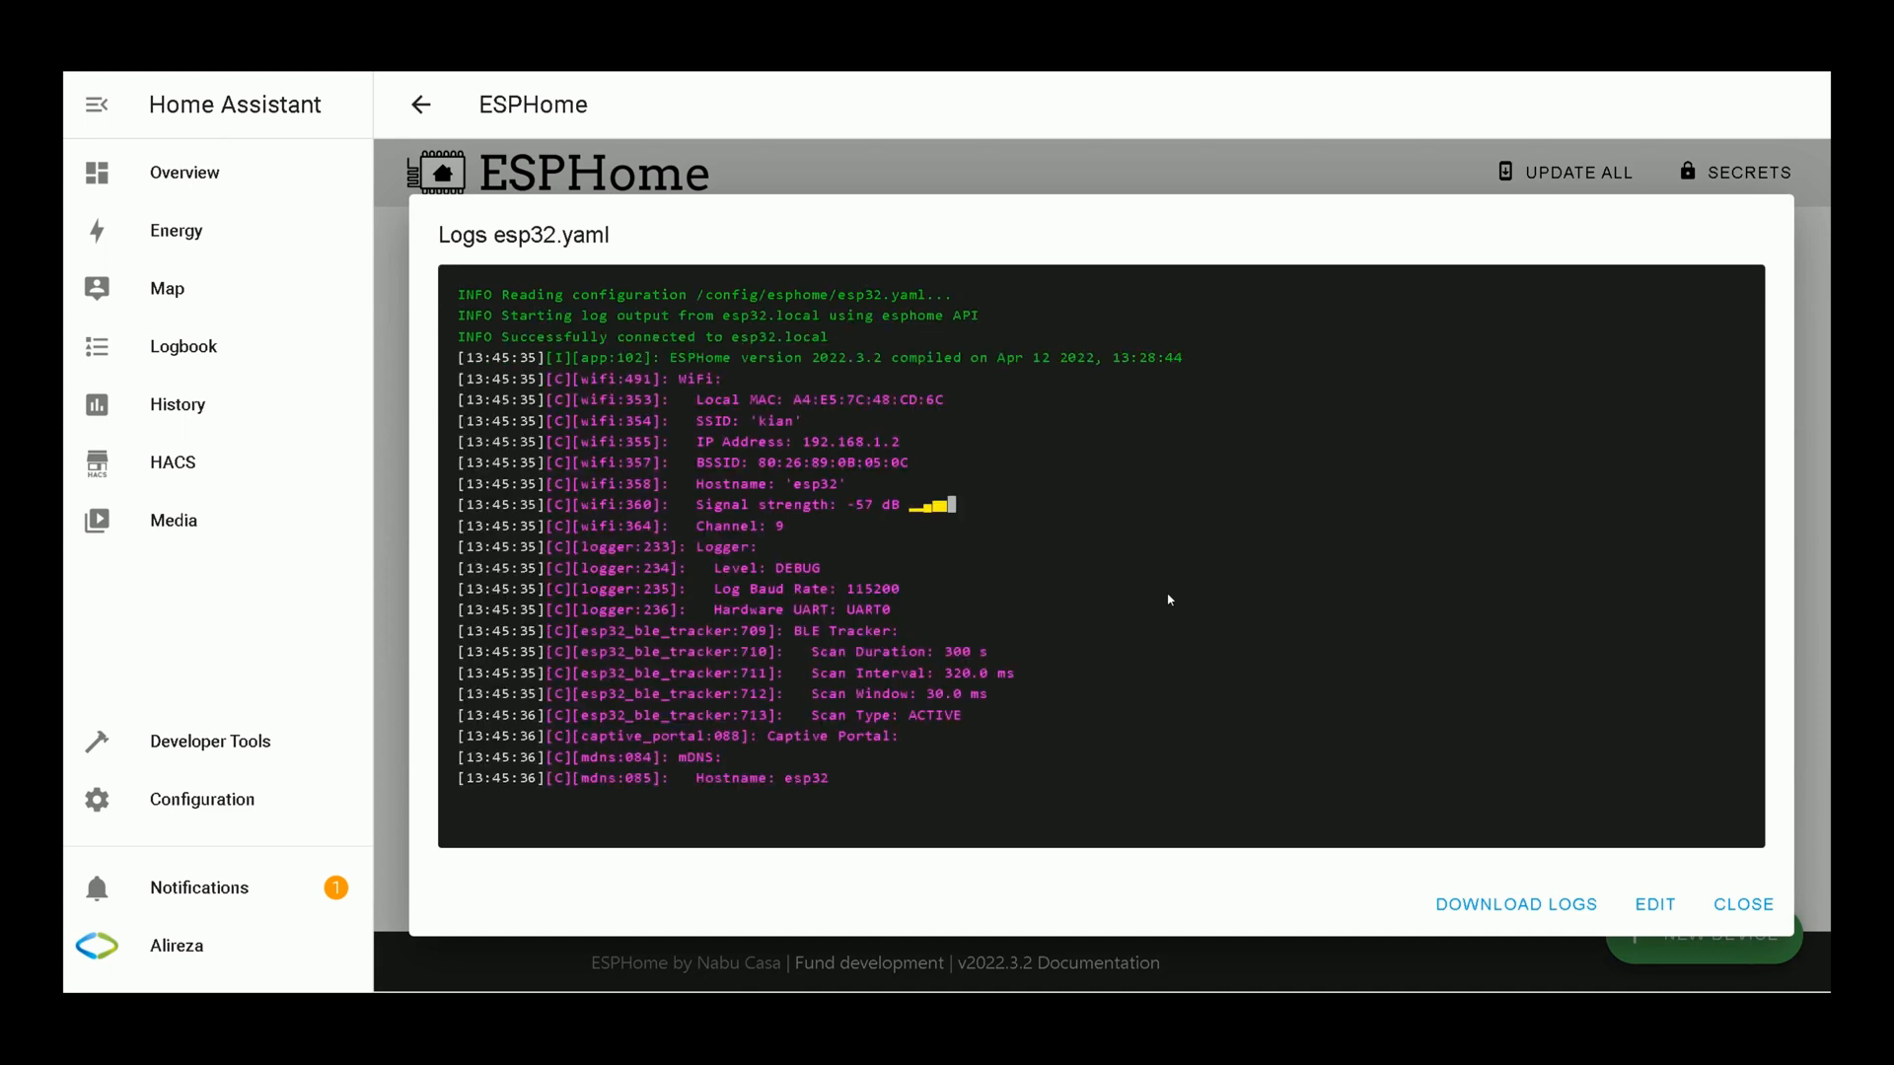
scroll("down", 3)
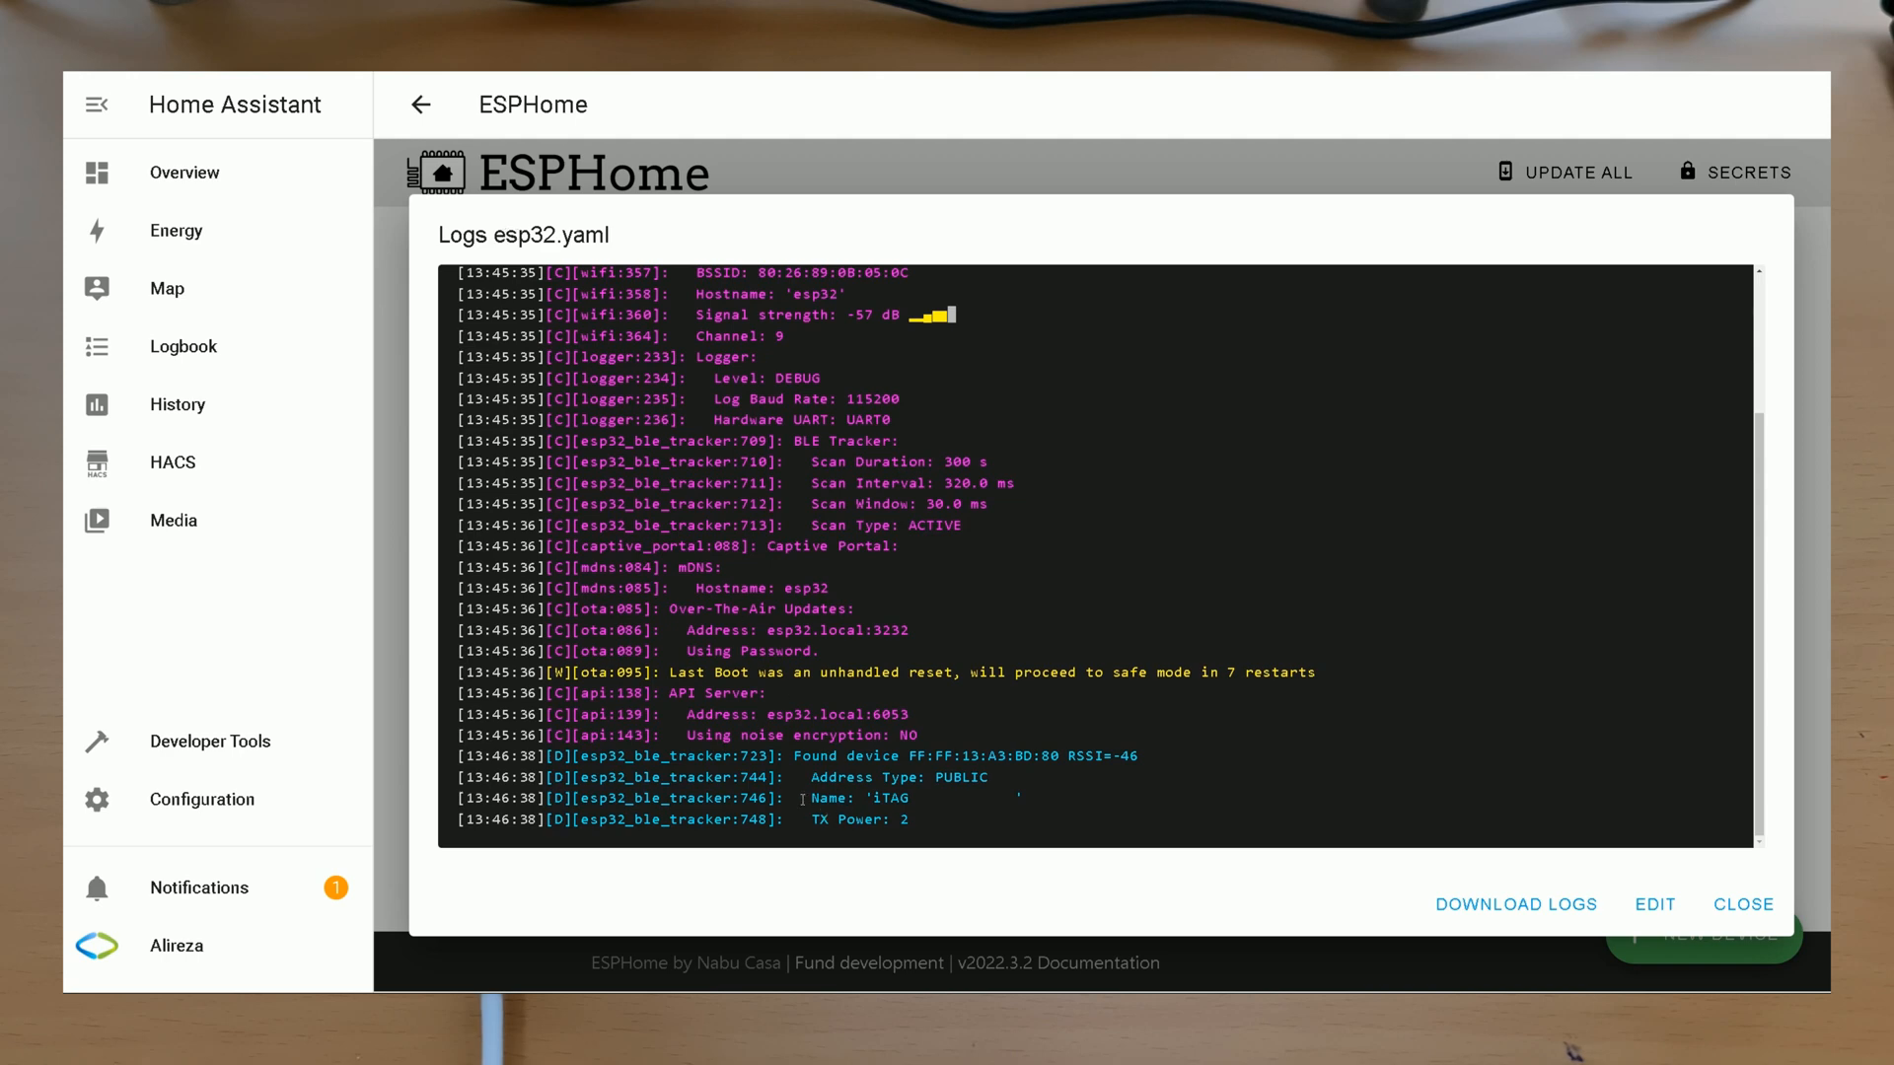
double_click(861, 797)
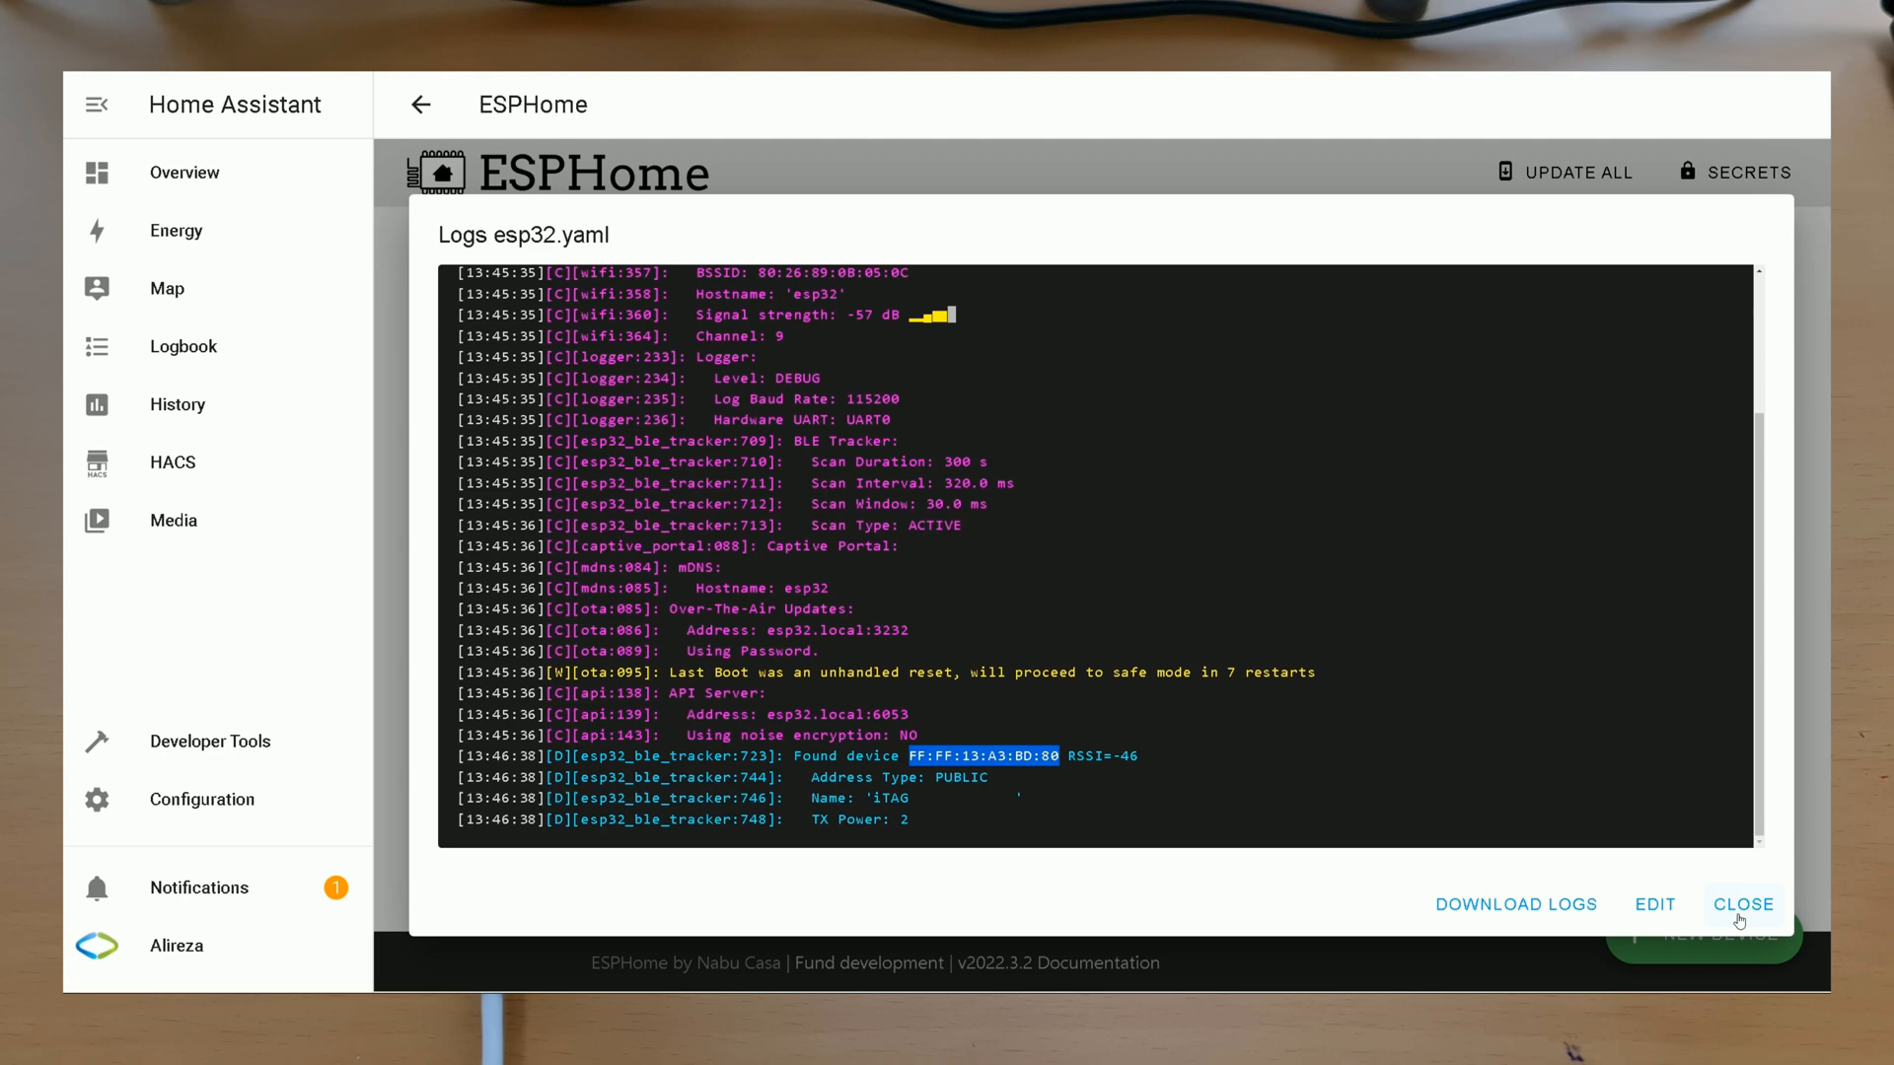
Step: Close the log, reopen esp32.yaml and start a new line after esp32_ble_tracker
left_click(1742, 906)
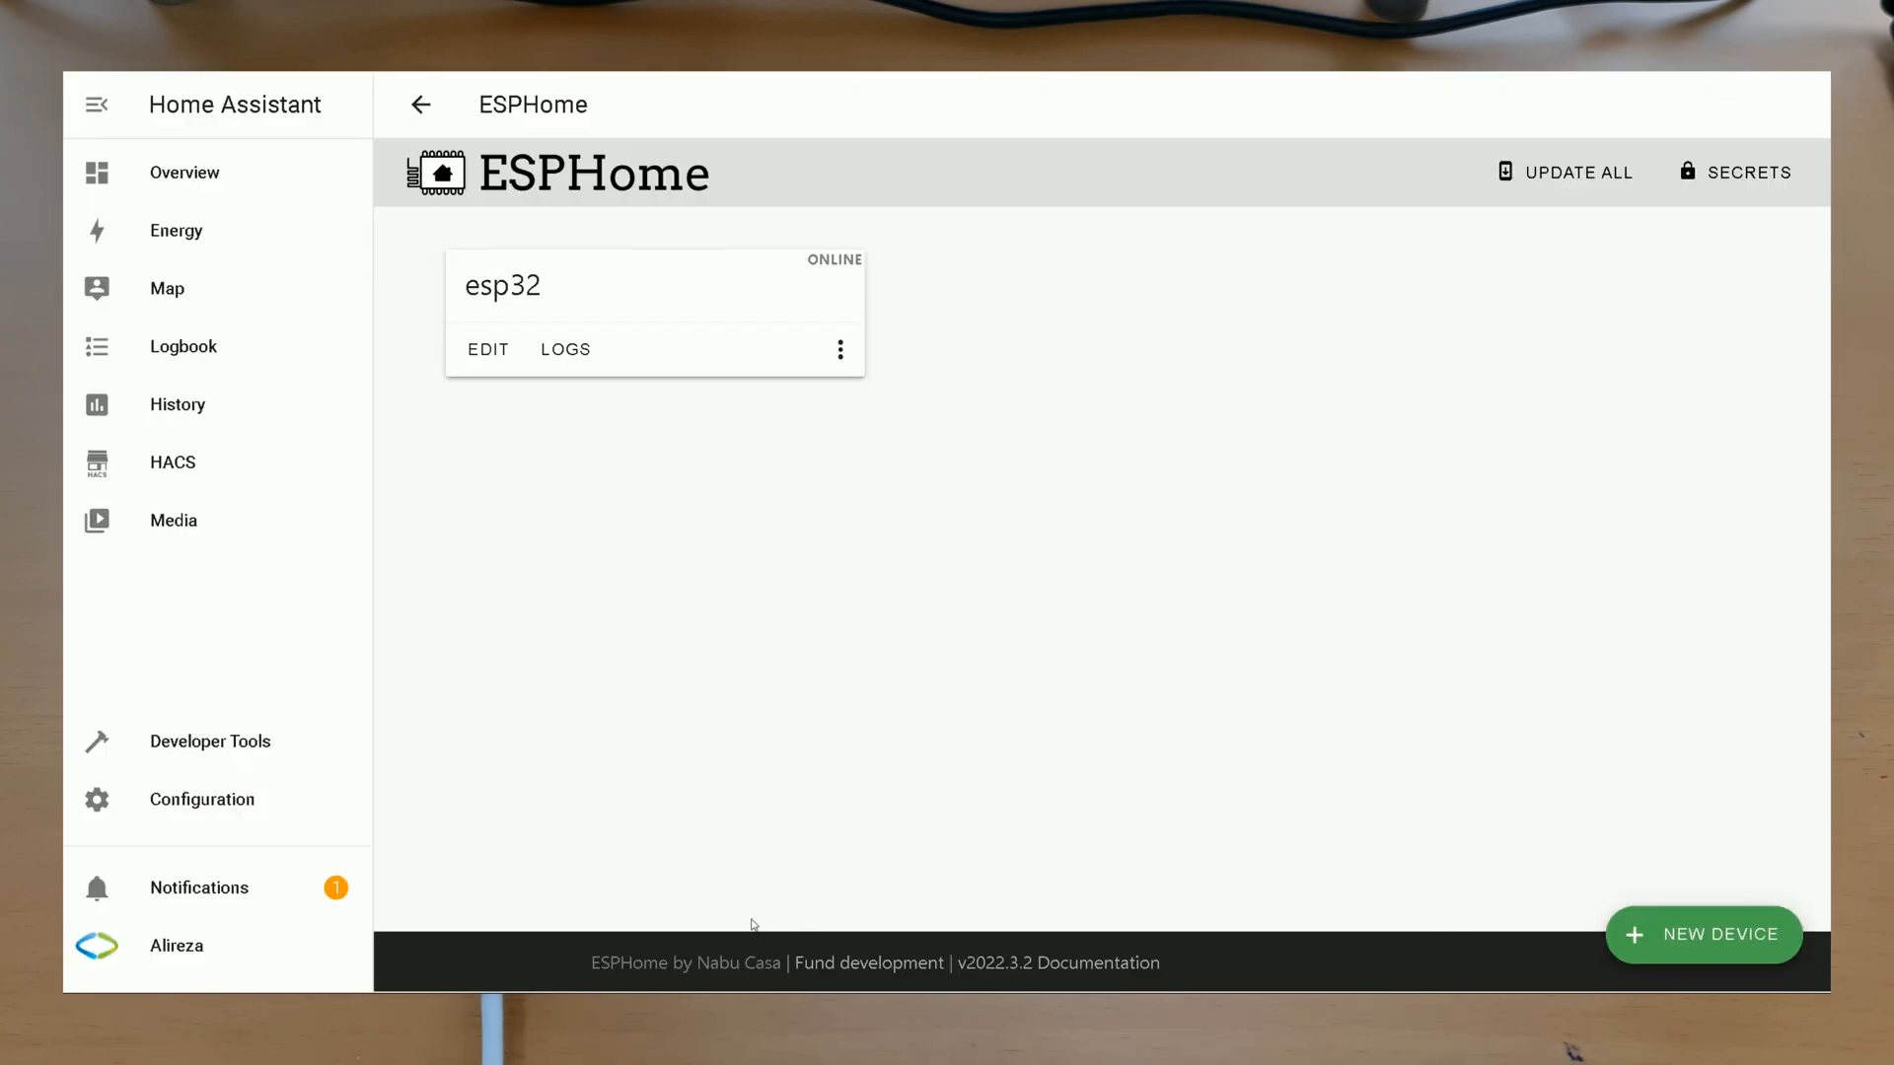
mouse_move(529, 247)
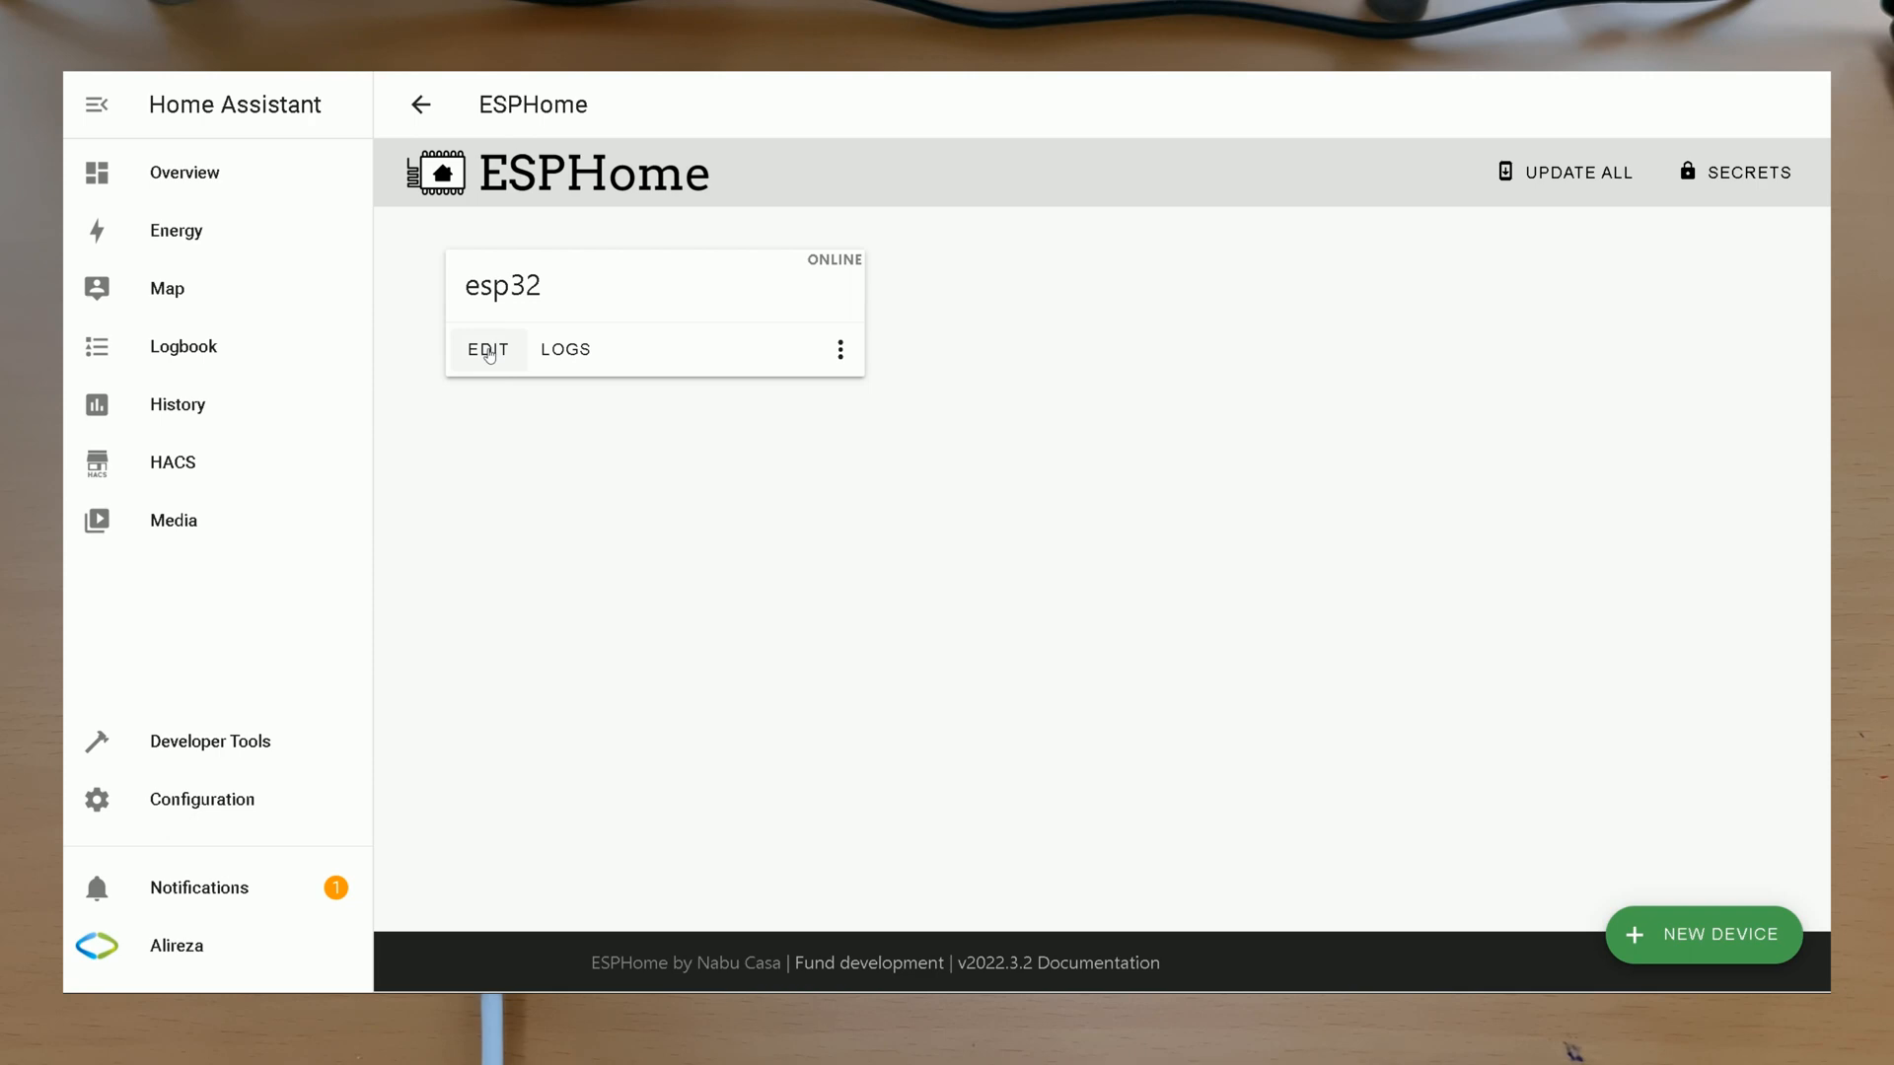
left_click(487, 349)
type("esp32_ble_tracker:")
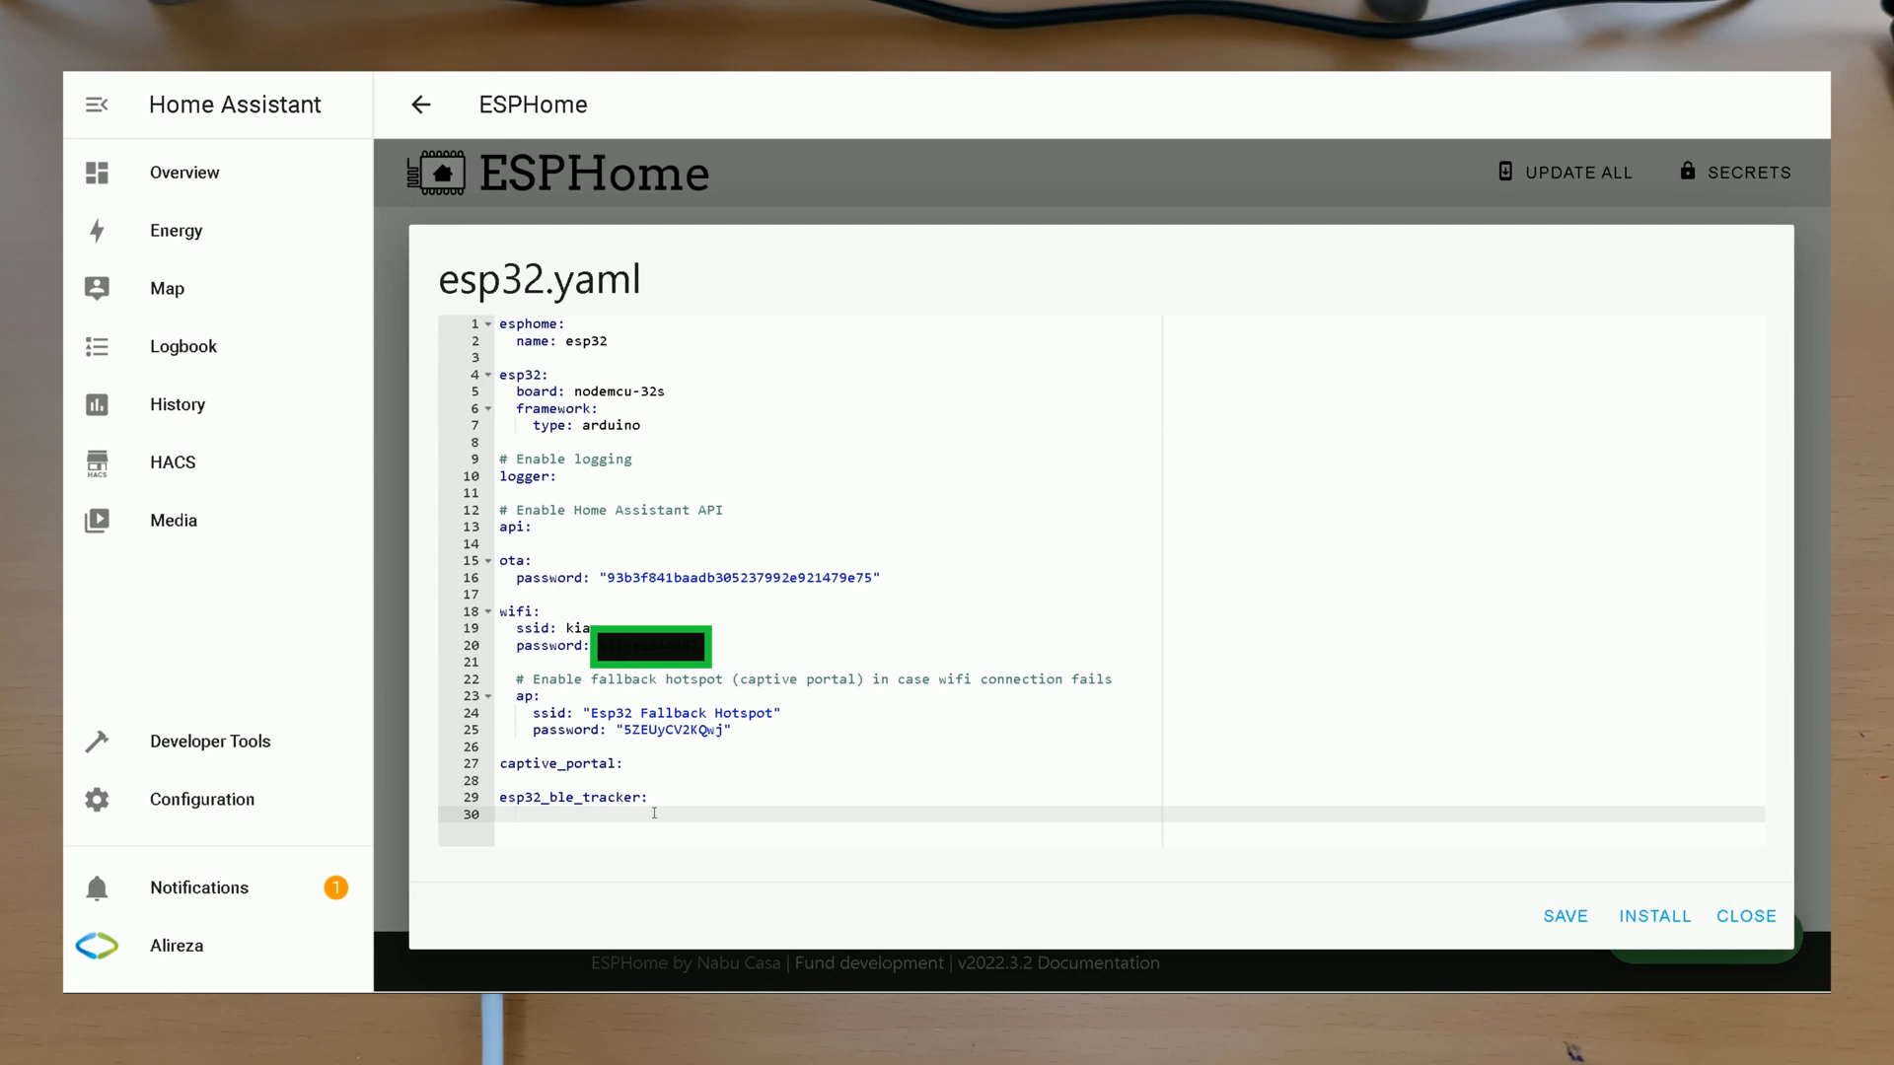
key("enter")
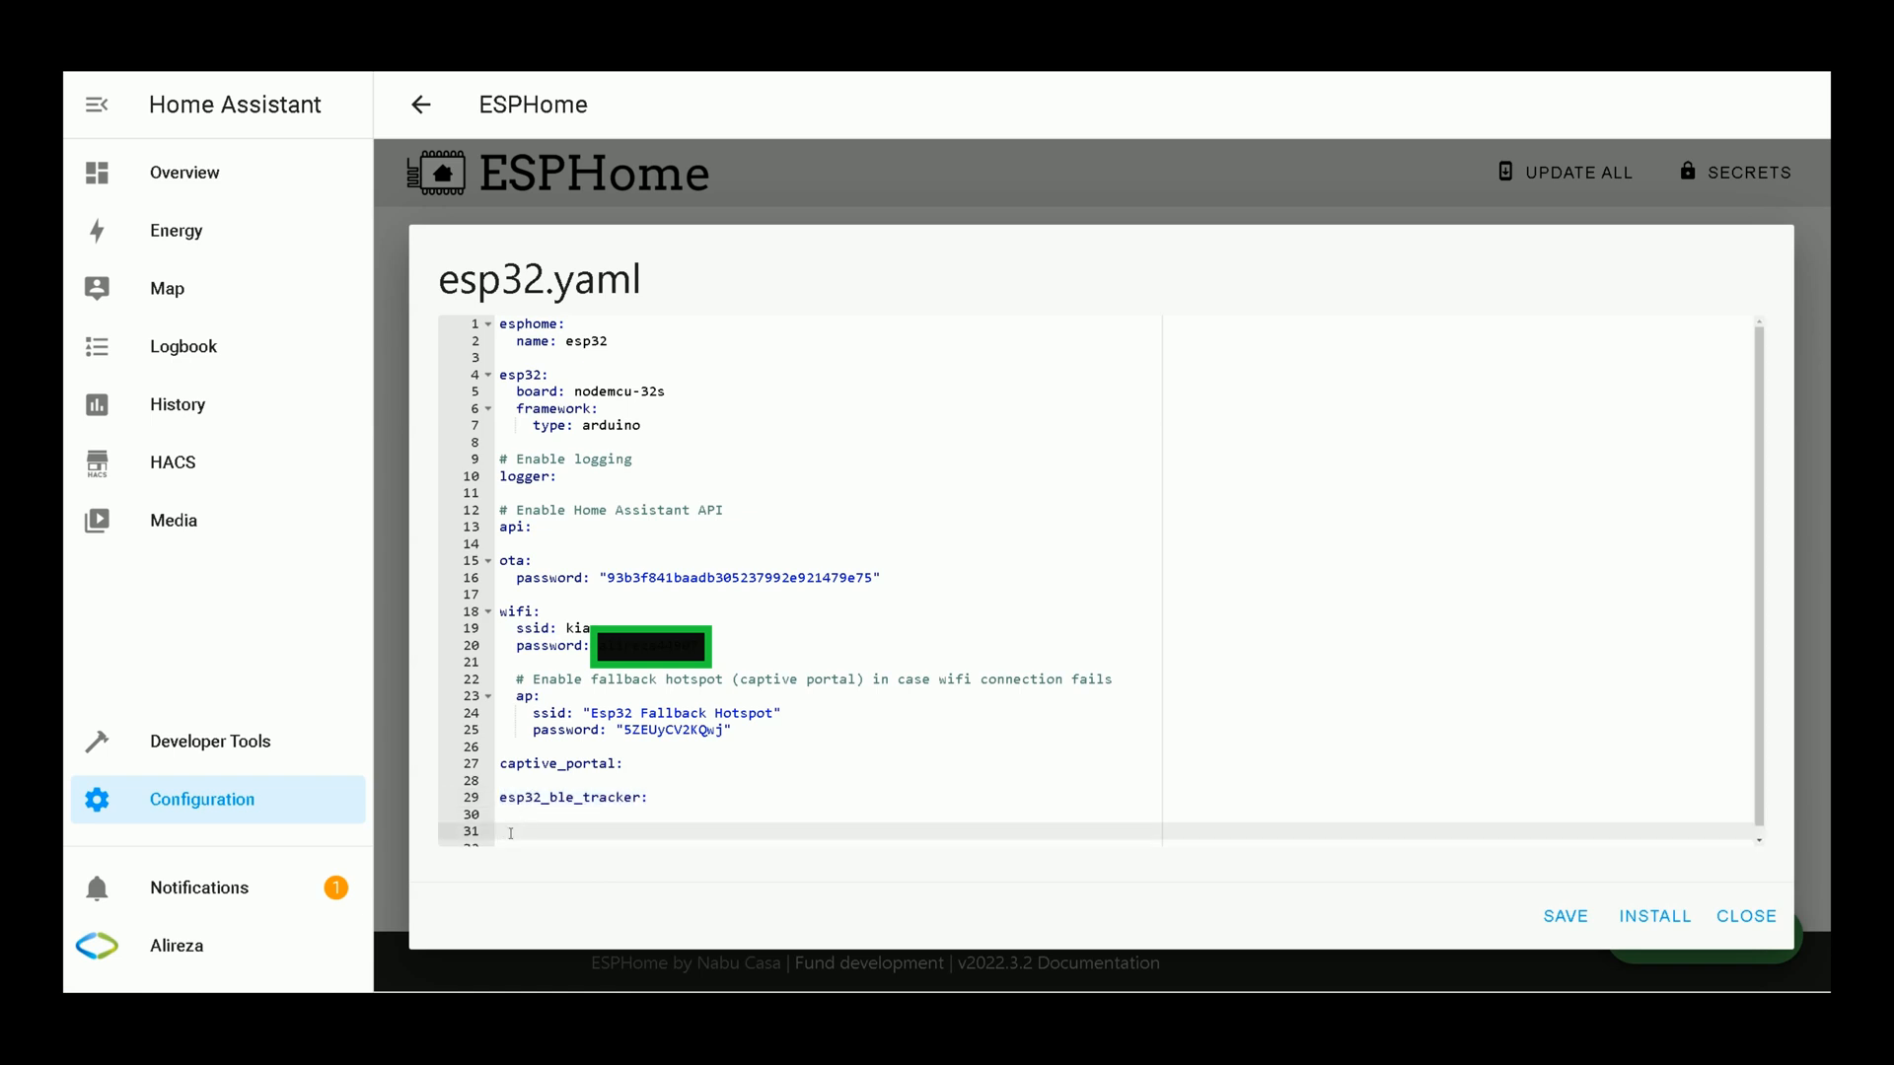
Step: Paste the iTag BLE blocks and review the ble_client MAC FF:FF:13:A3:BD:80, itag_red and red_button ids
right_click(604, 647)
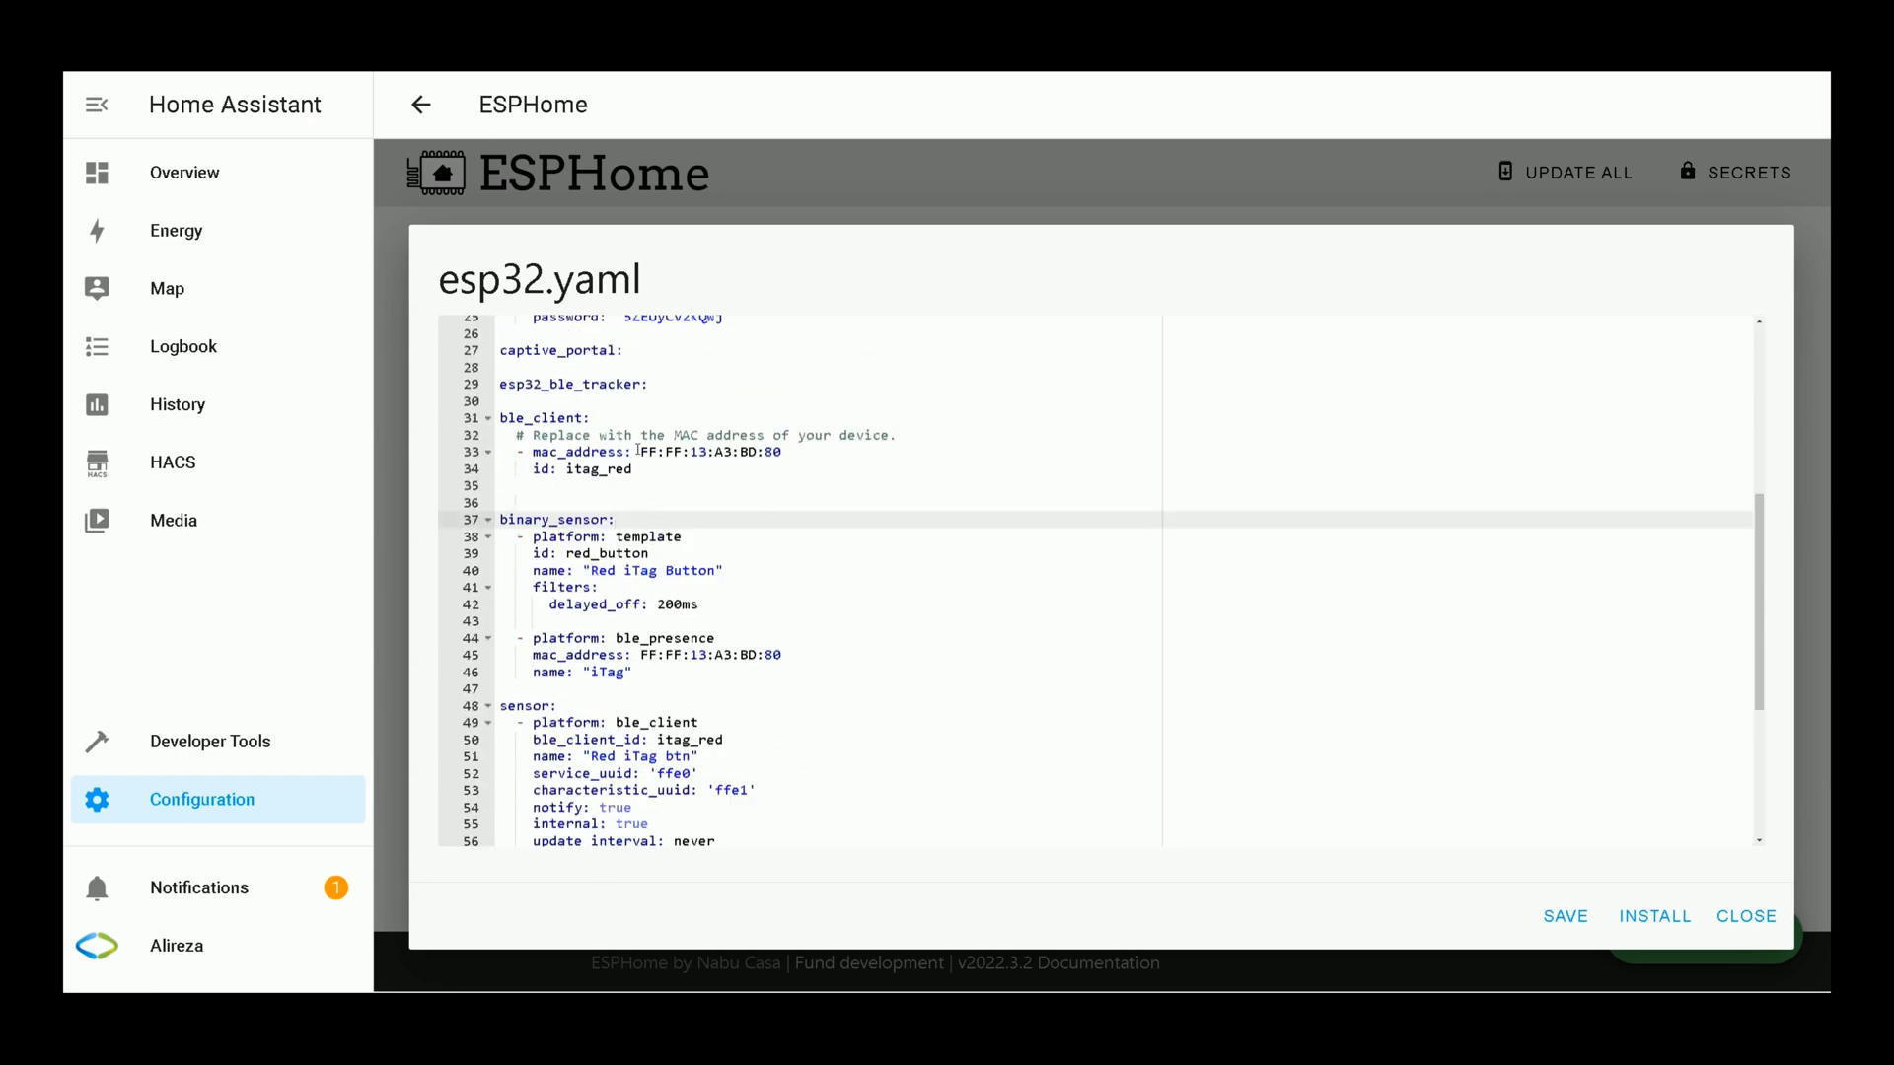
double_click(706, 452)
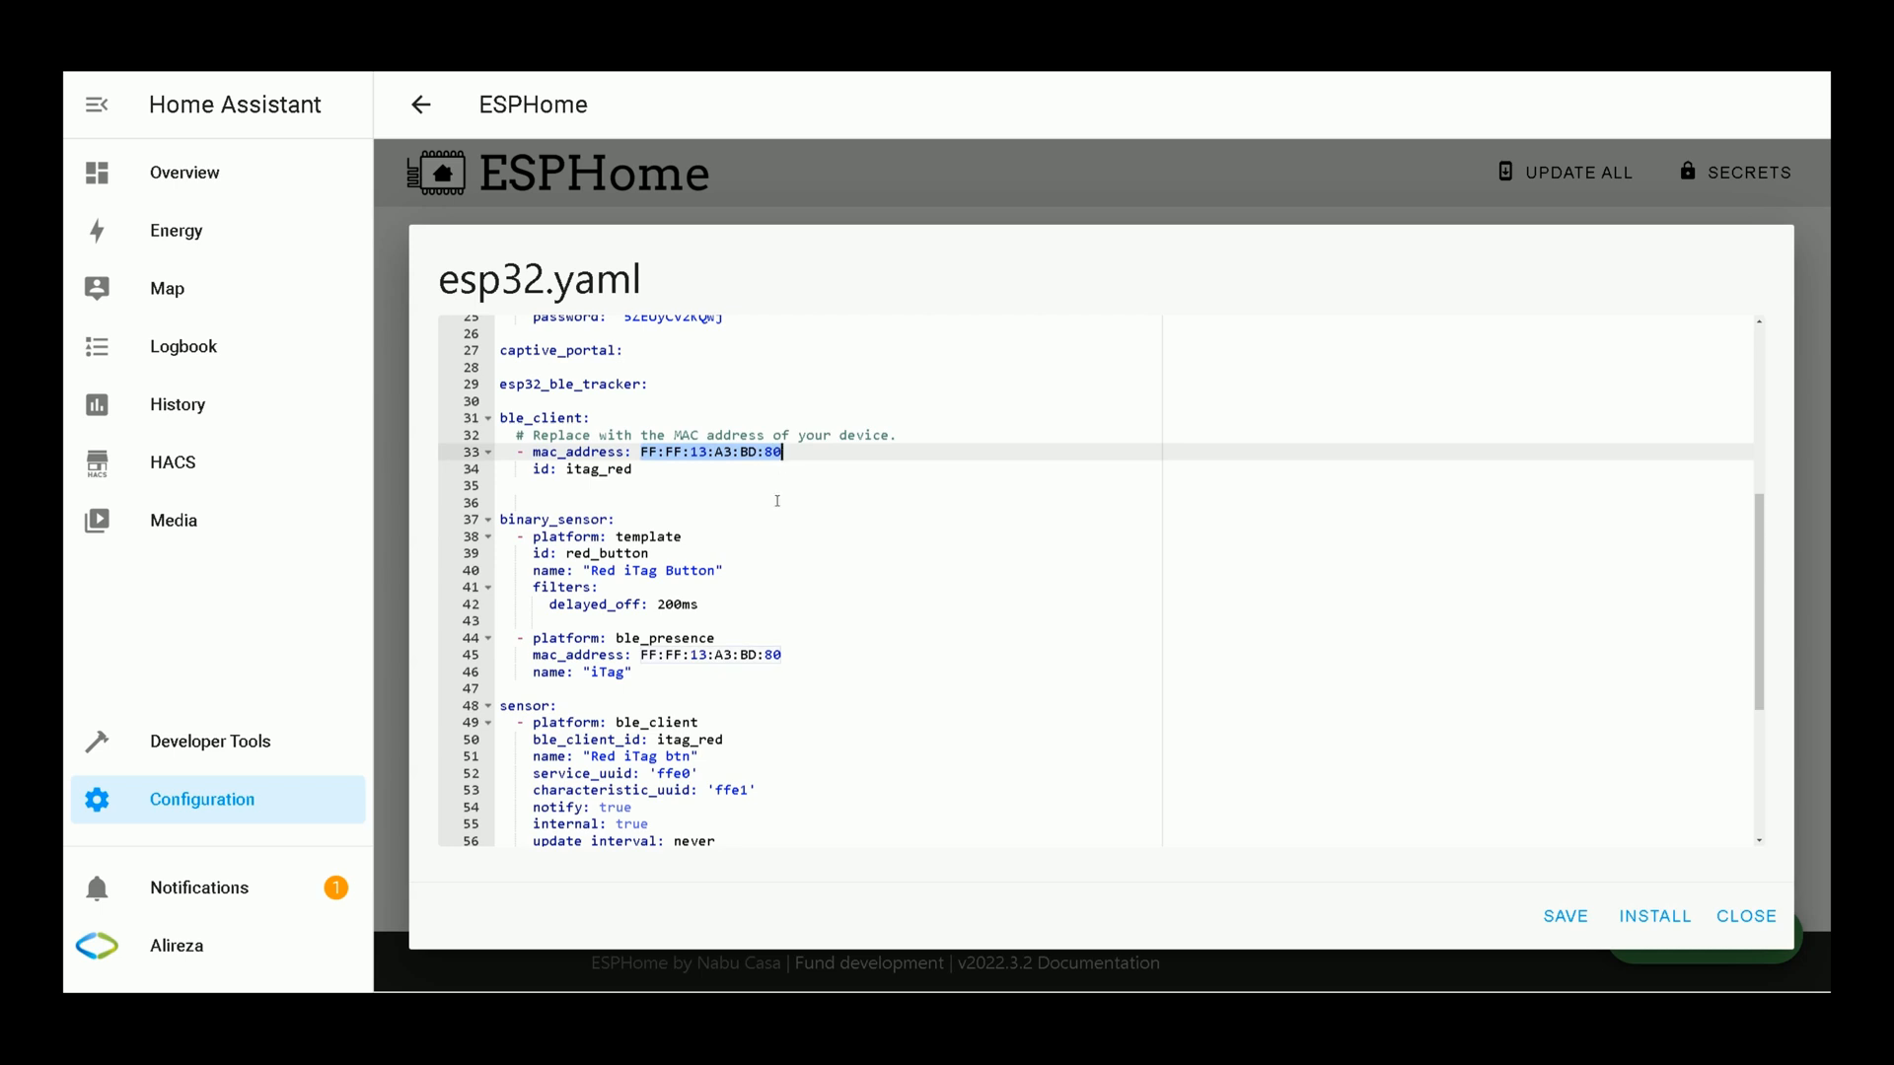
mouse_move(771, 524)
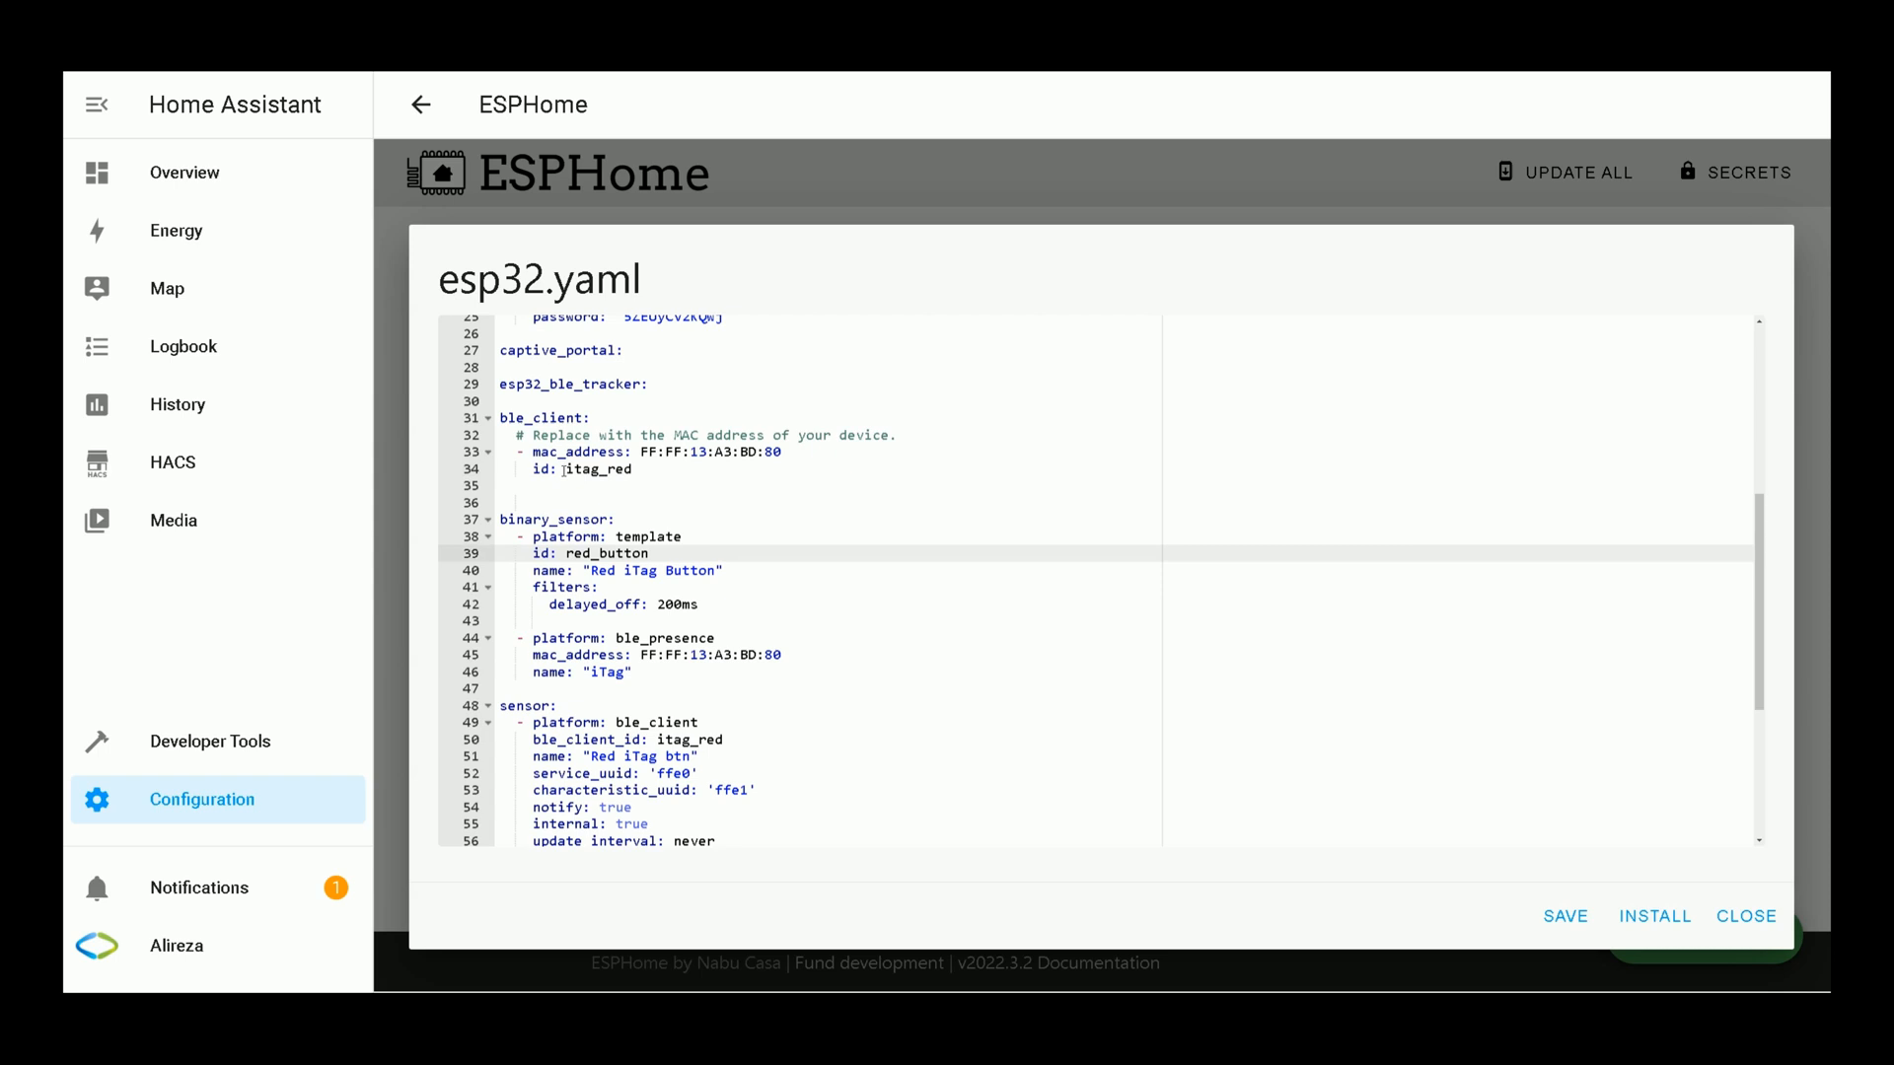
double_click(600, 469)
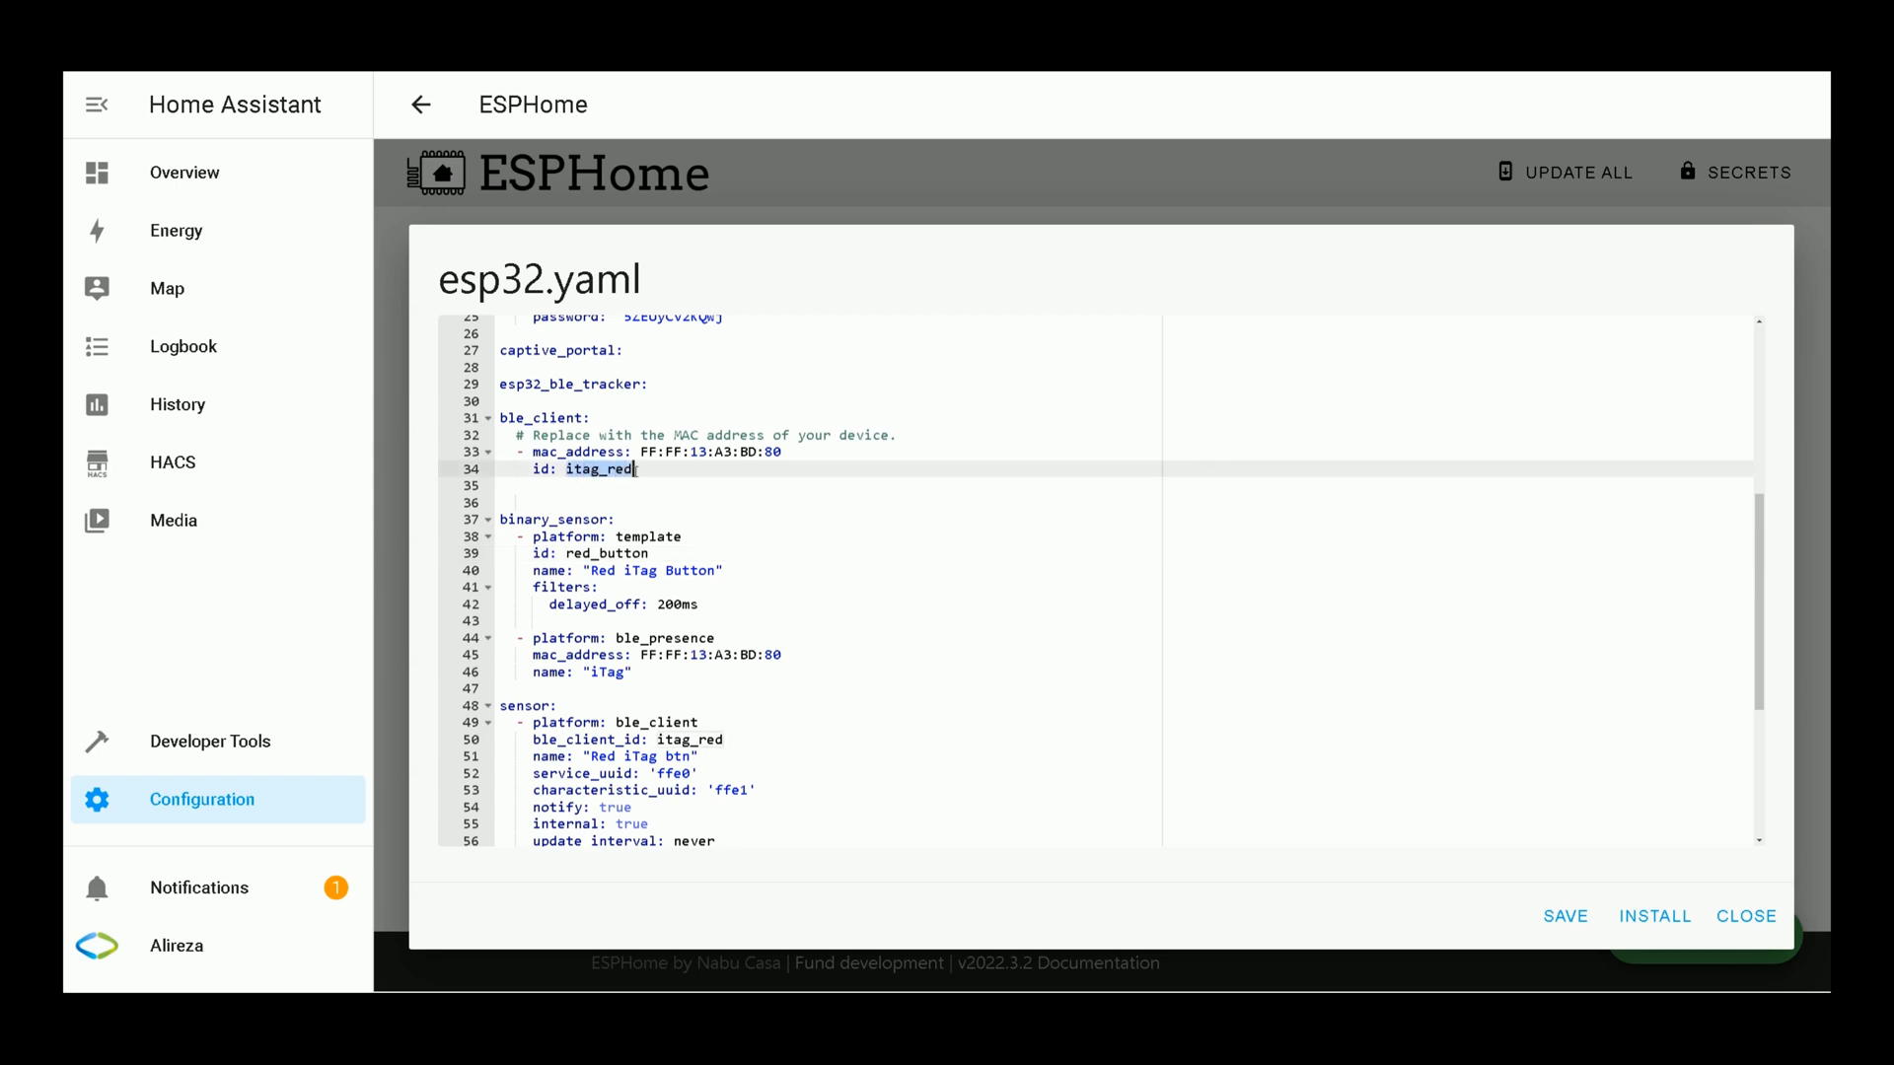
left_click(559, 553)
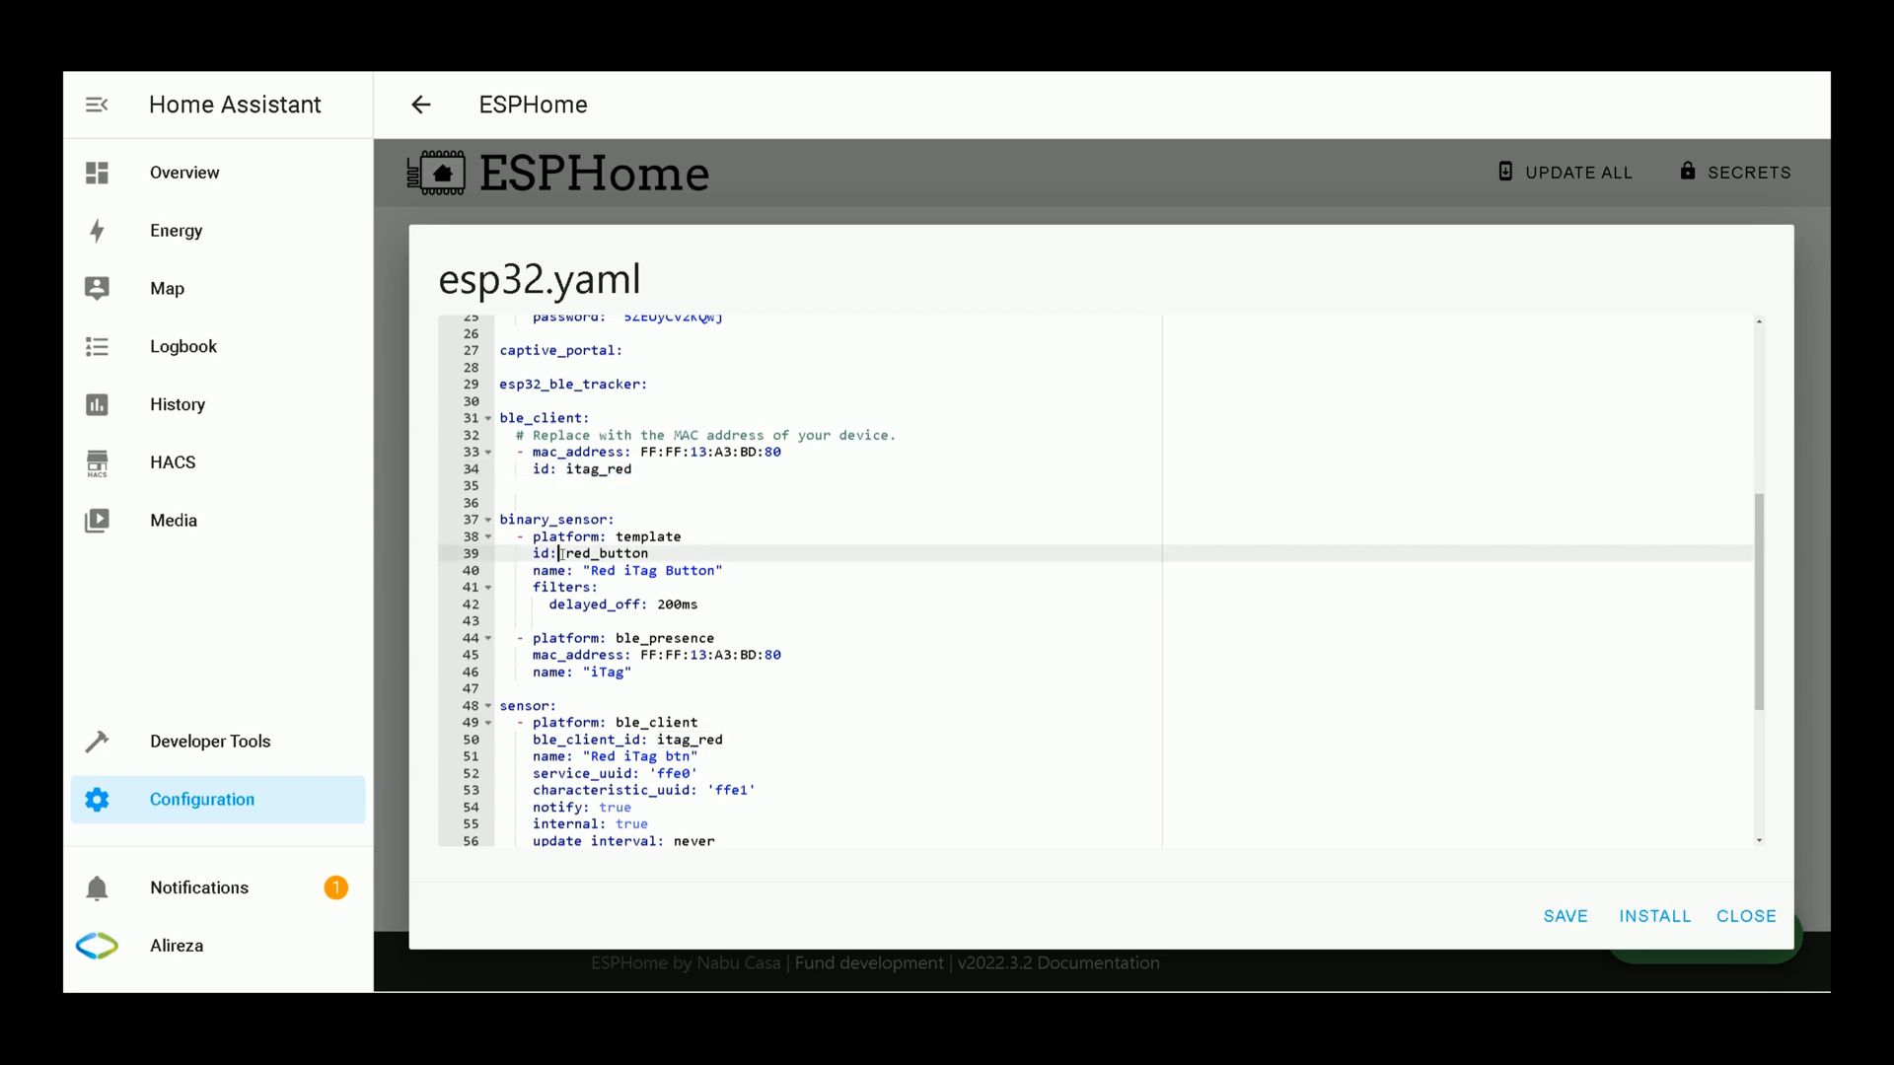
double_click(604, 552)
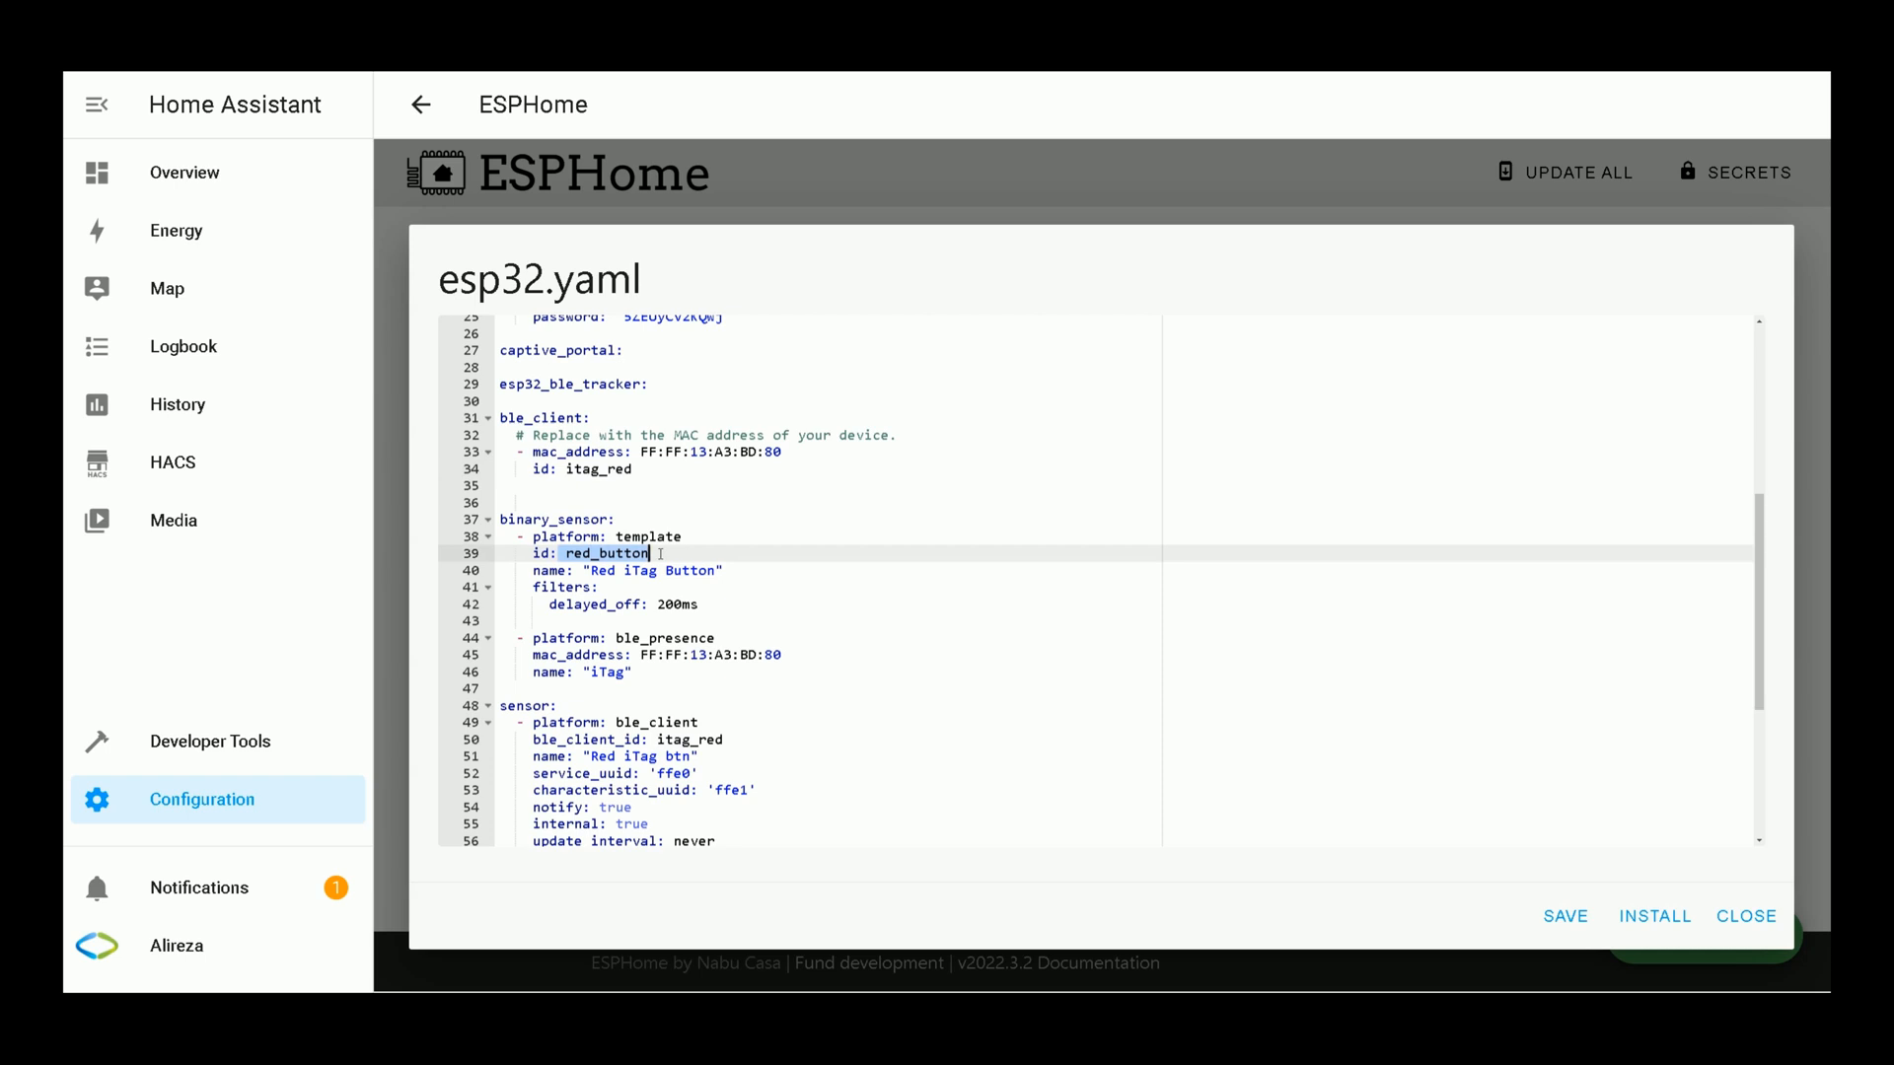
Step: Review the lower sensor blocks, highlighting the Red iTag Battery sensor definition
scroll("down", 3)
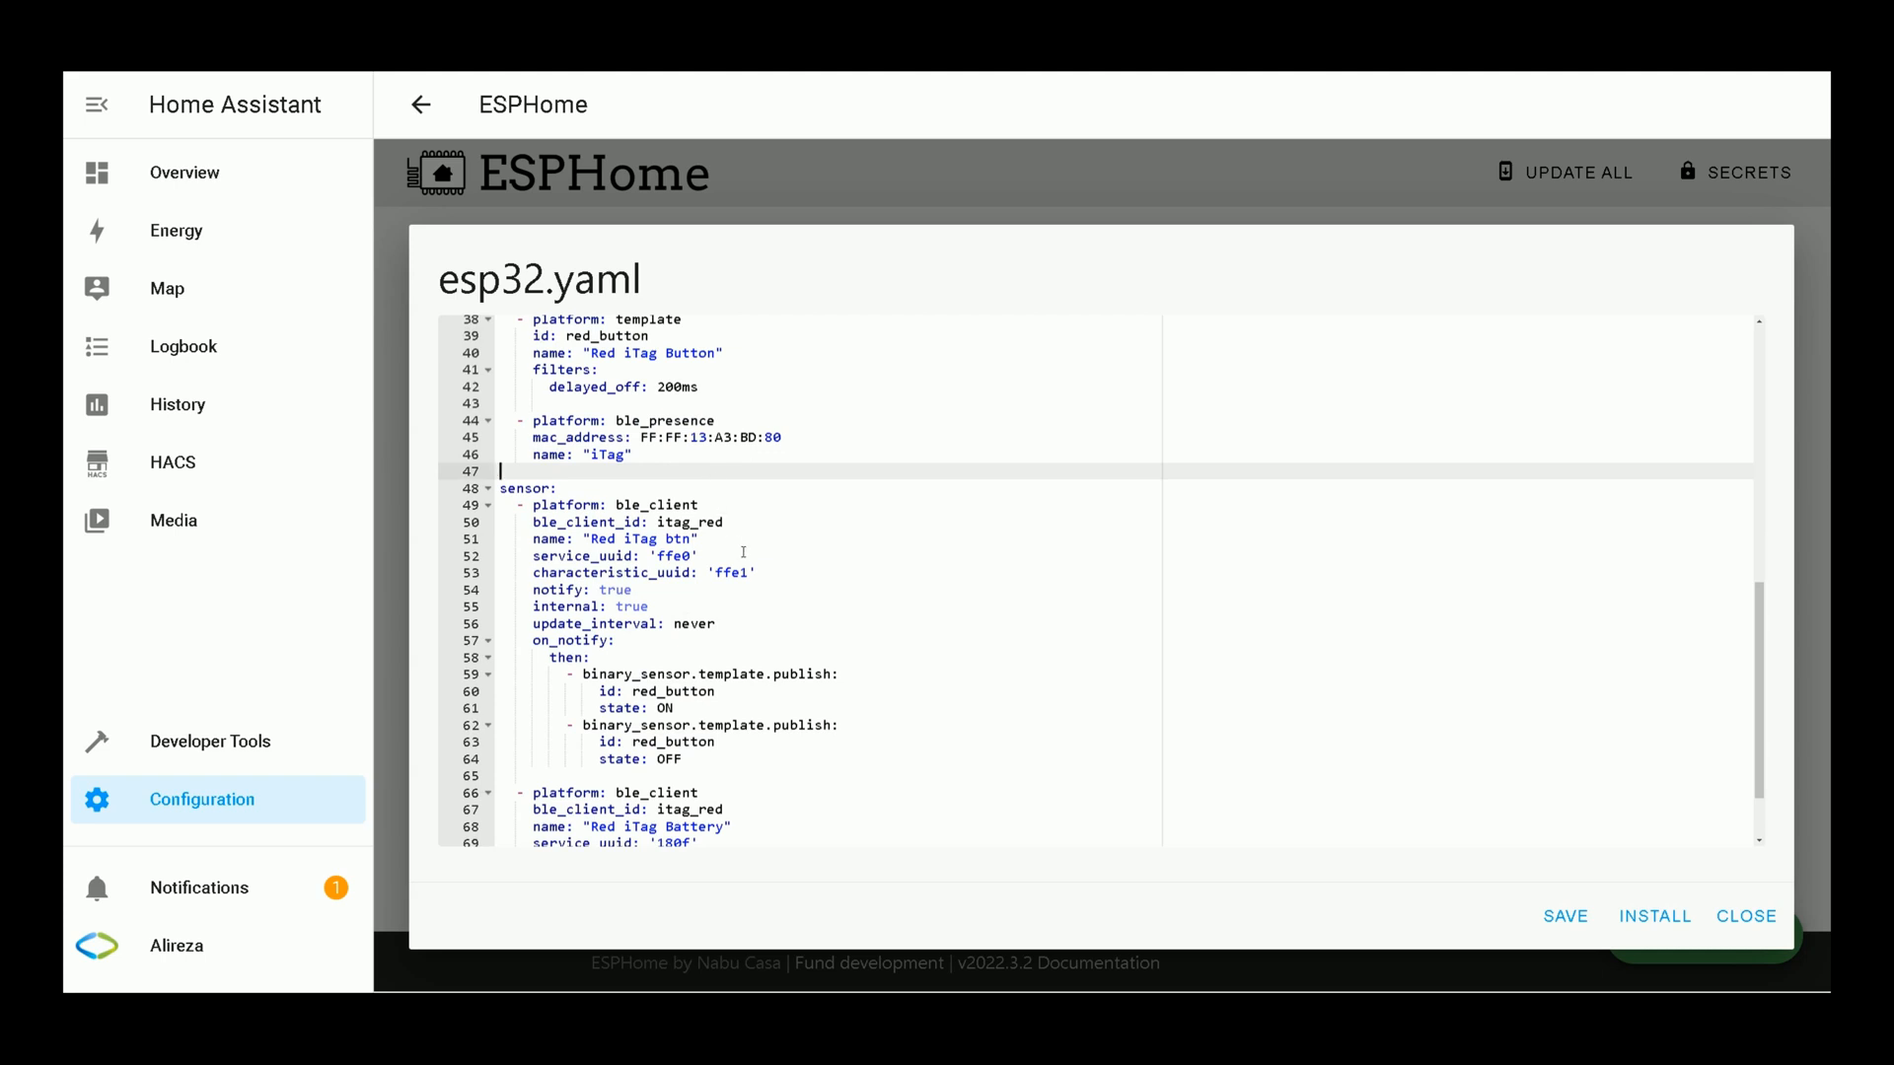
scroll("down", 3)
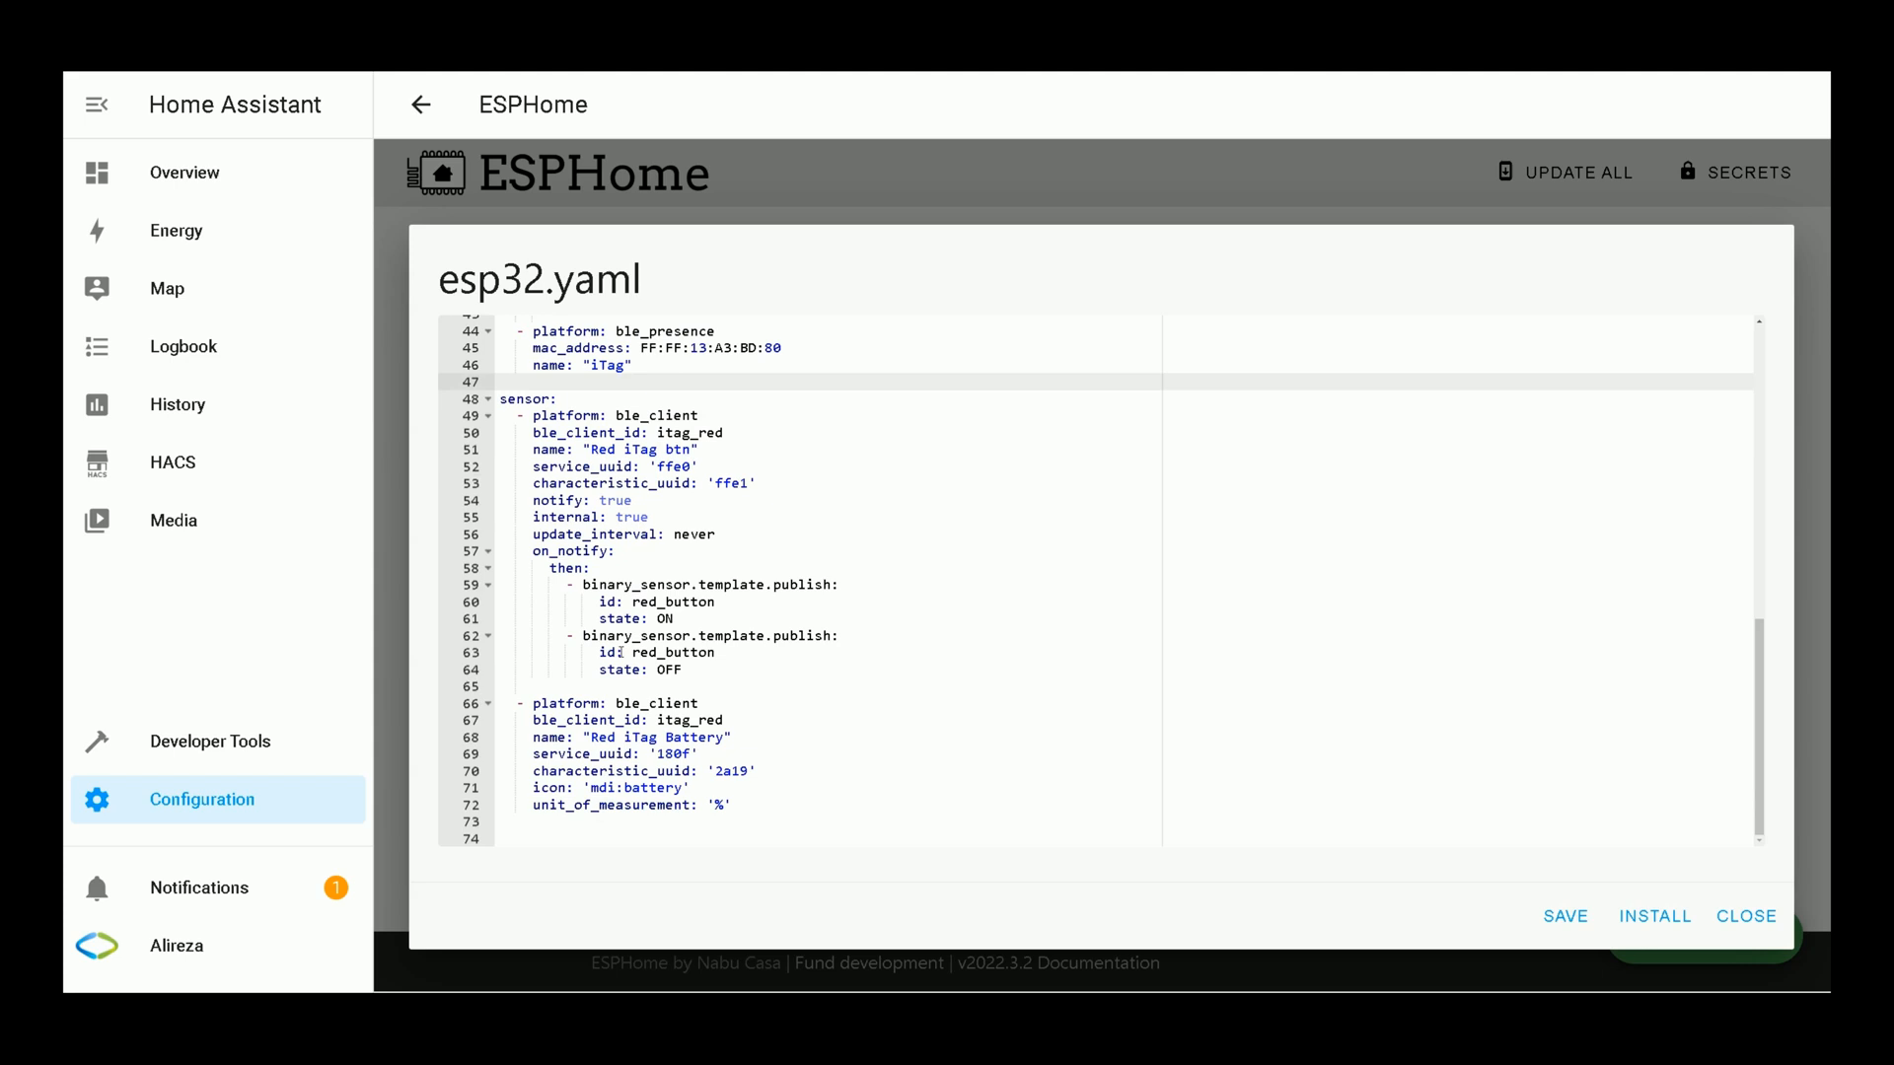
left_click_drag(519, 702, 695, 787)
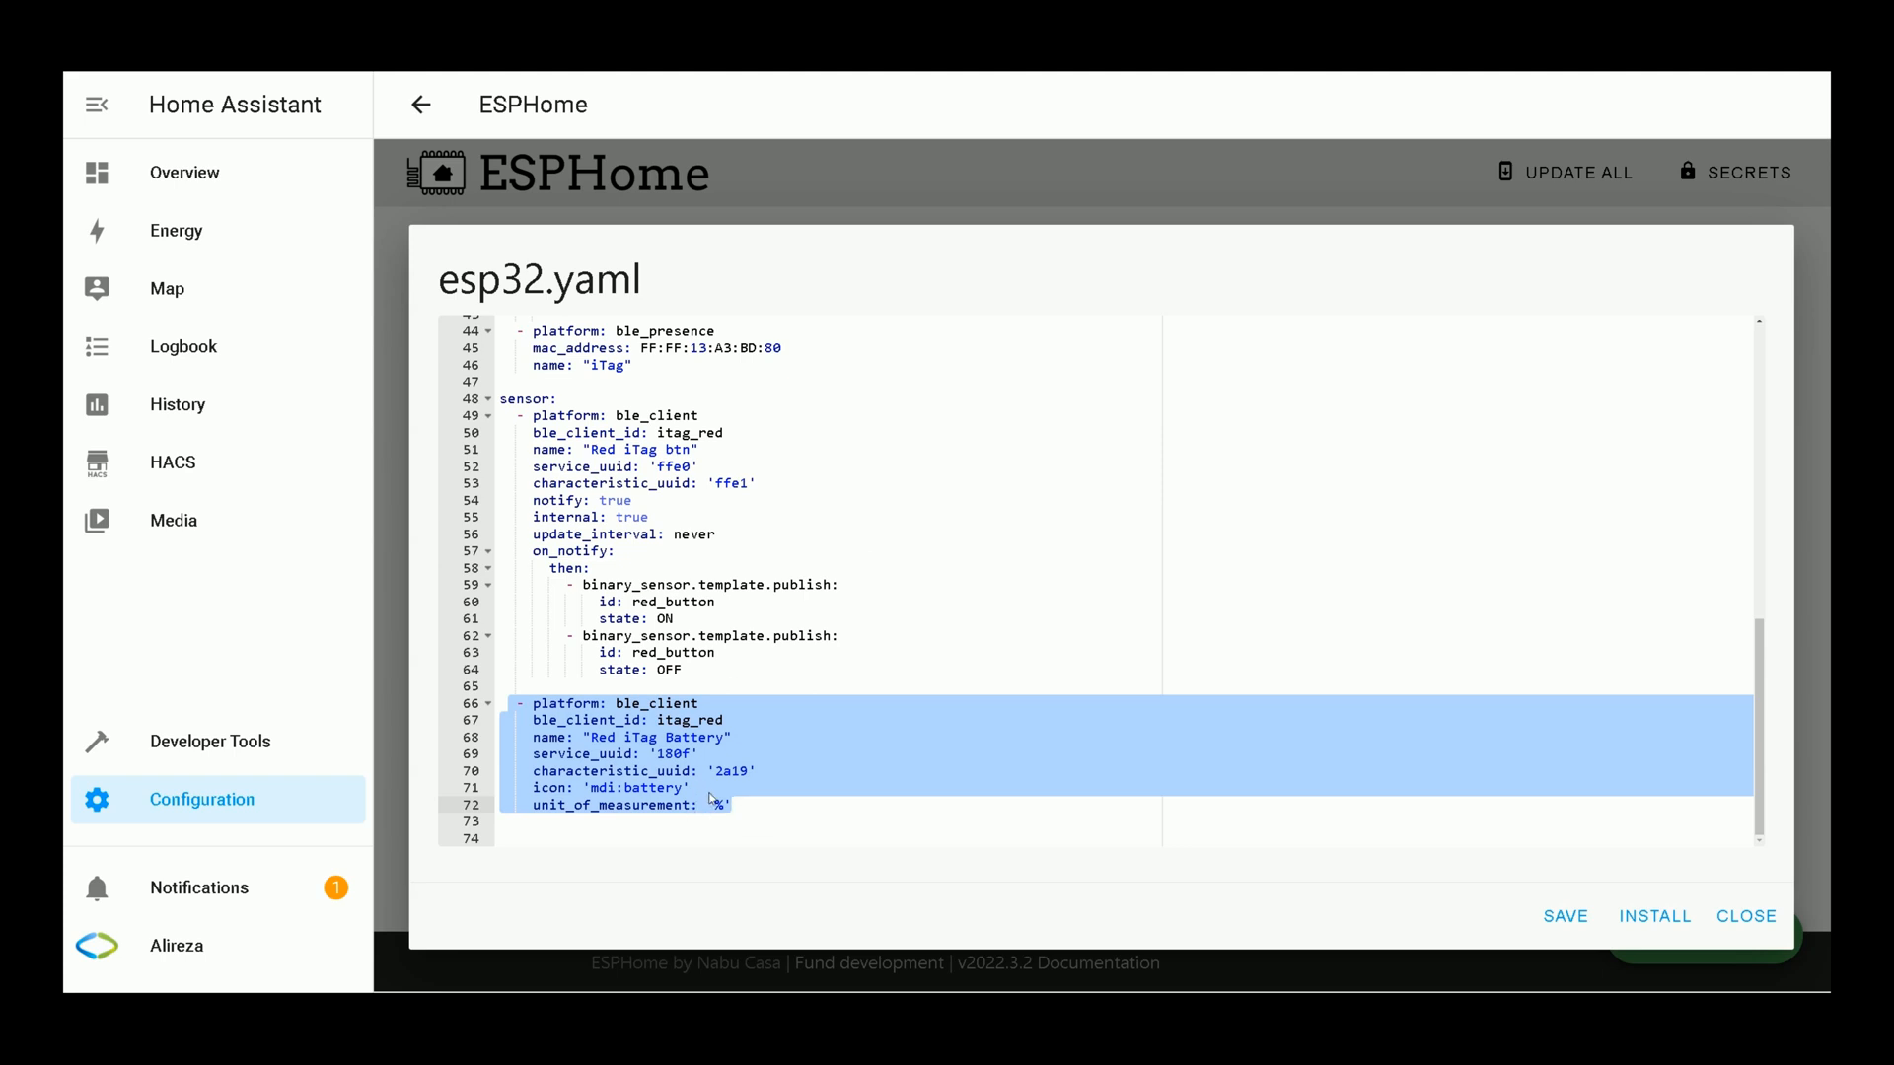
mouse_move(749, 681)
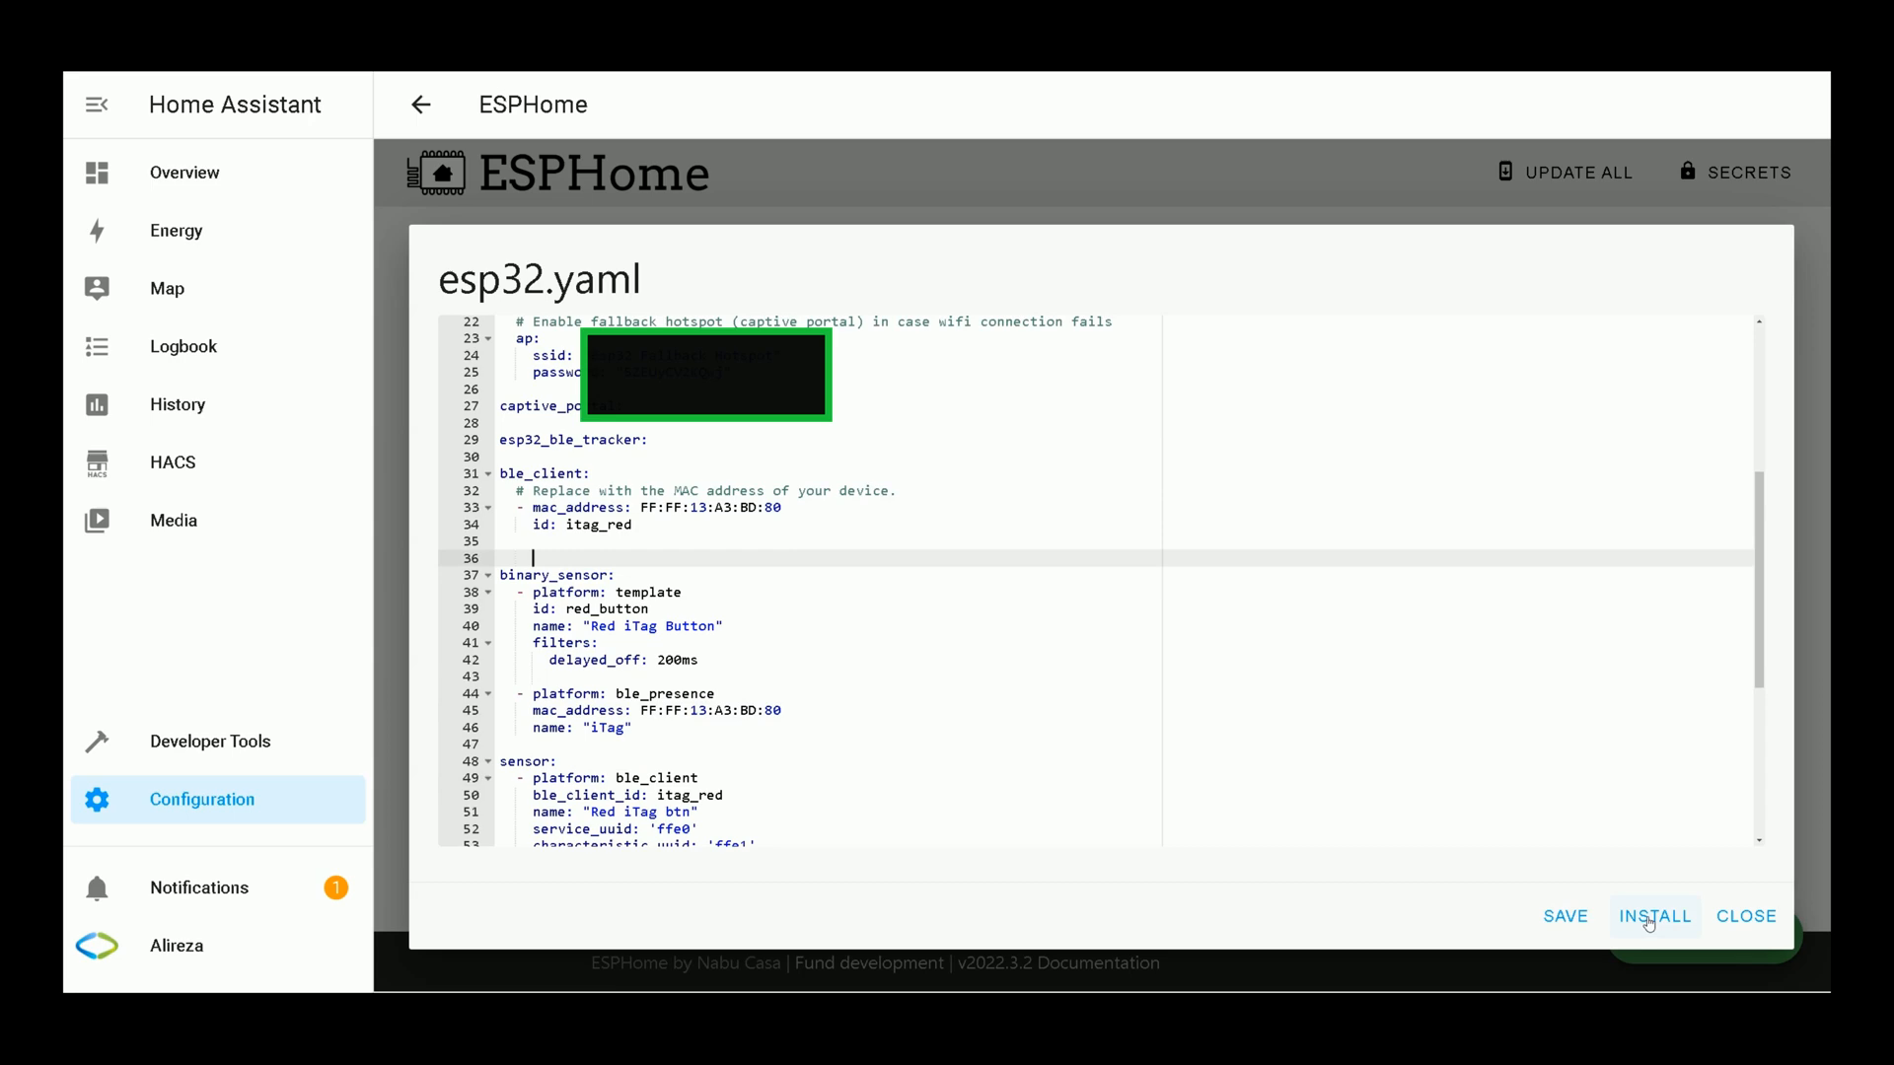
Step: Install the iTag config wirelessly and stop the log once the iTag sensors connect
left_click(1654, 915)
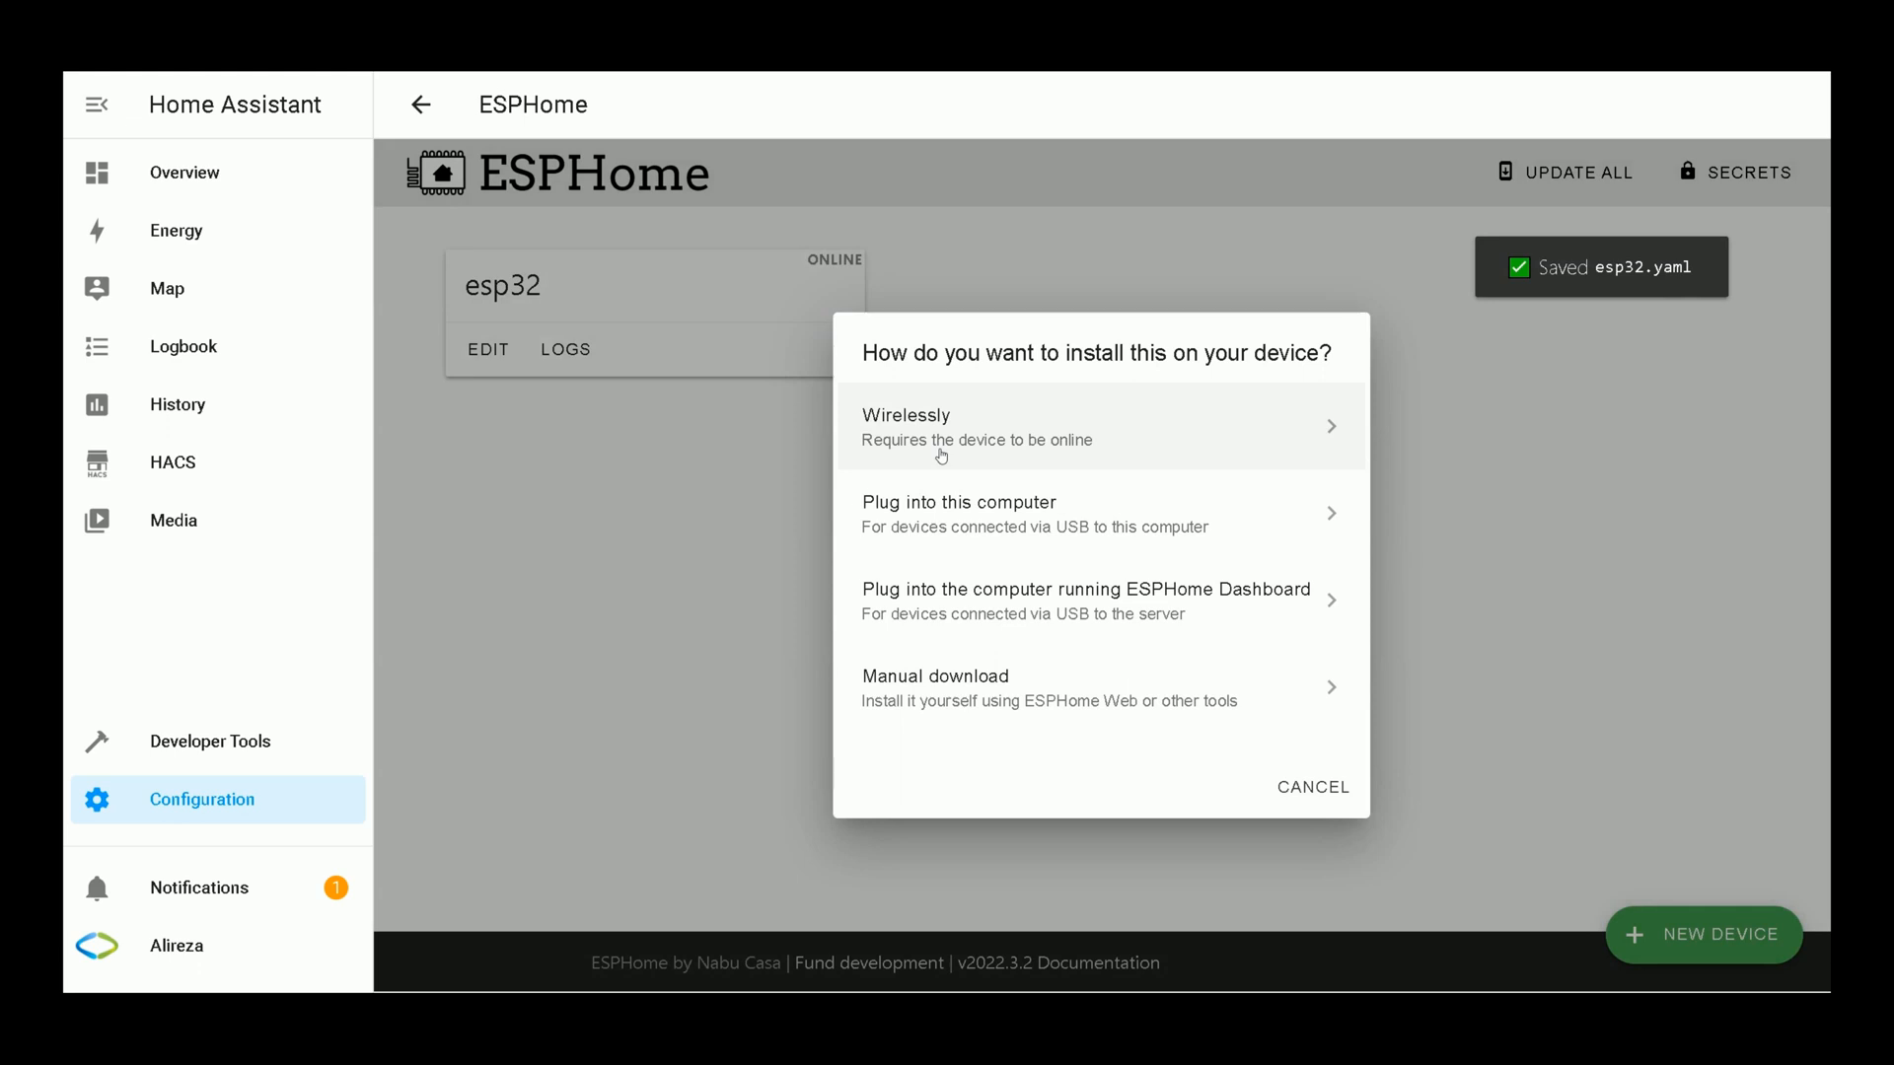
mouse_move(988, 423)
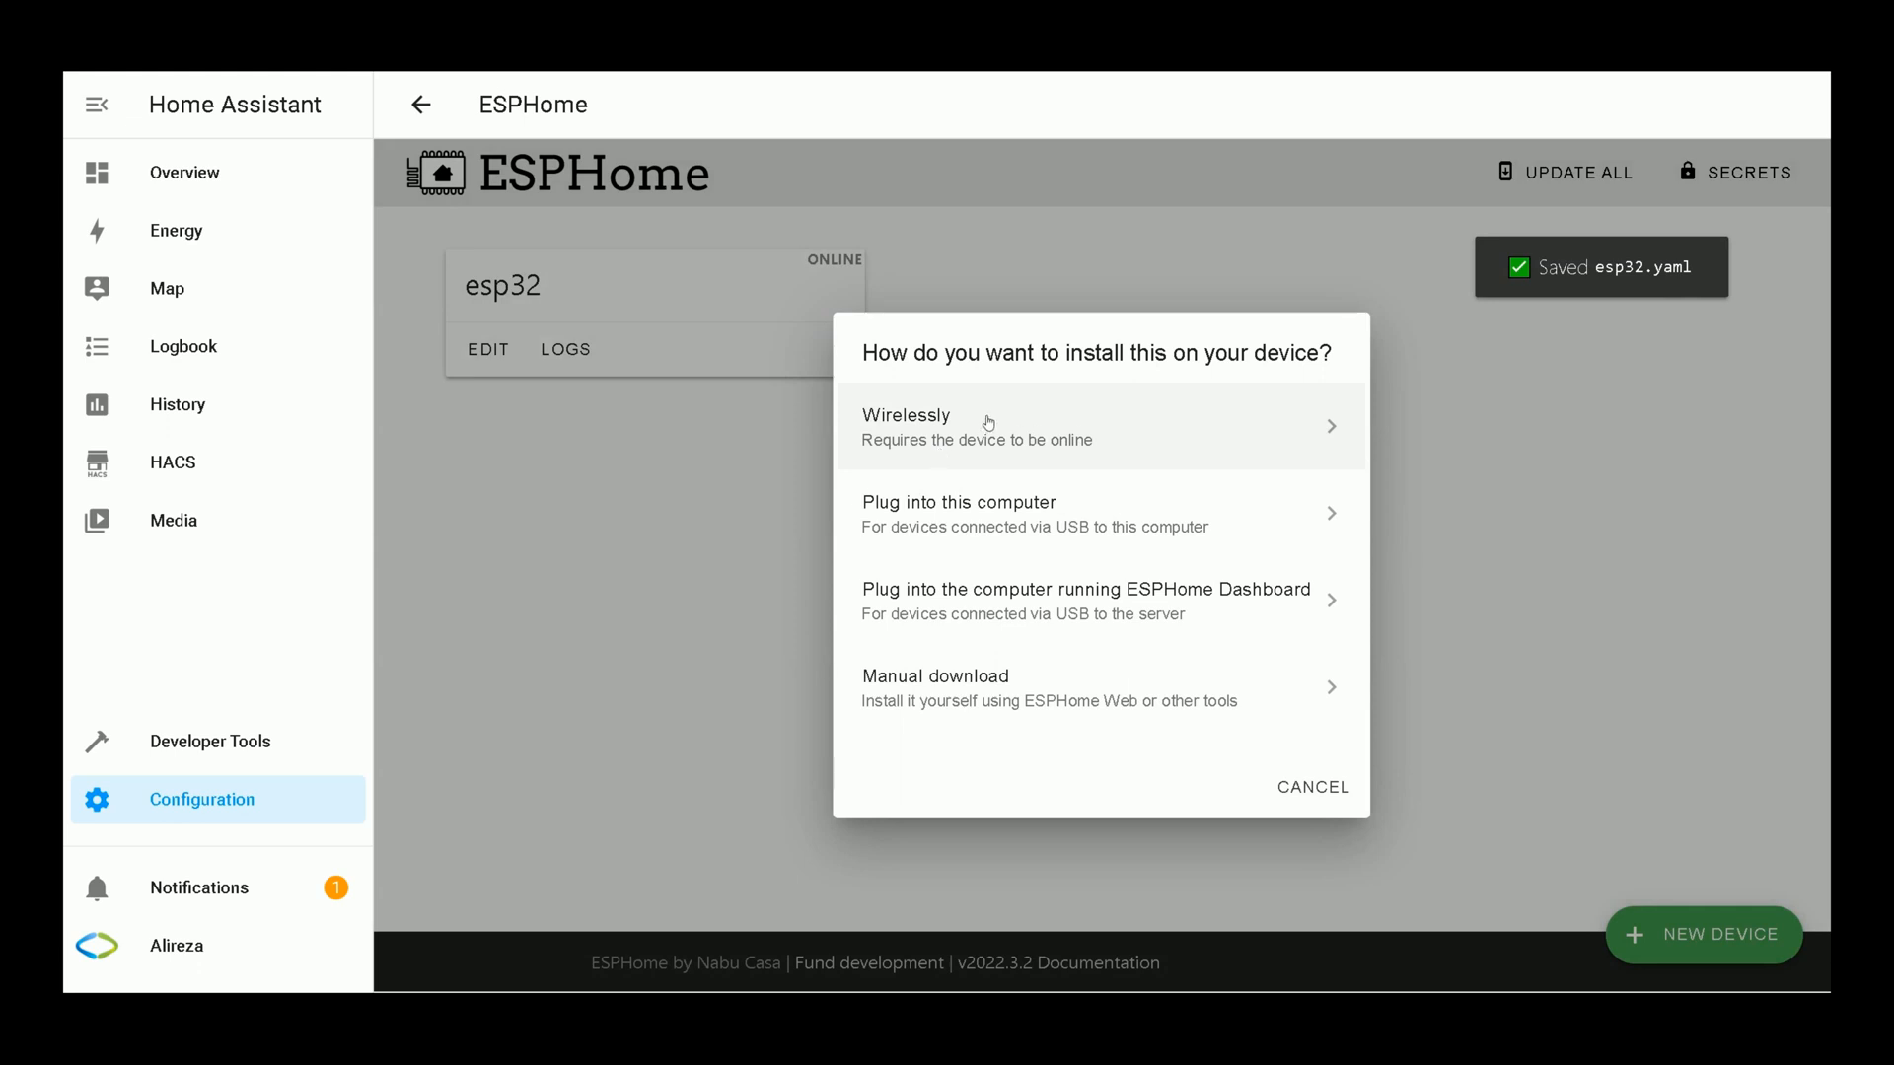
mouse_move(976, 436)
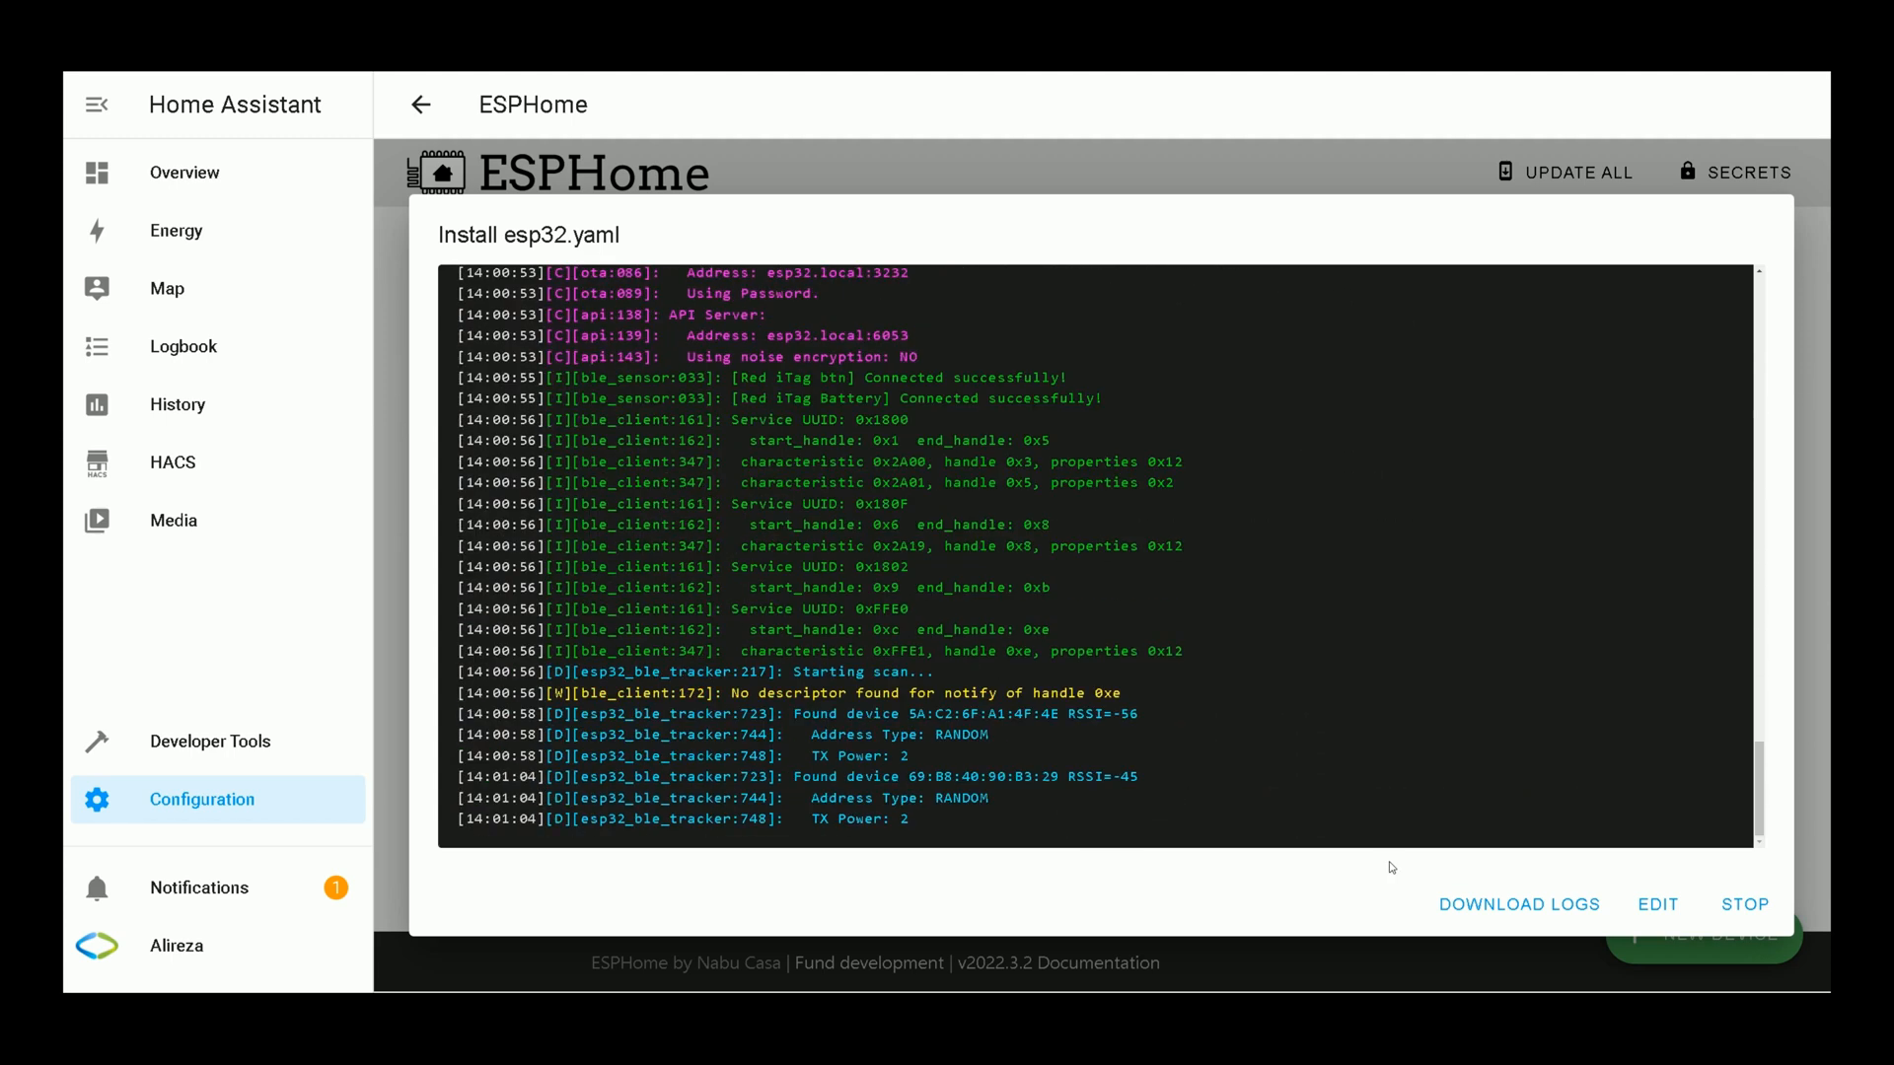
mouse_move(1782, 903)
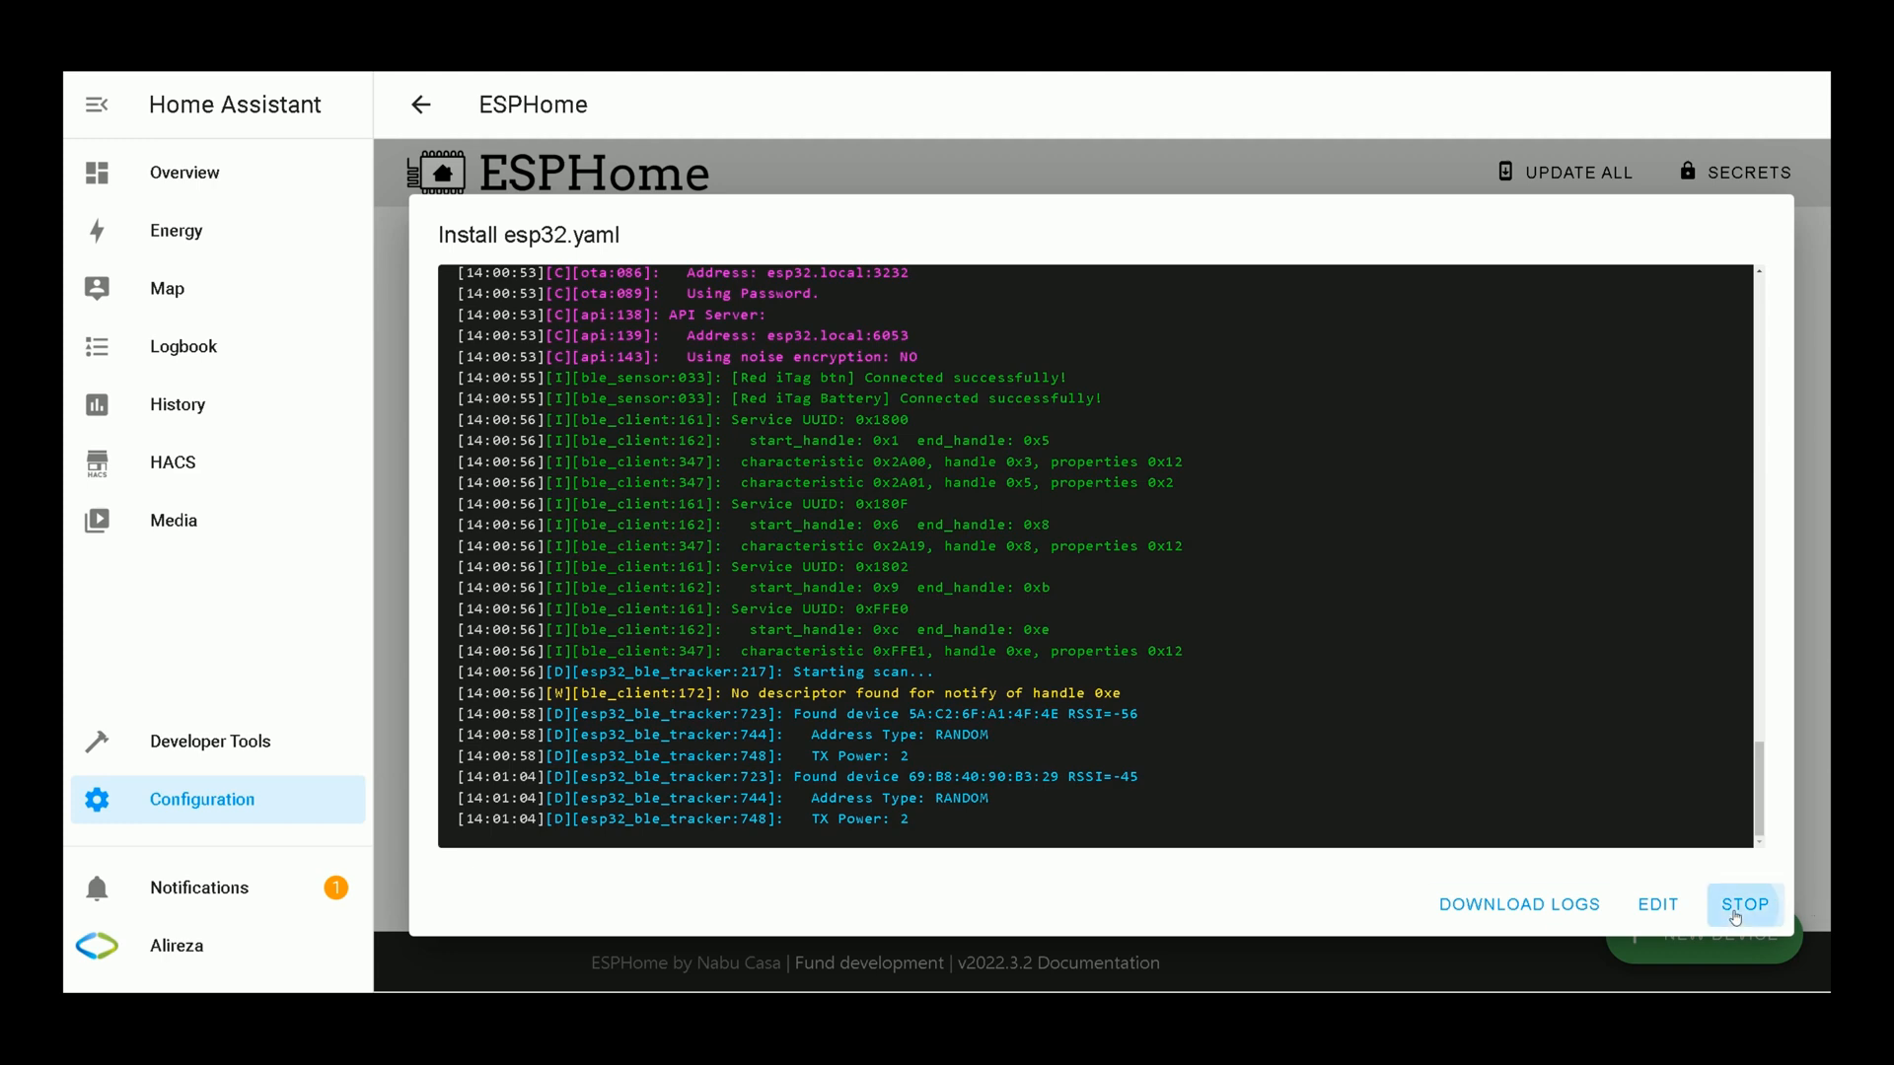
left_click(1742, 904)
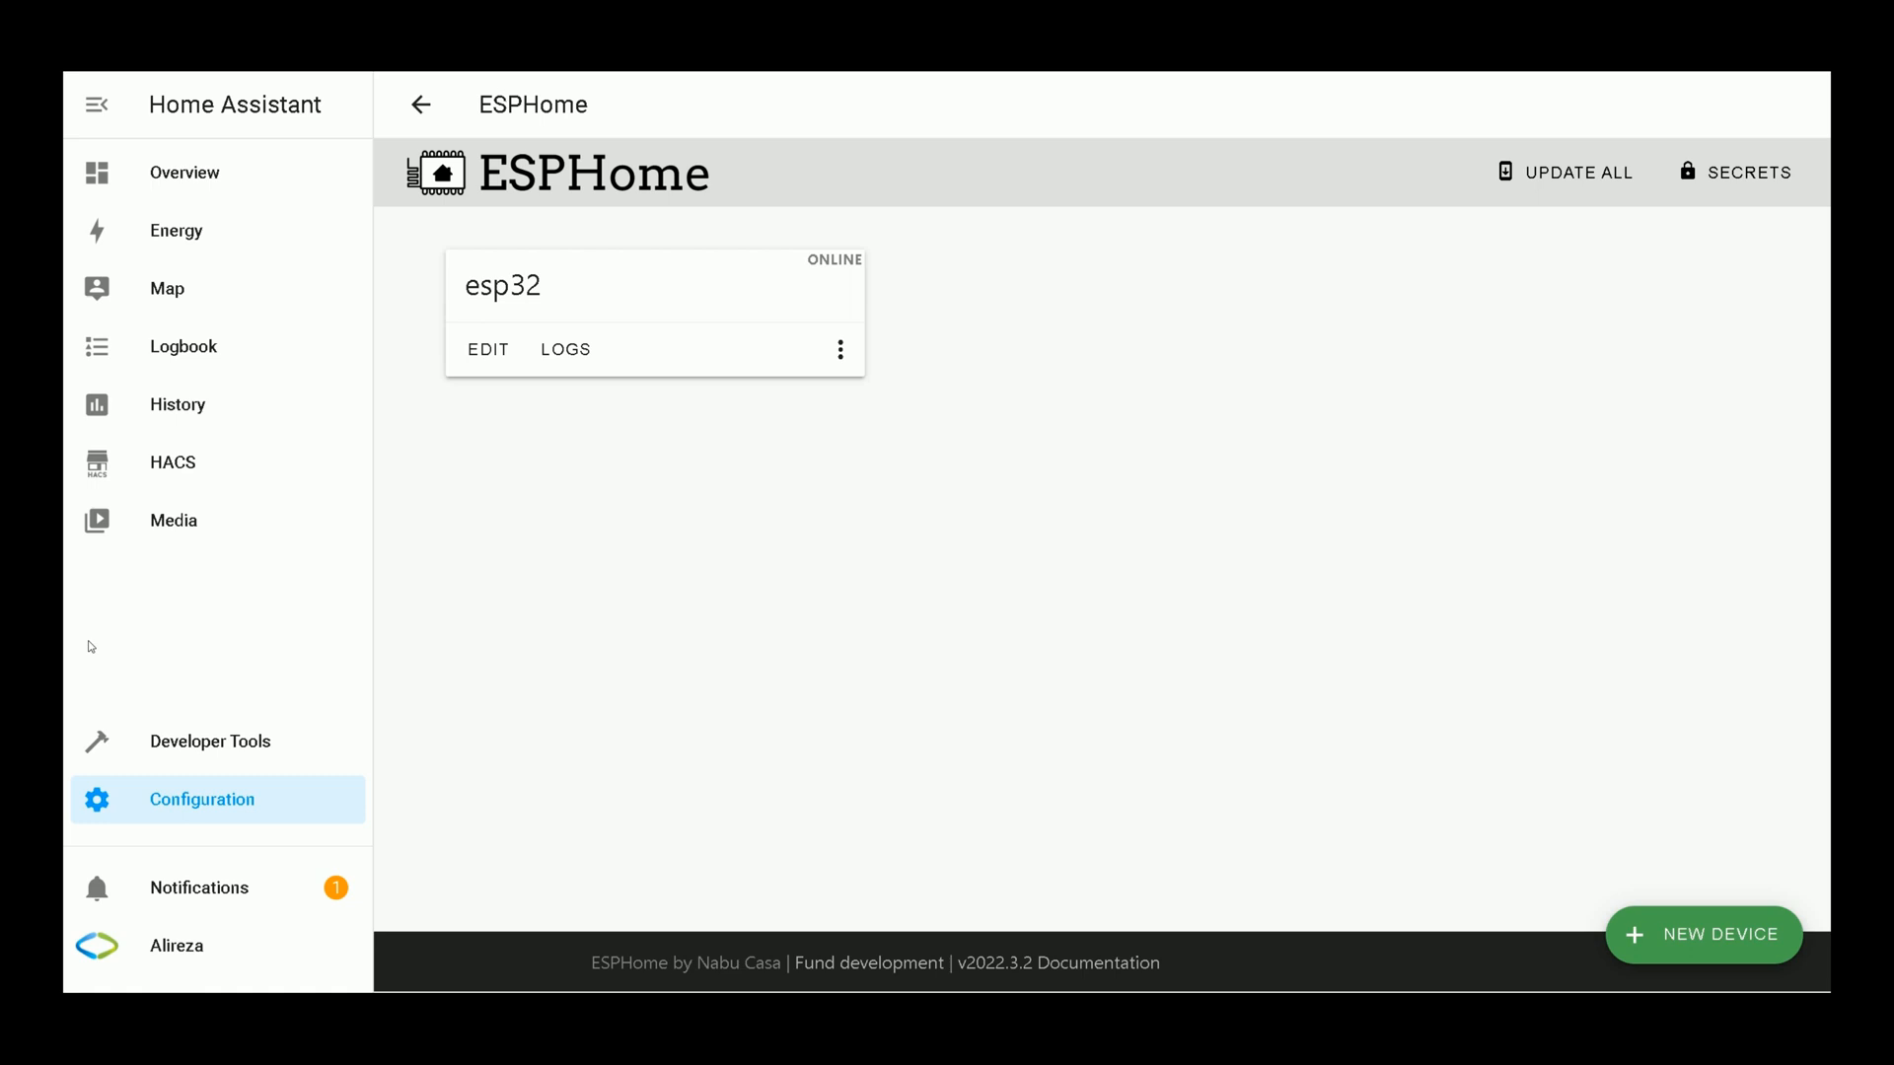
mouse_move(710, 813)
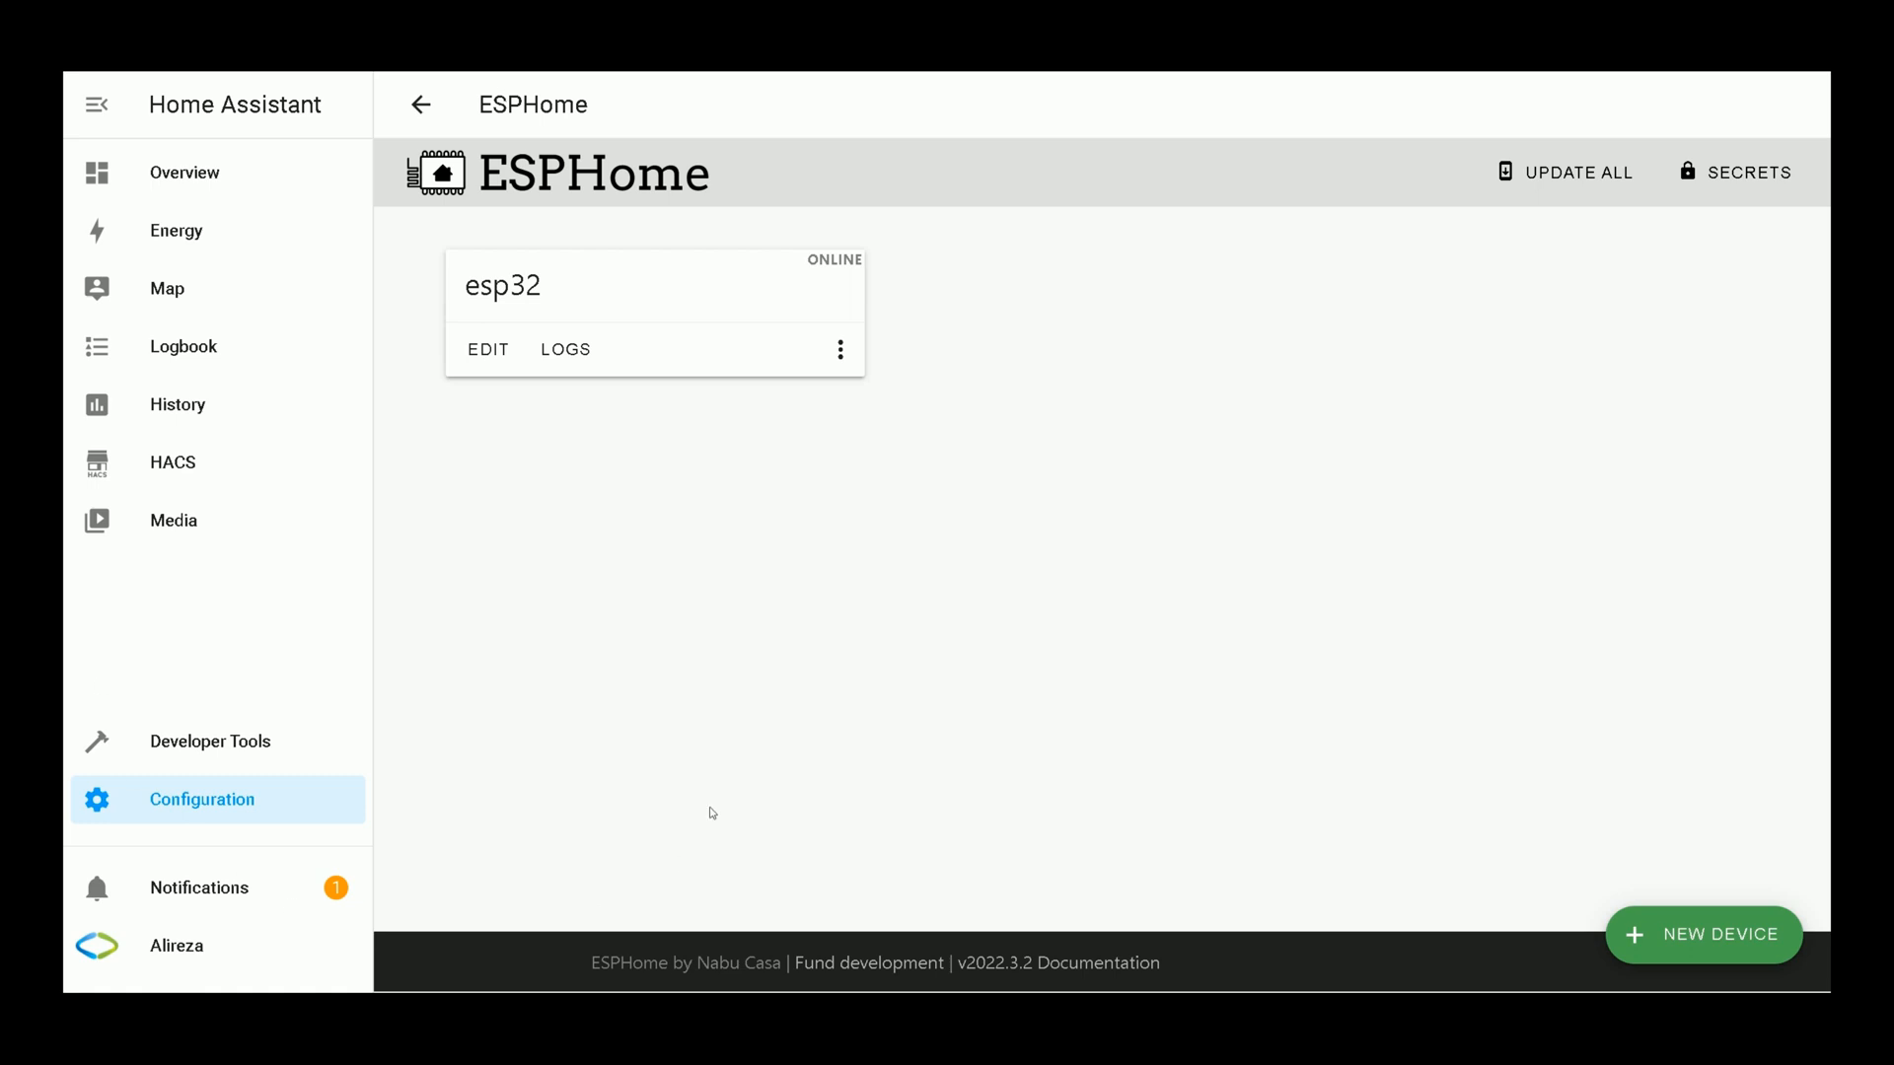
mouse_move(660, 751)
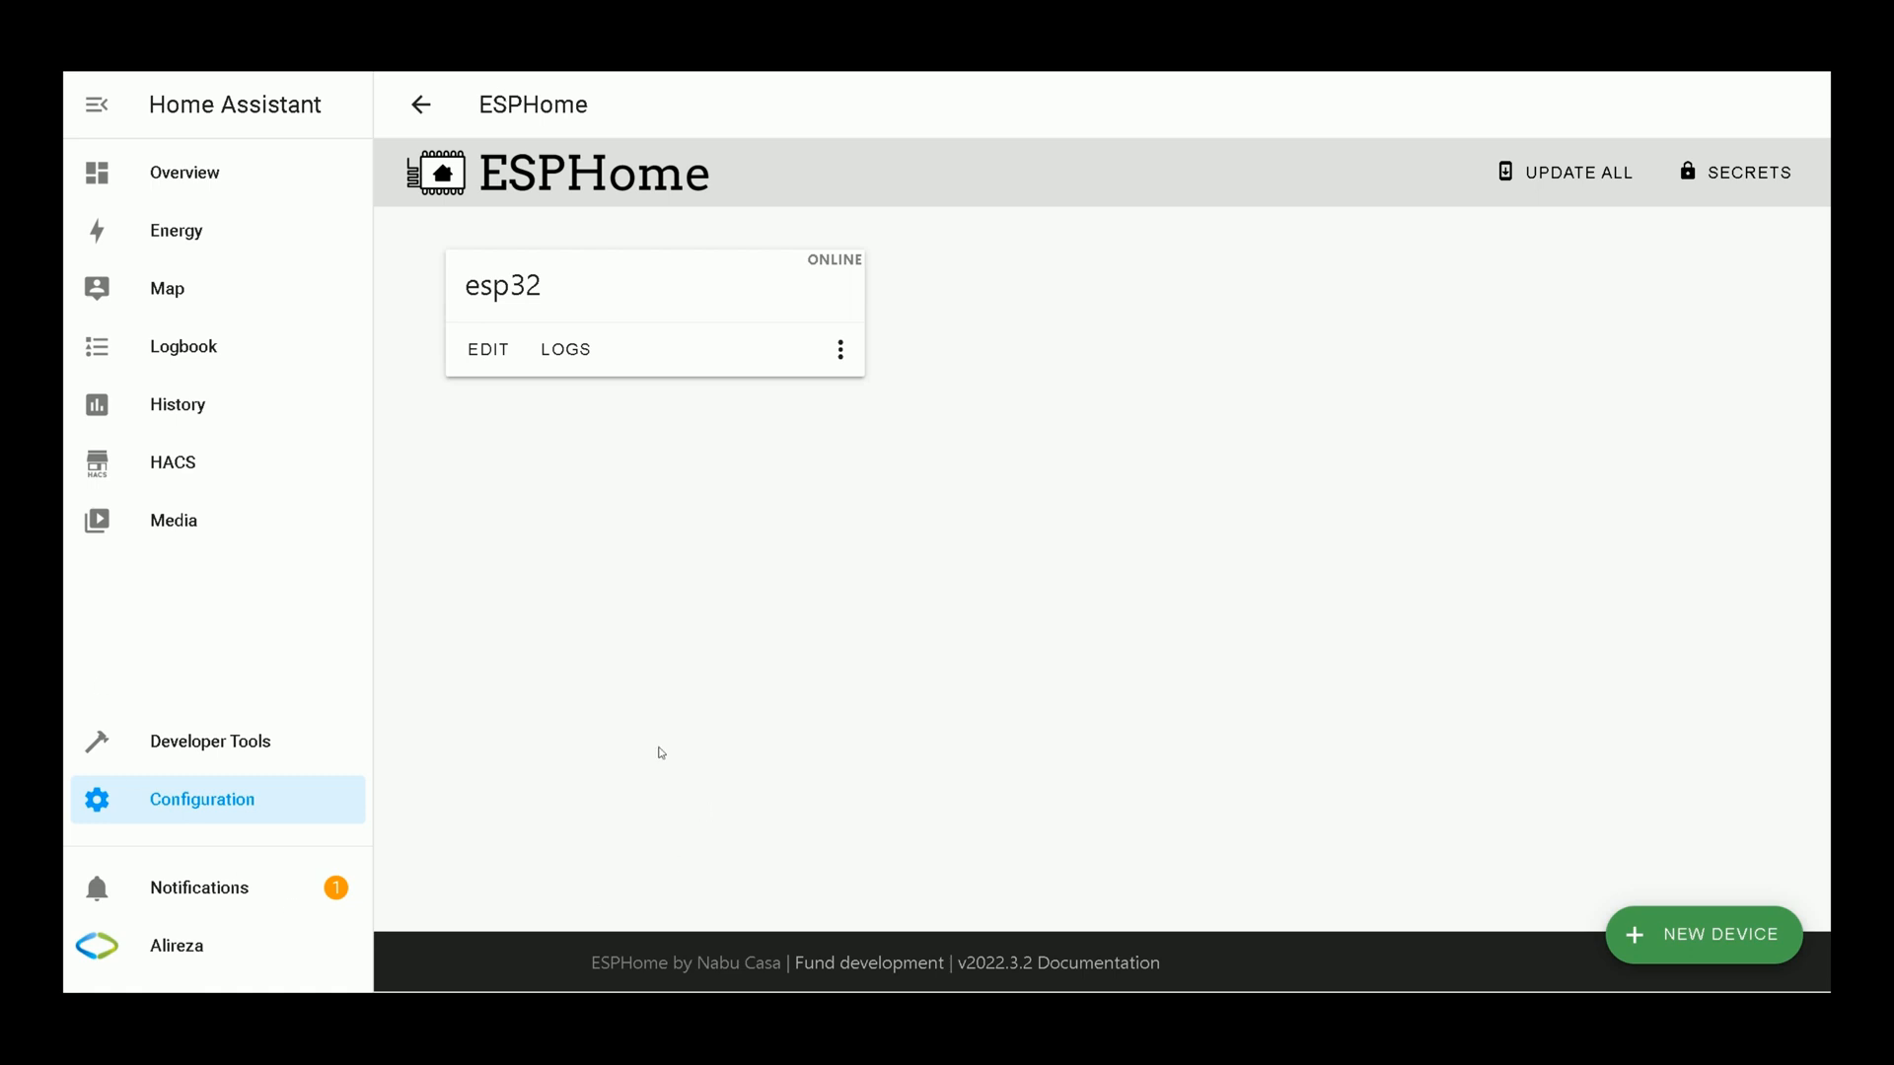
mouse_move(604, 661)
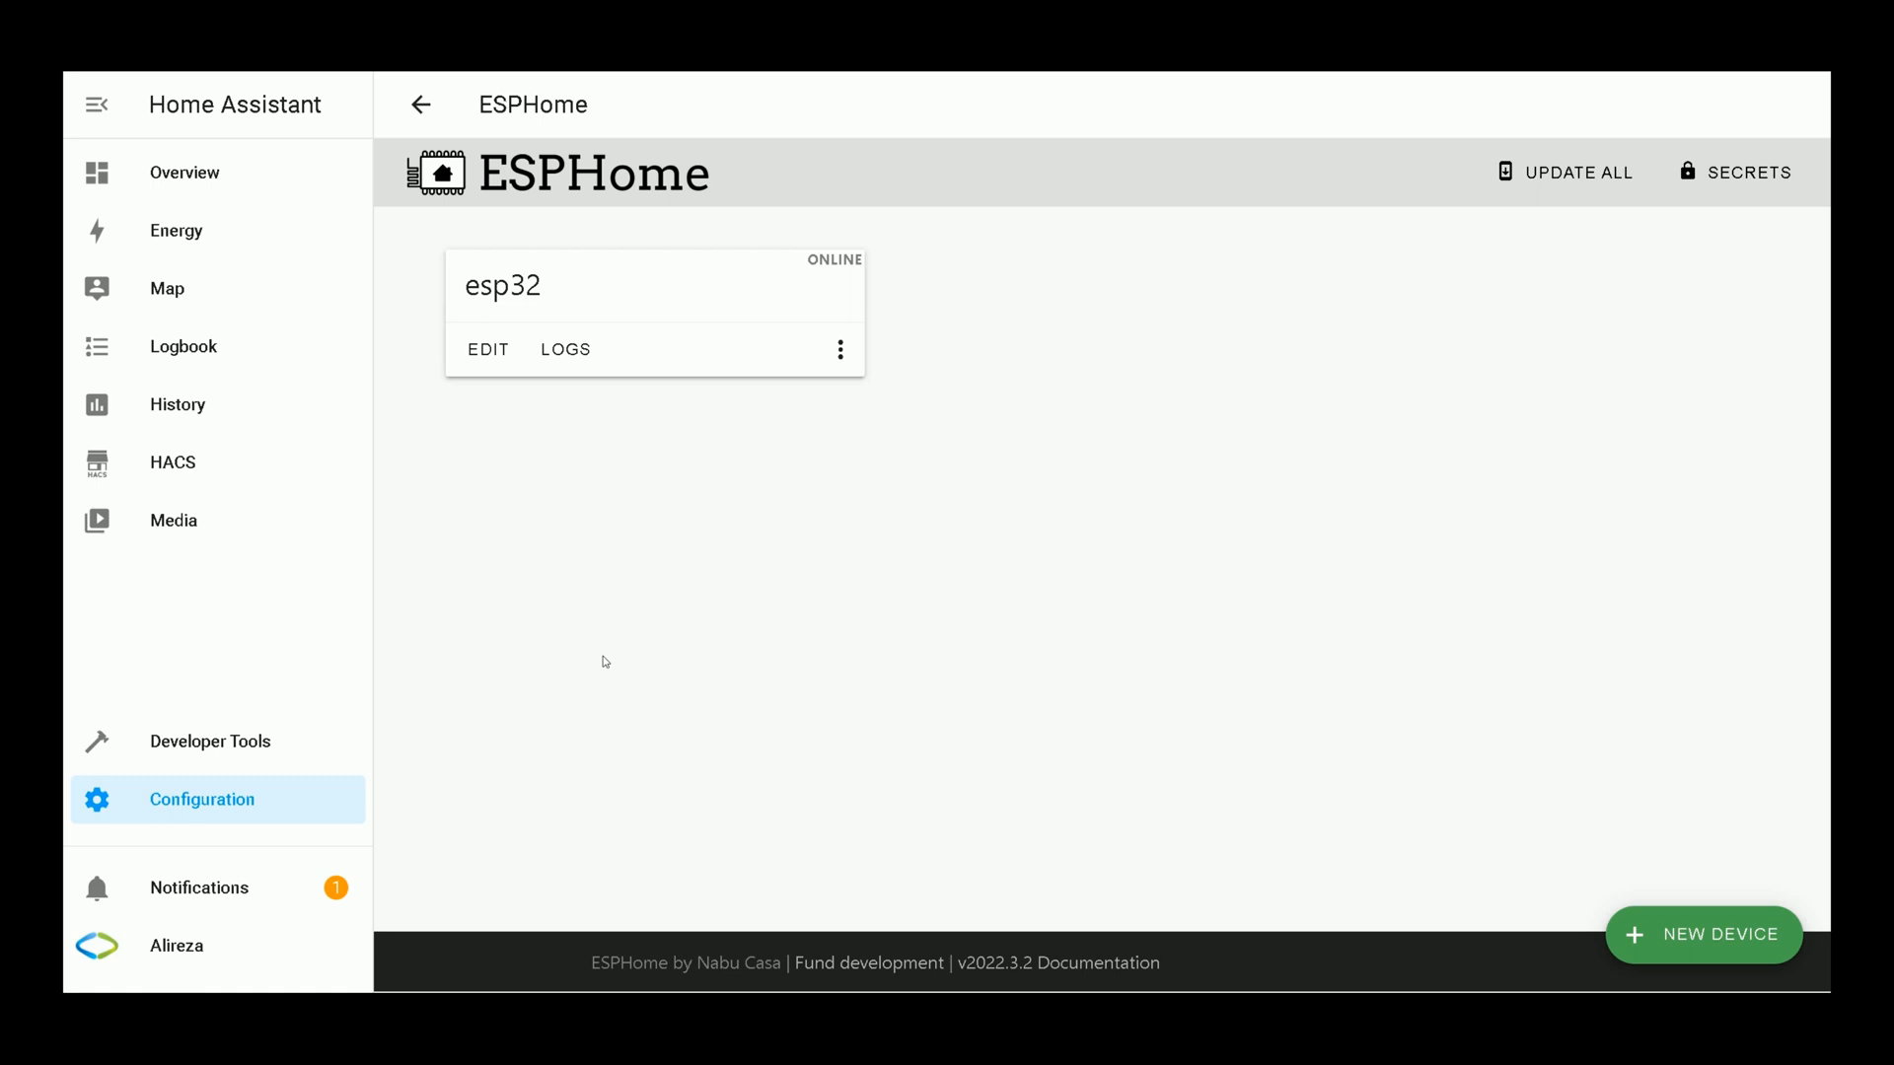
mouse_move(491, 324)
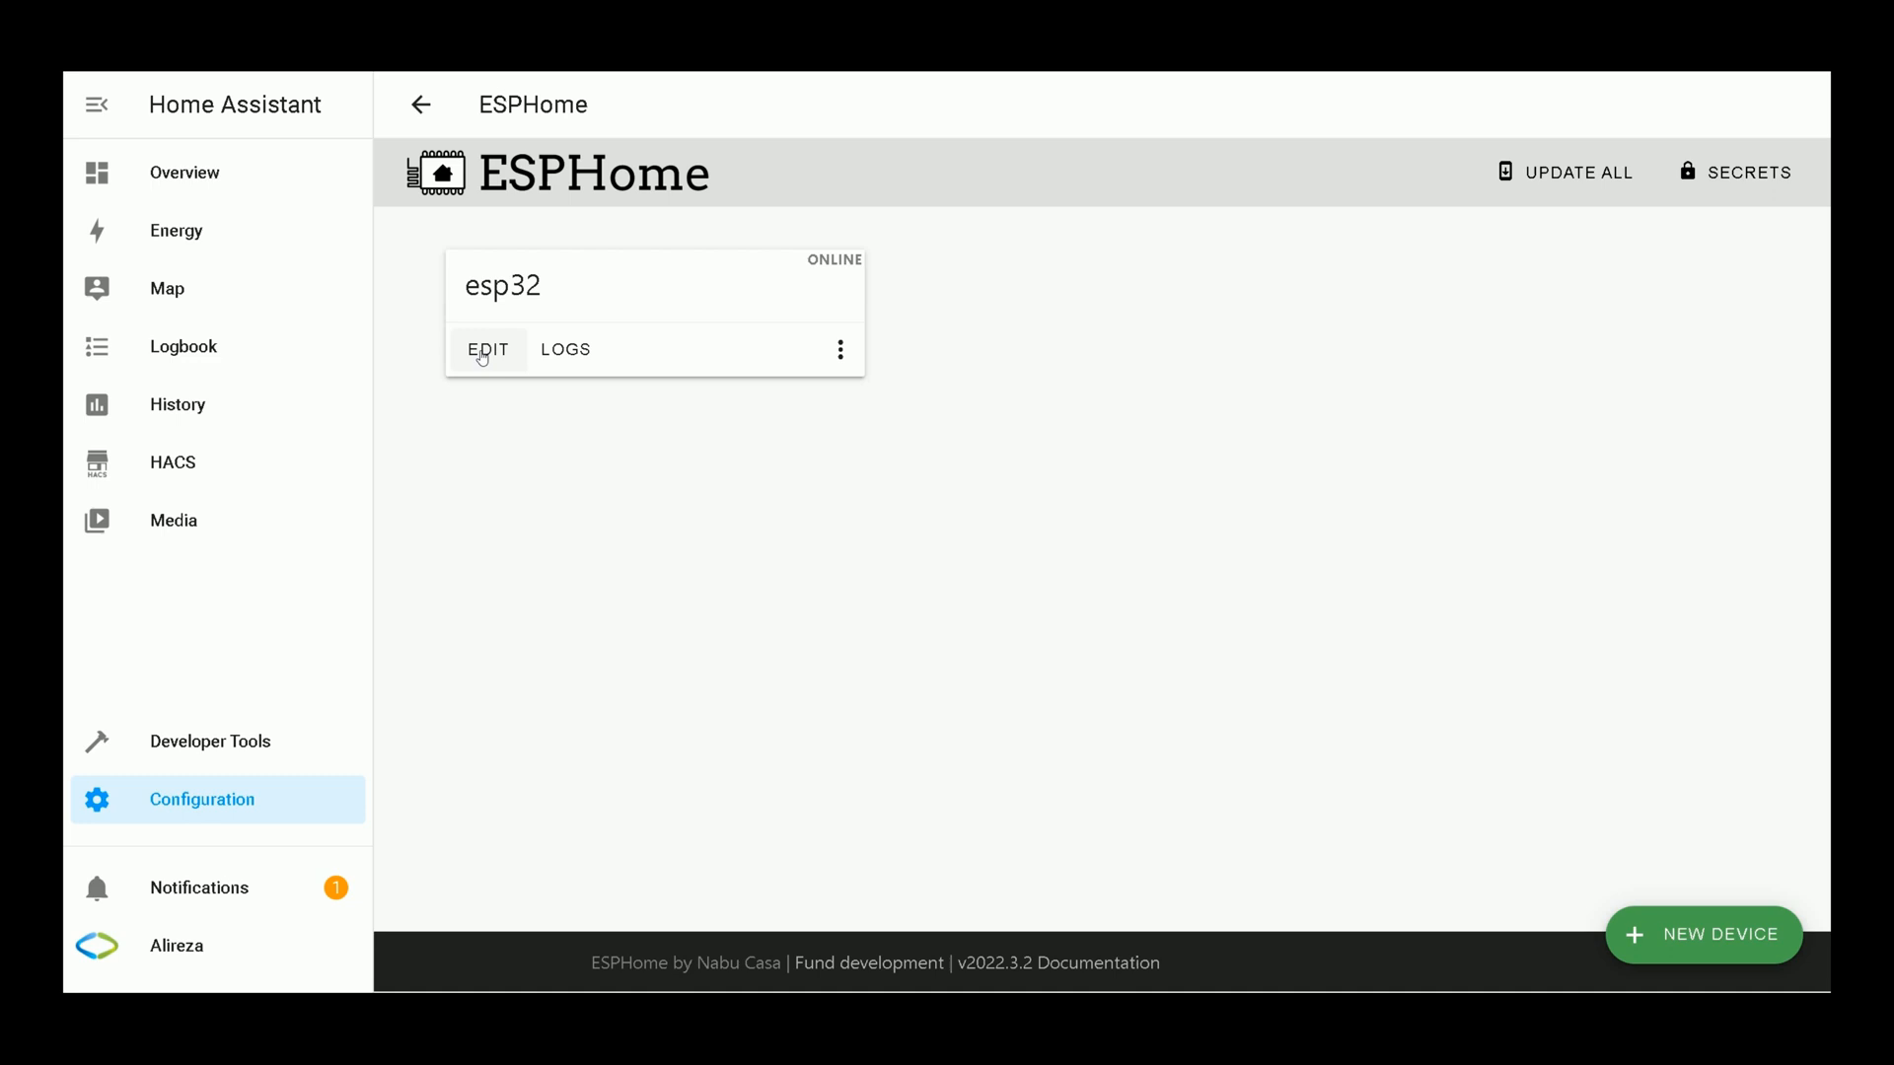
mouse_move(840, 350)
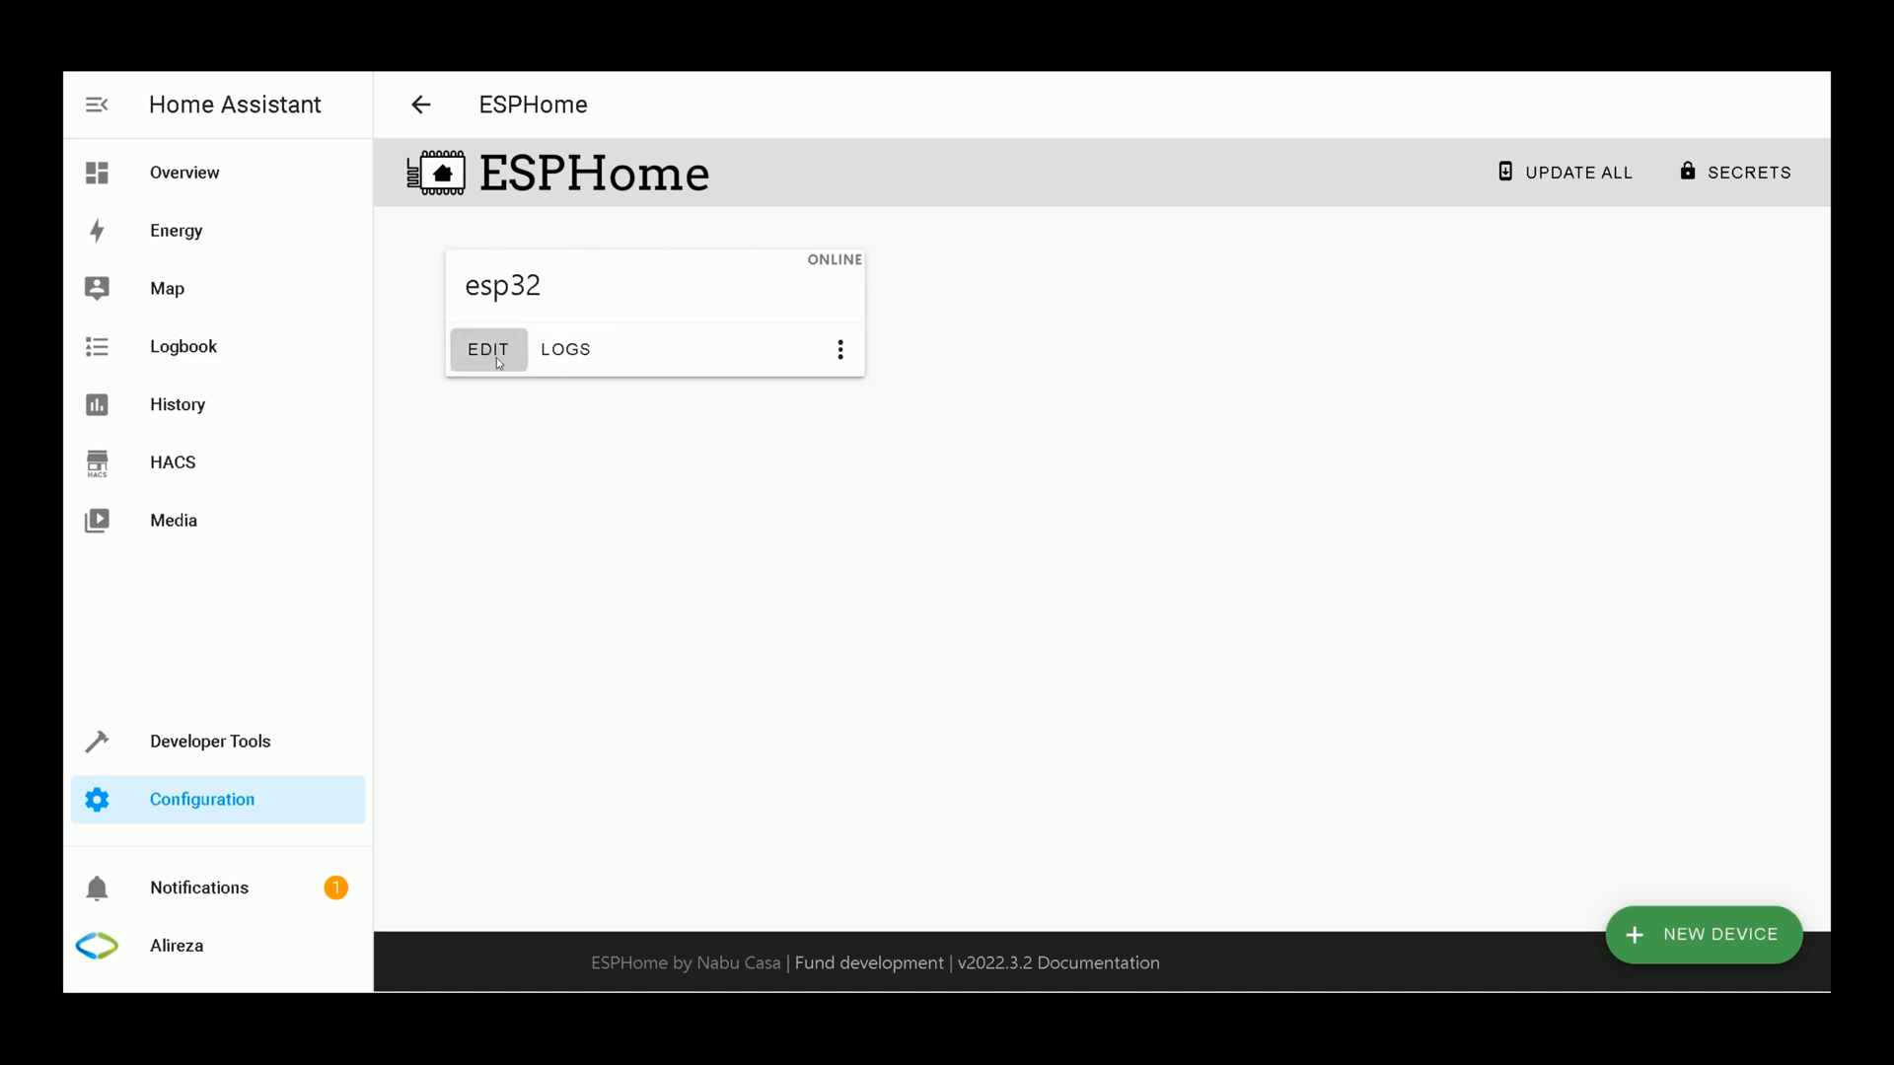
Step: Add a manual_ip block under wifi with static IP 192.168.1.2, gateway 192.168.1.1, subnet 255.255.255.0
left_click(487, 349)
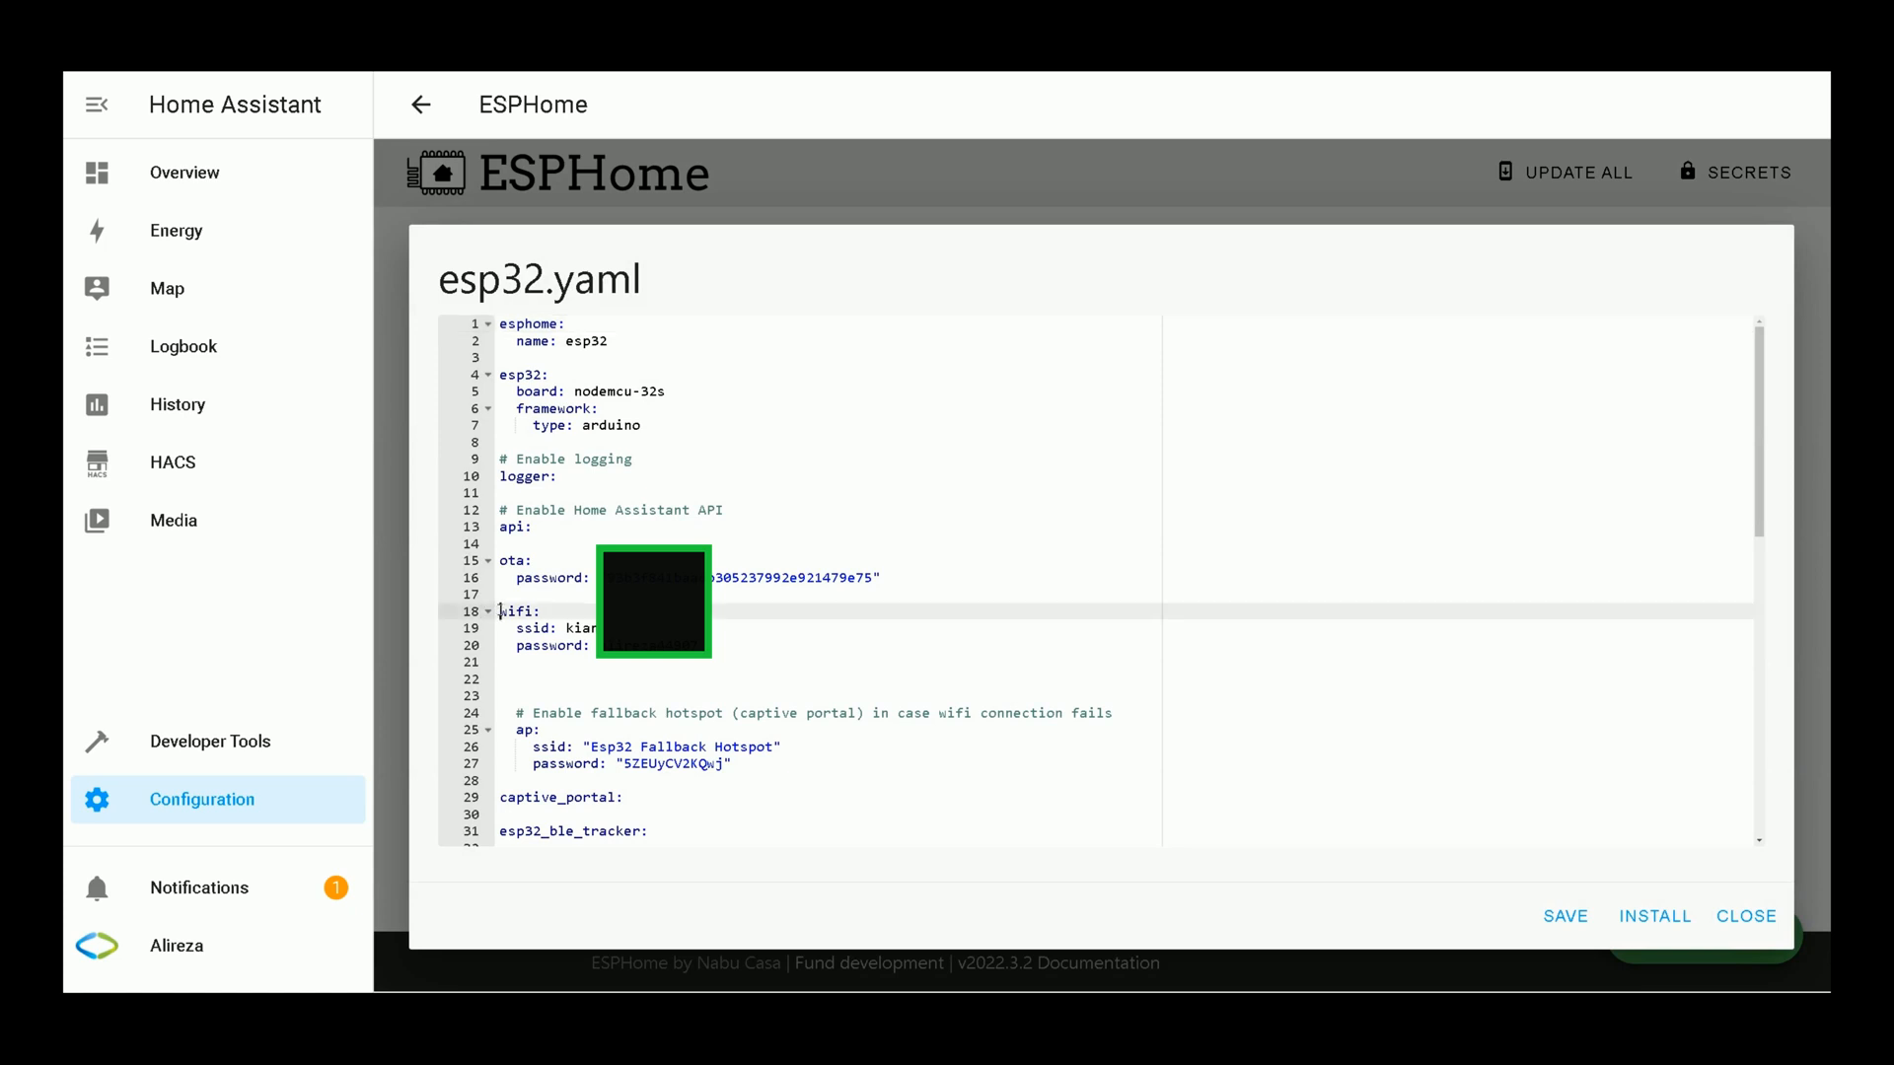
left_click(718, 653)
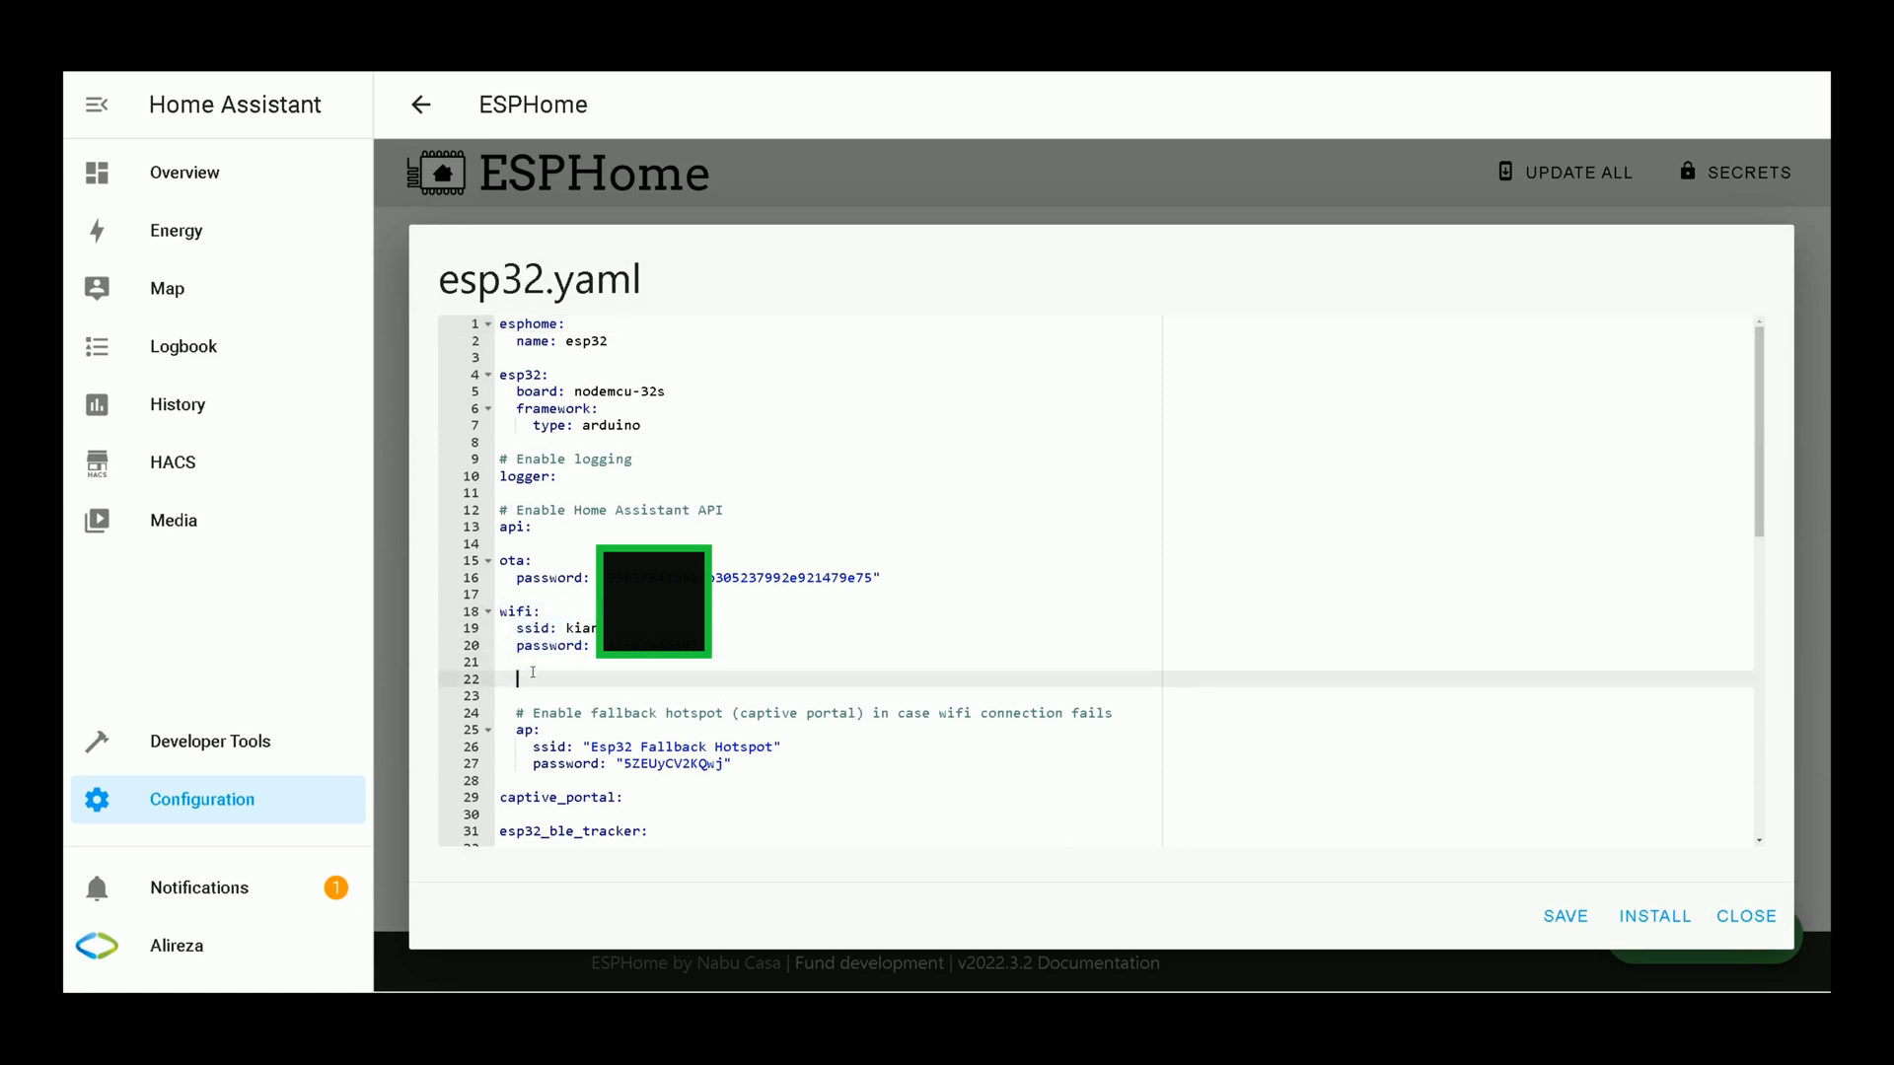
type("manual_ip:")
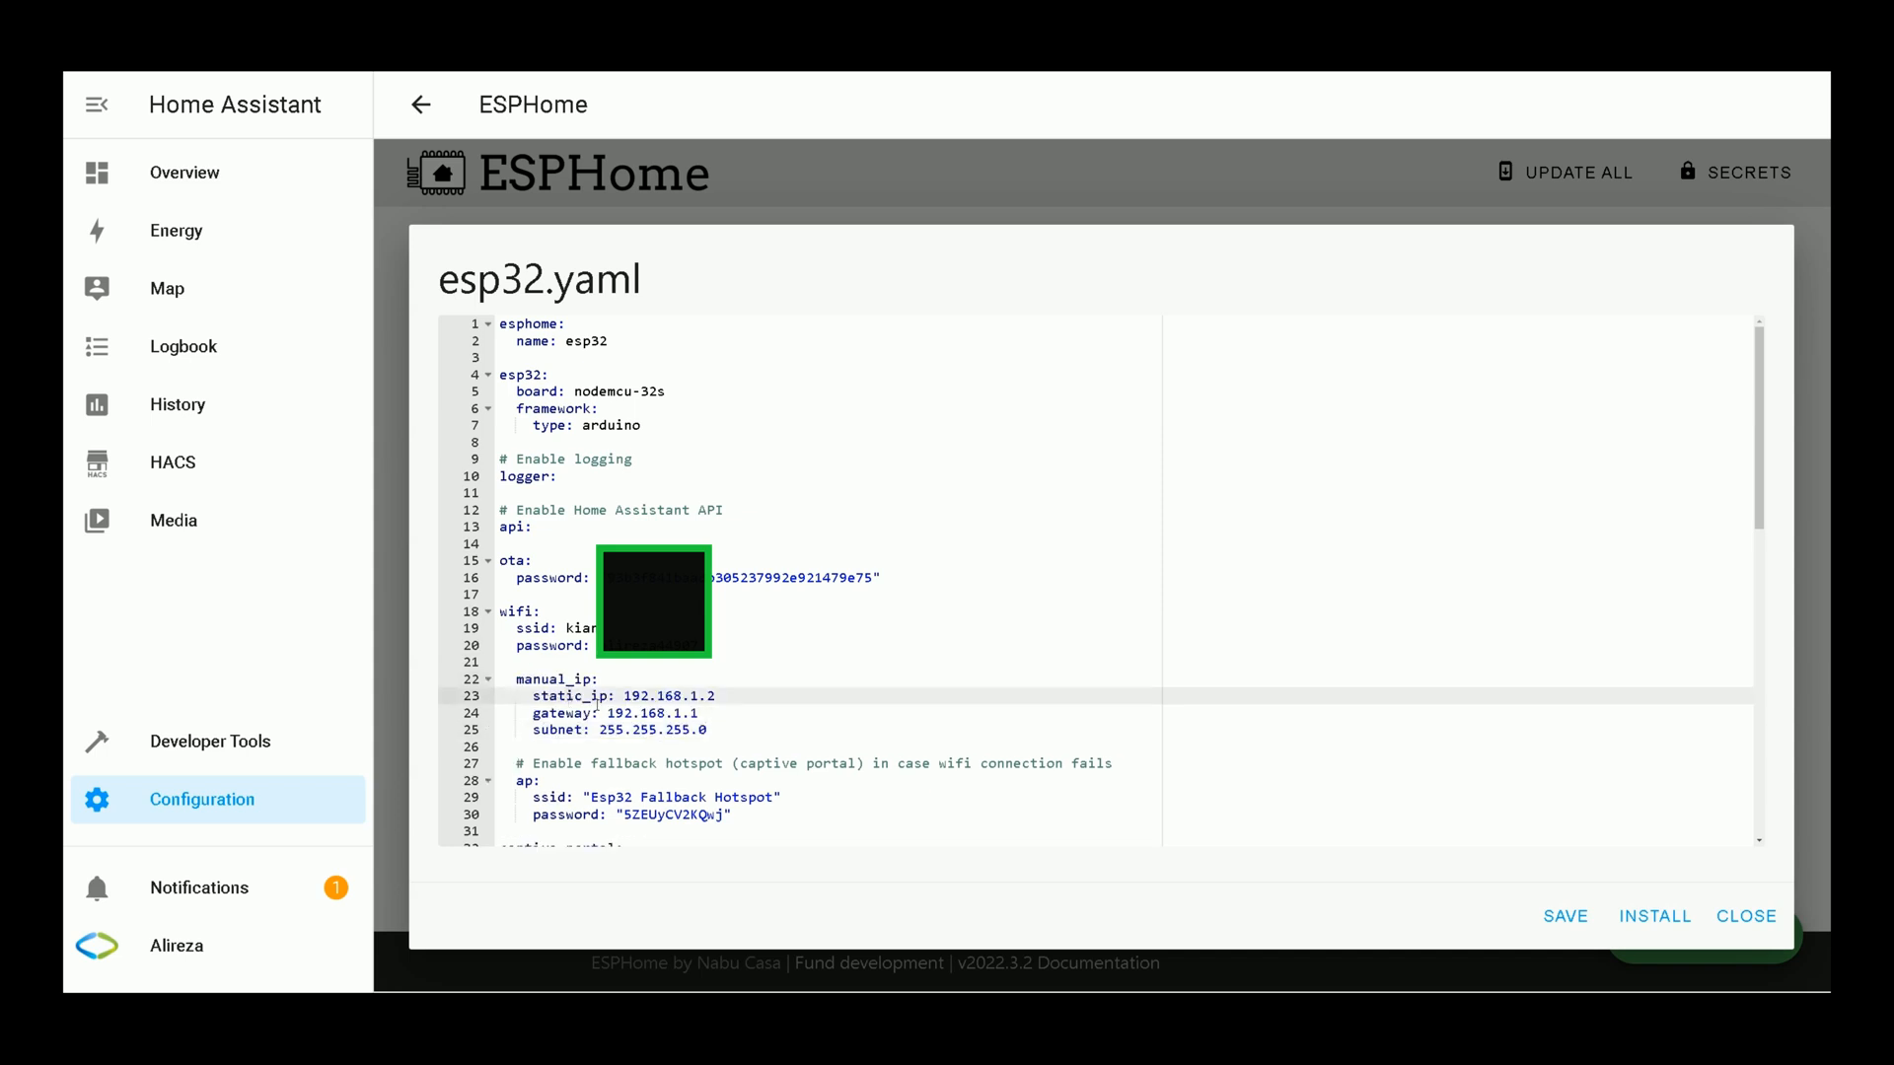
double_click(665, 697)
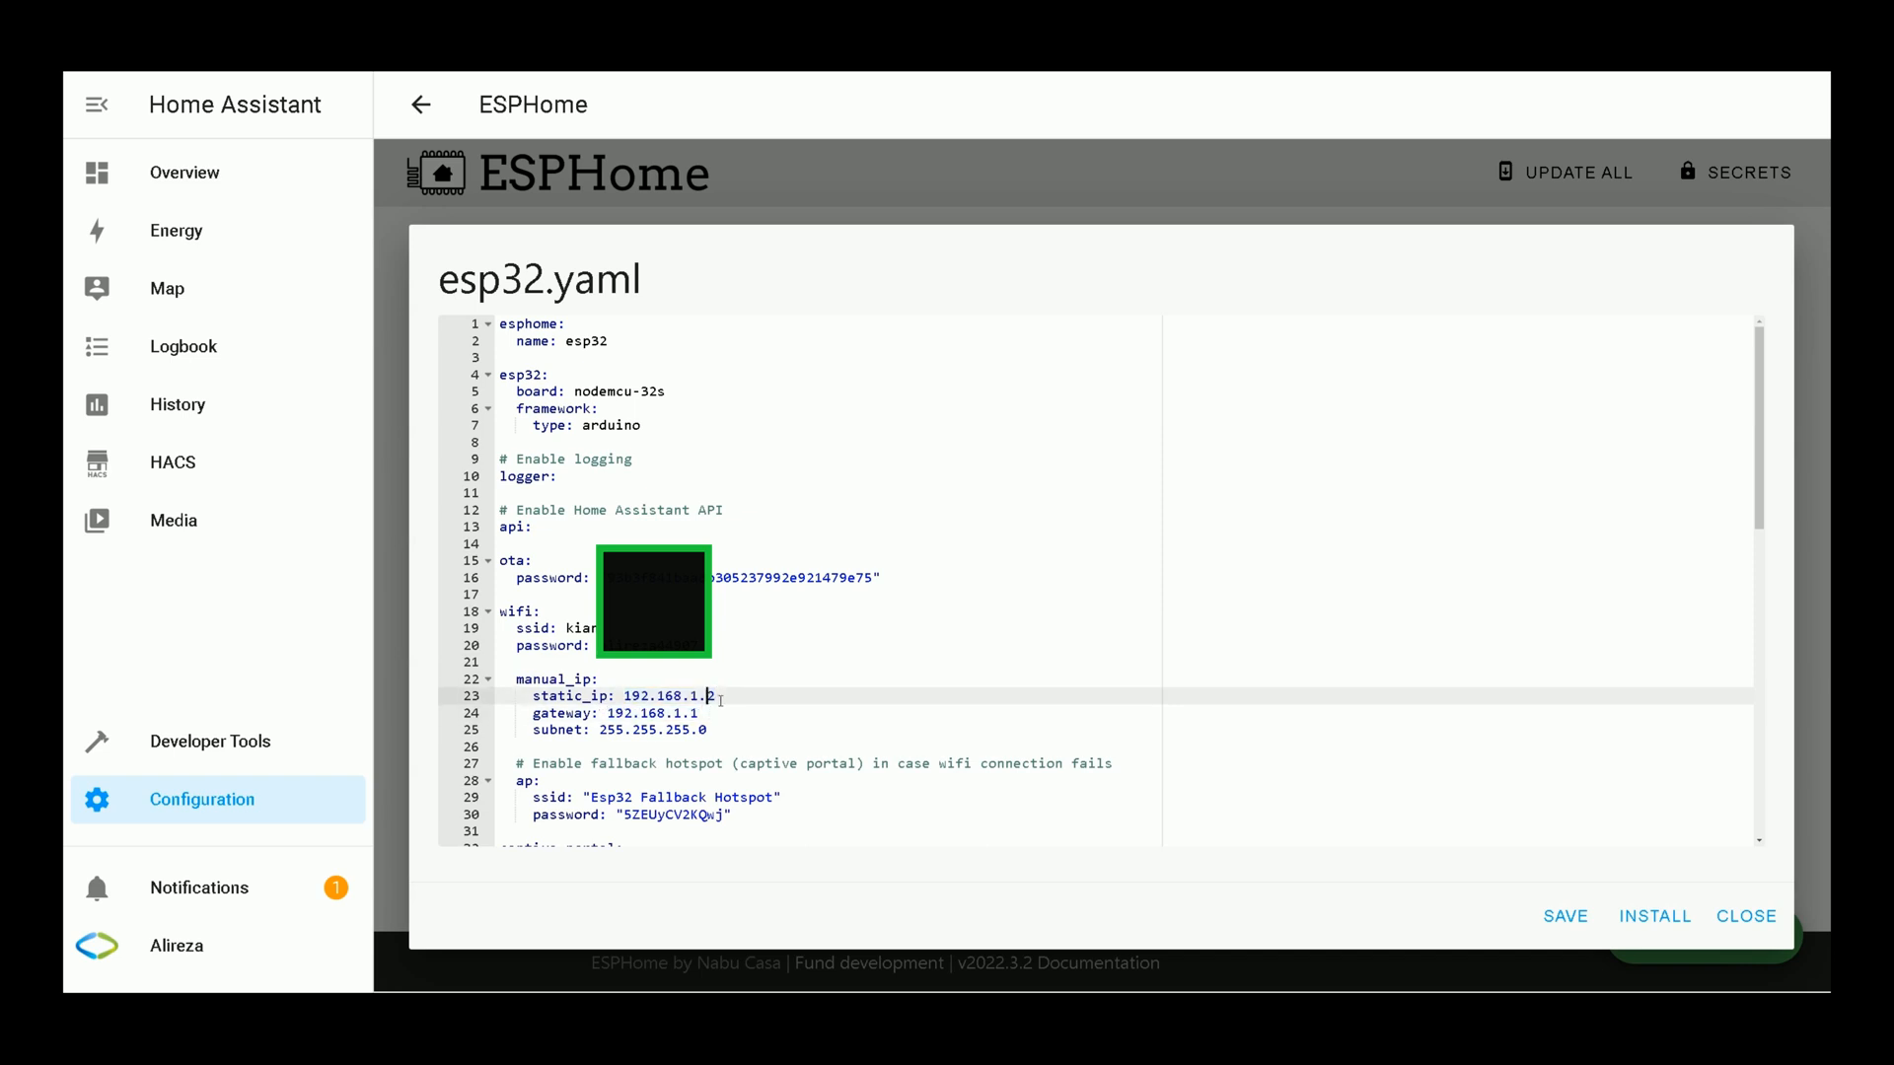
double_click(669, 697)
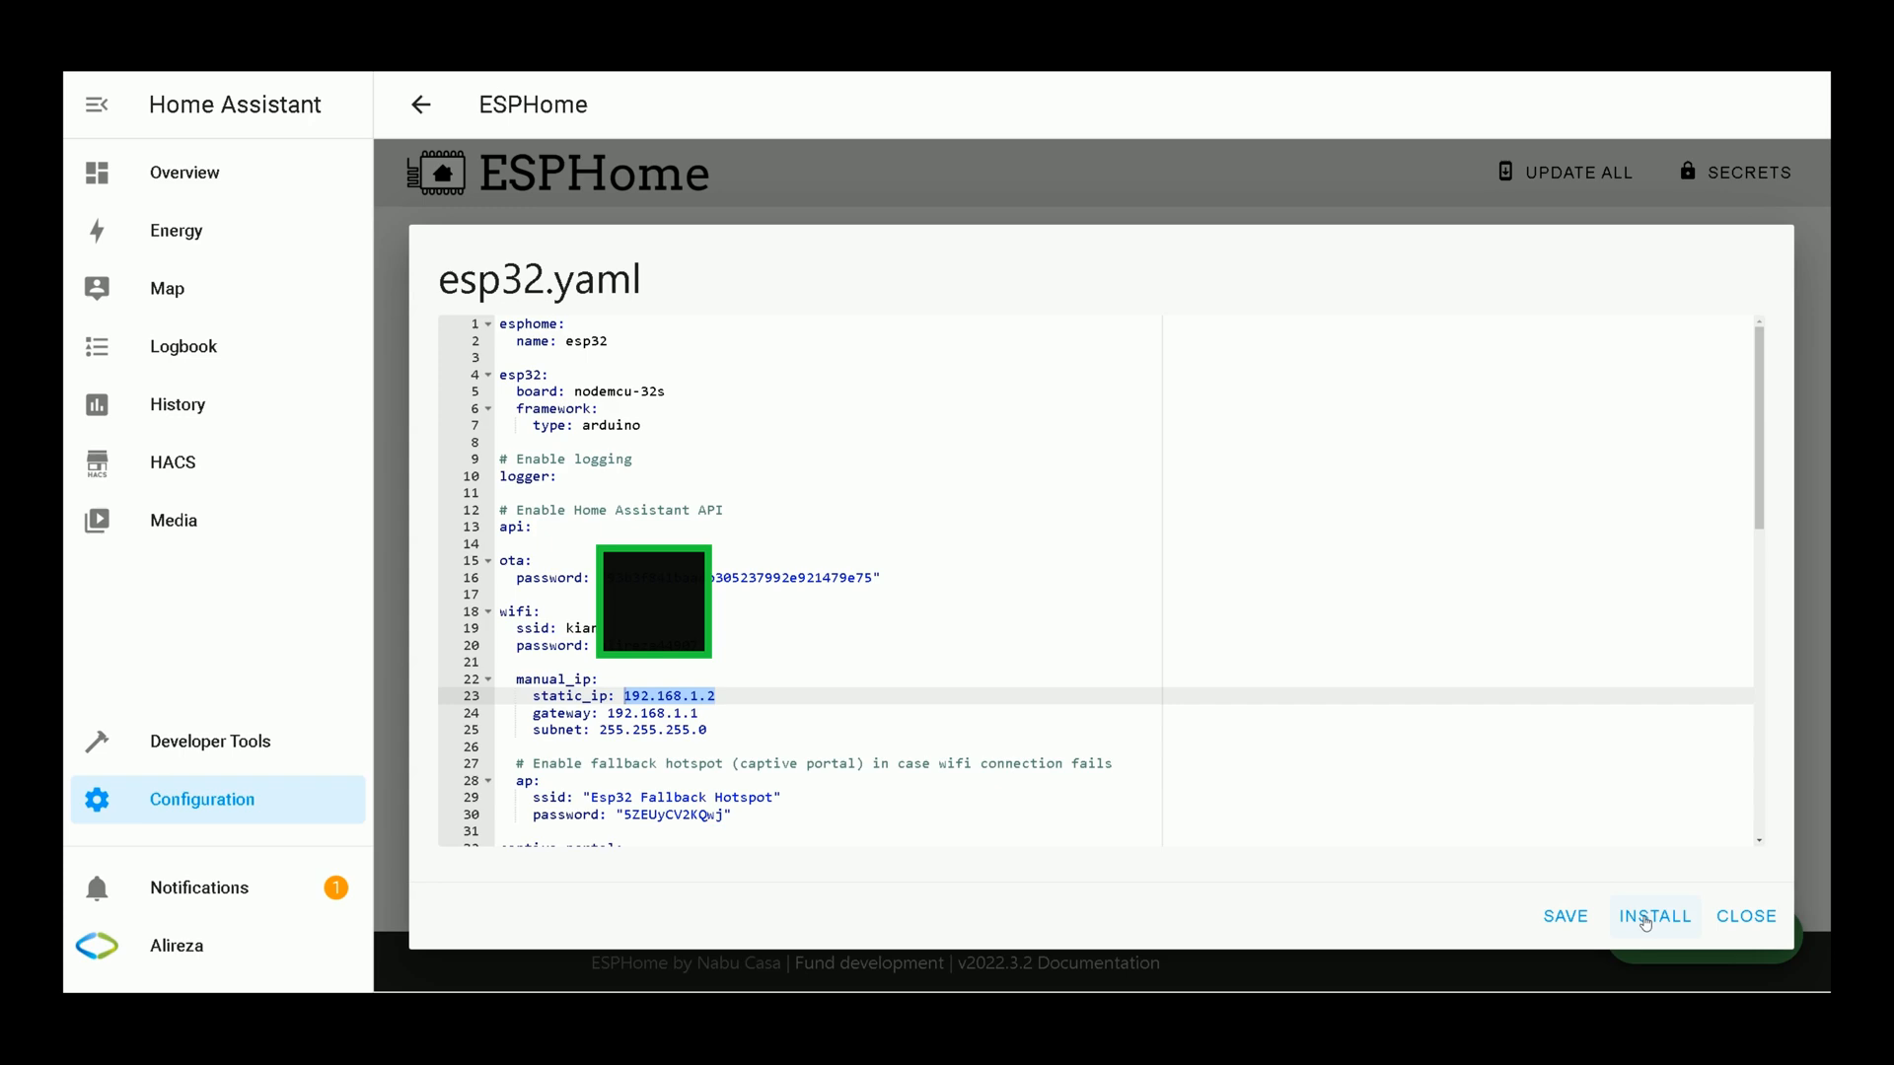
Step: Save the static-IP esp32.yaml, install it wirelessly, then stop the log once it shows 192.168.1.2
left_click(1654, 915)
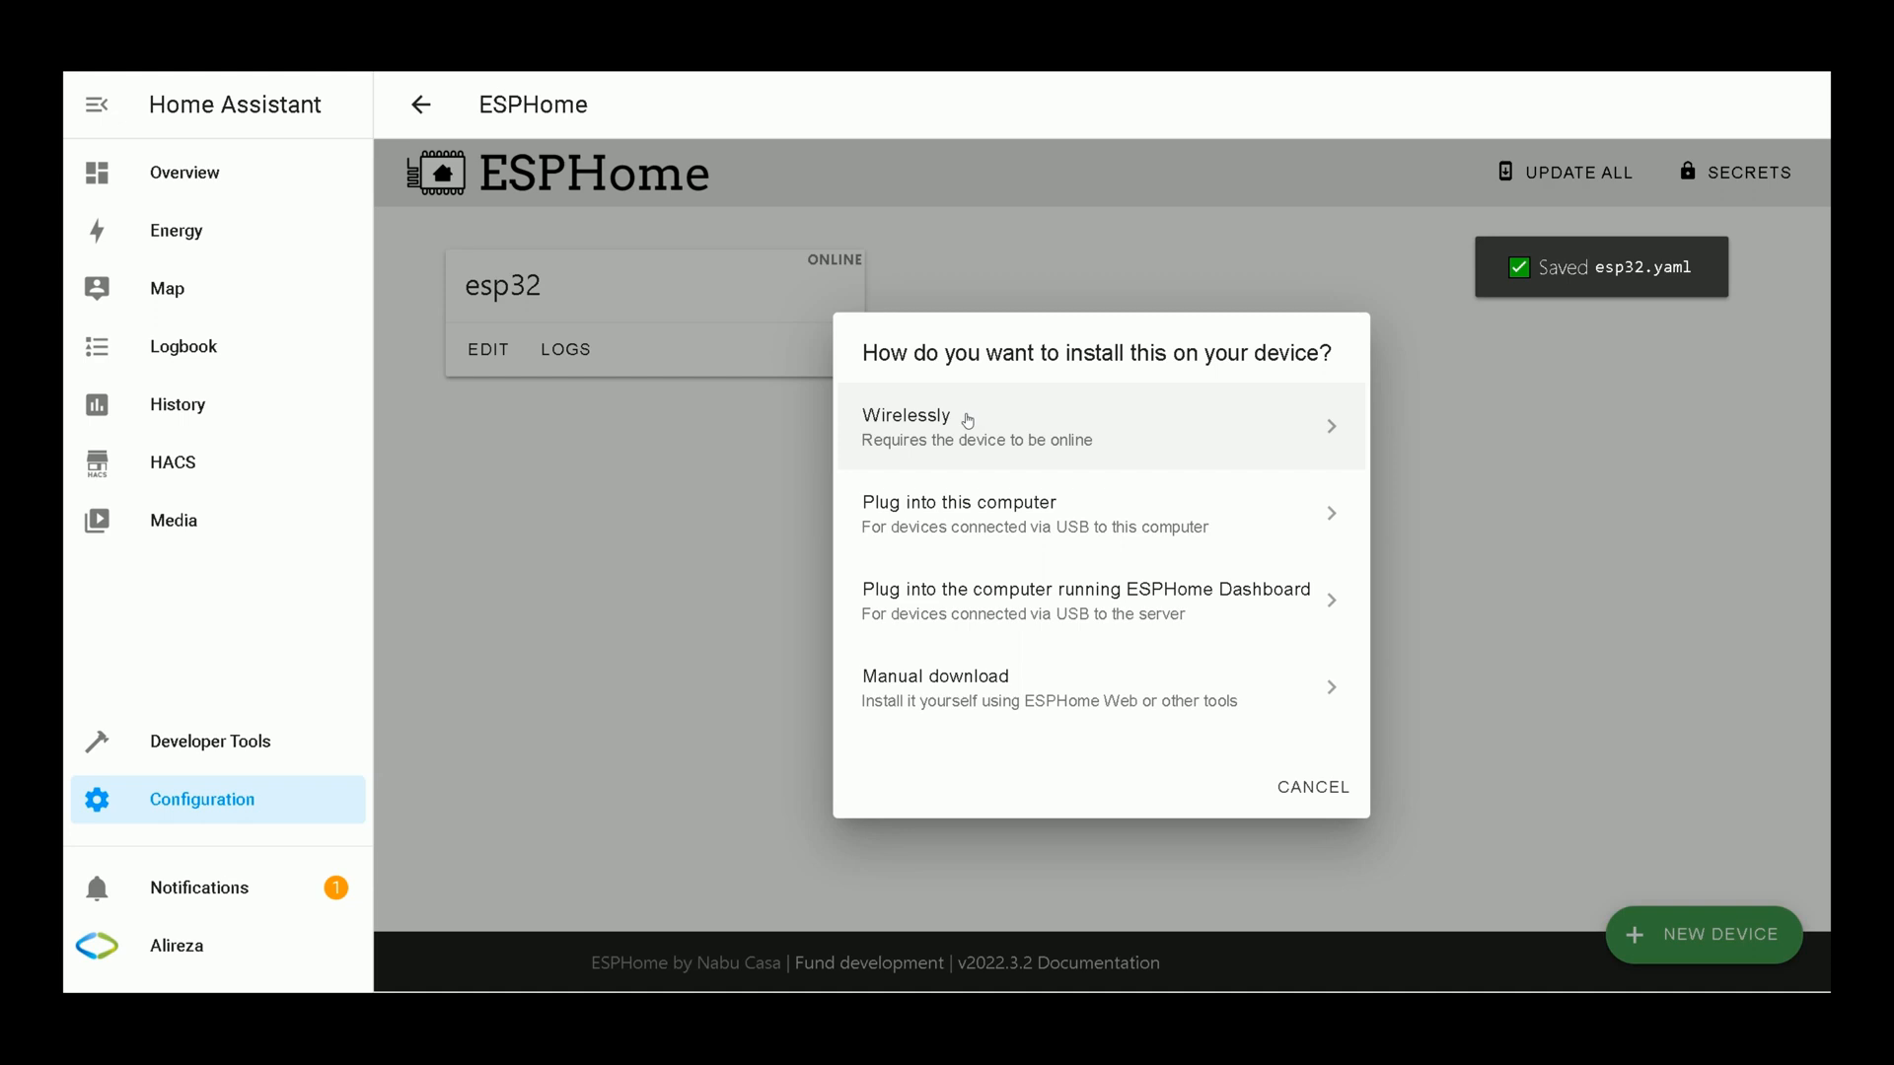
left_click(906, 417)
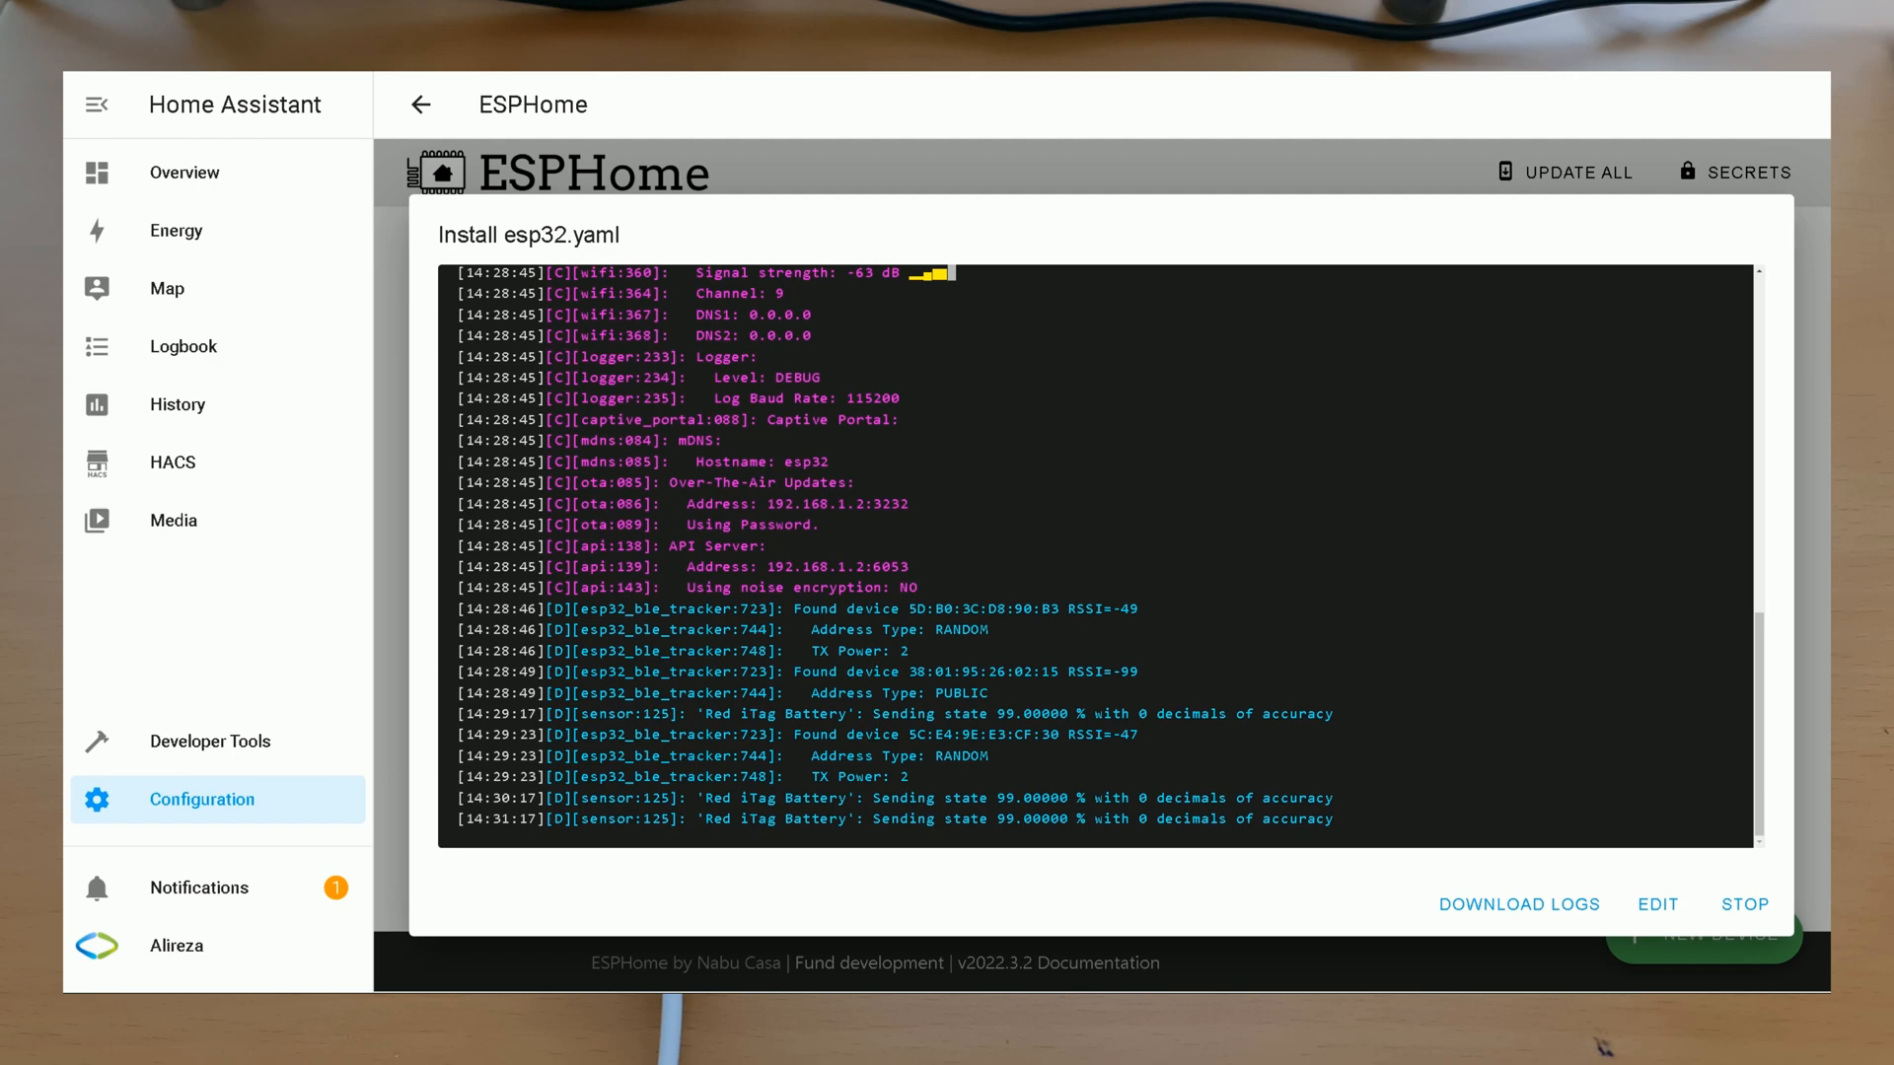
mouse_move(385, 106)
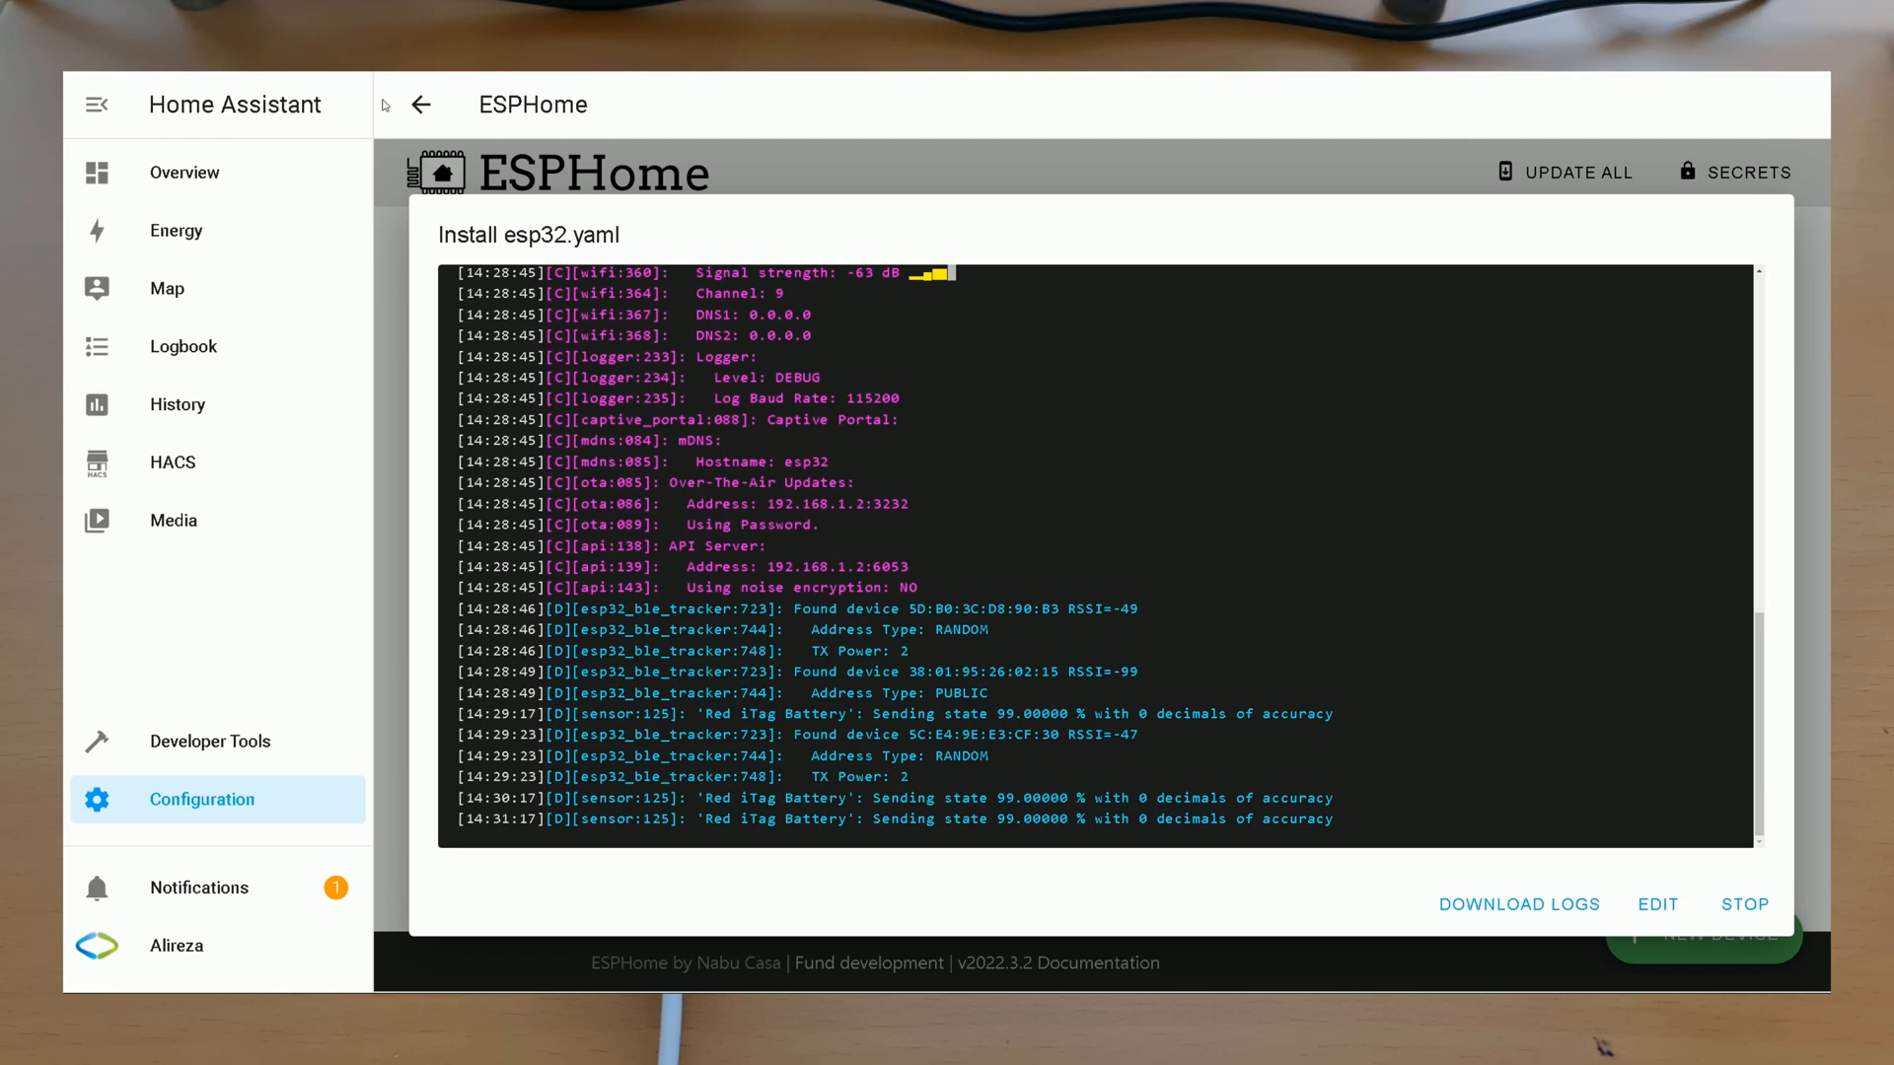
mouse_move(1269, 745)
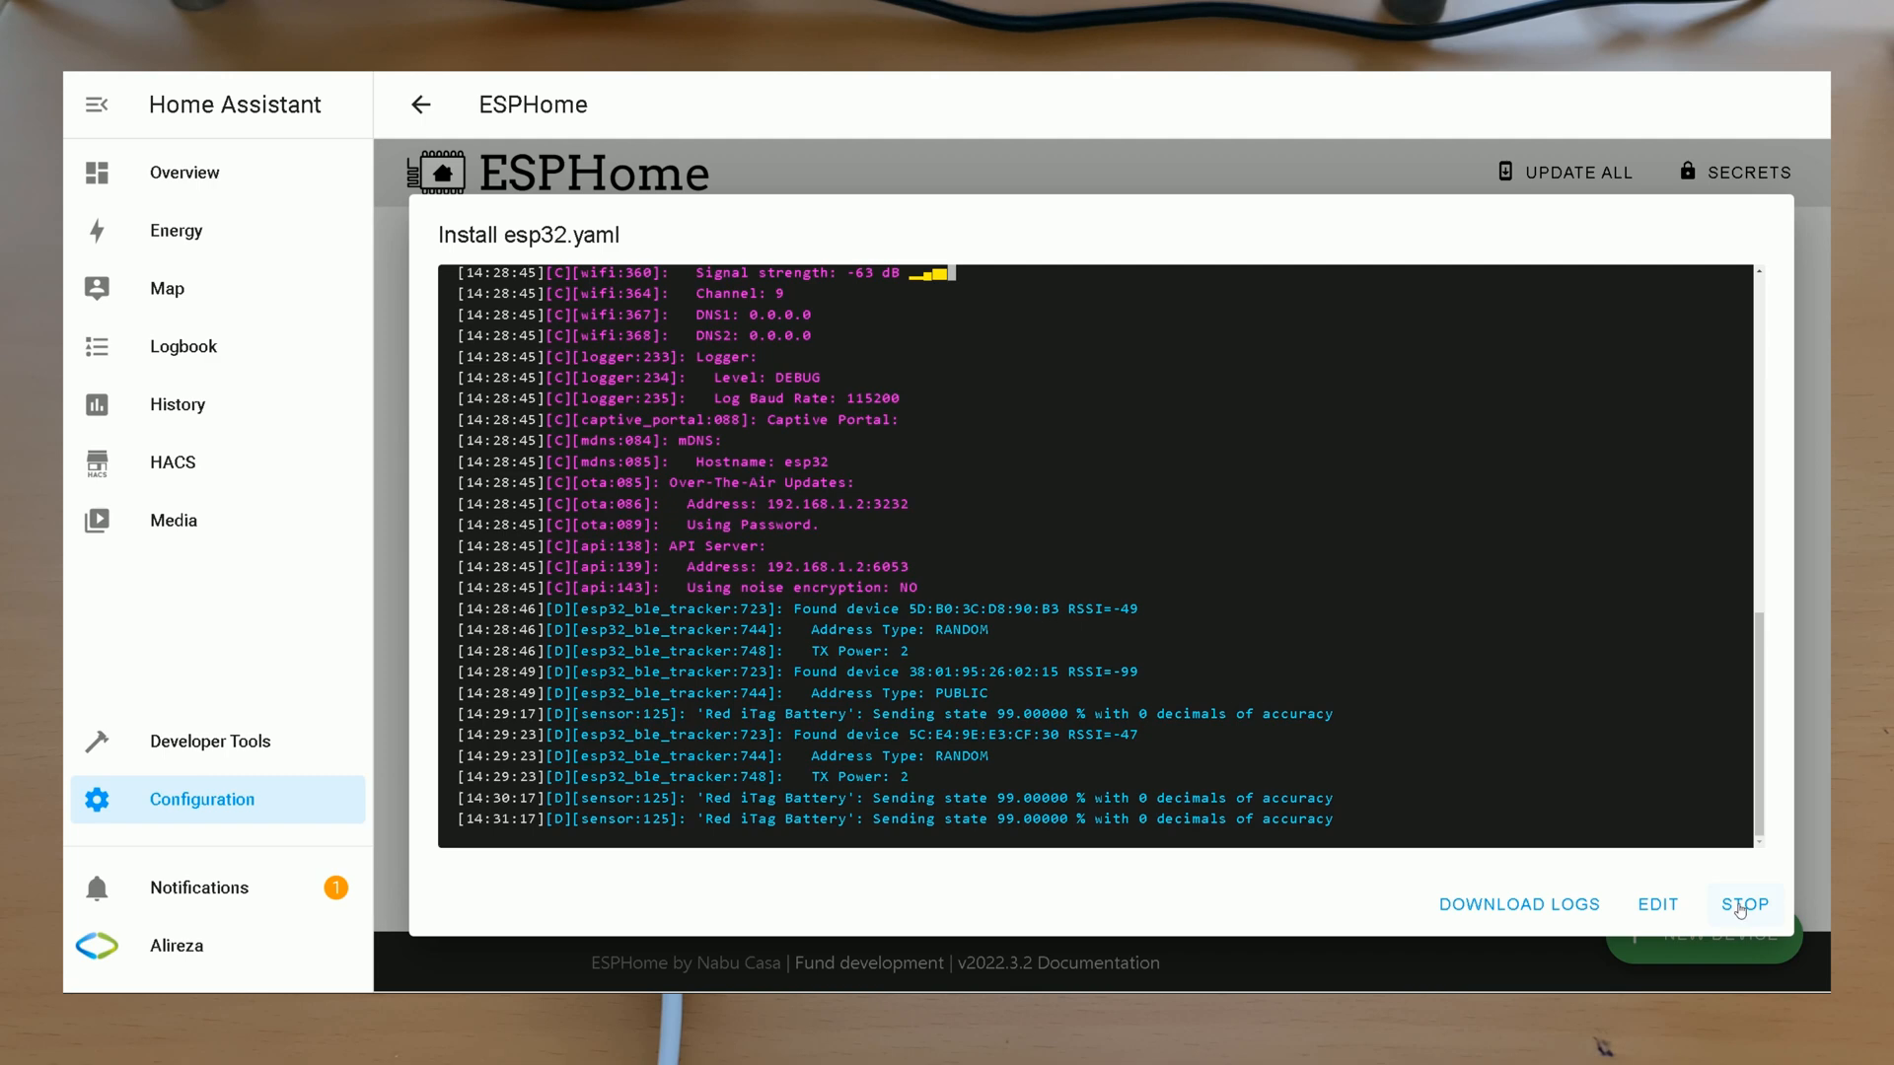
left_click(1744, 905)
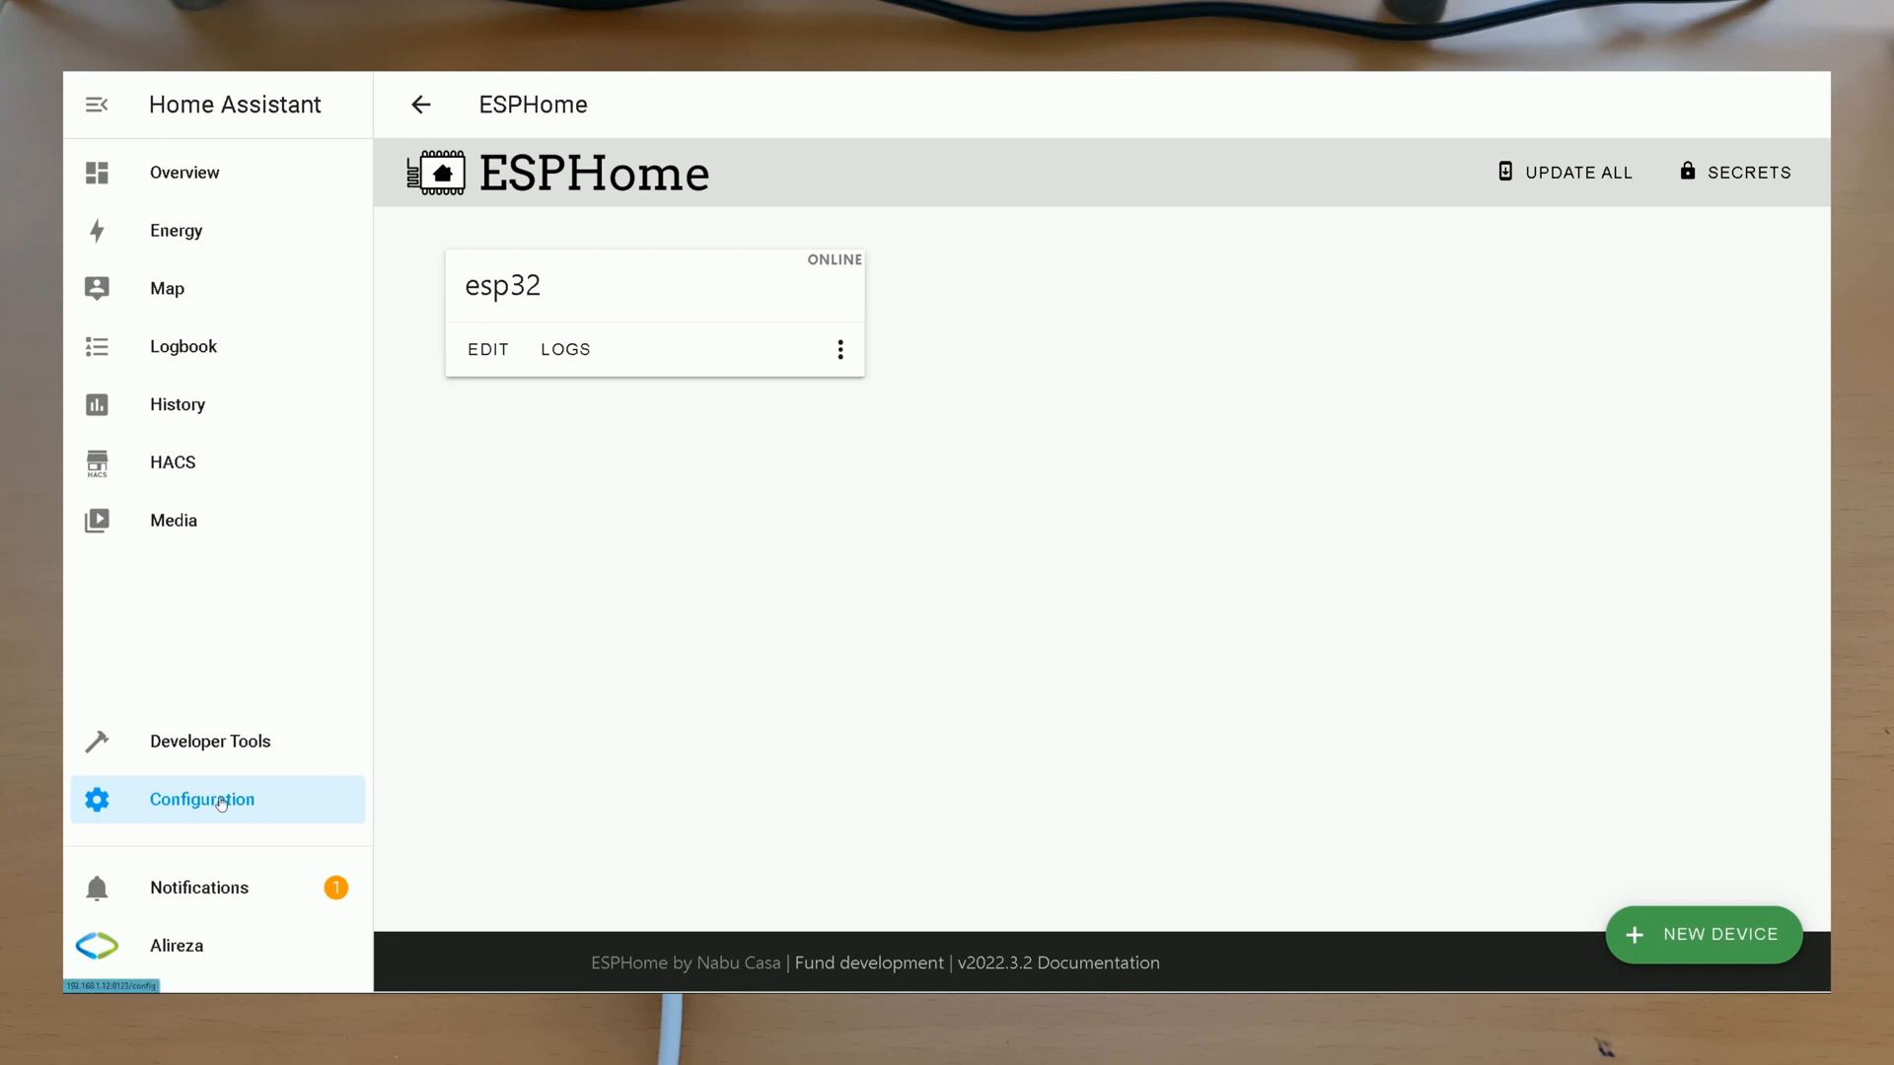
Step: From Configuration > Integrations, configure and confirm the discovered esp32 node
left_click(201, 800)
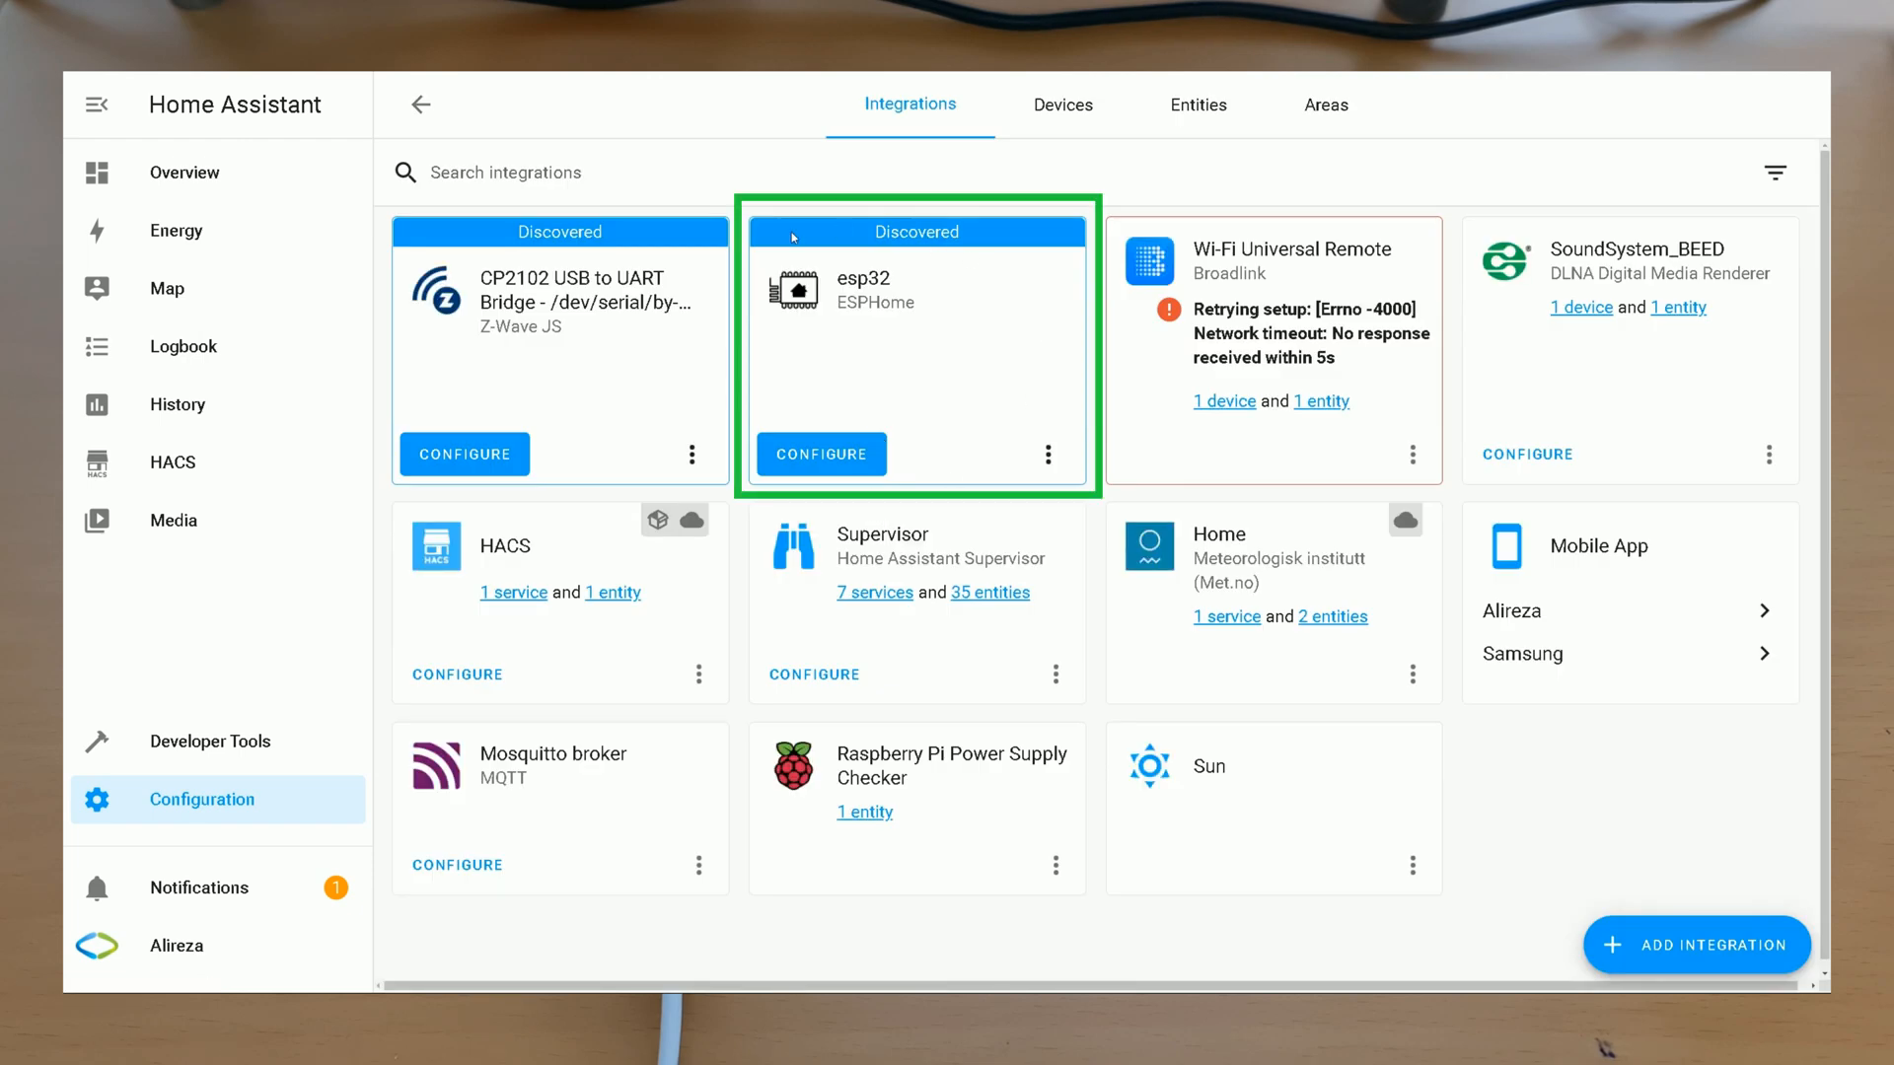
mouse_move(728, 469)
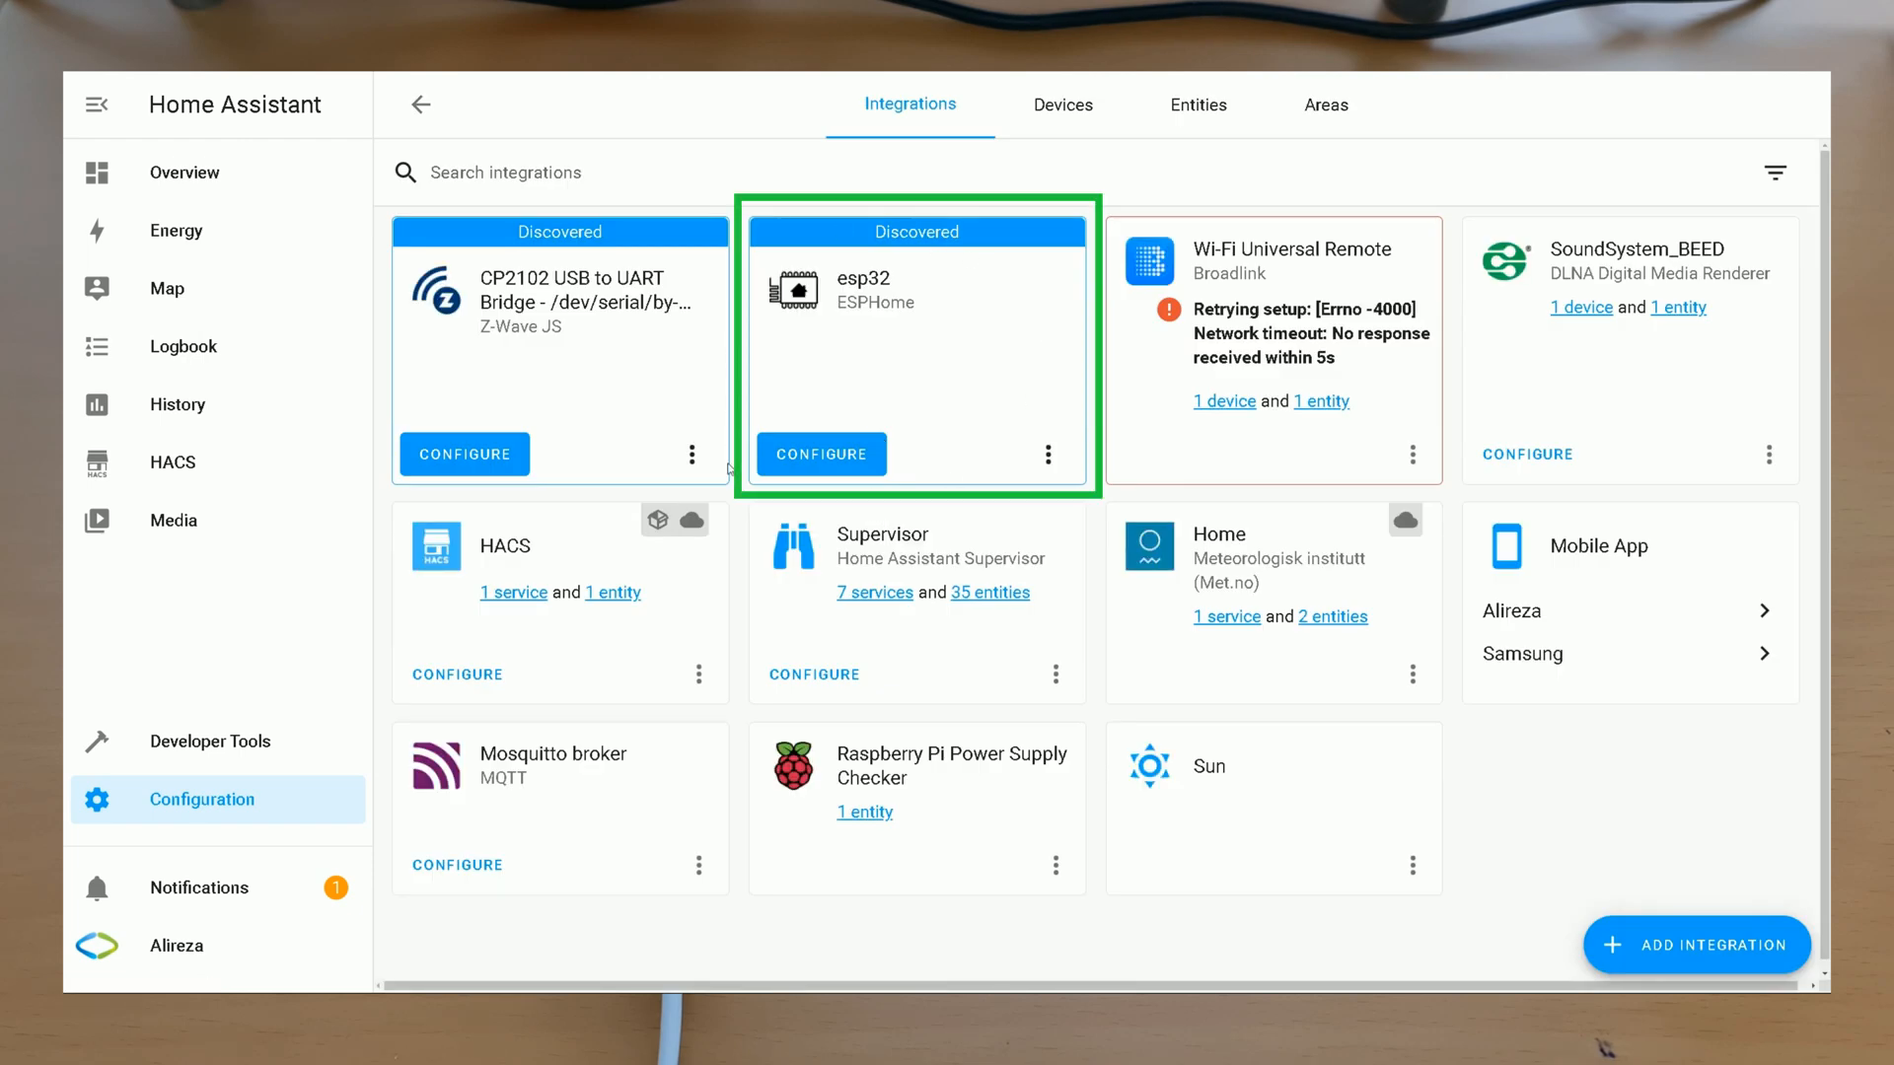
mouse_move(826, 314)
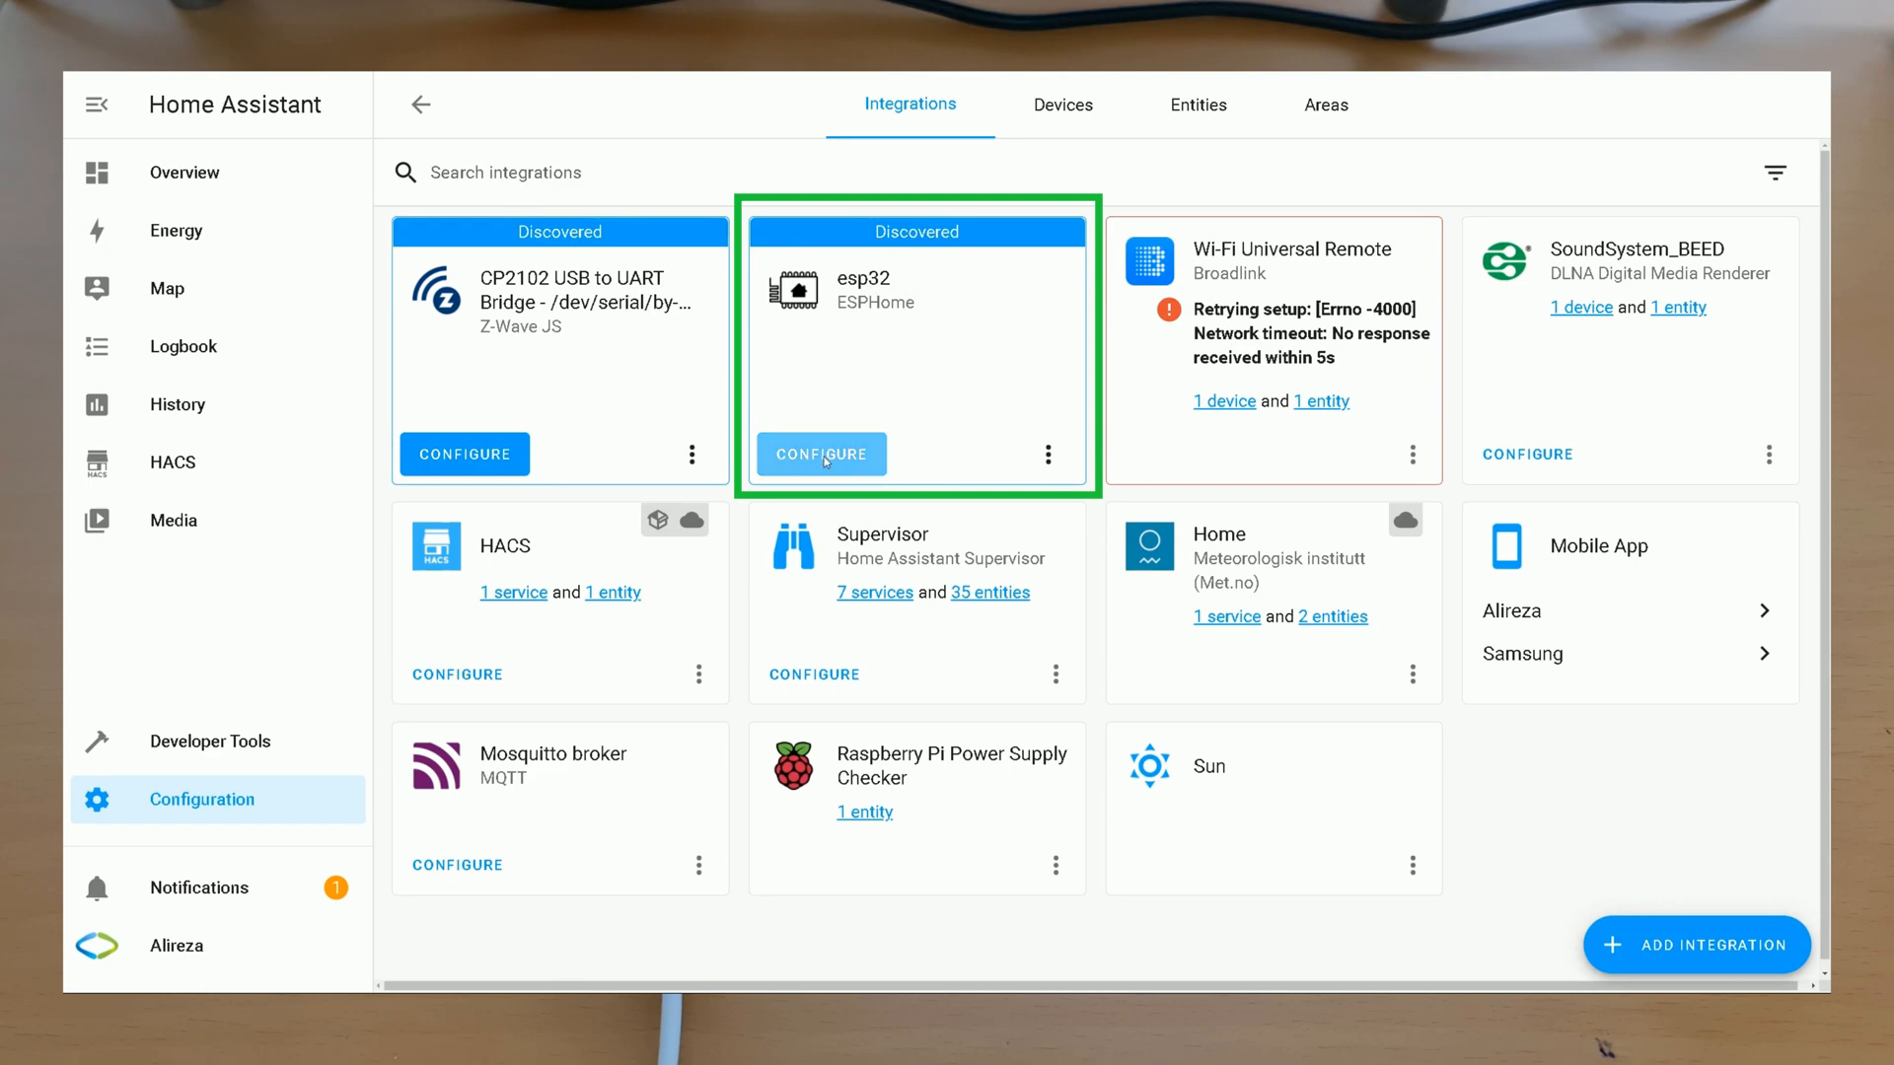
left_click(821, 454)
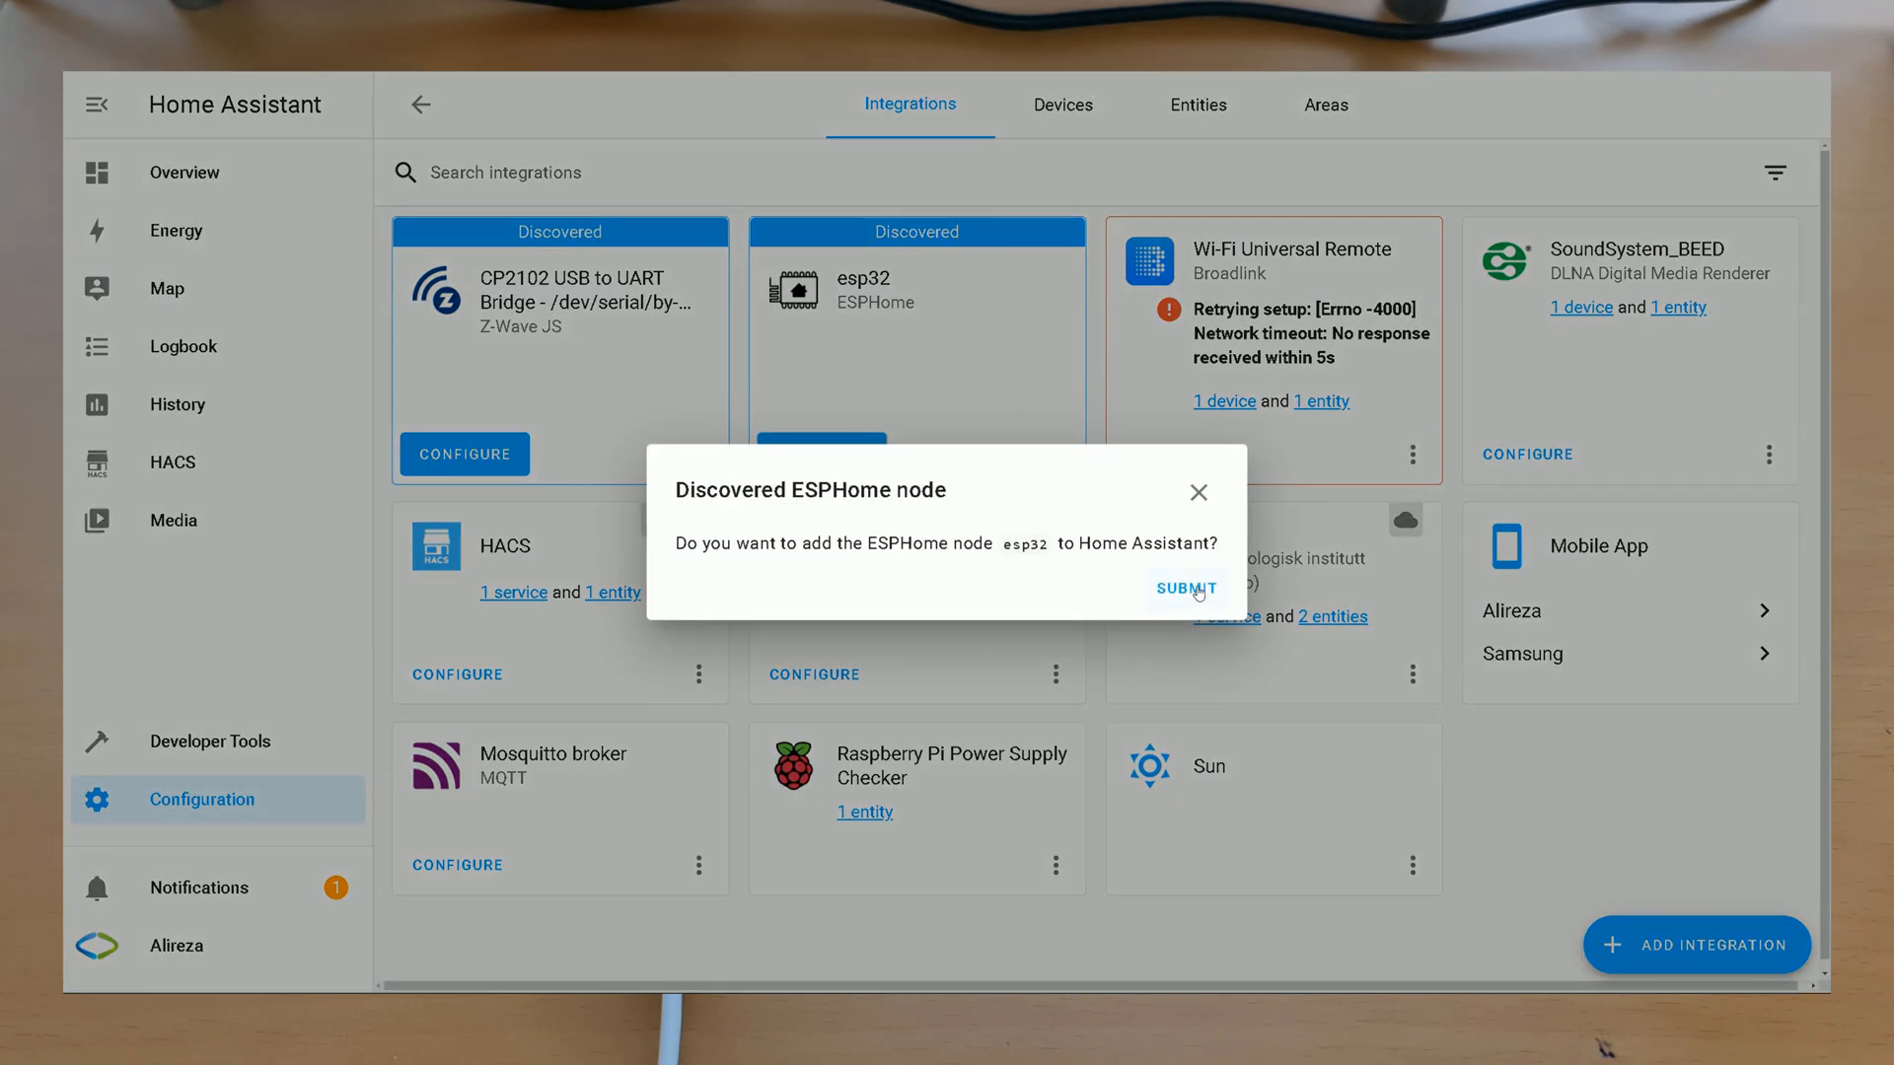
left_click(1186, 590)
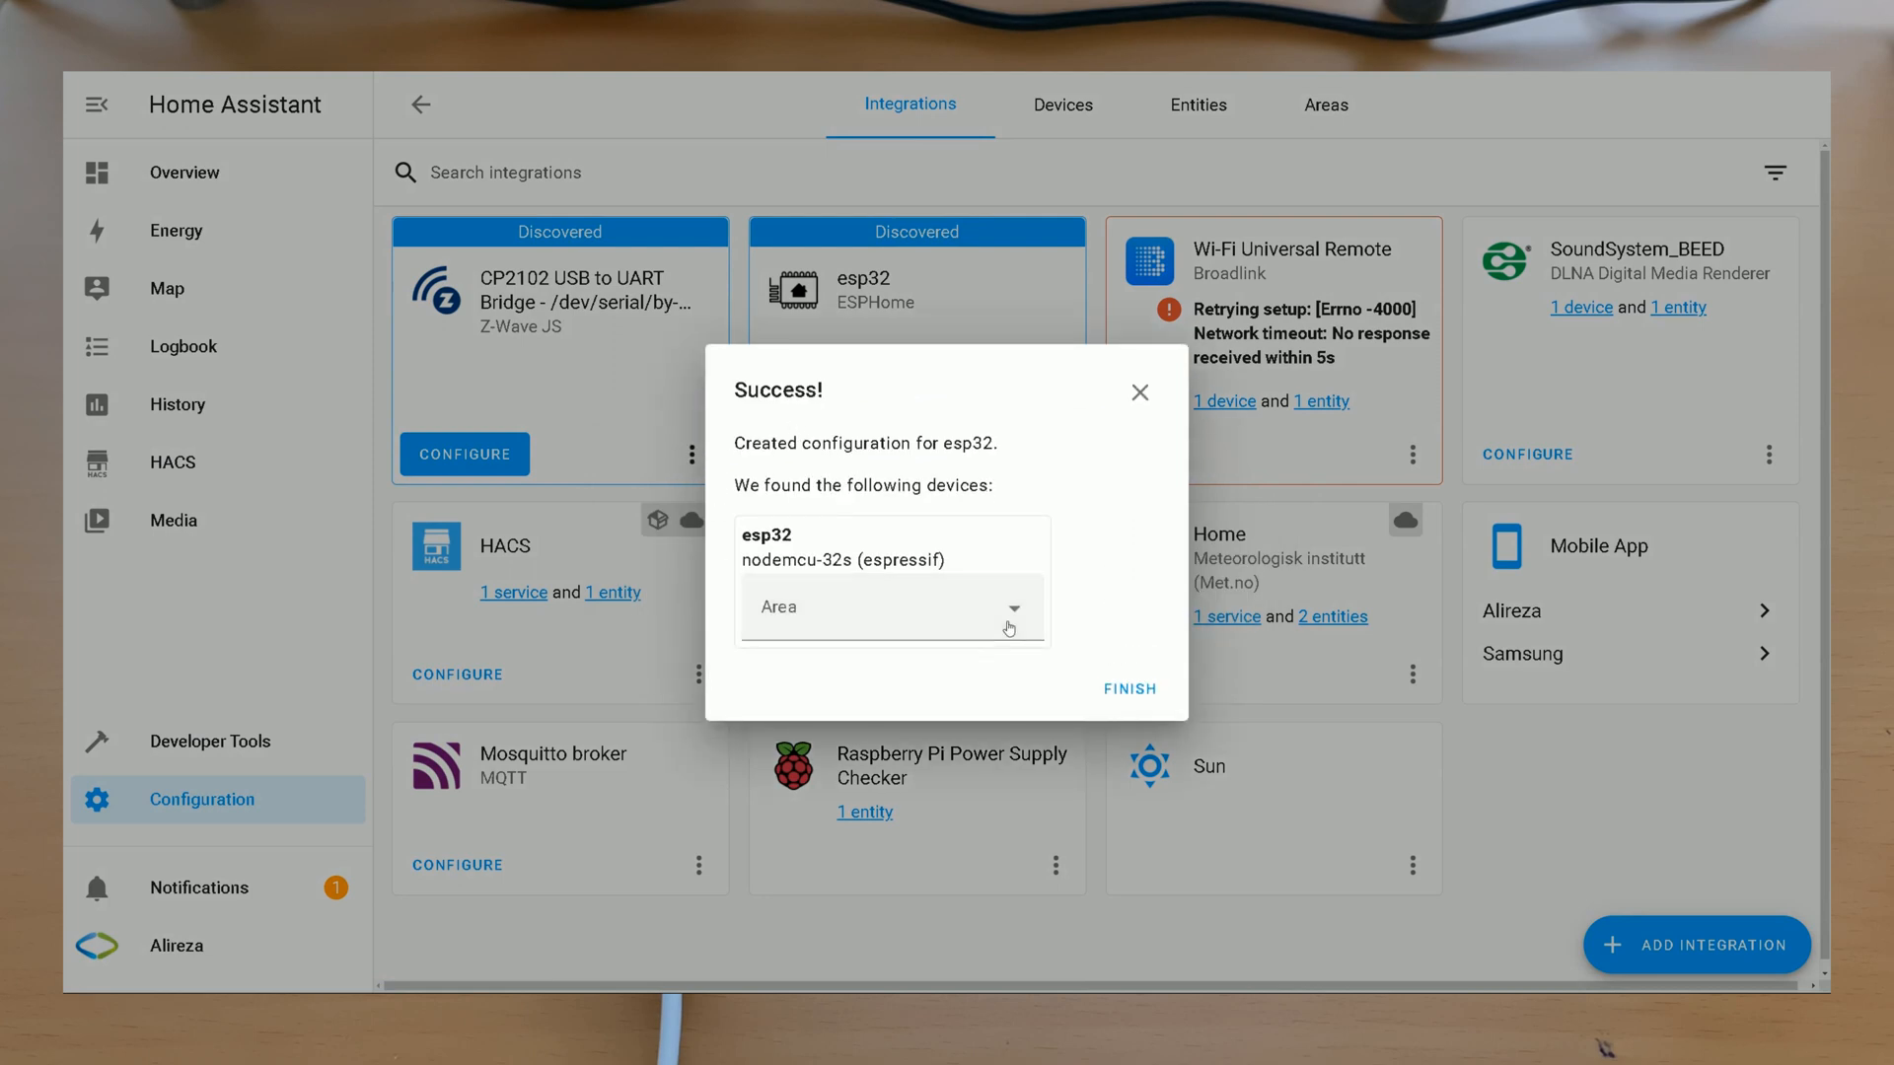
Step: Finish setup without an area and bring up the esp32 integration's options
left_click(892, 605)
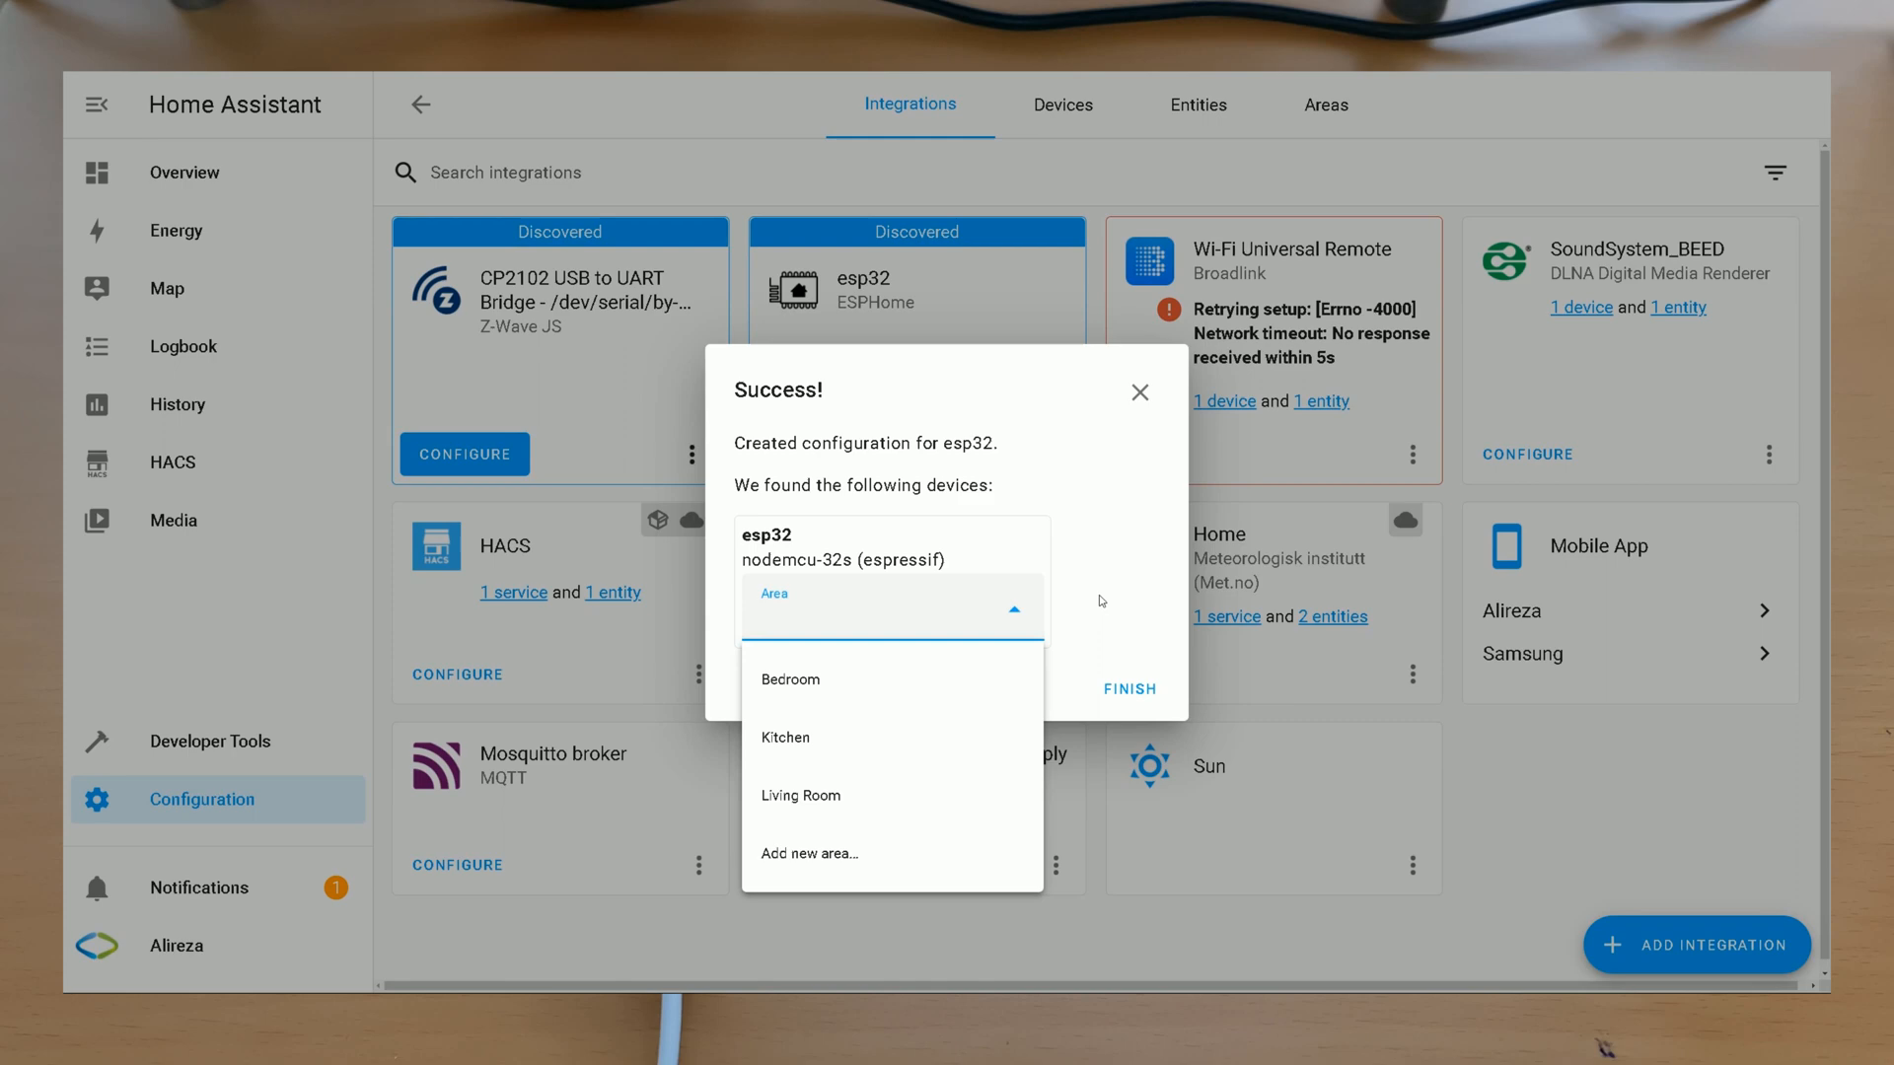
left_click(1129, 689)
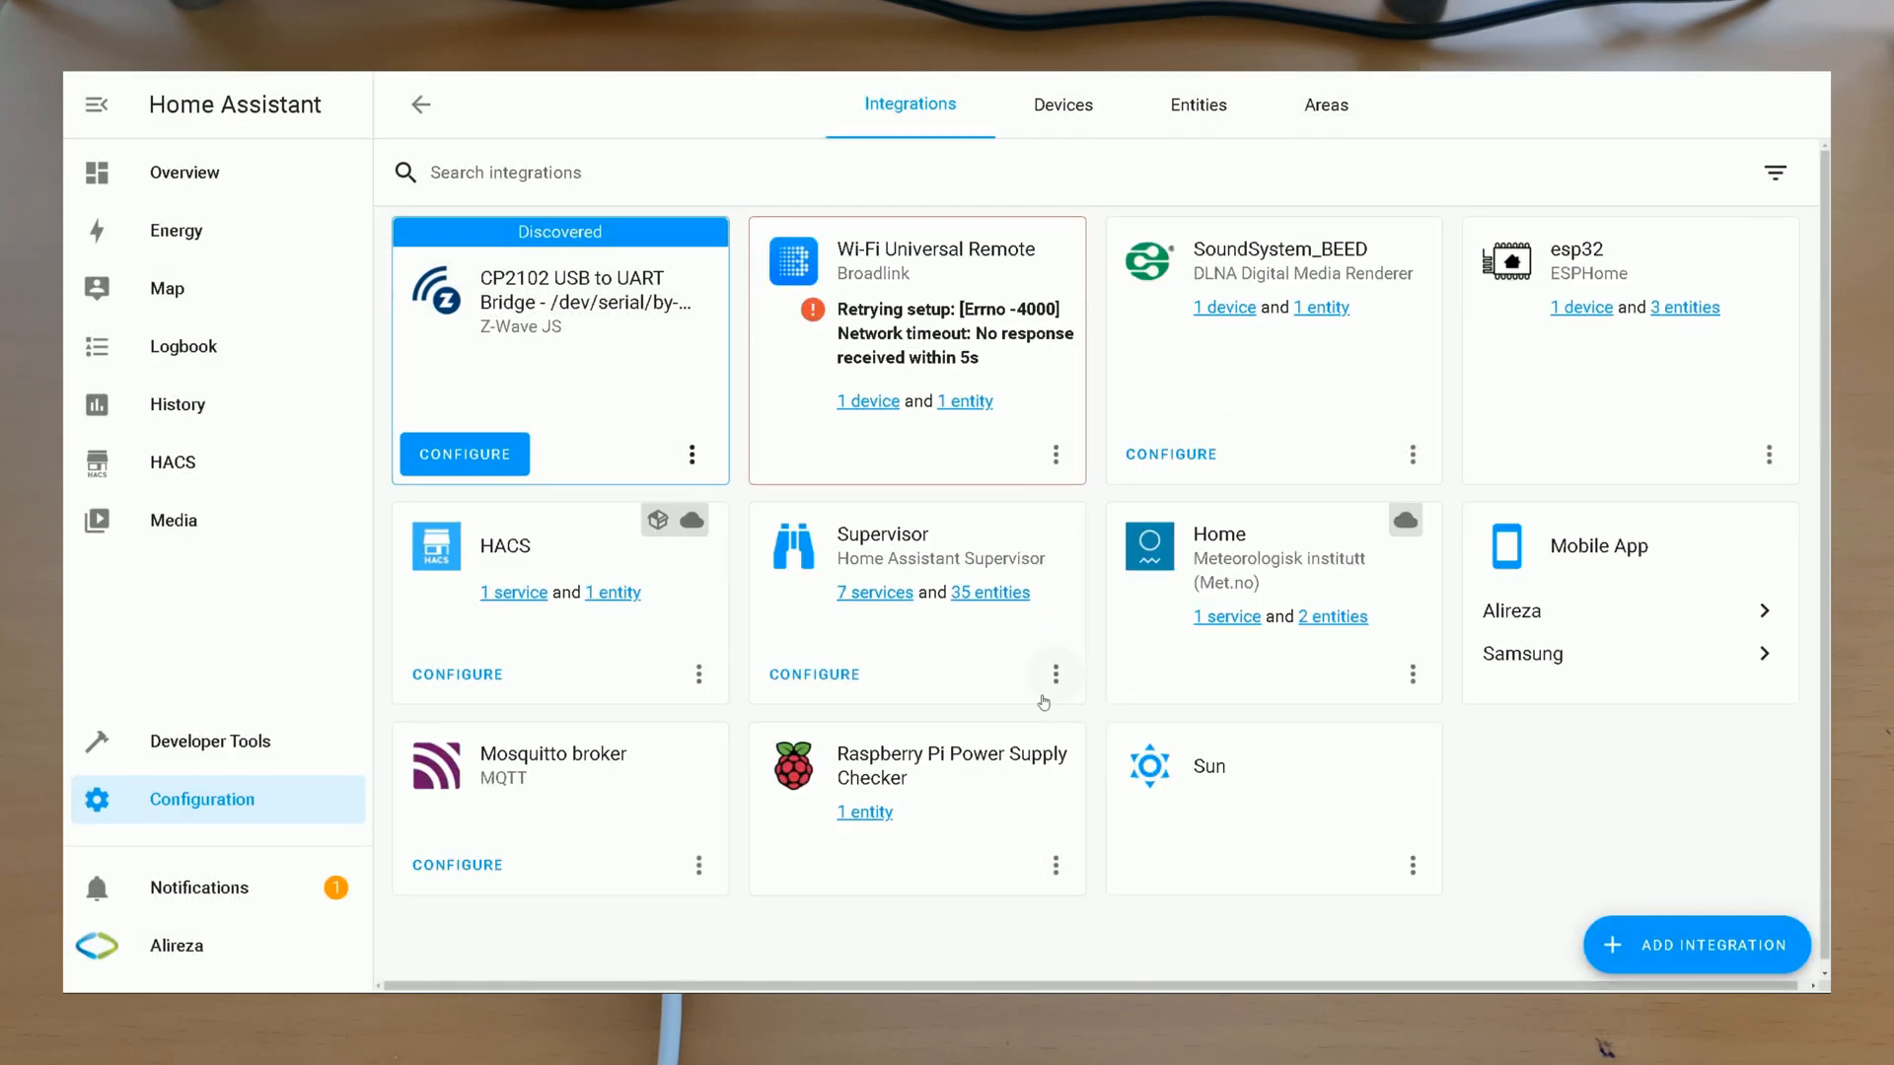
mouse_move(1054, 675)
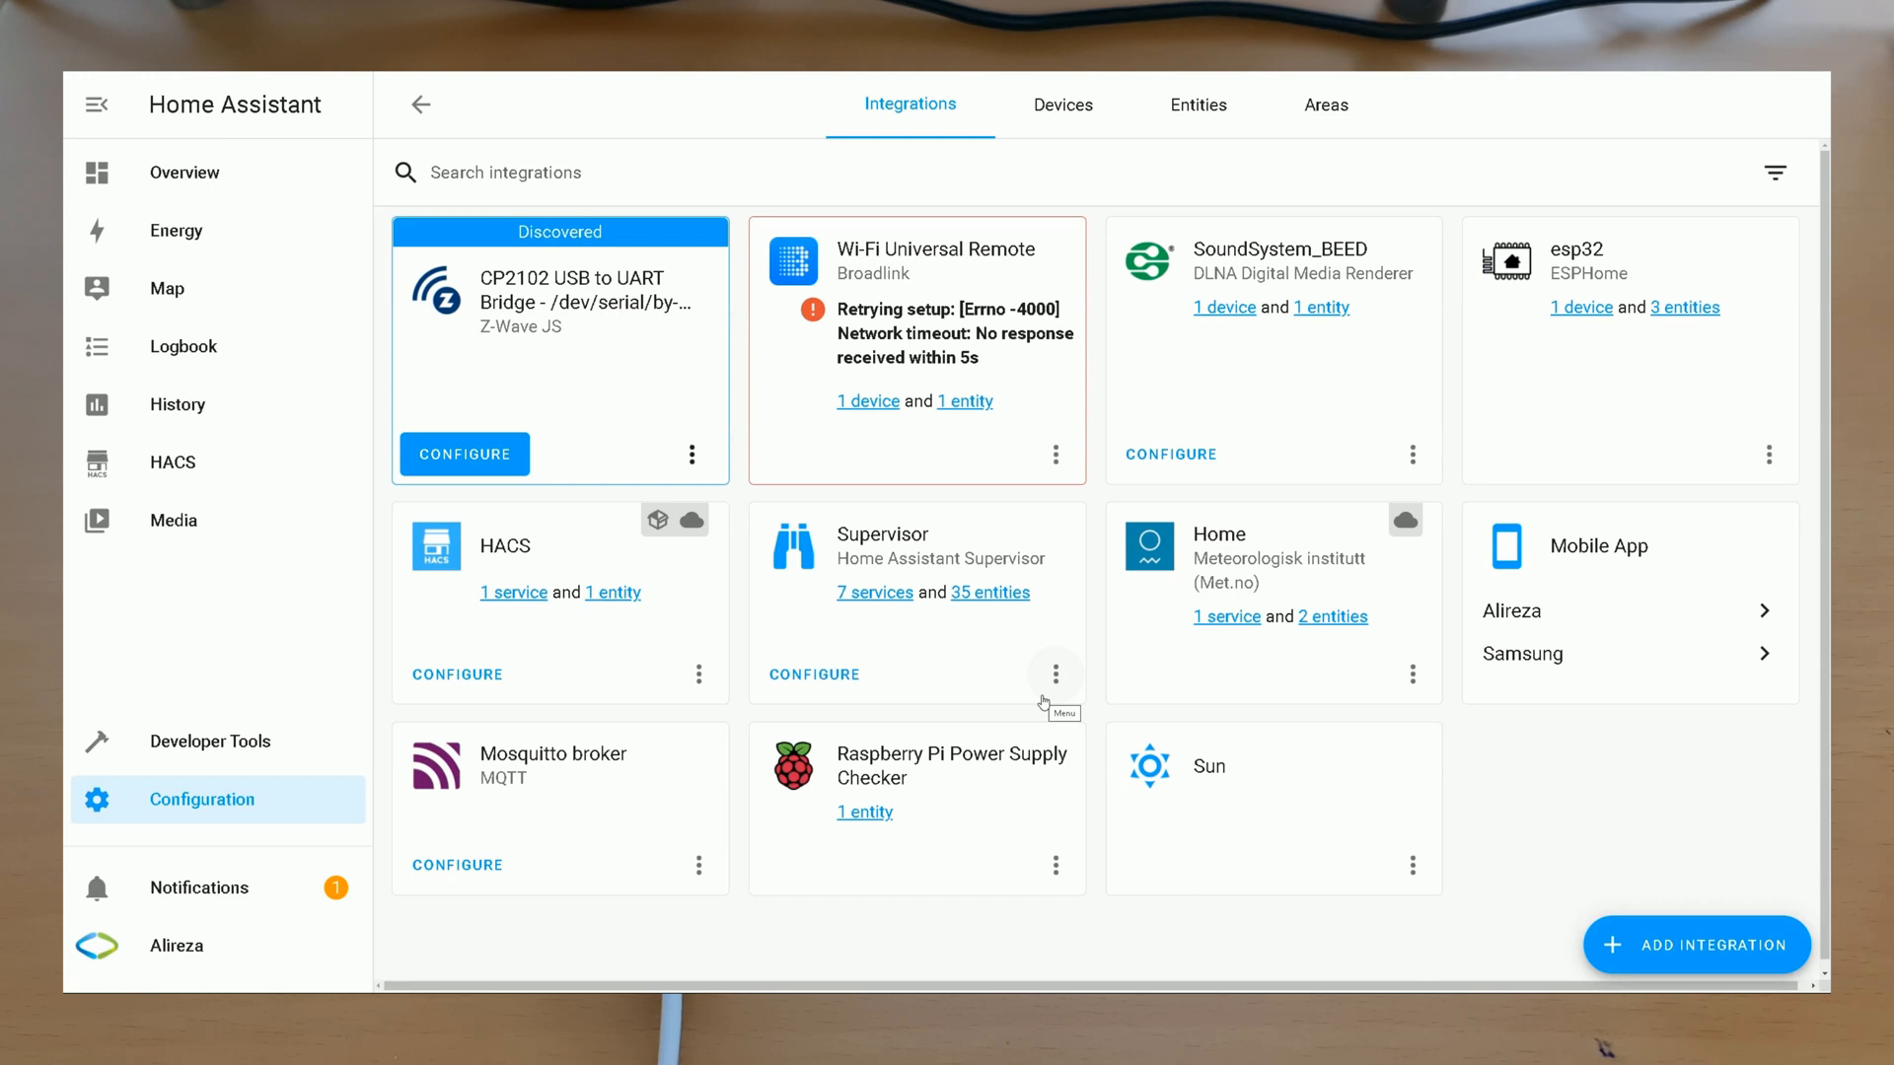
mouse_move(1326, 574)
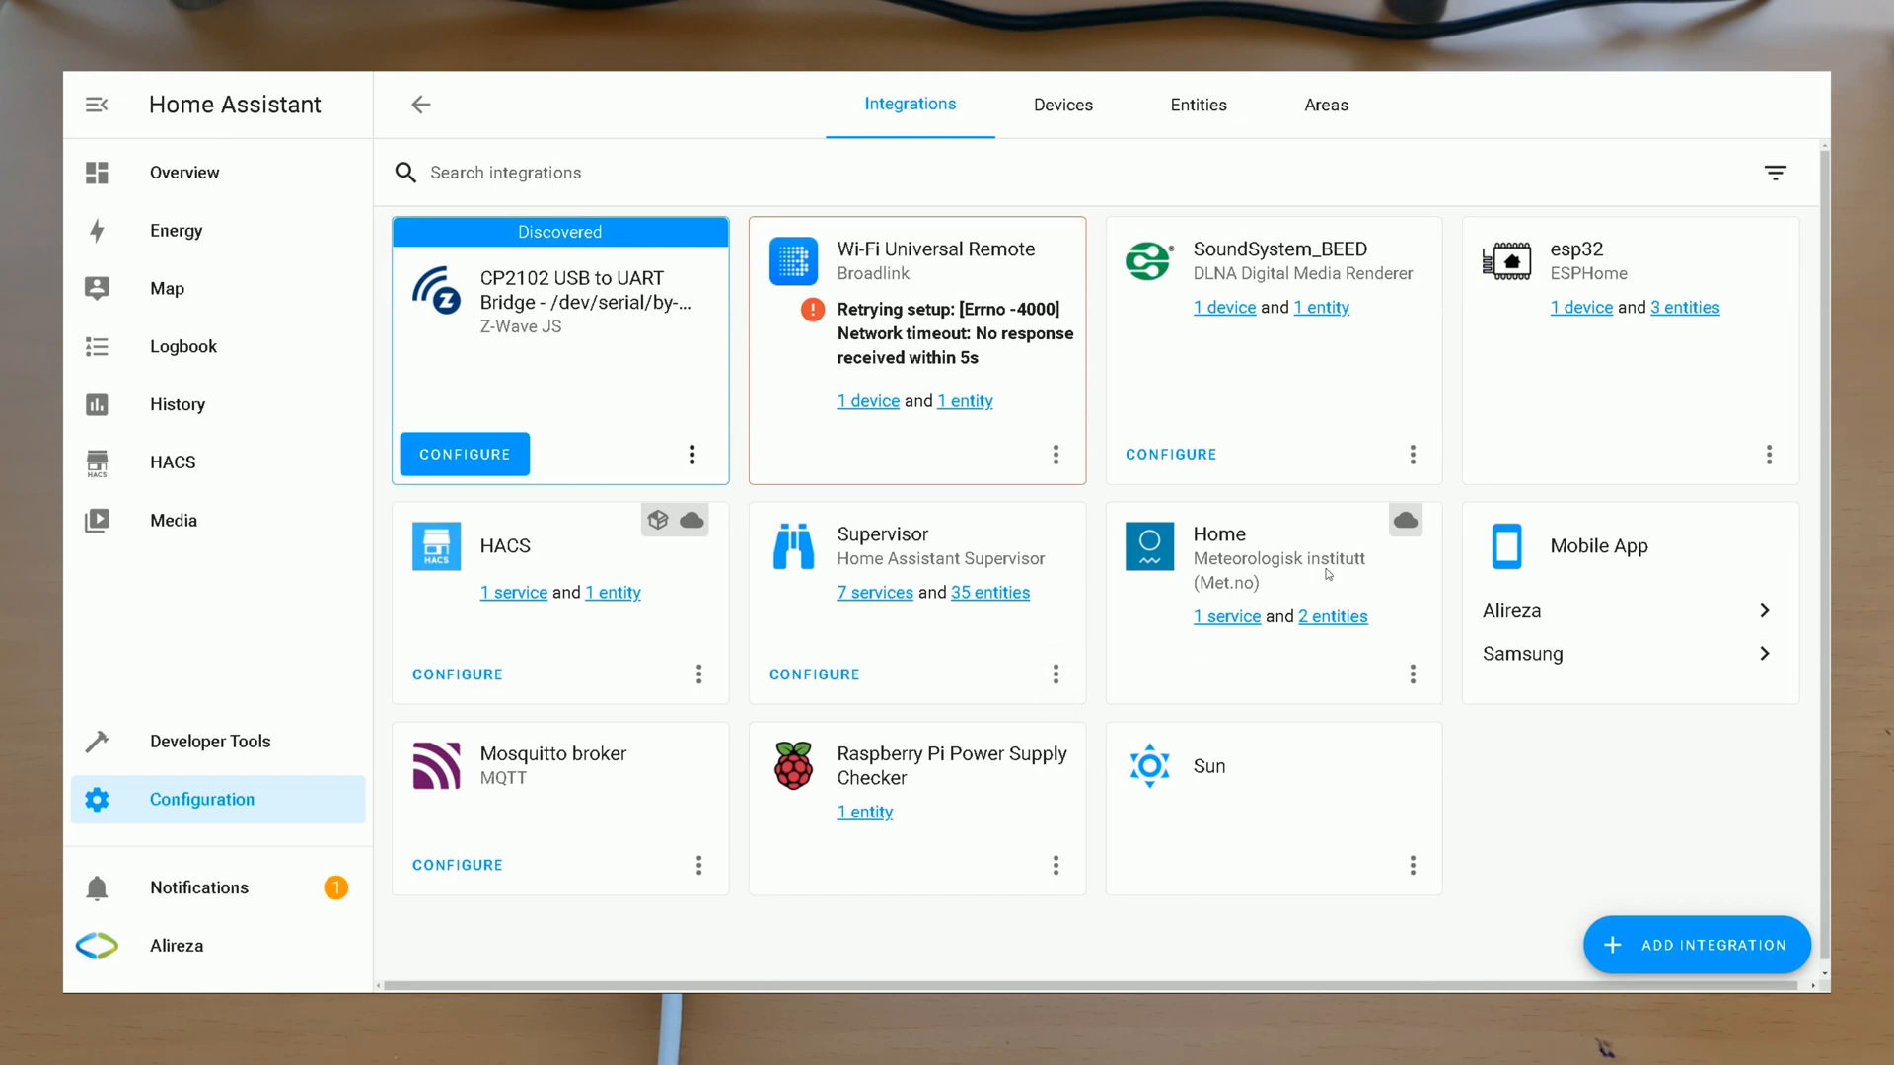
mouse_move(1768, 458)
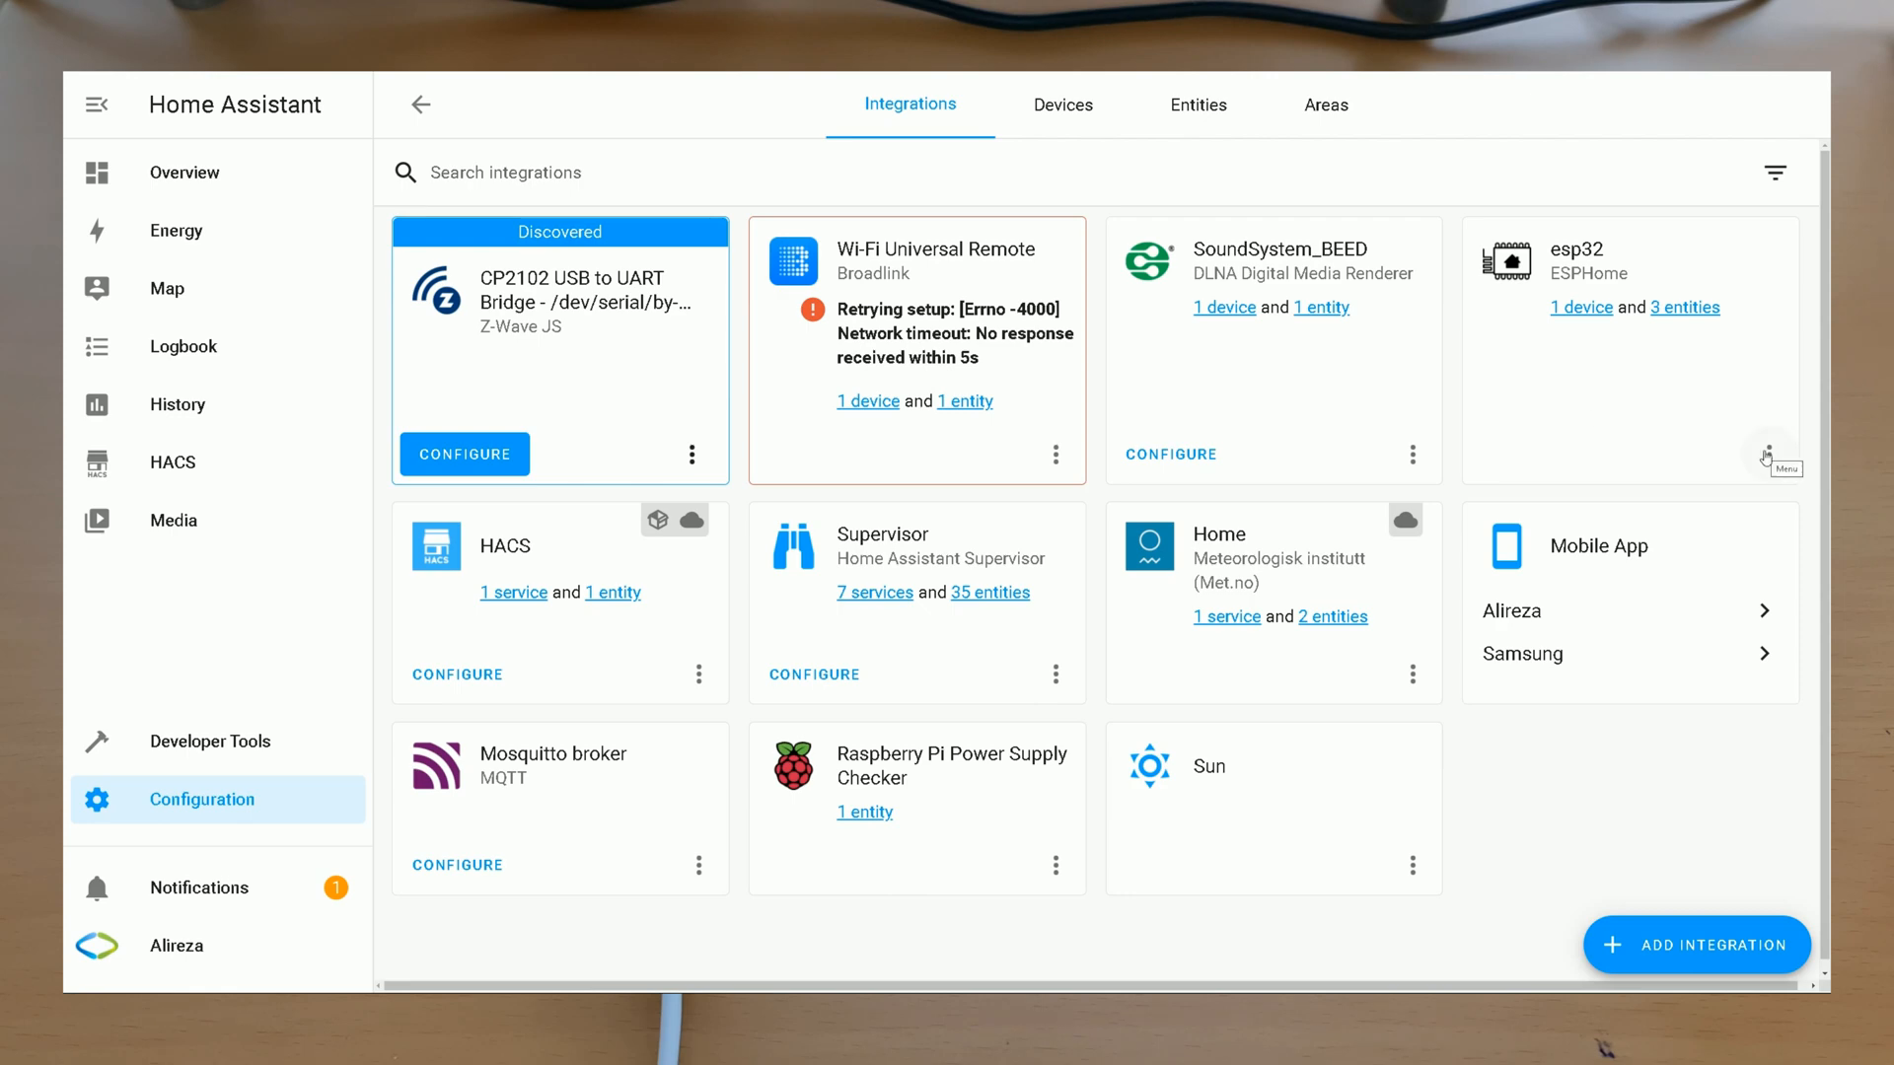
left_click(1768, 453)
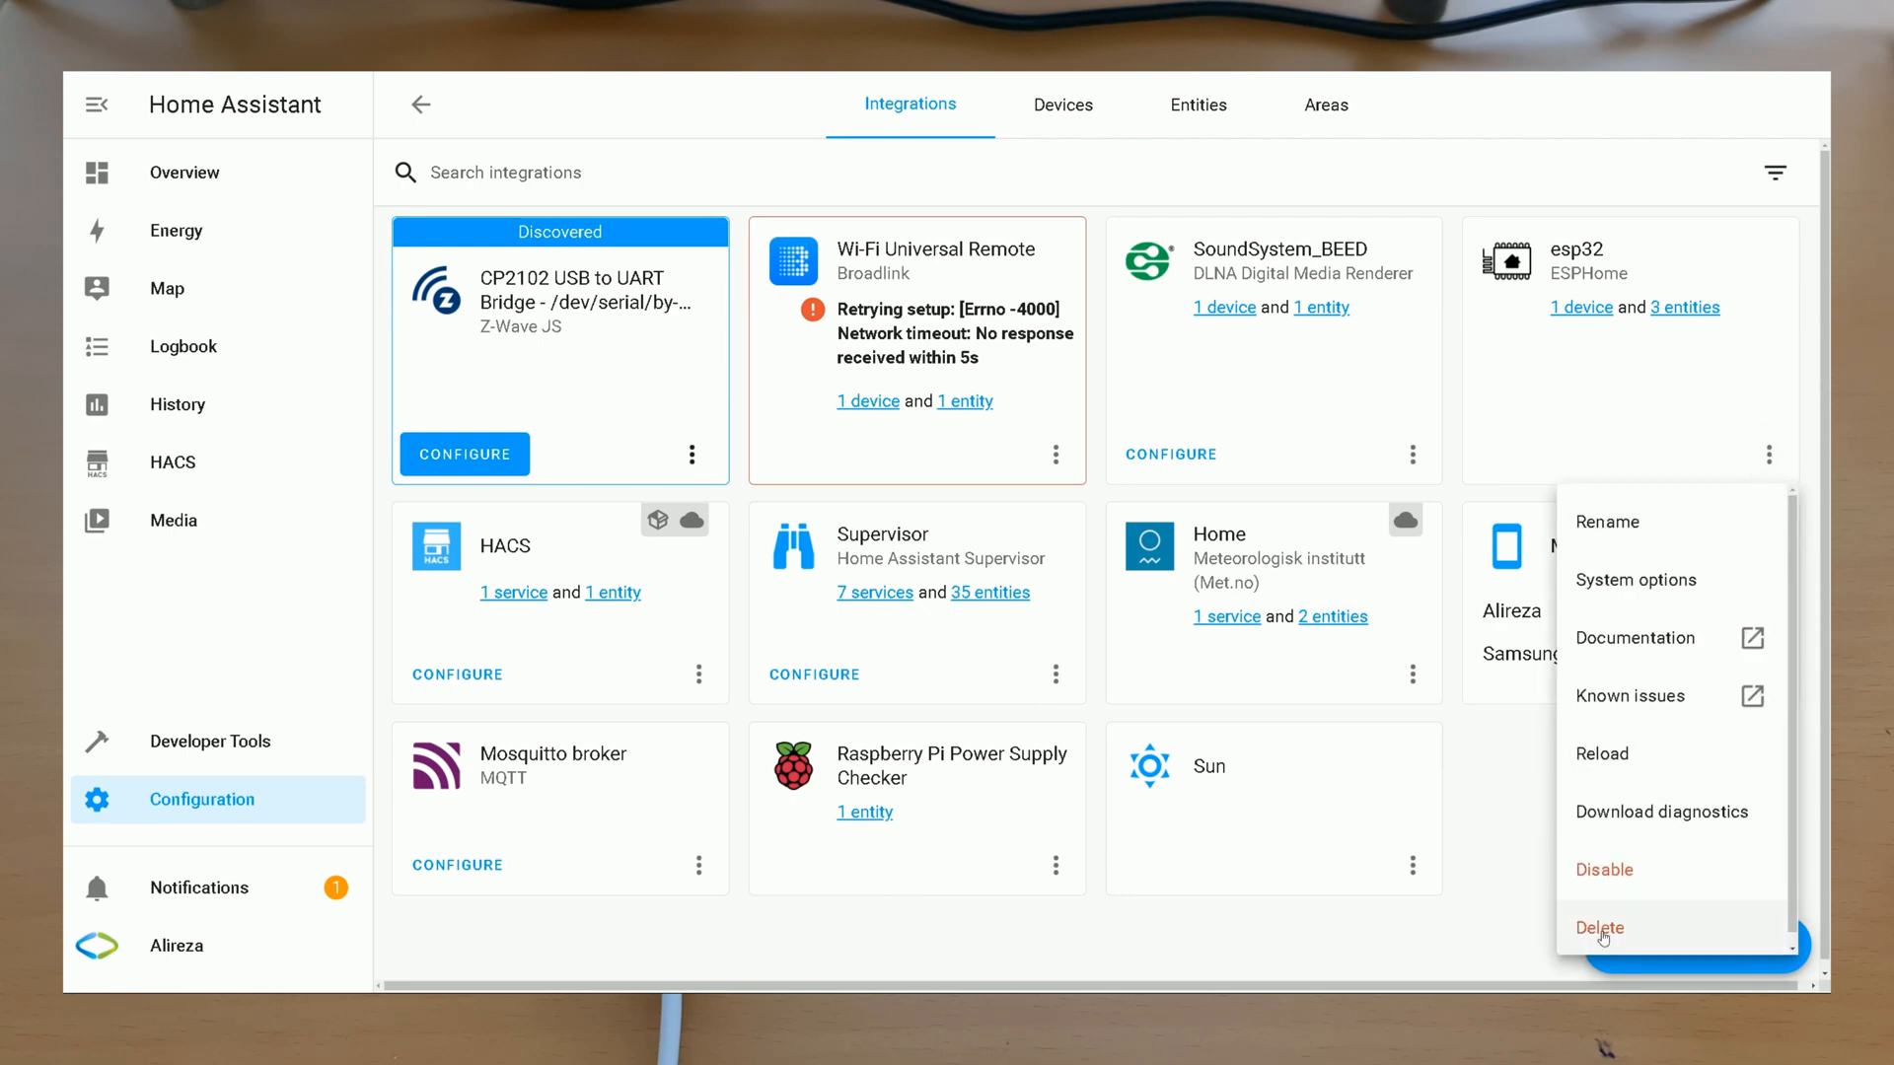
Step: Delete the esp32 integration and pick ESPHome from Add Integration by searching 'esp'
left_click(1600, 928)
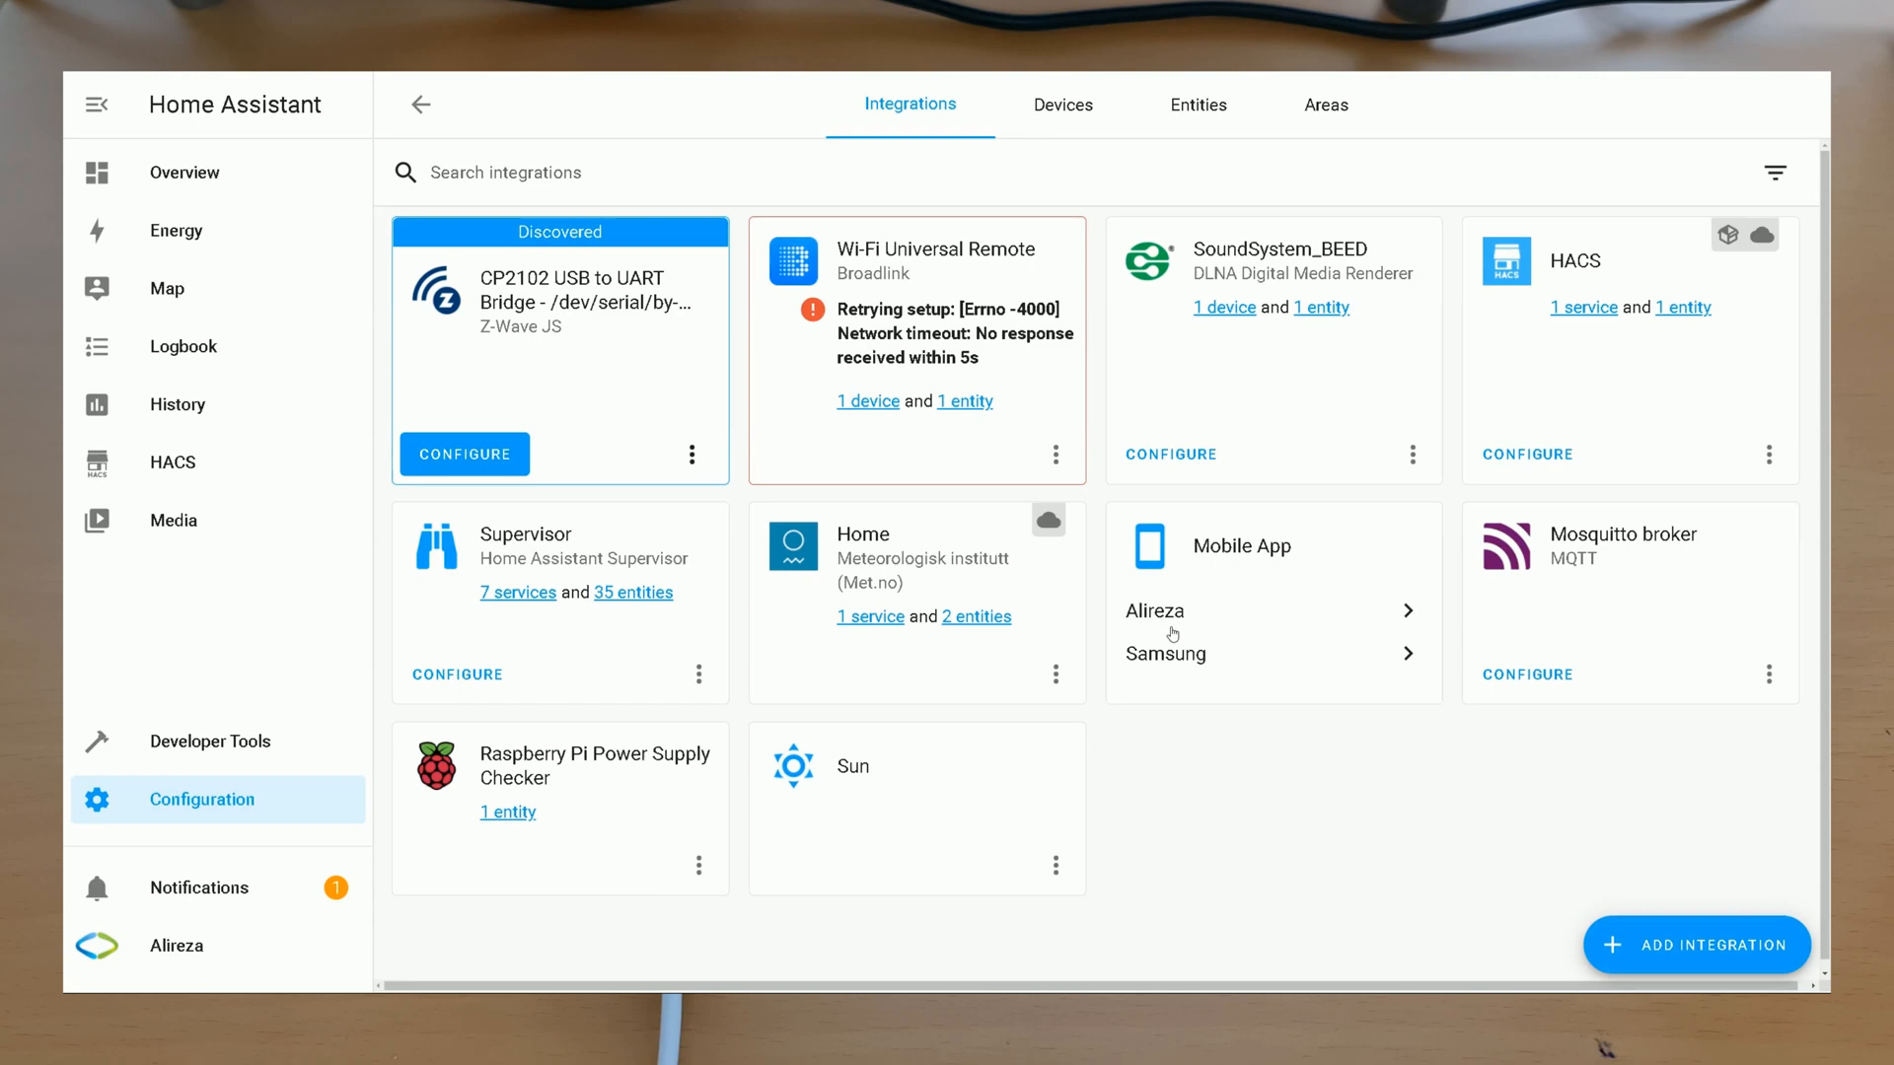
mouse_move(1411, 653)
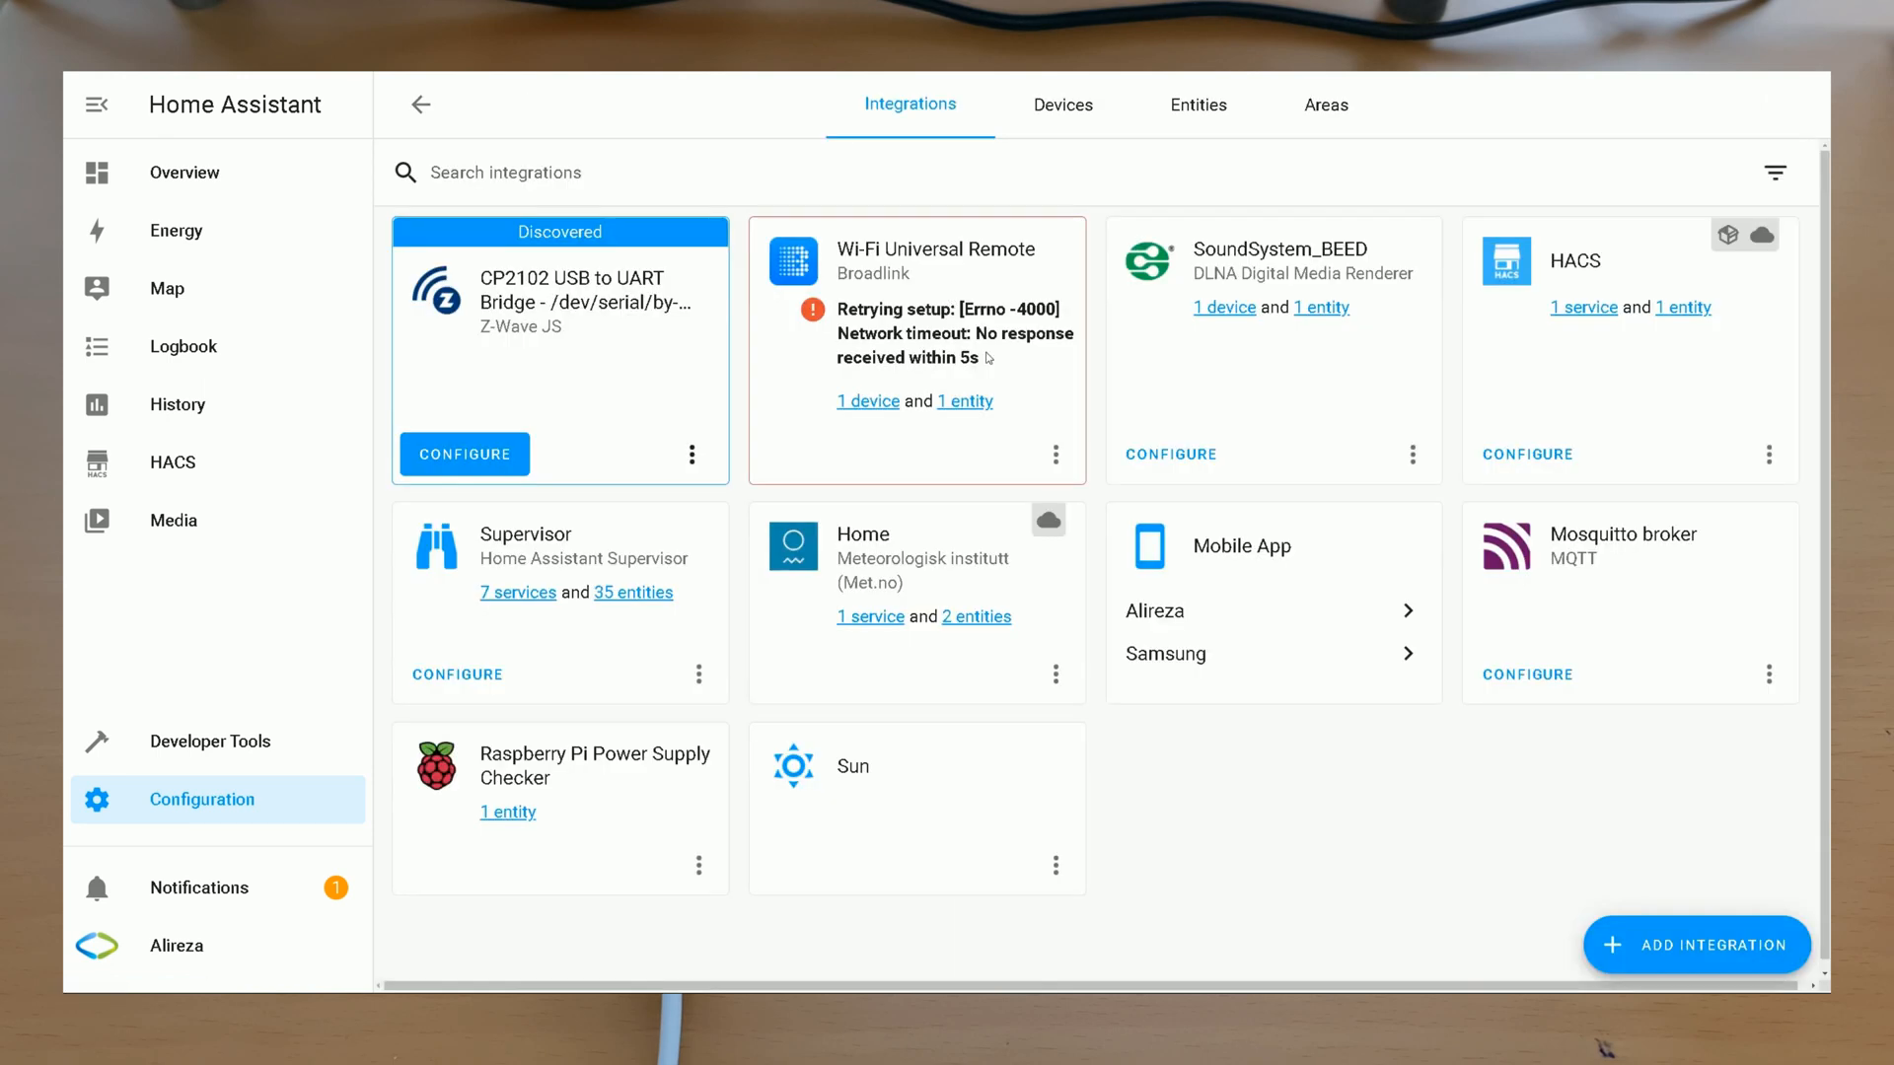
mouse_move(1672, 973)
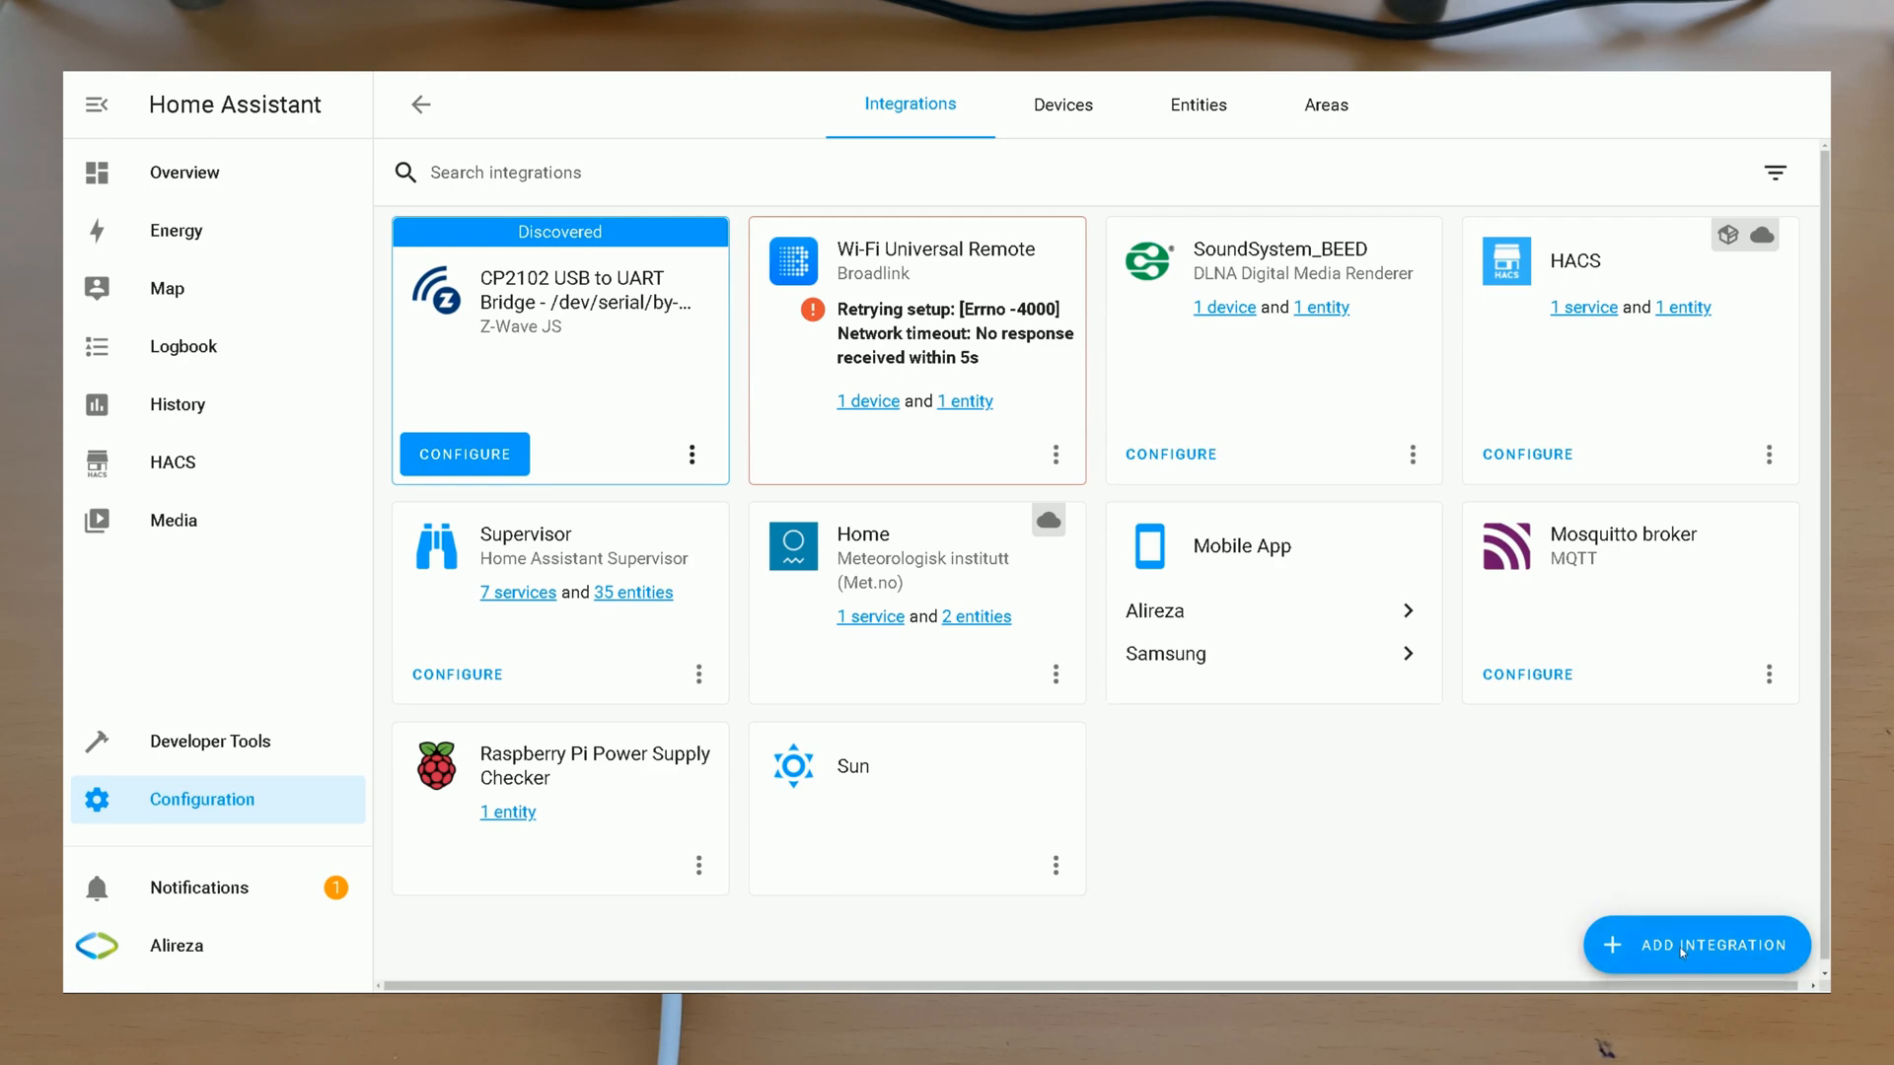
type("espho")
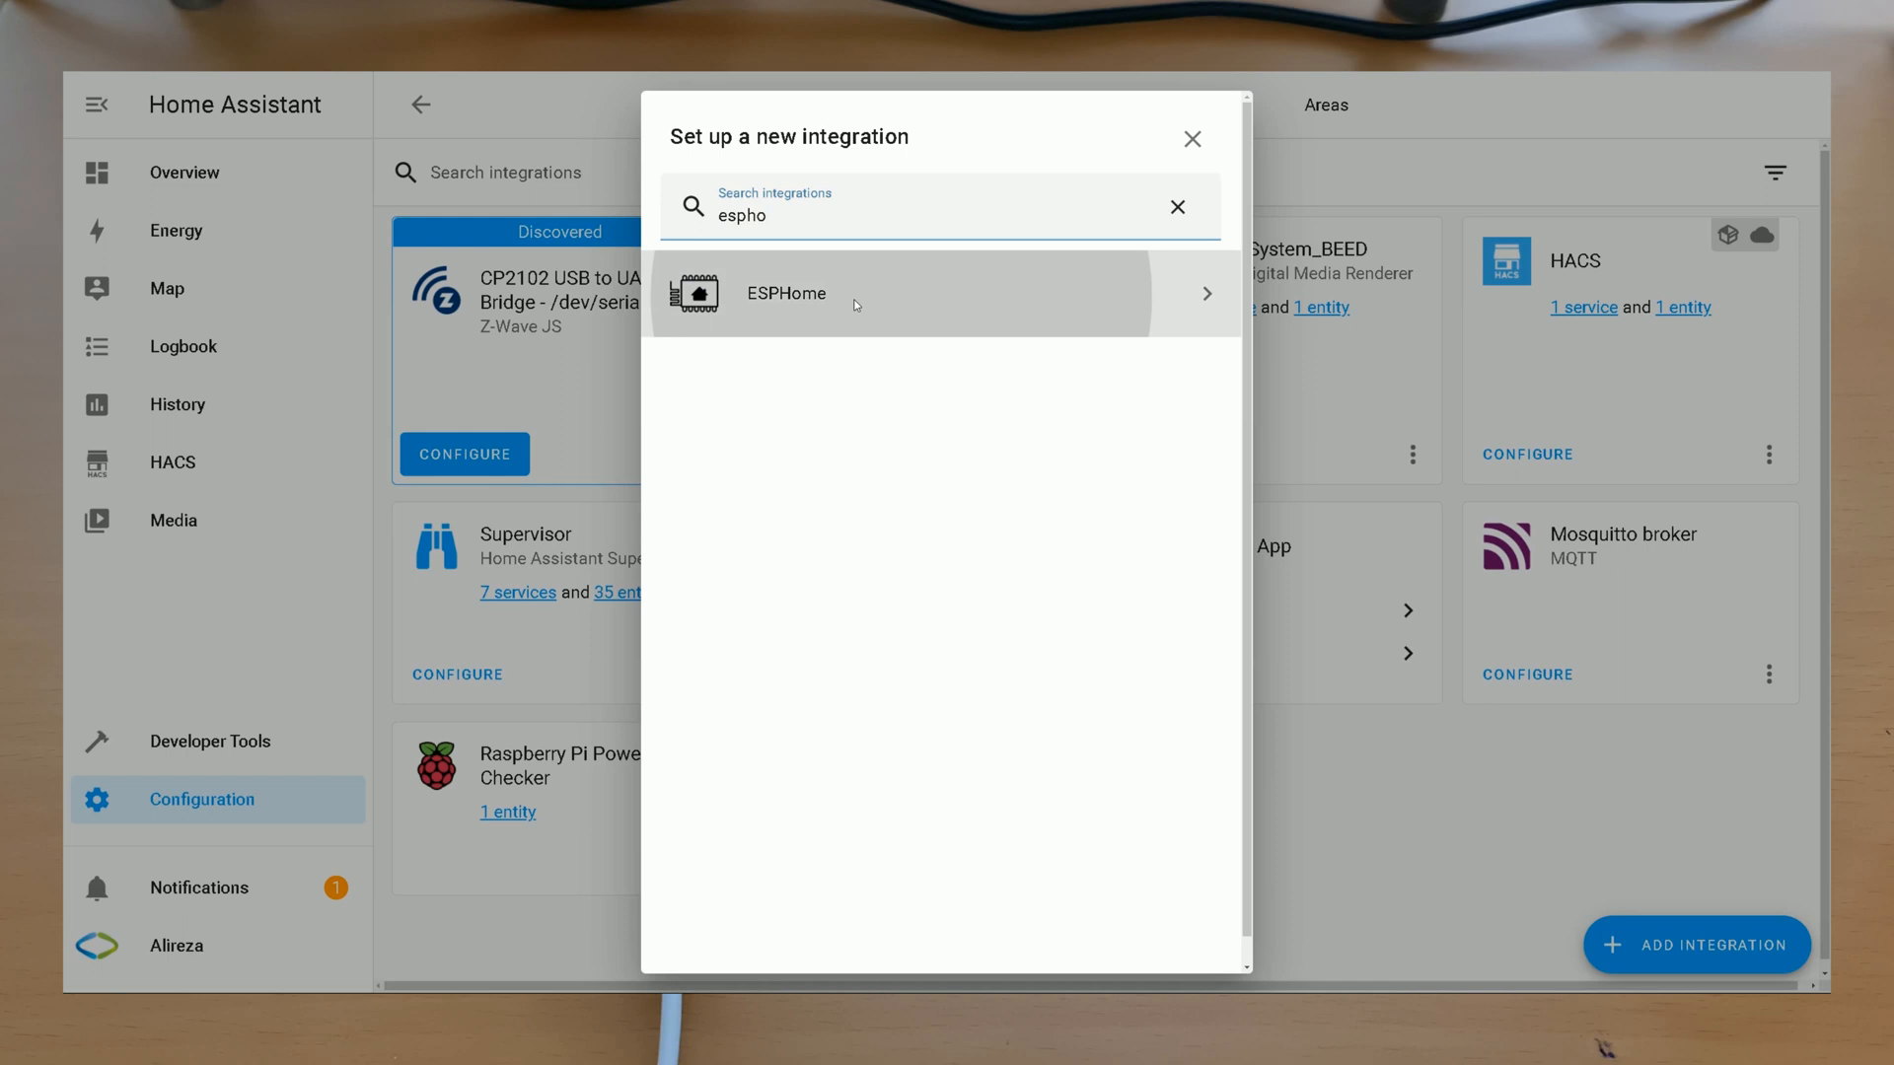
left_click(785, 294)
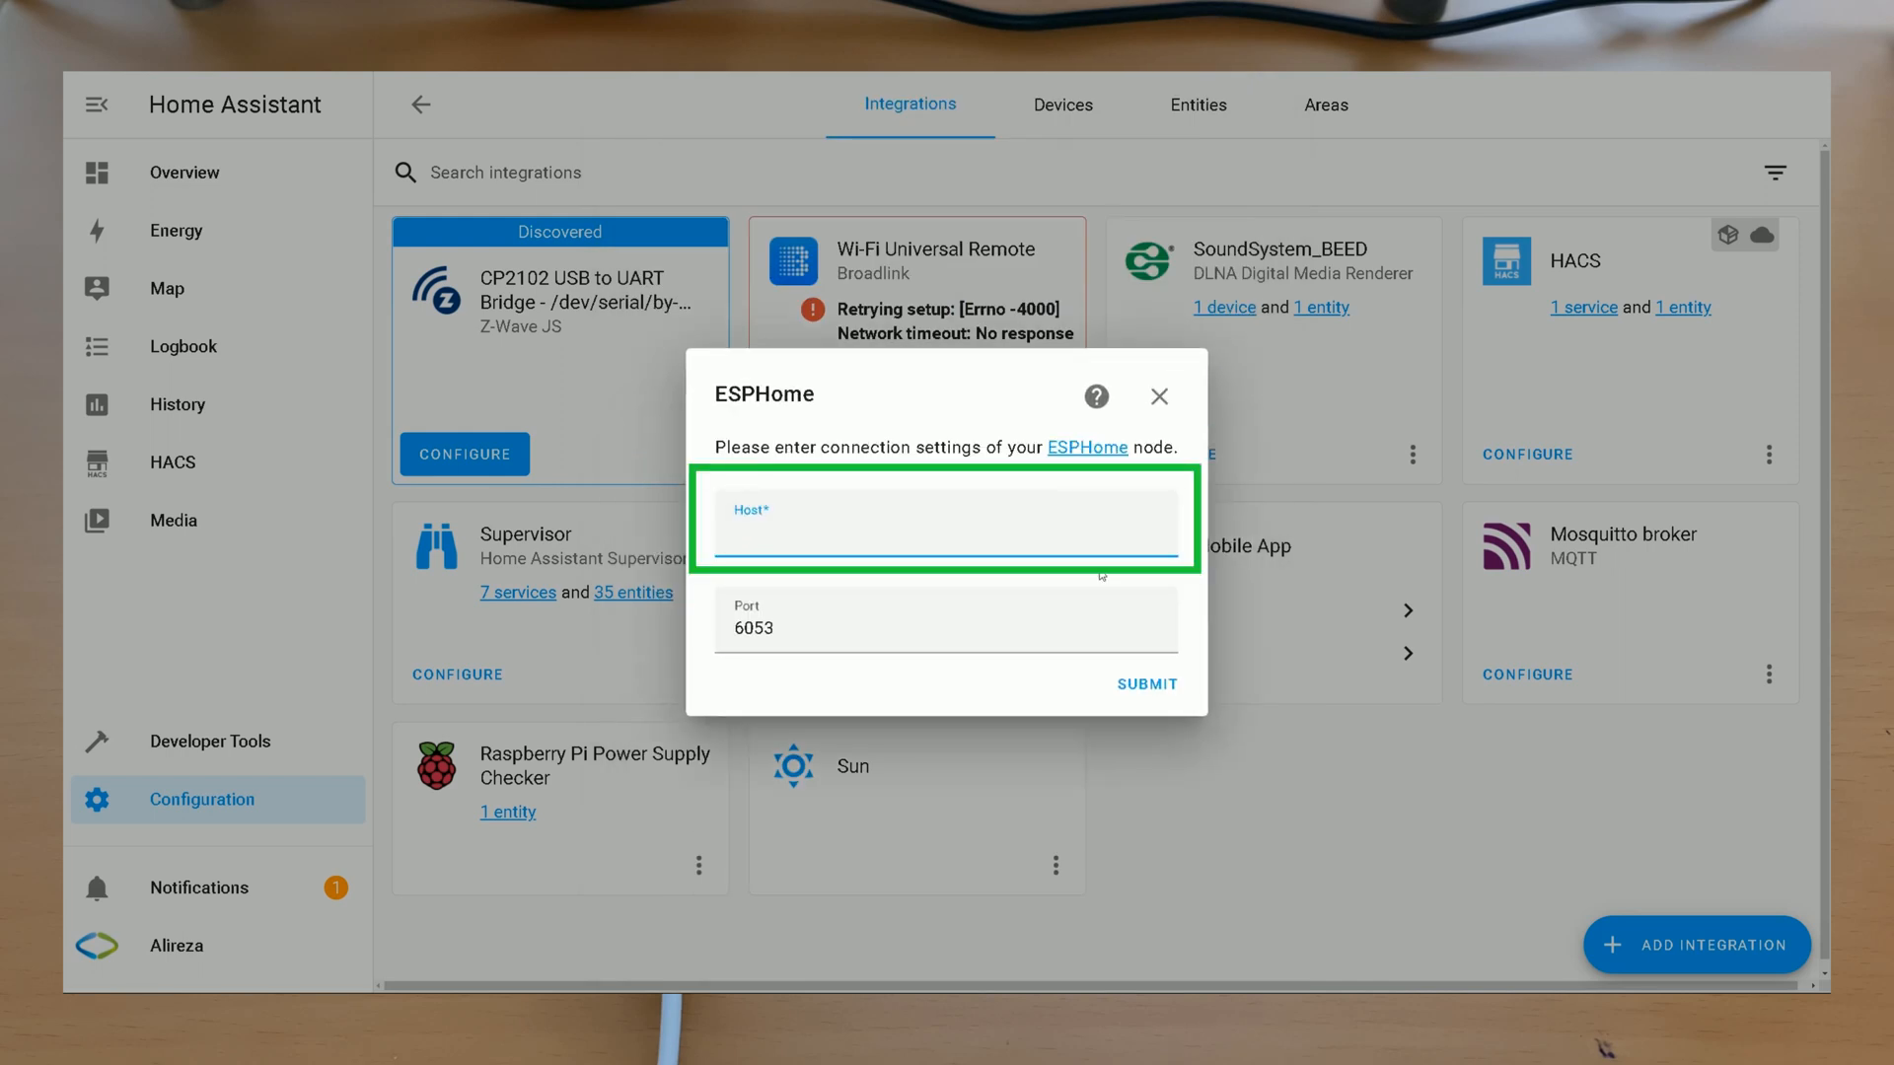
Step: Connect ESPHome to host 192.168.1.2, submit and finish, again listing 1 device and 3 entities
type("192.168.1.2")
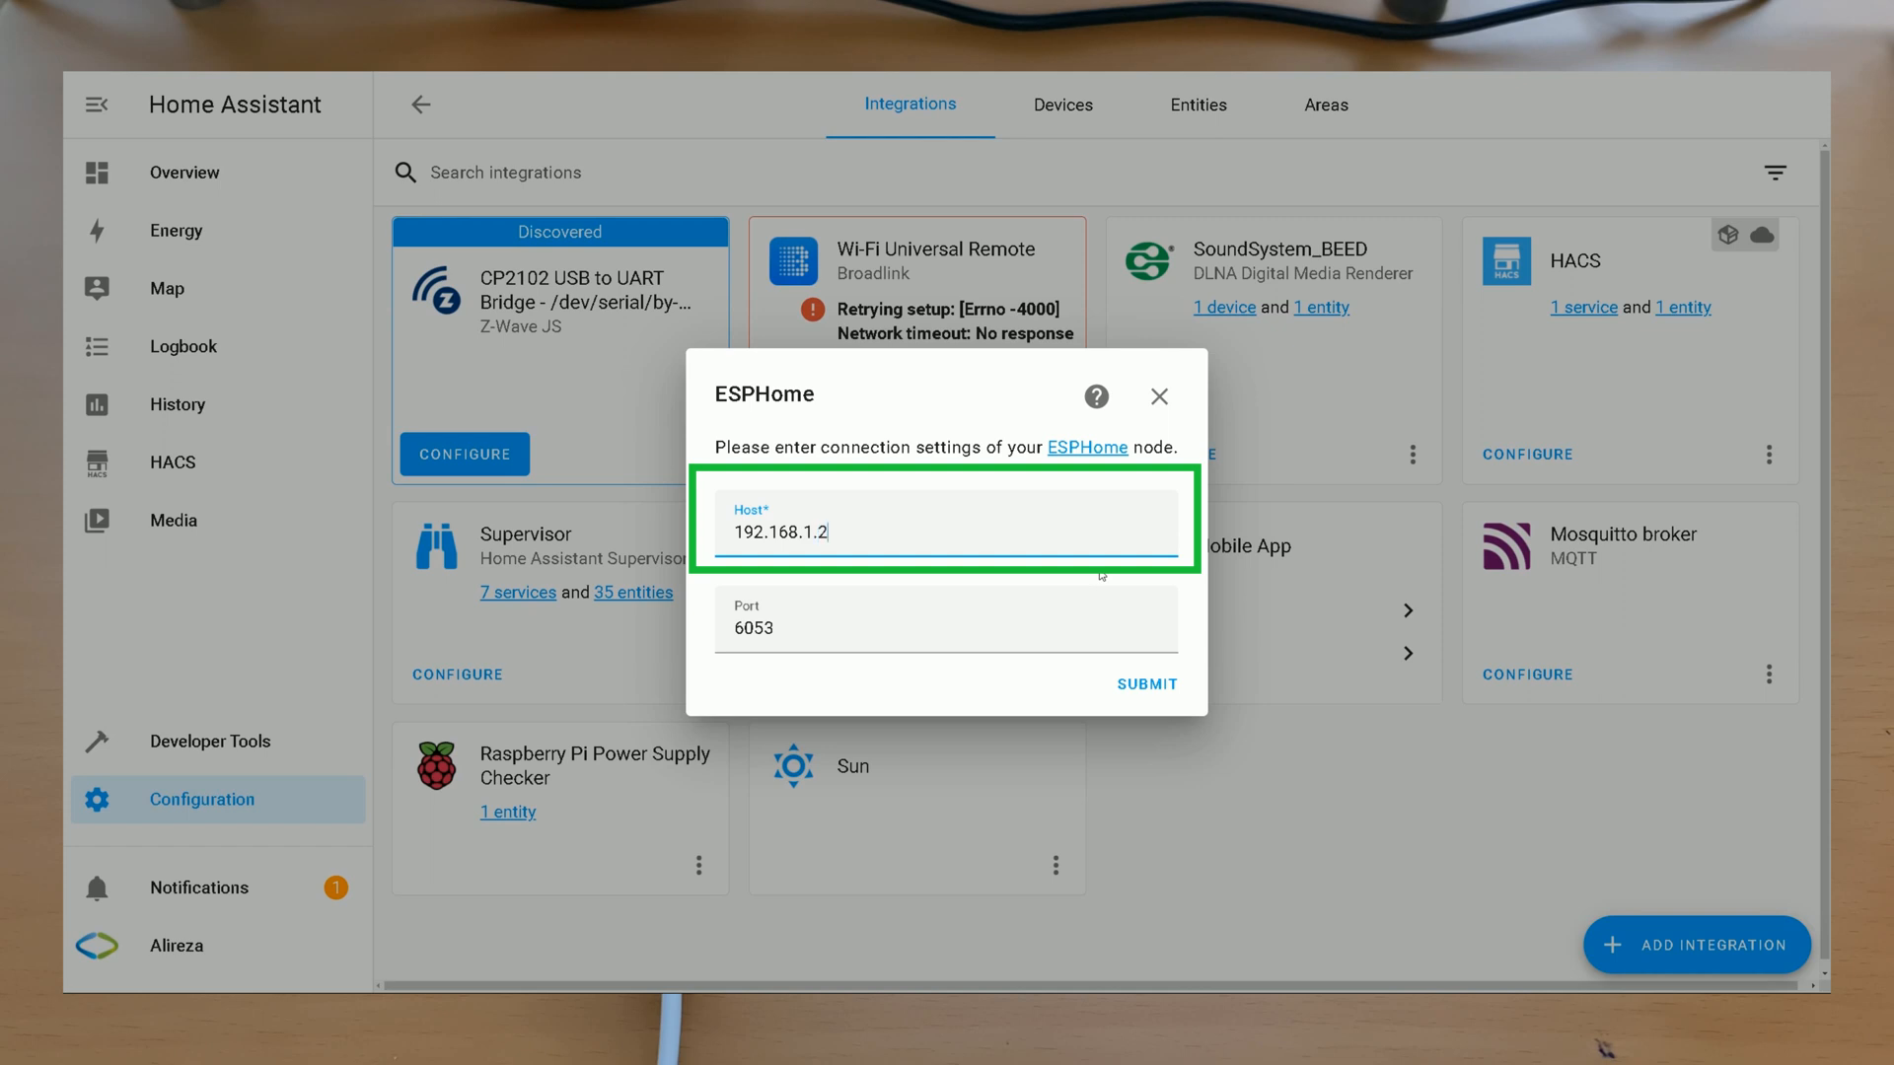
left_click(1145, 685)
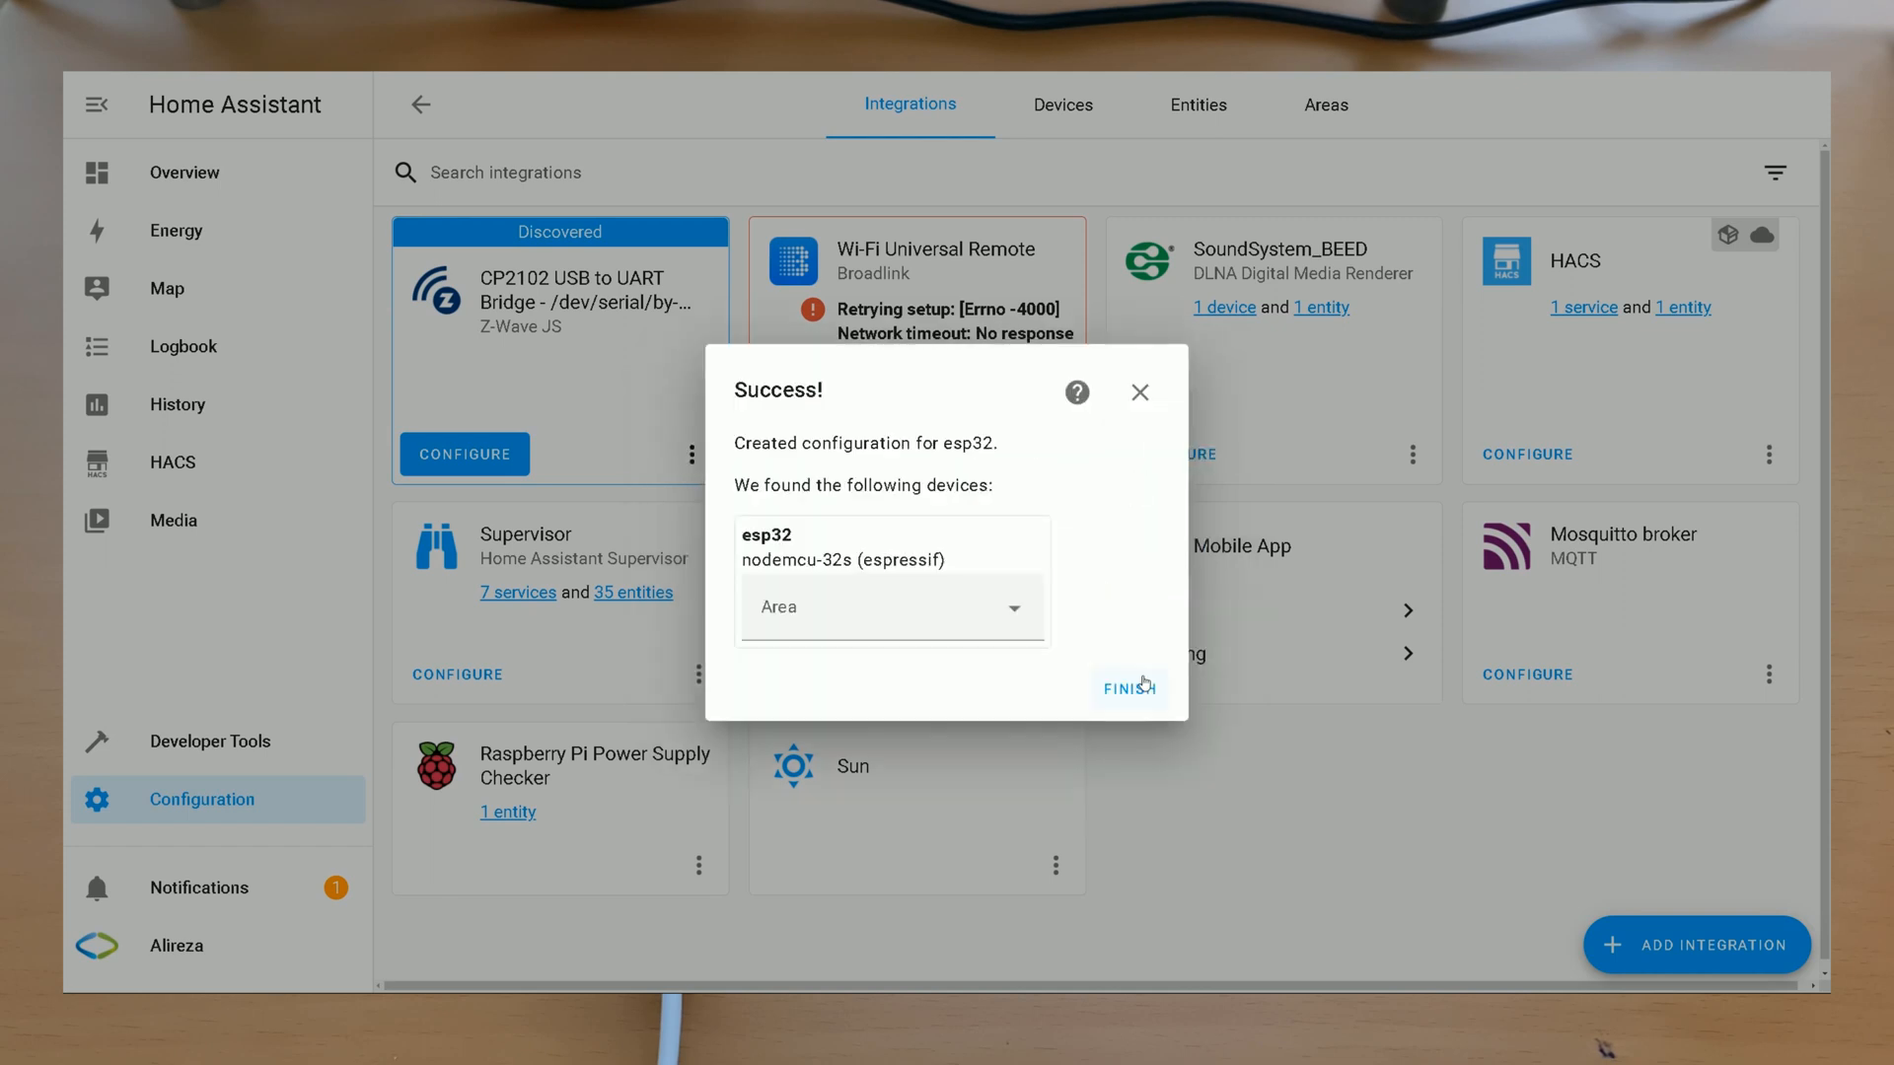
left_click(1129, 688)
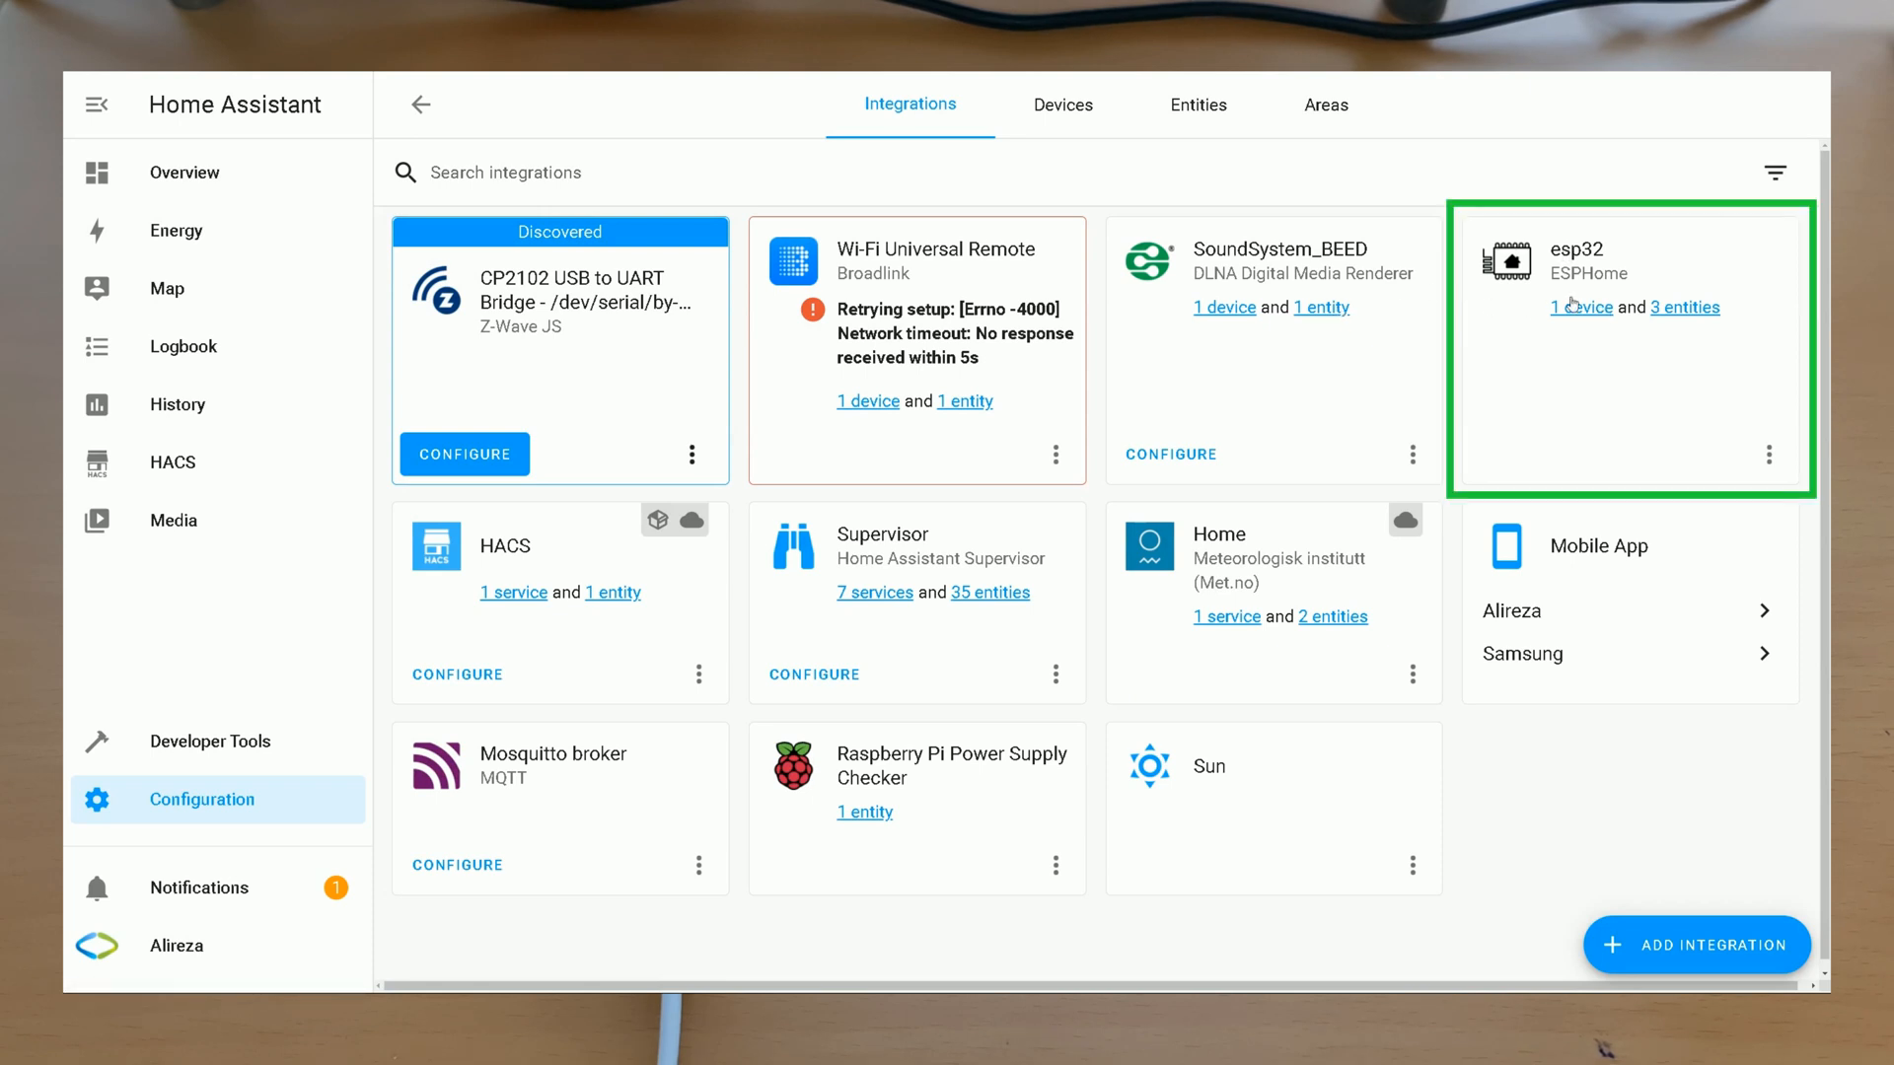
mouse_move(1579, 308)
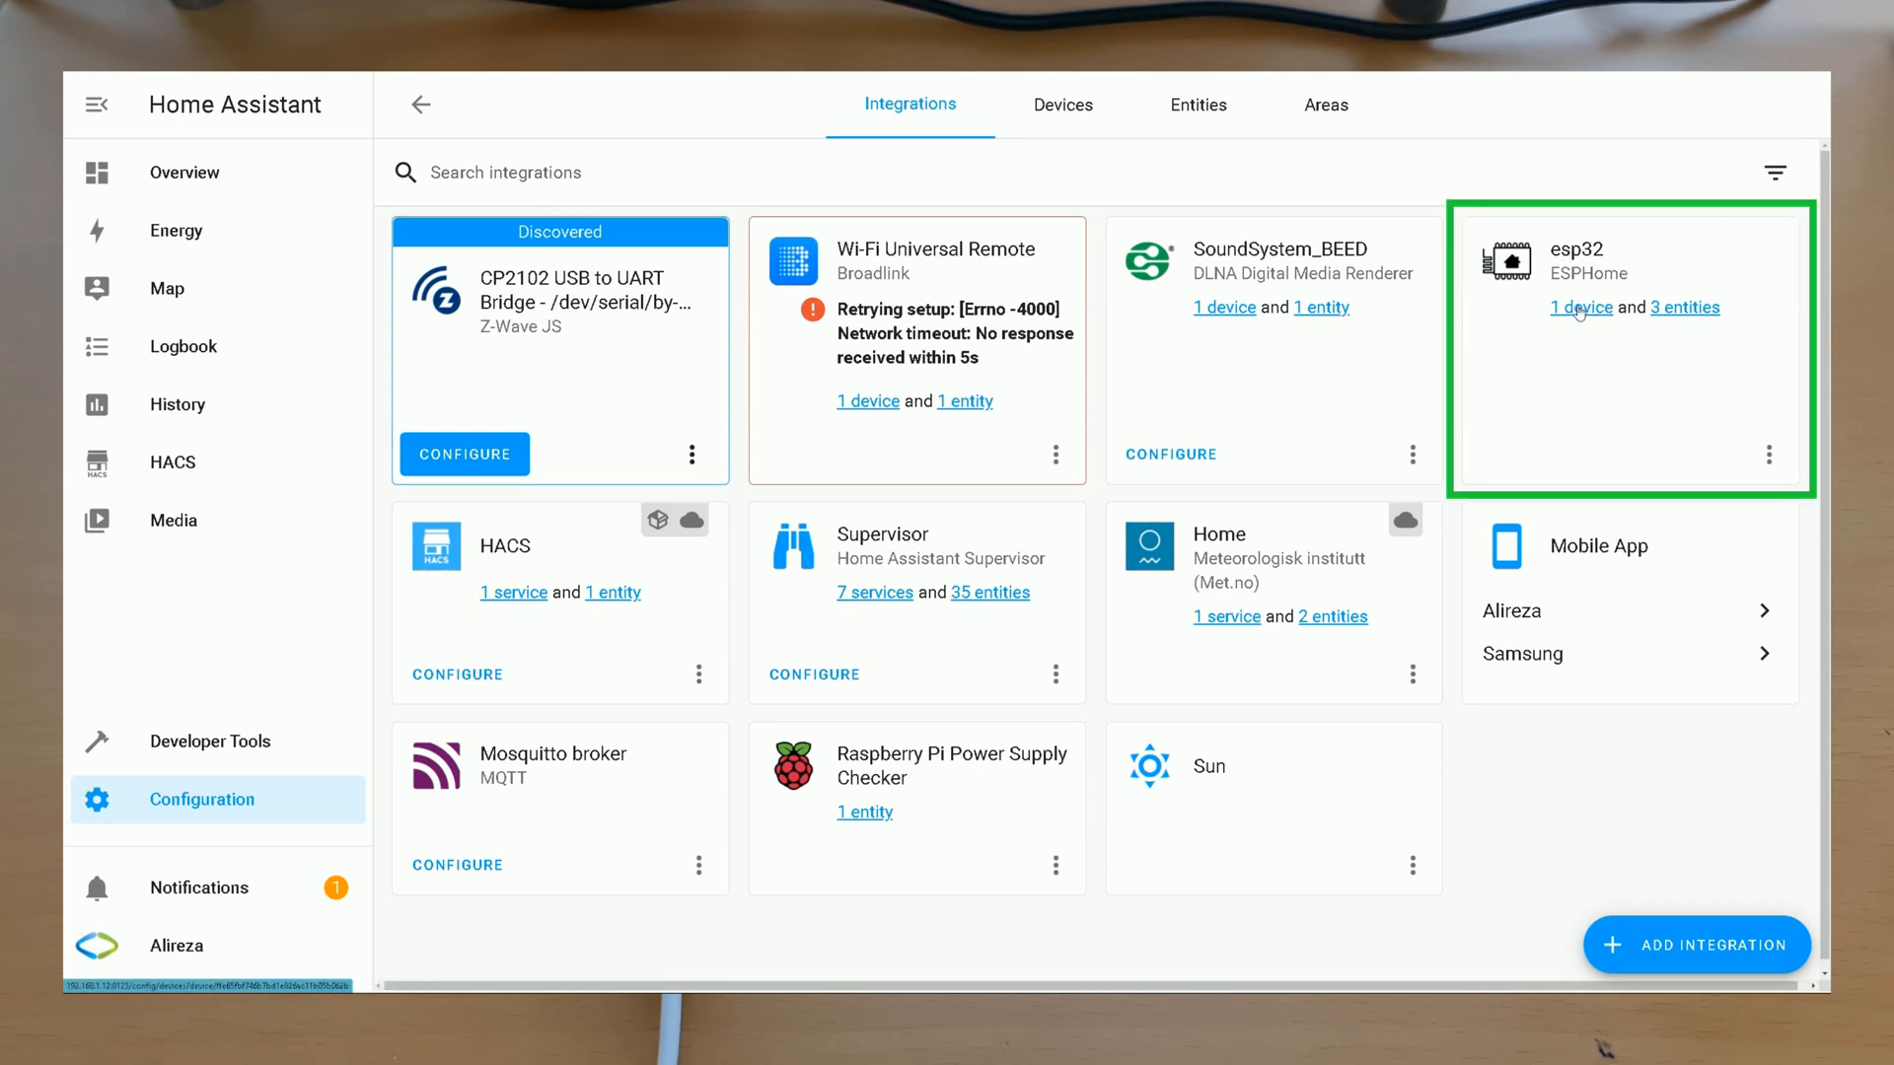
Step: Show the esp32 device page with Red iTag Battery 99%, Red iTag Button and iTag sensors
left_click(1578, 308)
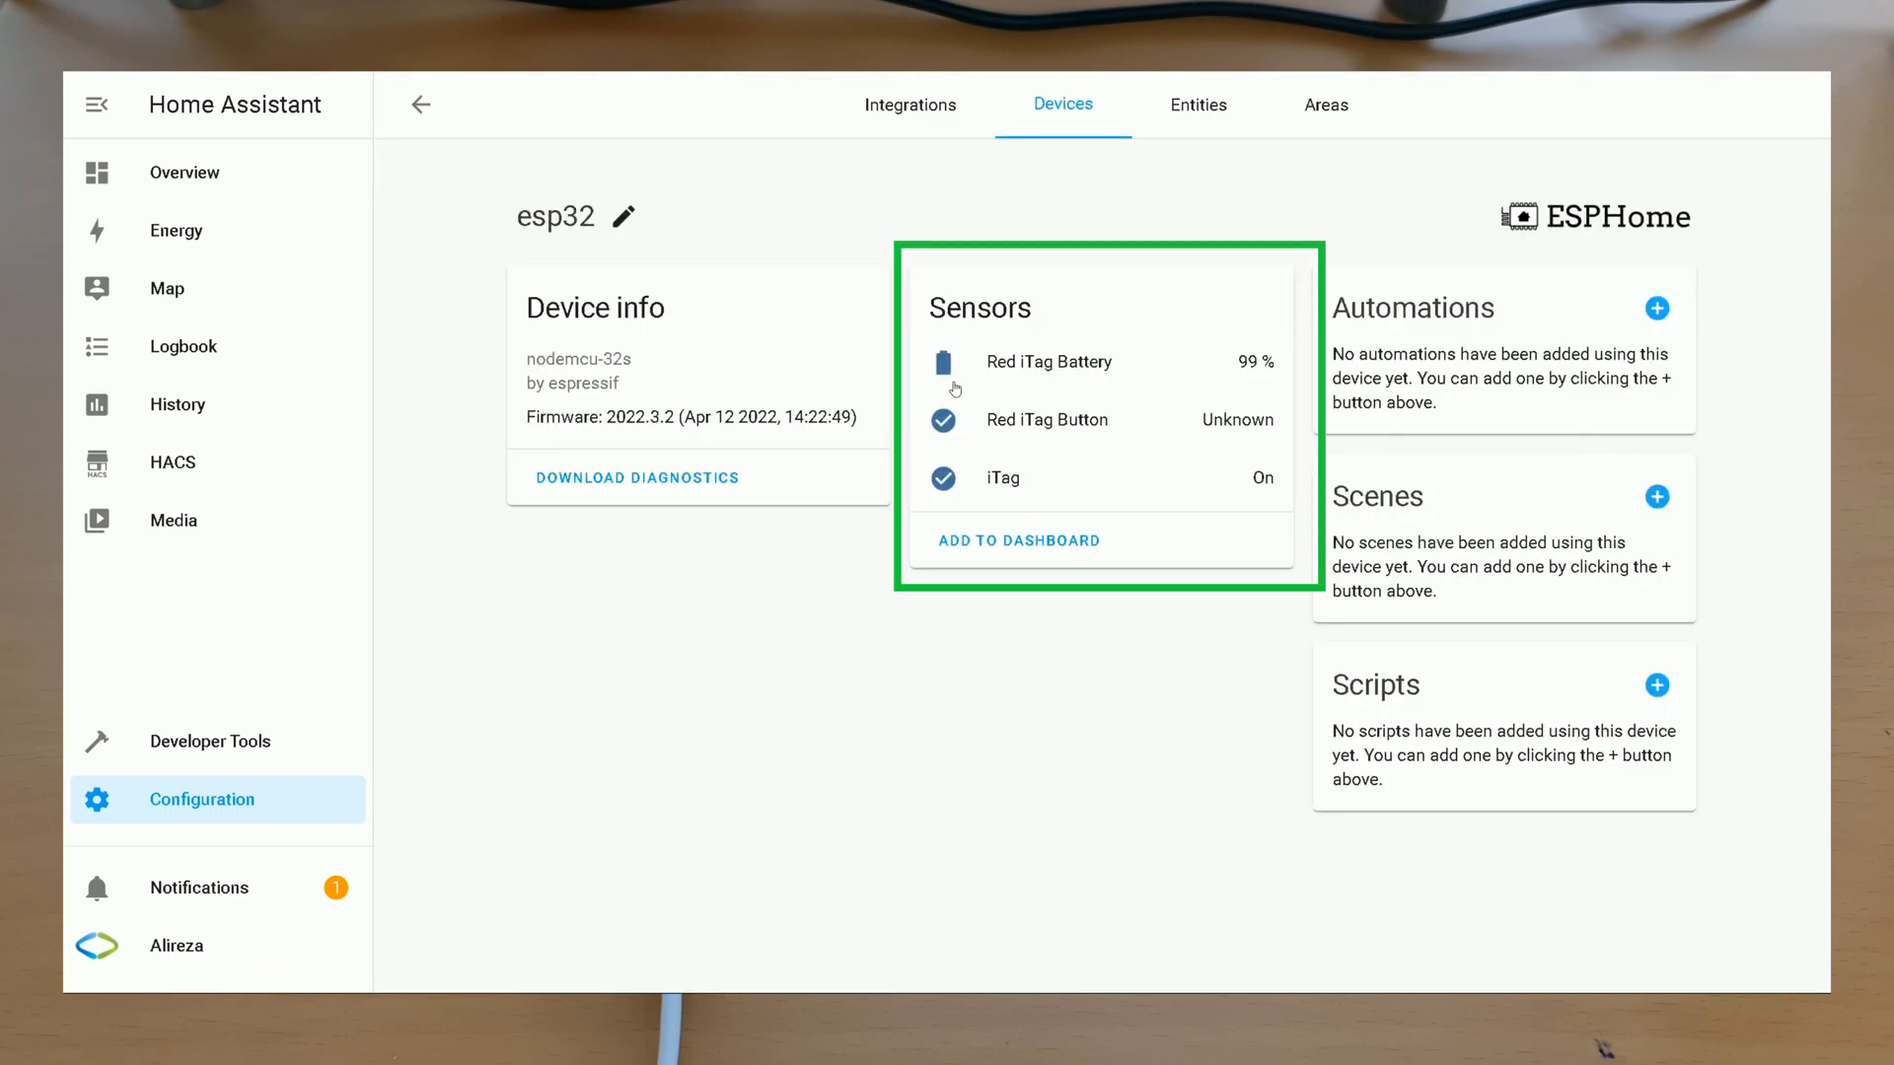
mouse_move(943, 317)
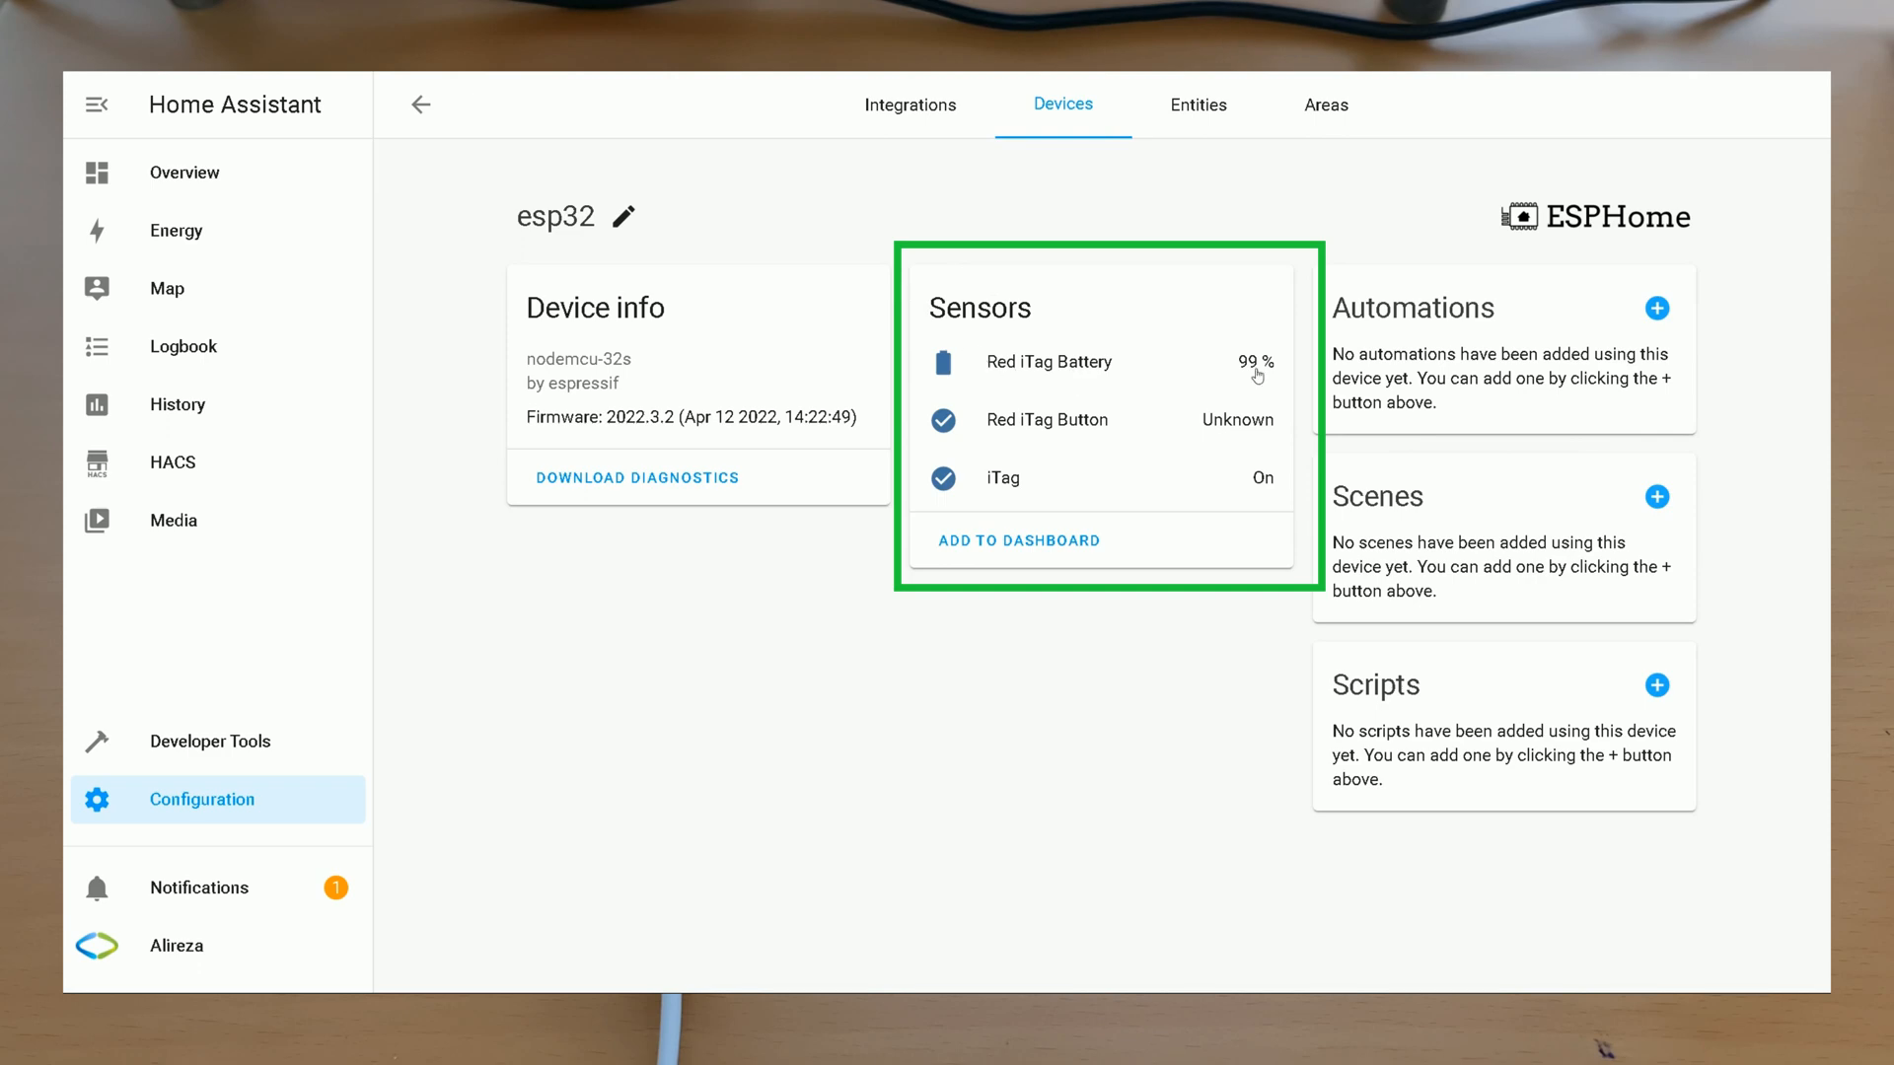
mouse_move(1129, 428)
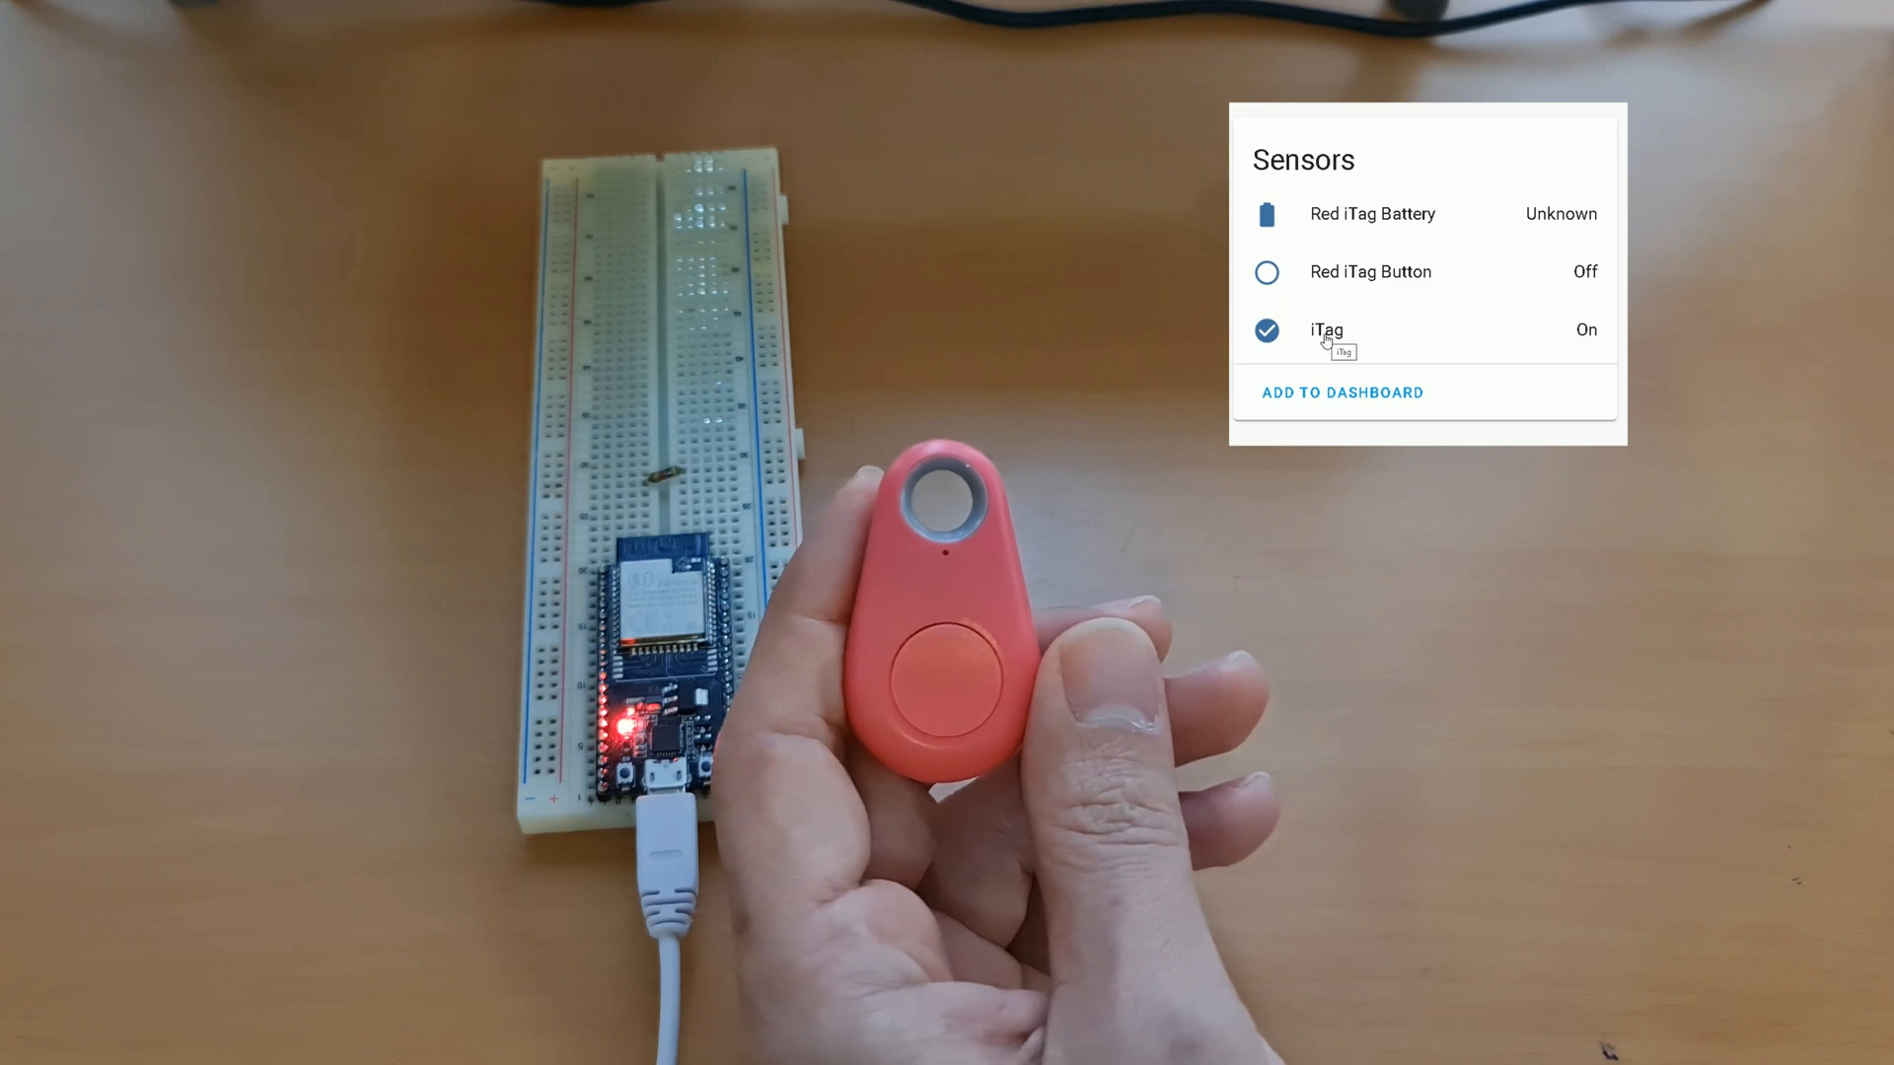
mouse_move(1600, 343)
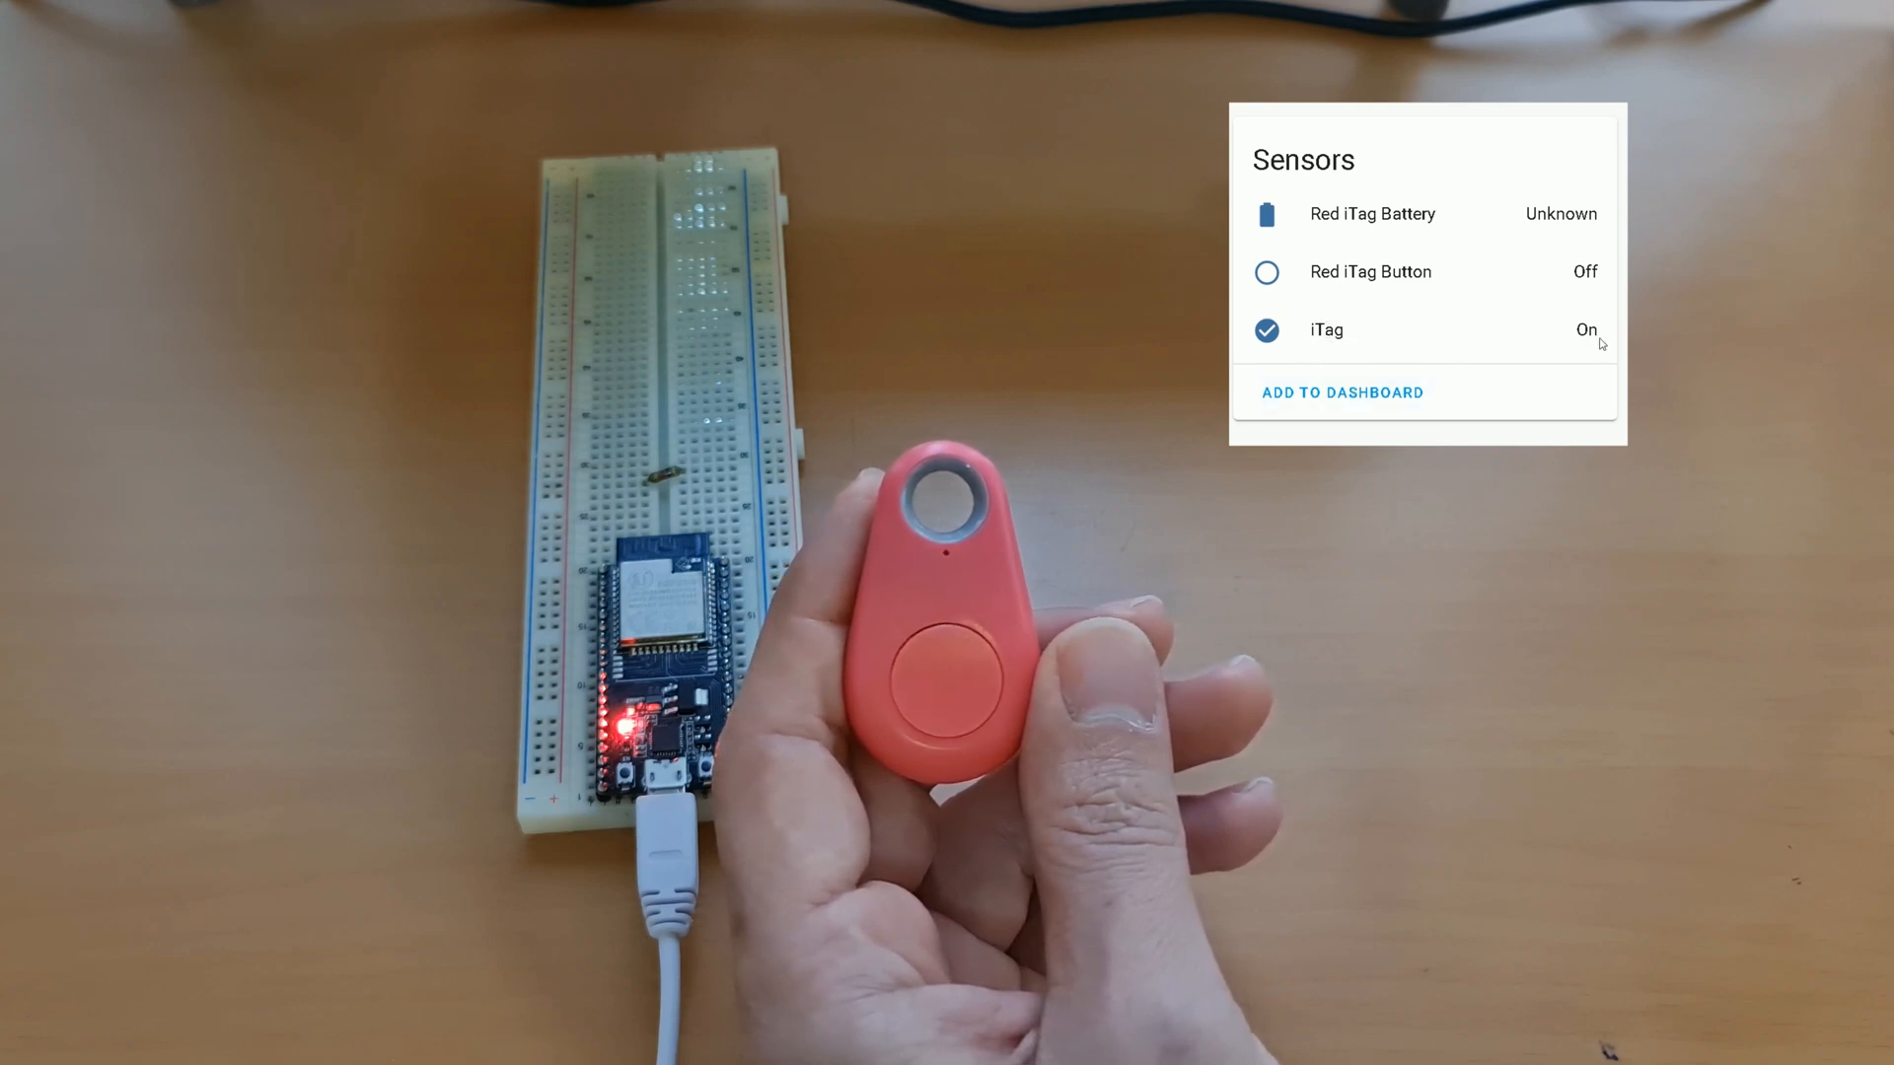